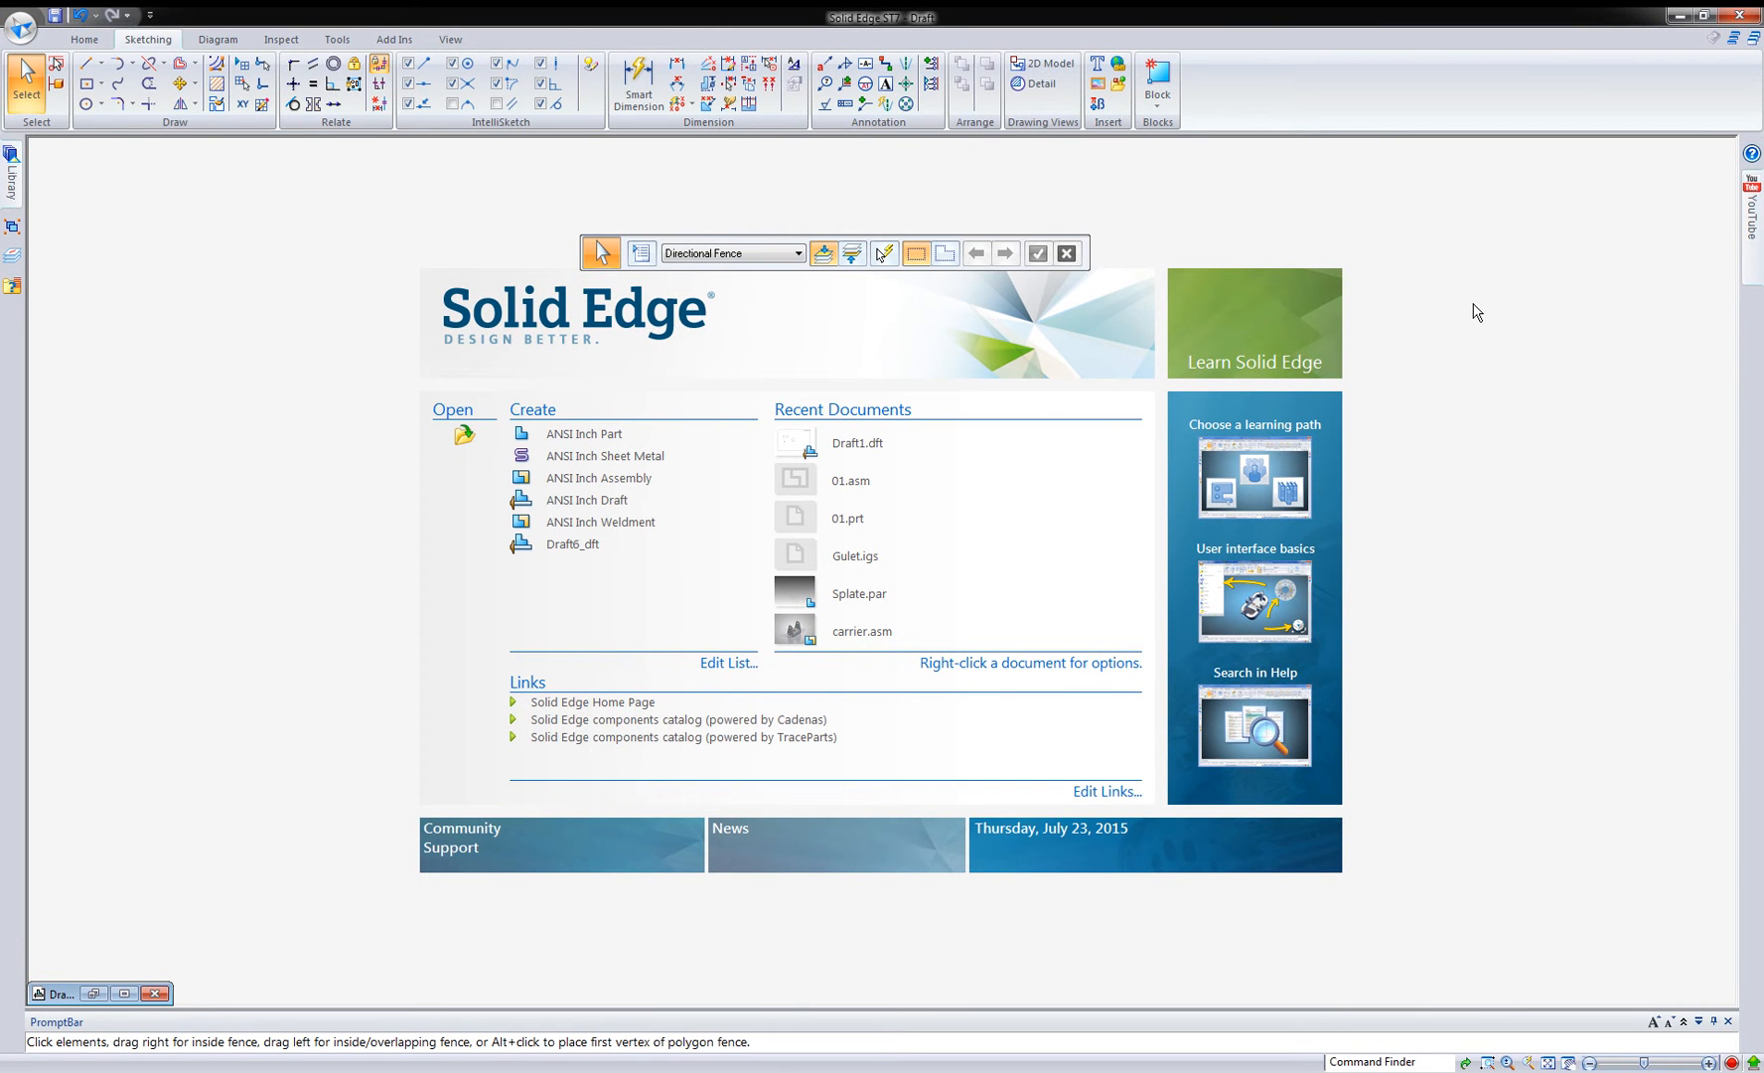
mouse_move(1482, 314)
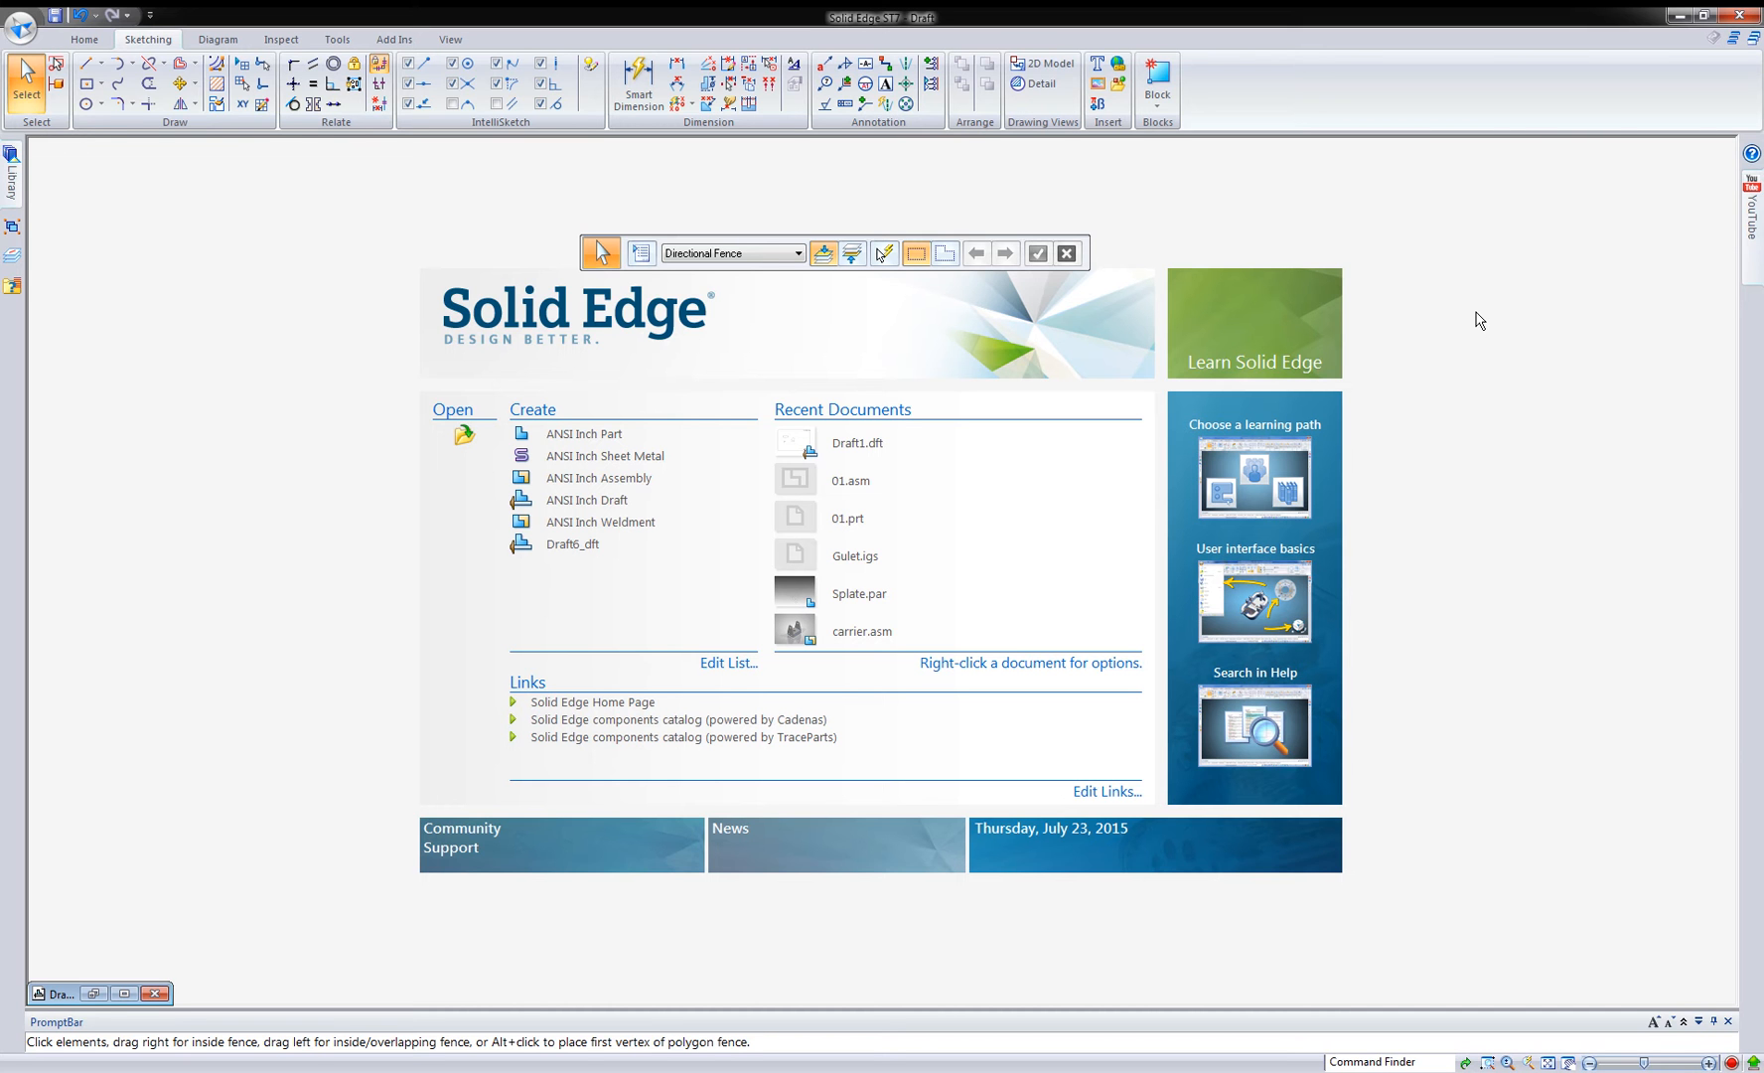
mouse_move(1476, 328)
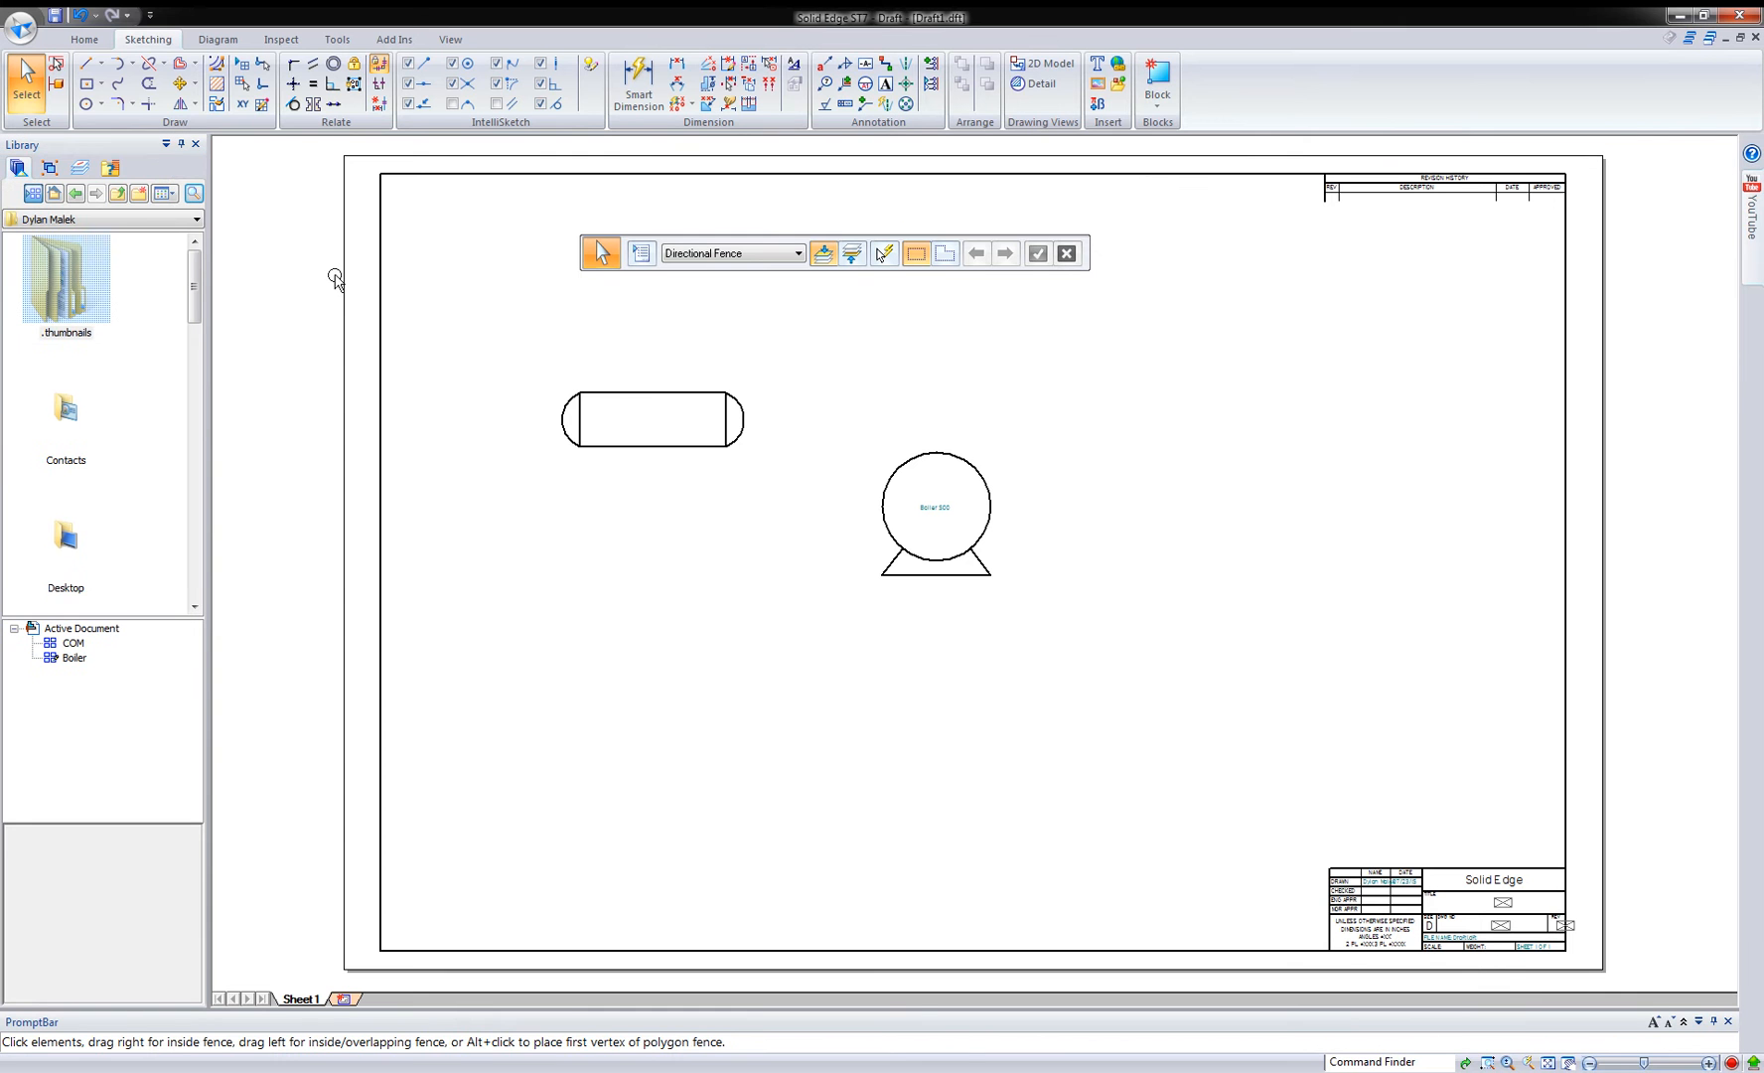
- Turn on the Library pane from the View commands and browse it to Local Disk (C:)
click(451, 40)
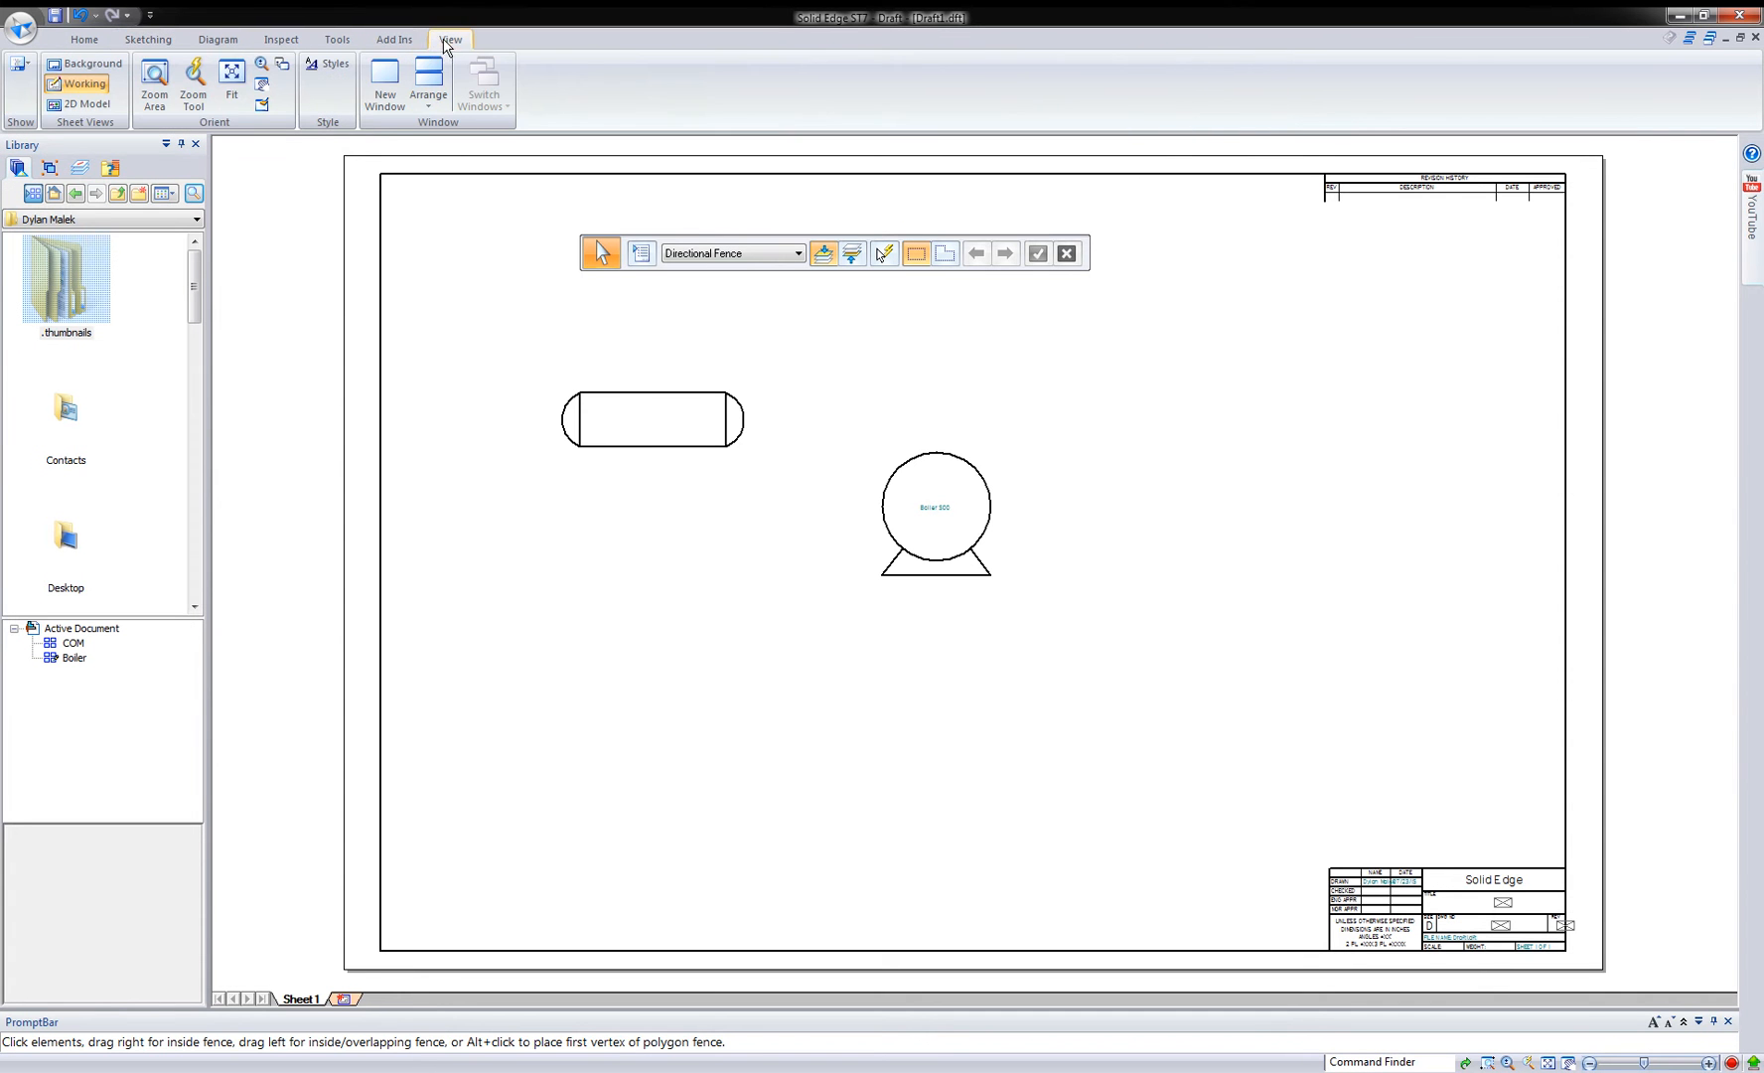
mouse_move(20, 64)
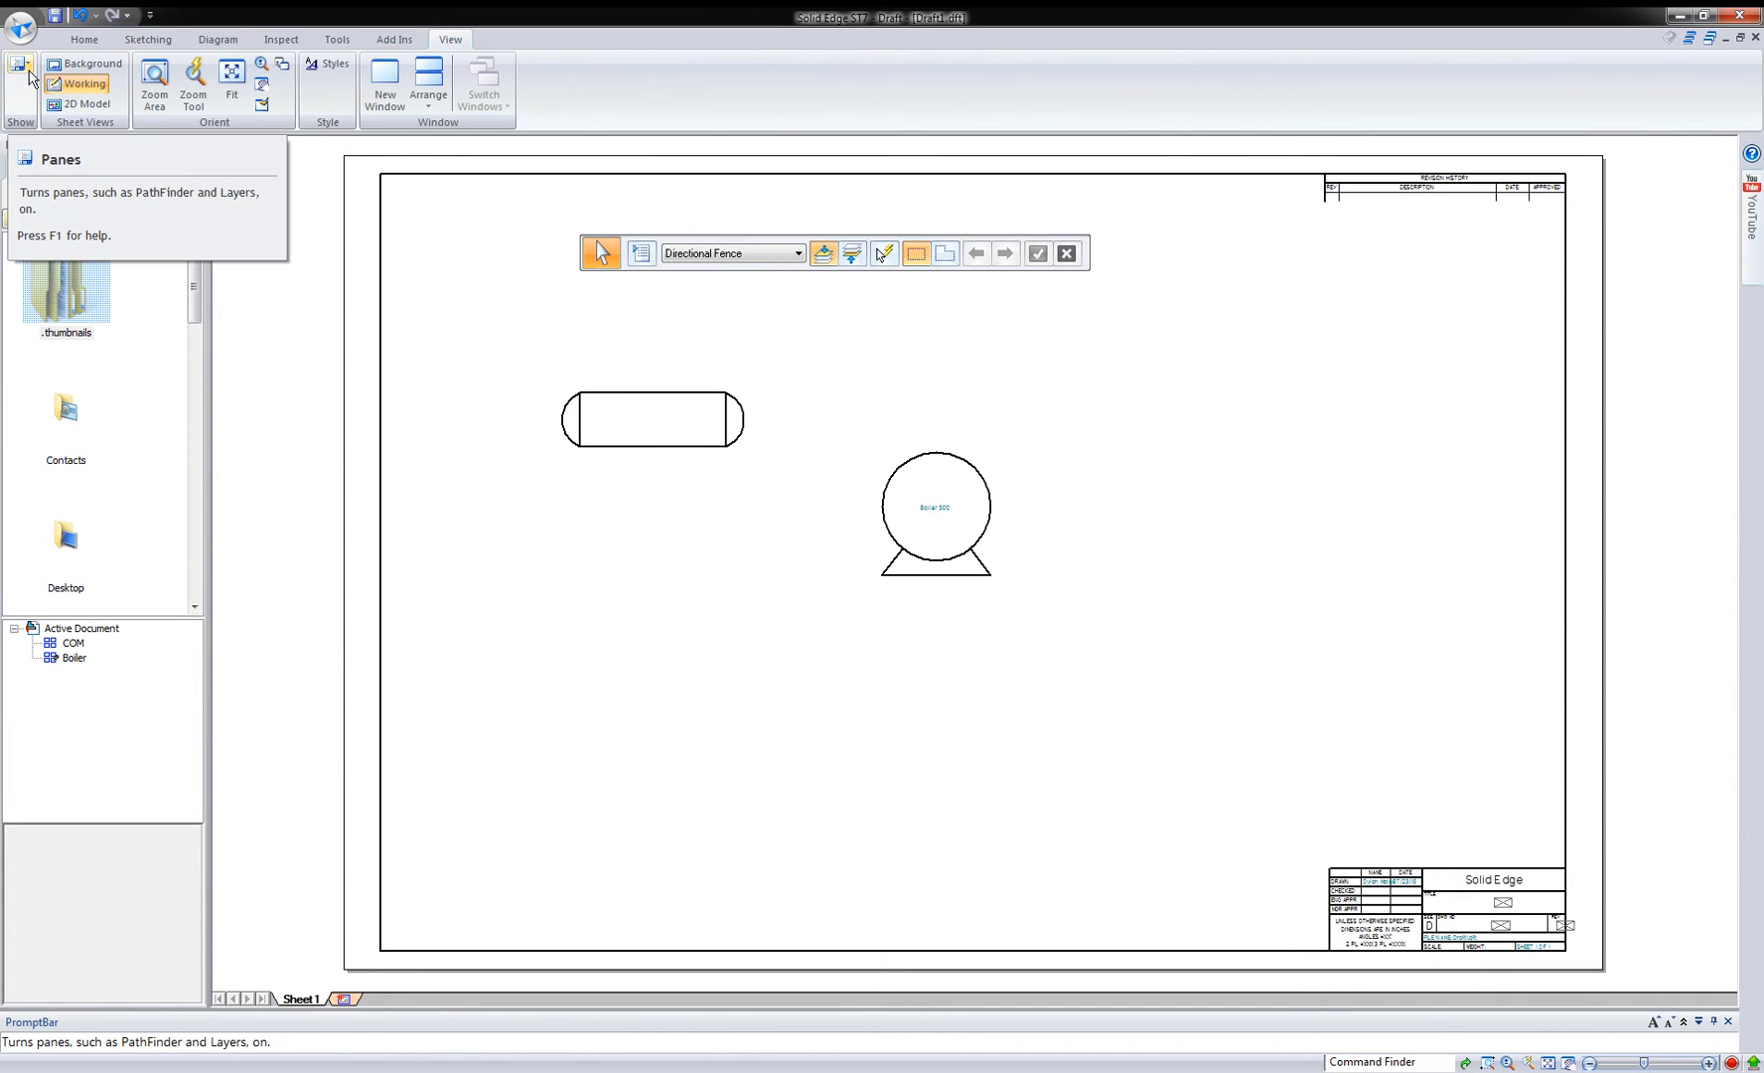
click(20, 83)
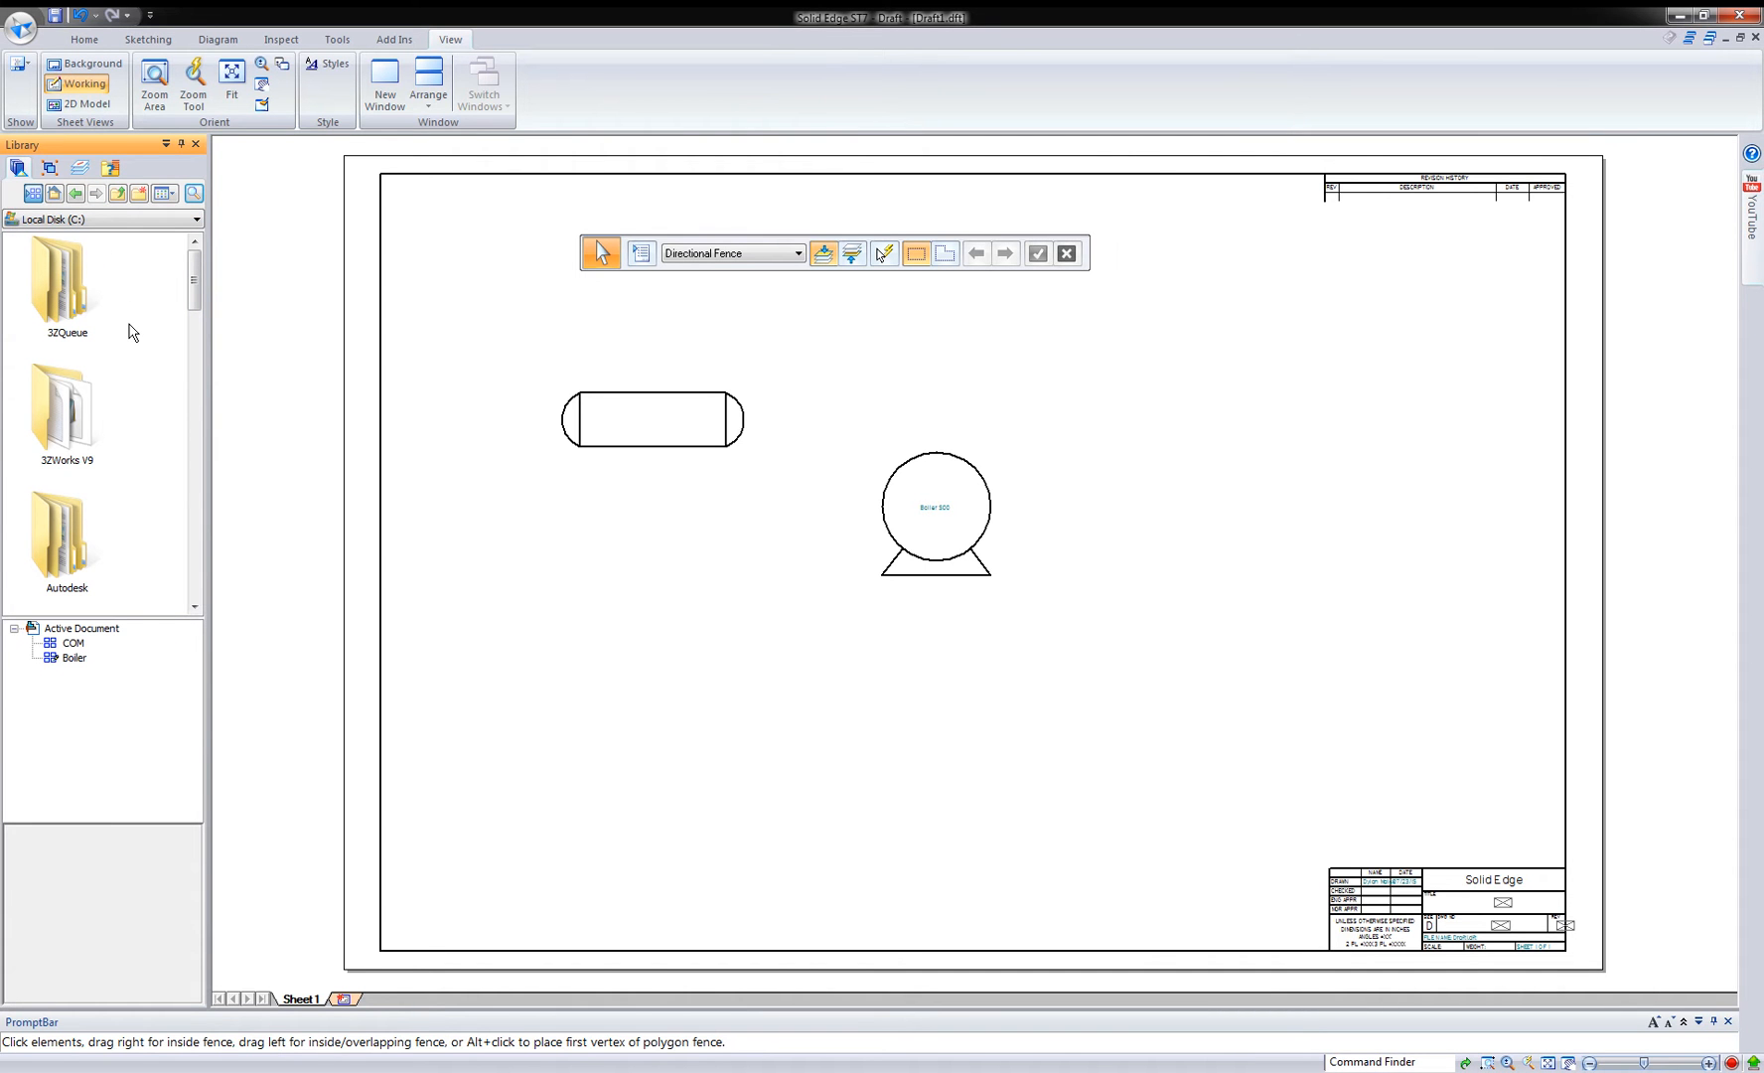
- Browse into Sample Blocks > Electrical and open the Transmission Path.dft sample file
scroll(down, 3)
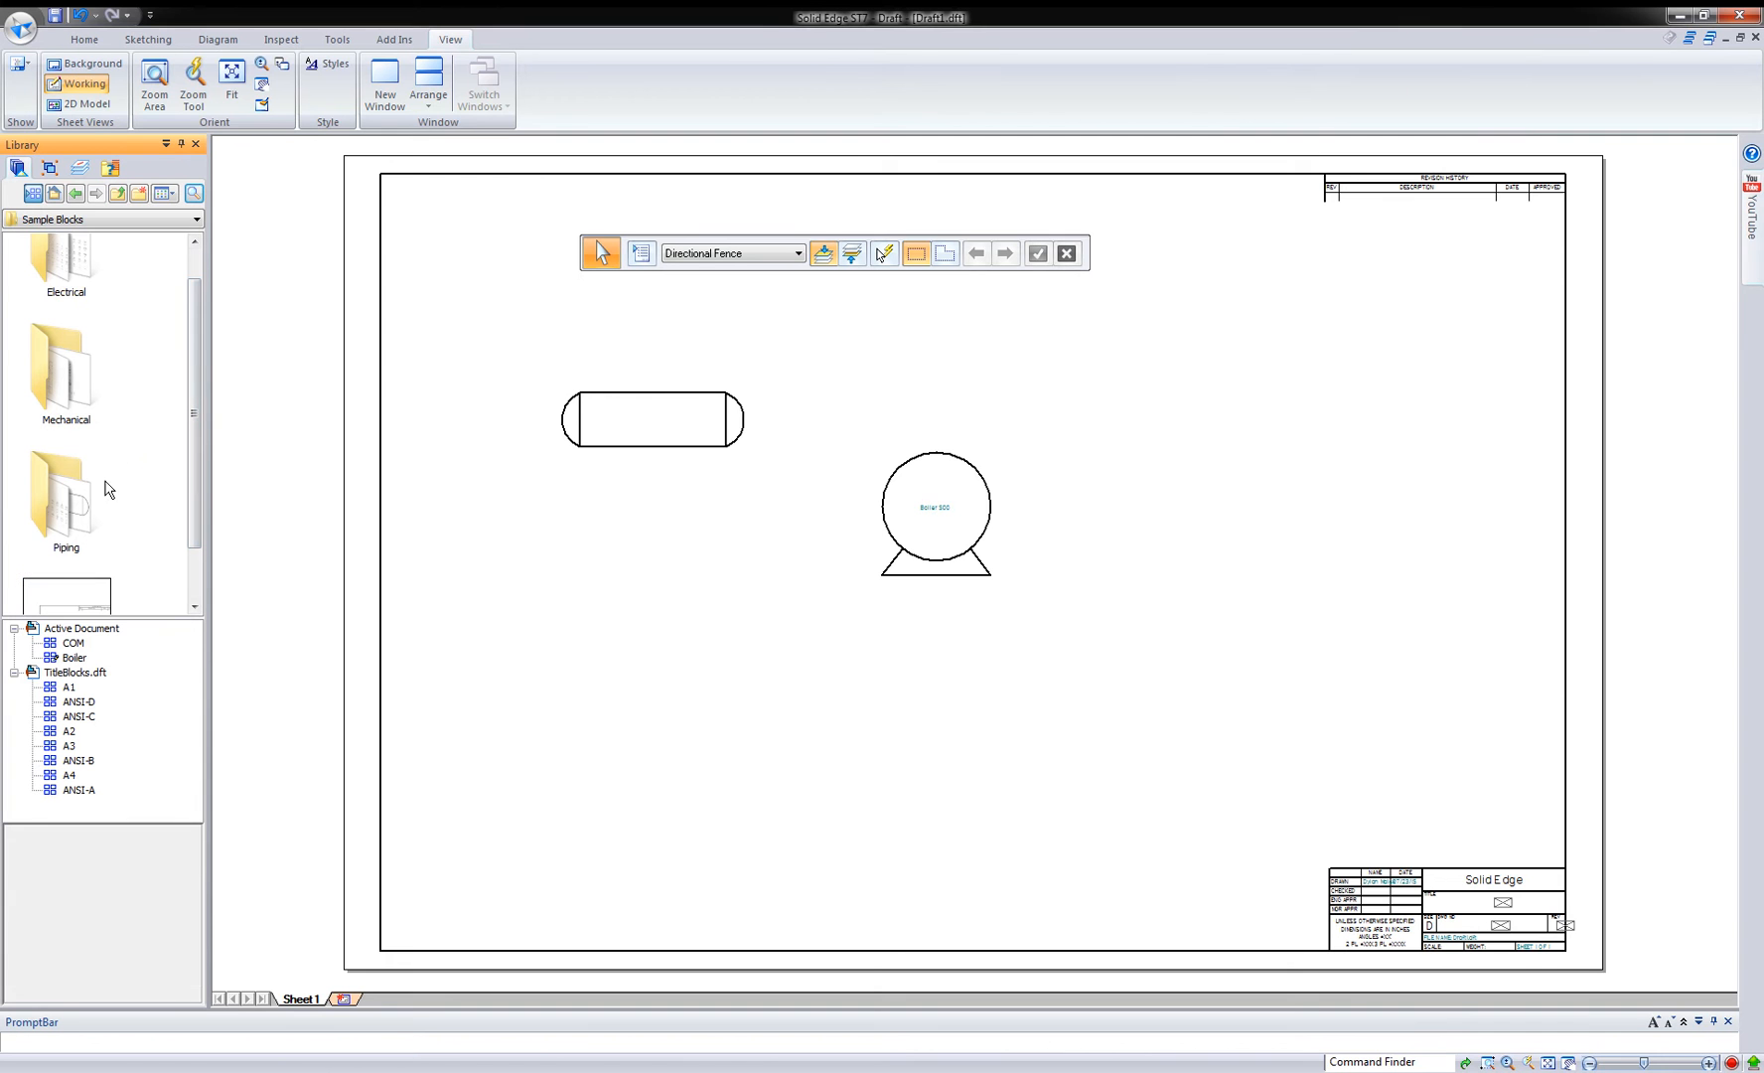
click(66, 258)
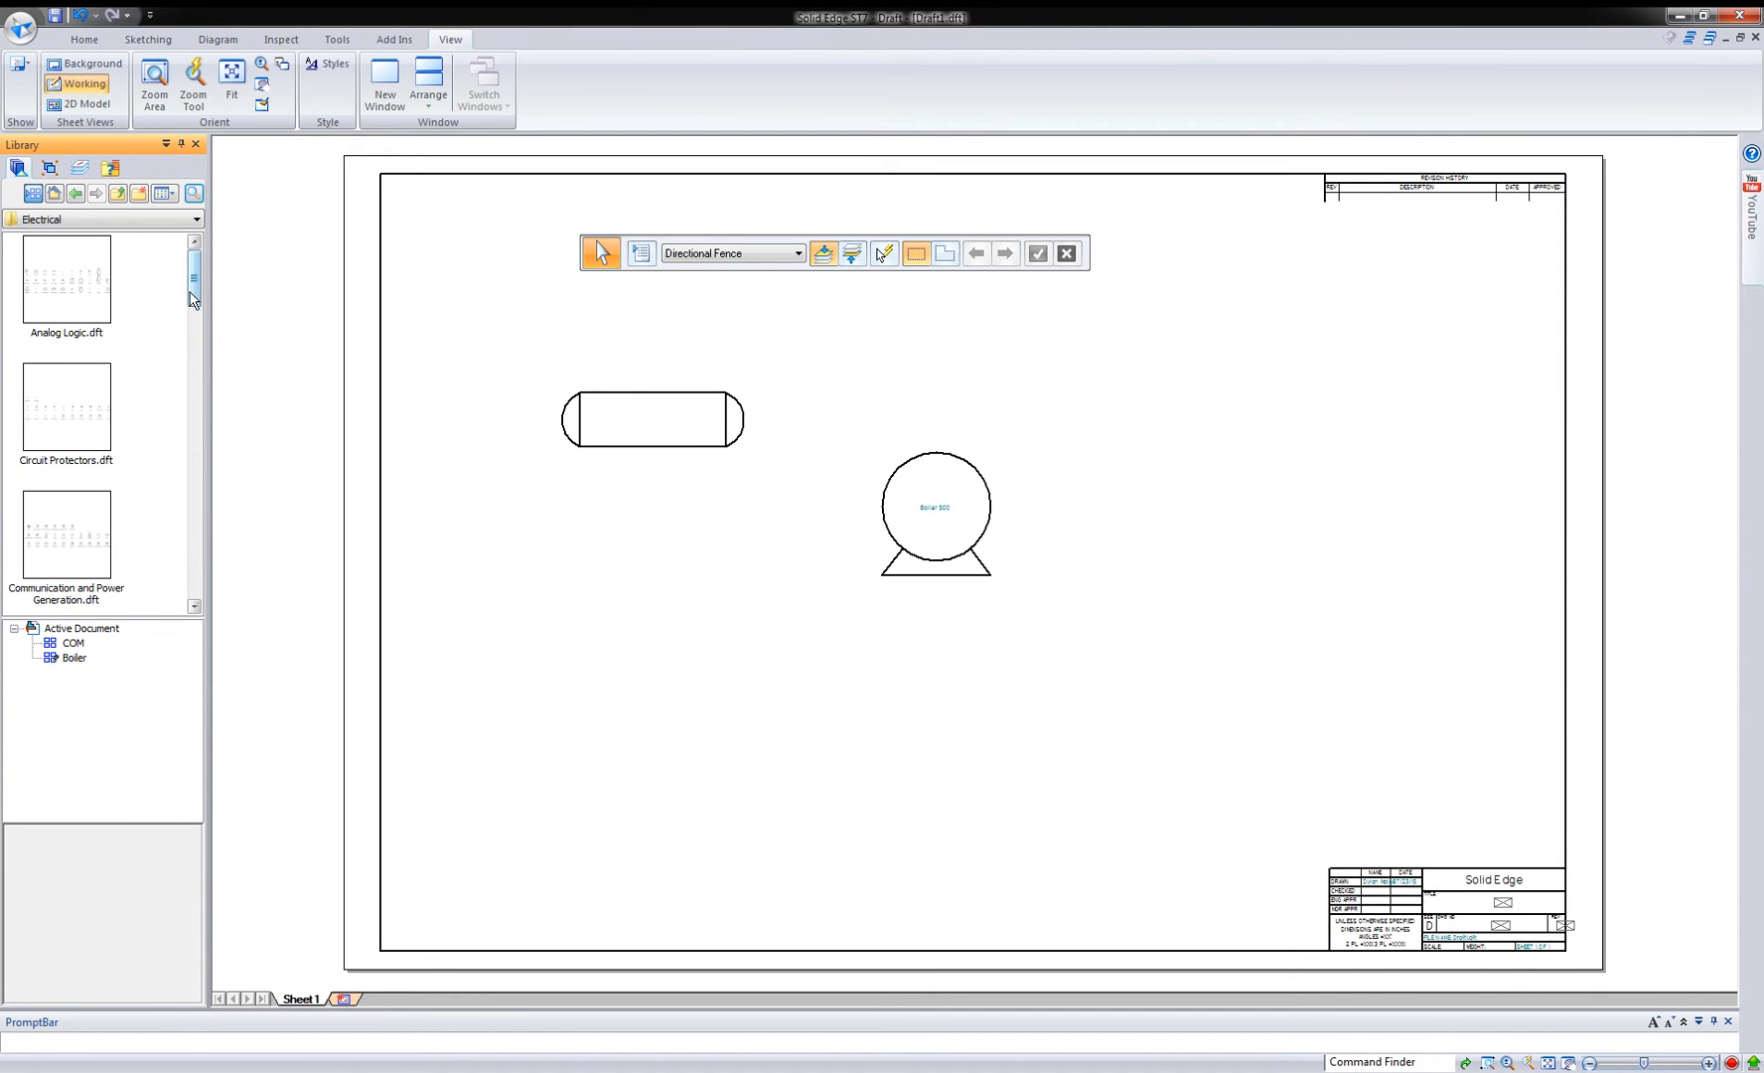
scroll(down, 3)
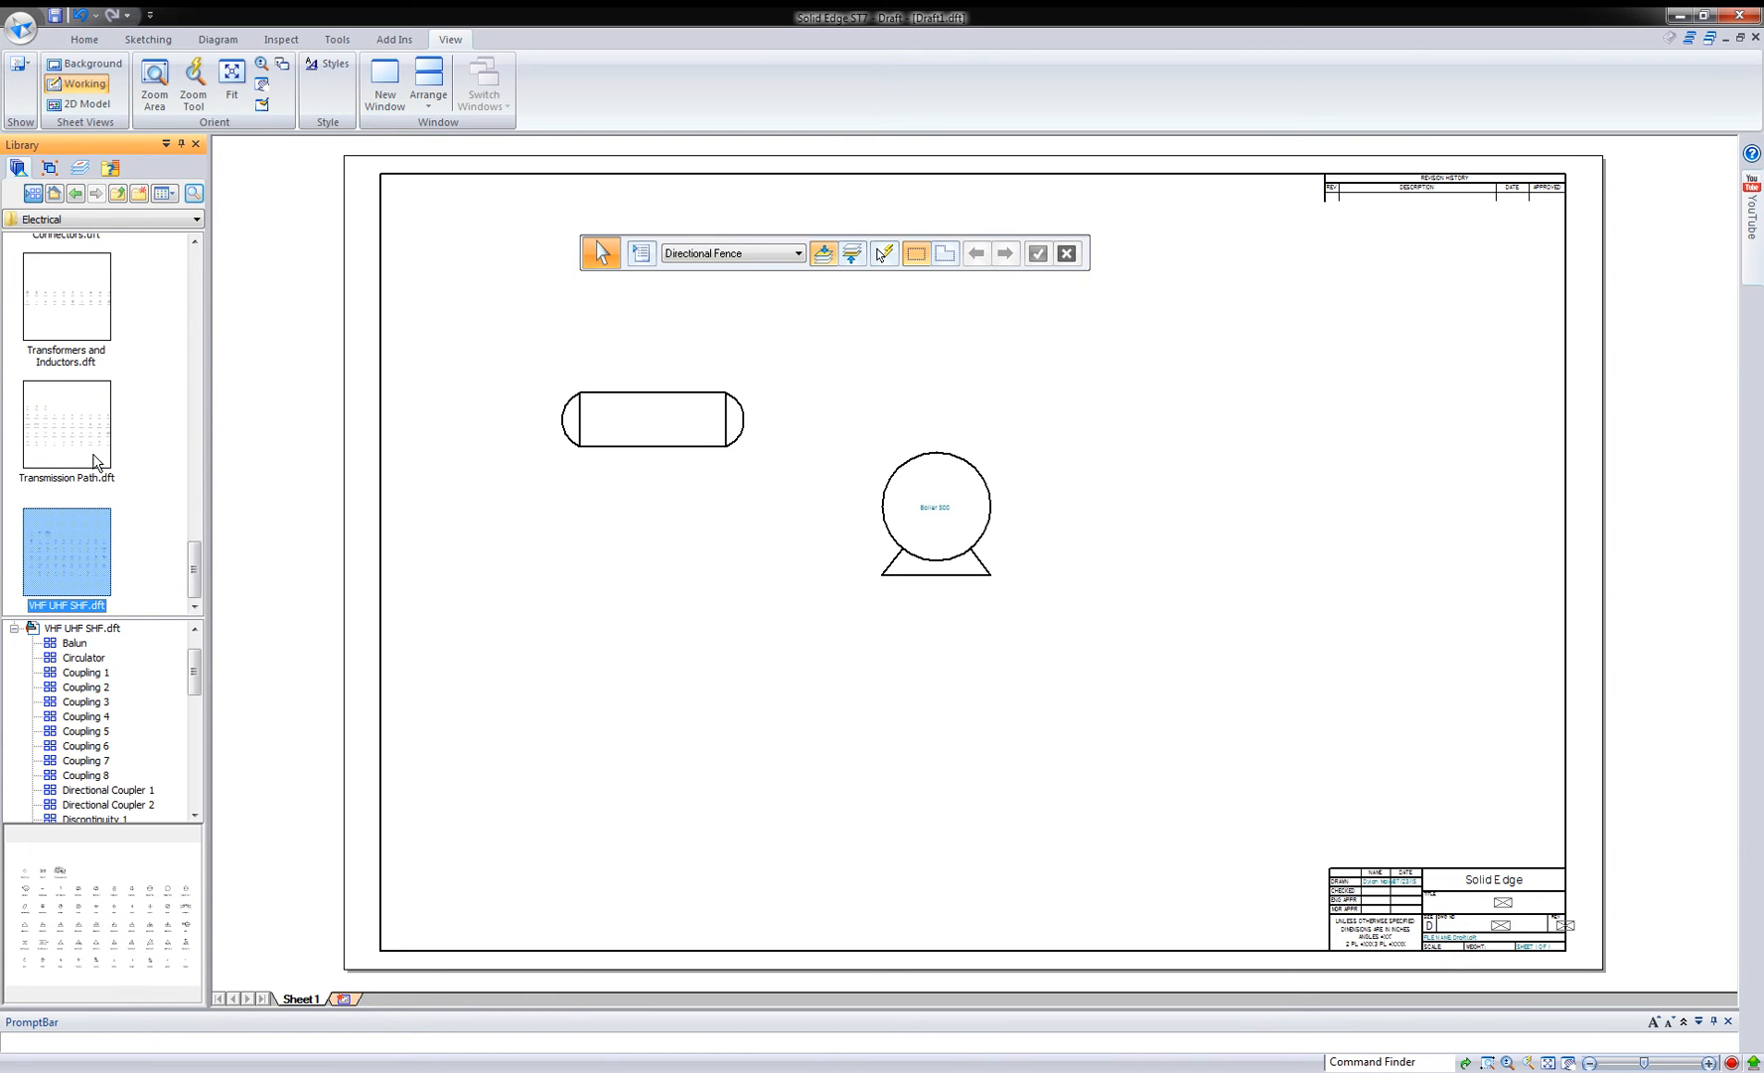
click(66, 427)
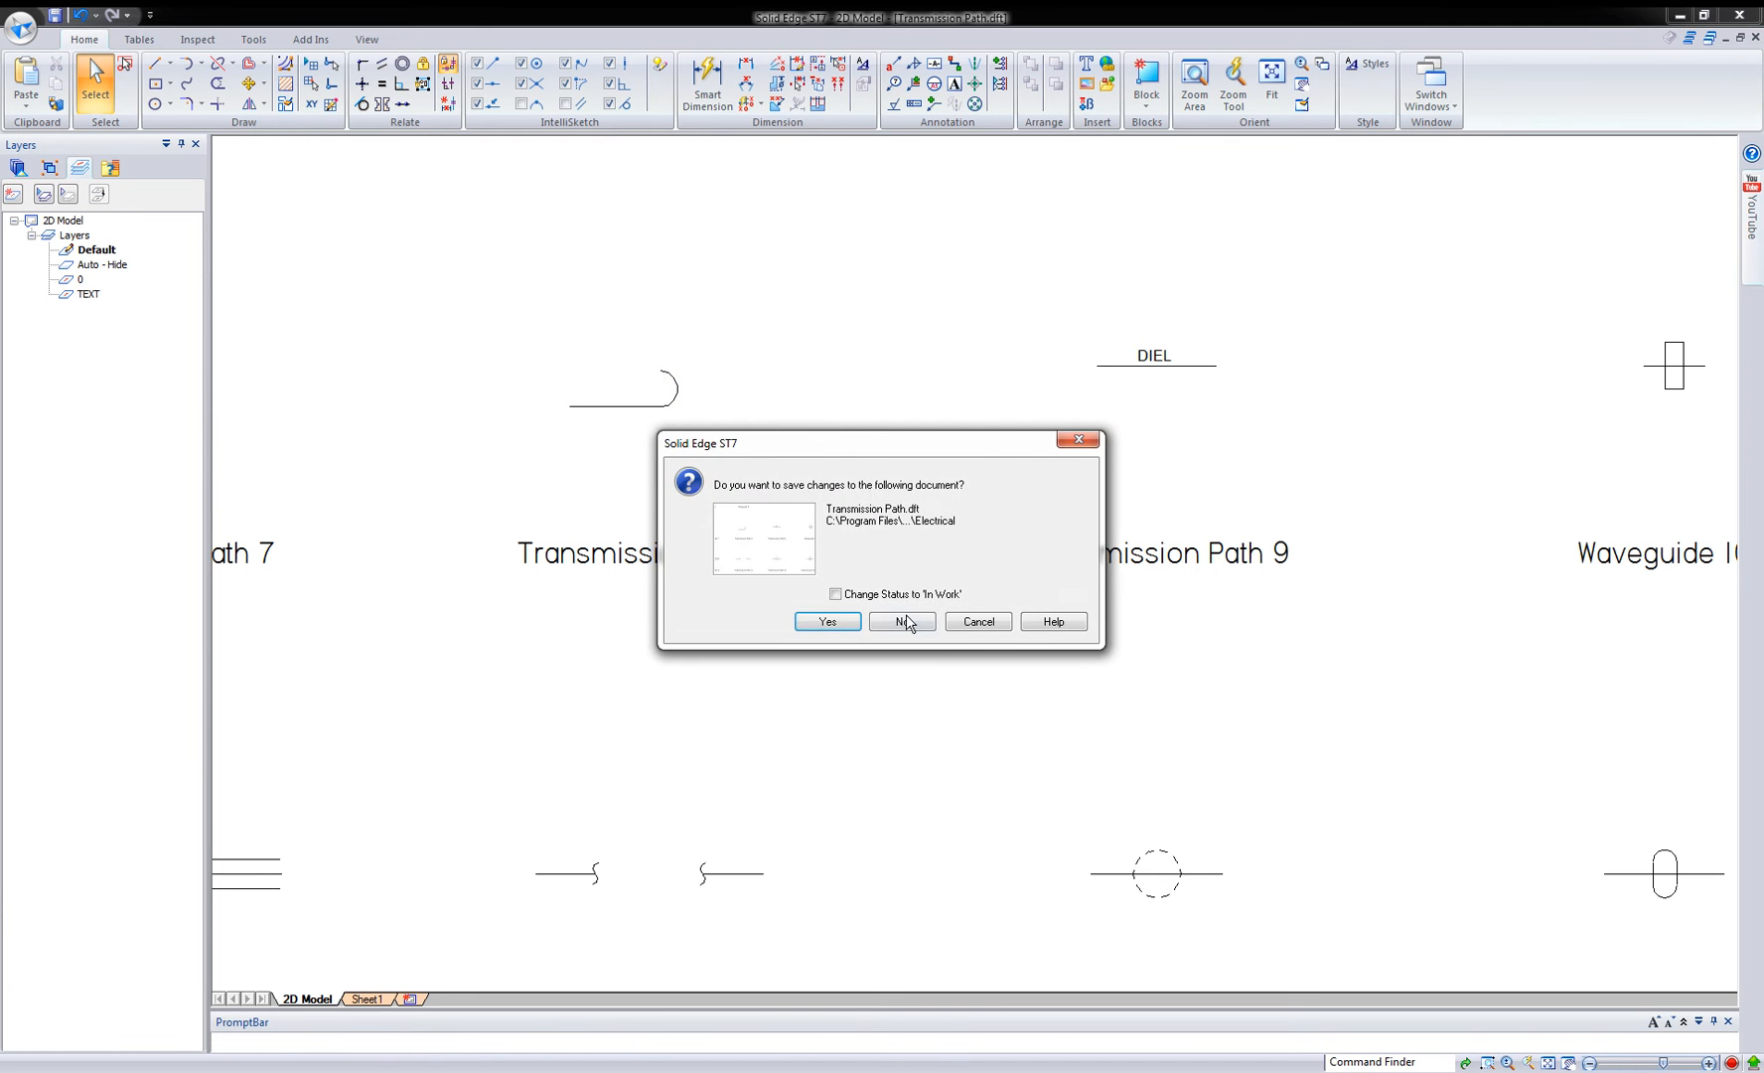
- Close Transmission Path without saving, then list Circuit Protectors.dft and preview CB Thermal Overload 2 and Circuit Protector 1
click(898, 622)
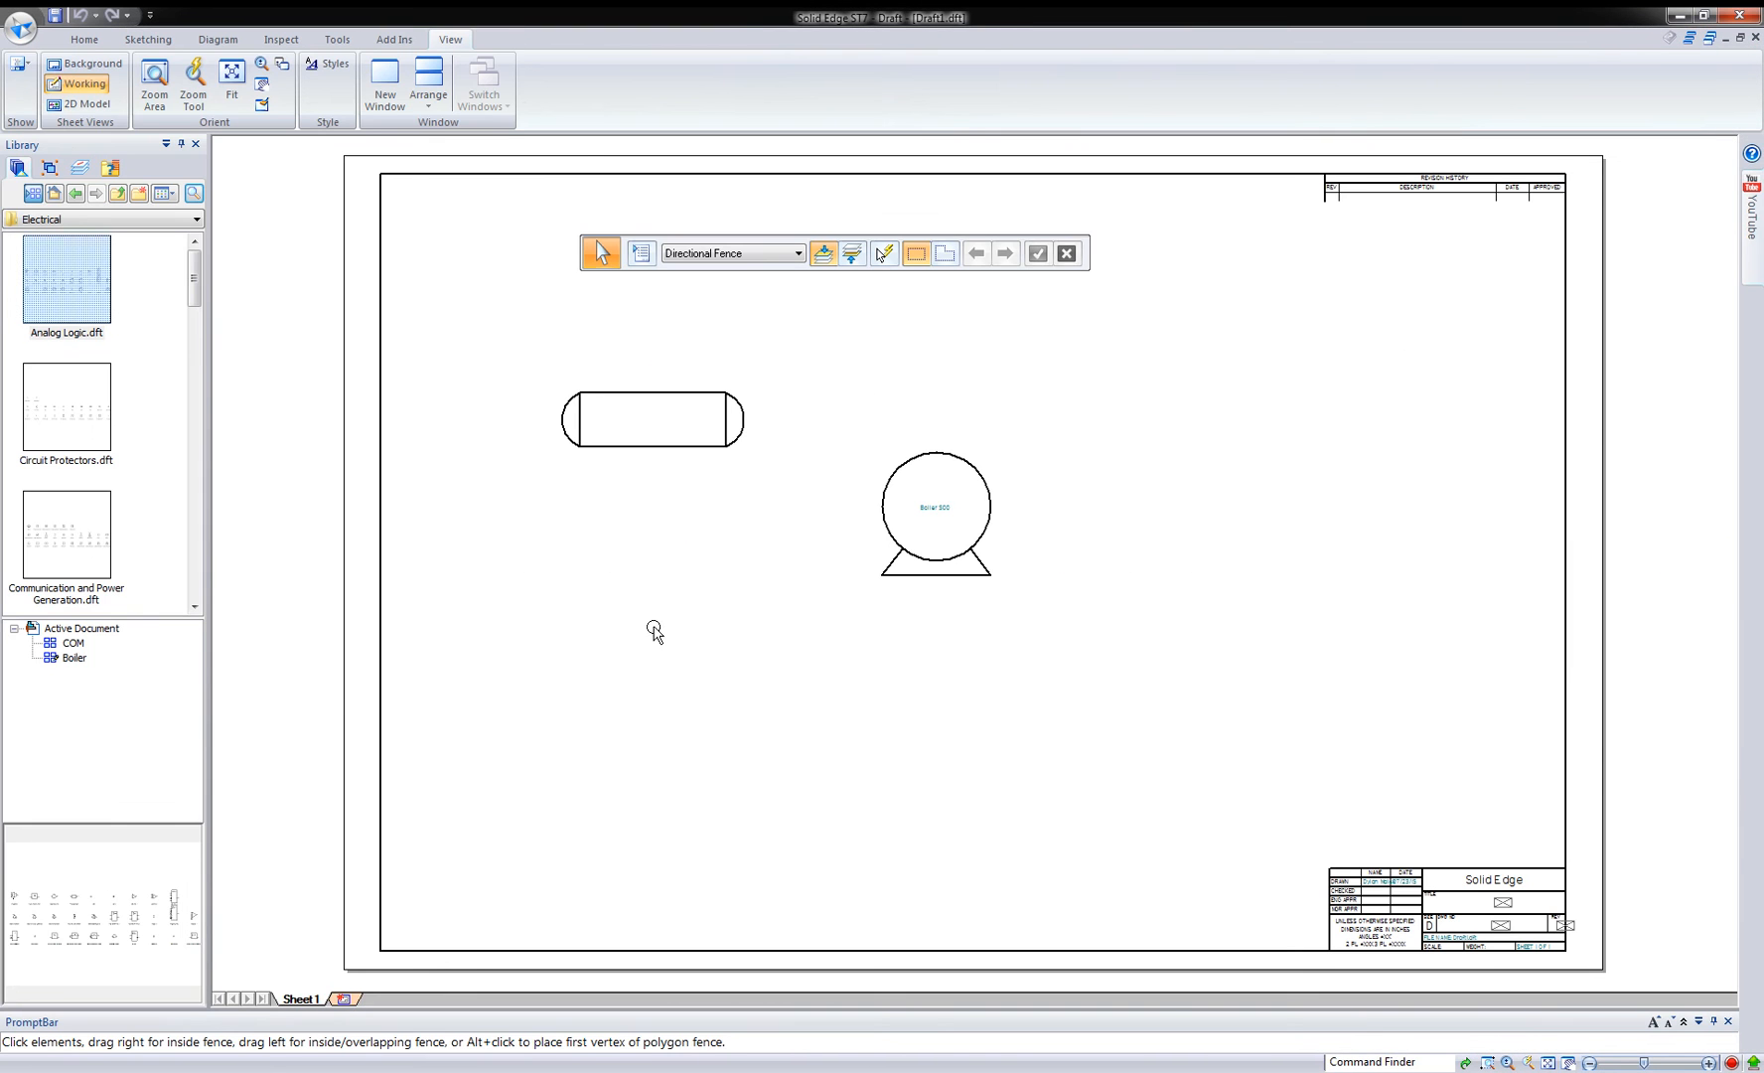
mouse_move(121, 919)
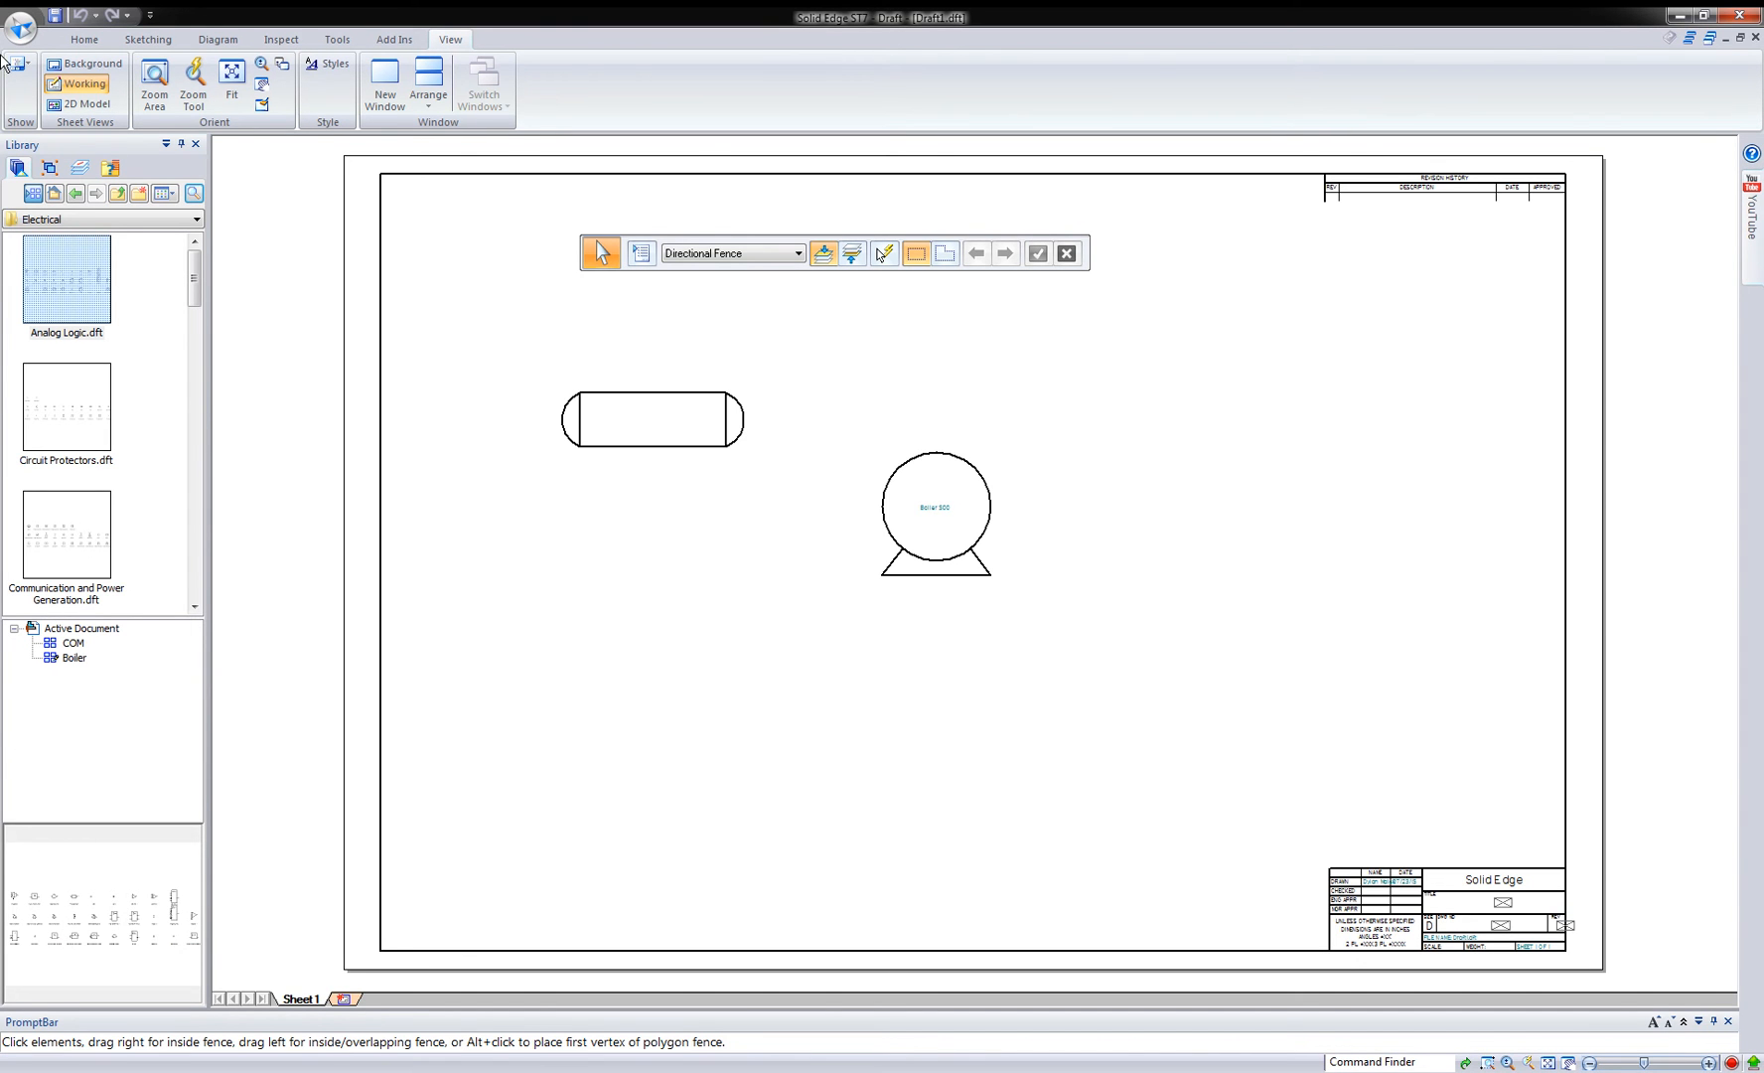
mouse_move(34, 192)
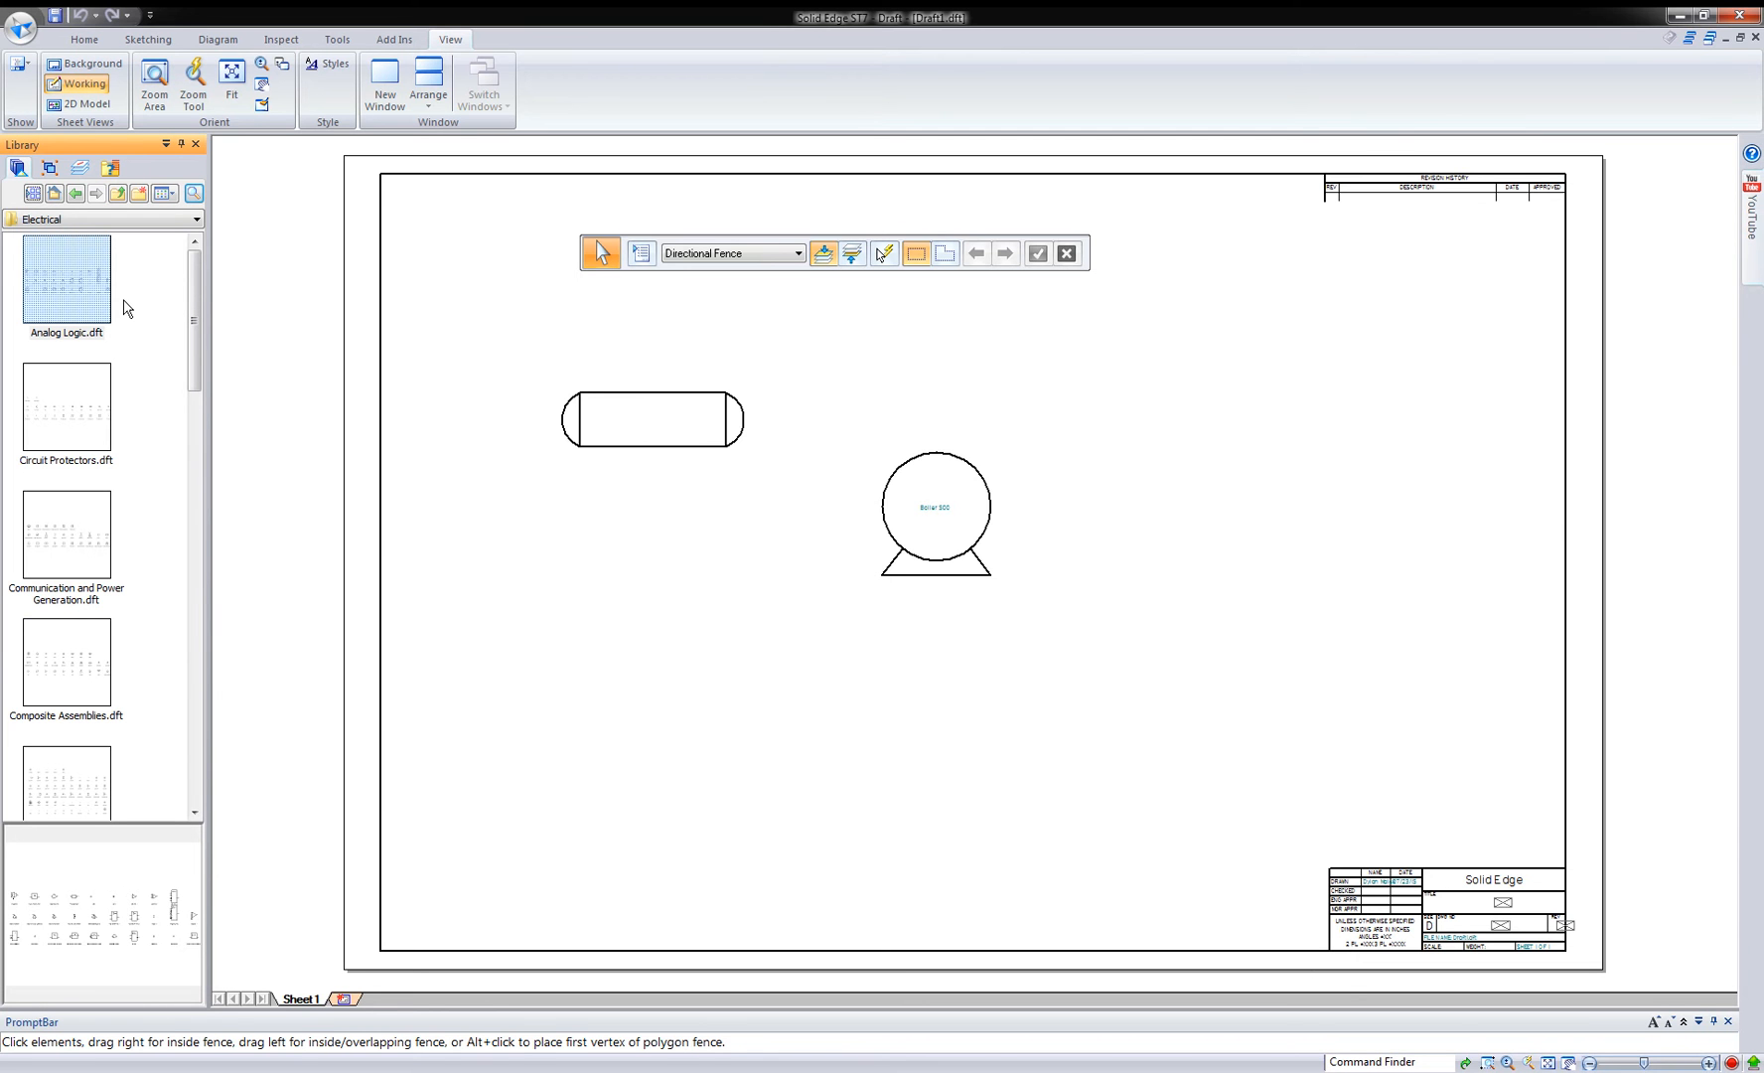
click(65, 407)
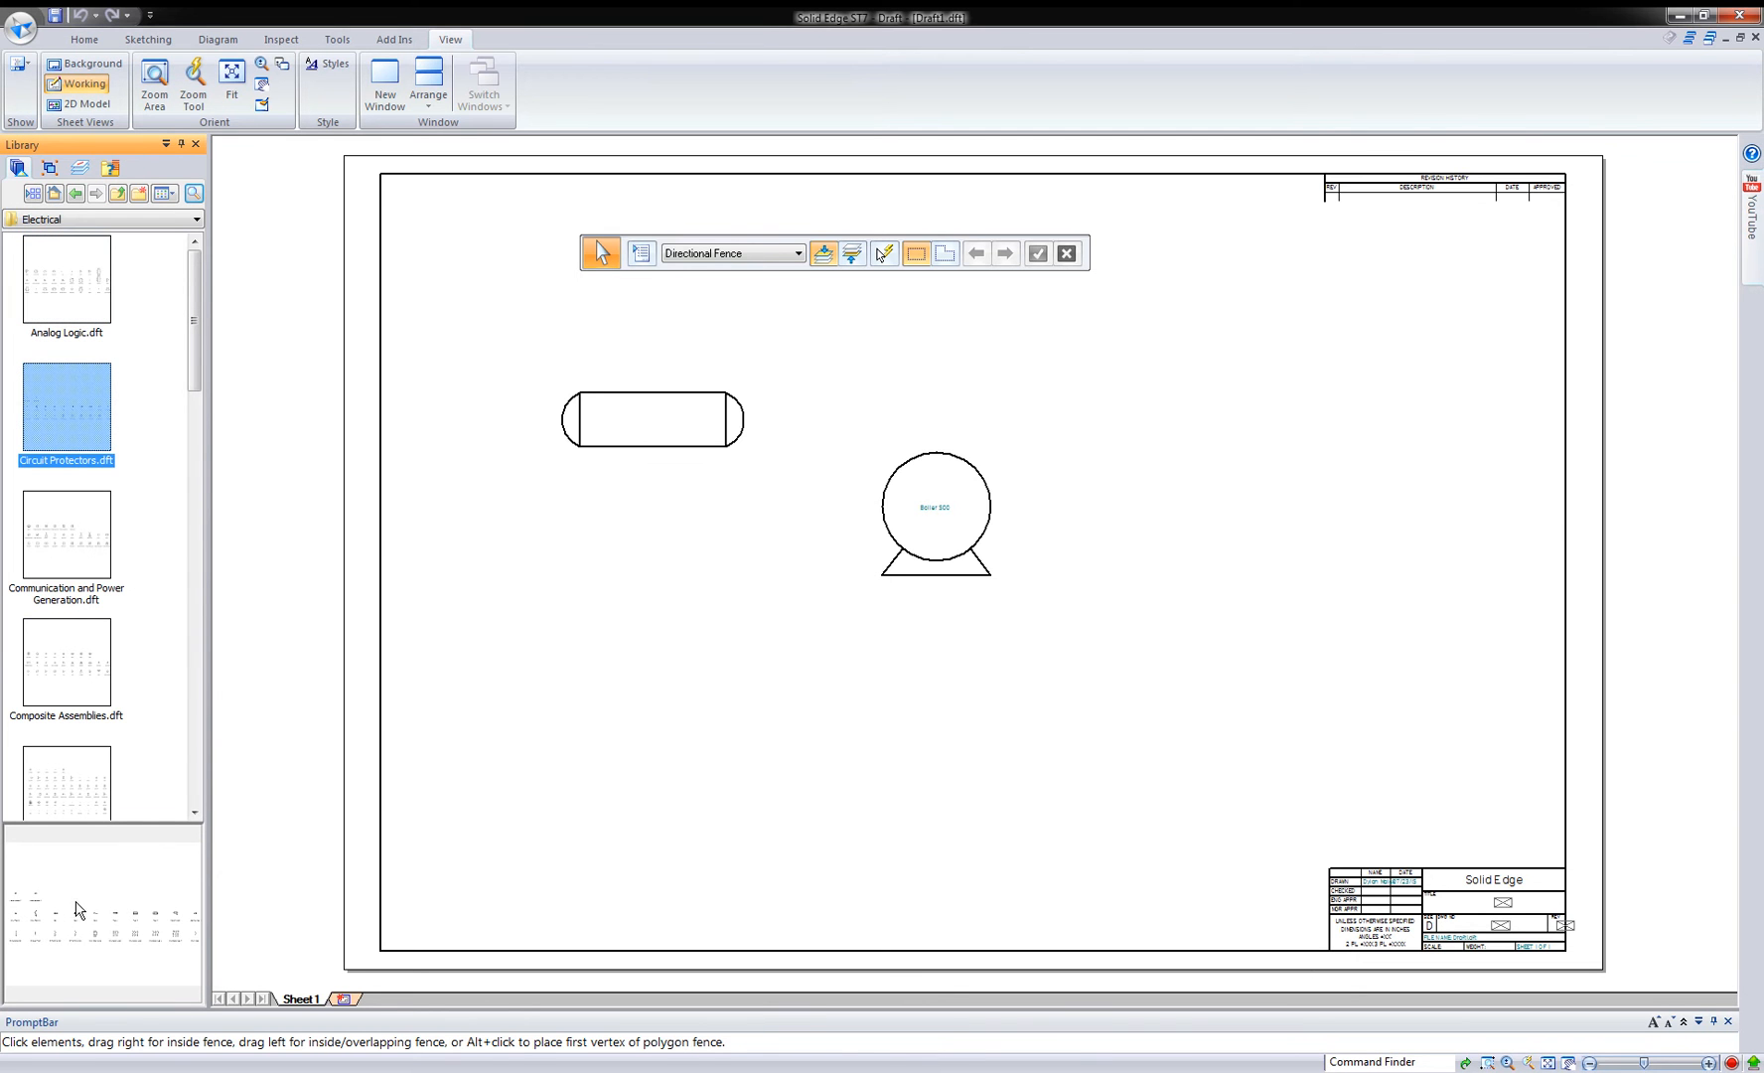
mouse_move(20, 24)
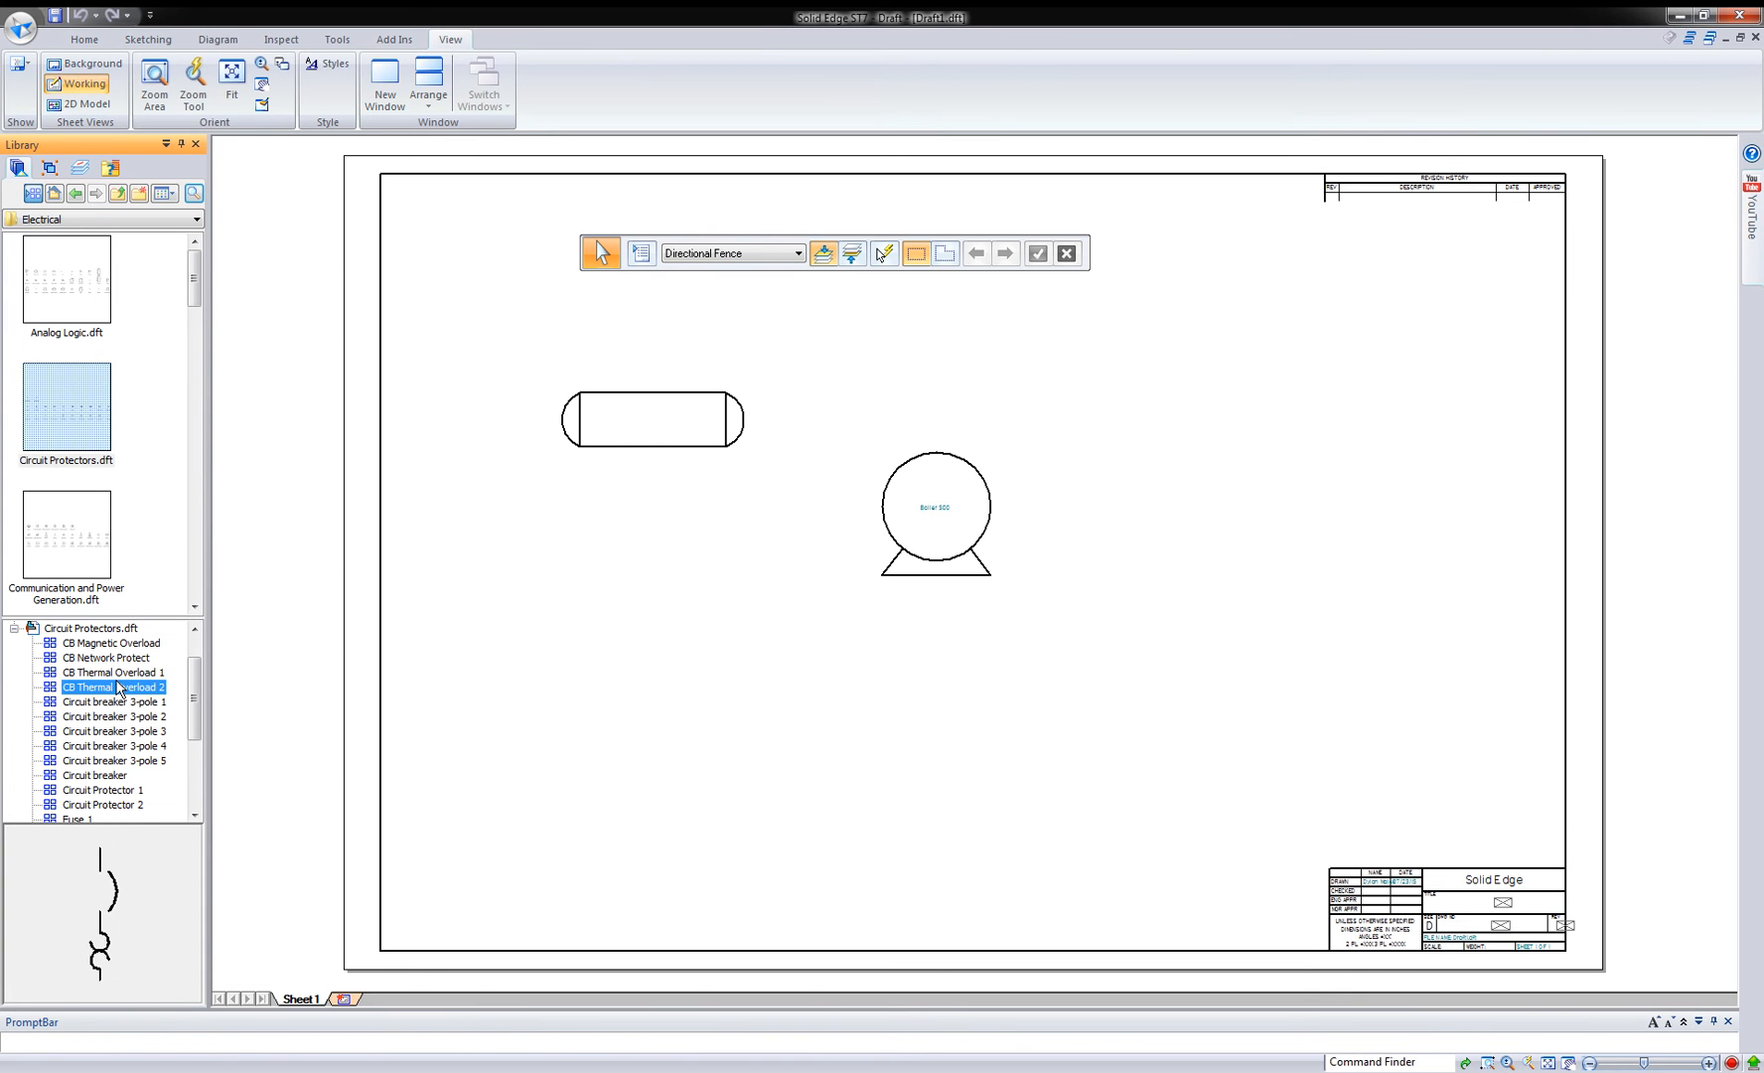
click(101, 789)
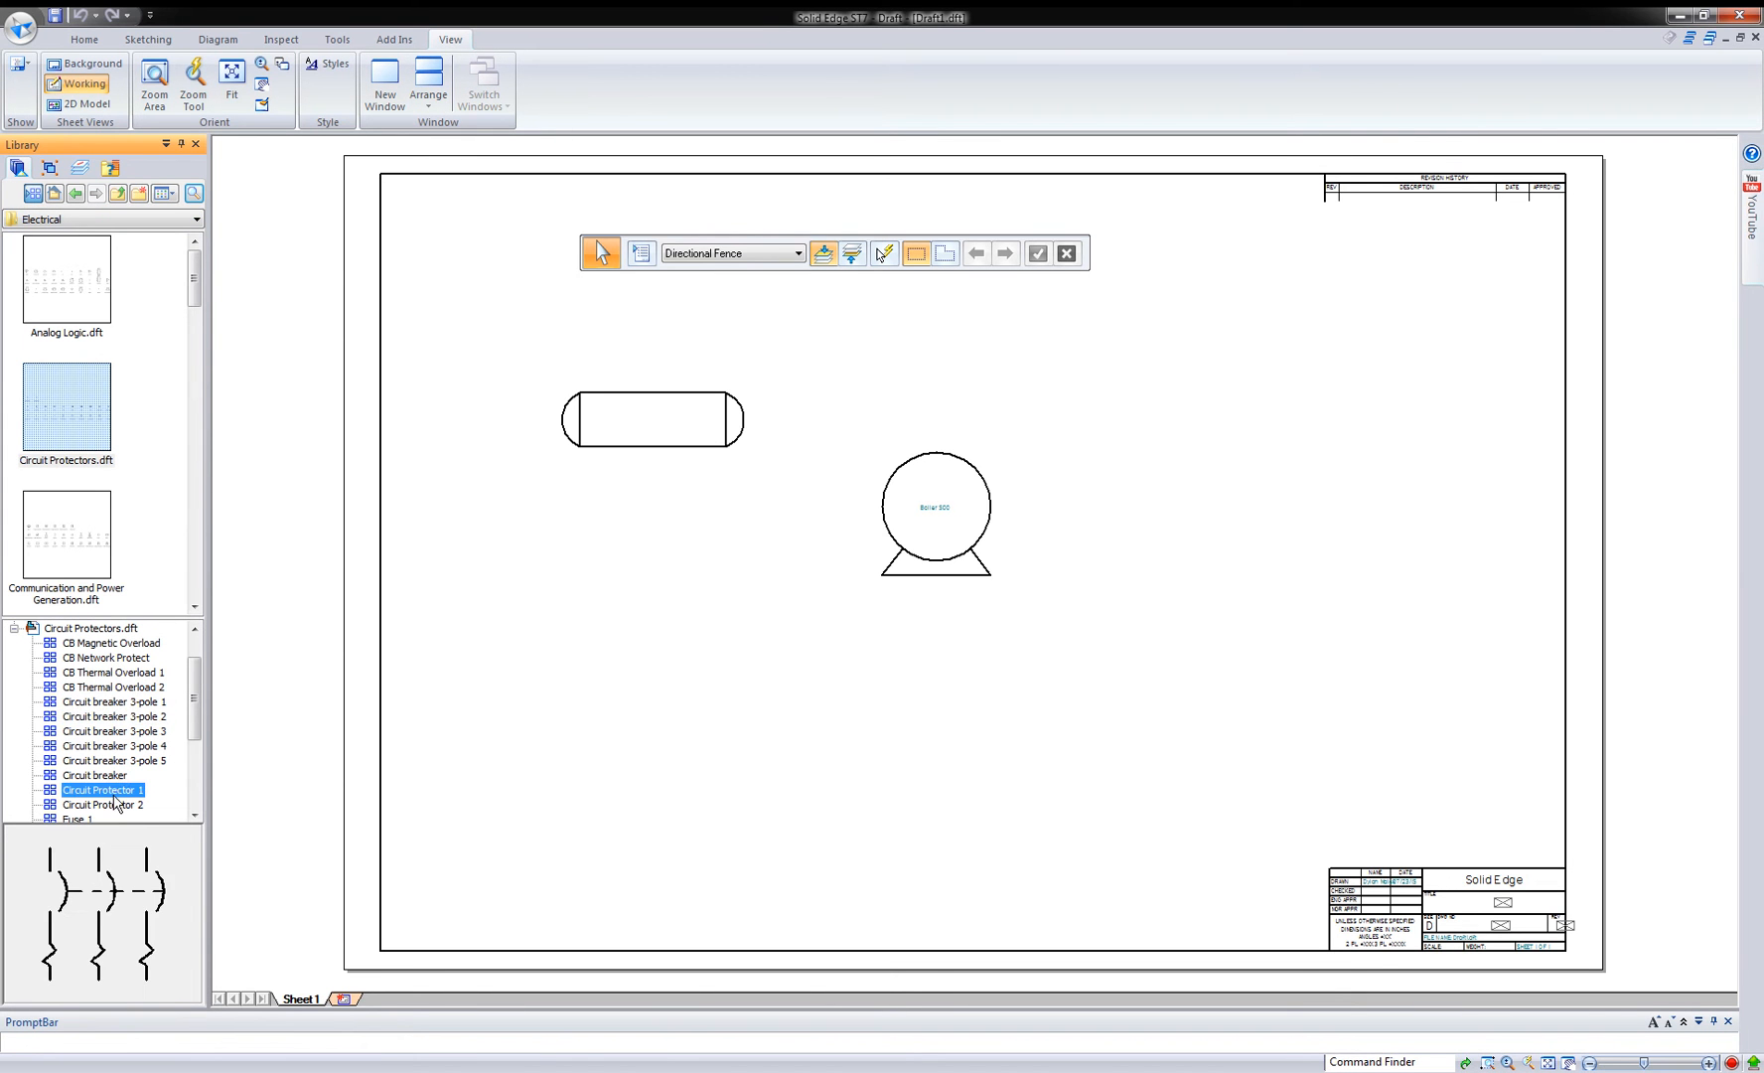
click(76, 193)
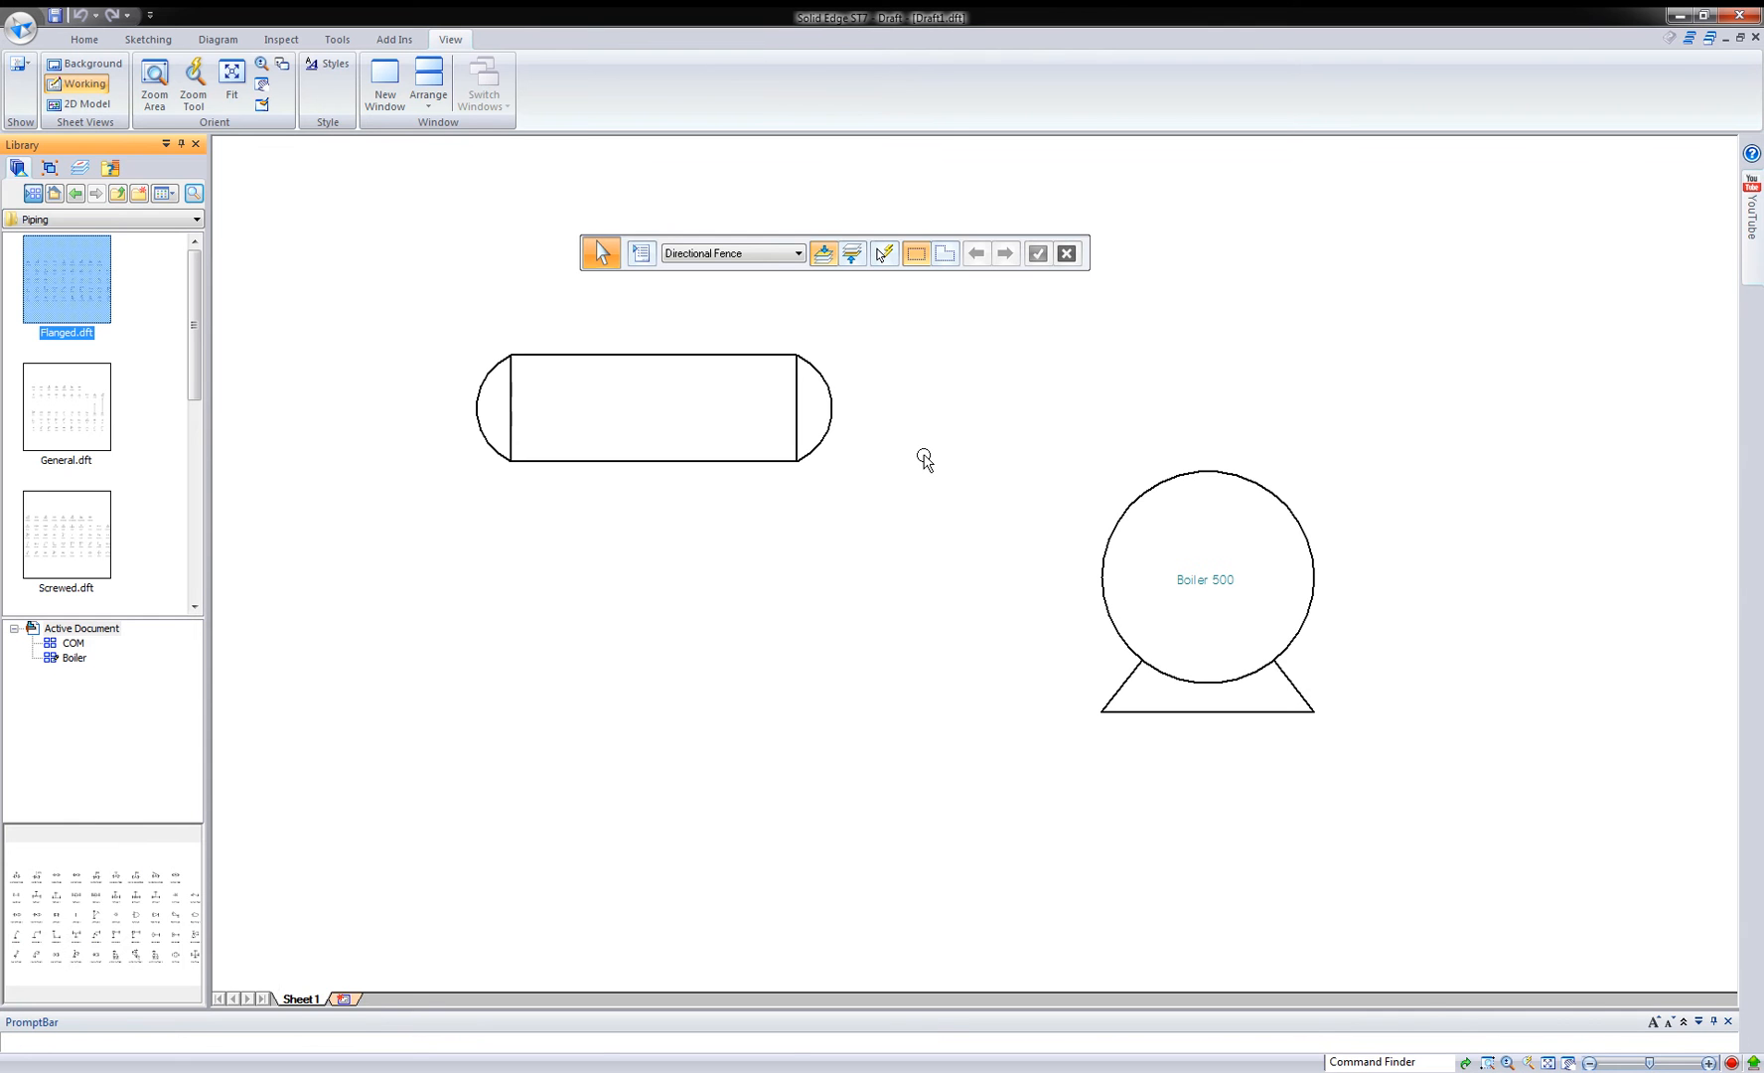
mouse_move(622, 455)
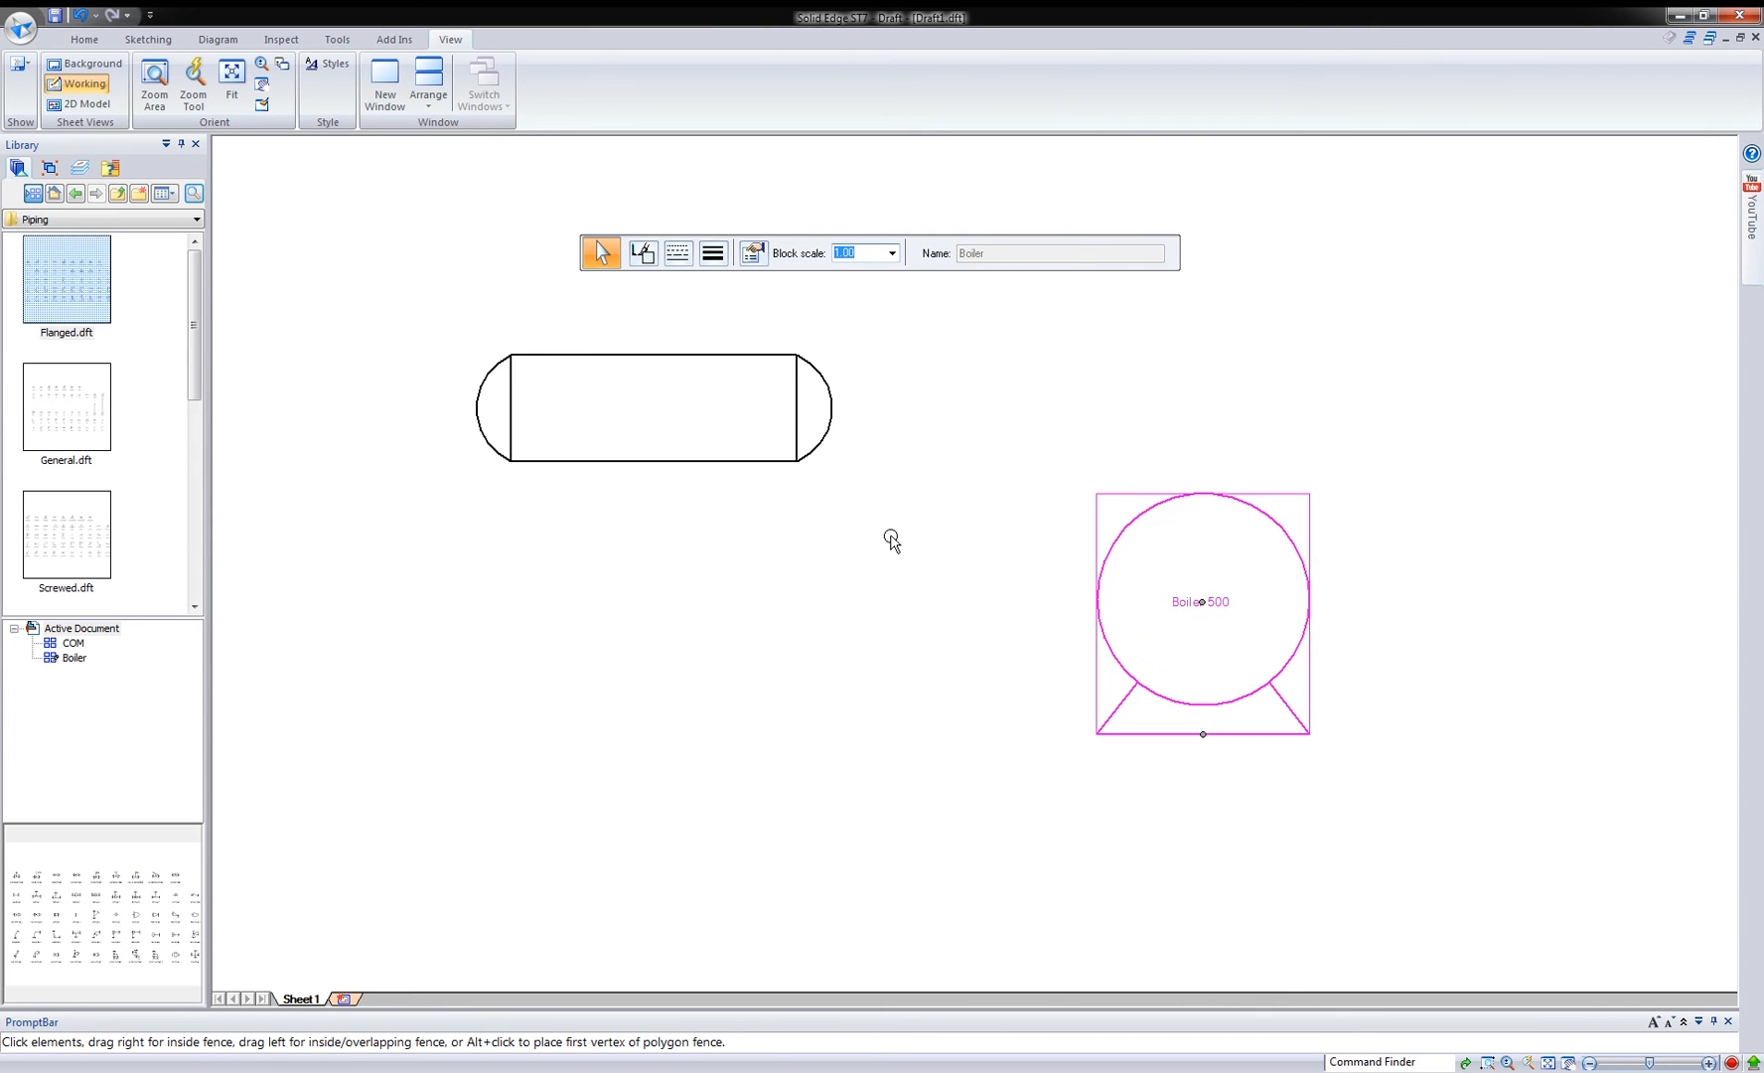
- Drag a centrifugal pump symbol from the Piping blocks onto the sheet below the tank
click(83, 40)
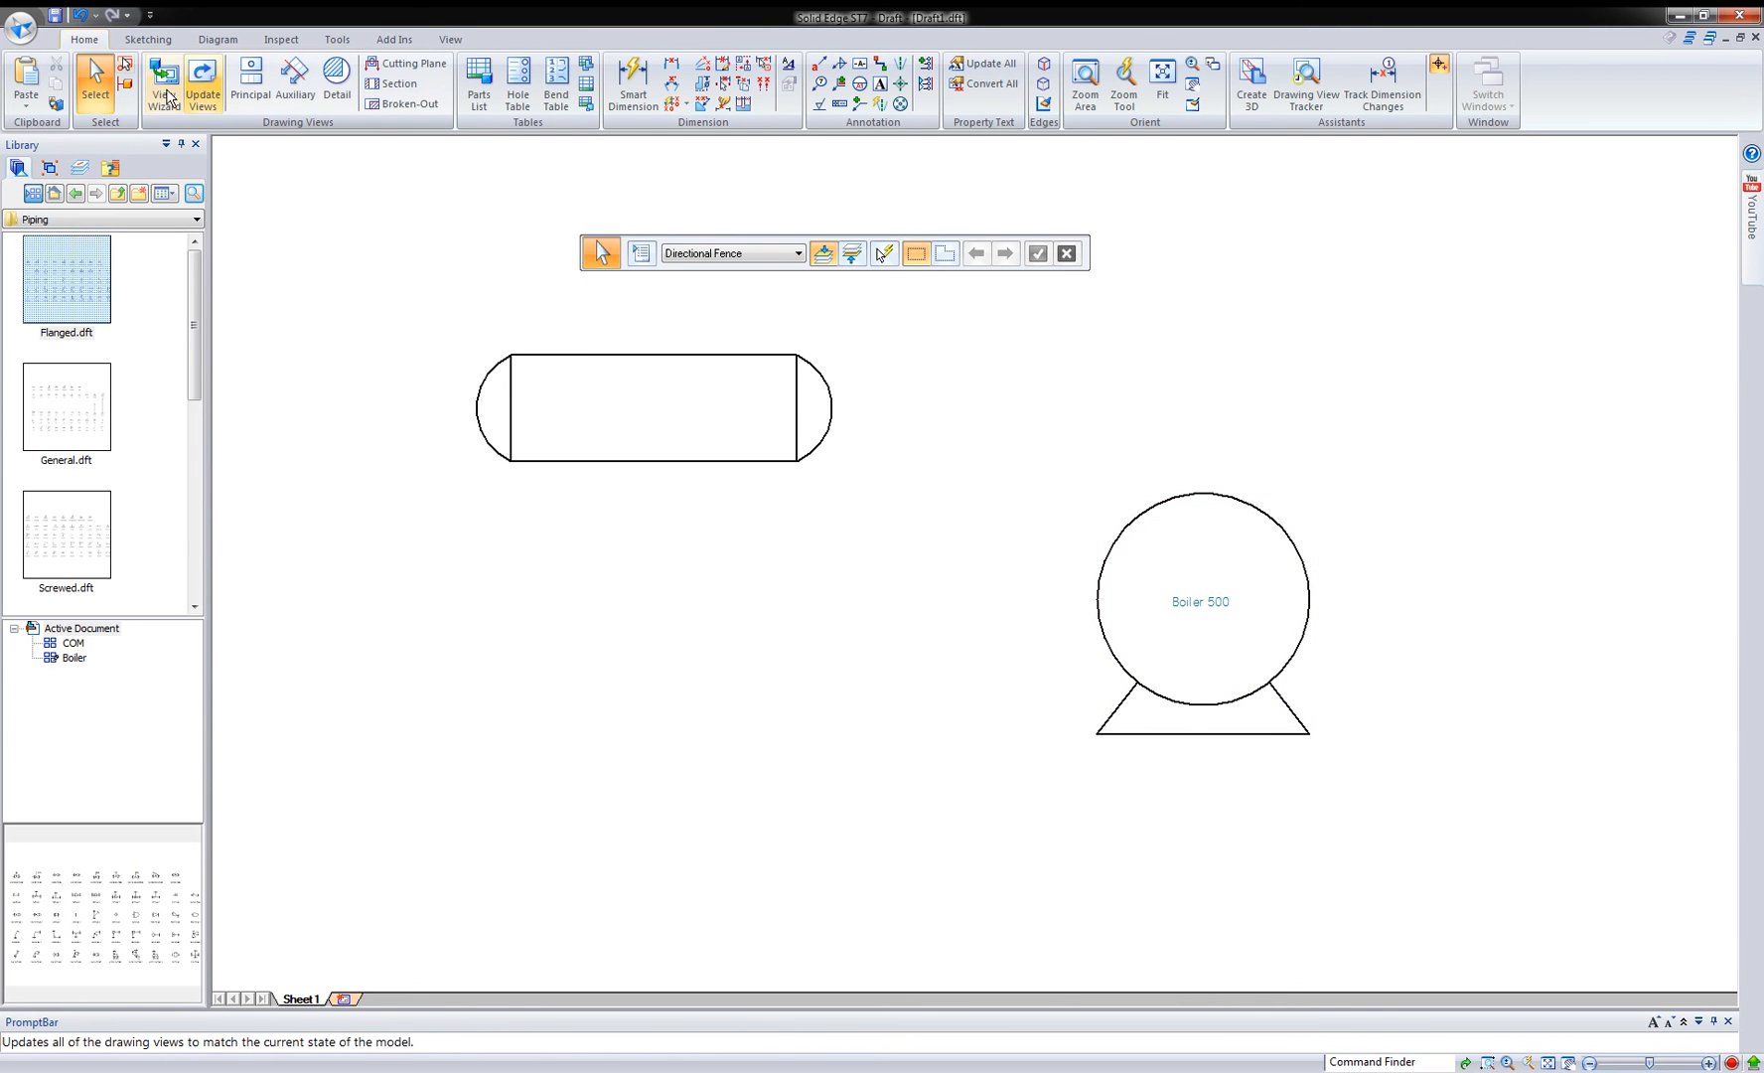
click(147, 40)
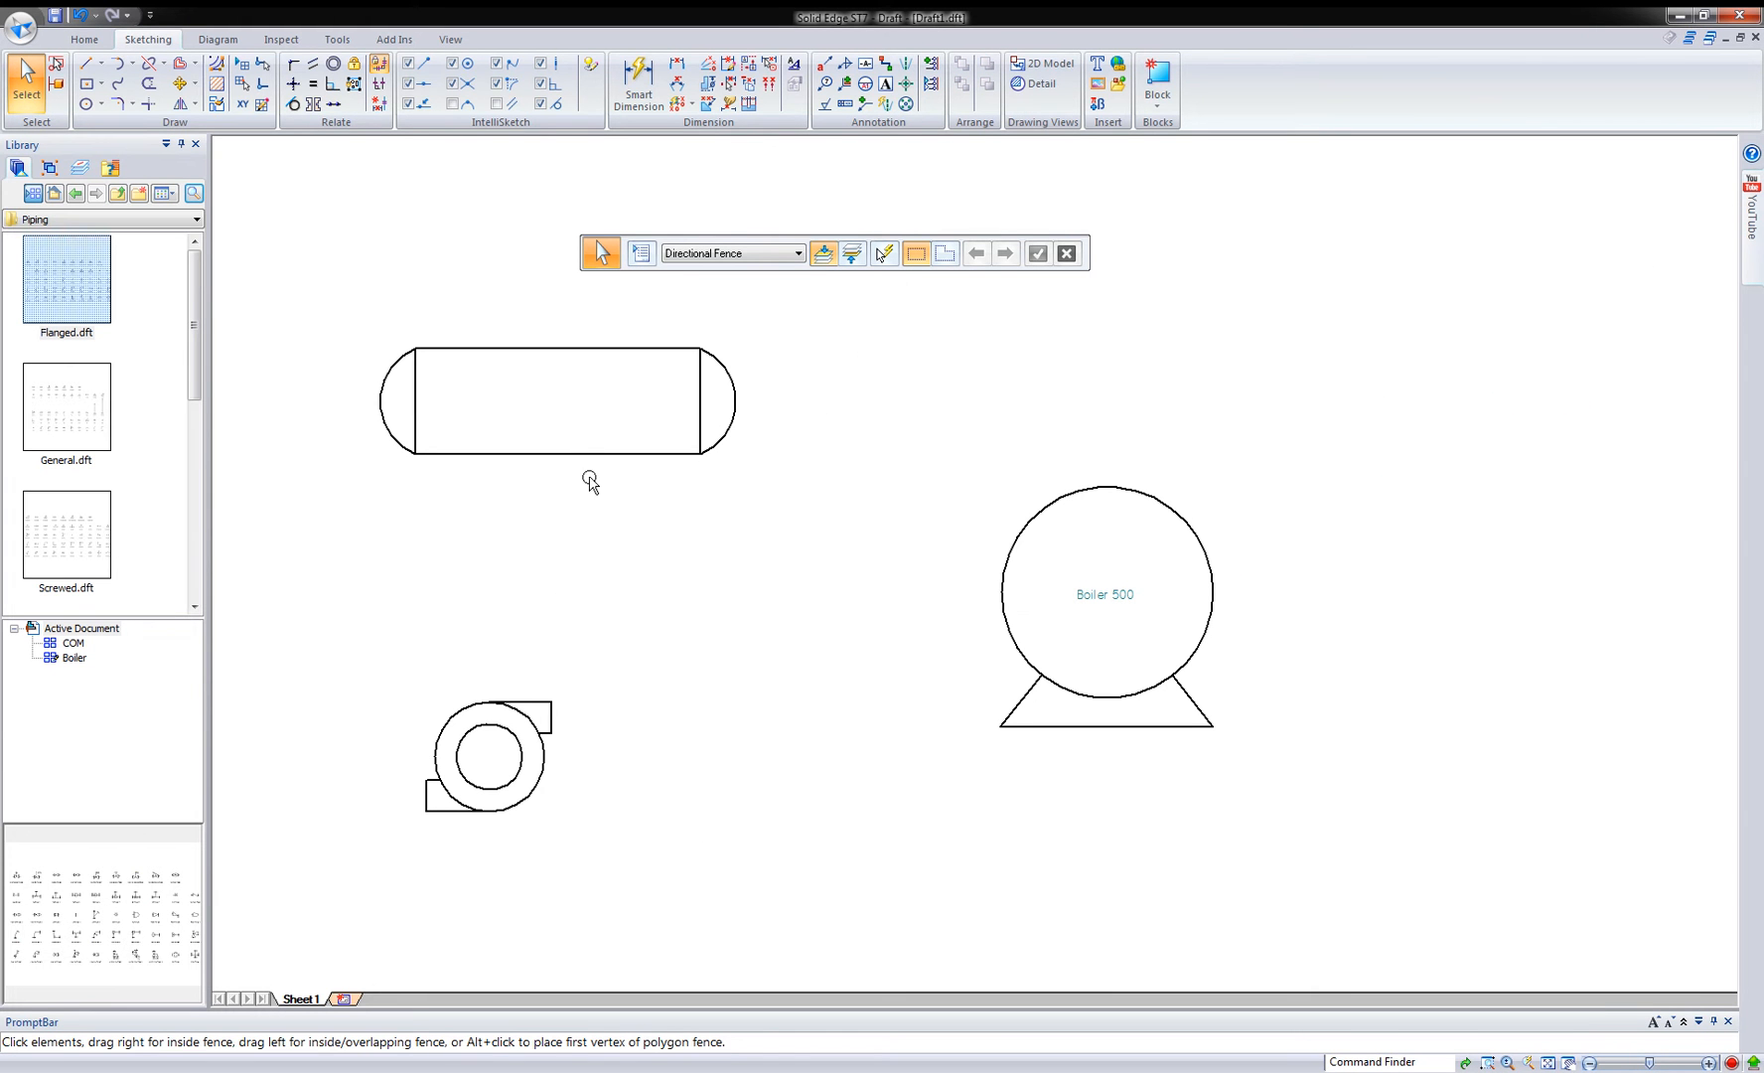
mouse_move(658, 668)
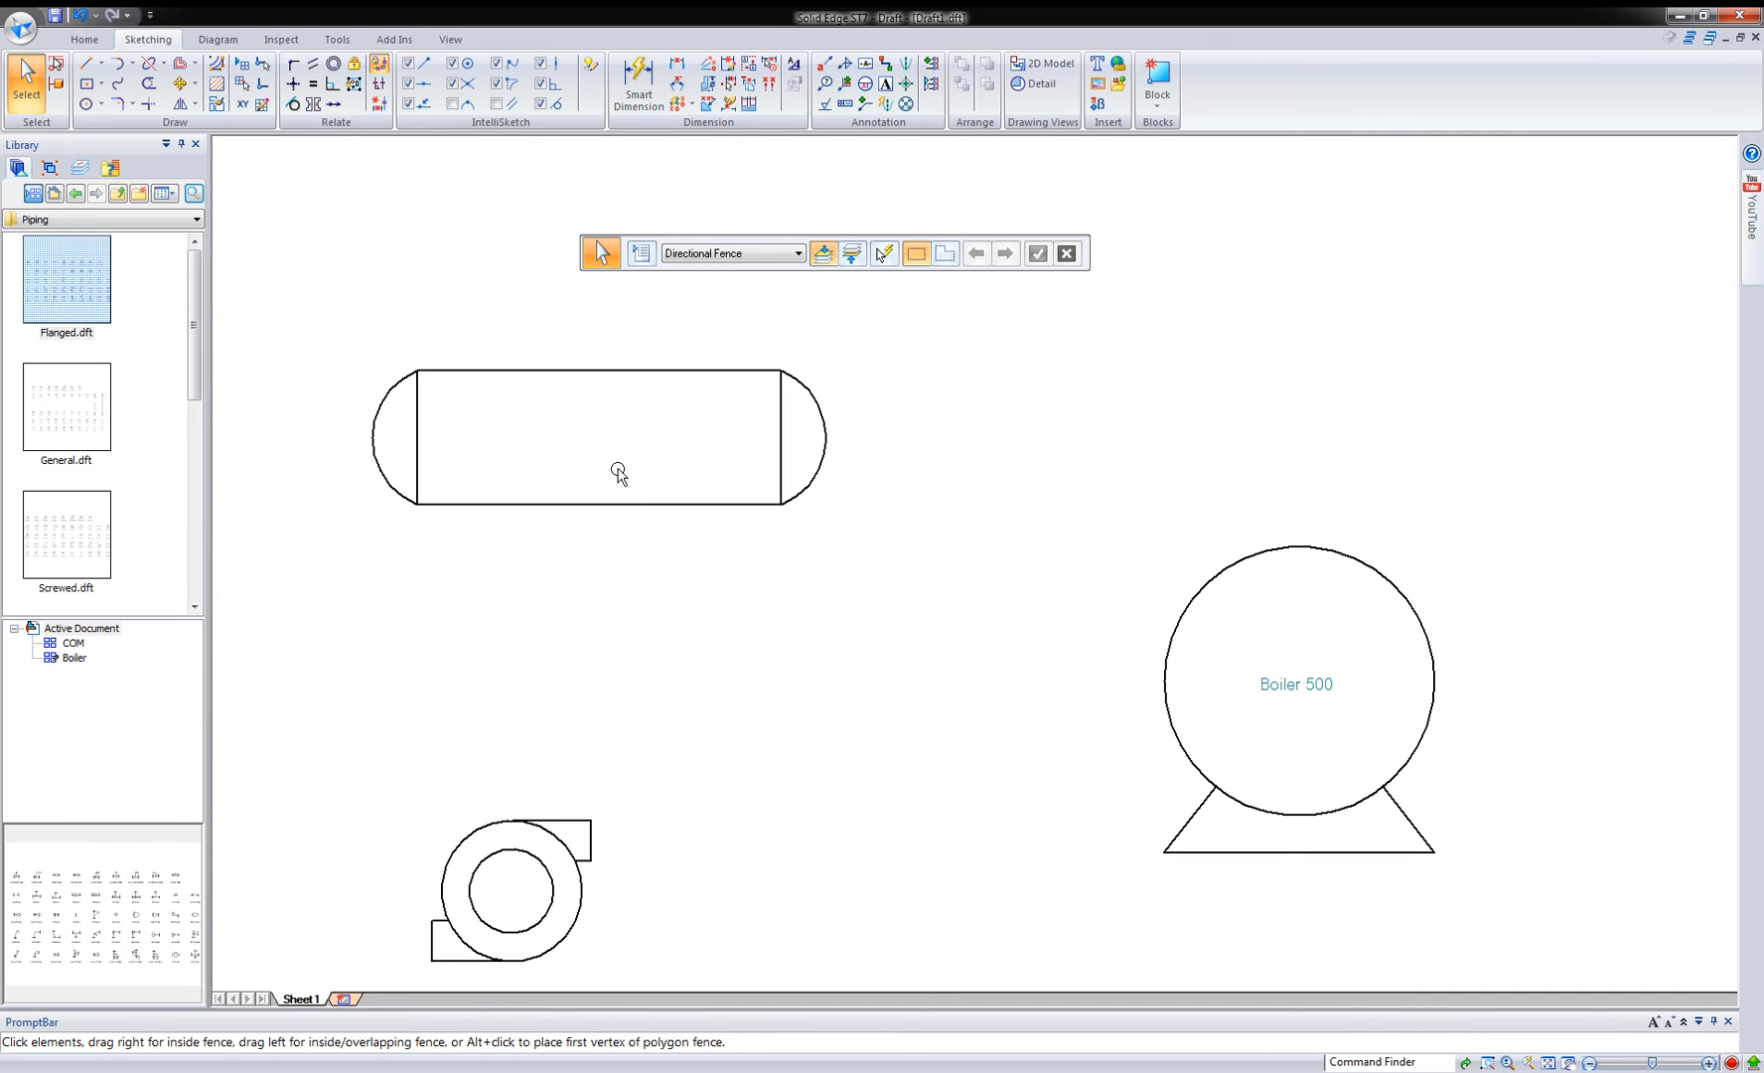
- Start a new block label and pick its property text from the index reference
click(1157, 87)
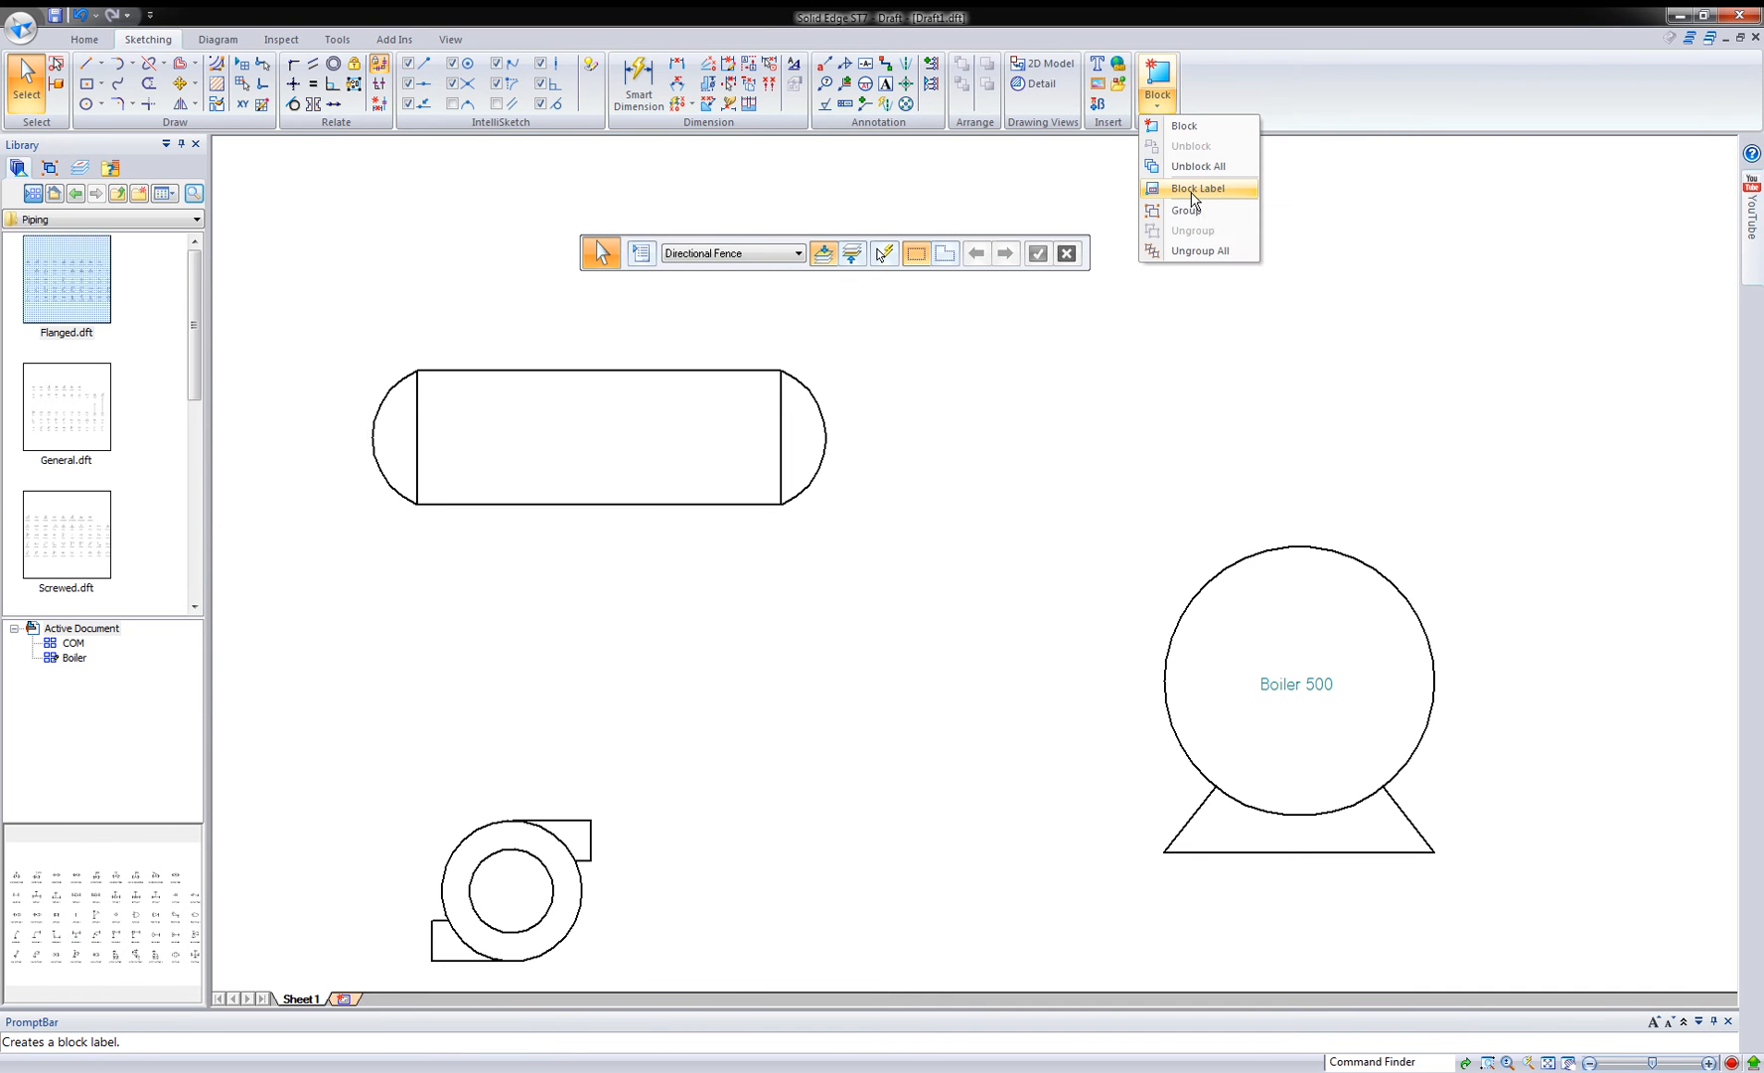
click(1201, 189)
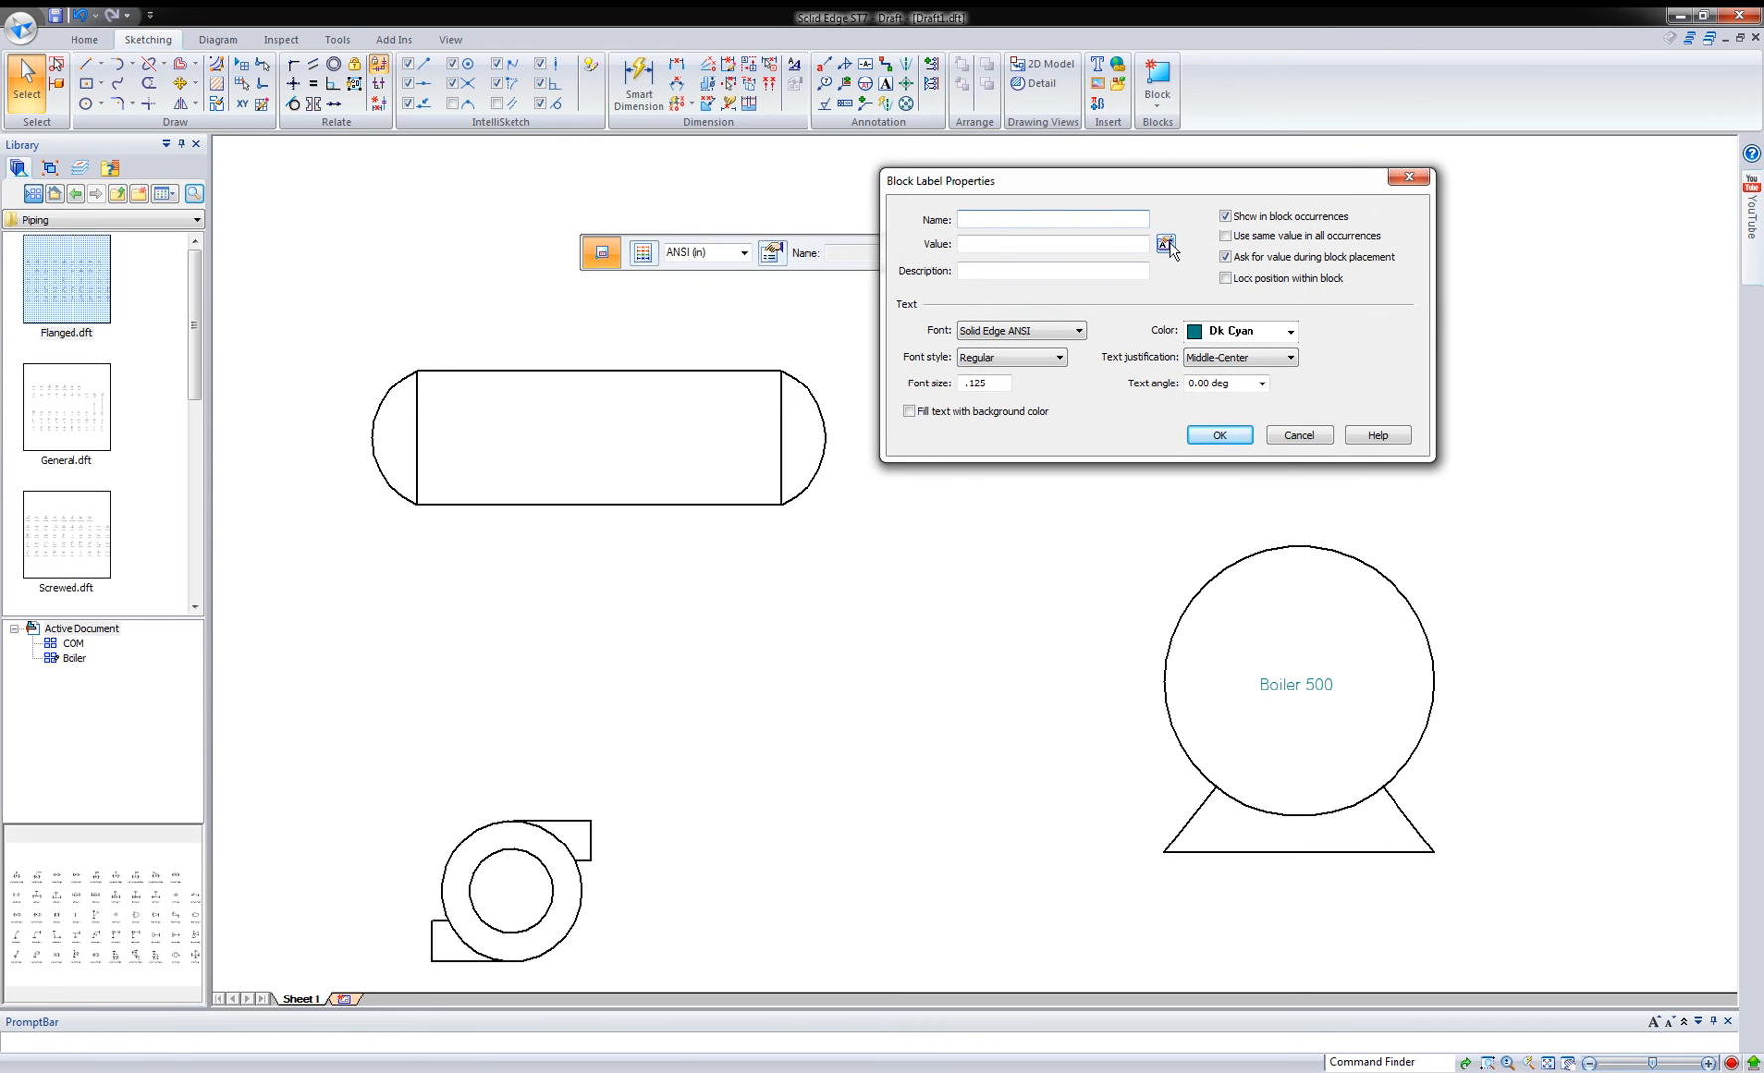
click(1166, 245)
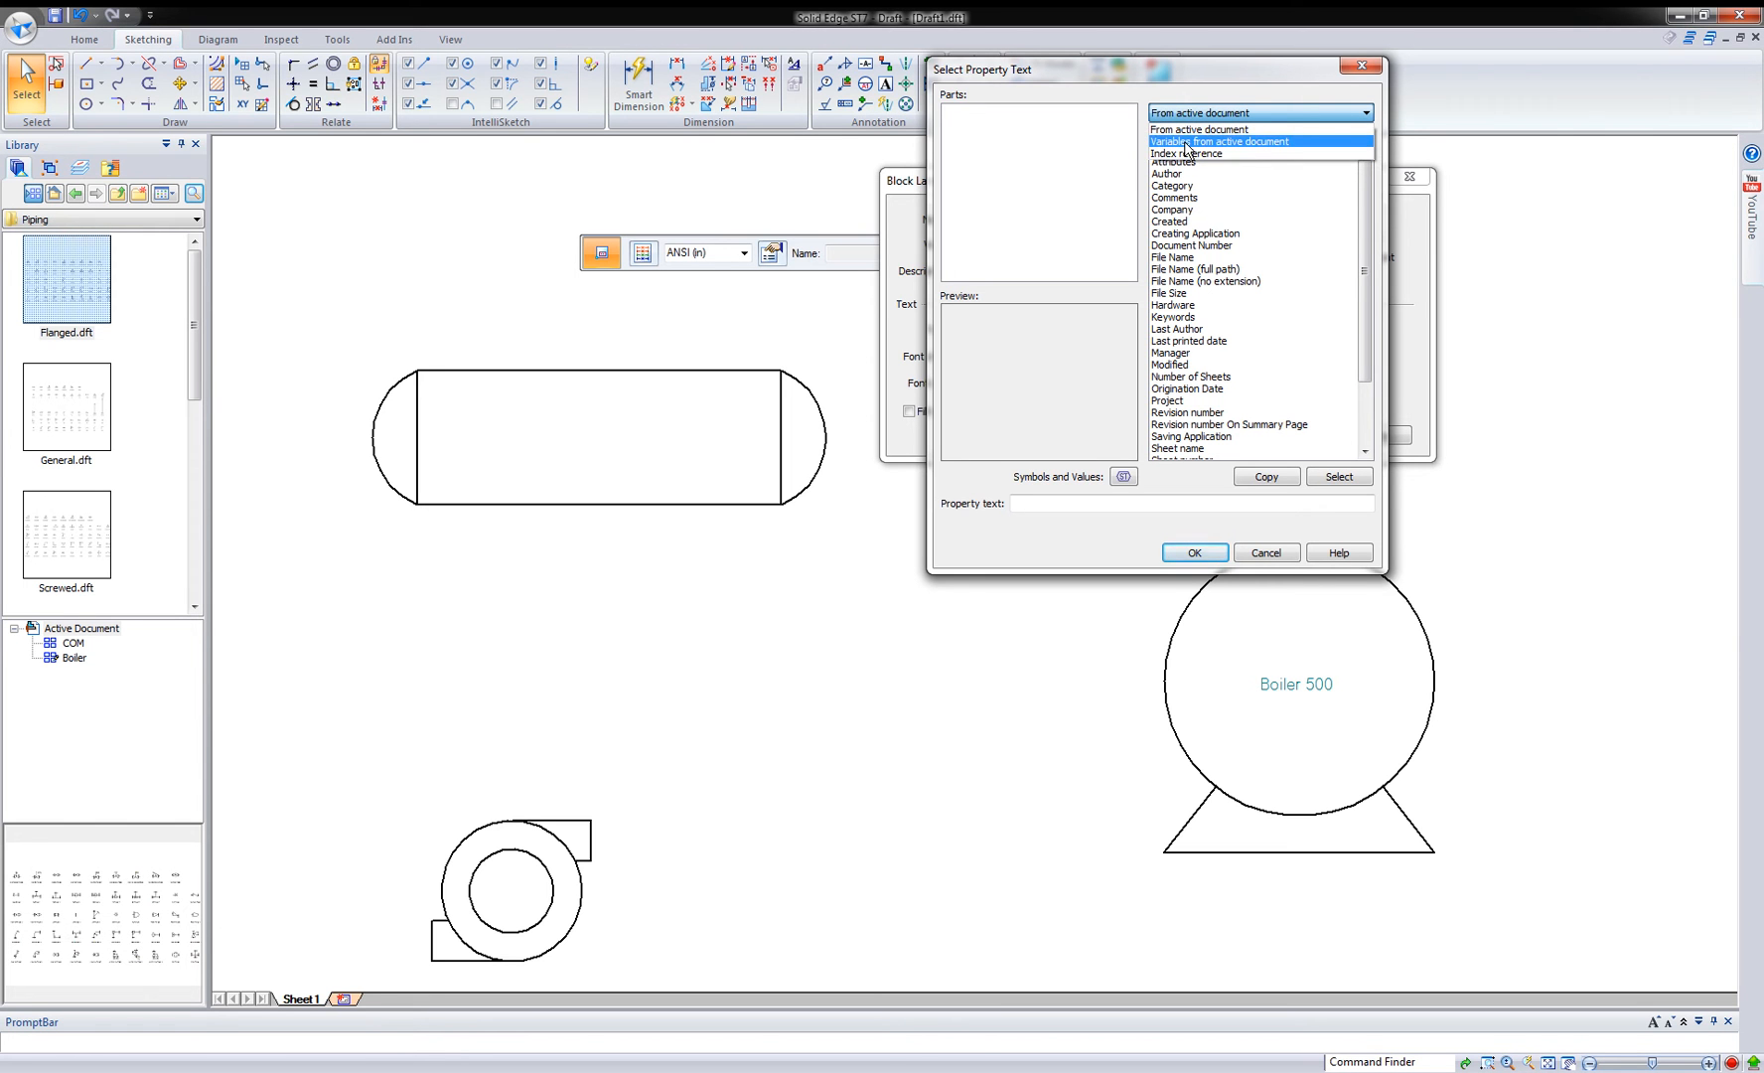
click(1190, 153)
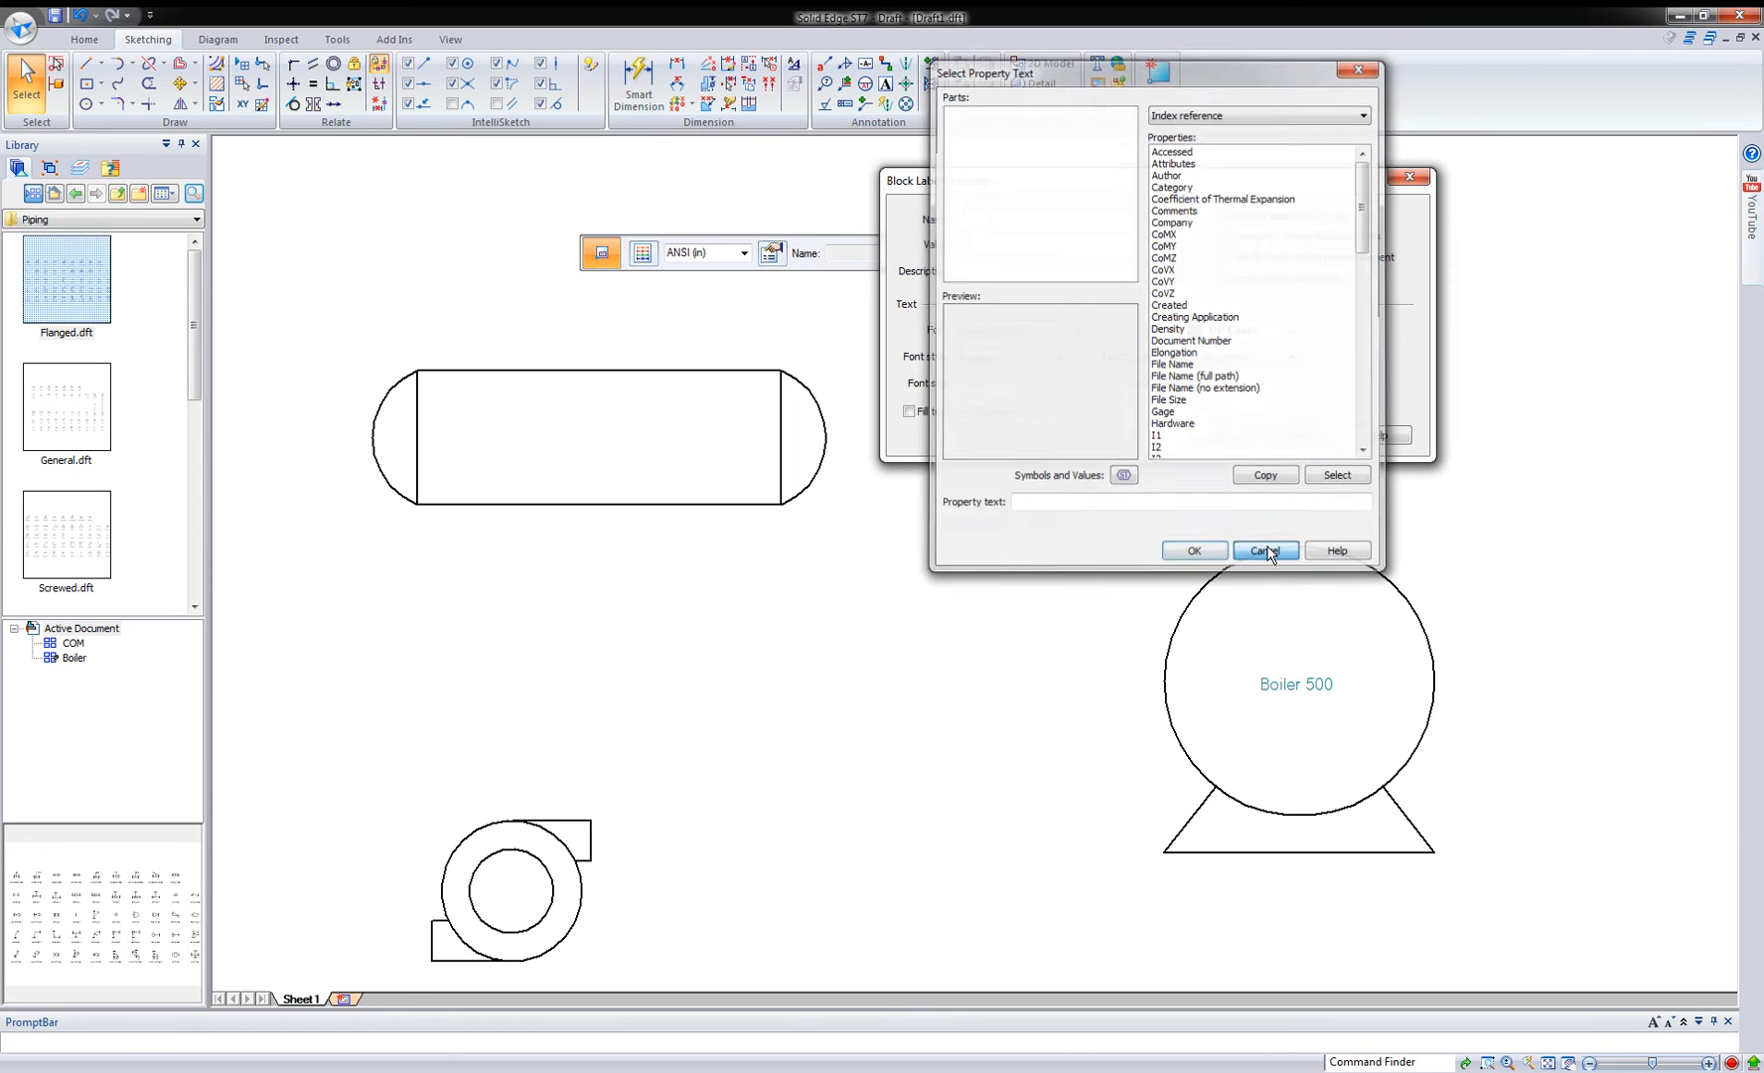
click(1266, 551)
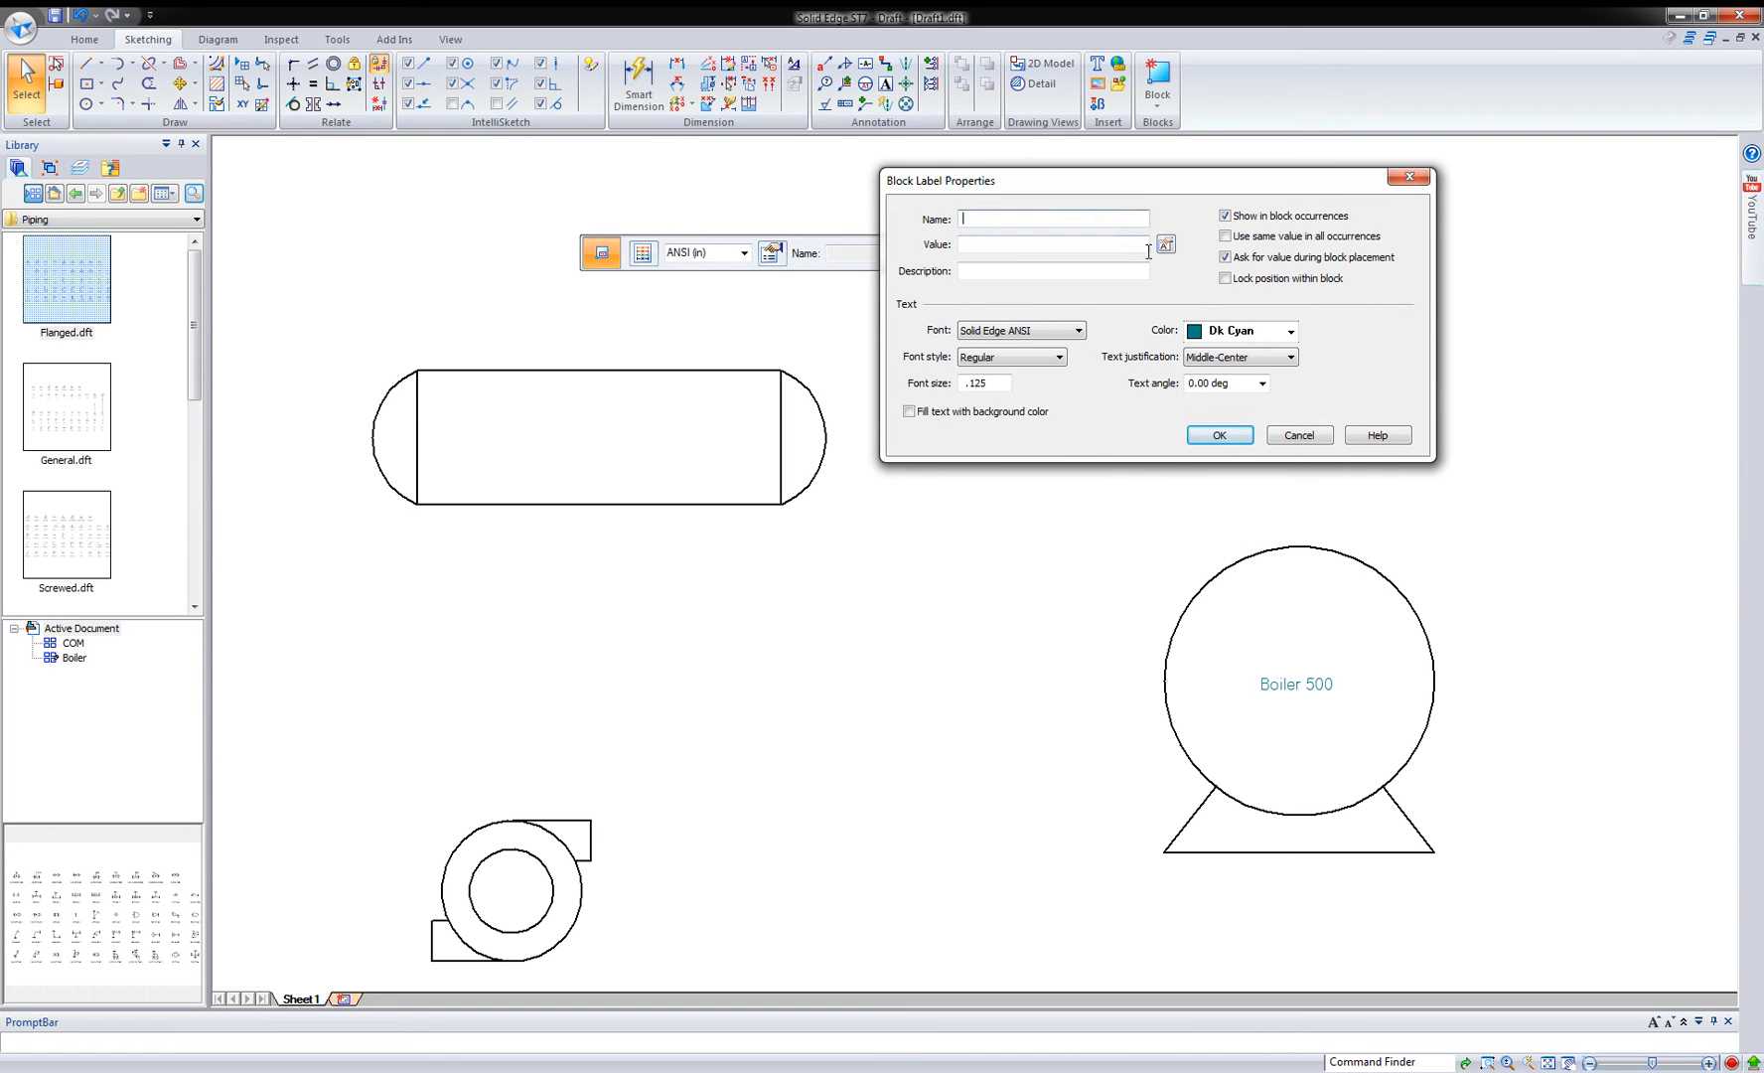
- Name the label Tank with value Output Tank, without asking for a value at placement, and confirm it
text(Tank)
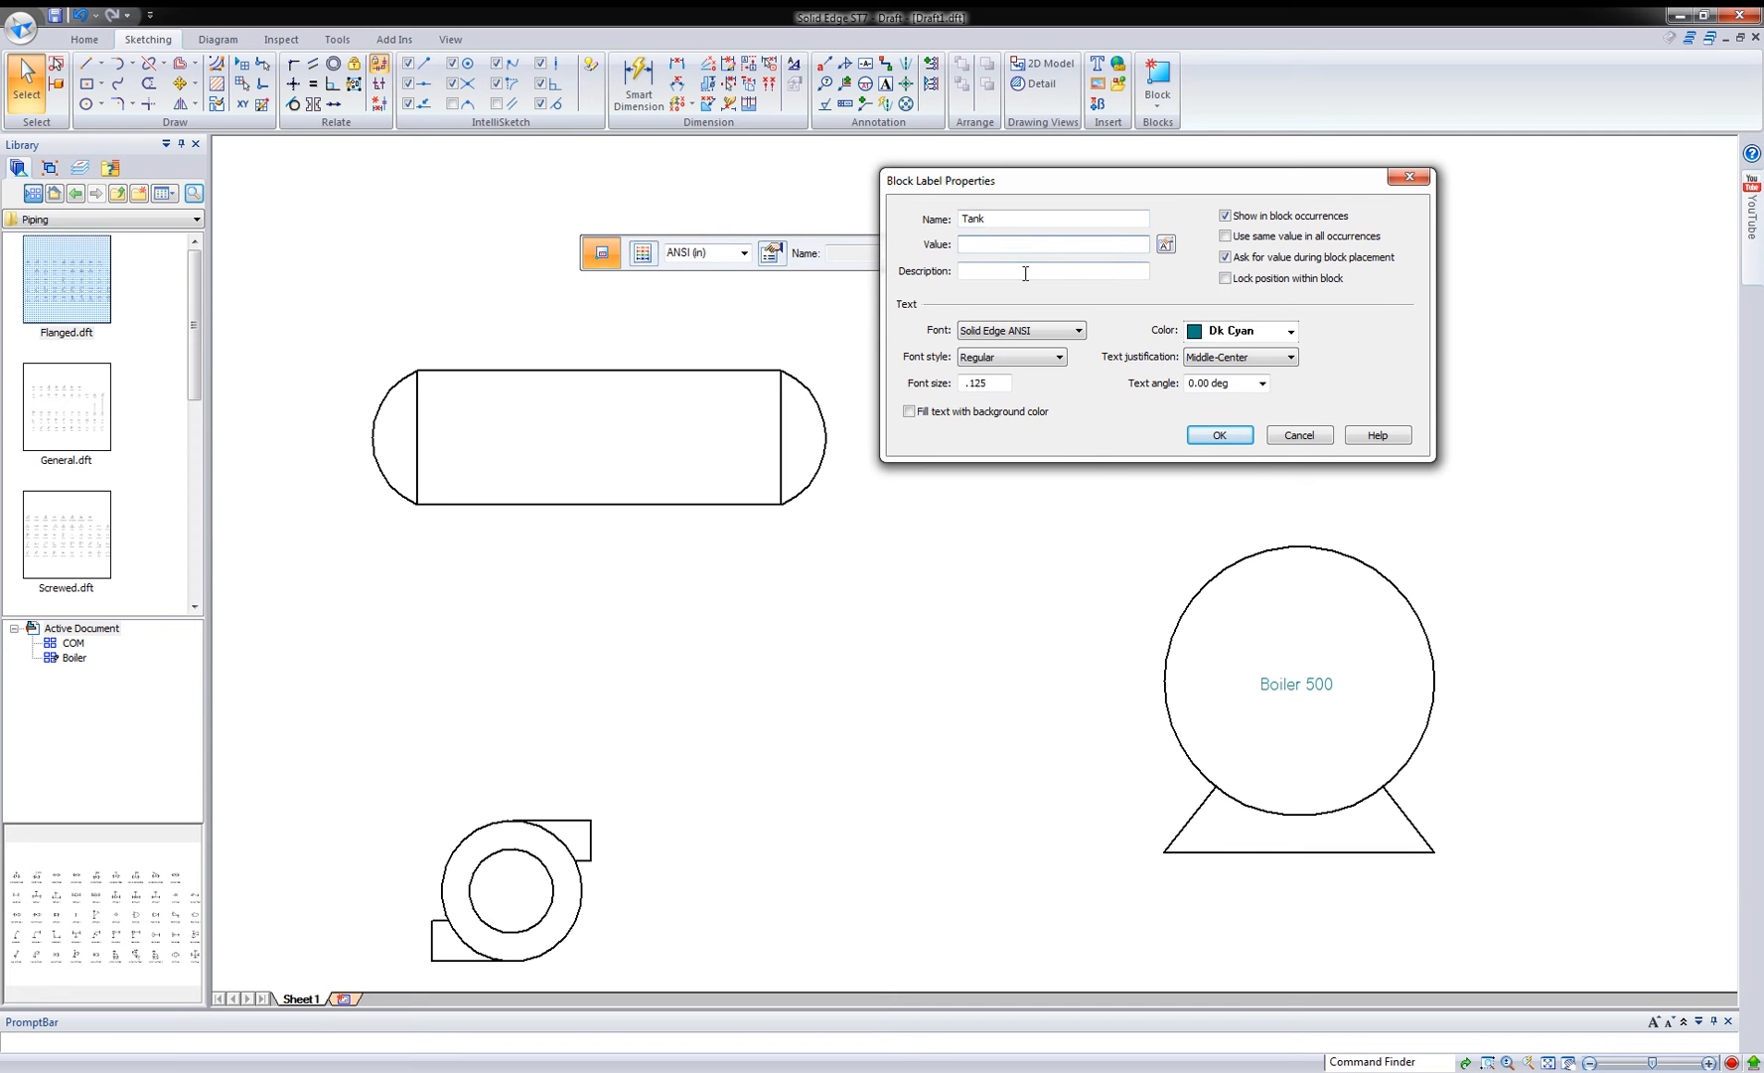
text(O)
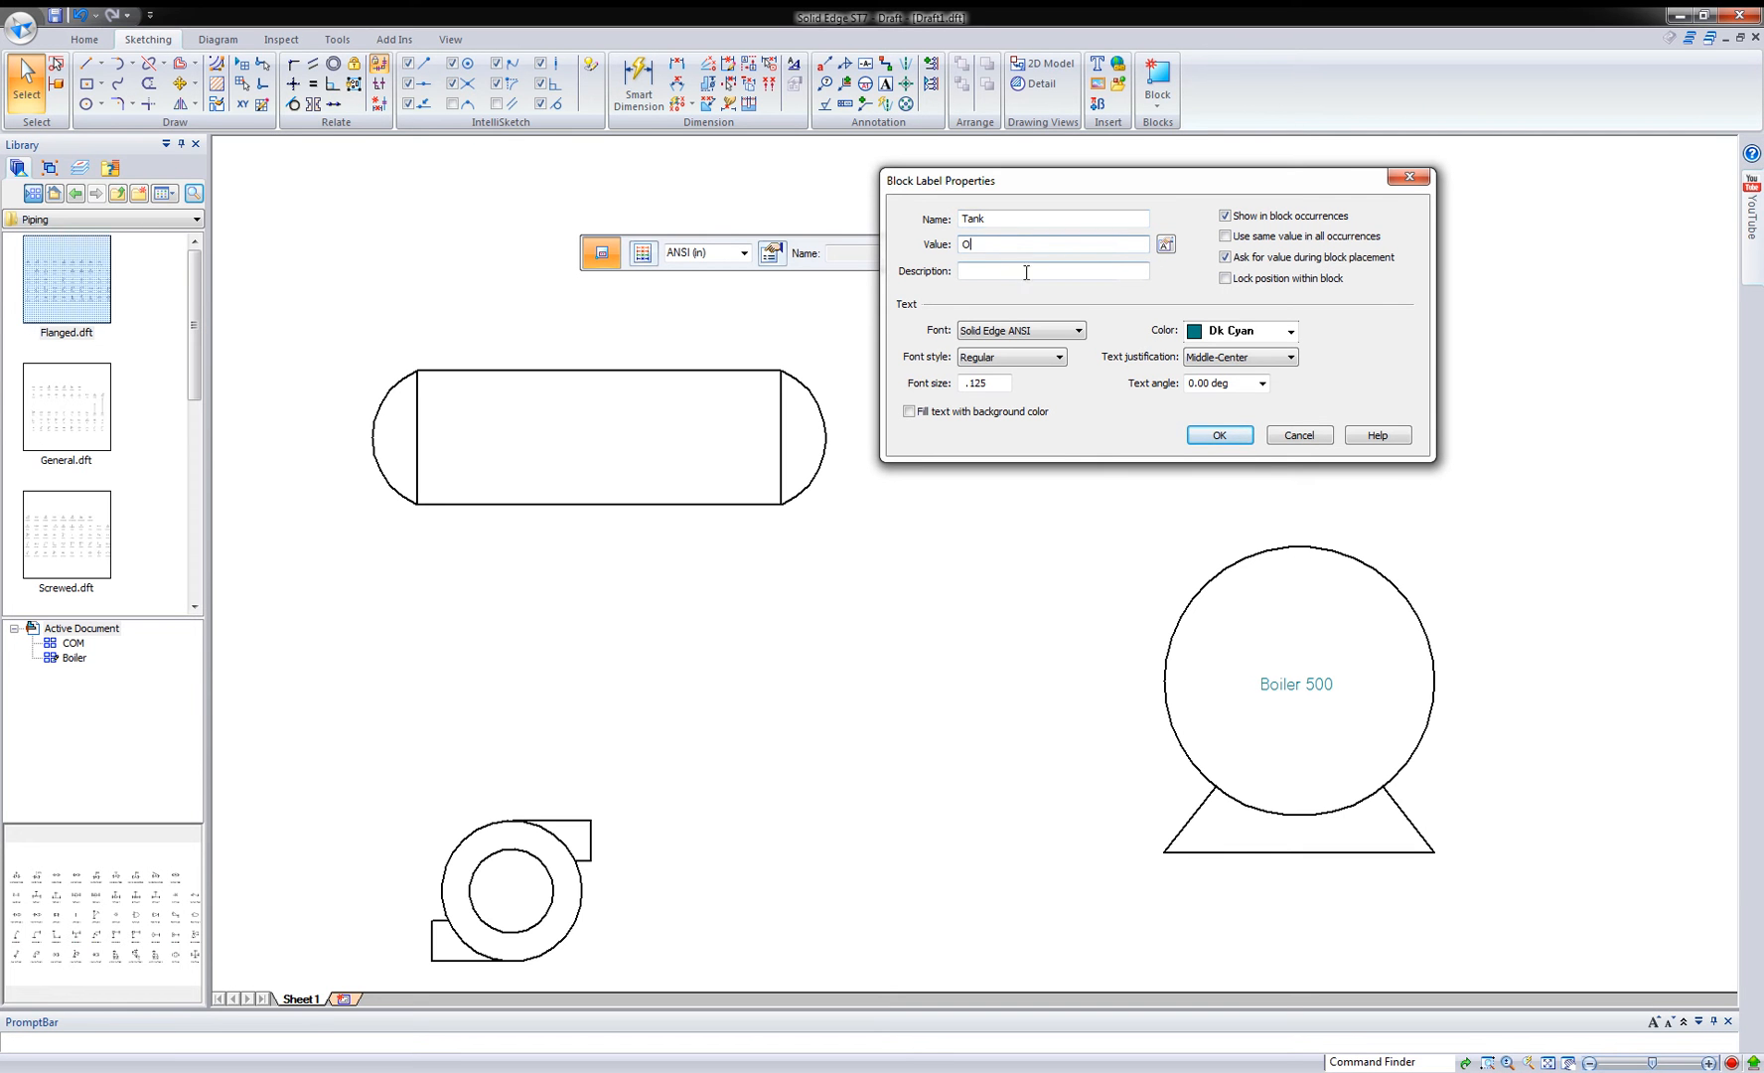
text(utput)
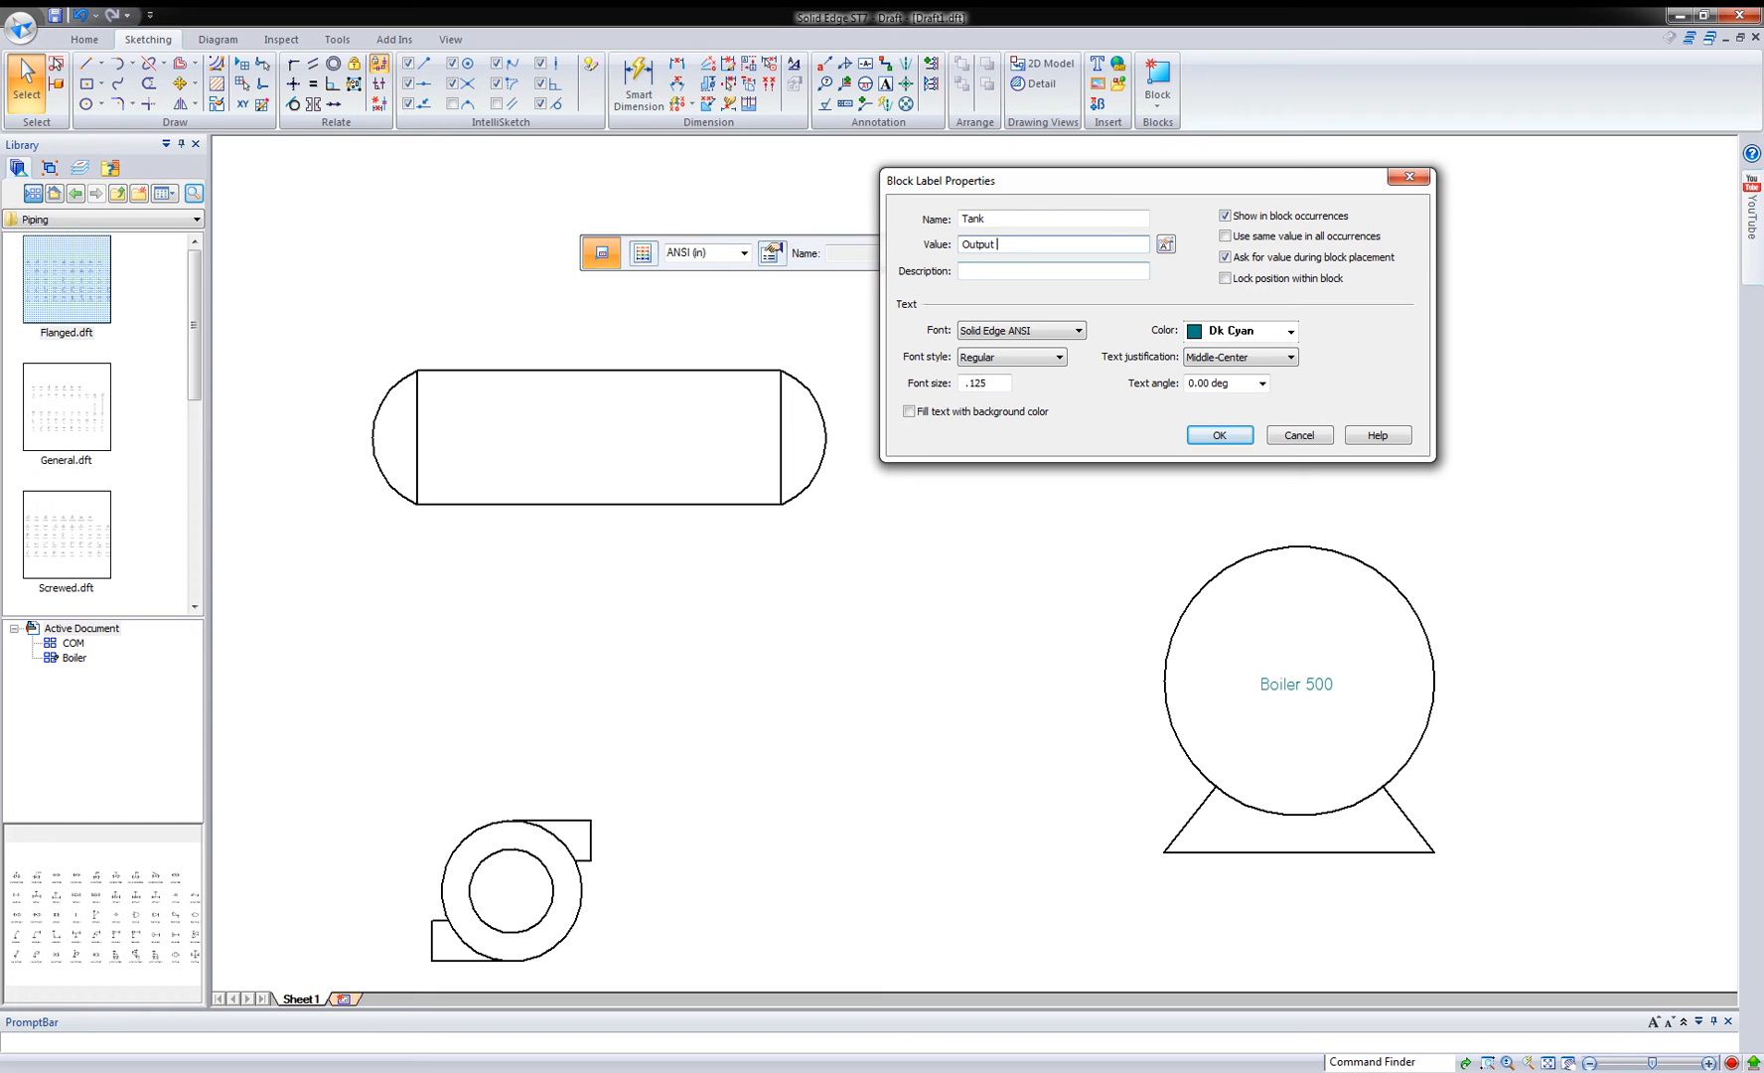
text(Tank)
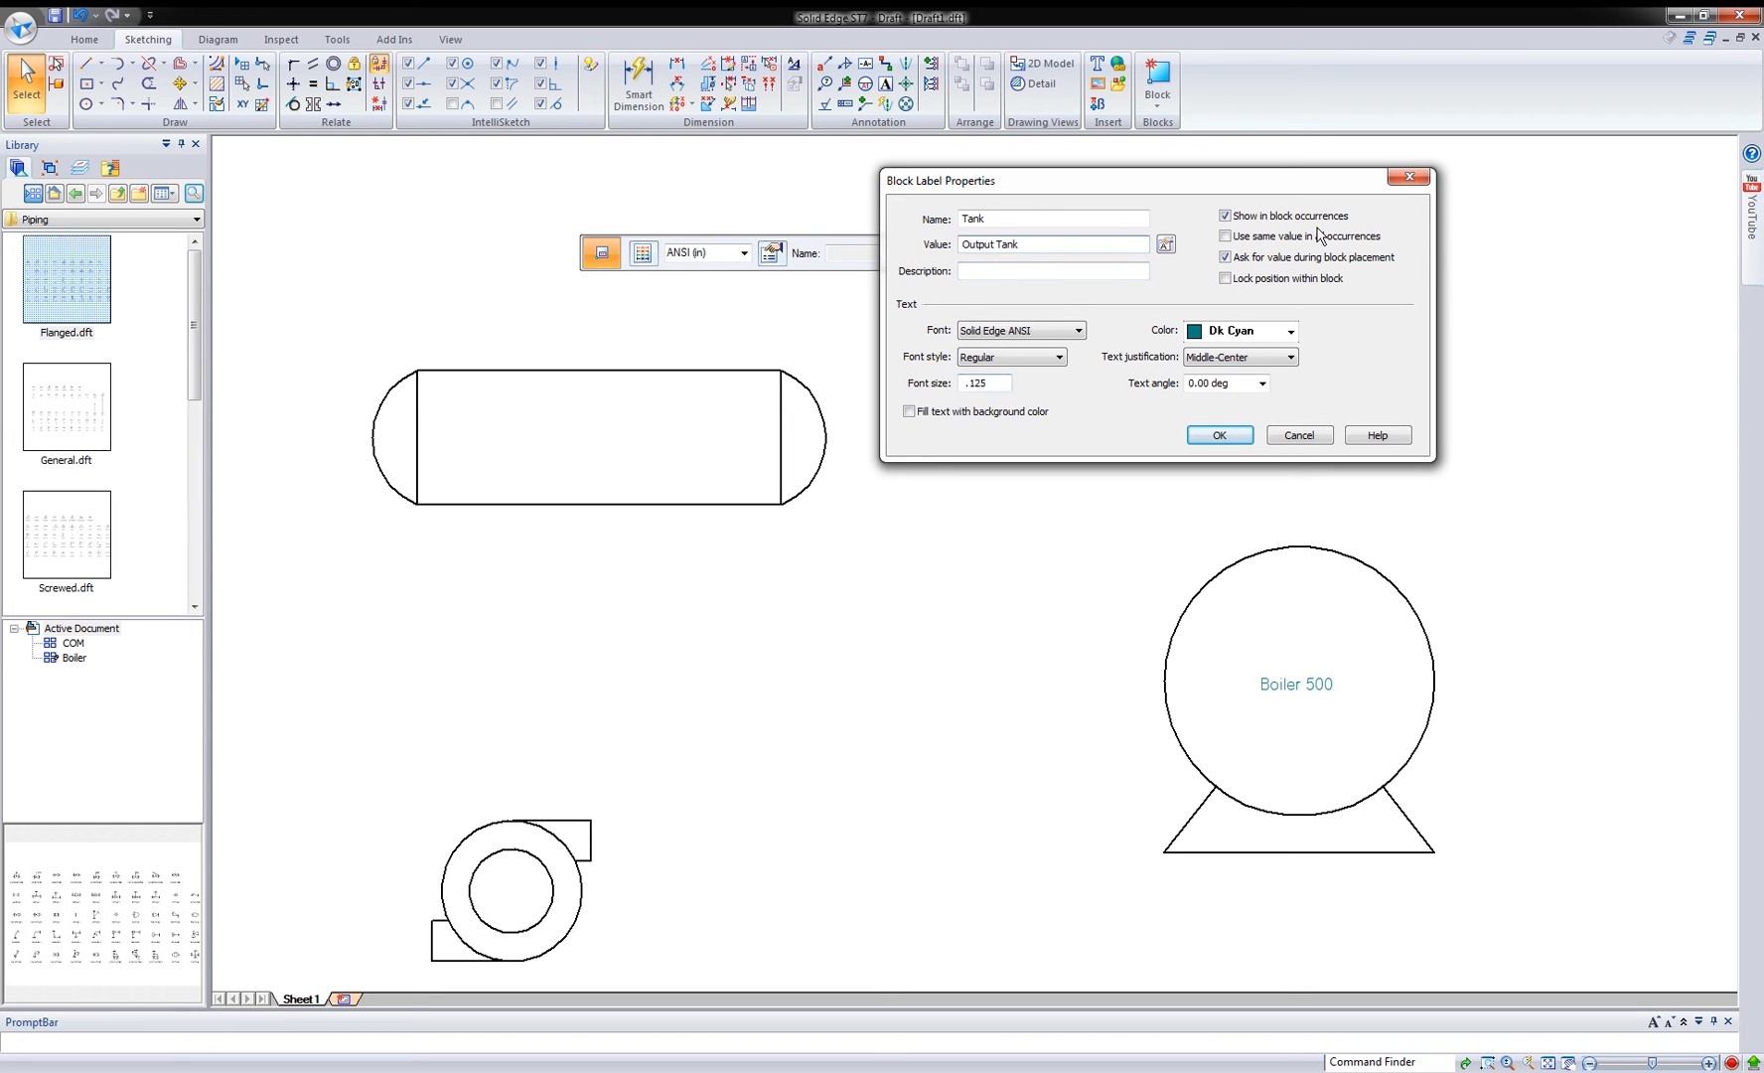
click(1226, 259)
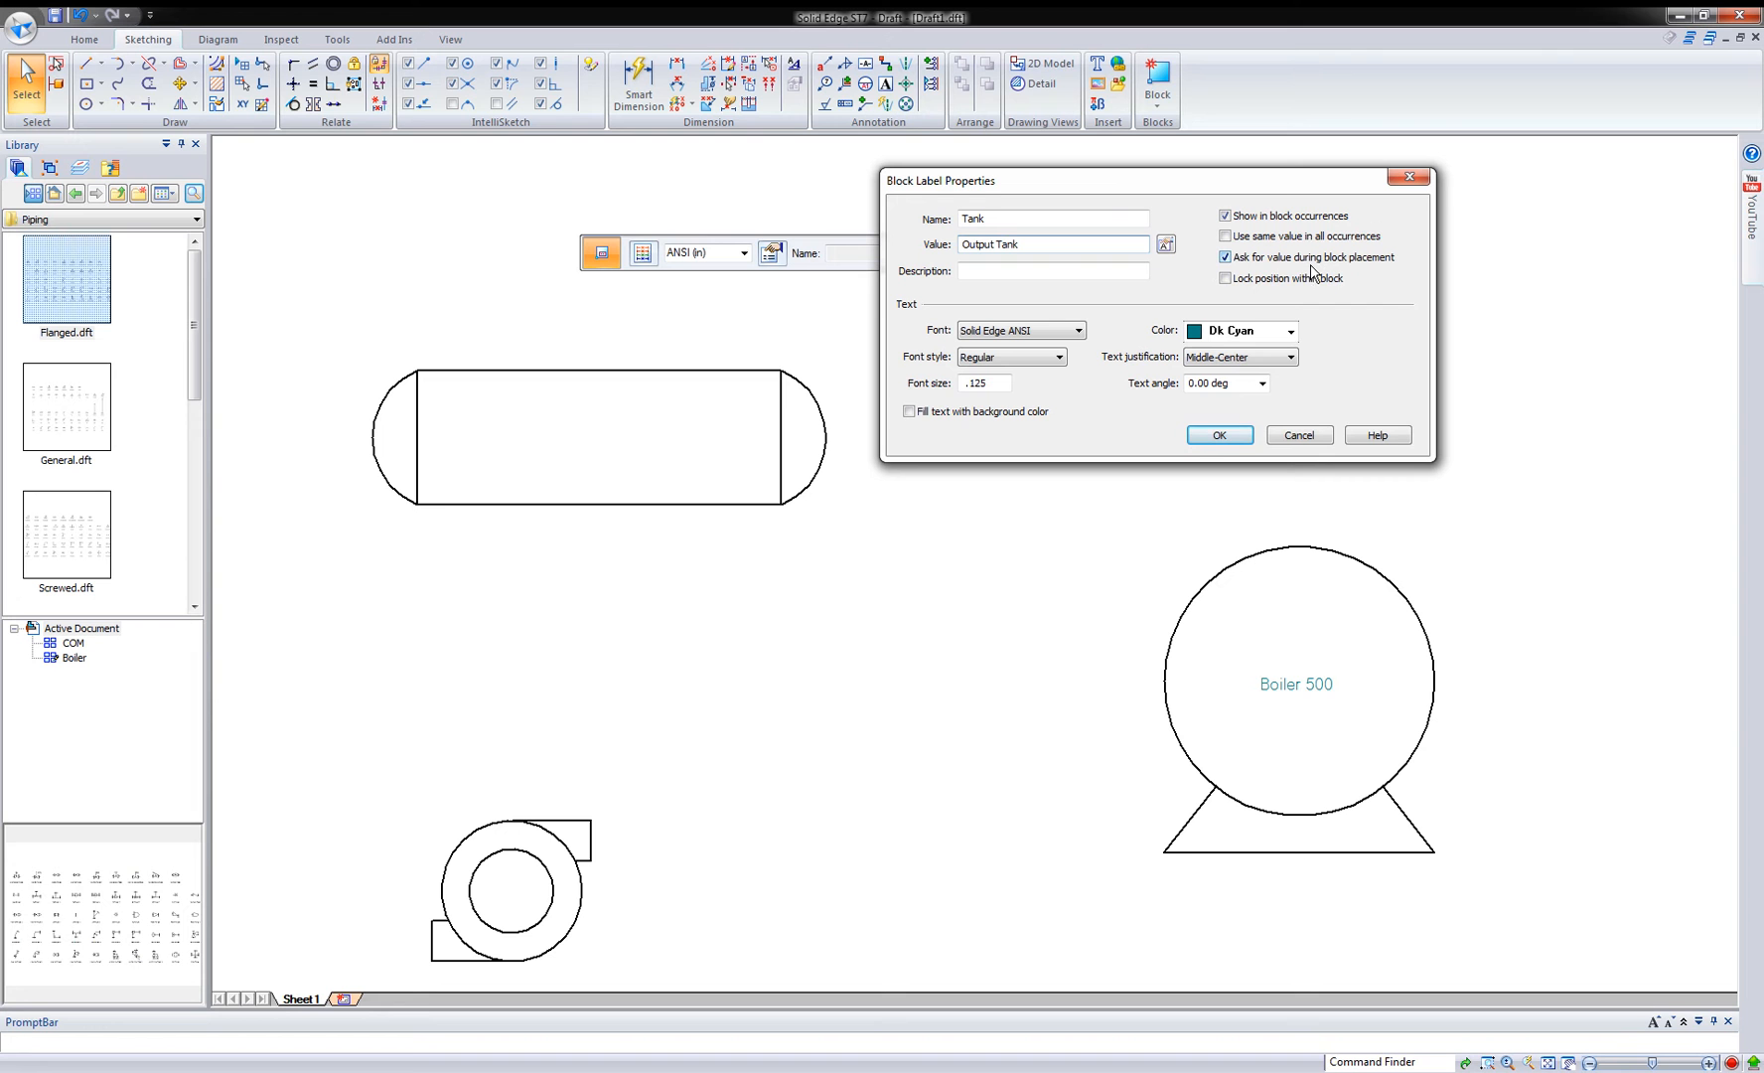
click(1226, 258)
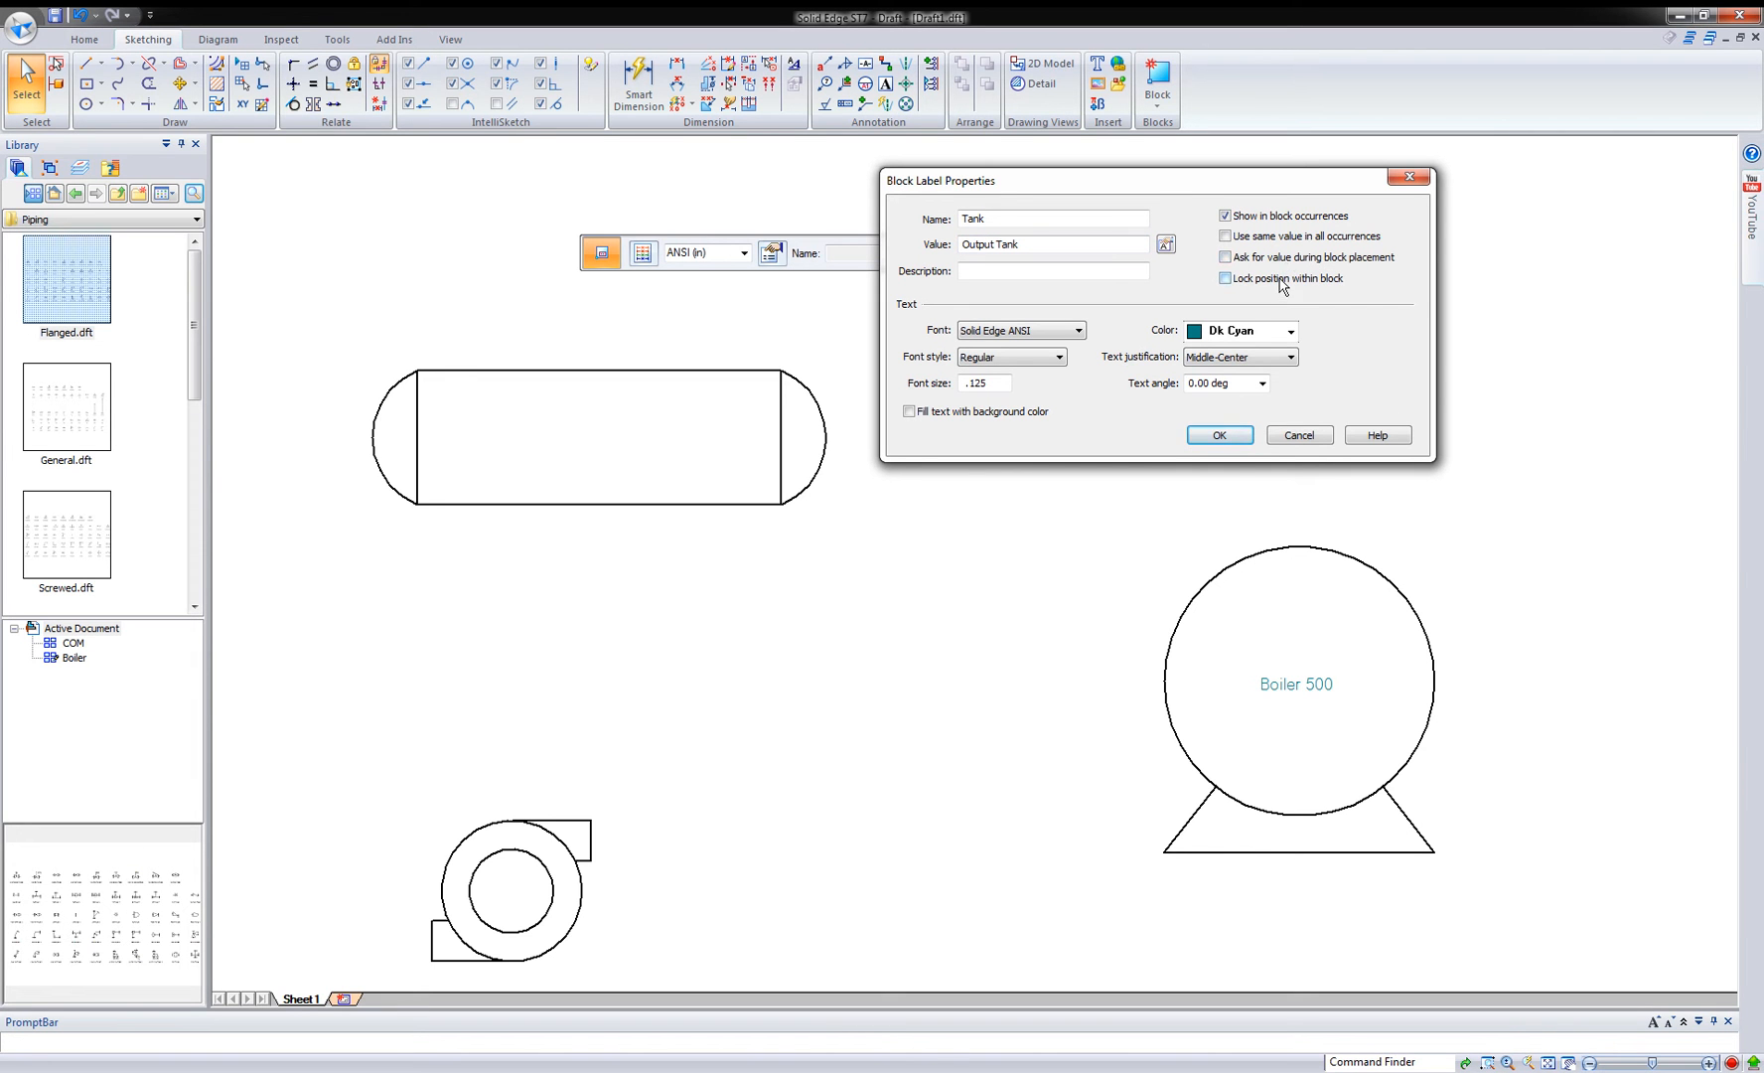
click(1218, 435)
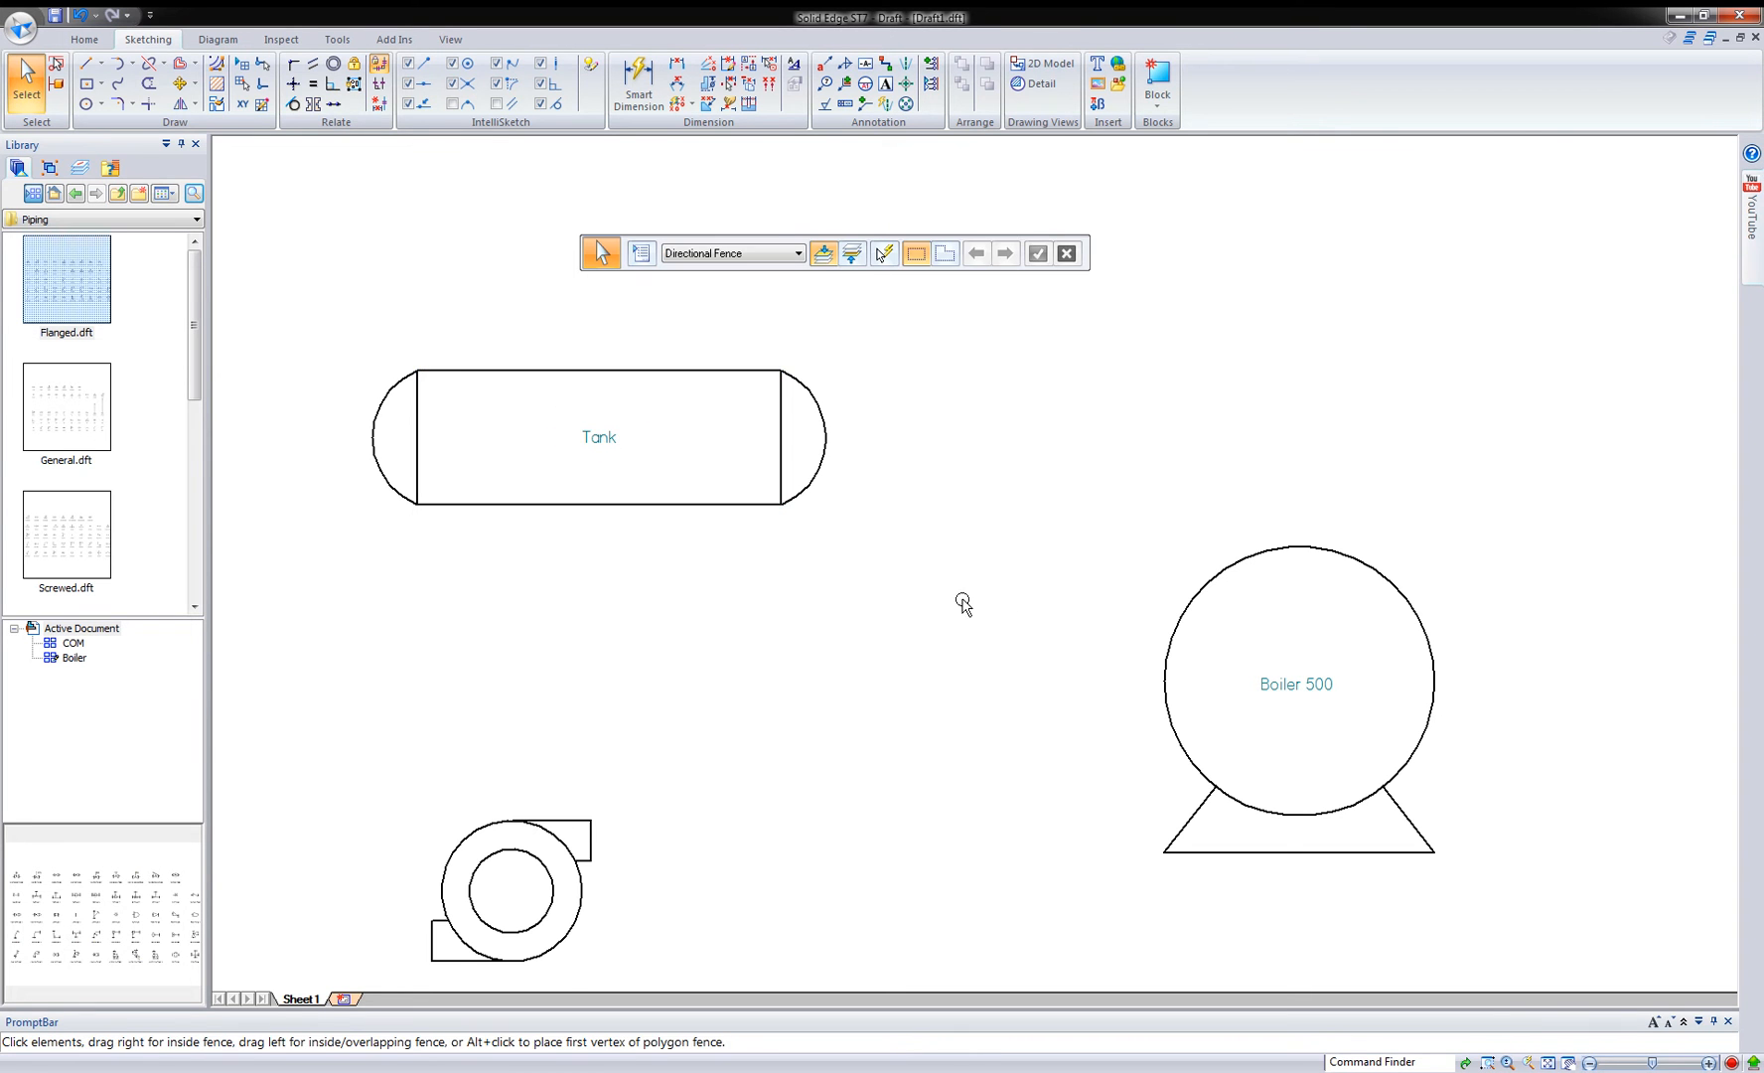
- Turn the tank geometry and its label into a block named Tank1 and accept it
click(1157, 83)
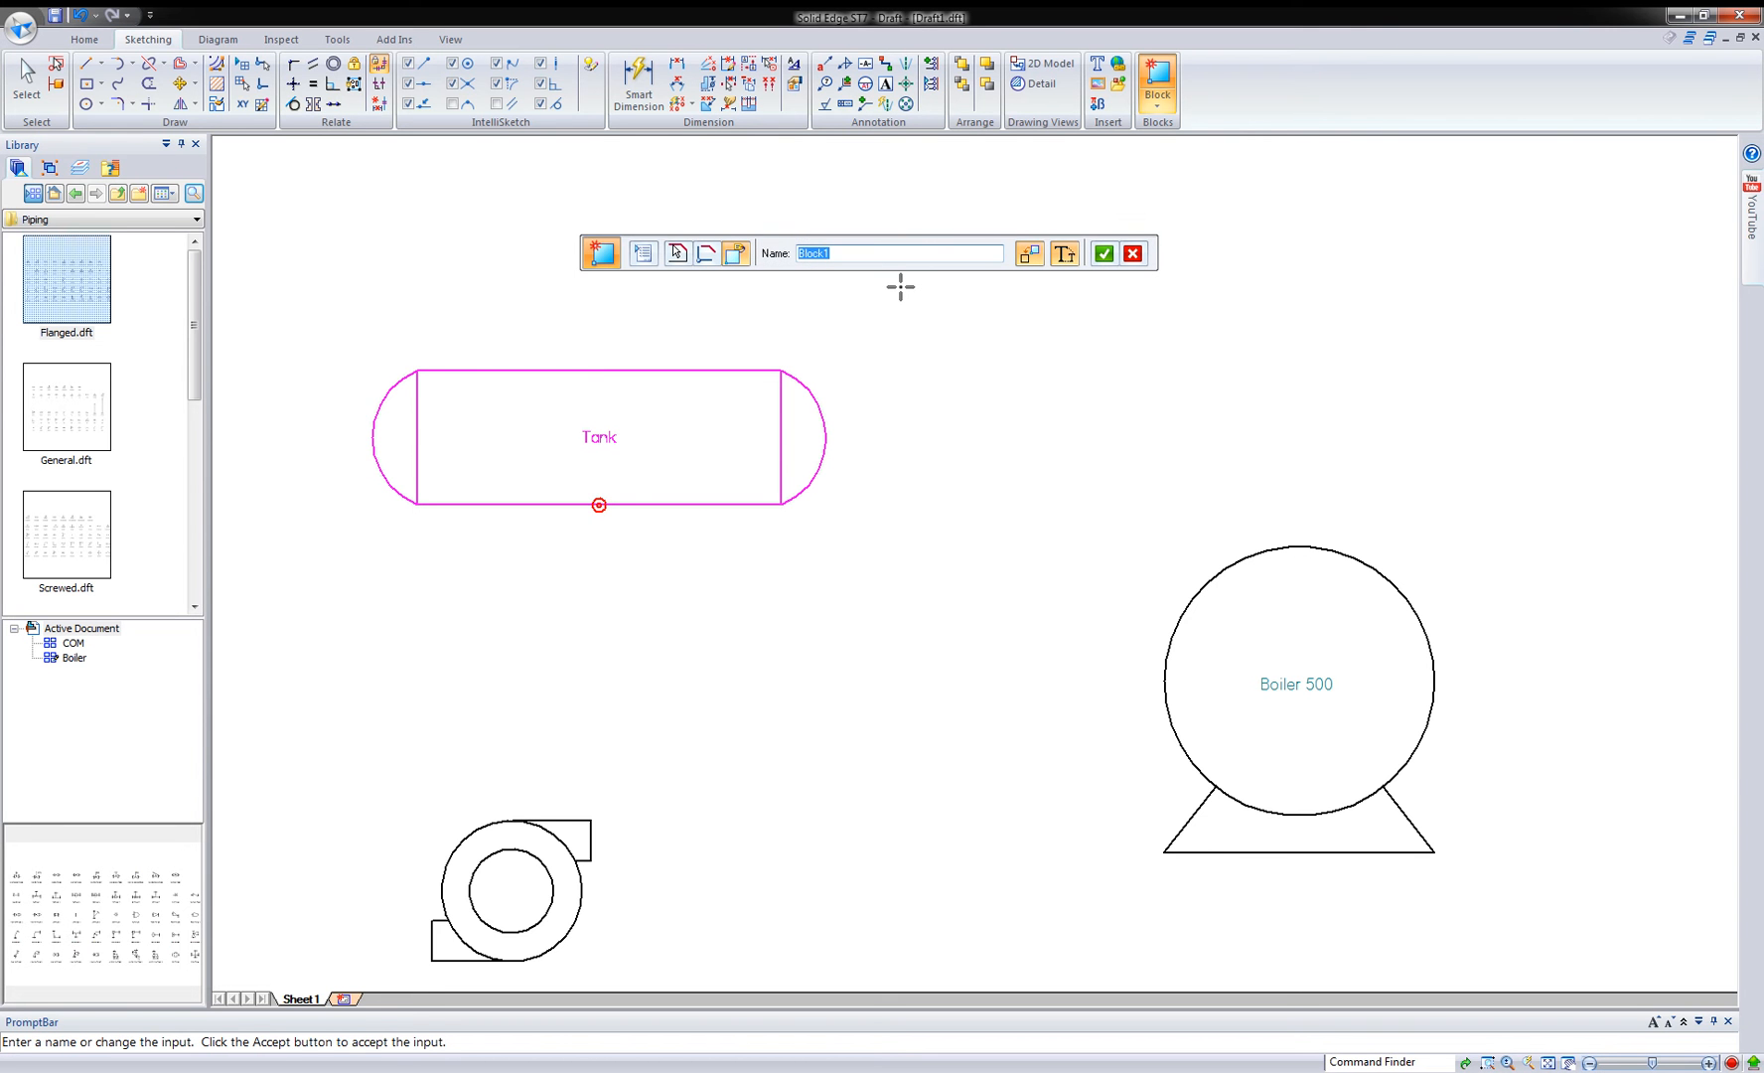
text(Tank)
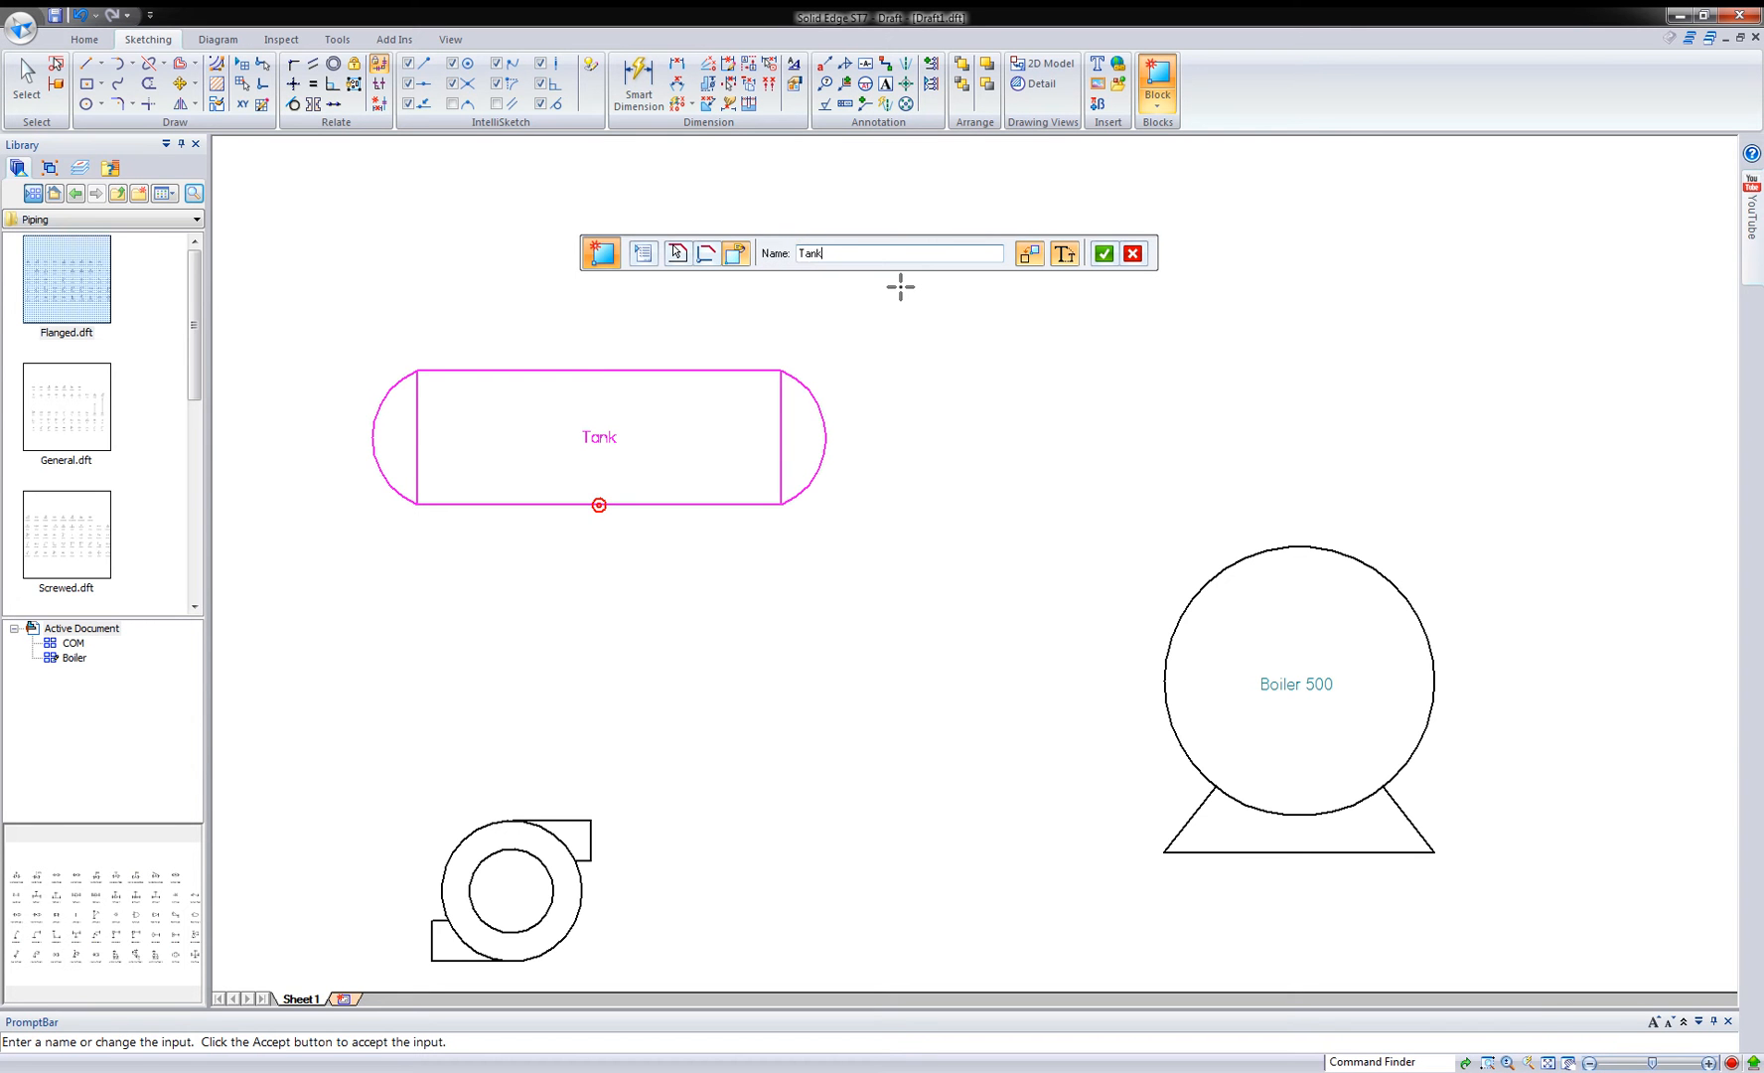
text(1)
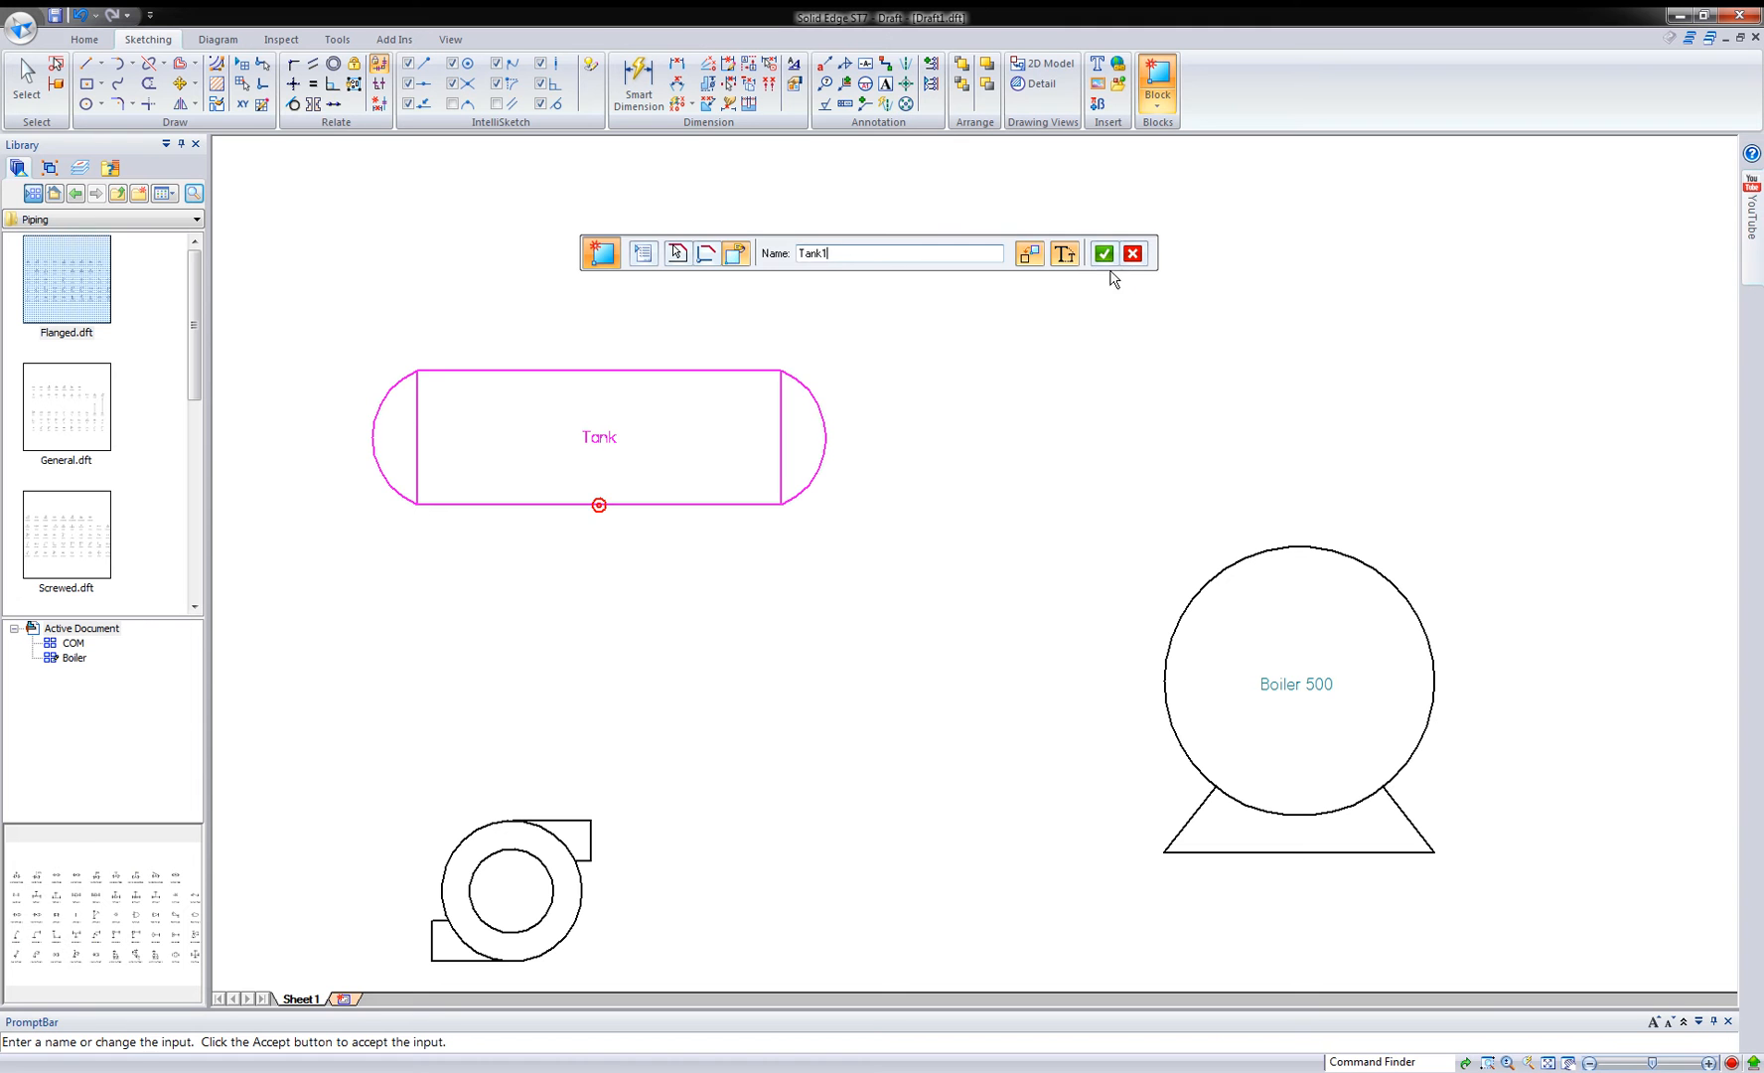
click(1103, 253)
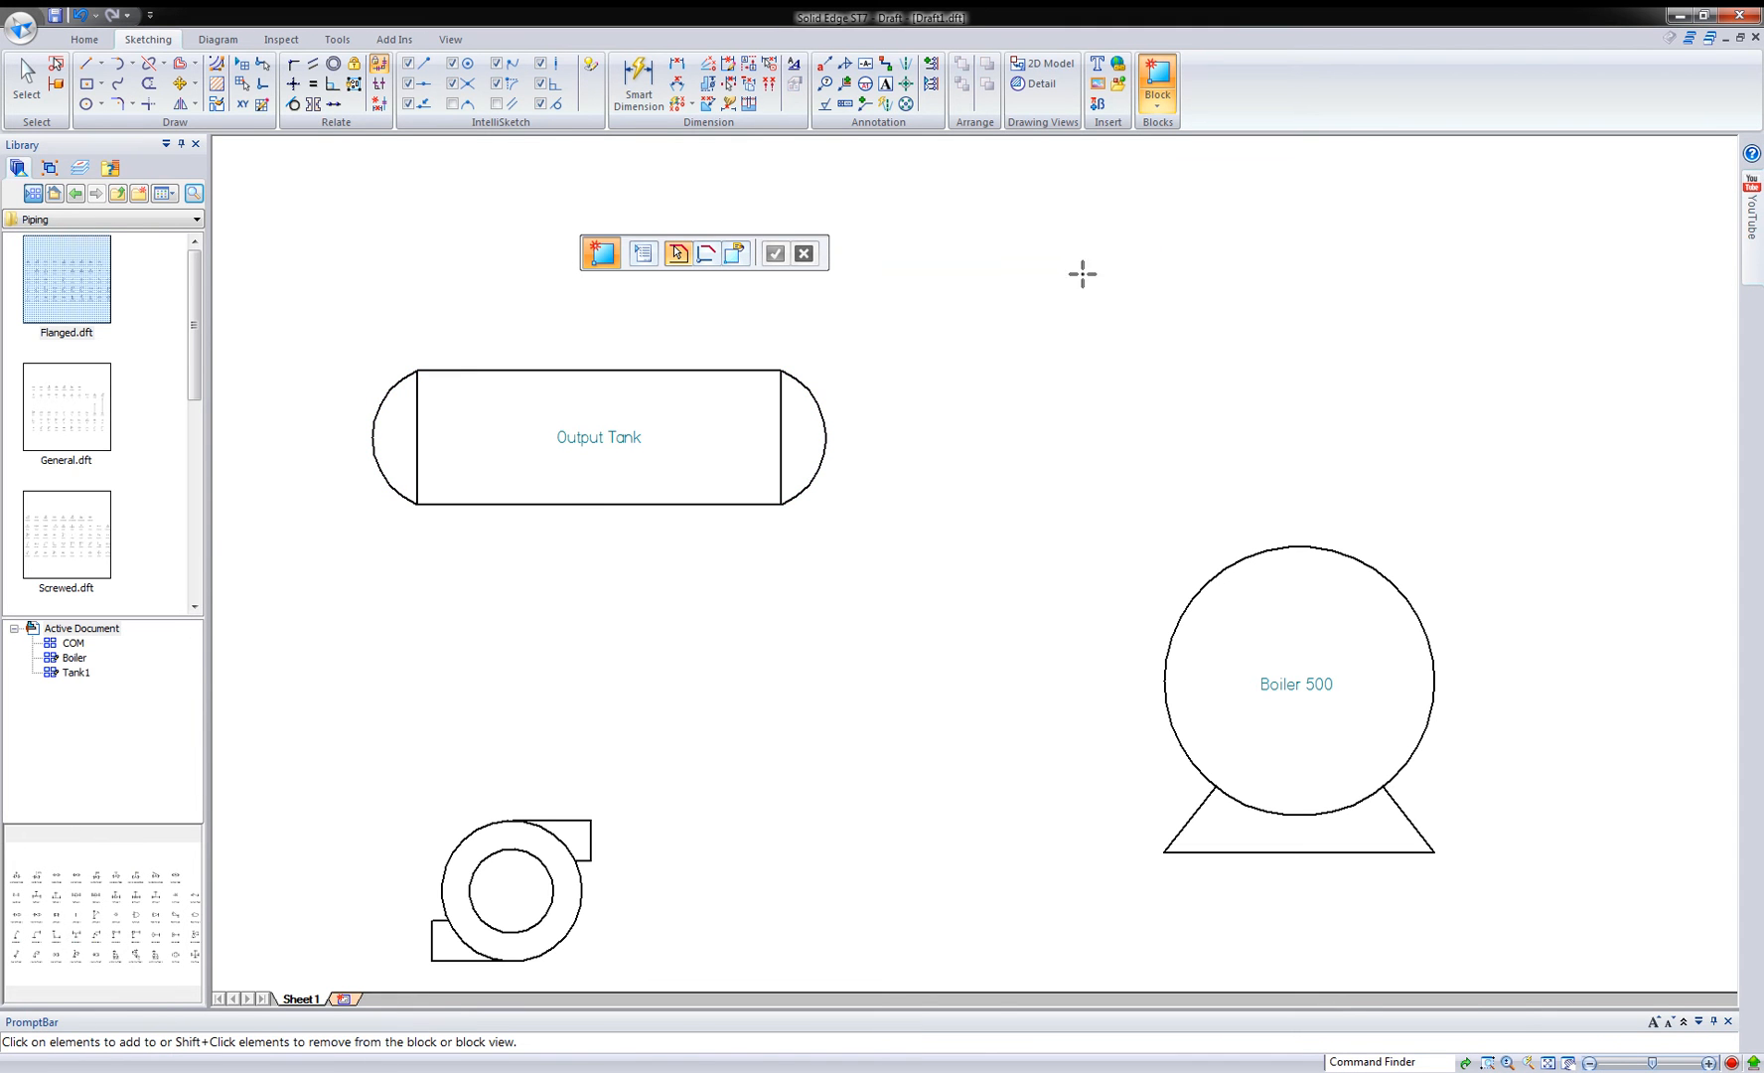
mouse_move(665, 608)
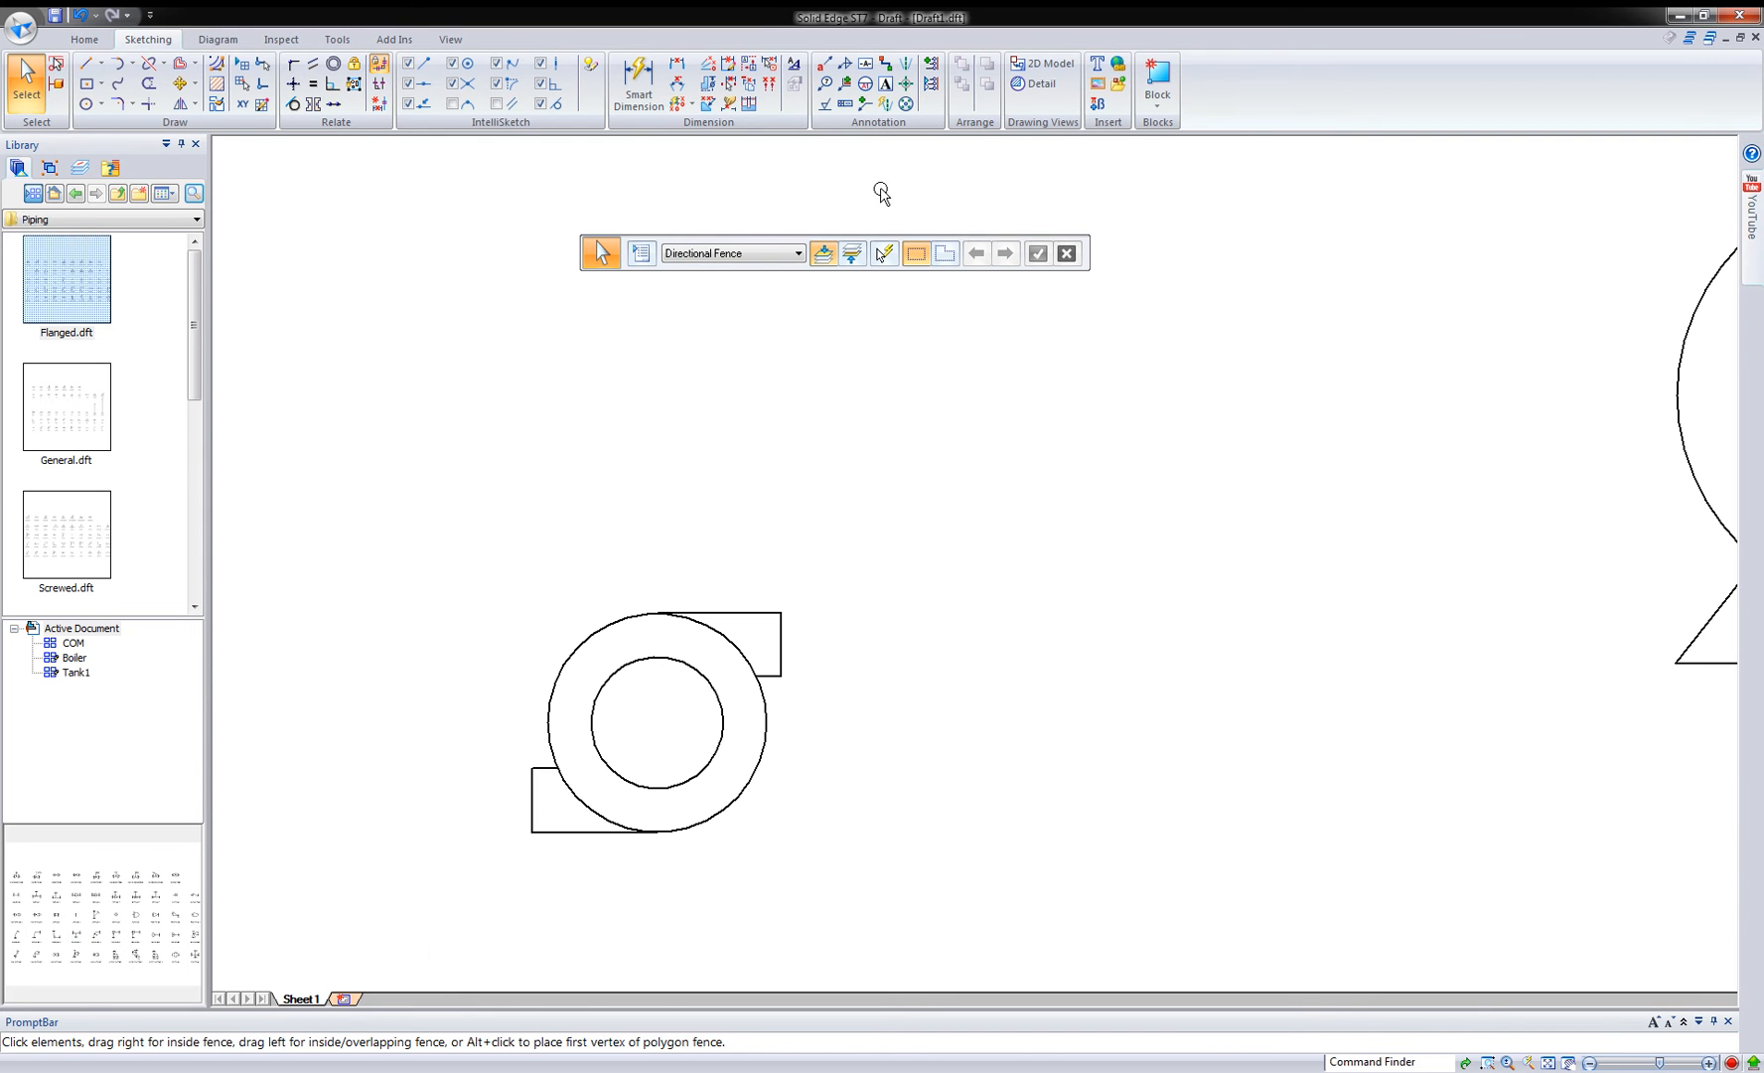
- Create a block label named Pump with the value 150 HP Pump
click(1156, 89)
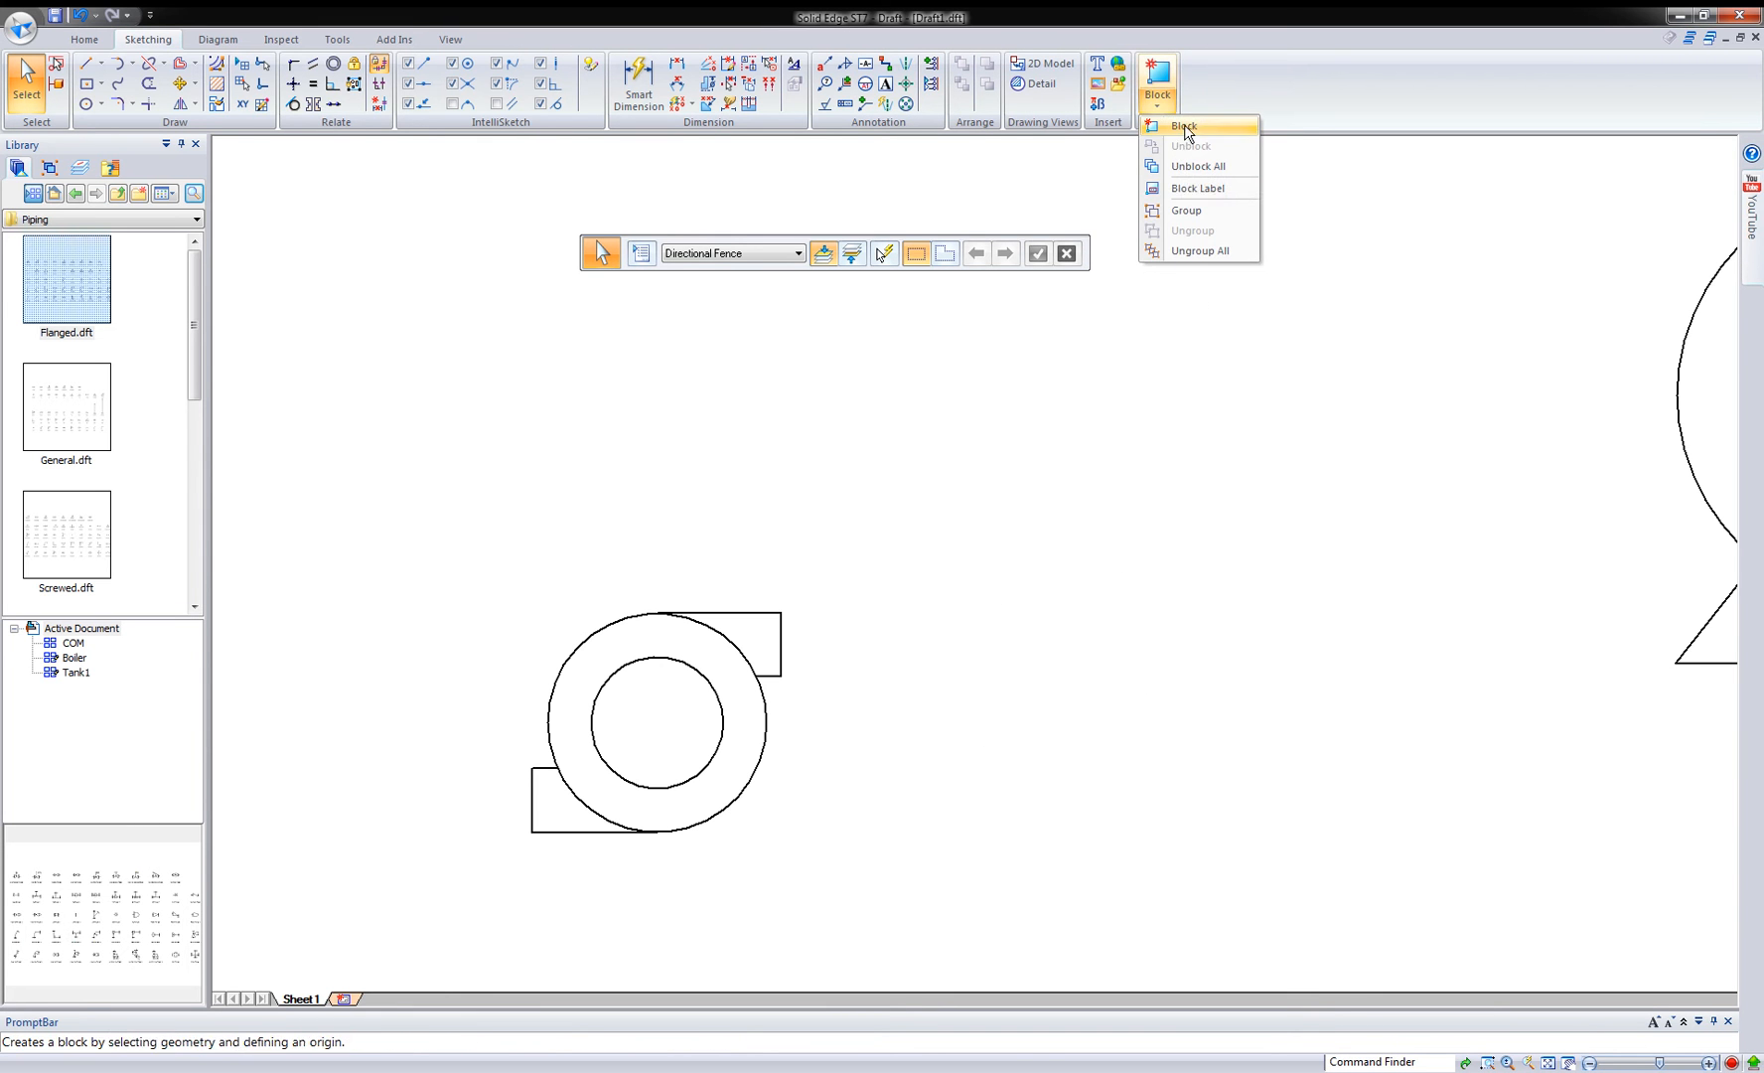
click(1198, 188)
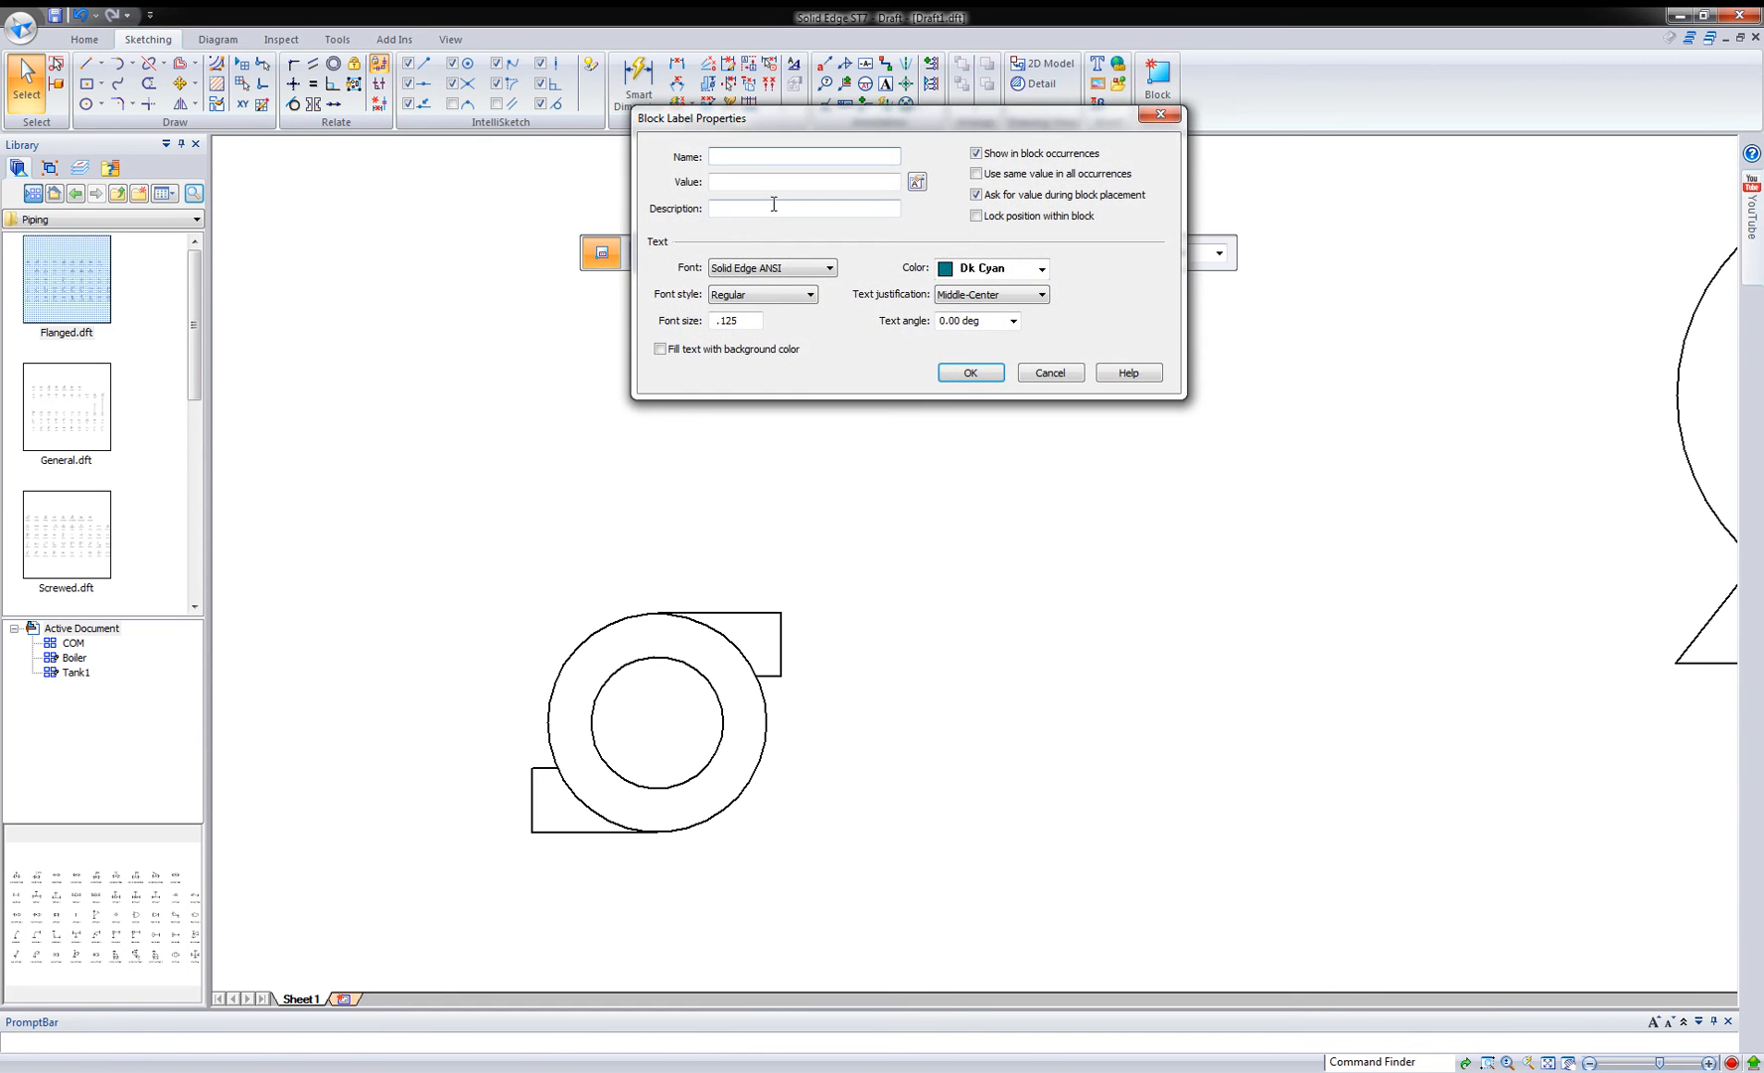
text(Pumop)
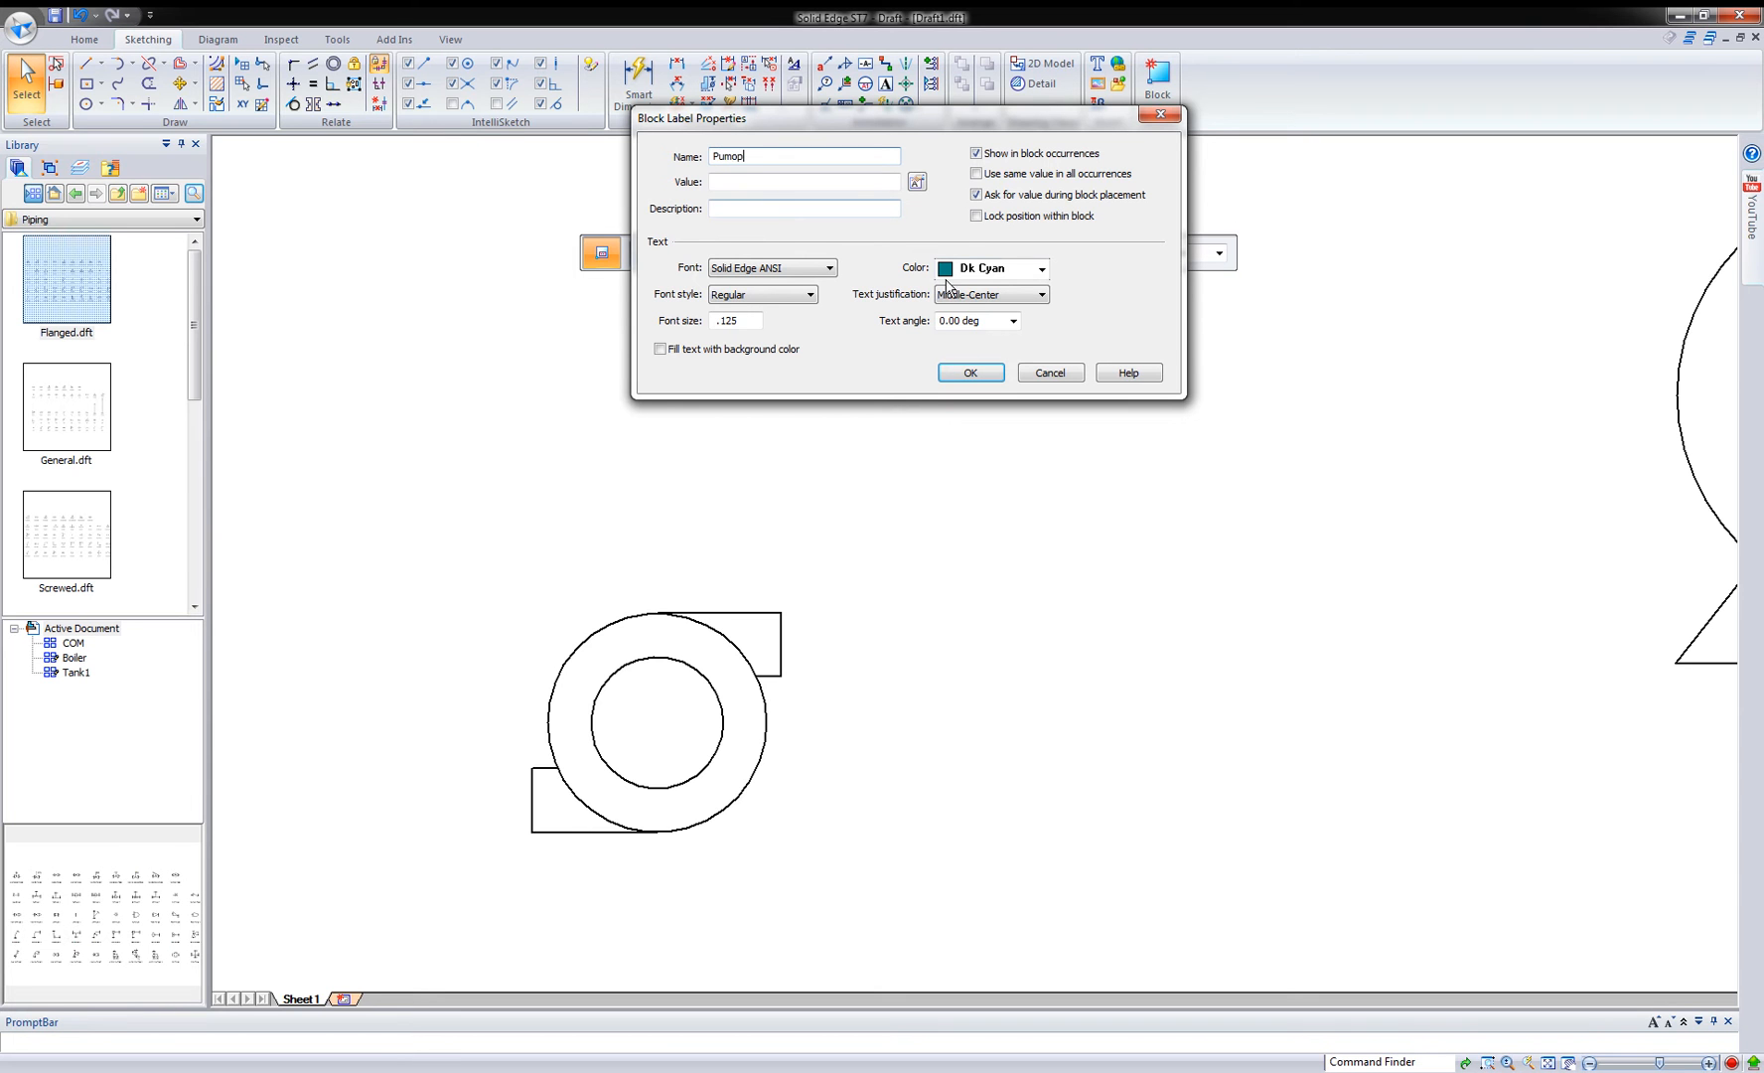
key(BackSpace)
text(p)
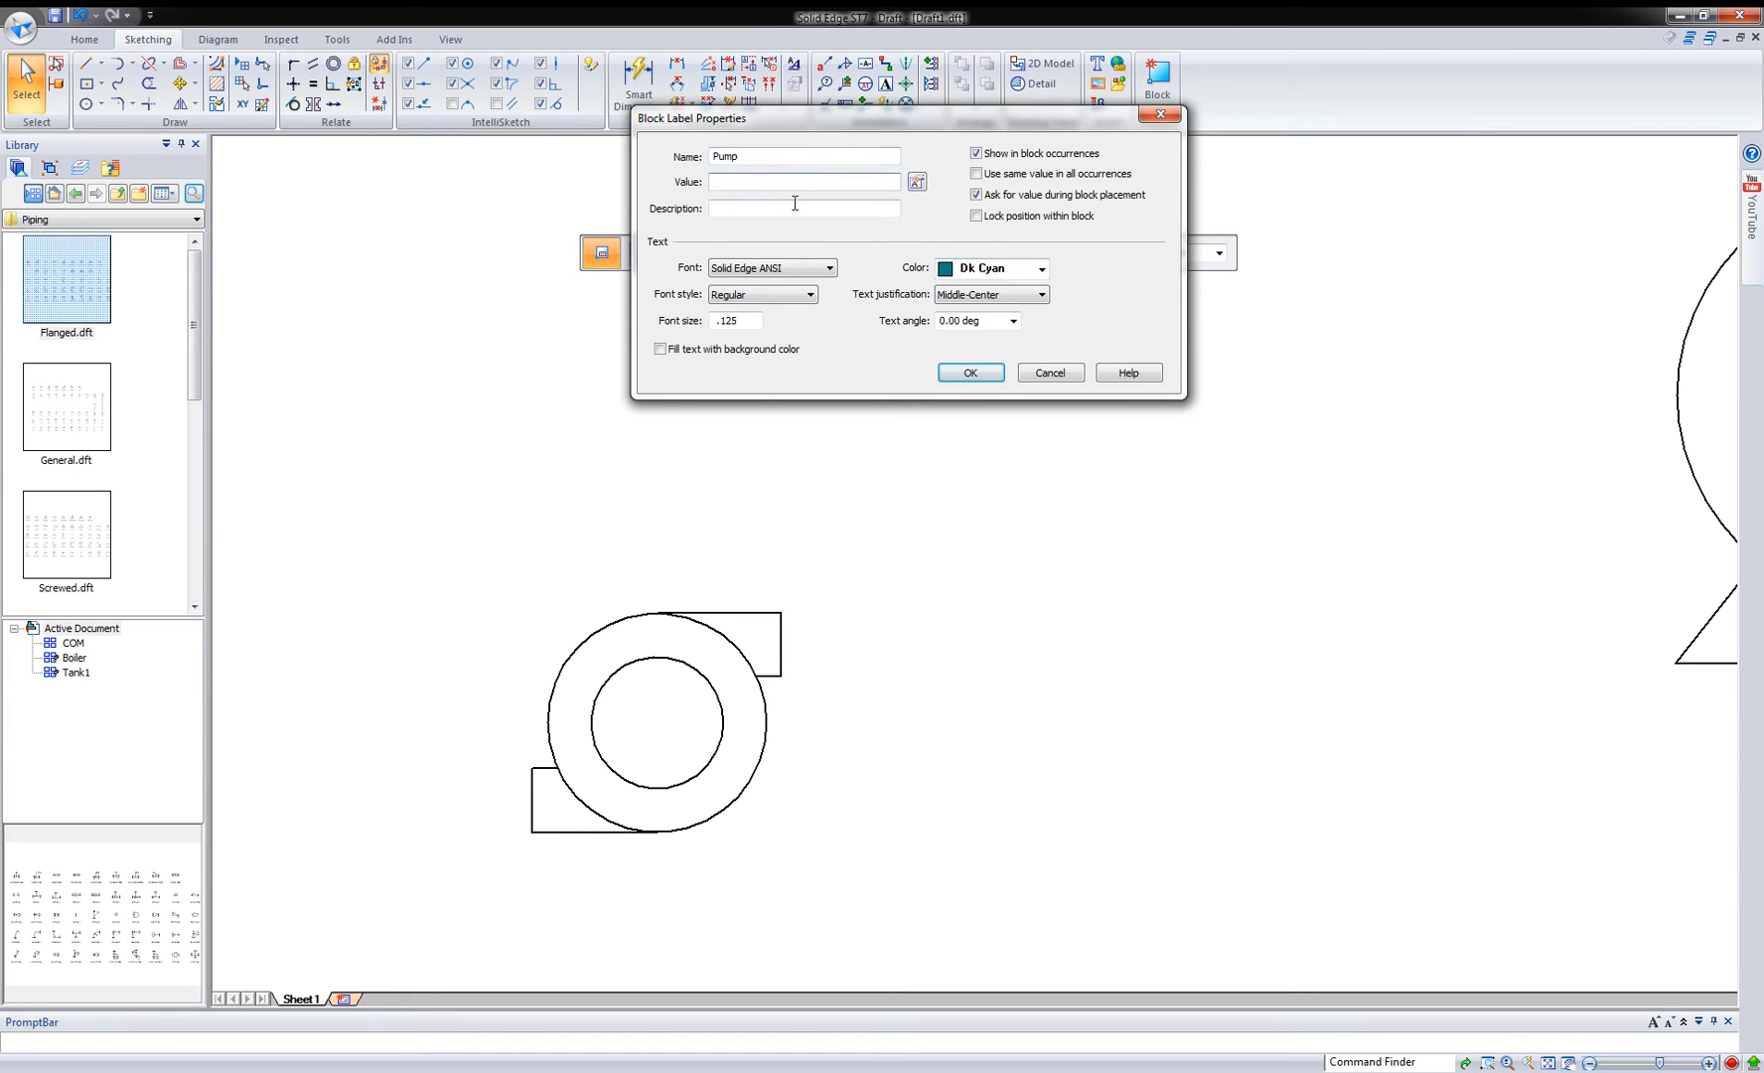
click(803, 181)
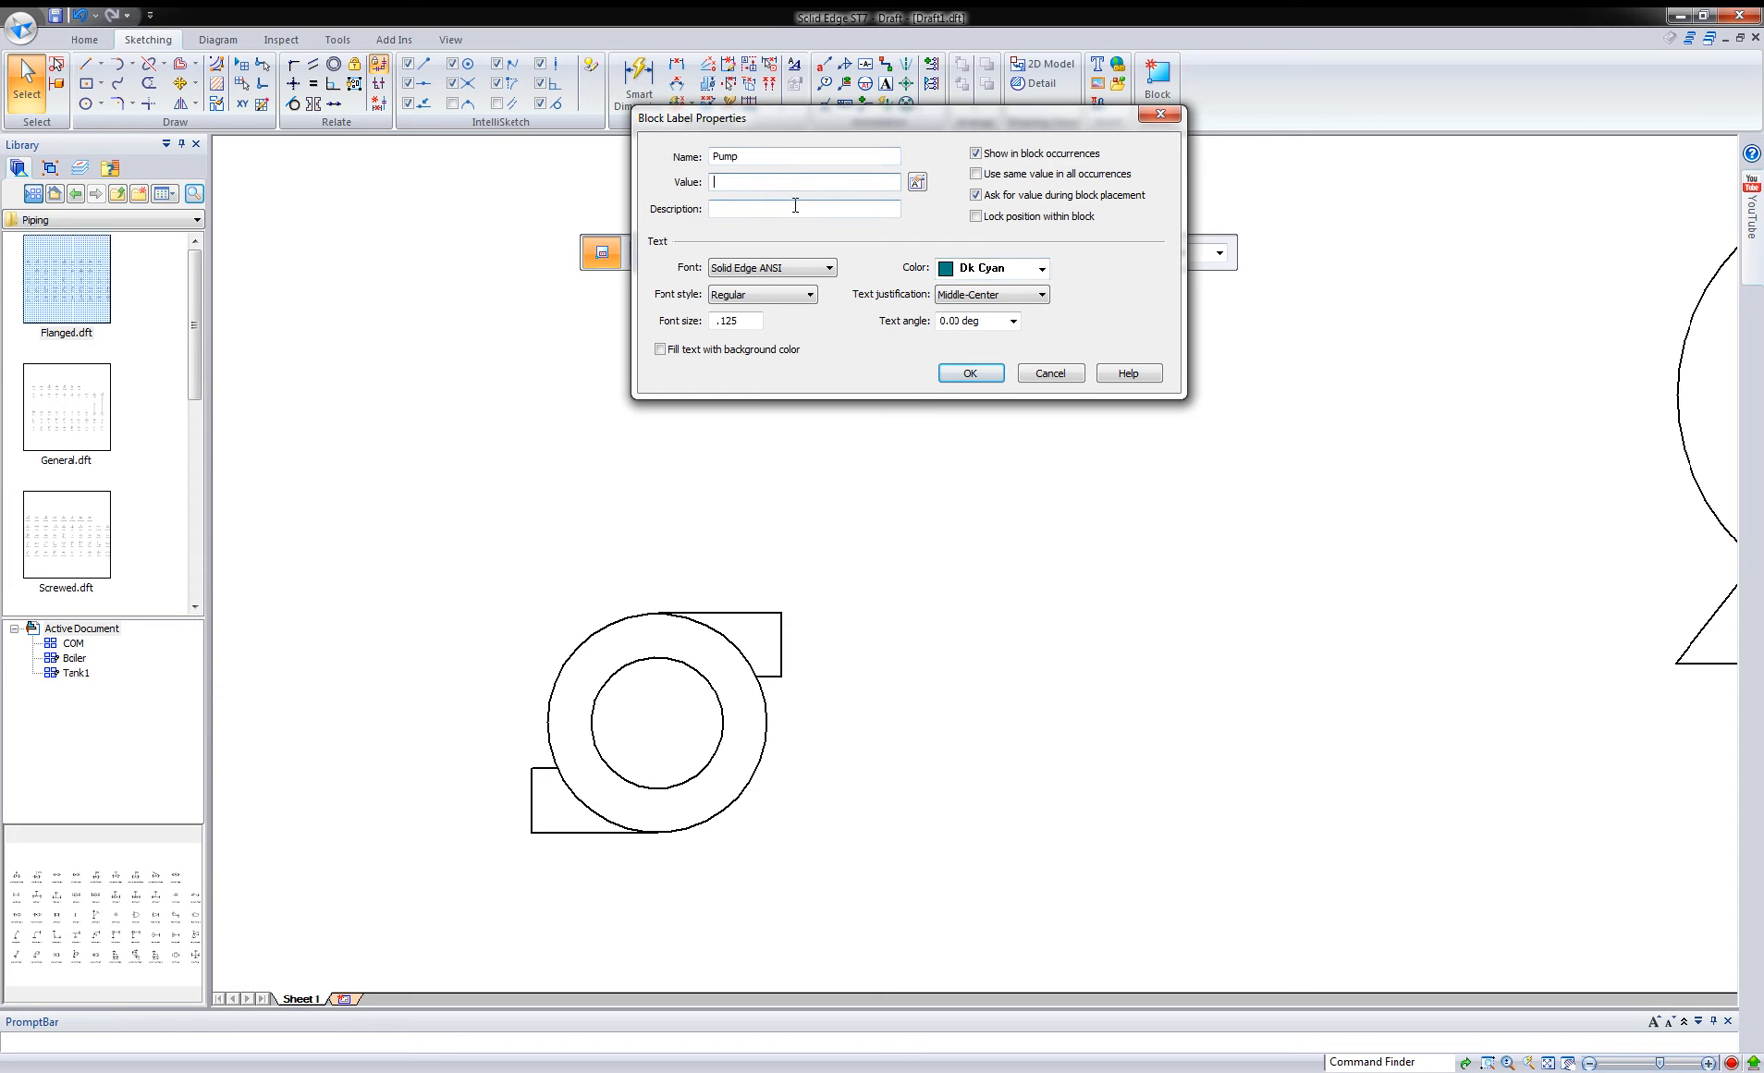
text(150 HP)
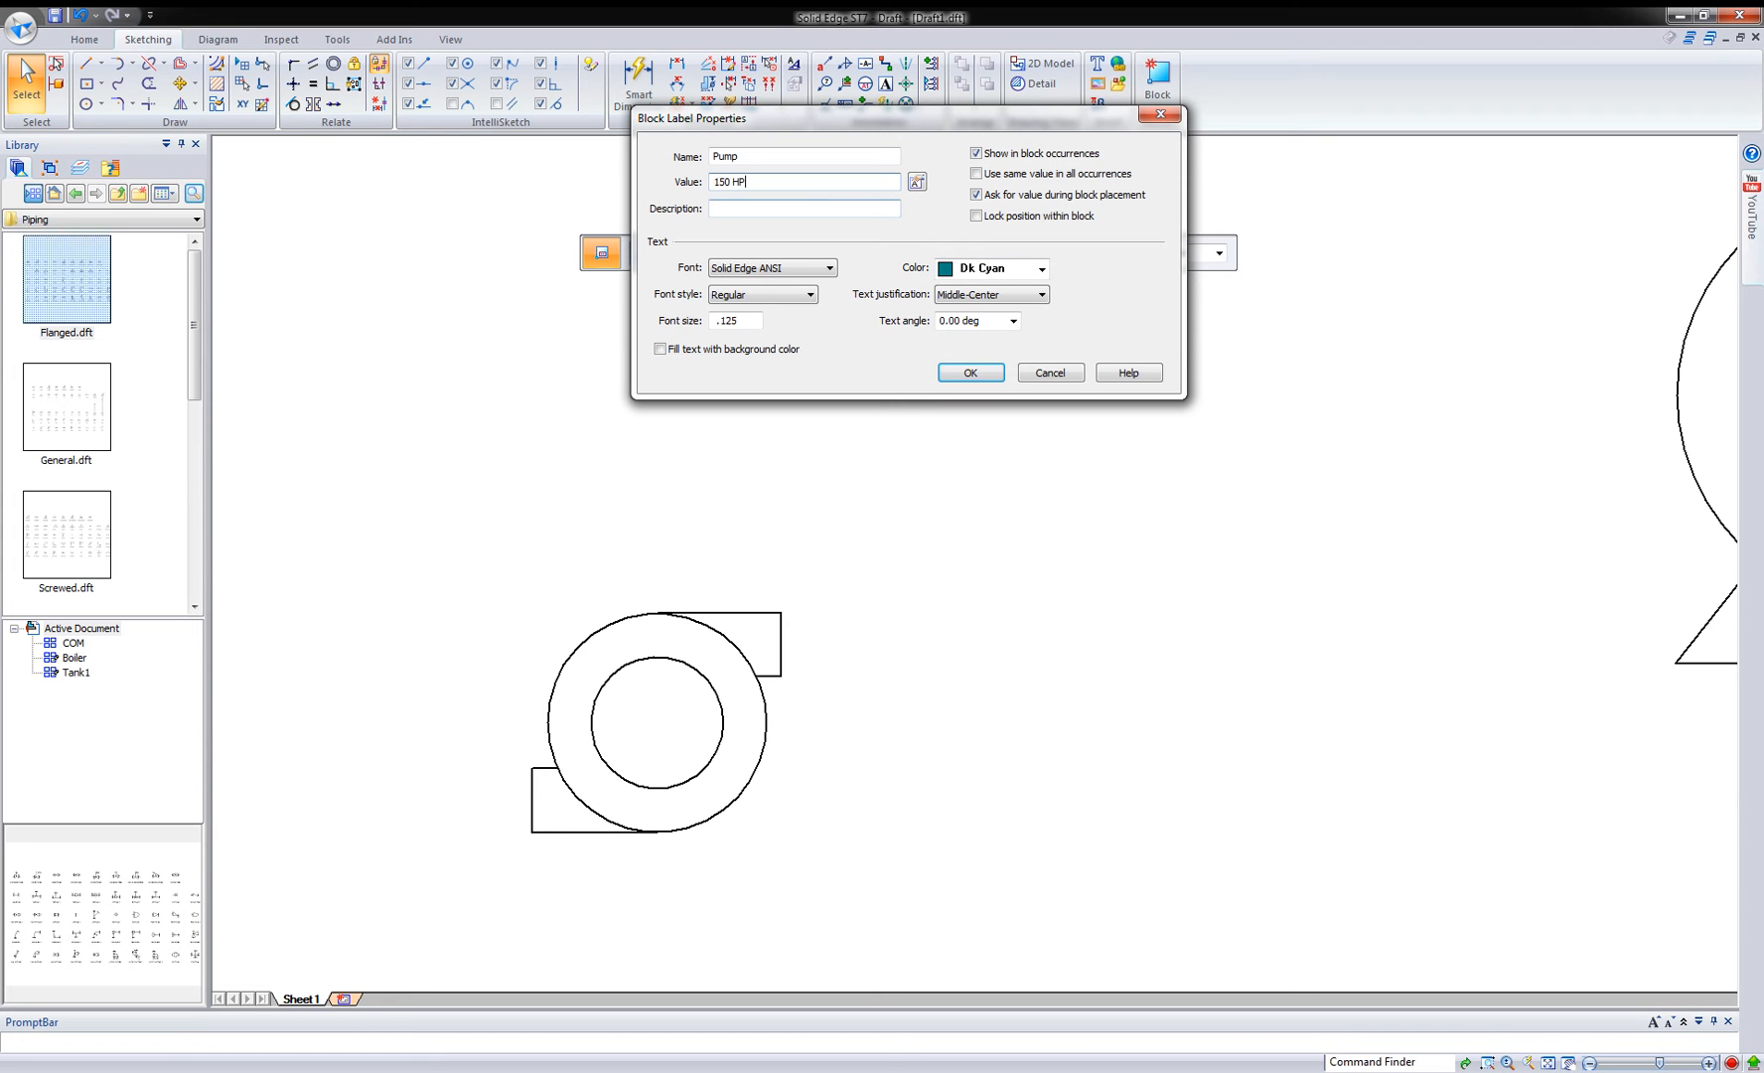
text(P)
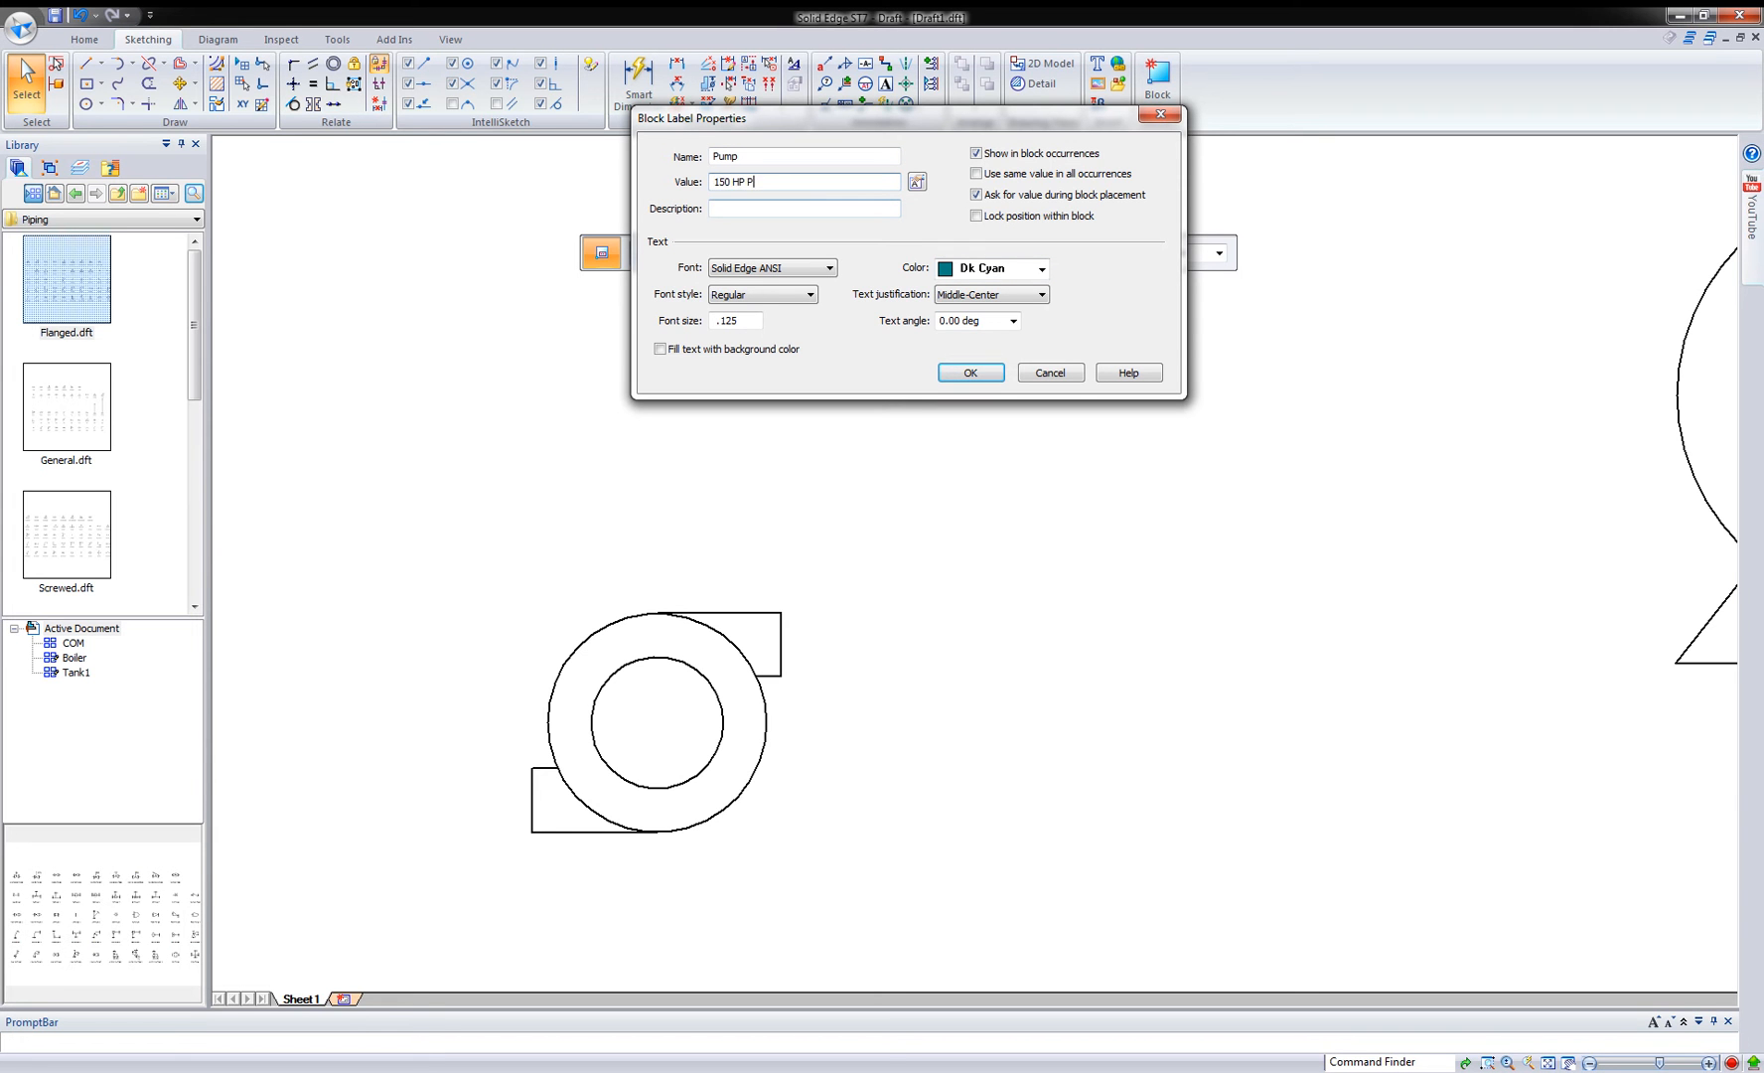
text(ump)
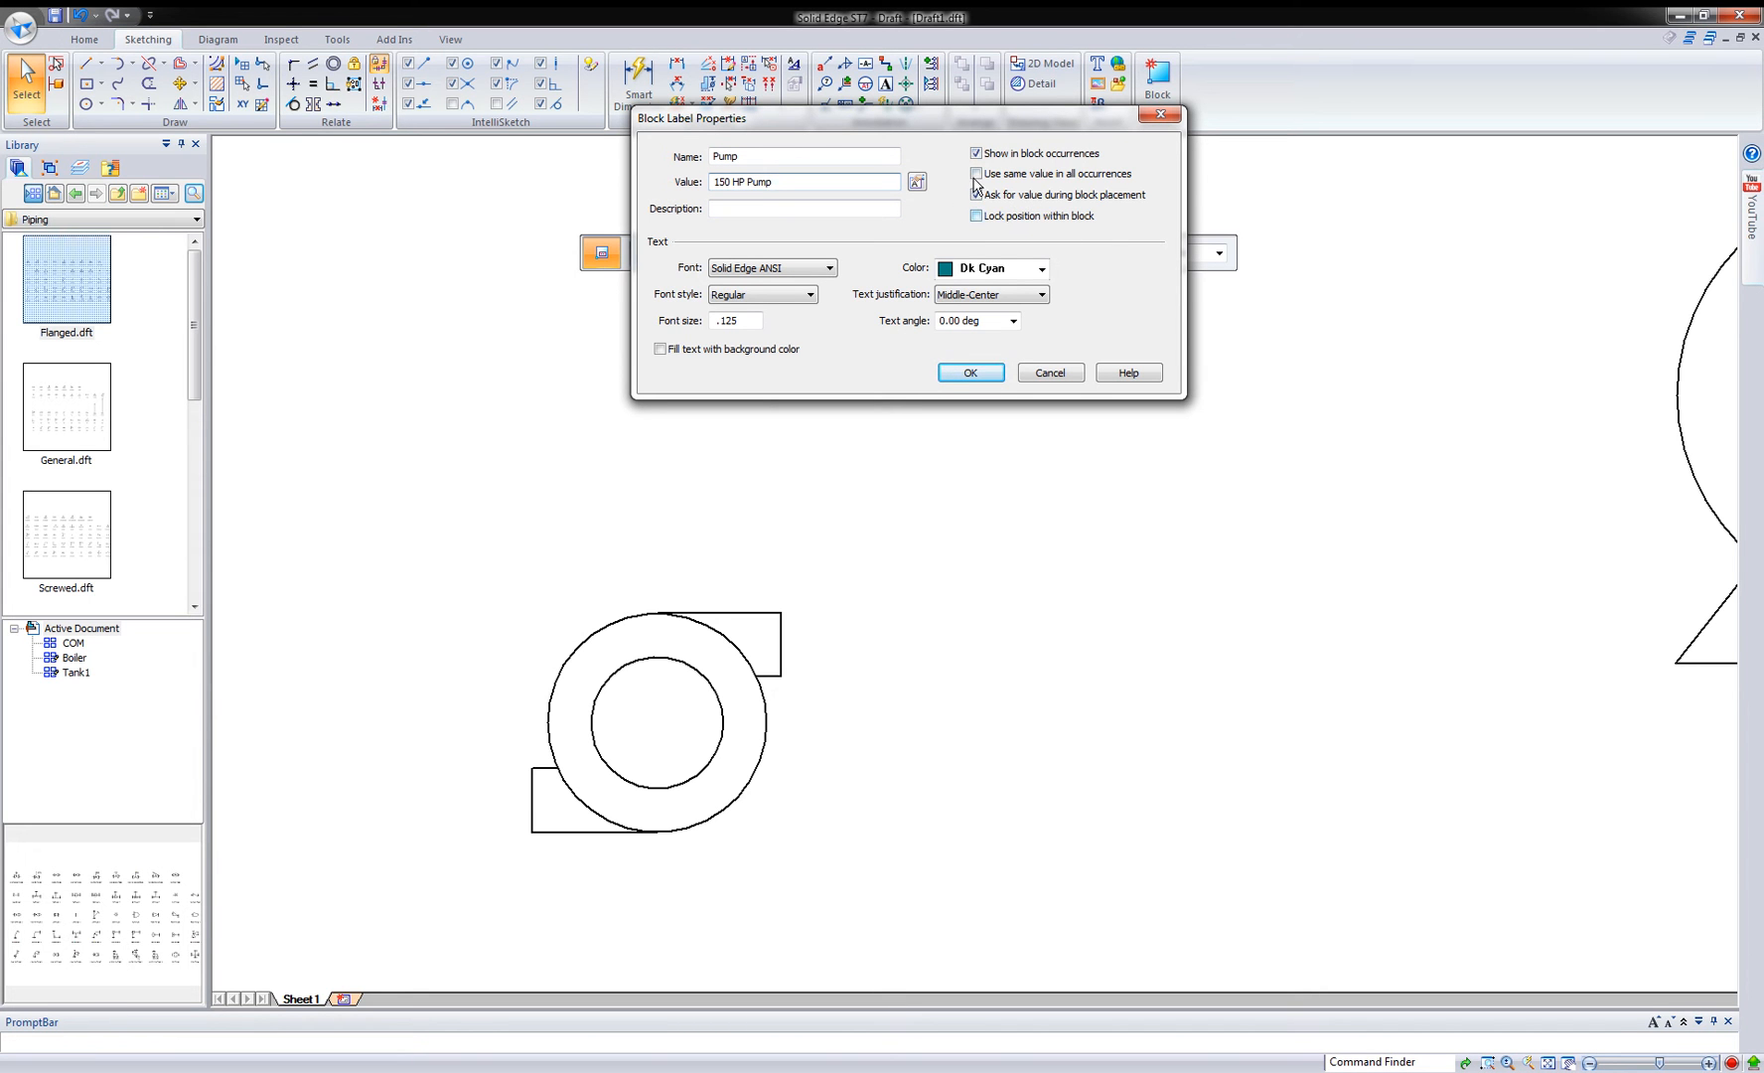
- Confirm the Pump label settings and place the label below the pump symbol
click(974, 195)
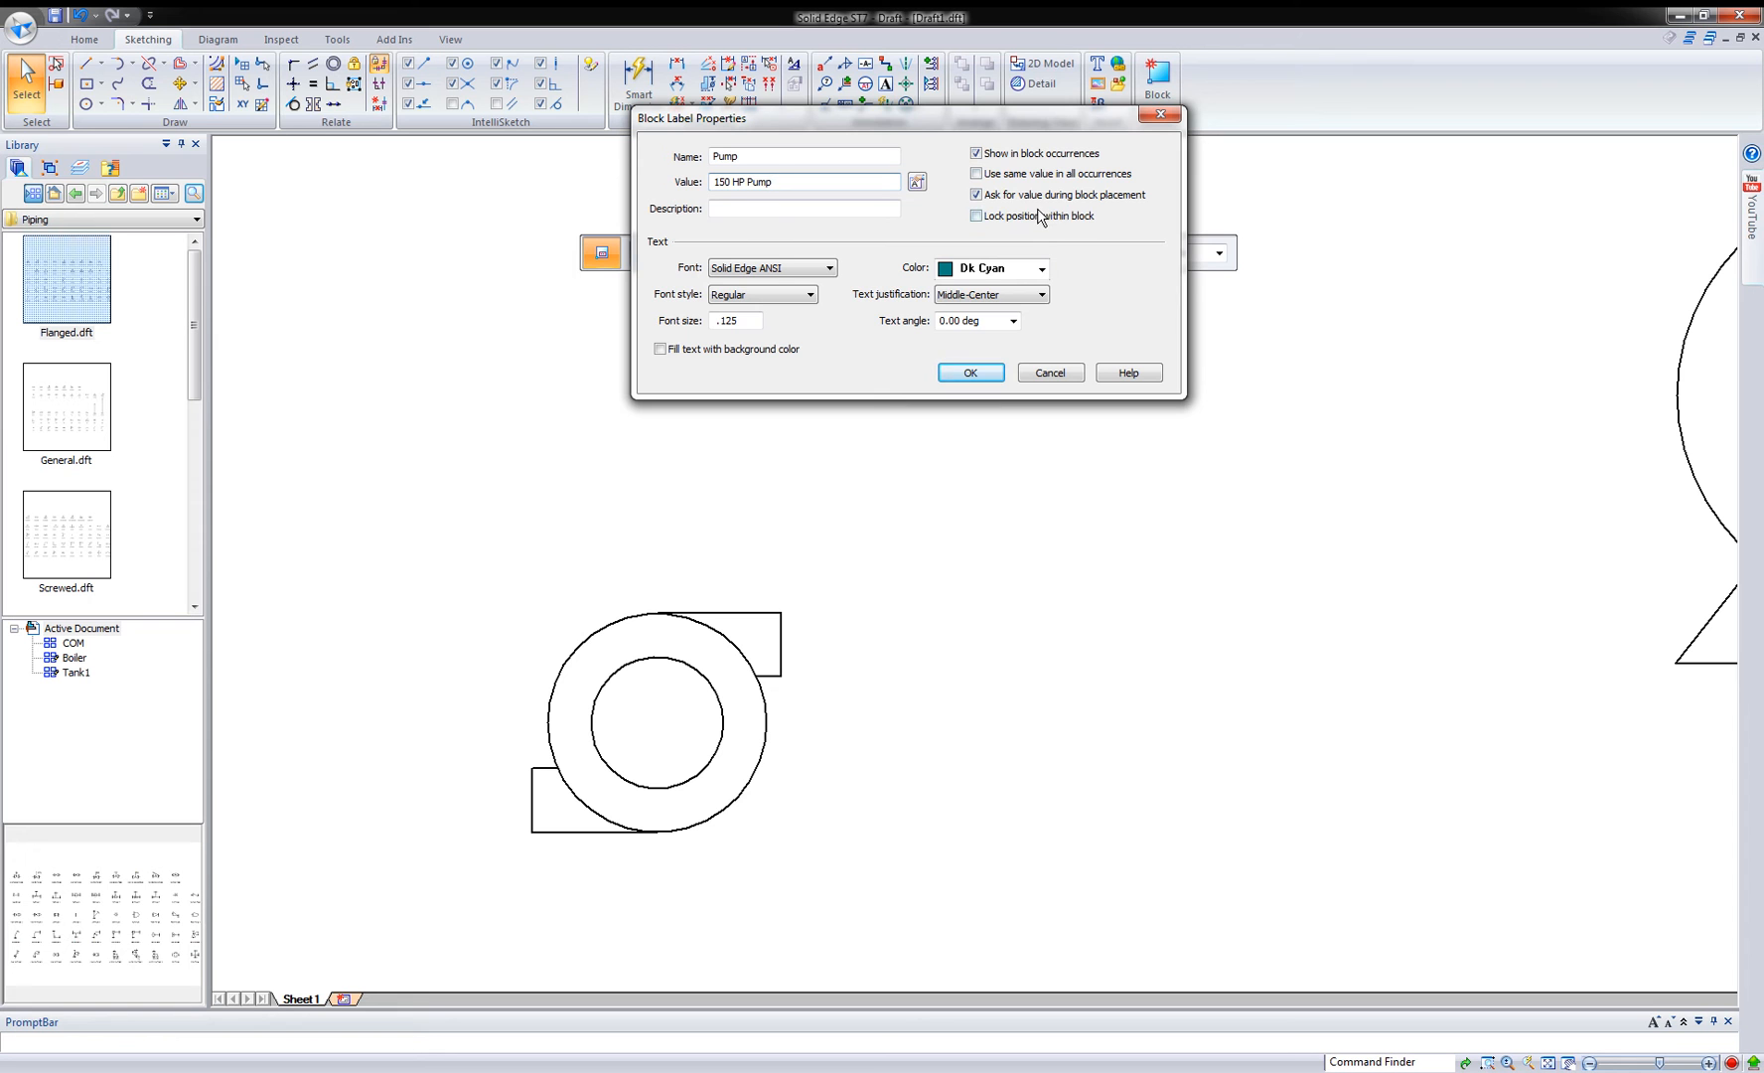
click(970, 371)
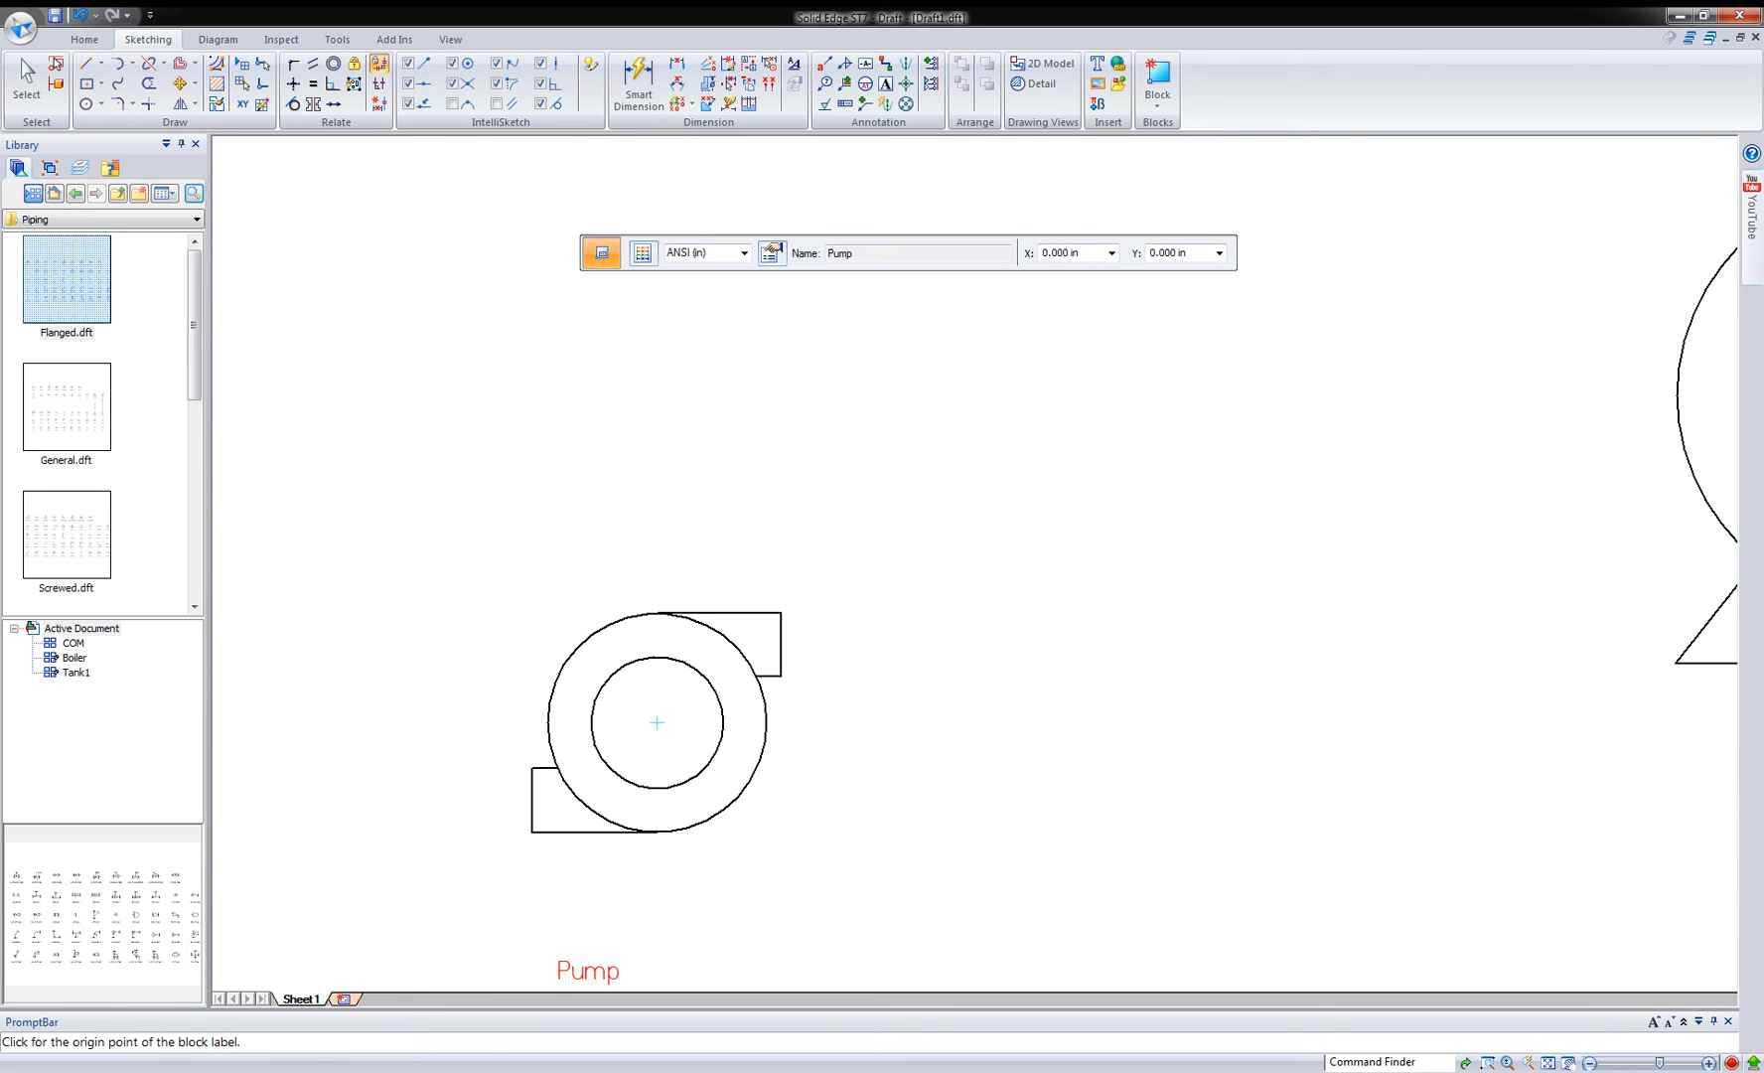
click(655, 830)
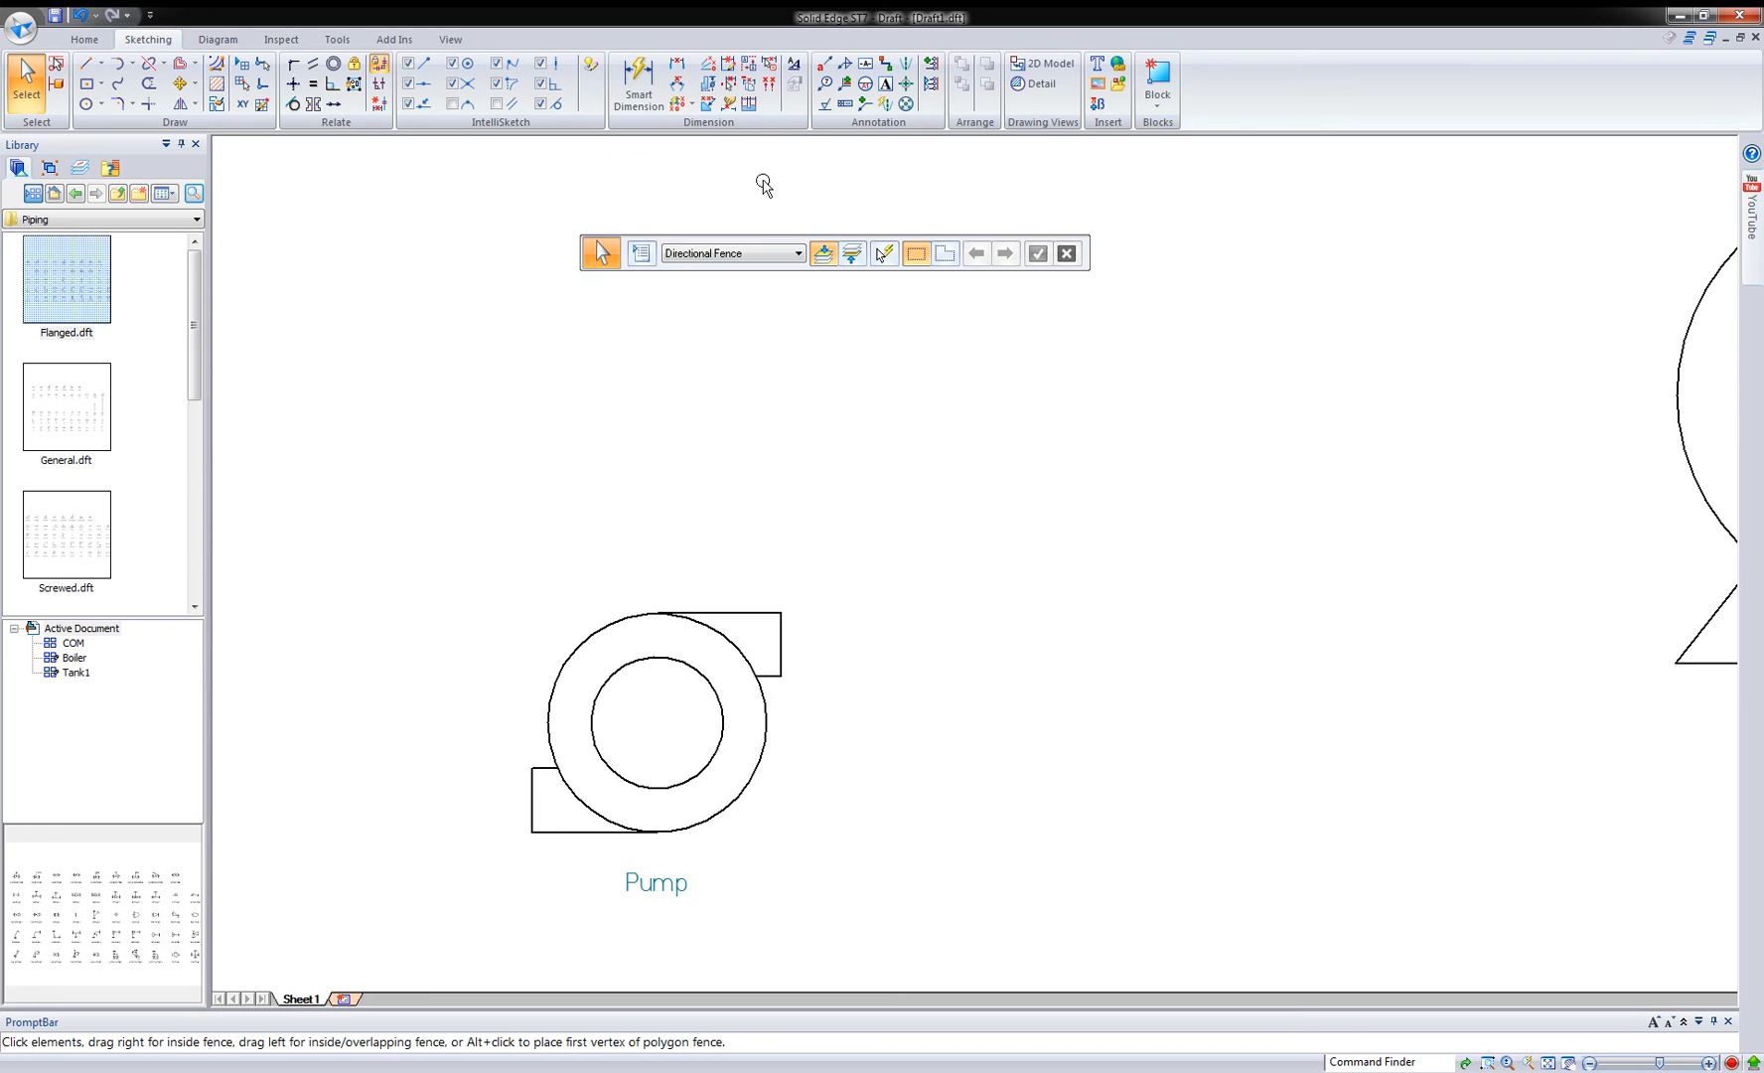
- Make the pump and its label into a block named Pump1 with its origin at the pump centre
click(1157, 82)
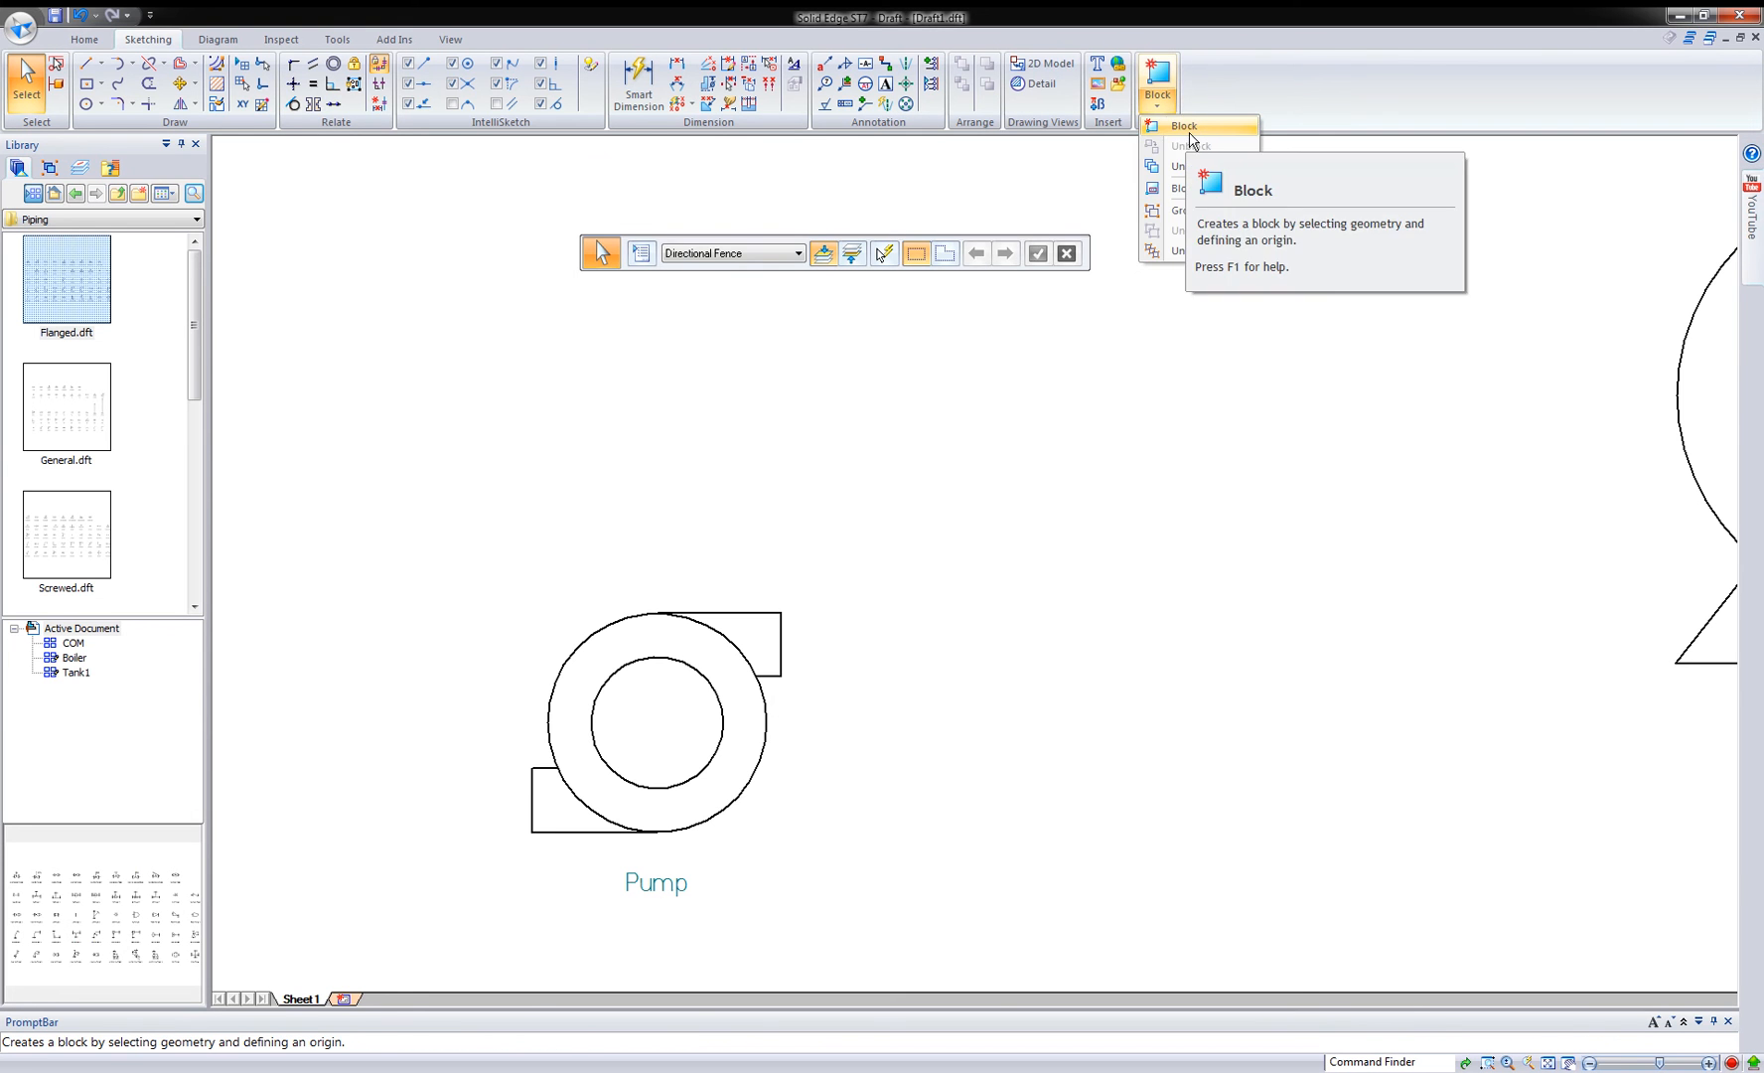
click(1183, 125)
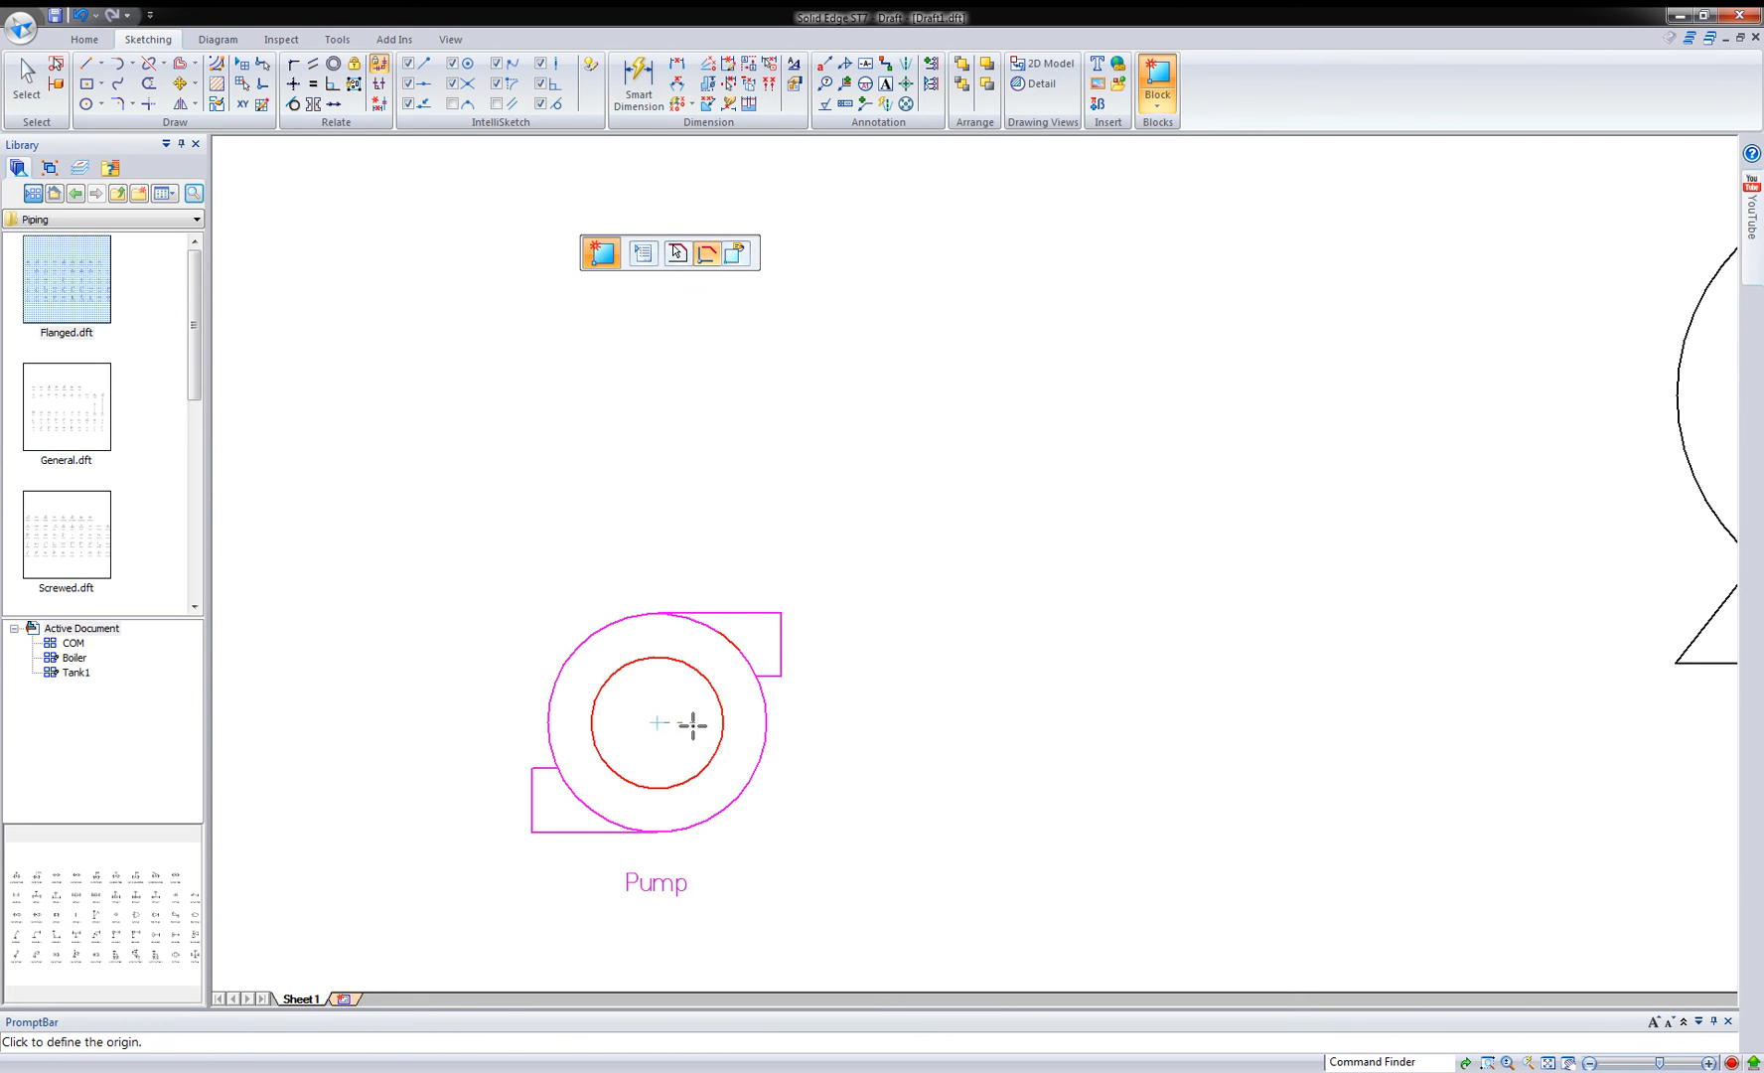
click(655, 723)
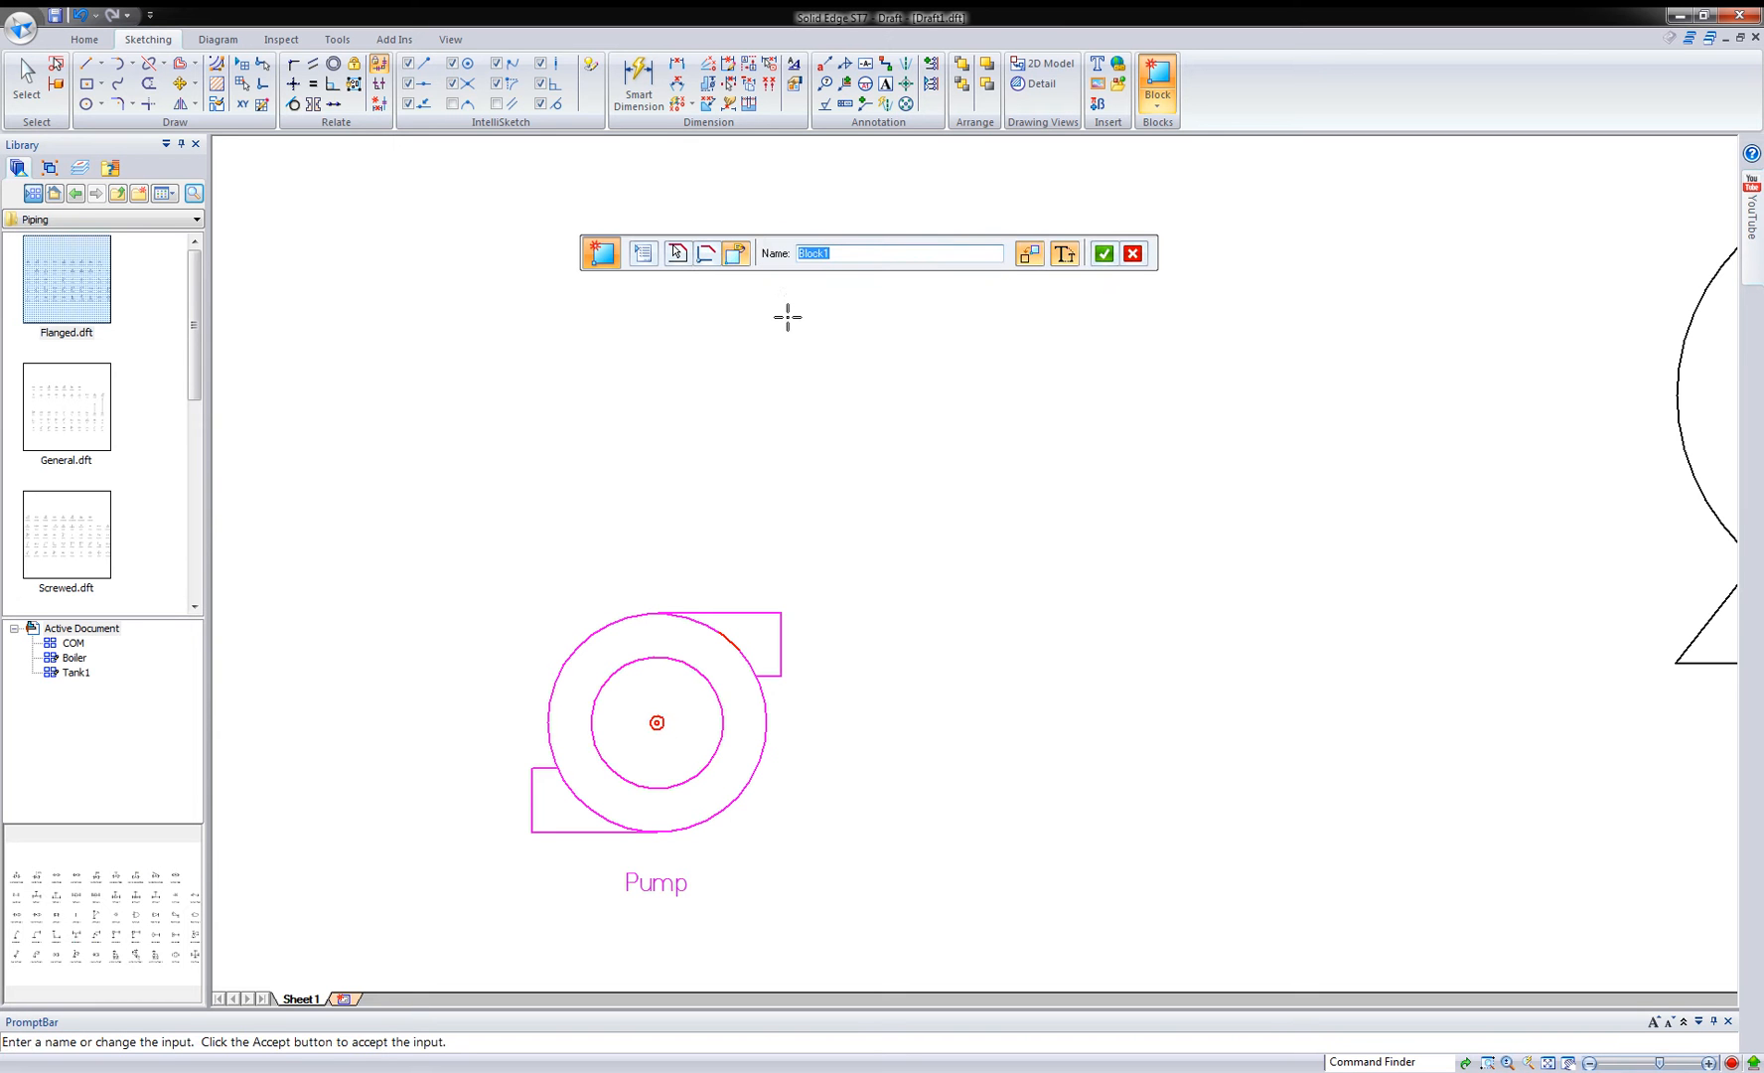
text(Pump1)
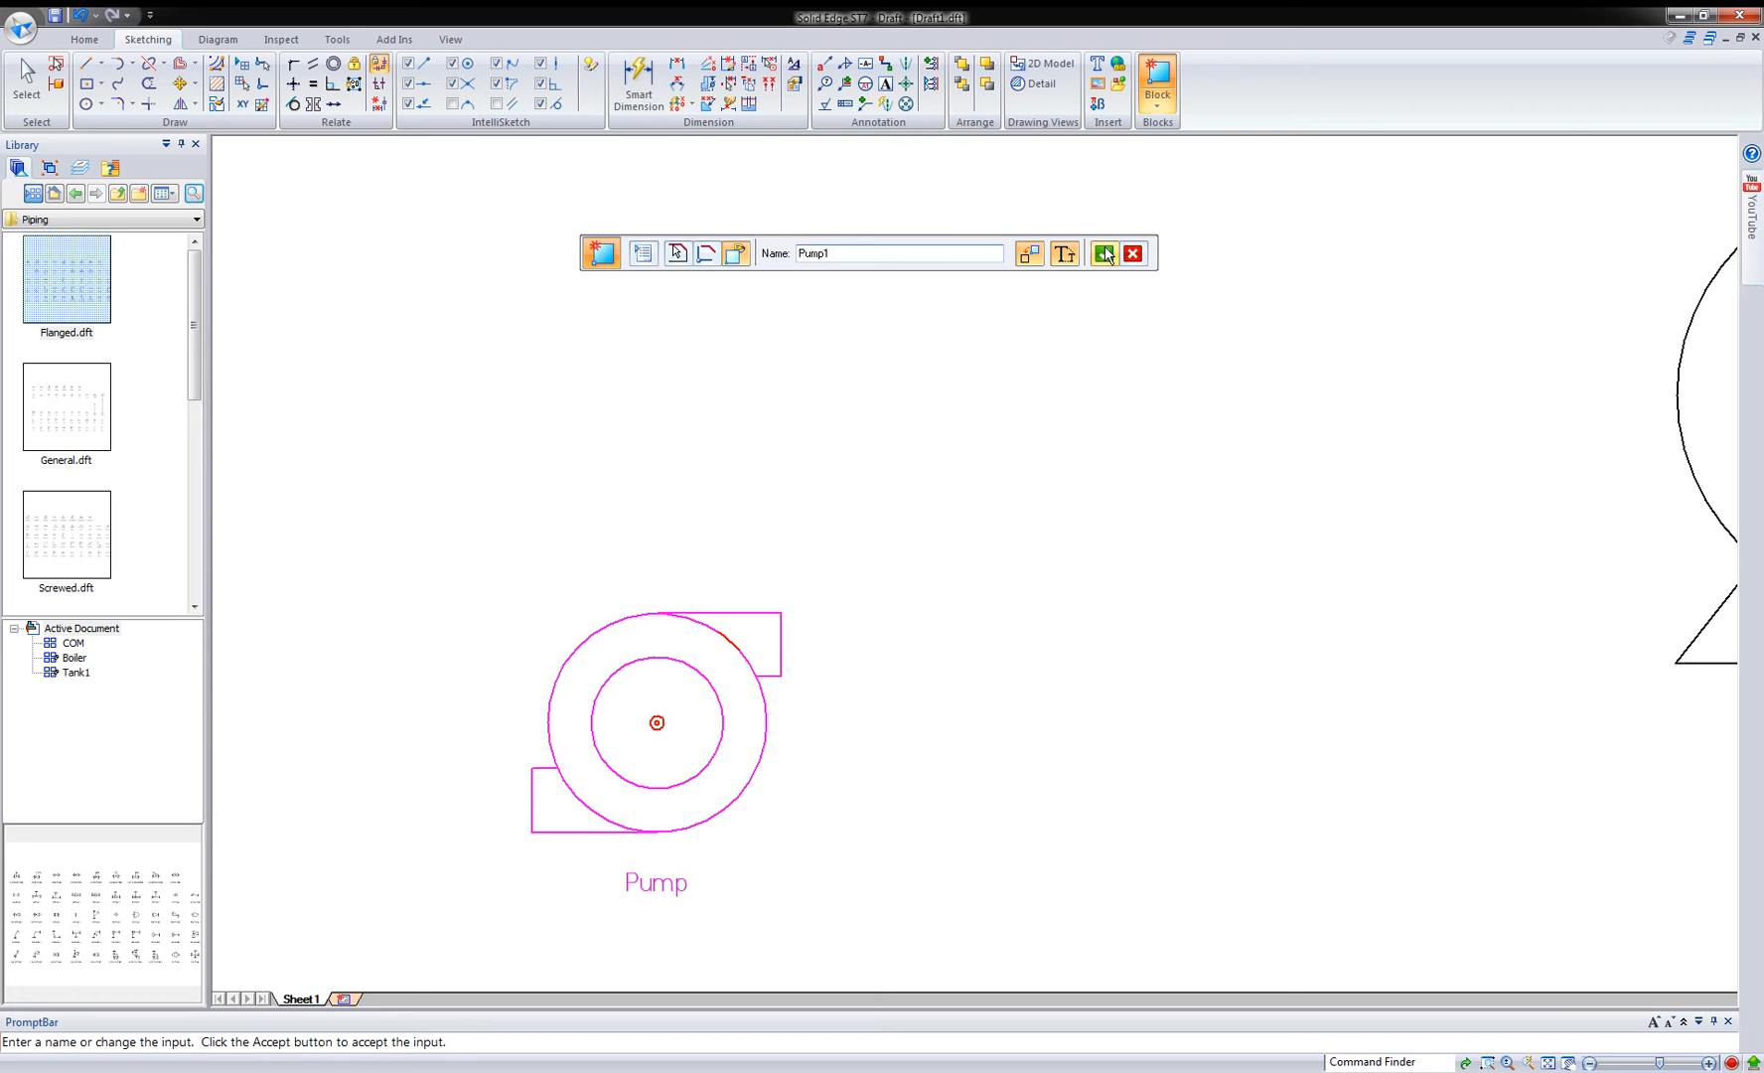
click(1103, 252)
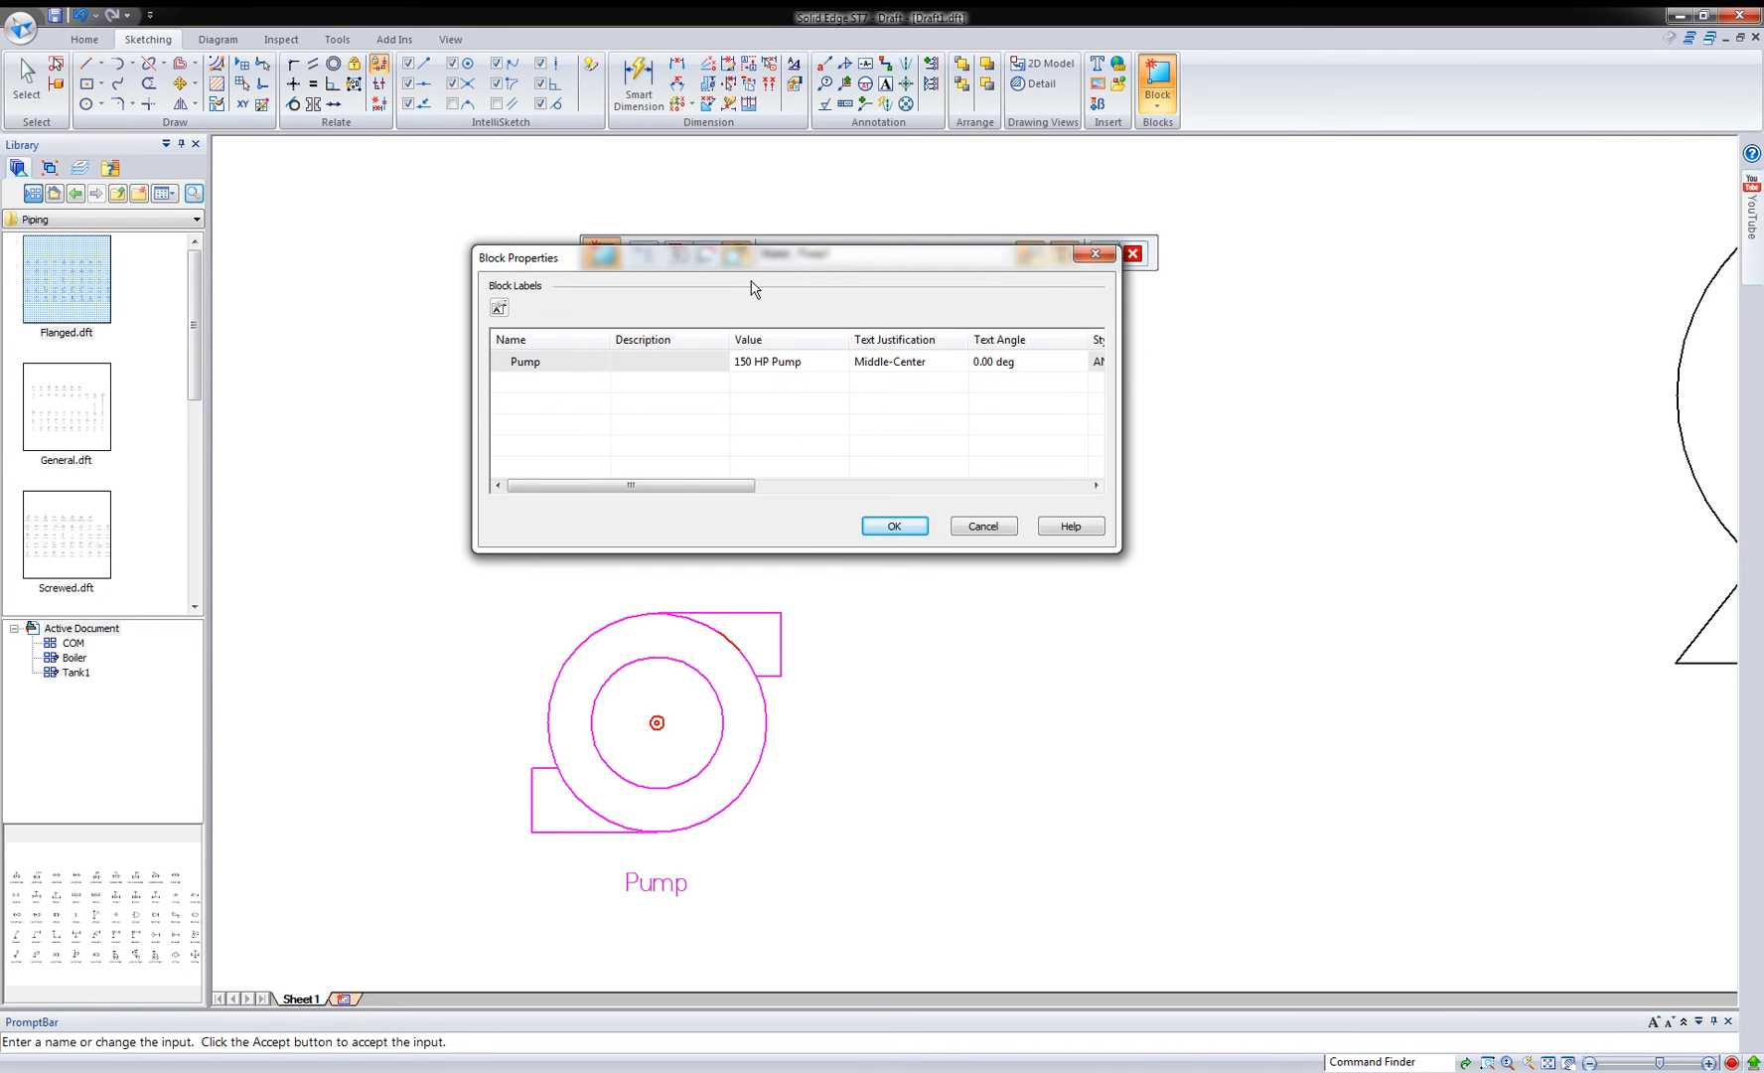
mouse_move(846, 182)
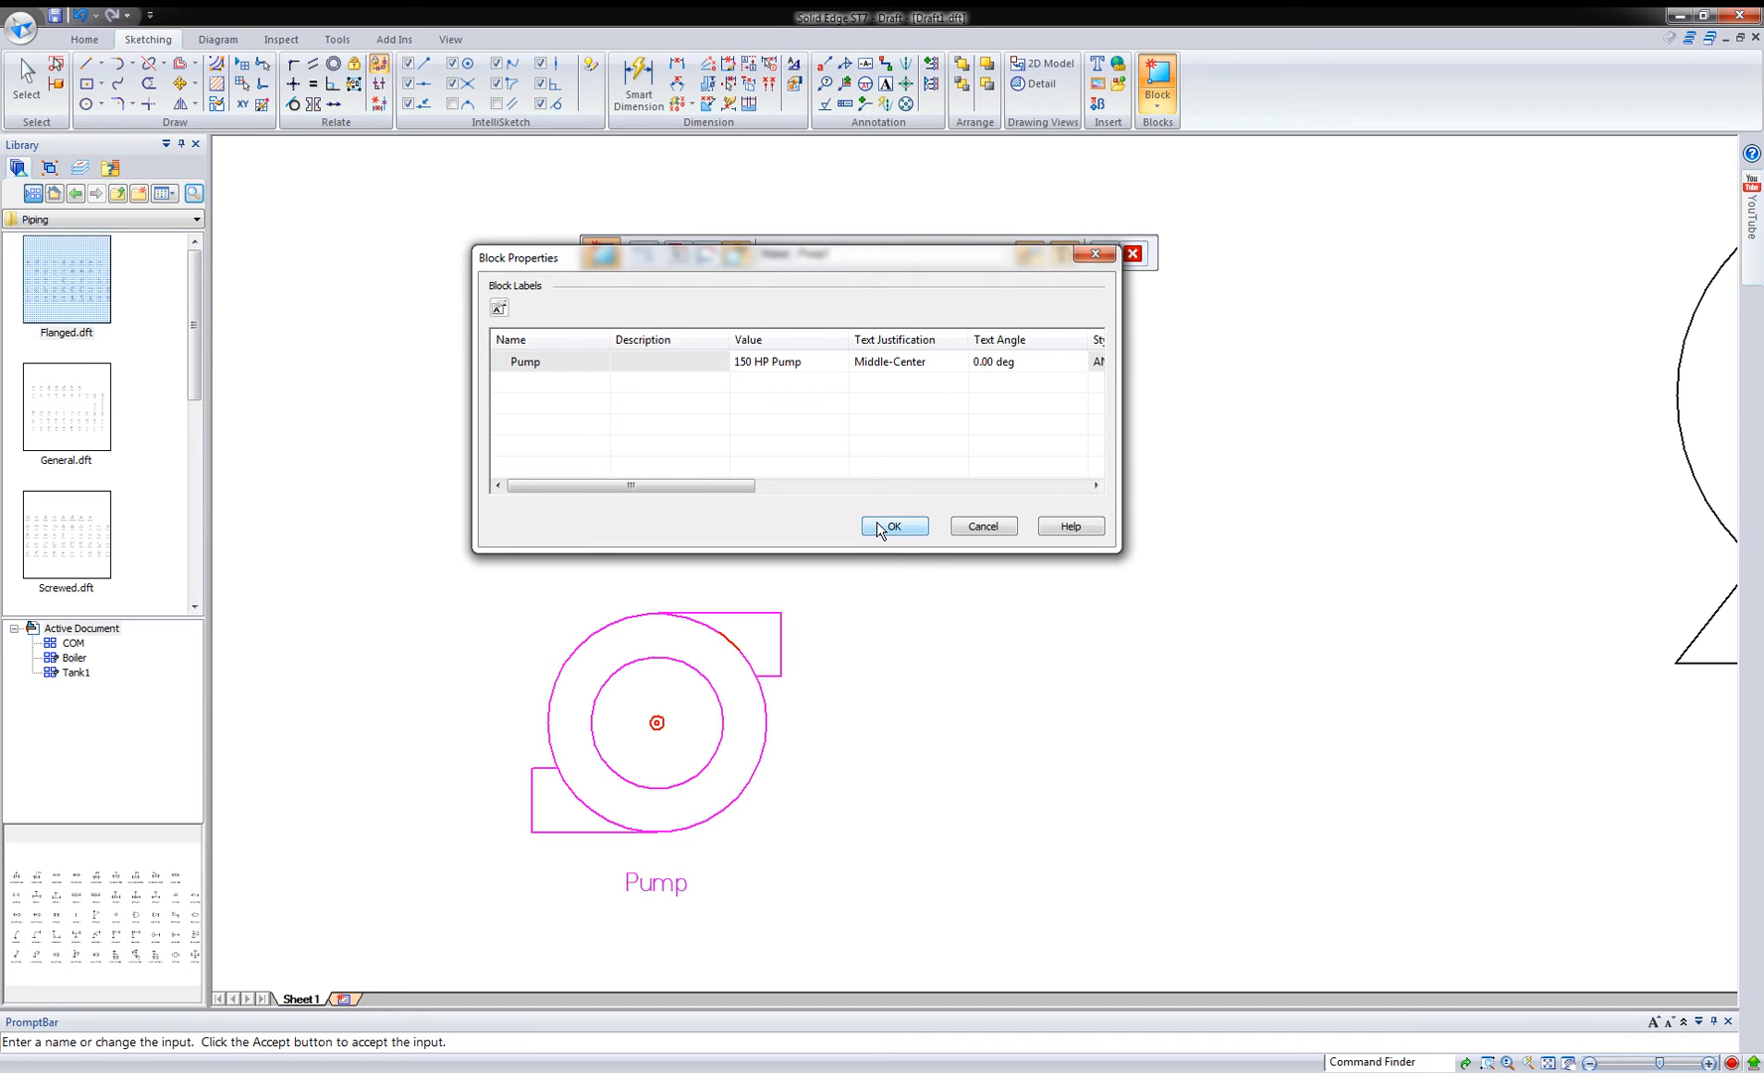
mouse_move(773, 372)
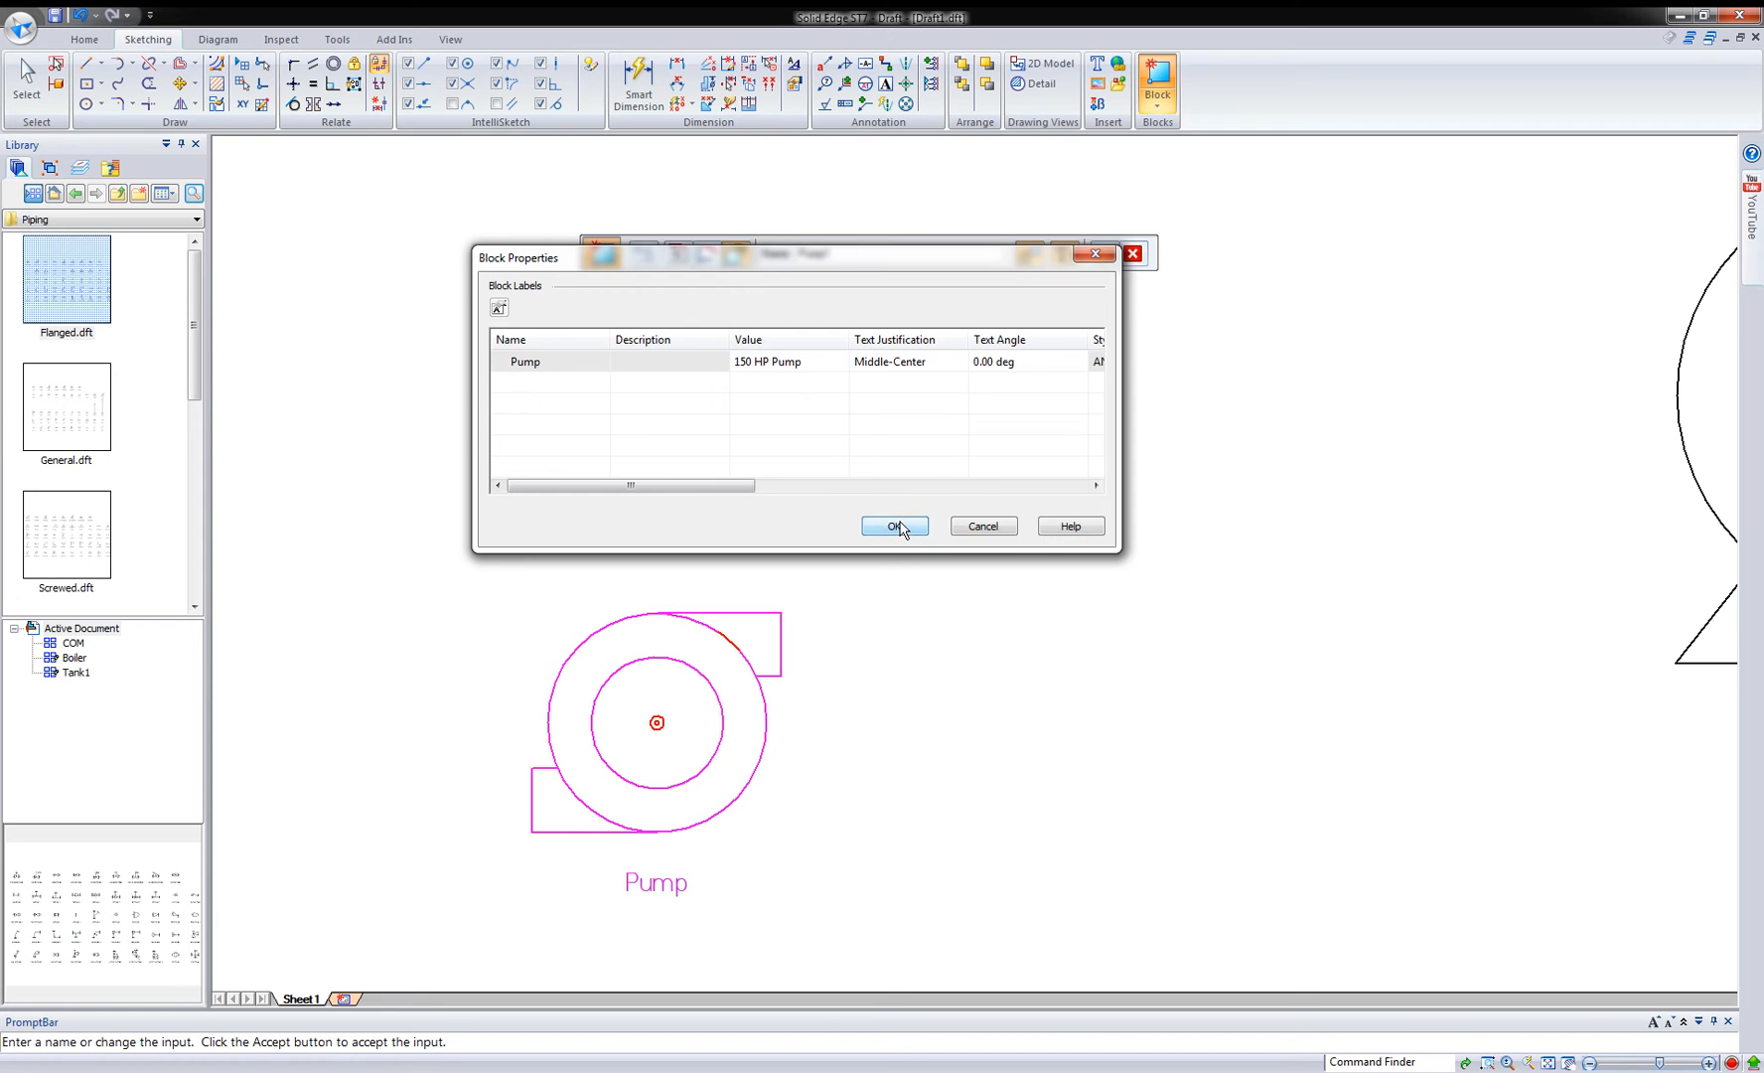
click(894, 525)
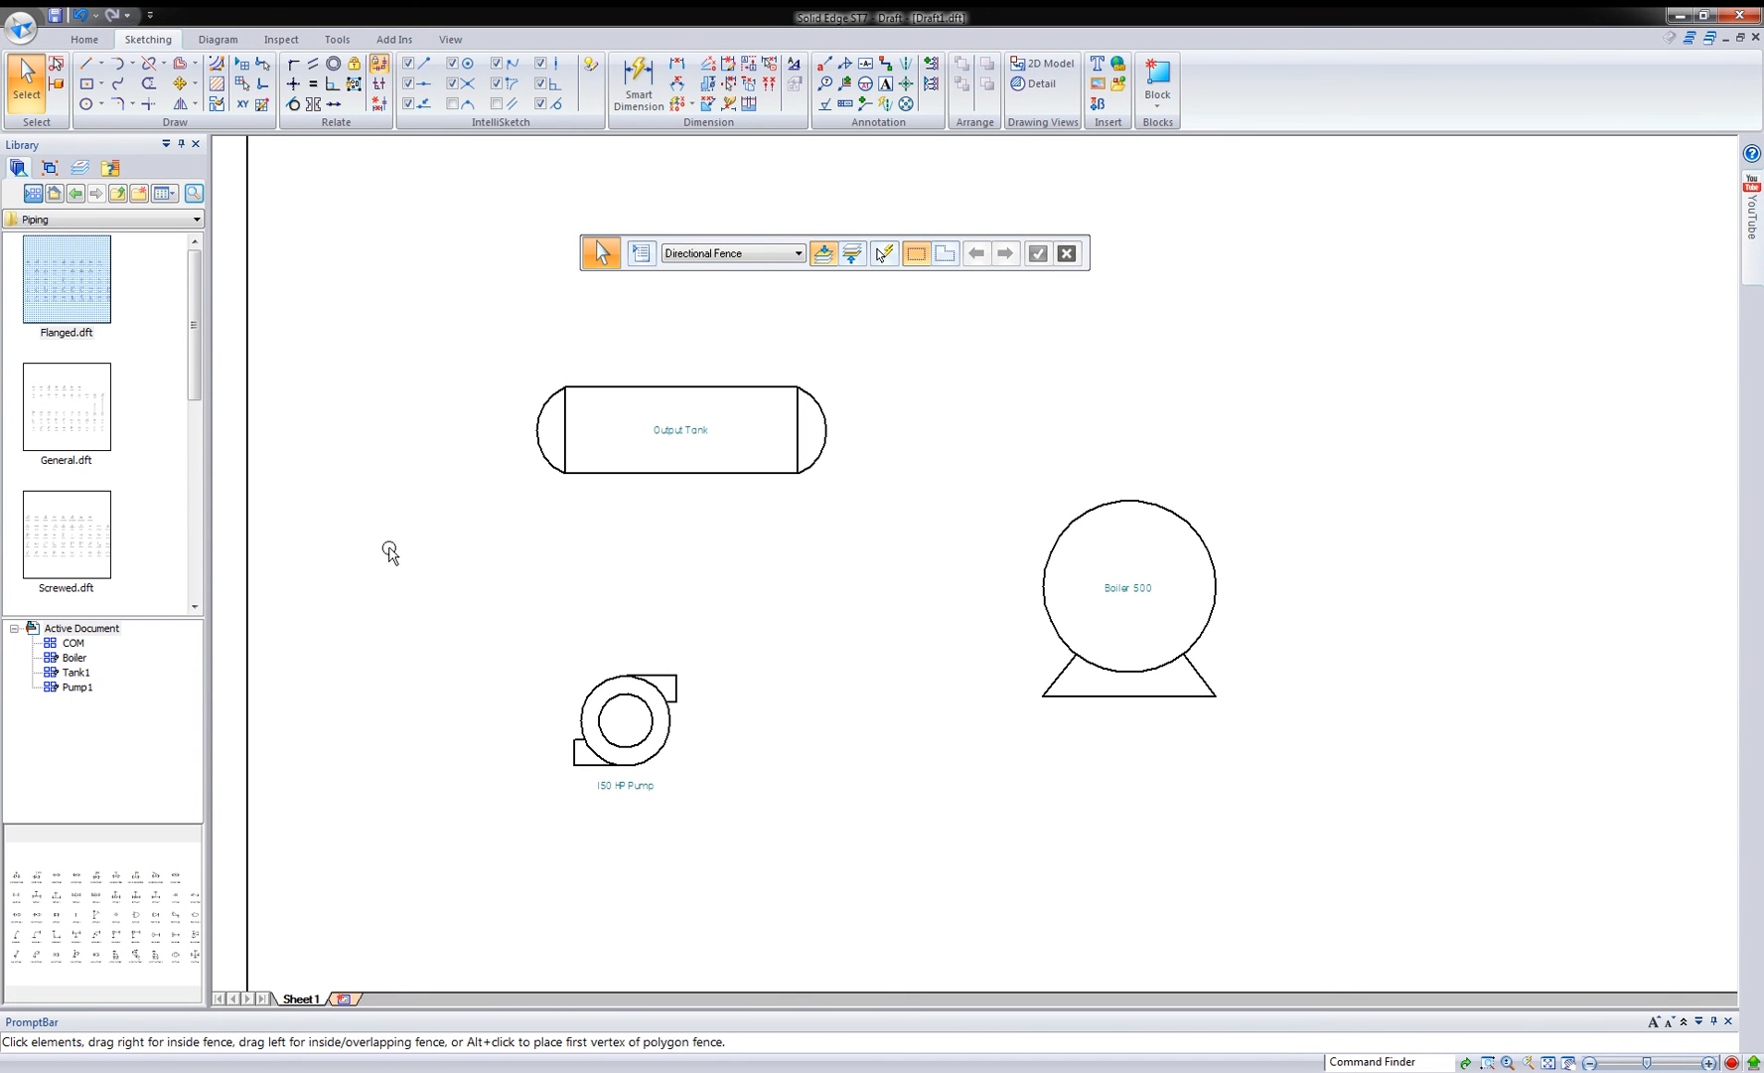
- Go up to the Sample Blocks level and create a new library folder named My Blocks
click(66, 407)
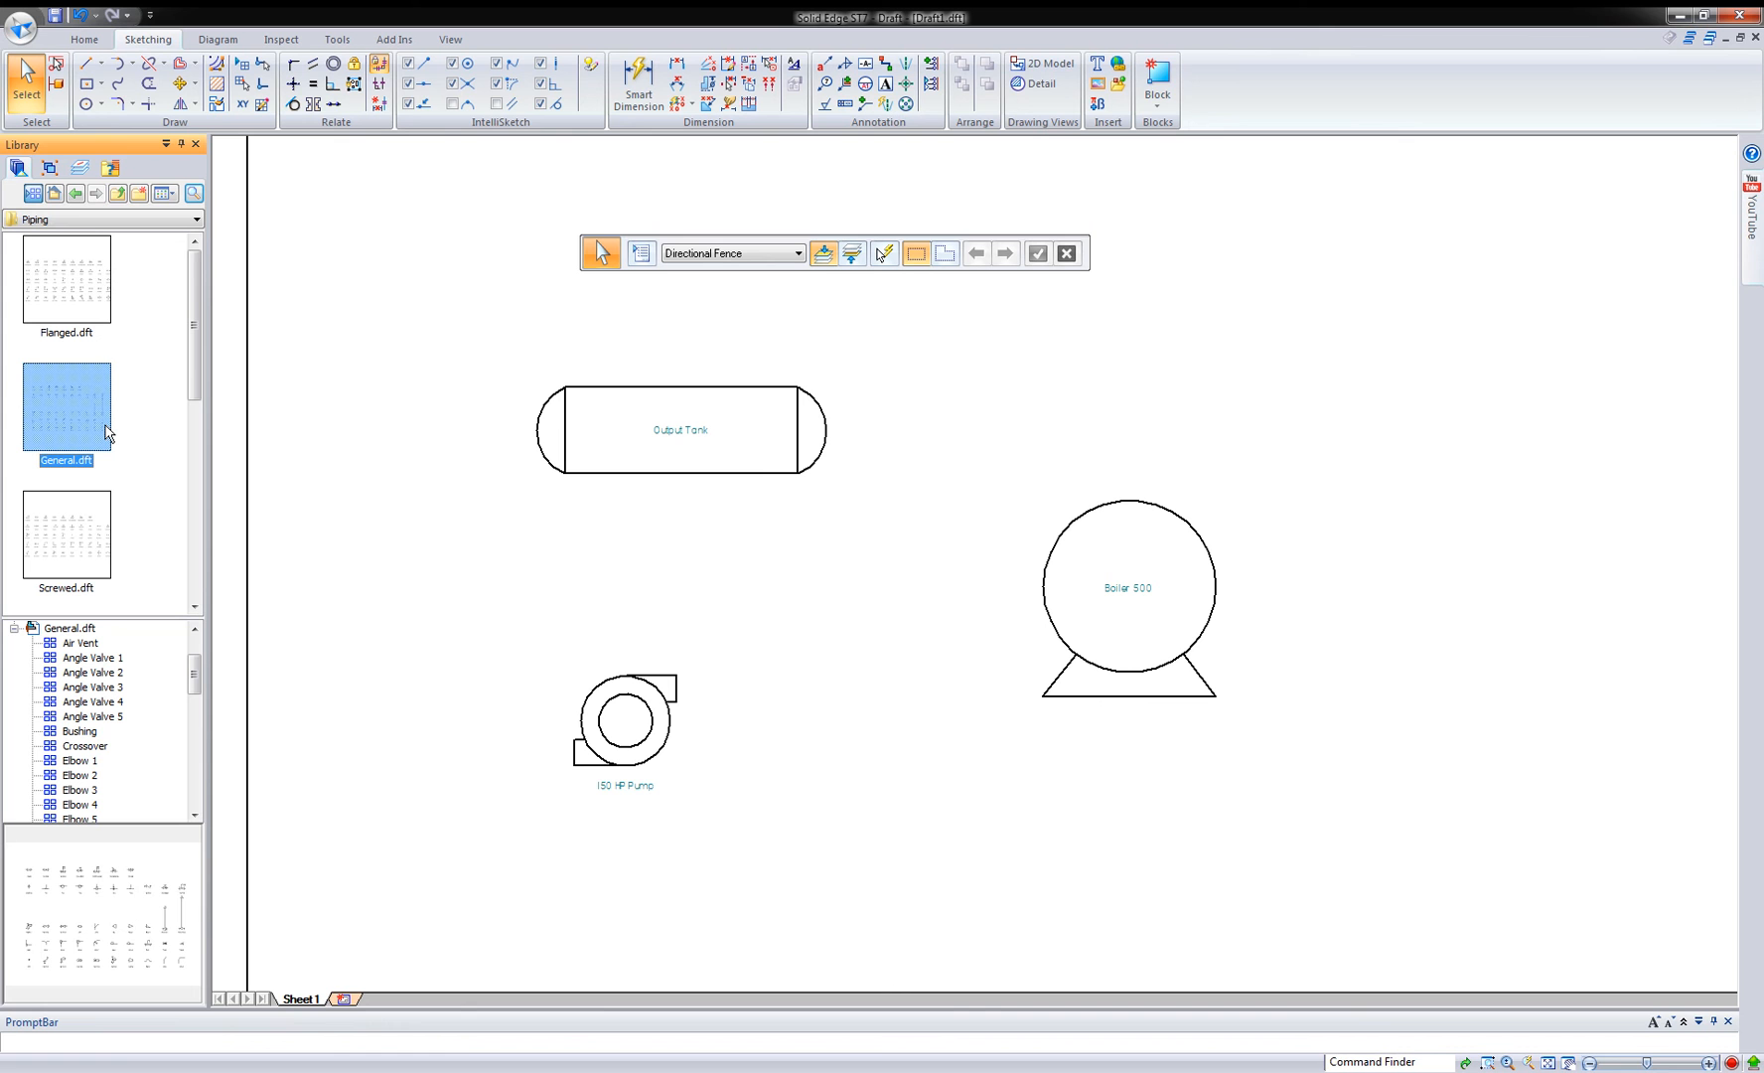
mouse_move(127, 392)
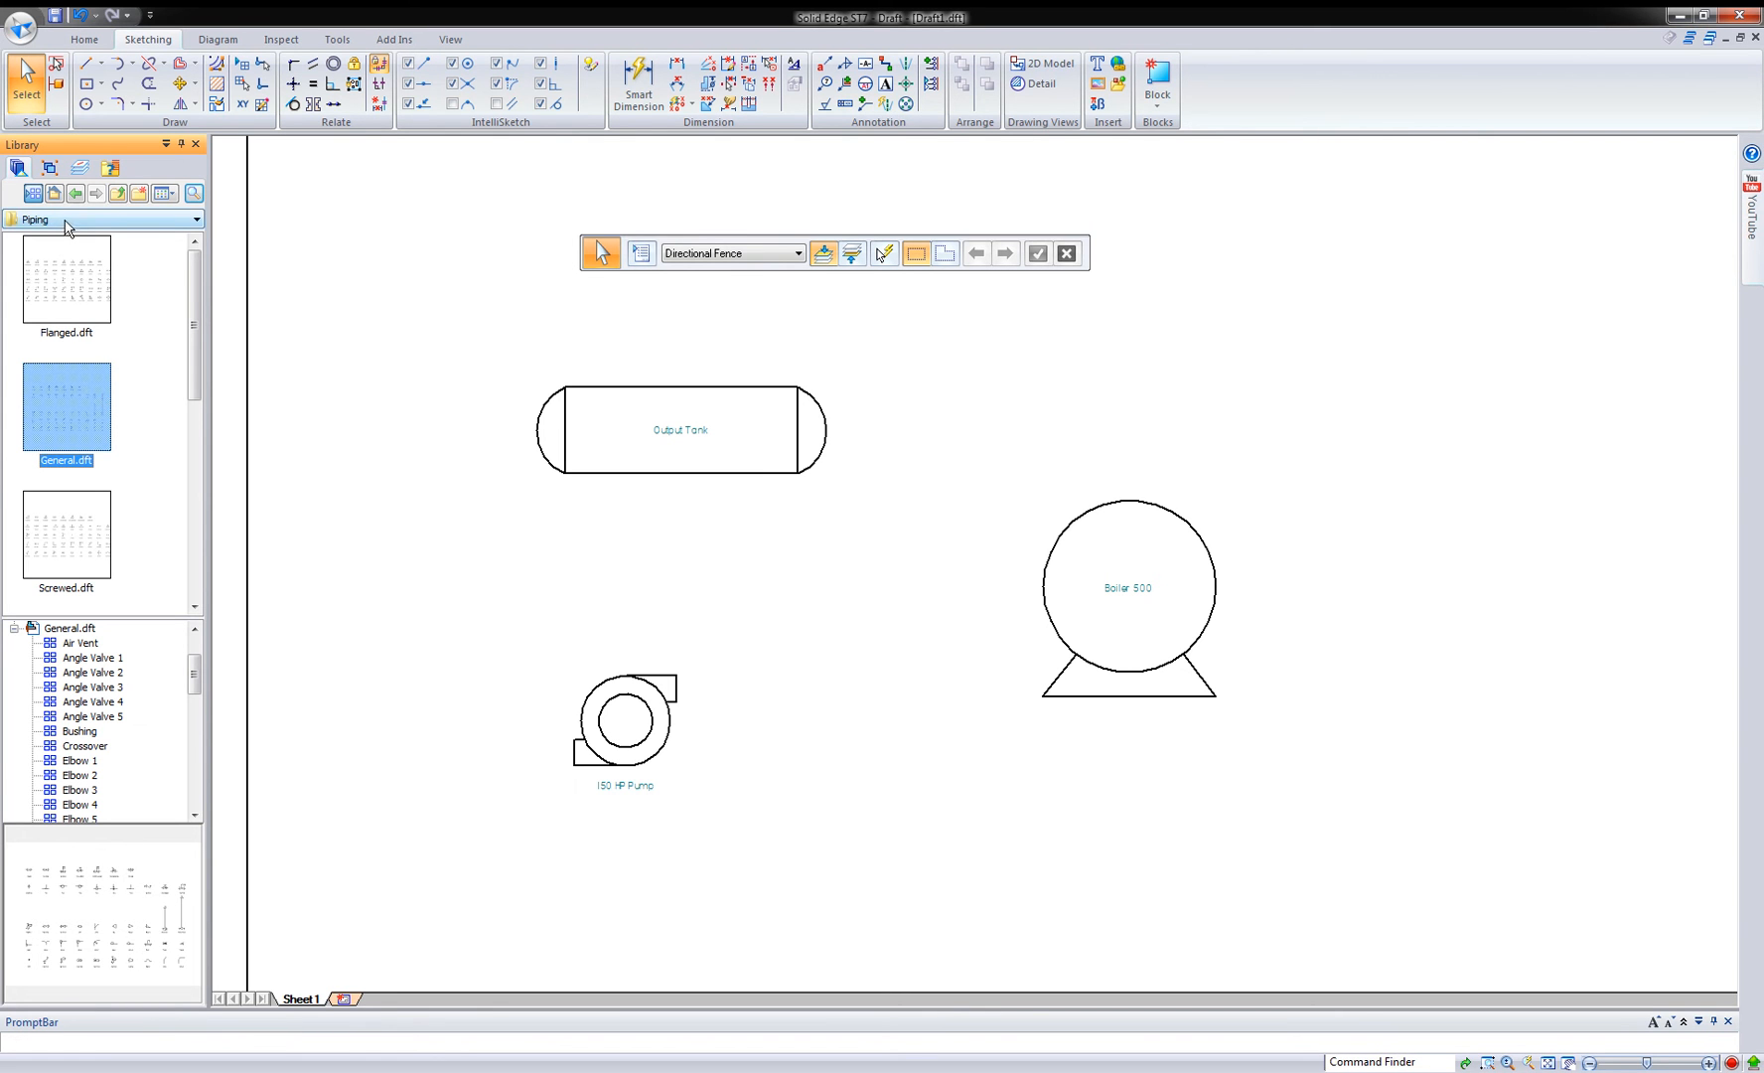
click(74, 192)
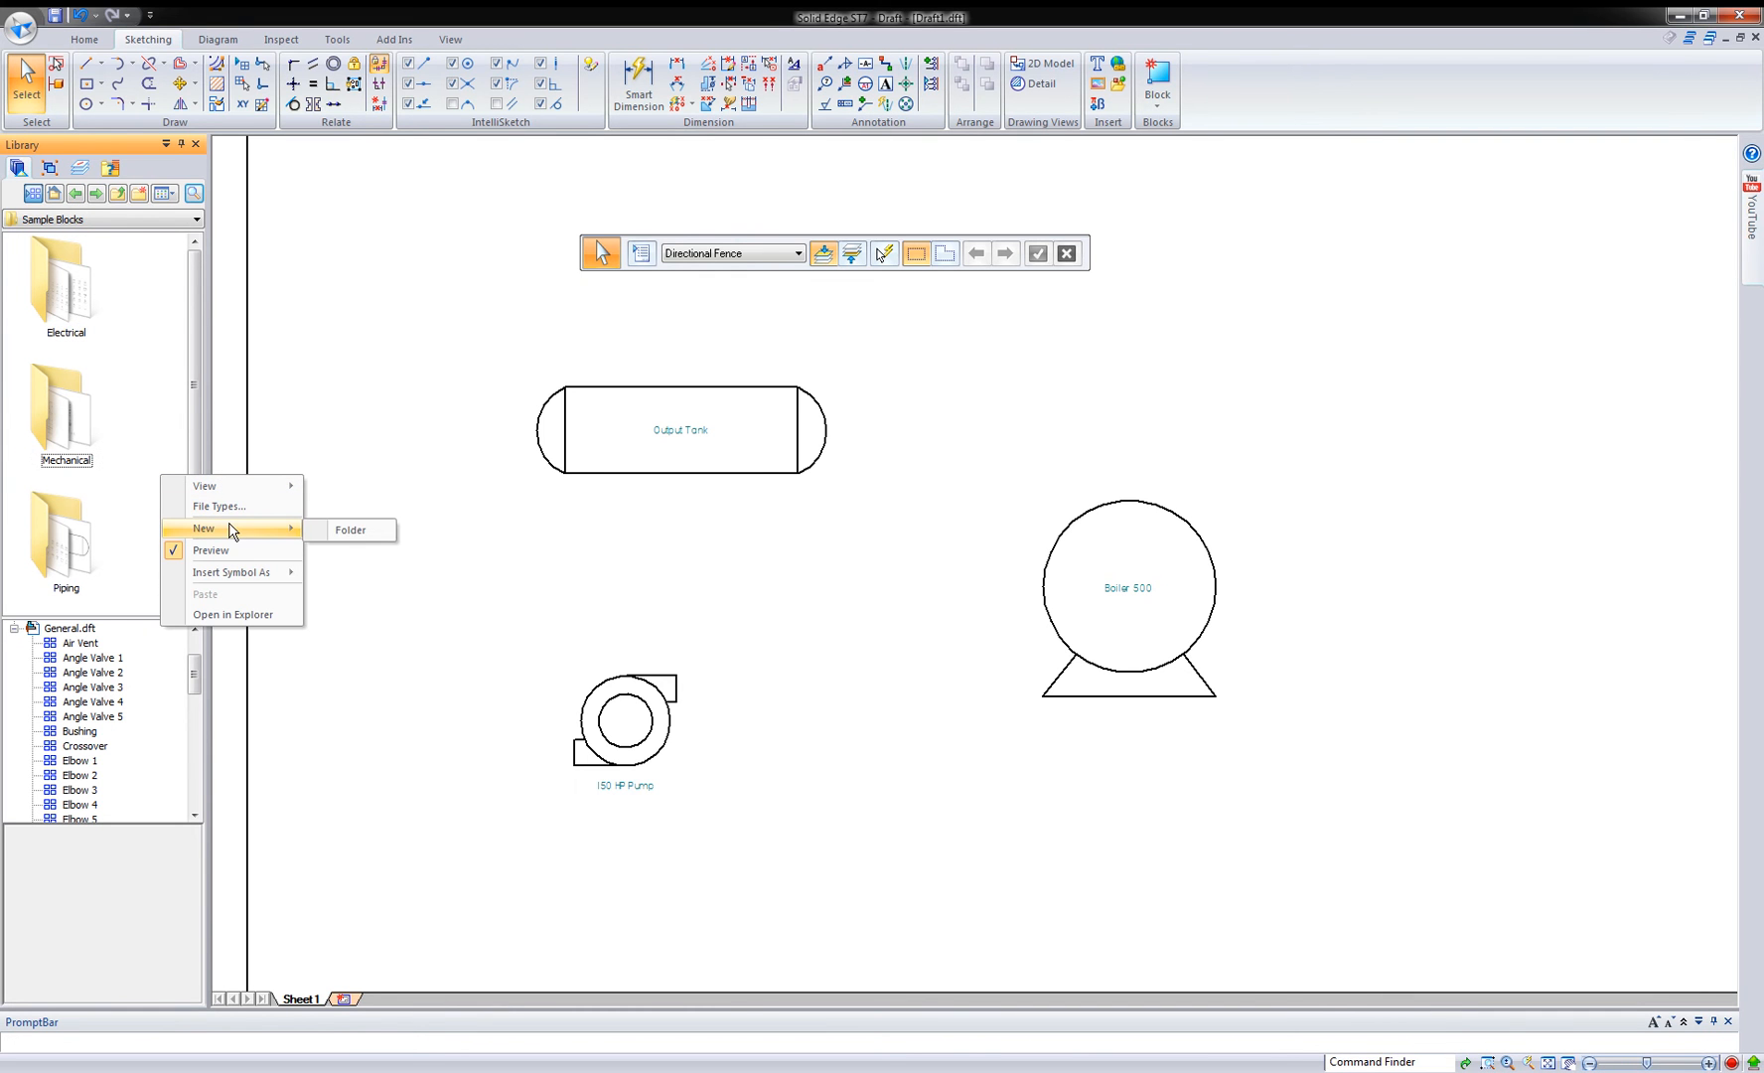
click(350, 528)
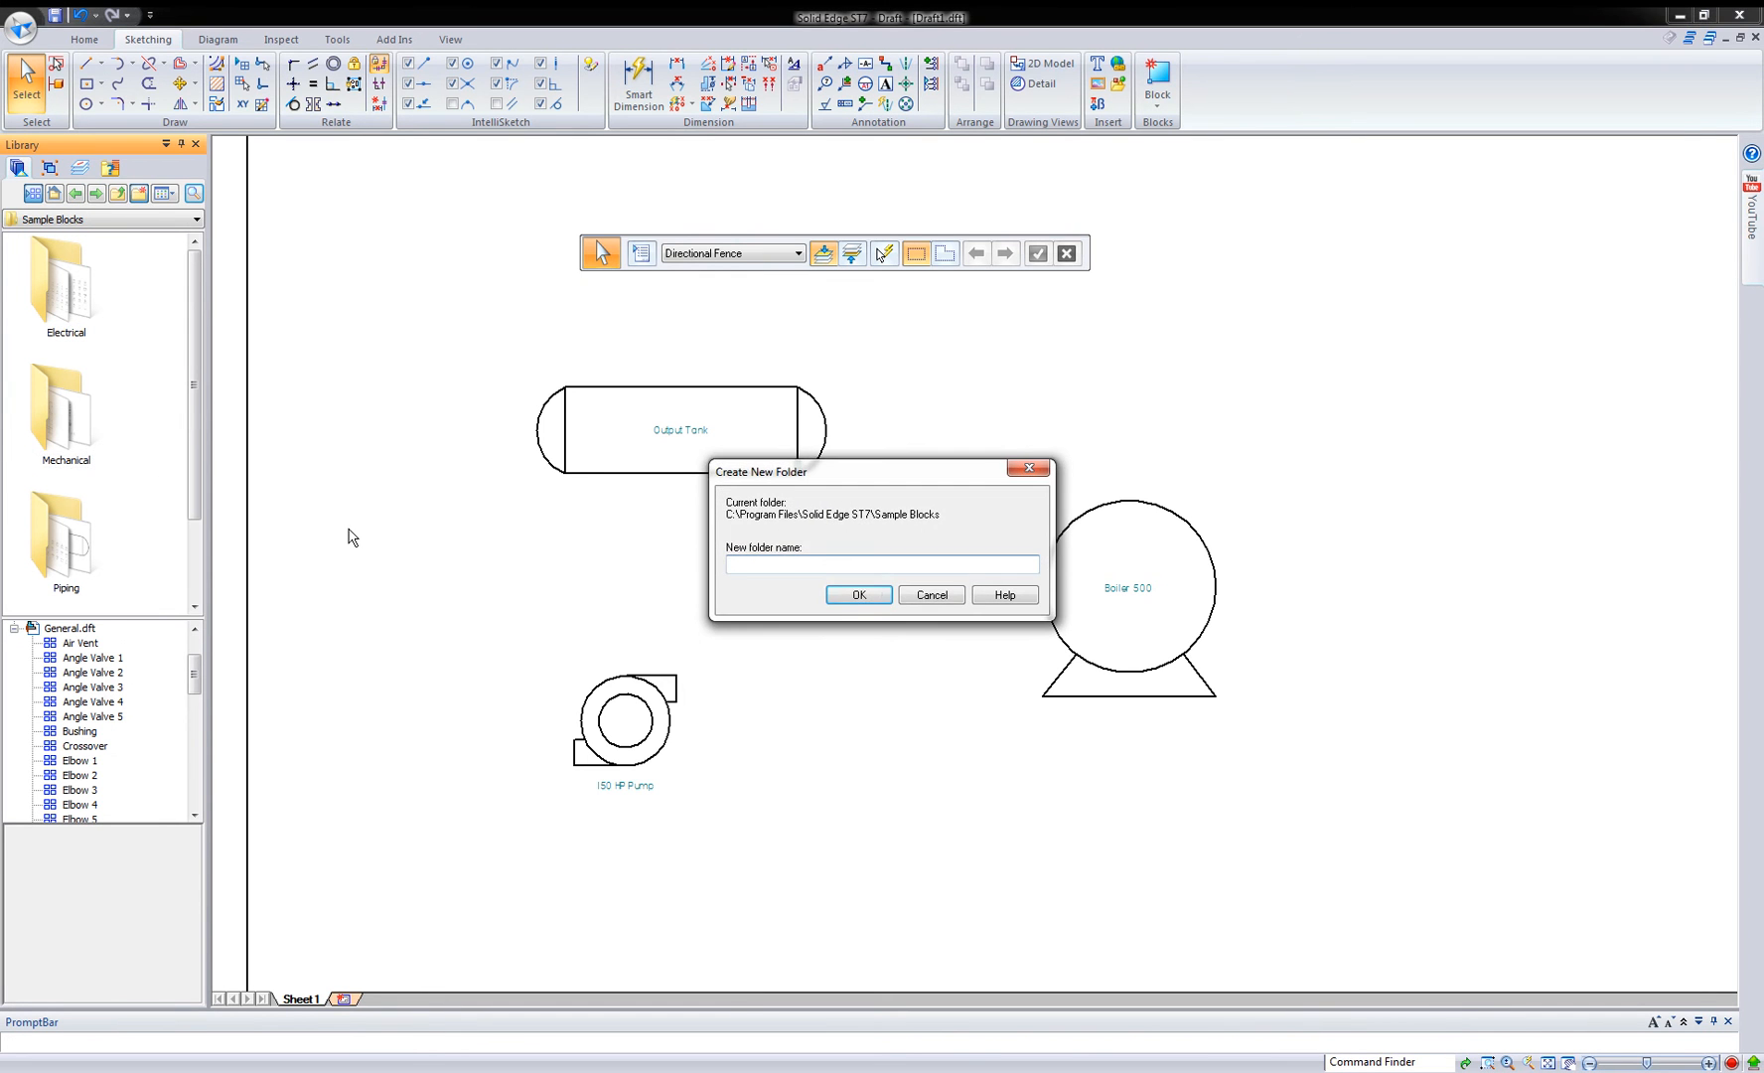
text(My Blocks)
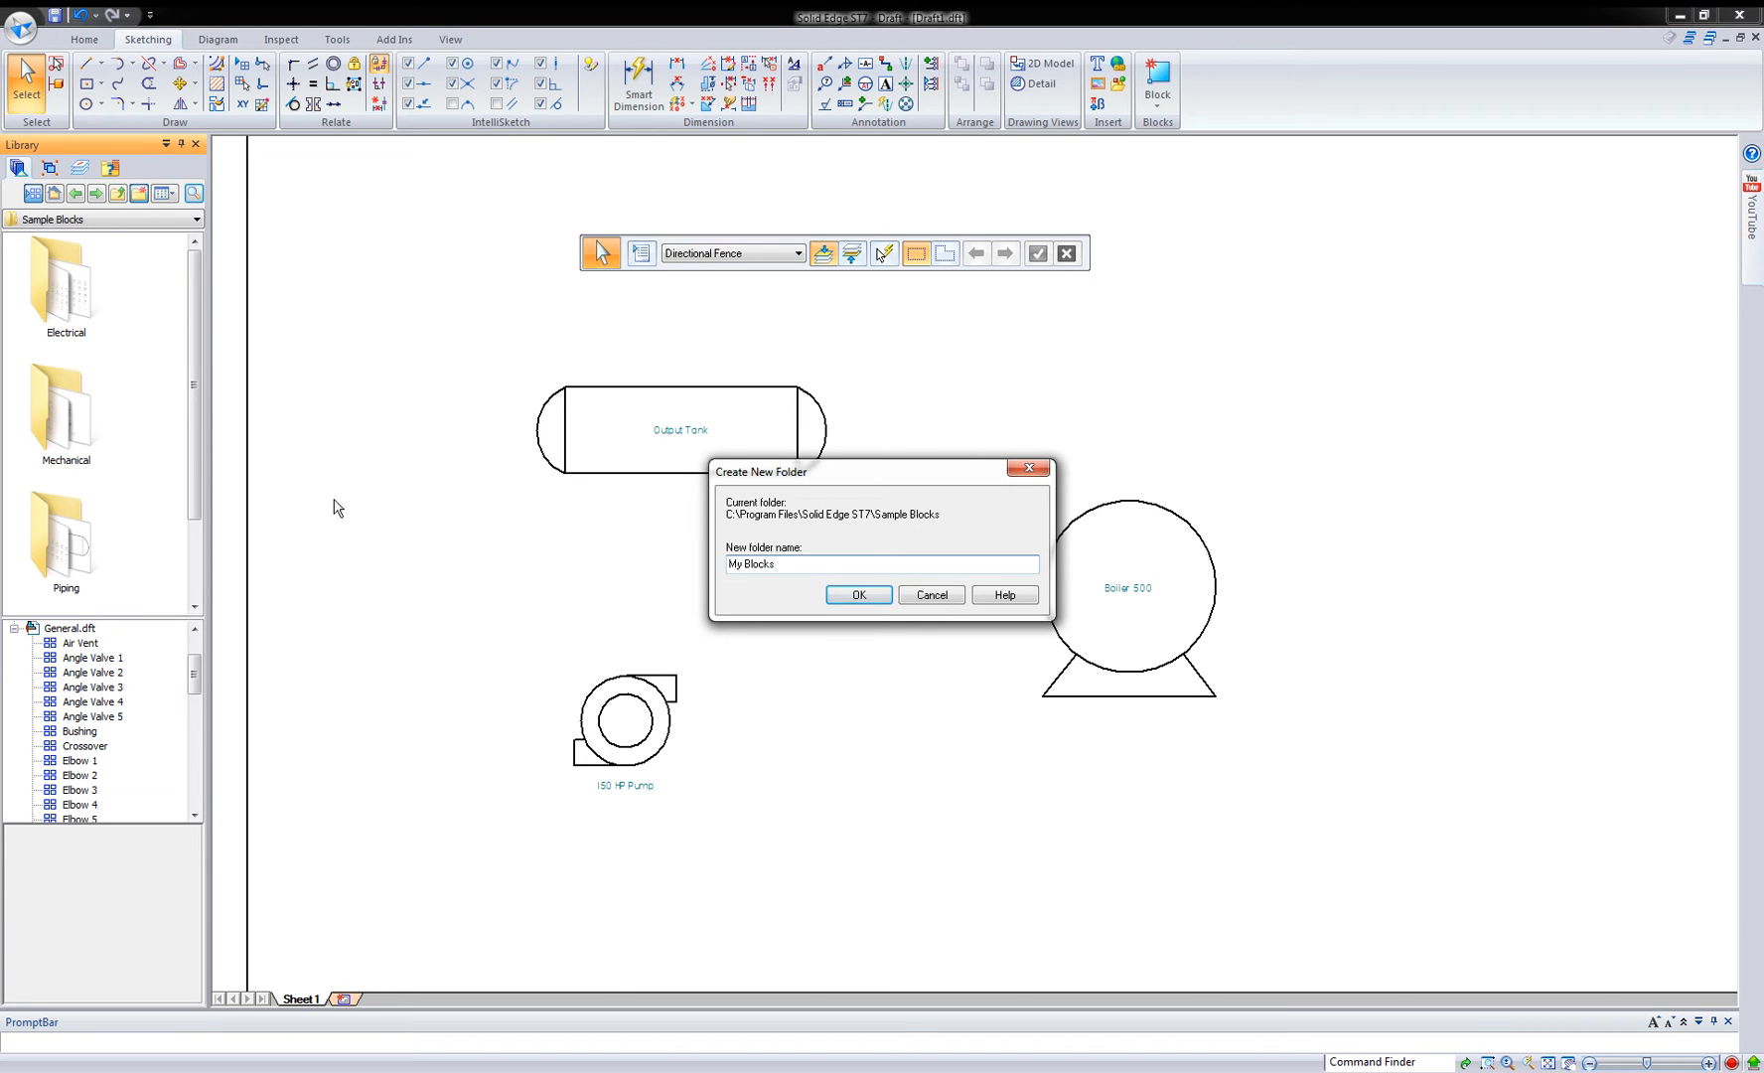
click(859, 595)
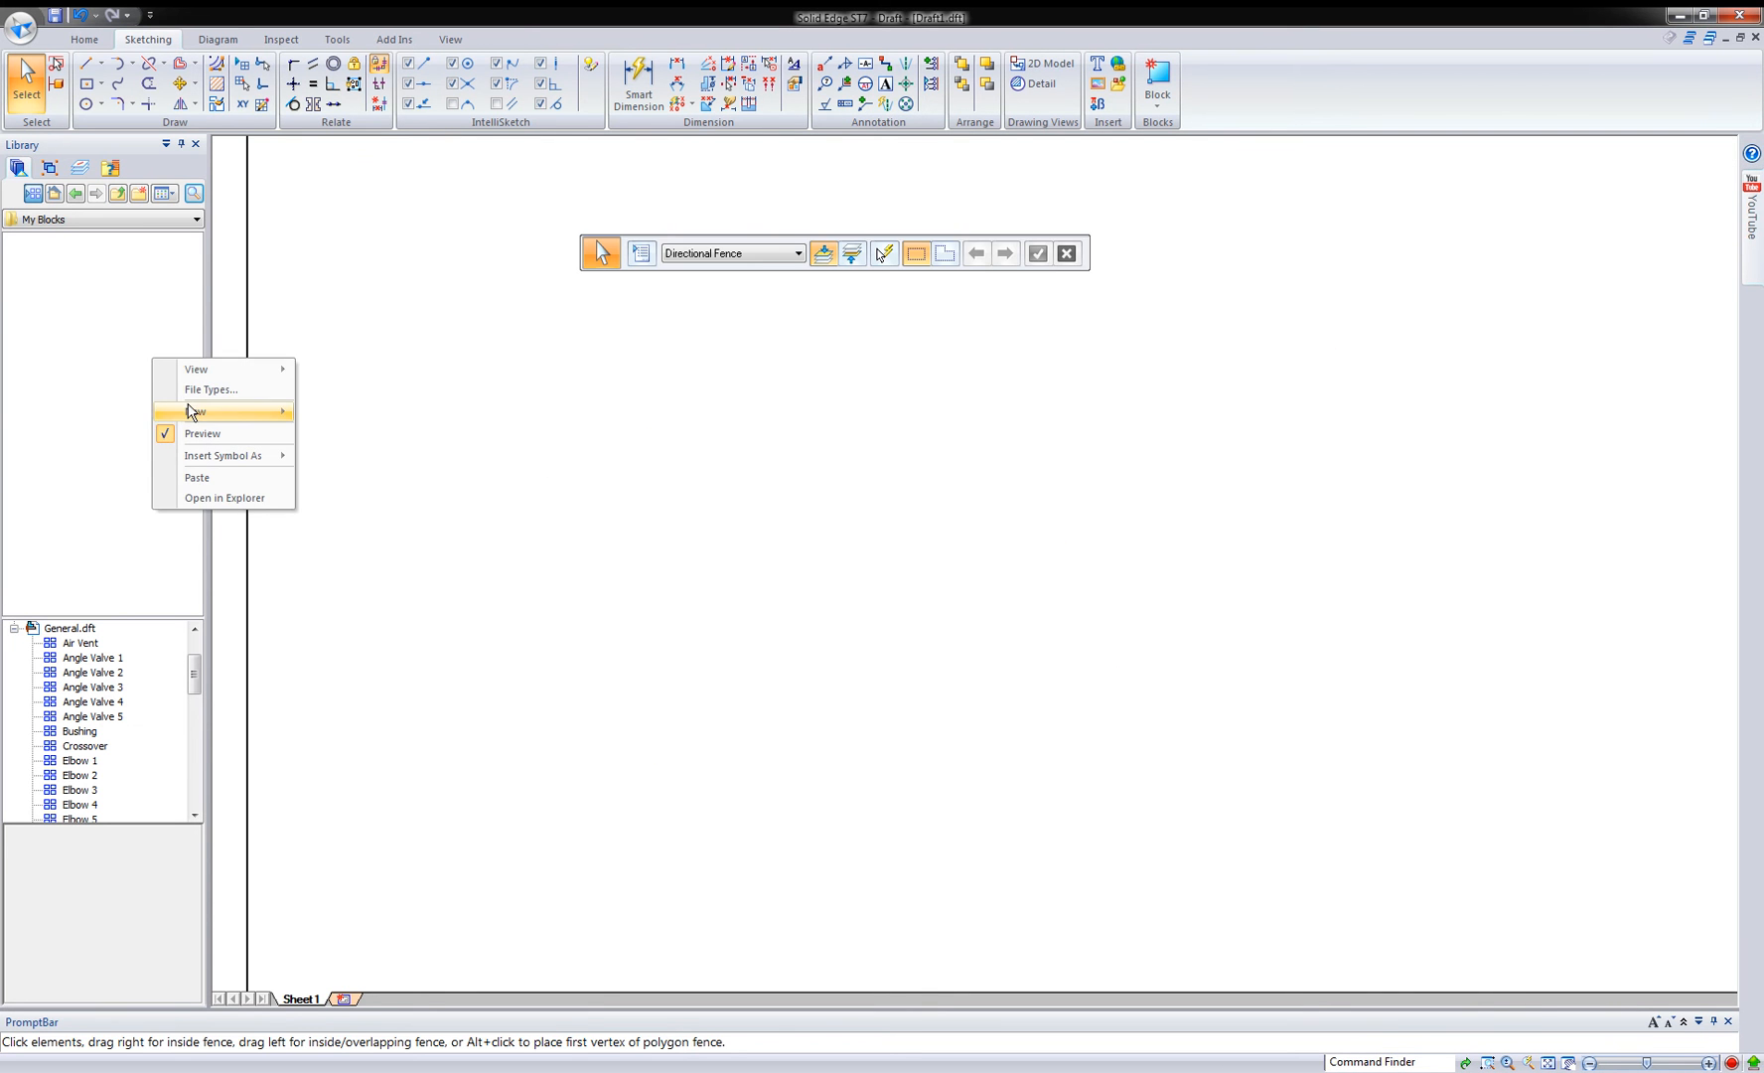
- Paste the copied blocks into My Blocks as Symbol1.dft, then begin placing the Boiler block on the sheet
click(223, 481)
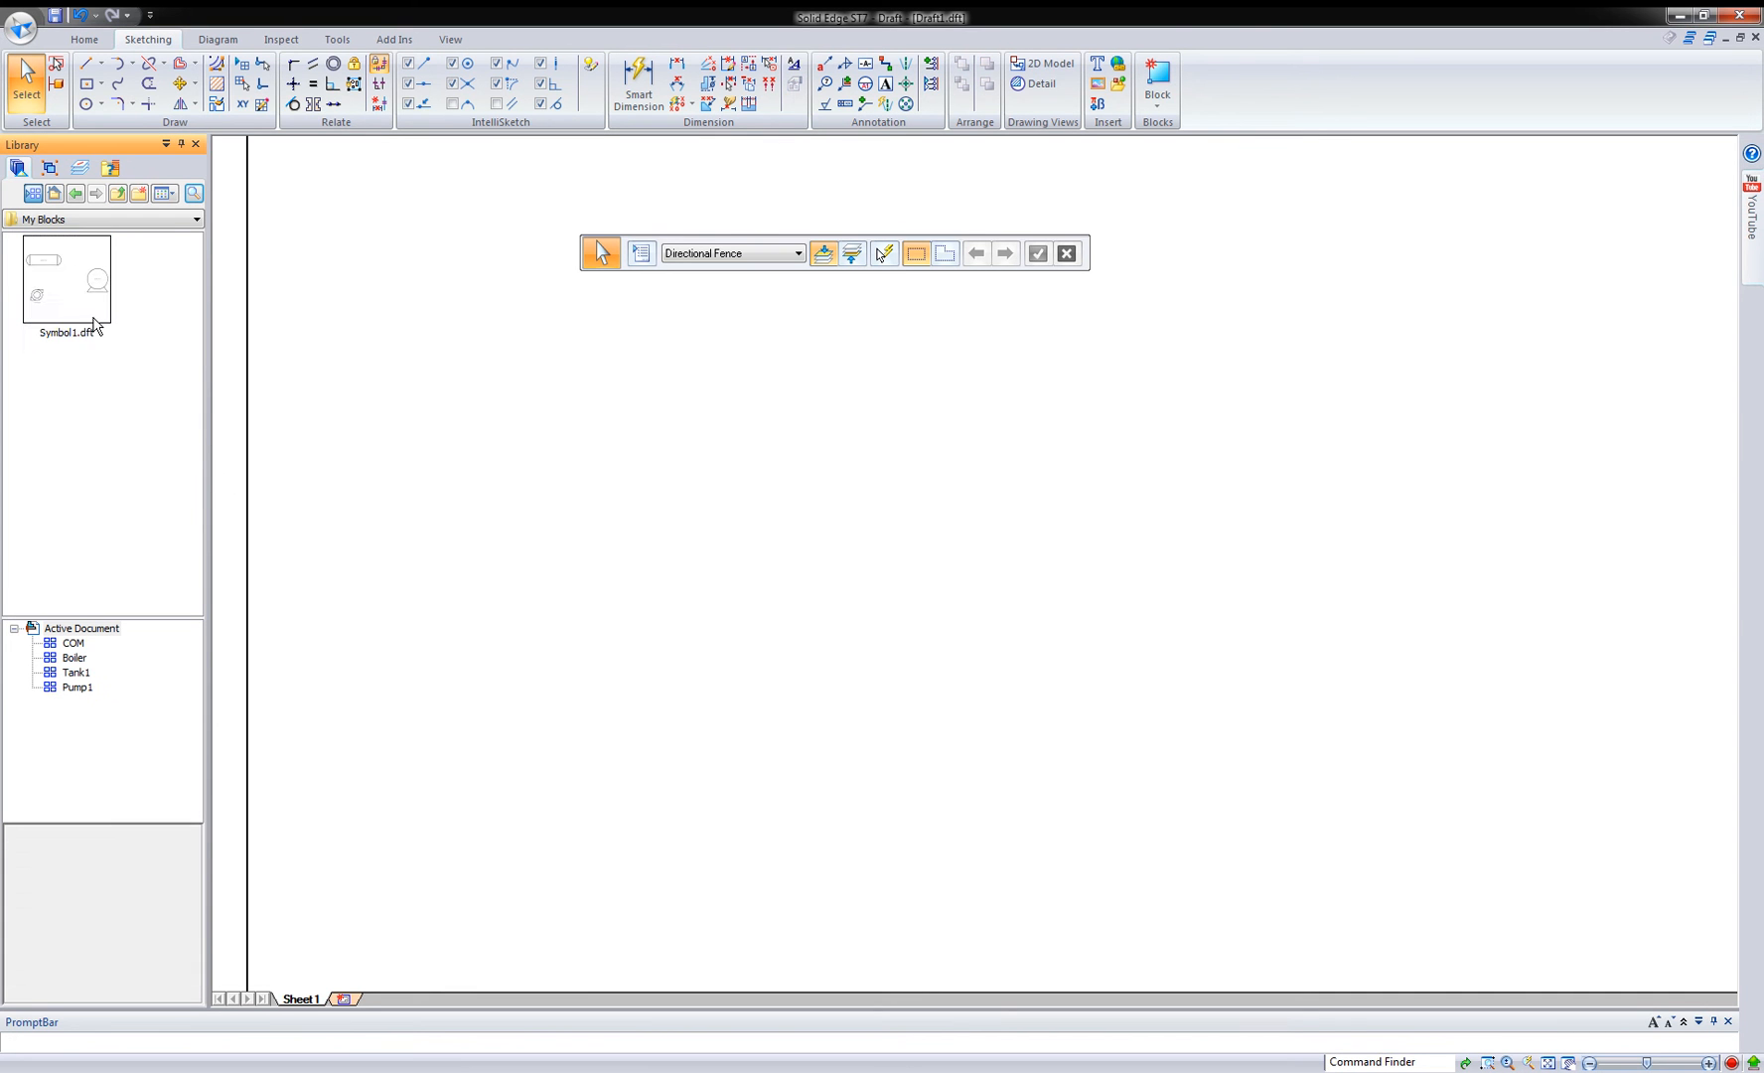
click(66, 279)
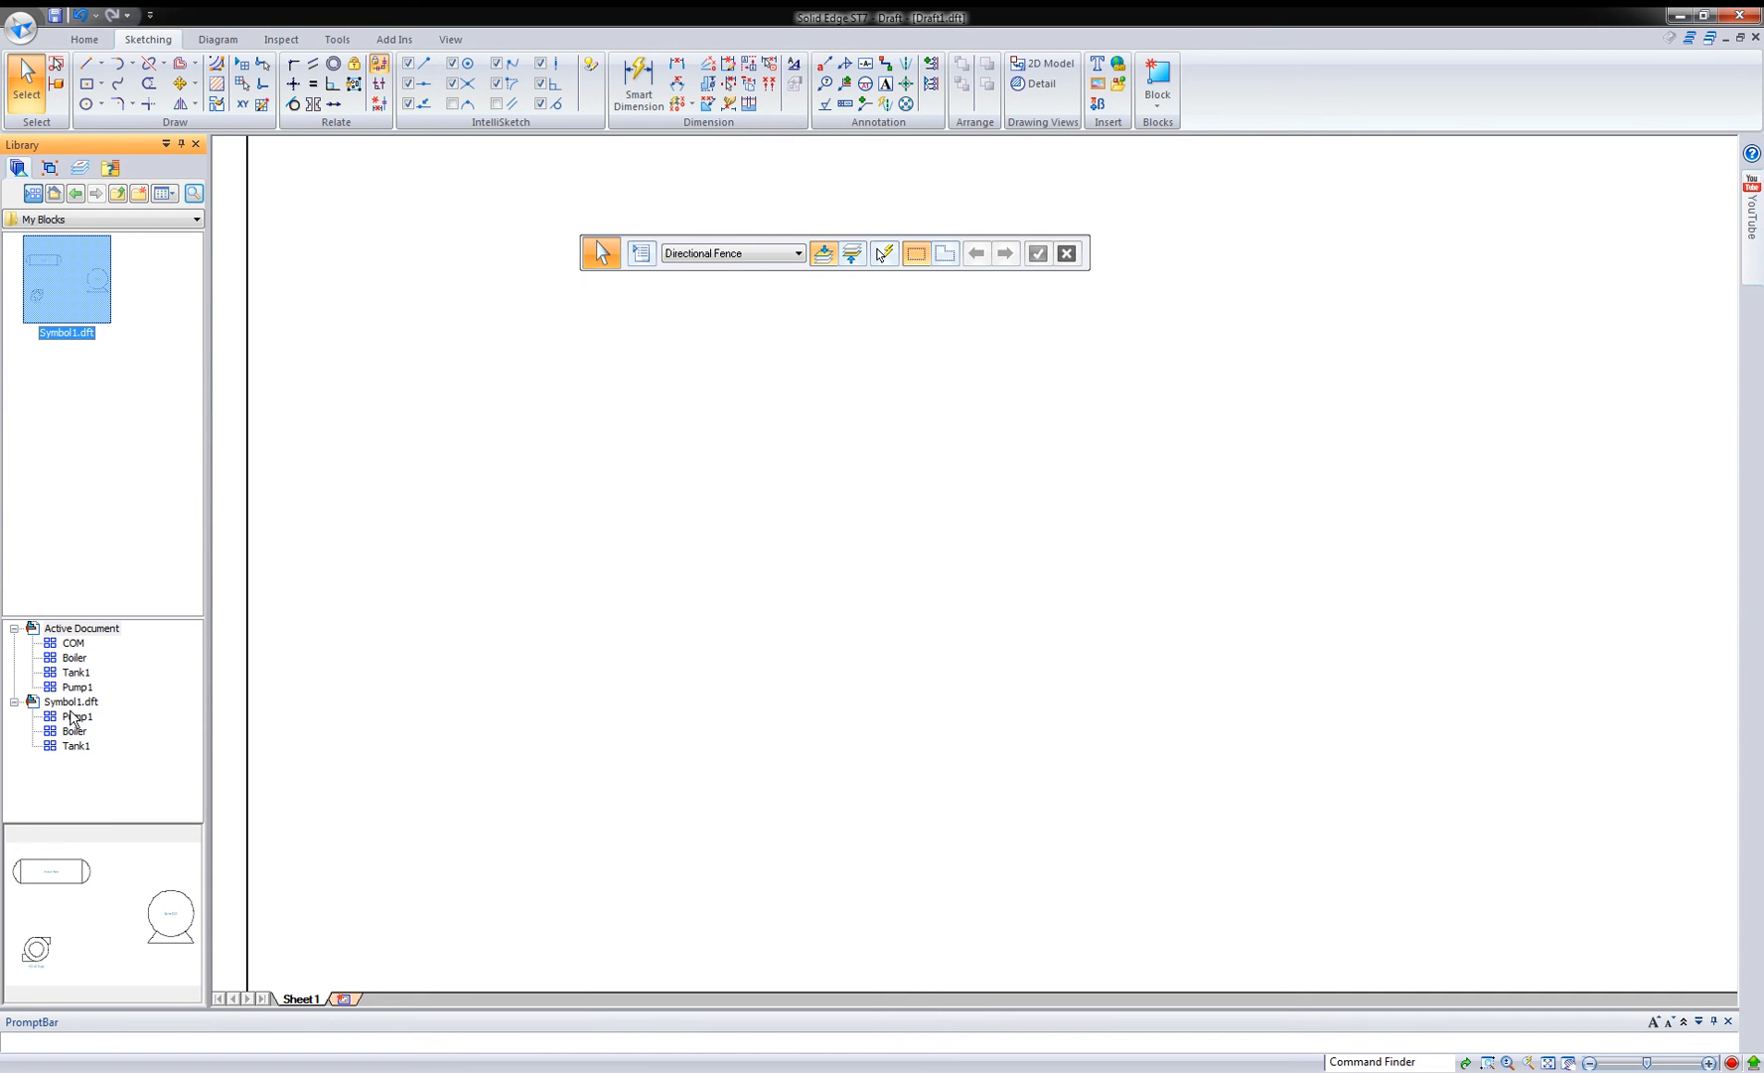
click(73, 658)
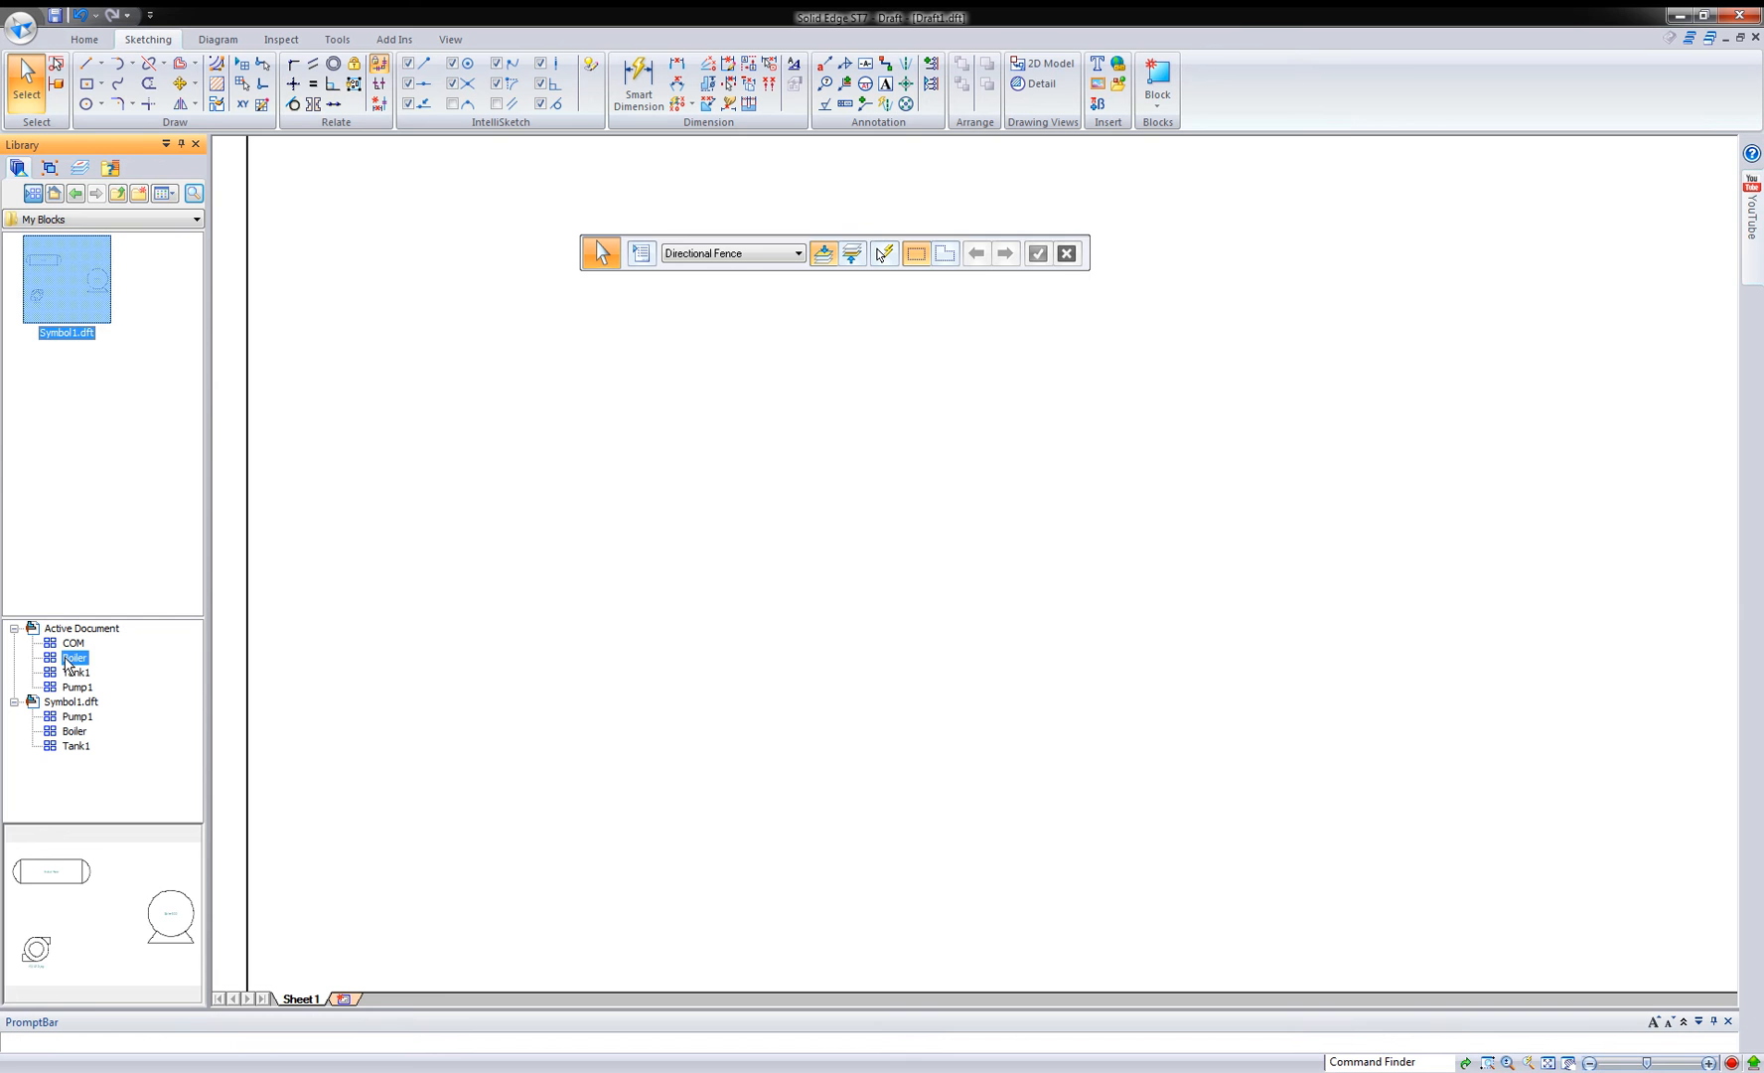
click(74, 658)
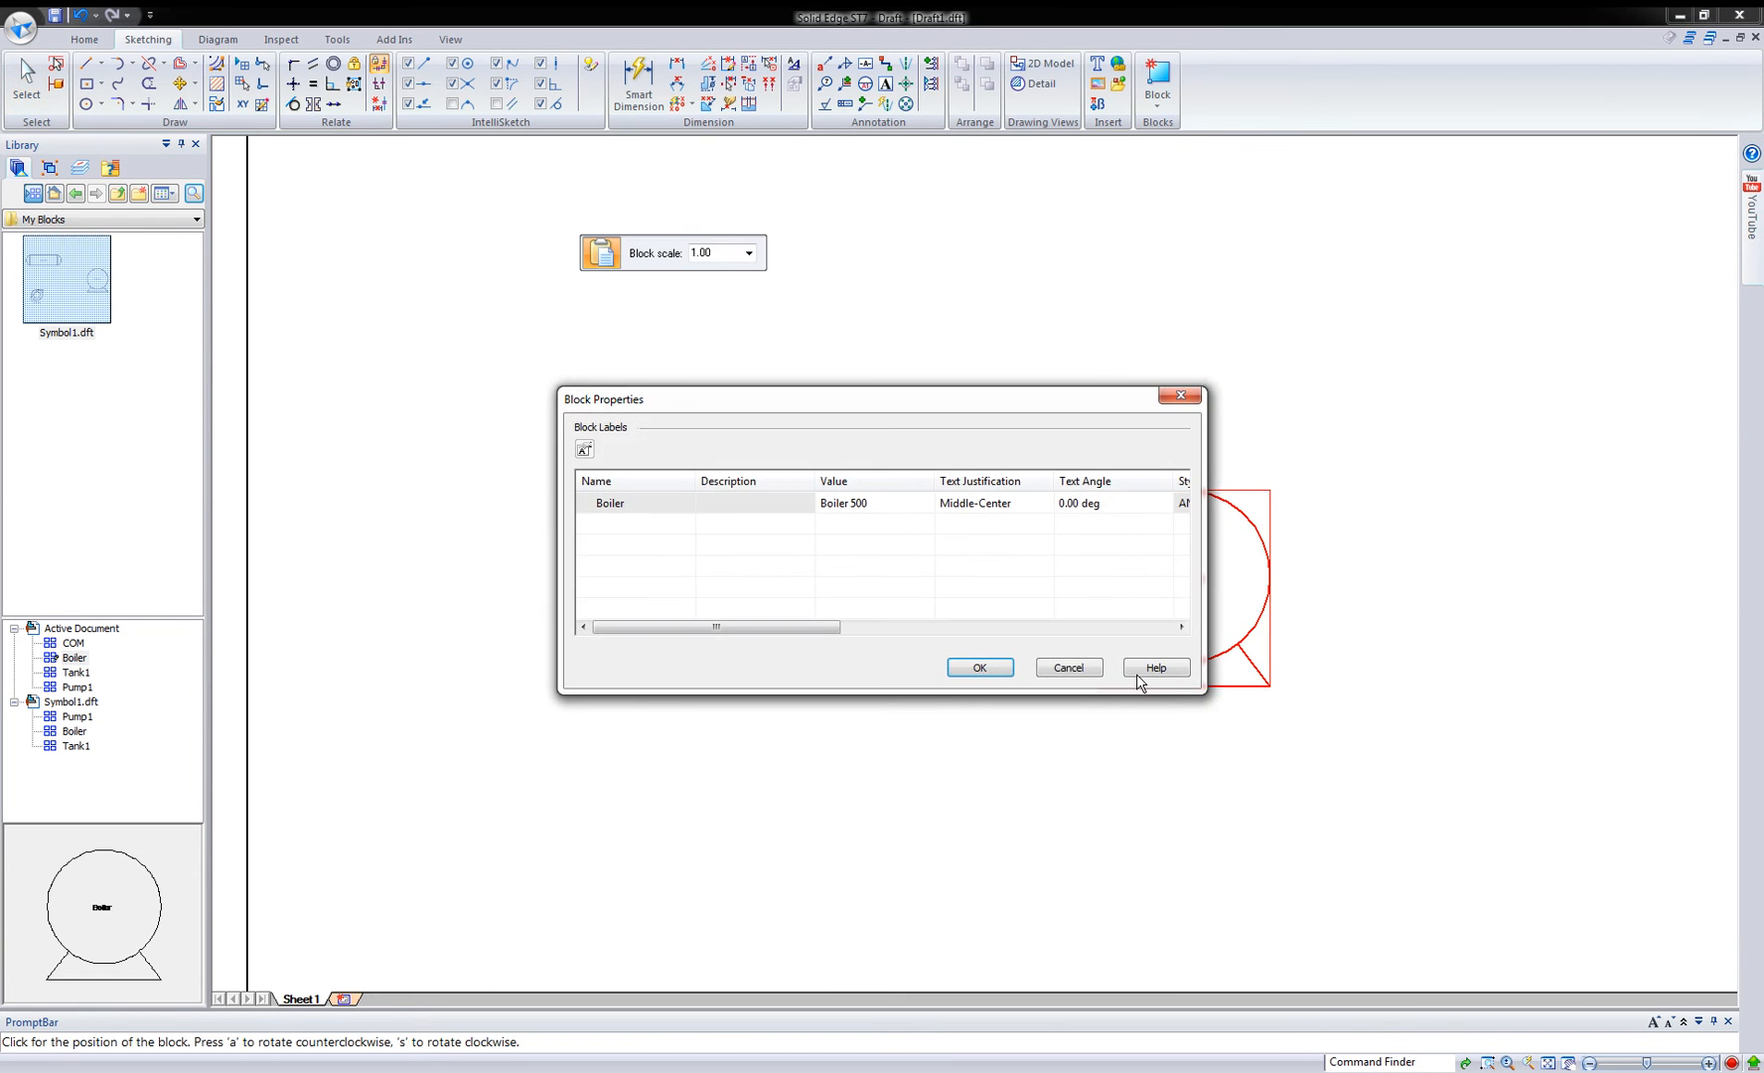
- Accept the Block Properties for Boiler 500, the 150 HP Pump and the 200 HP Pump at scale 1.50
click(977, 671)
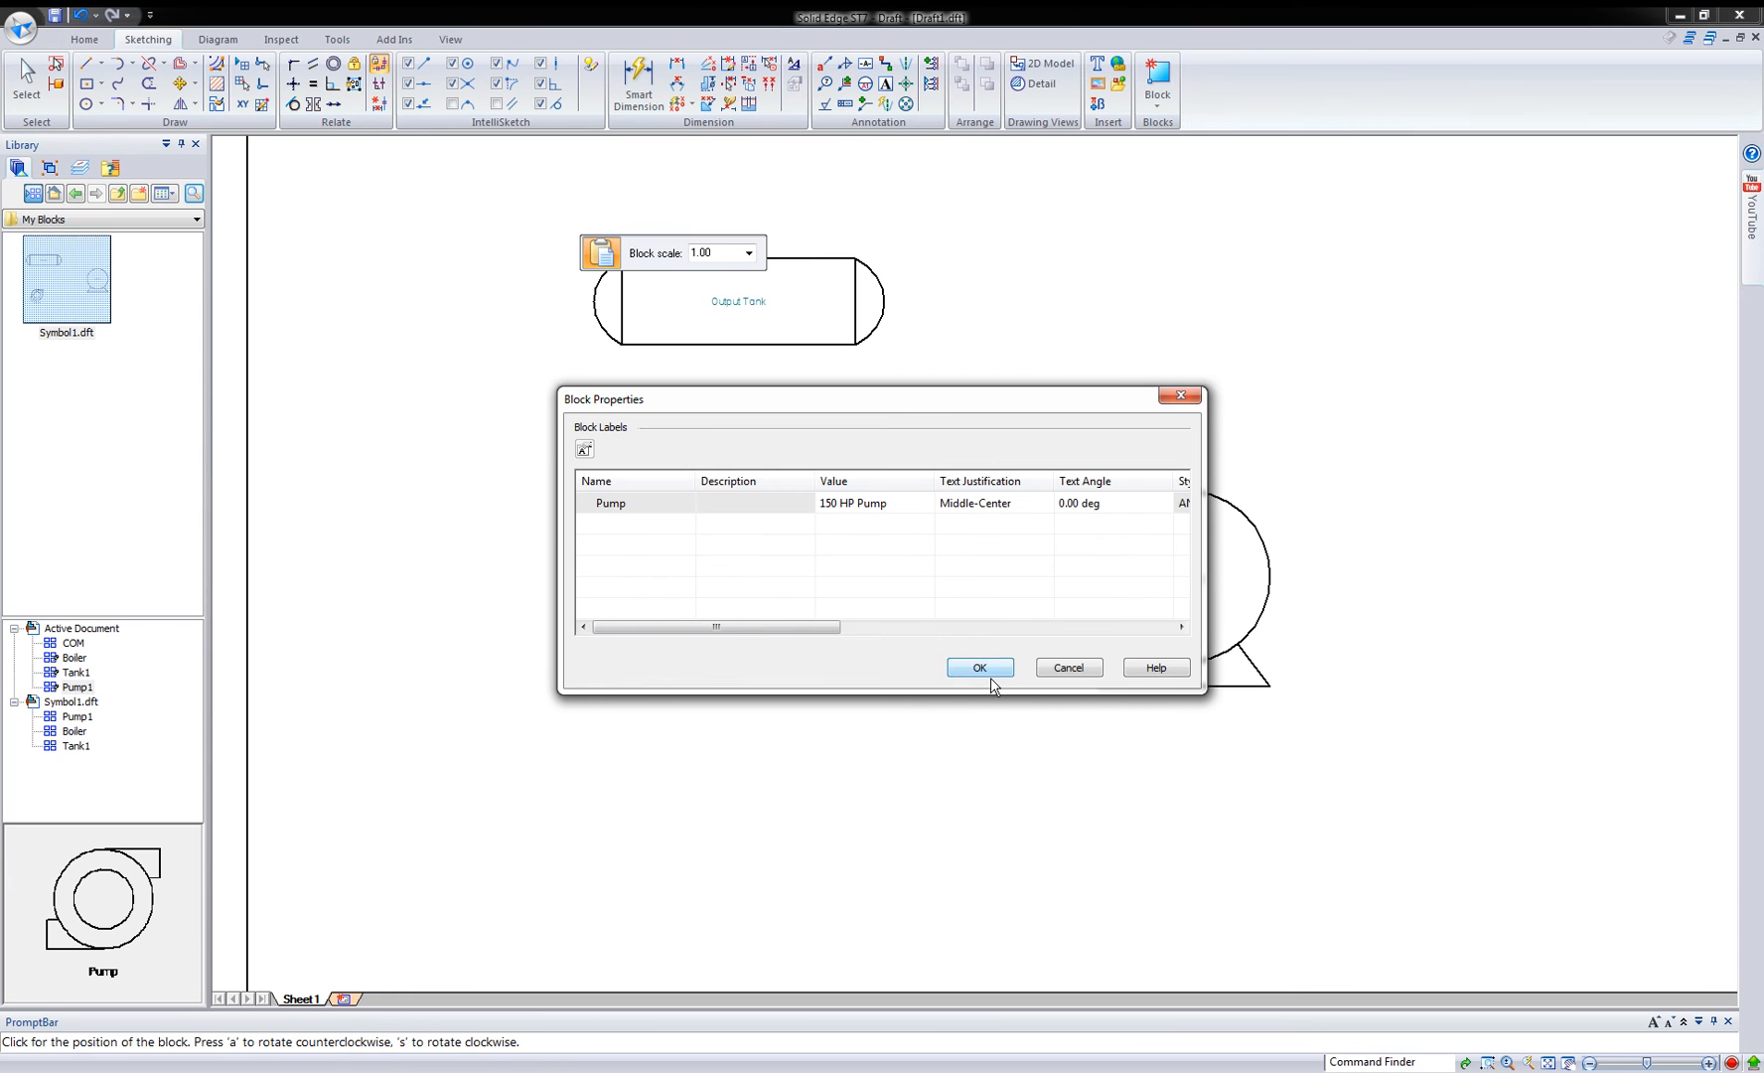
click(978, 667)
text(20)
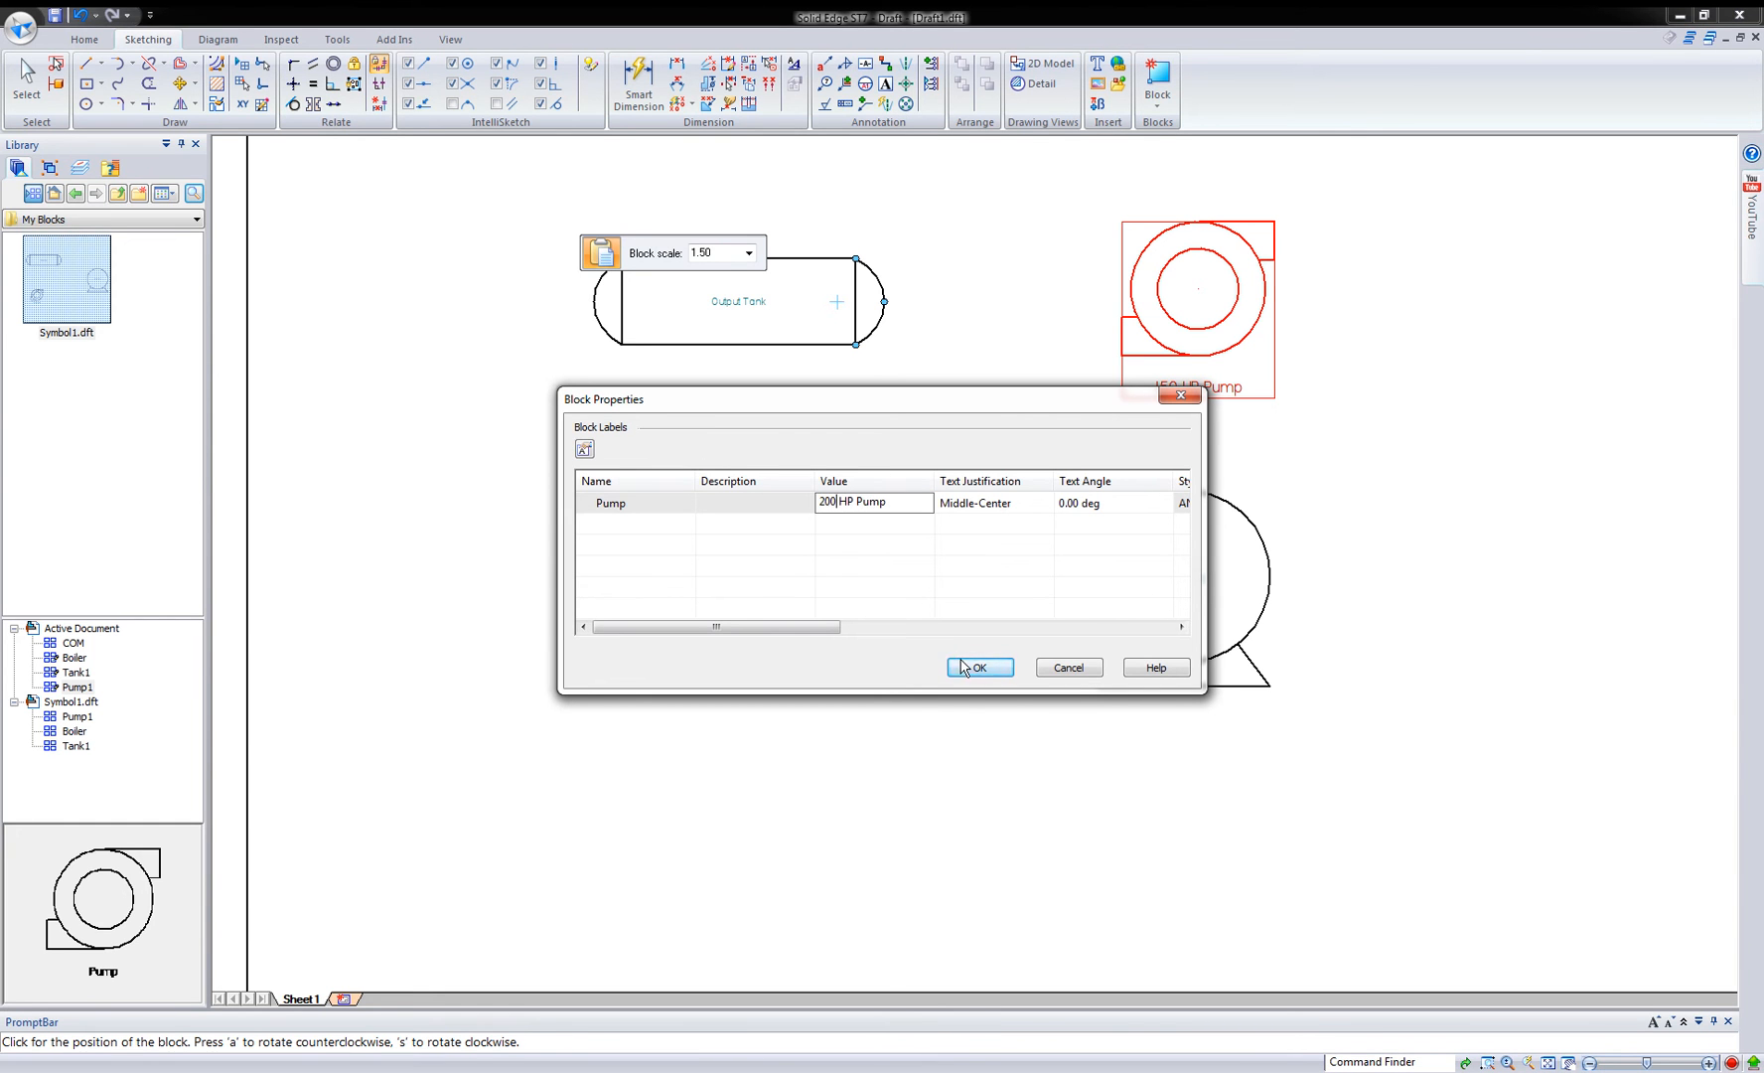
click(978, 668)
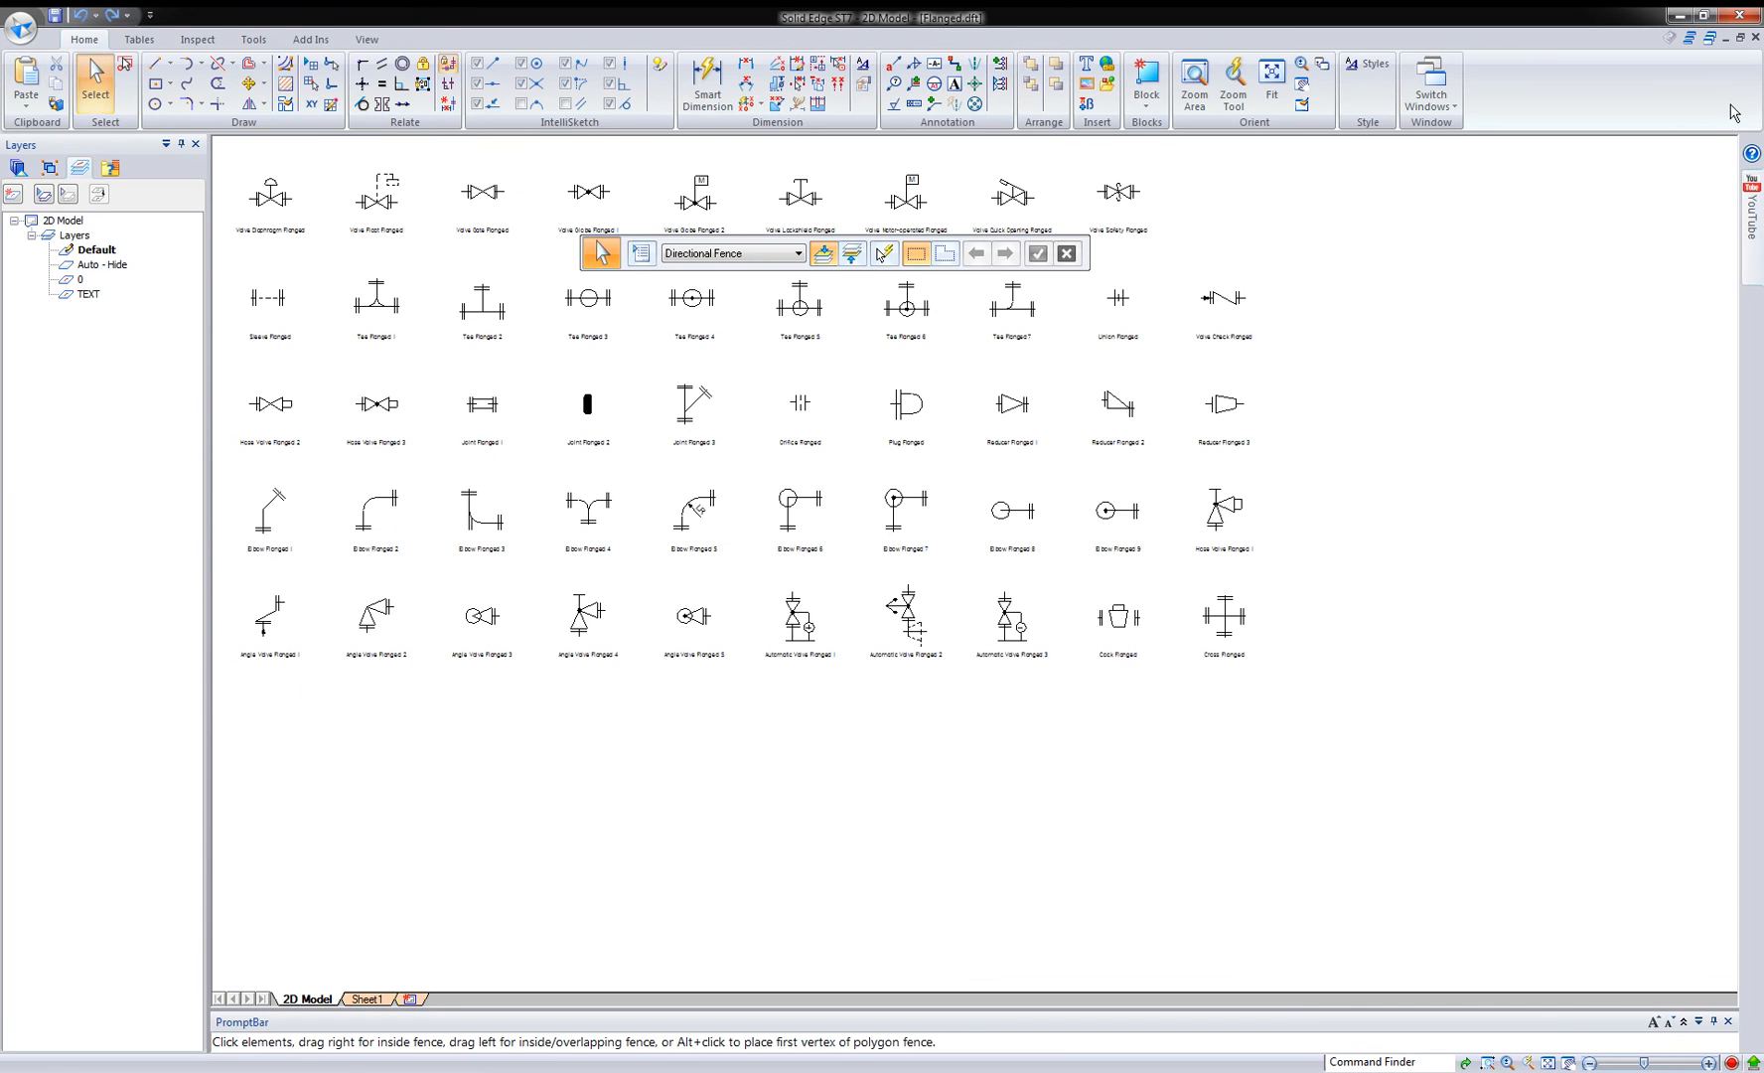
- Return to the schematic, preview the Flanged.dft angle valves and cross, and start dragging a flanged valve onto the sheet
click(366, 999)
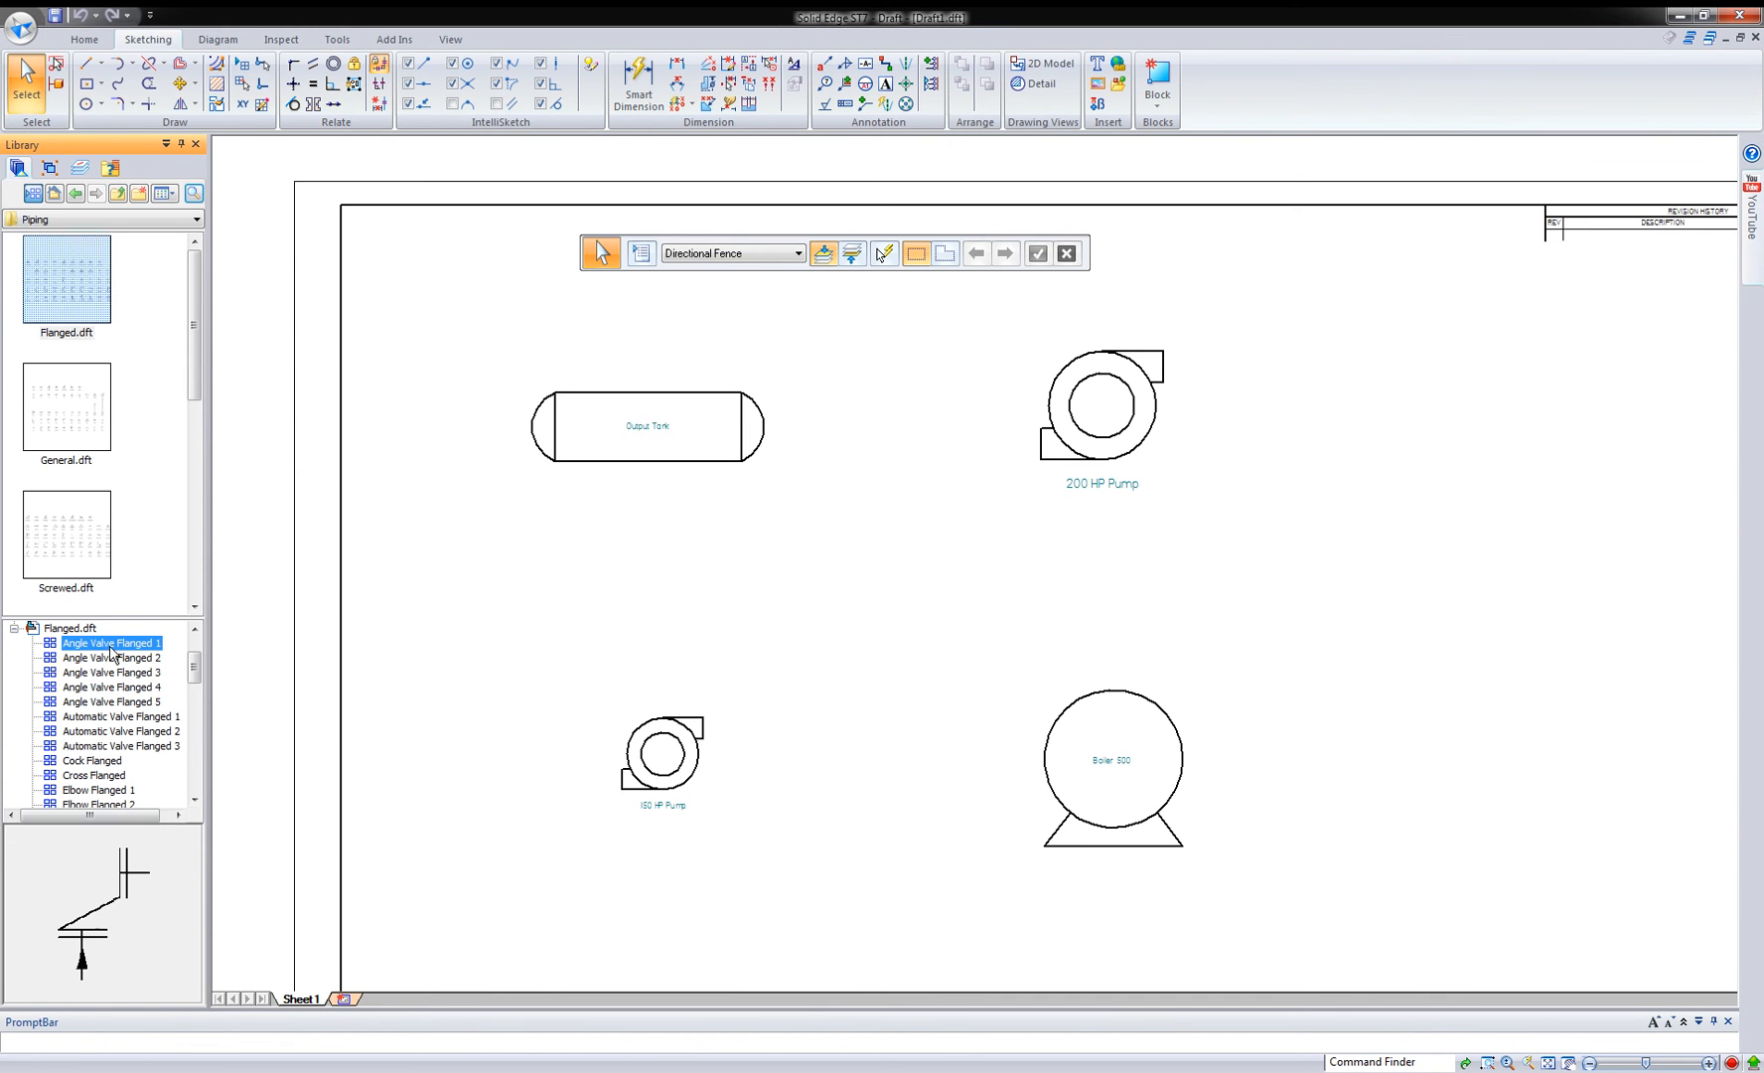
click(111, 671)
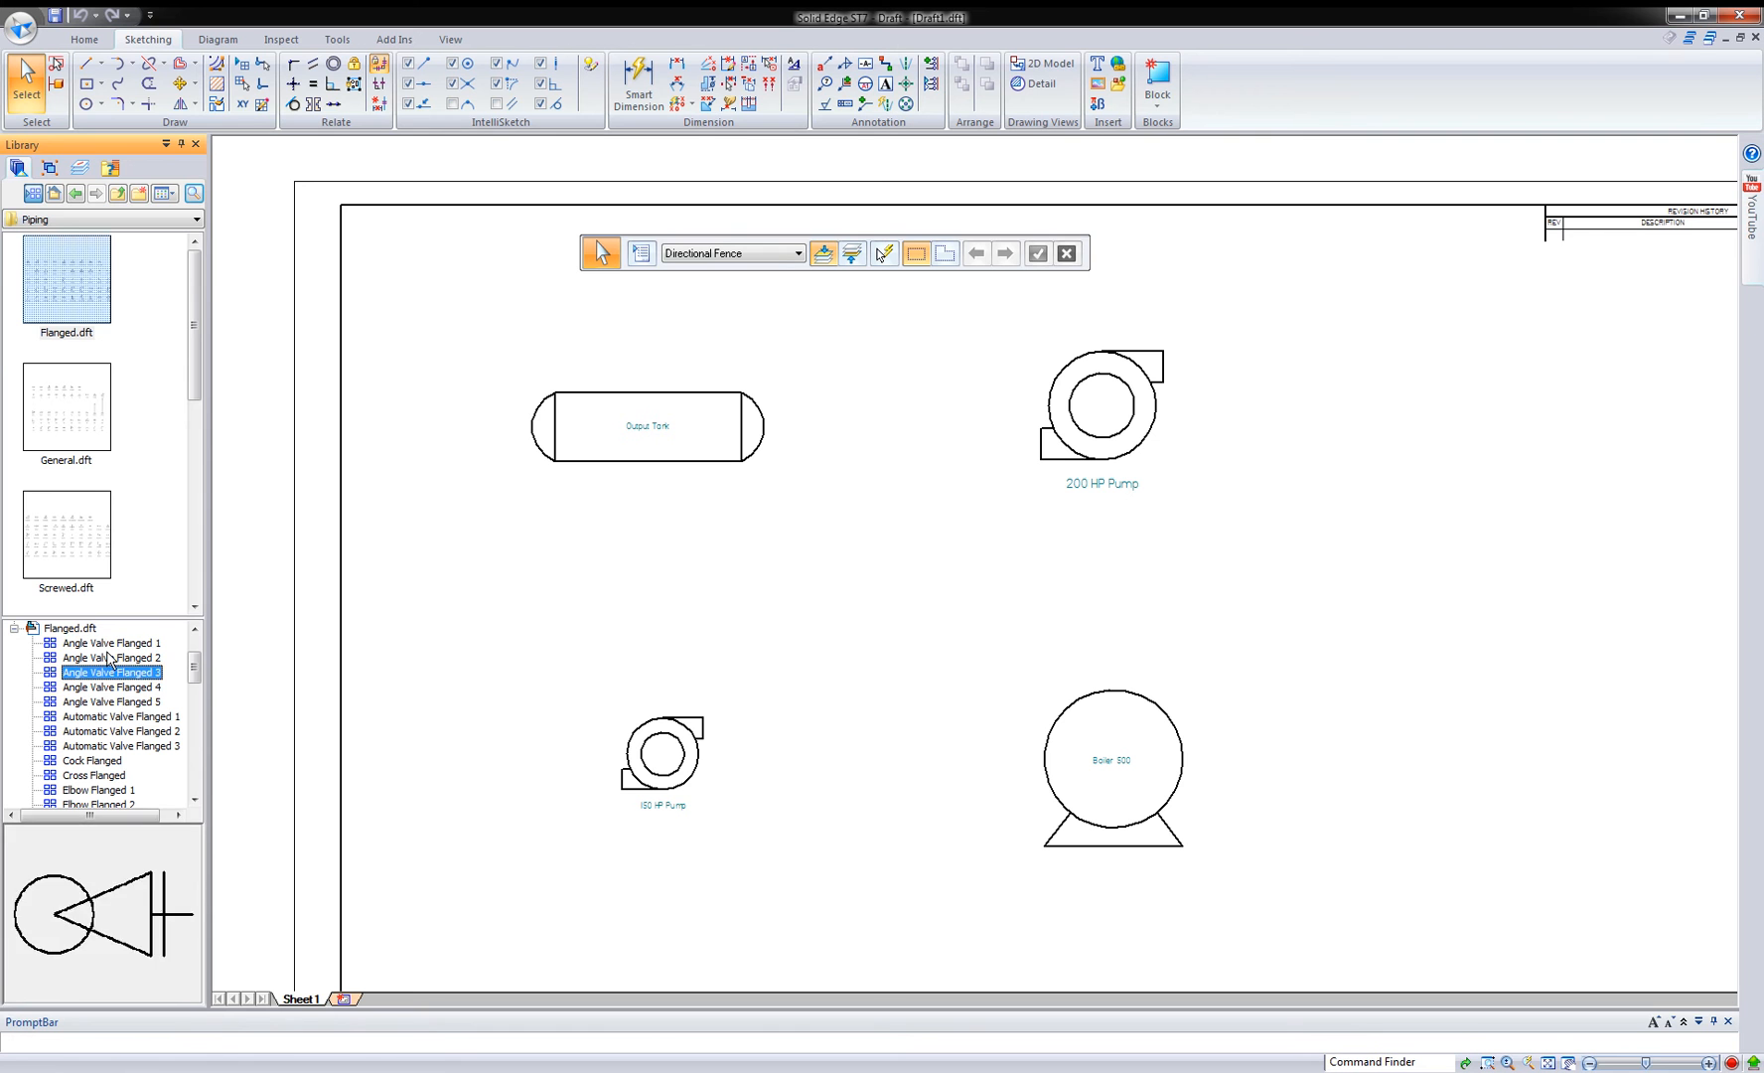
click(111, 701)
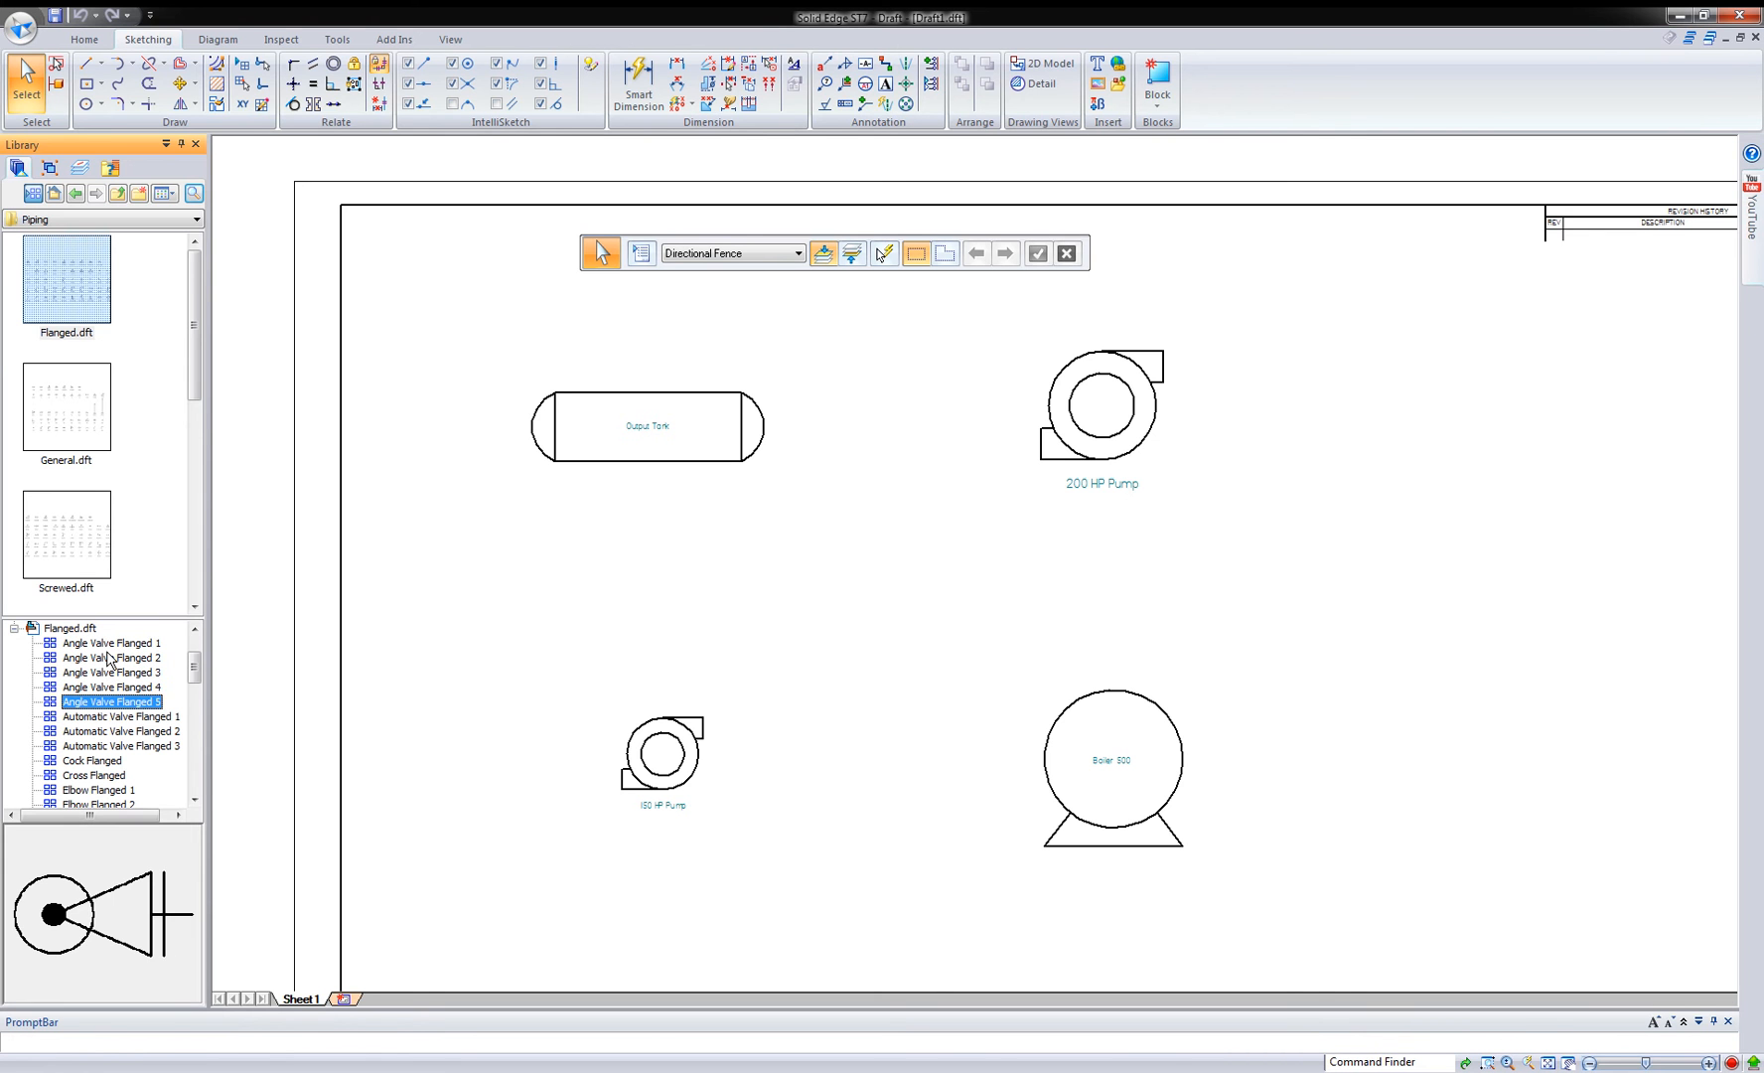
click(95, 775)
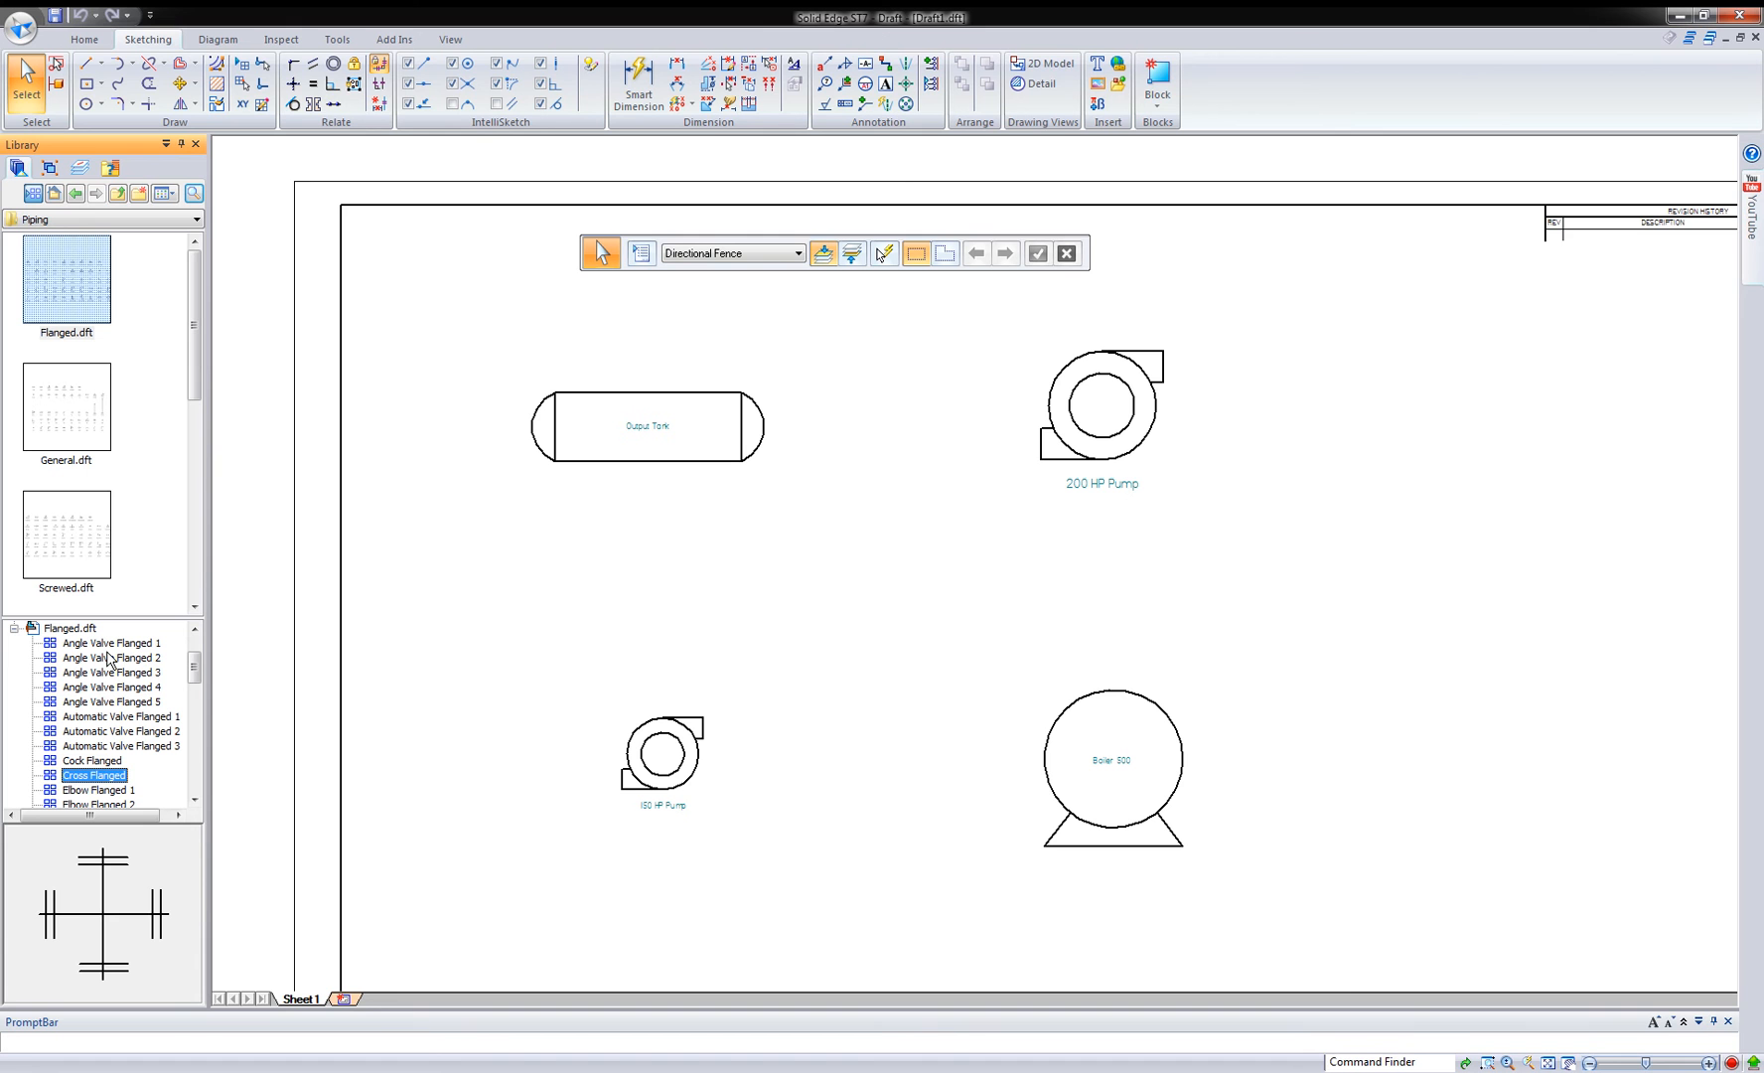
click(99, 789)
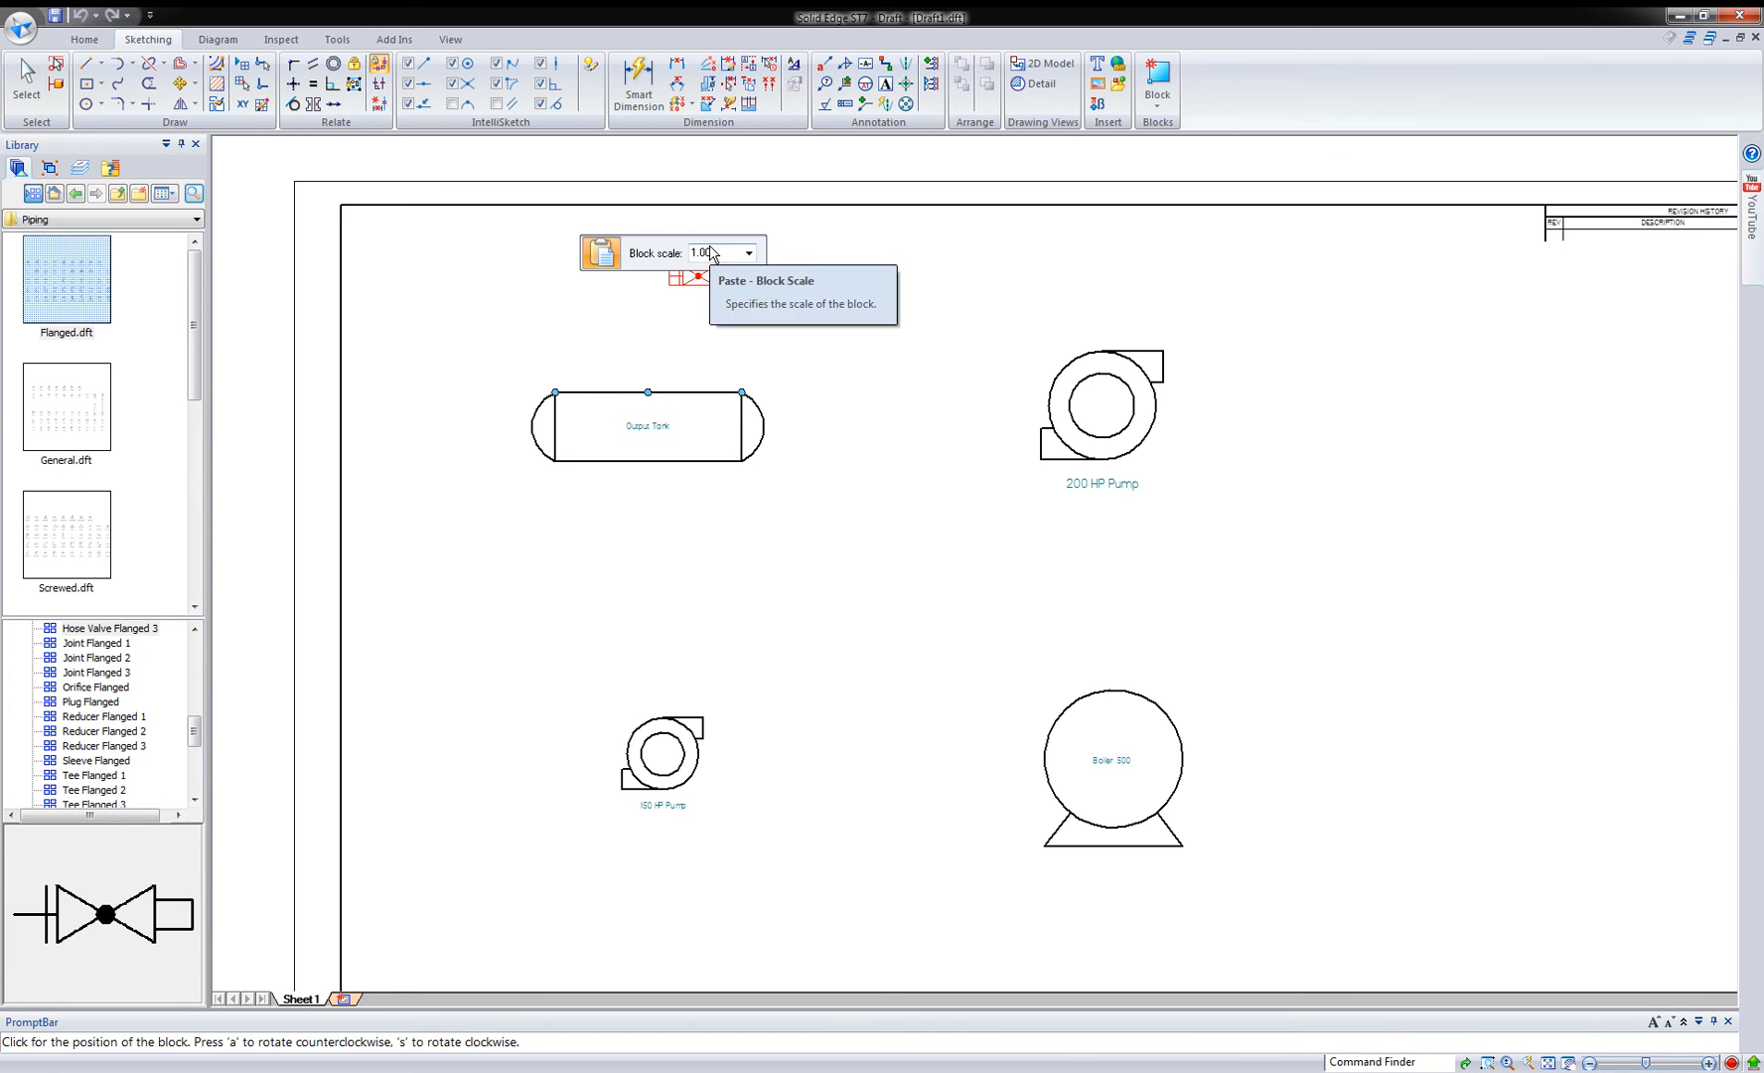
- Place a valve between tank and small pump, a tee left of the boiler and a second valve right of it at 1.50 scale
text(2)
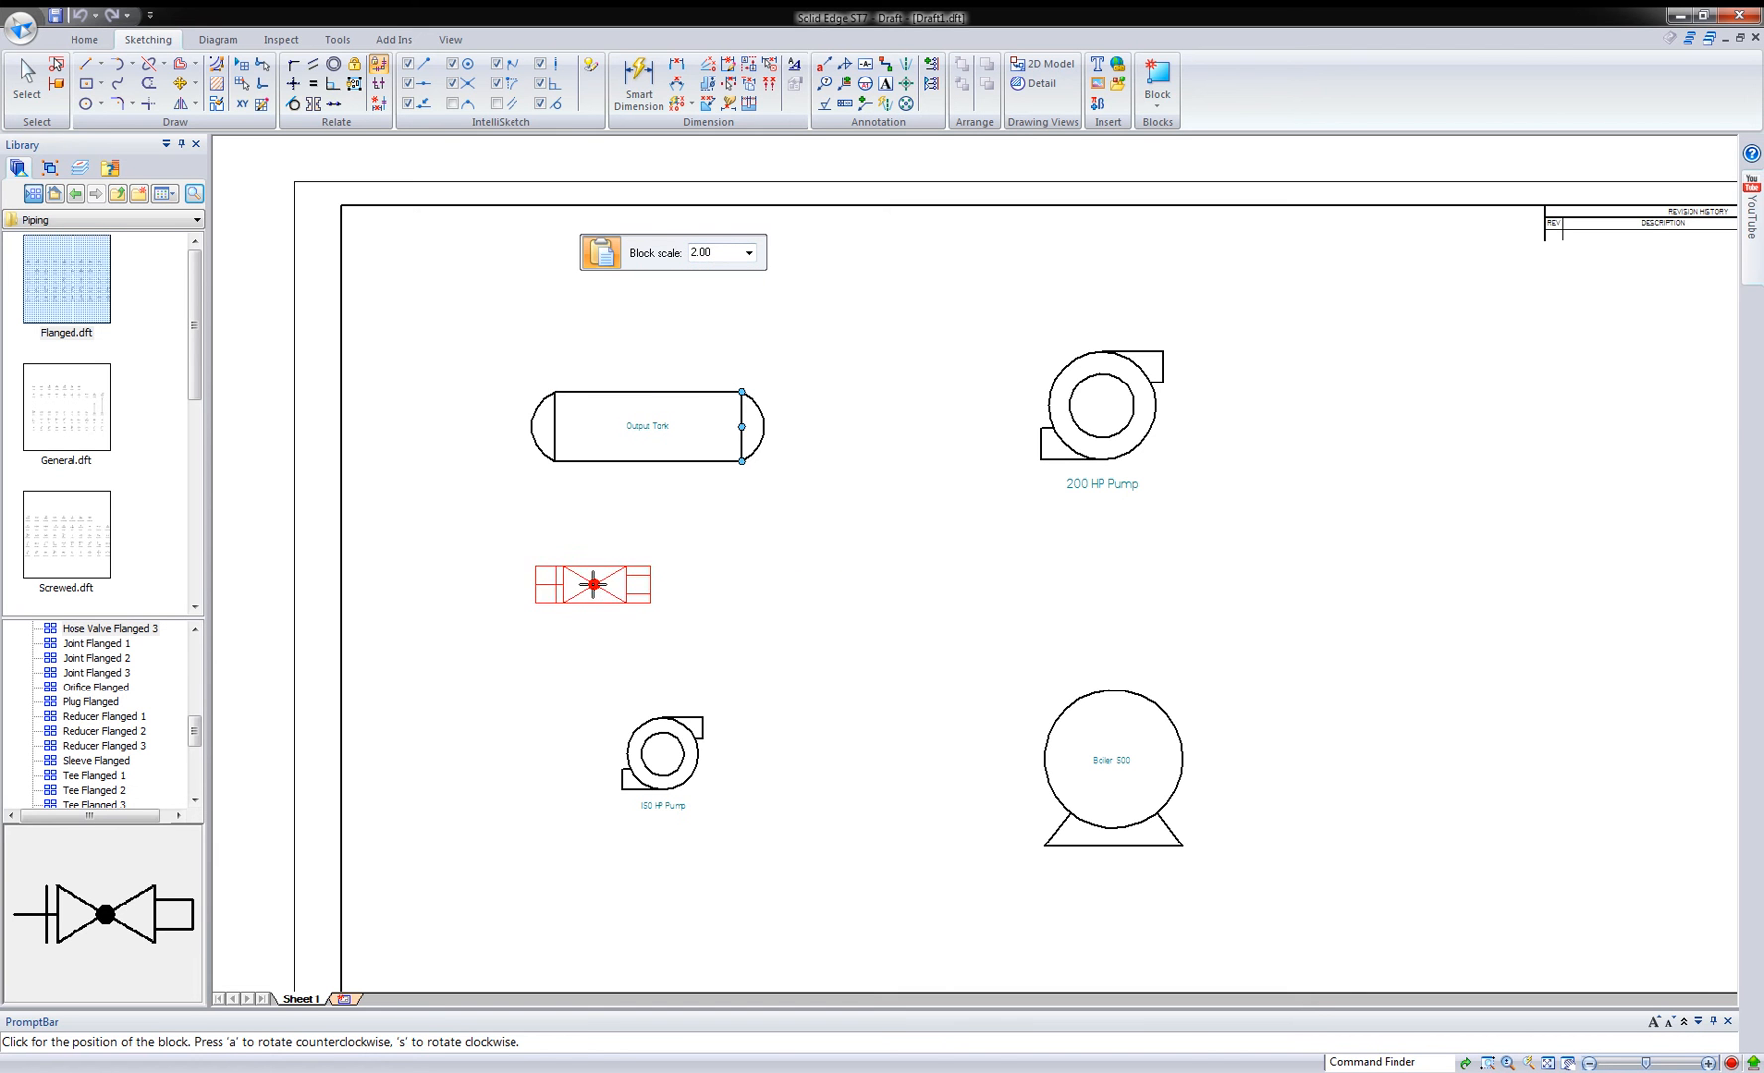
mouse_move(733, 270)
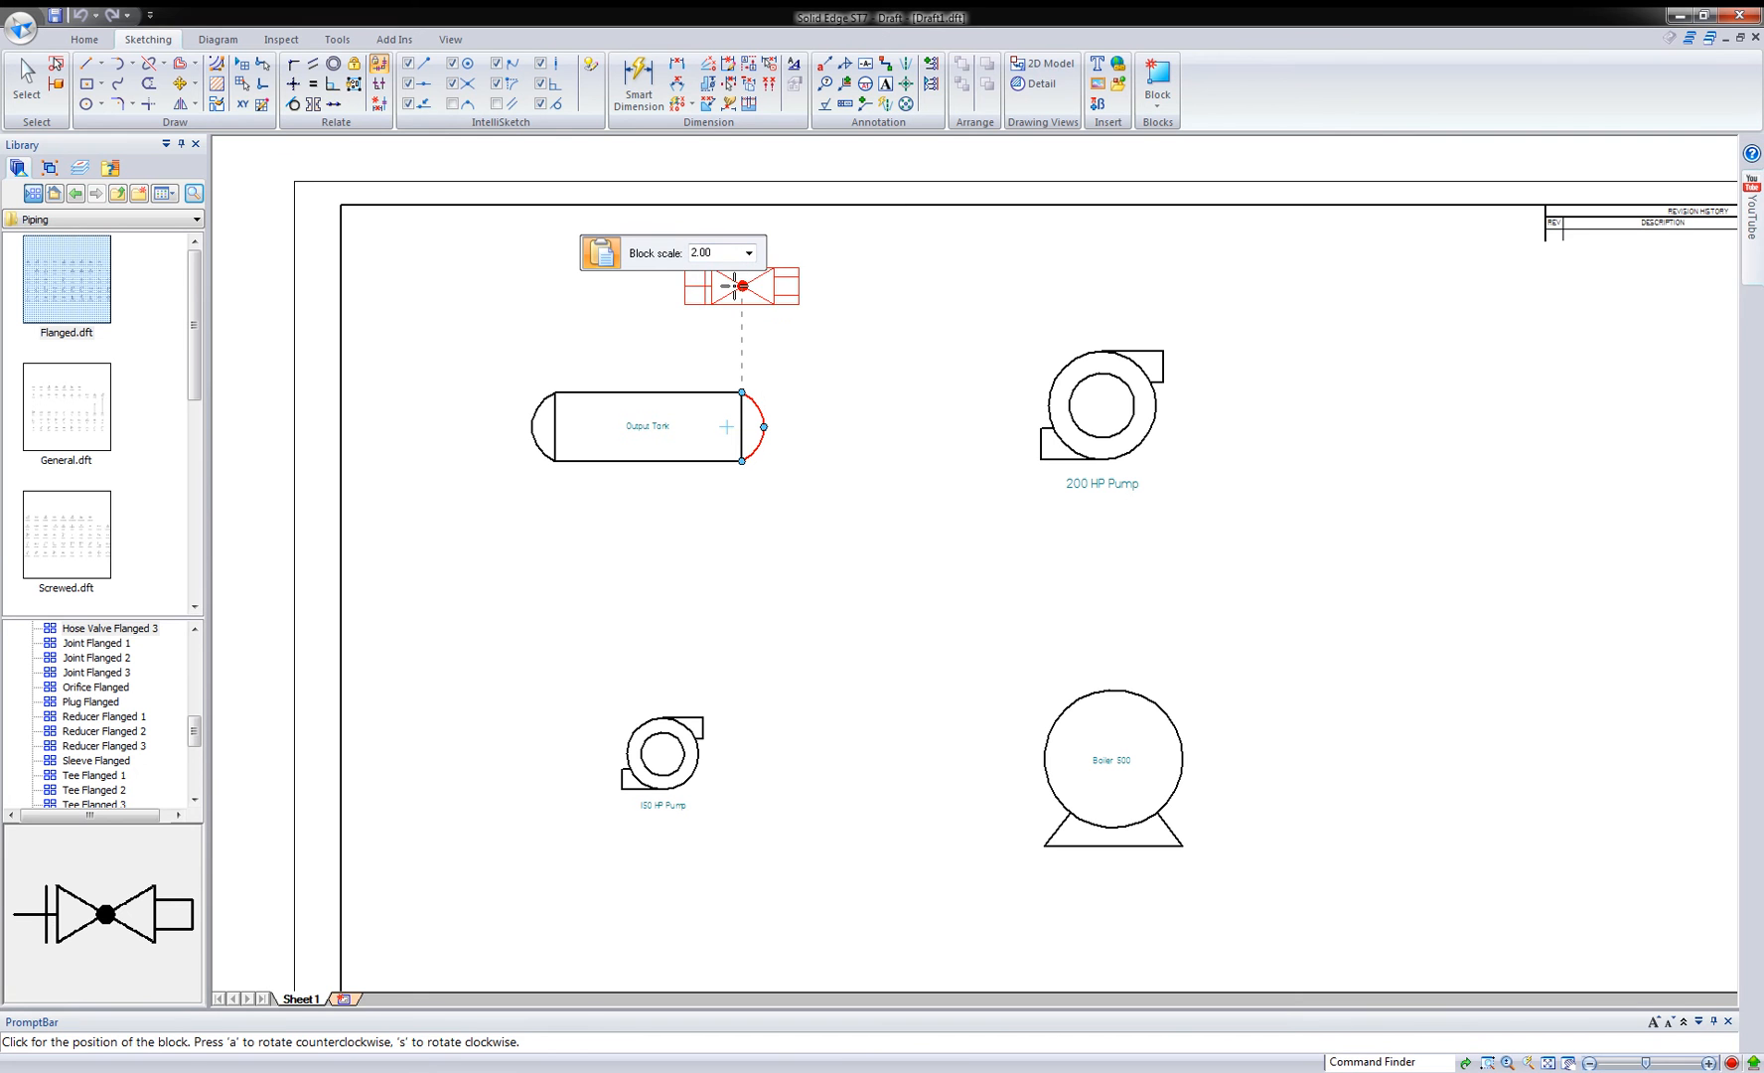
text(1)
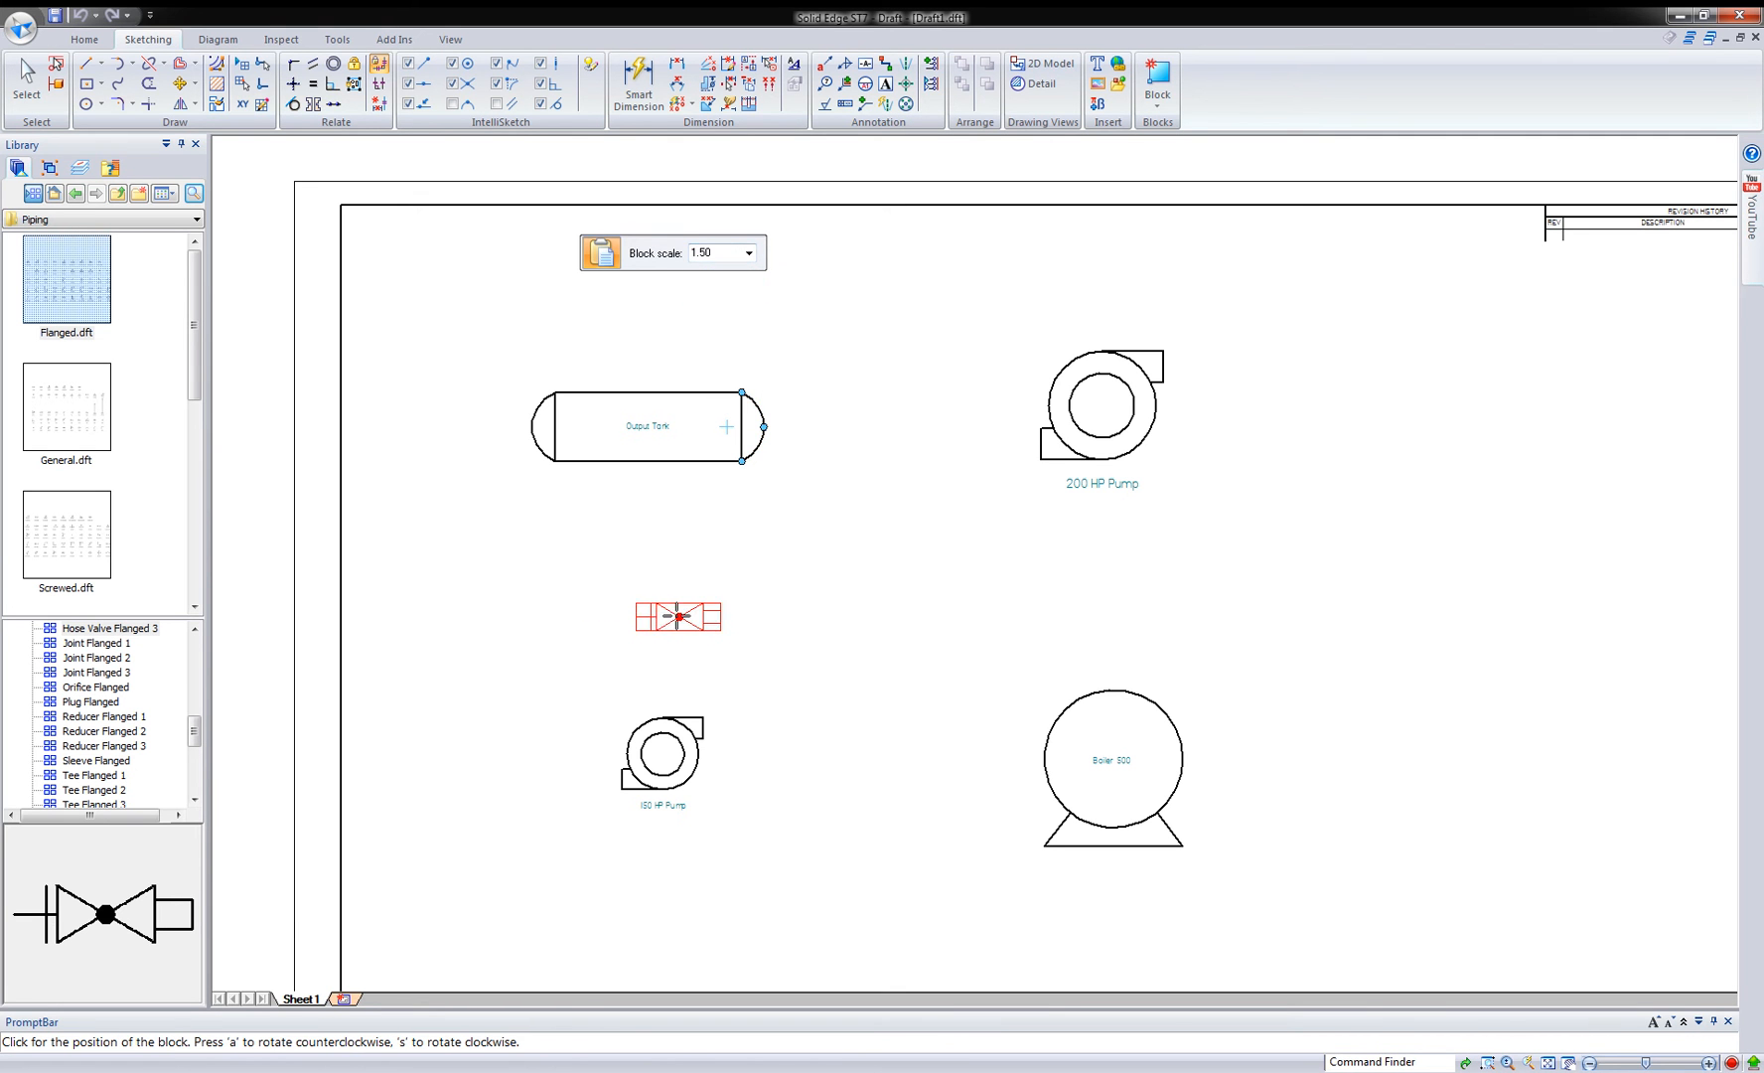
click(739, 803)
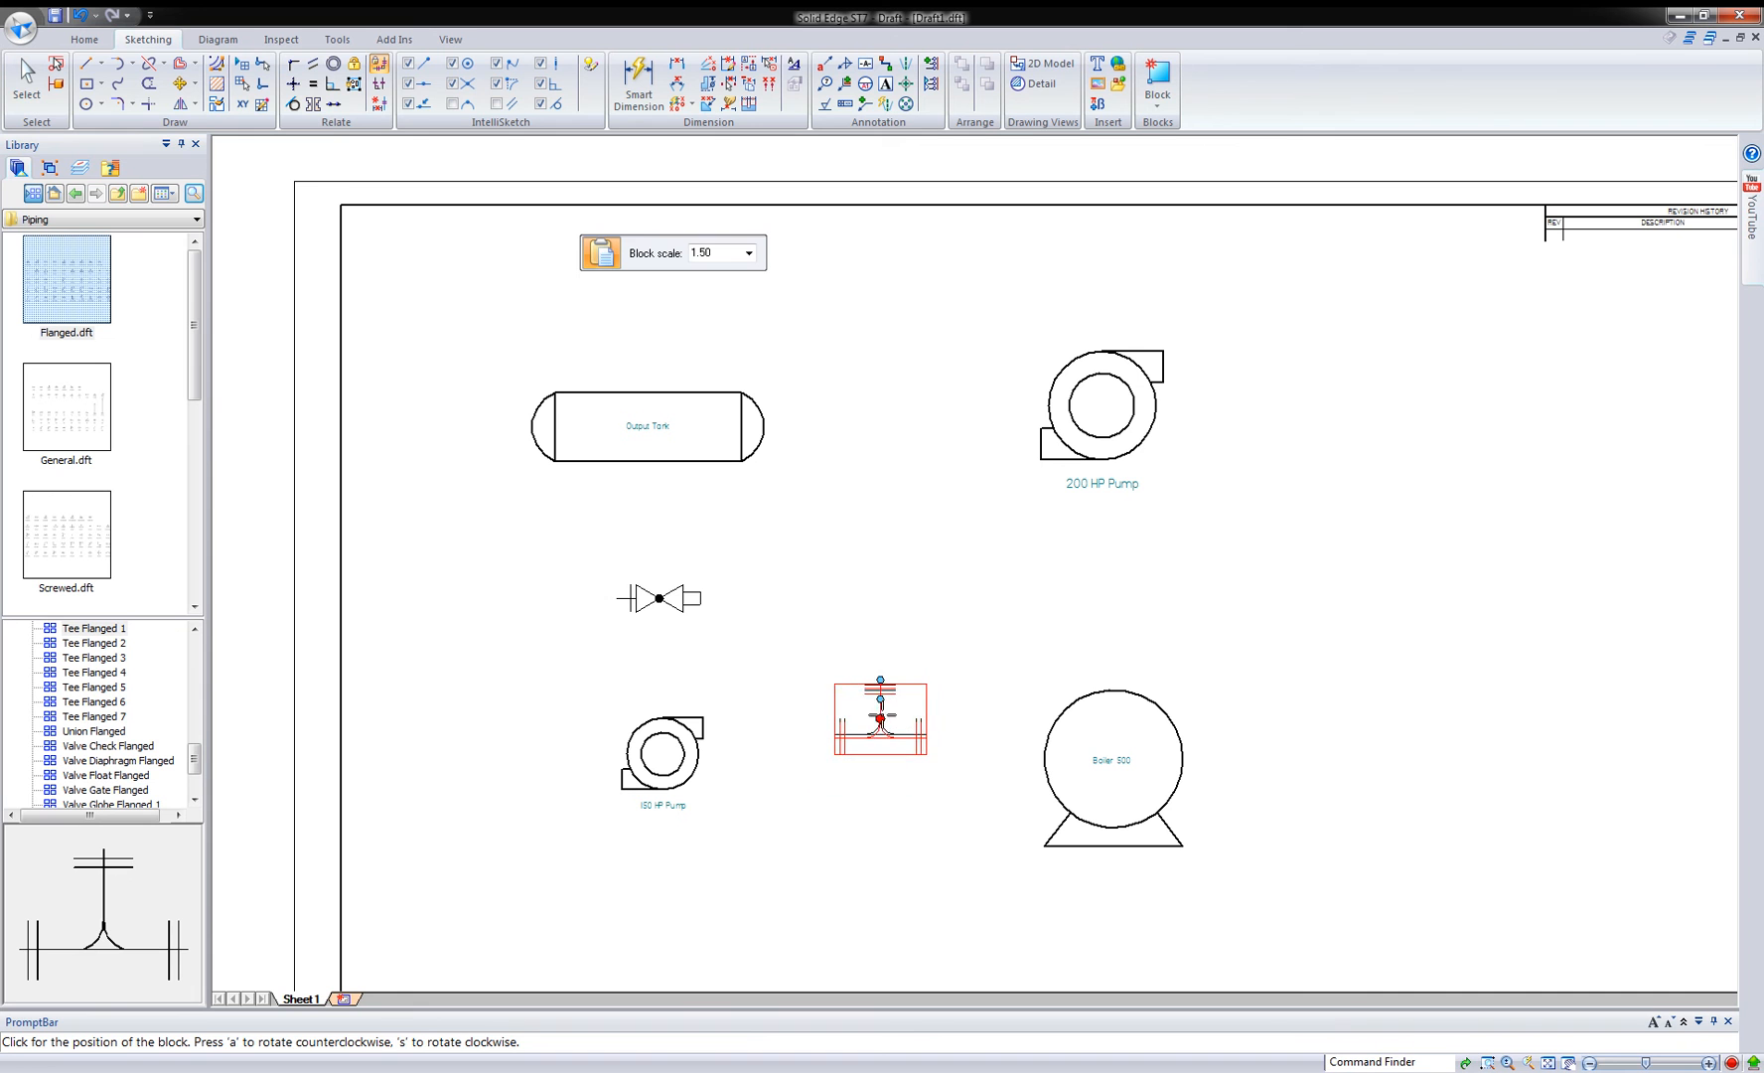
click(106, 788)
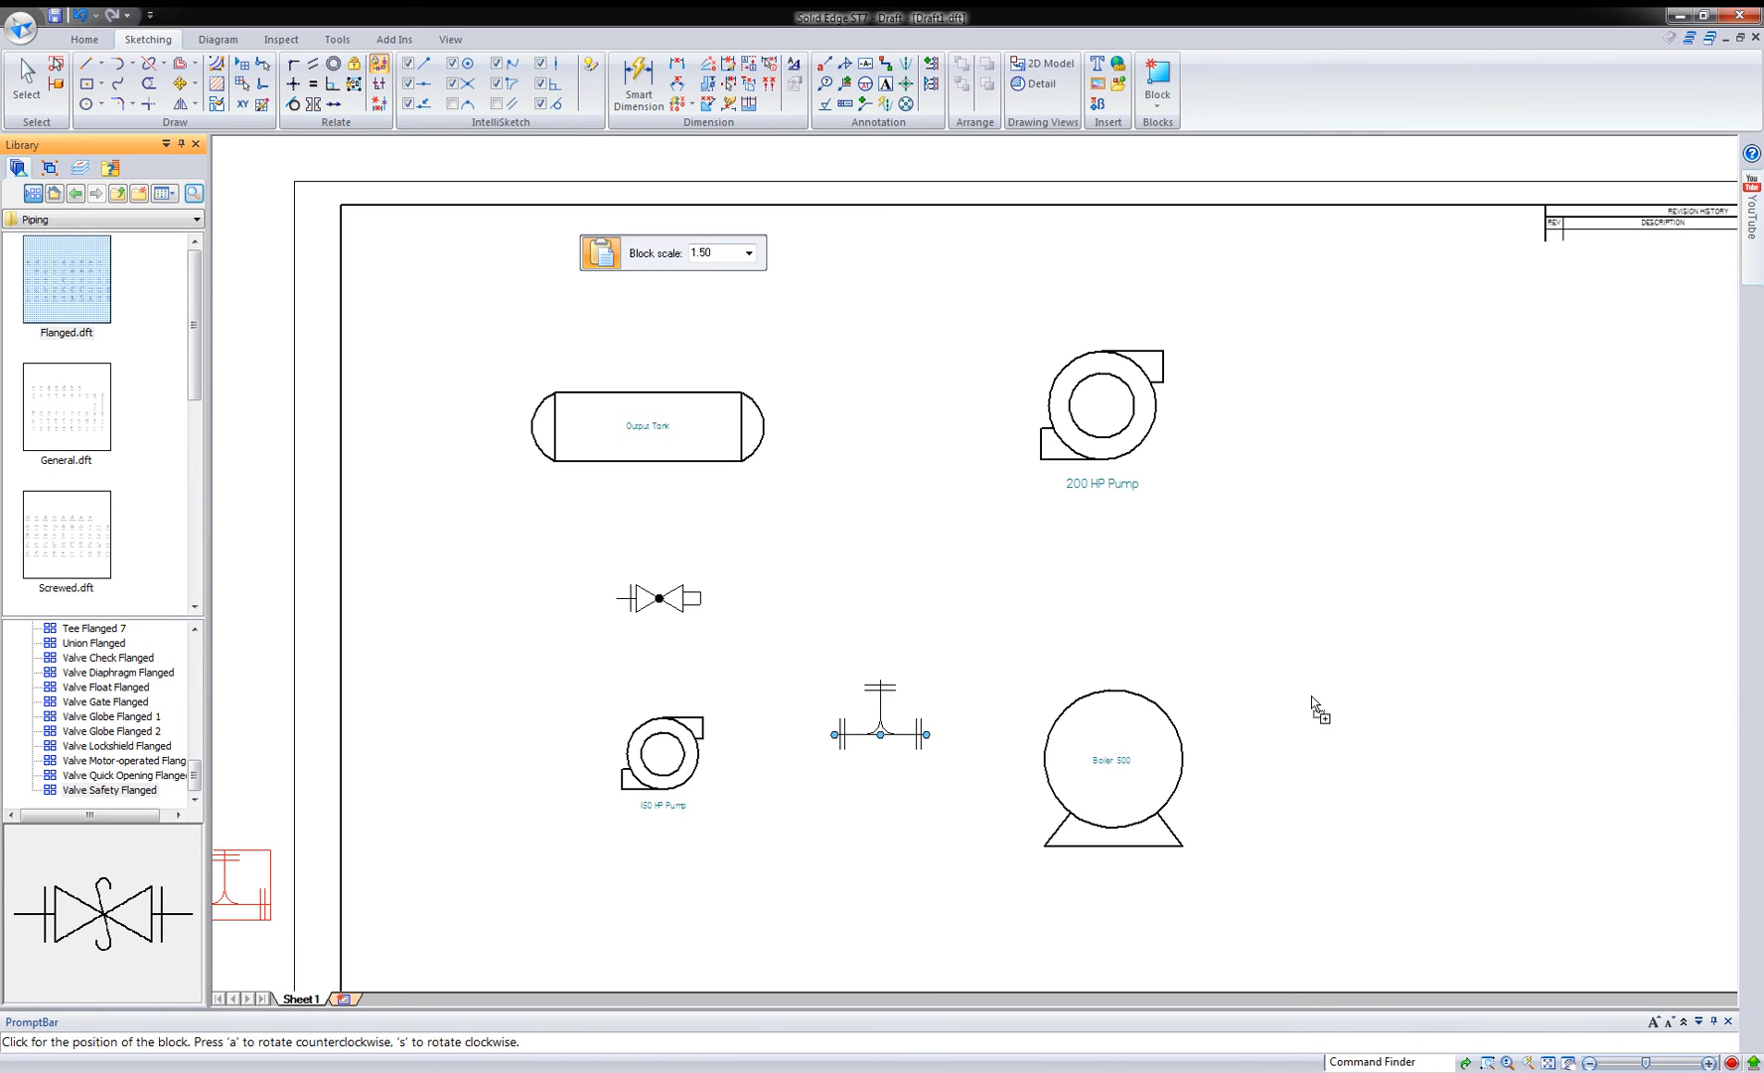
click(1284, 697)
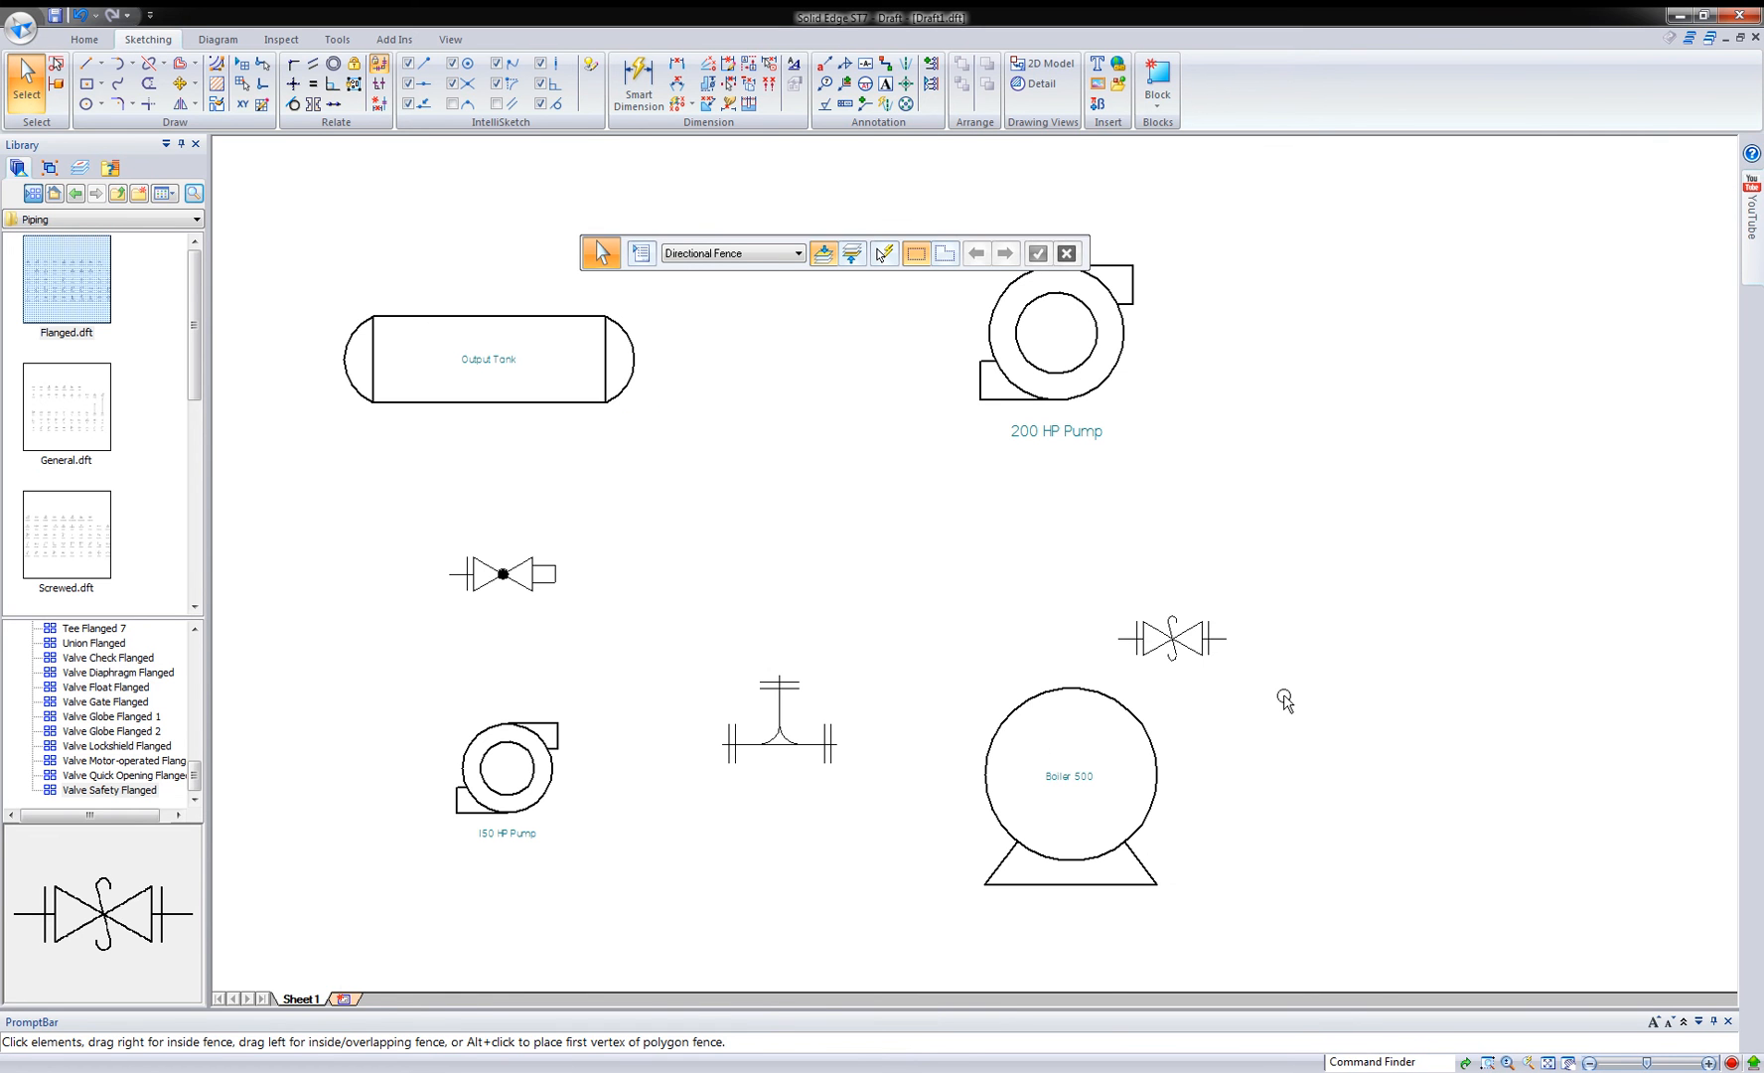
- Rotate the valve beside the boiler and turn the valve under the Output Tank upright by 270°
click(1170, 639)
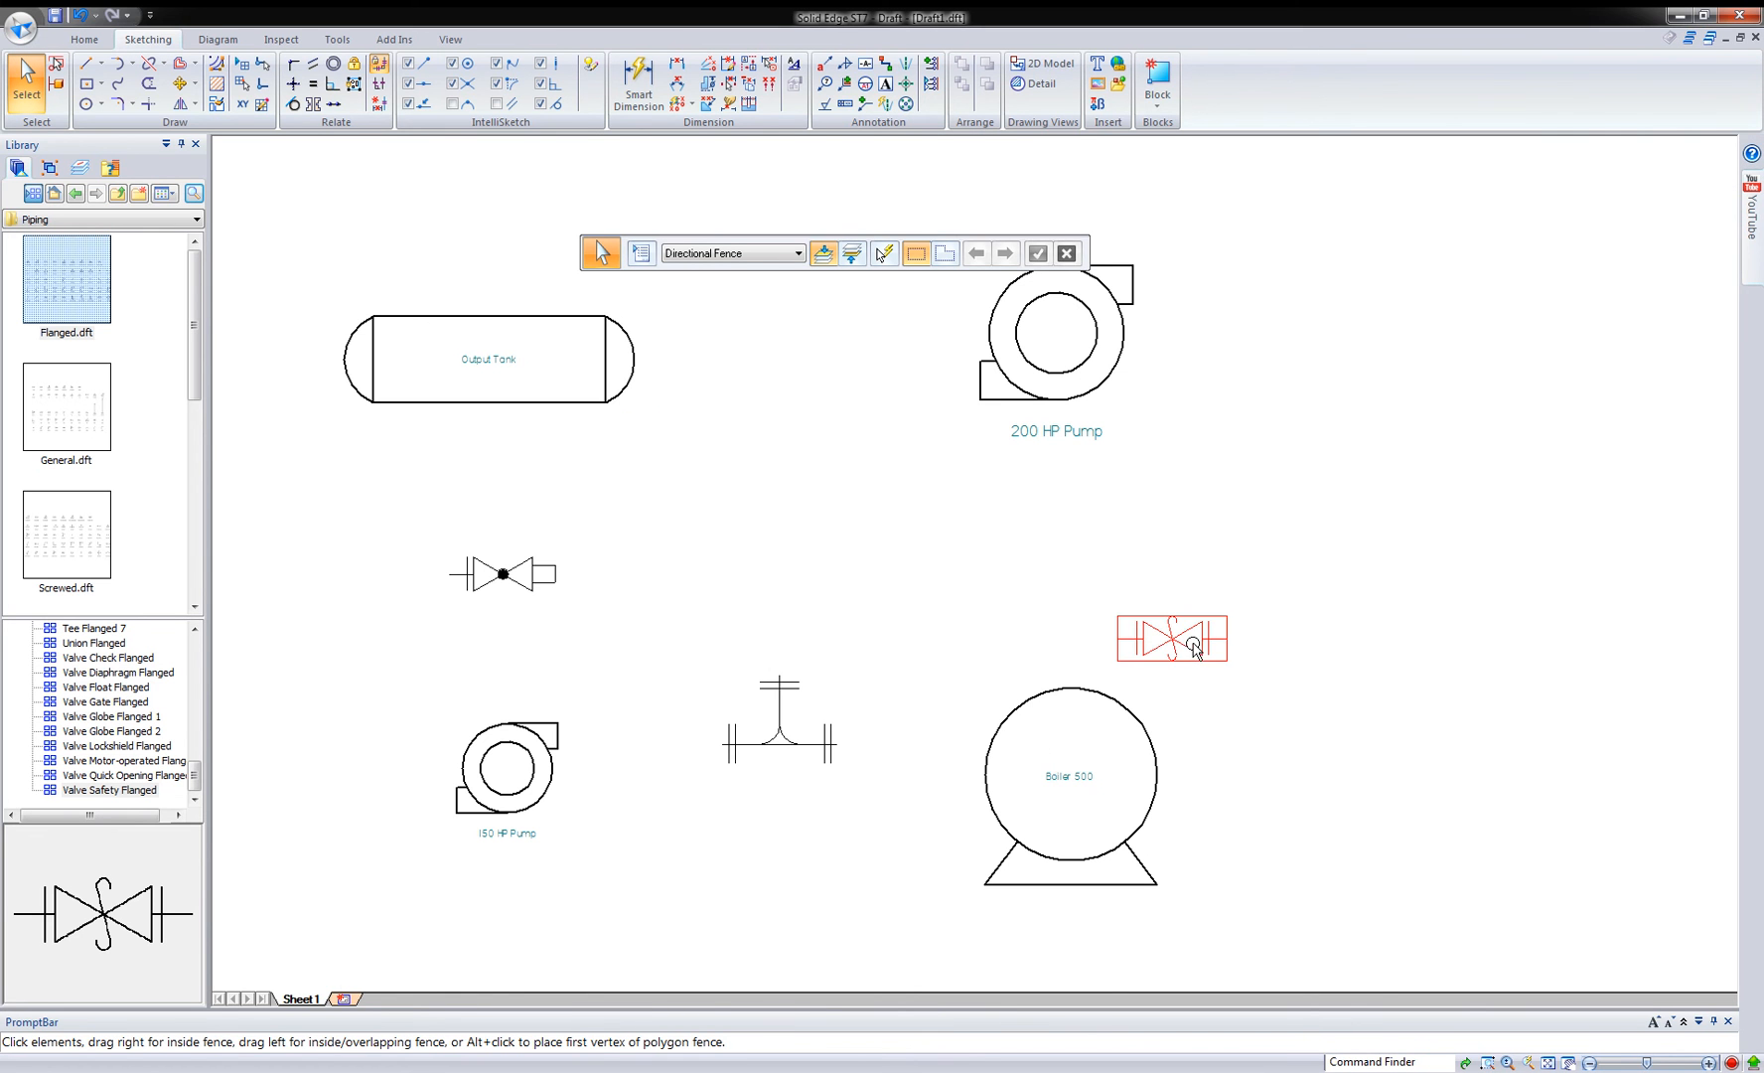
click(1173, 640)
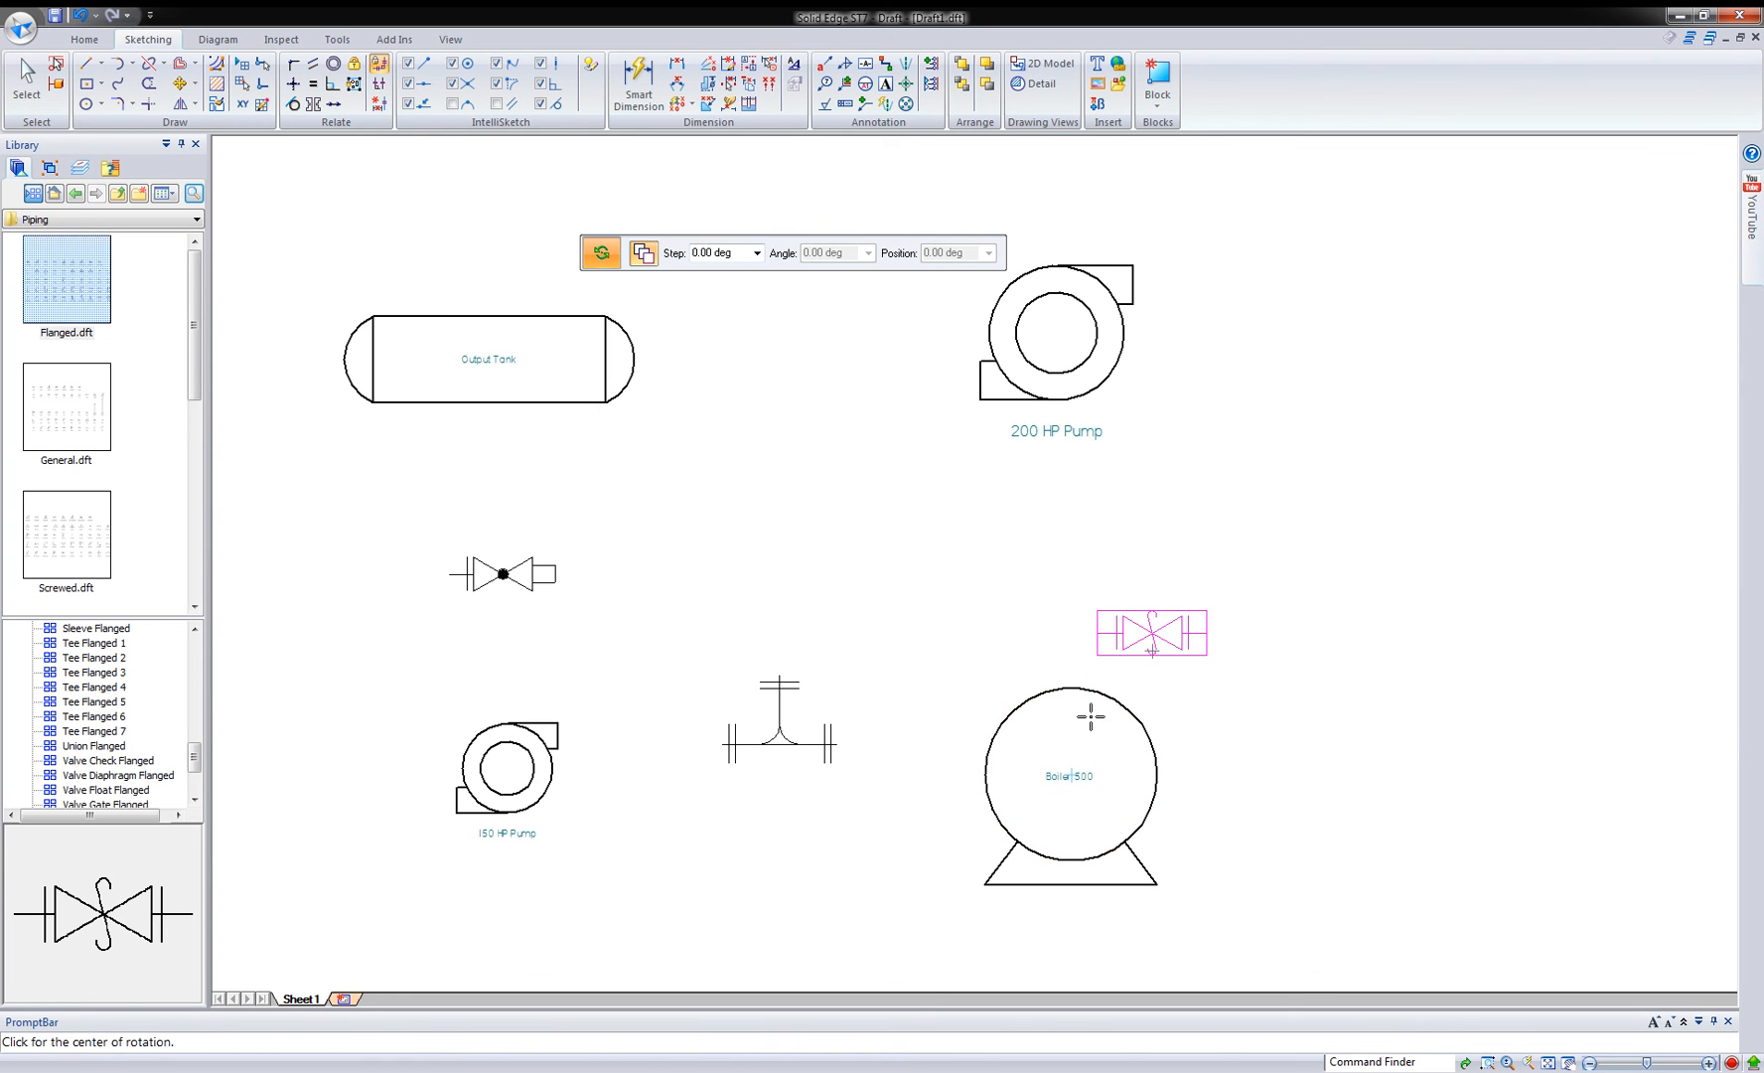
click(1090, 687)
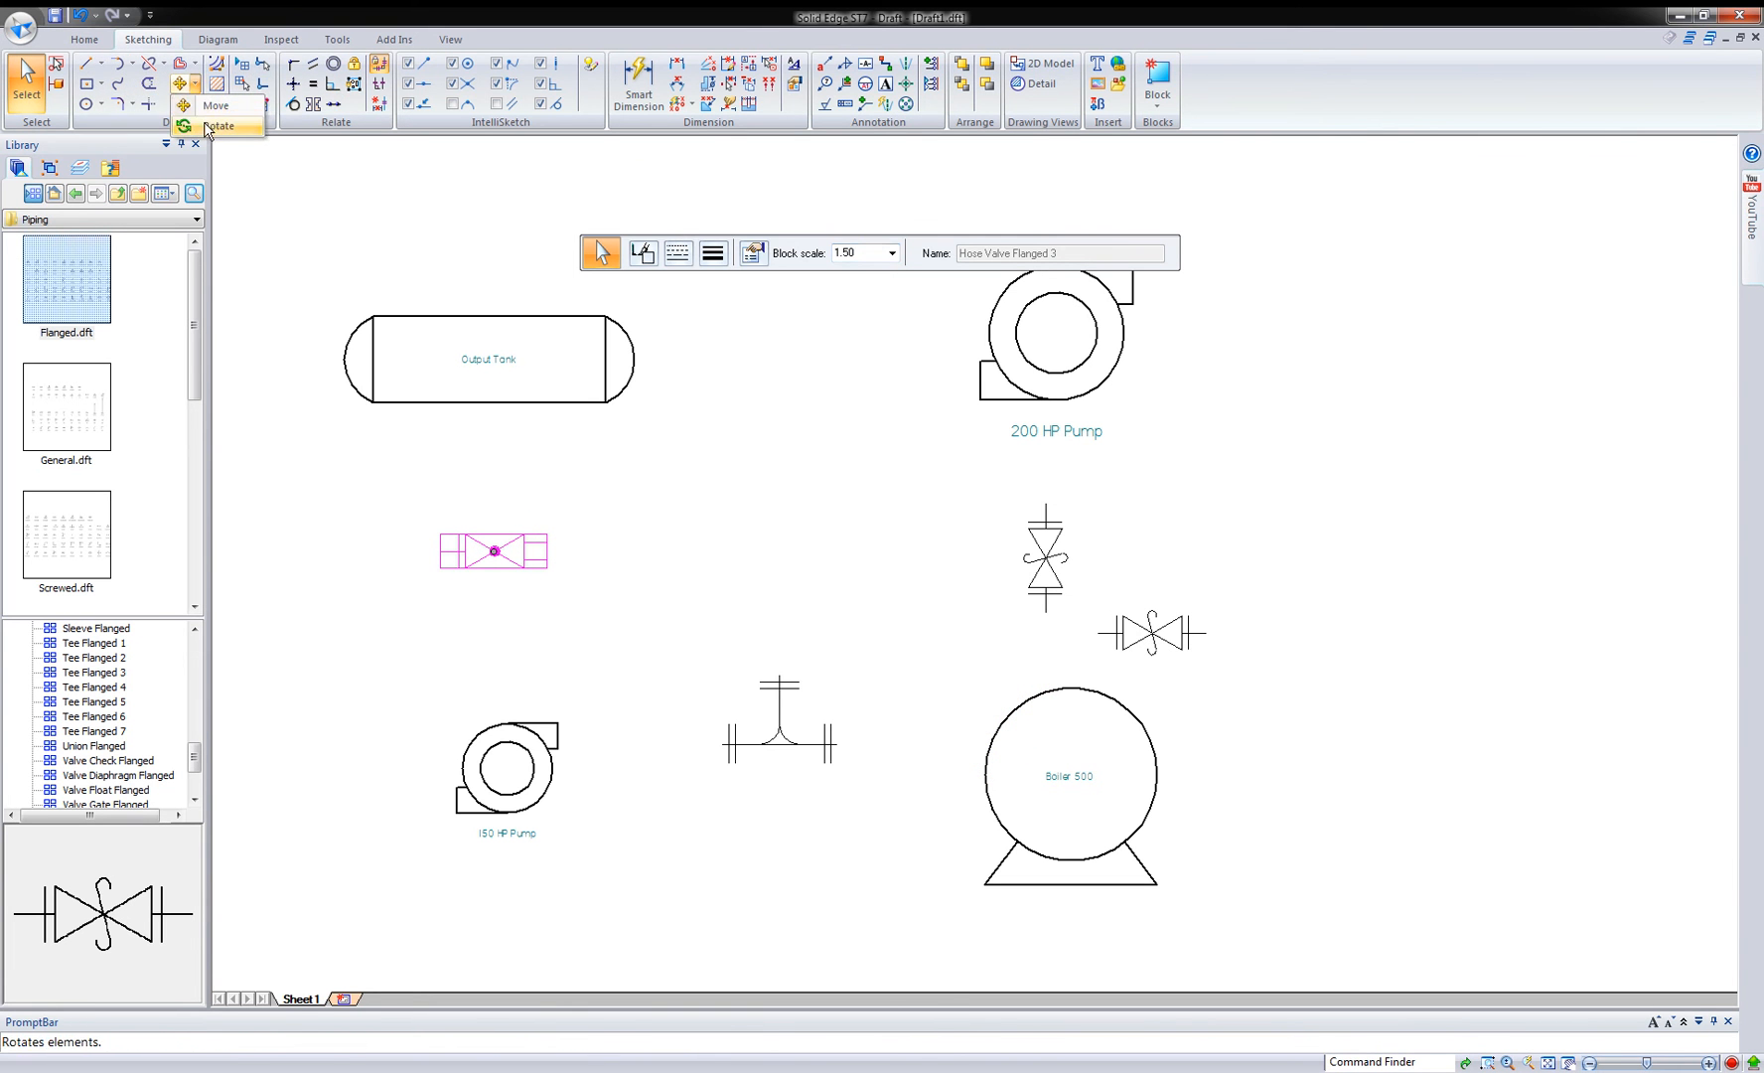
click(219, 125)
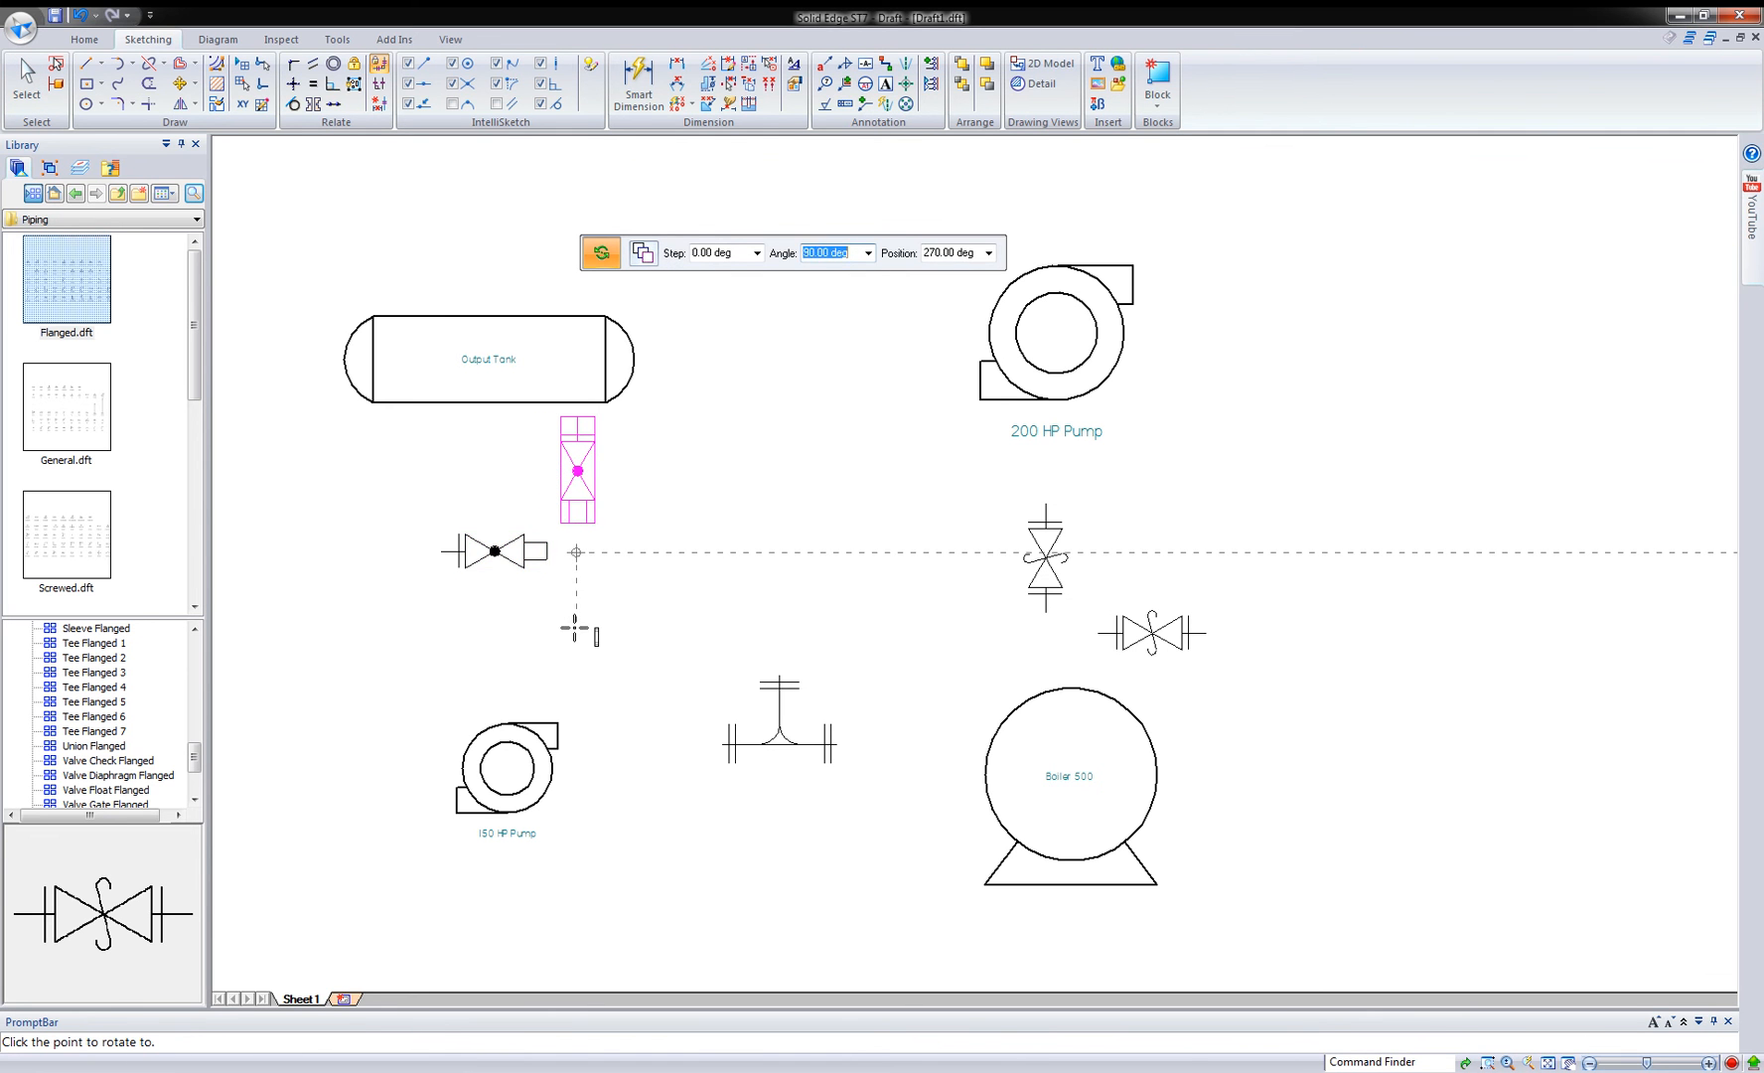
click(579, 471)
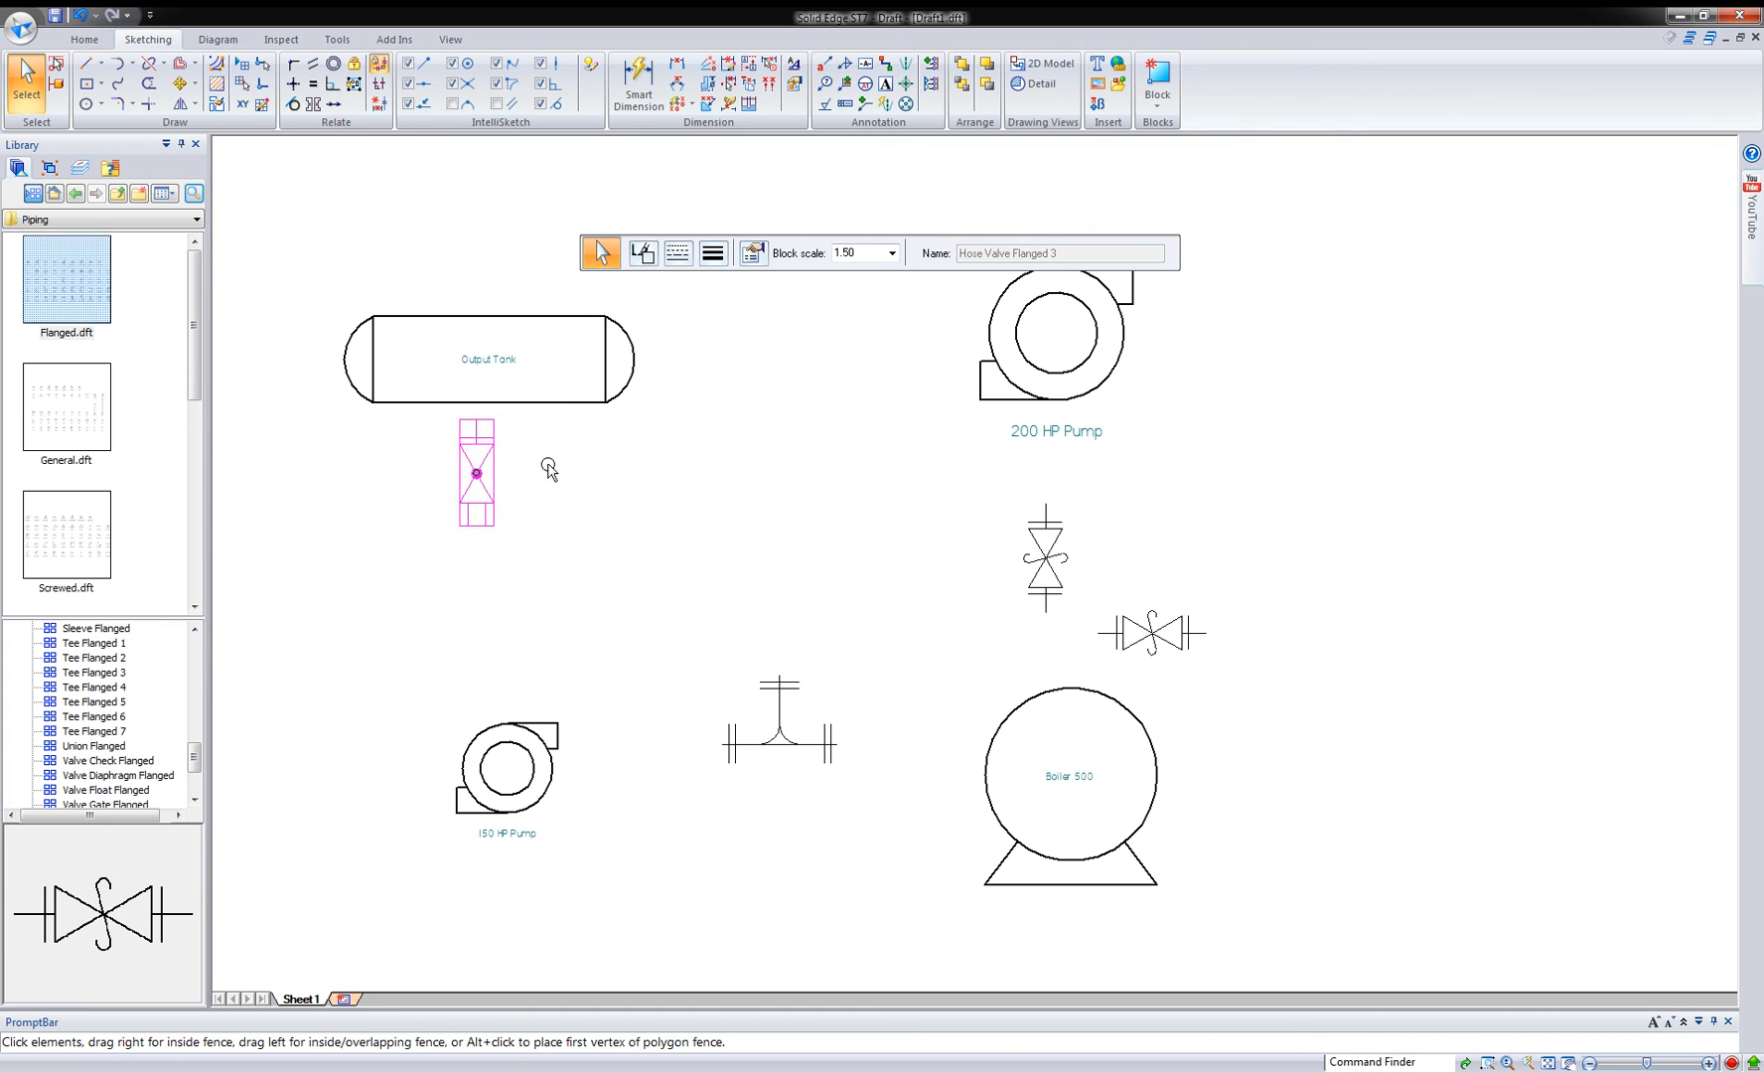
- Drag the horizontal valve near the boiler further right and select the tee
click(1149, 632)
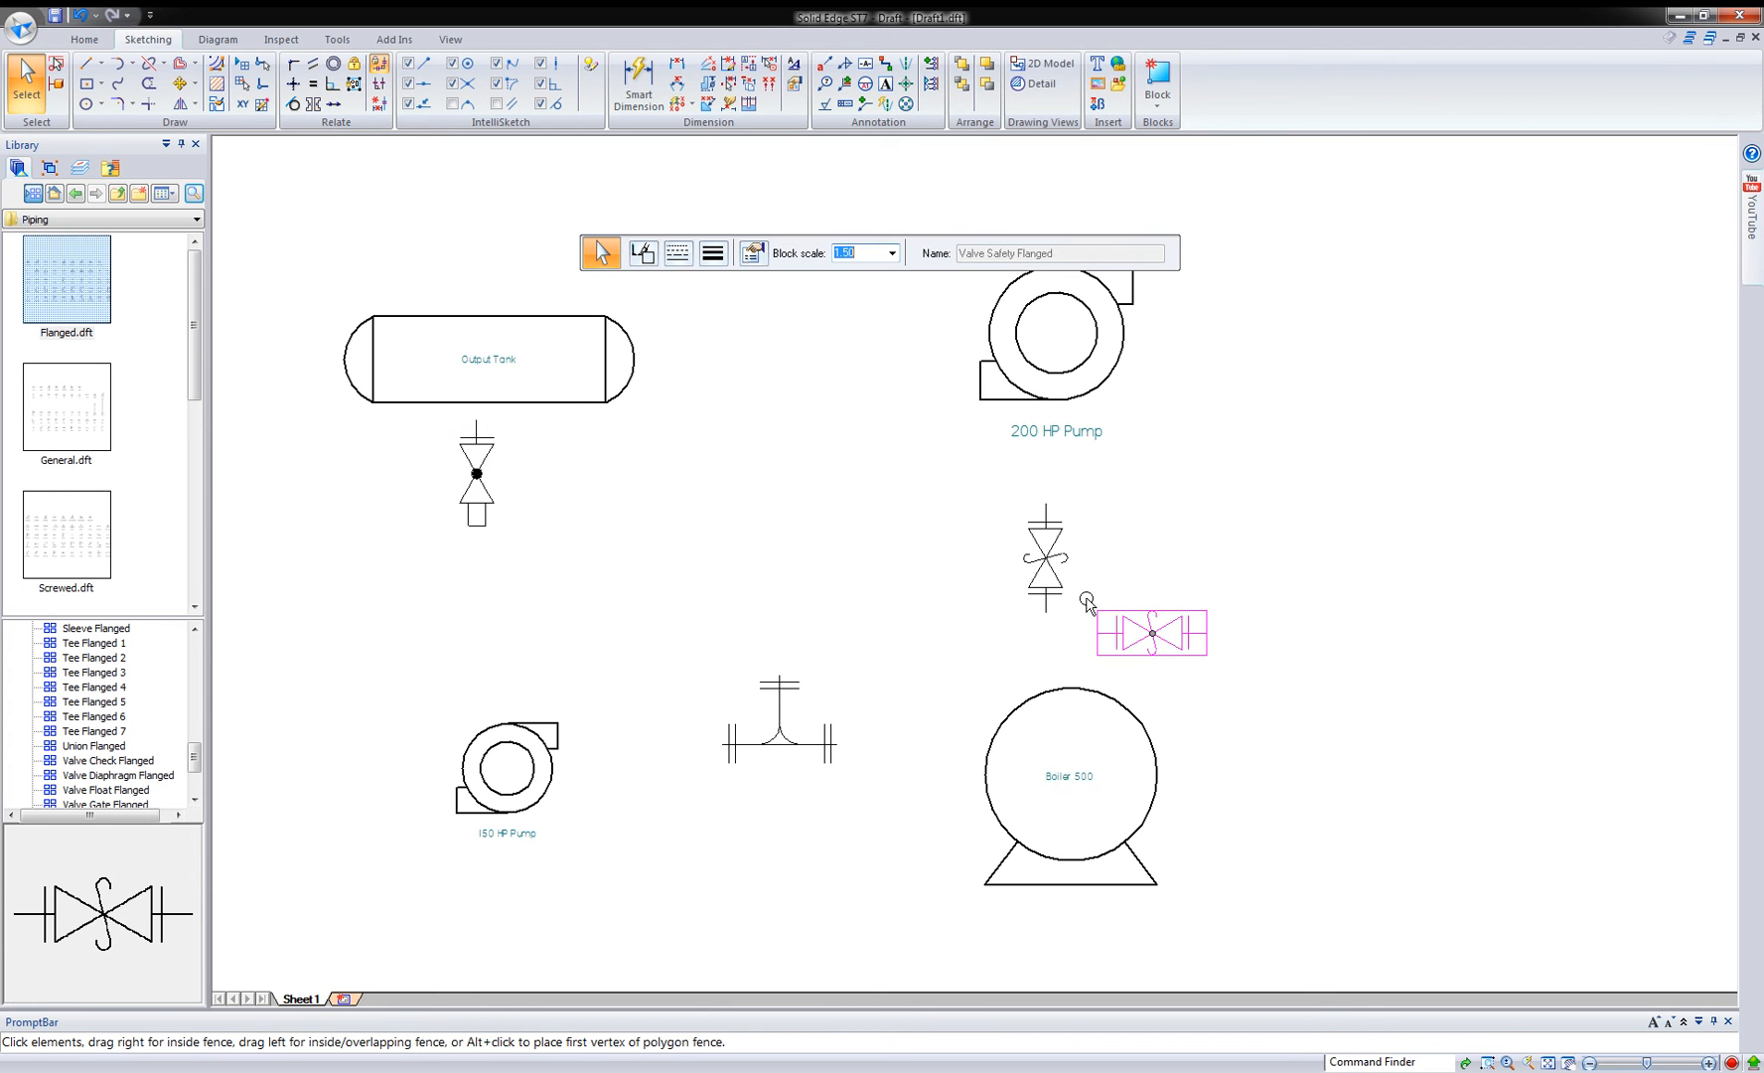
drag(1151, 632, 1365, 639)
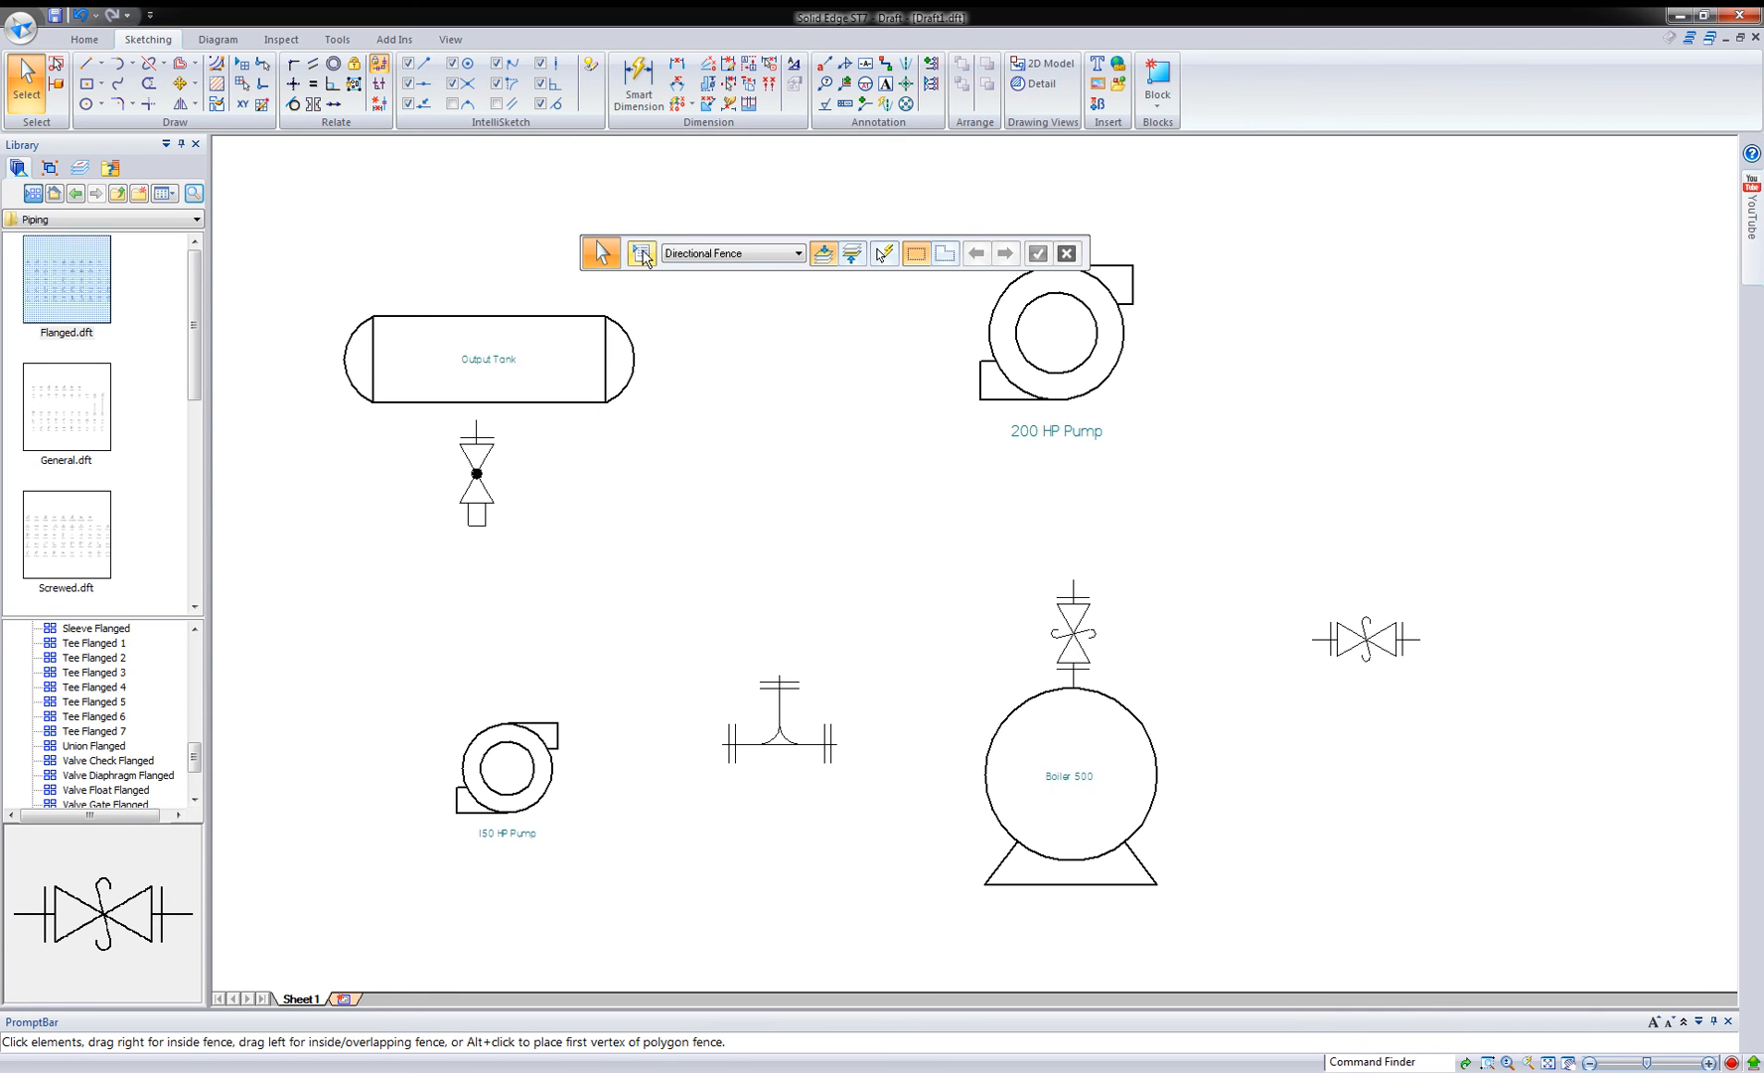
click(774, 743)
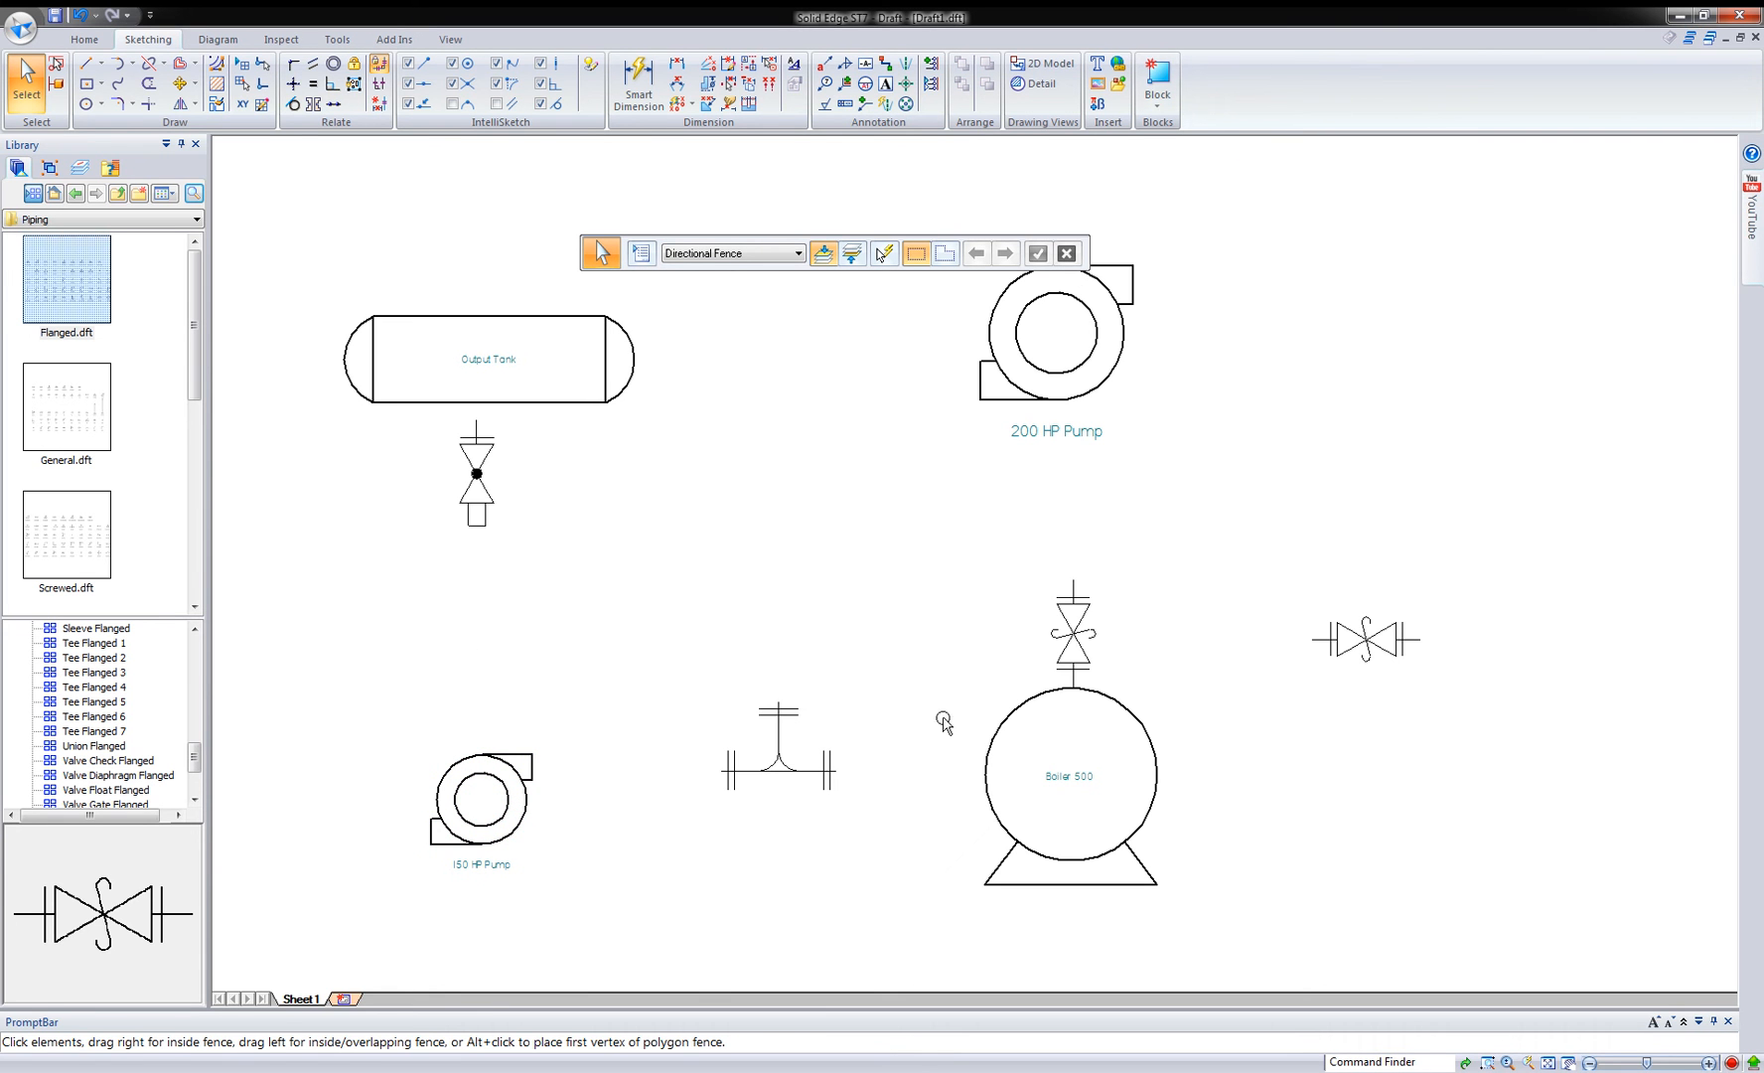
- Add a property named Tee with value Tee1 in the tee block's Properties table
right_click(777, 747)
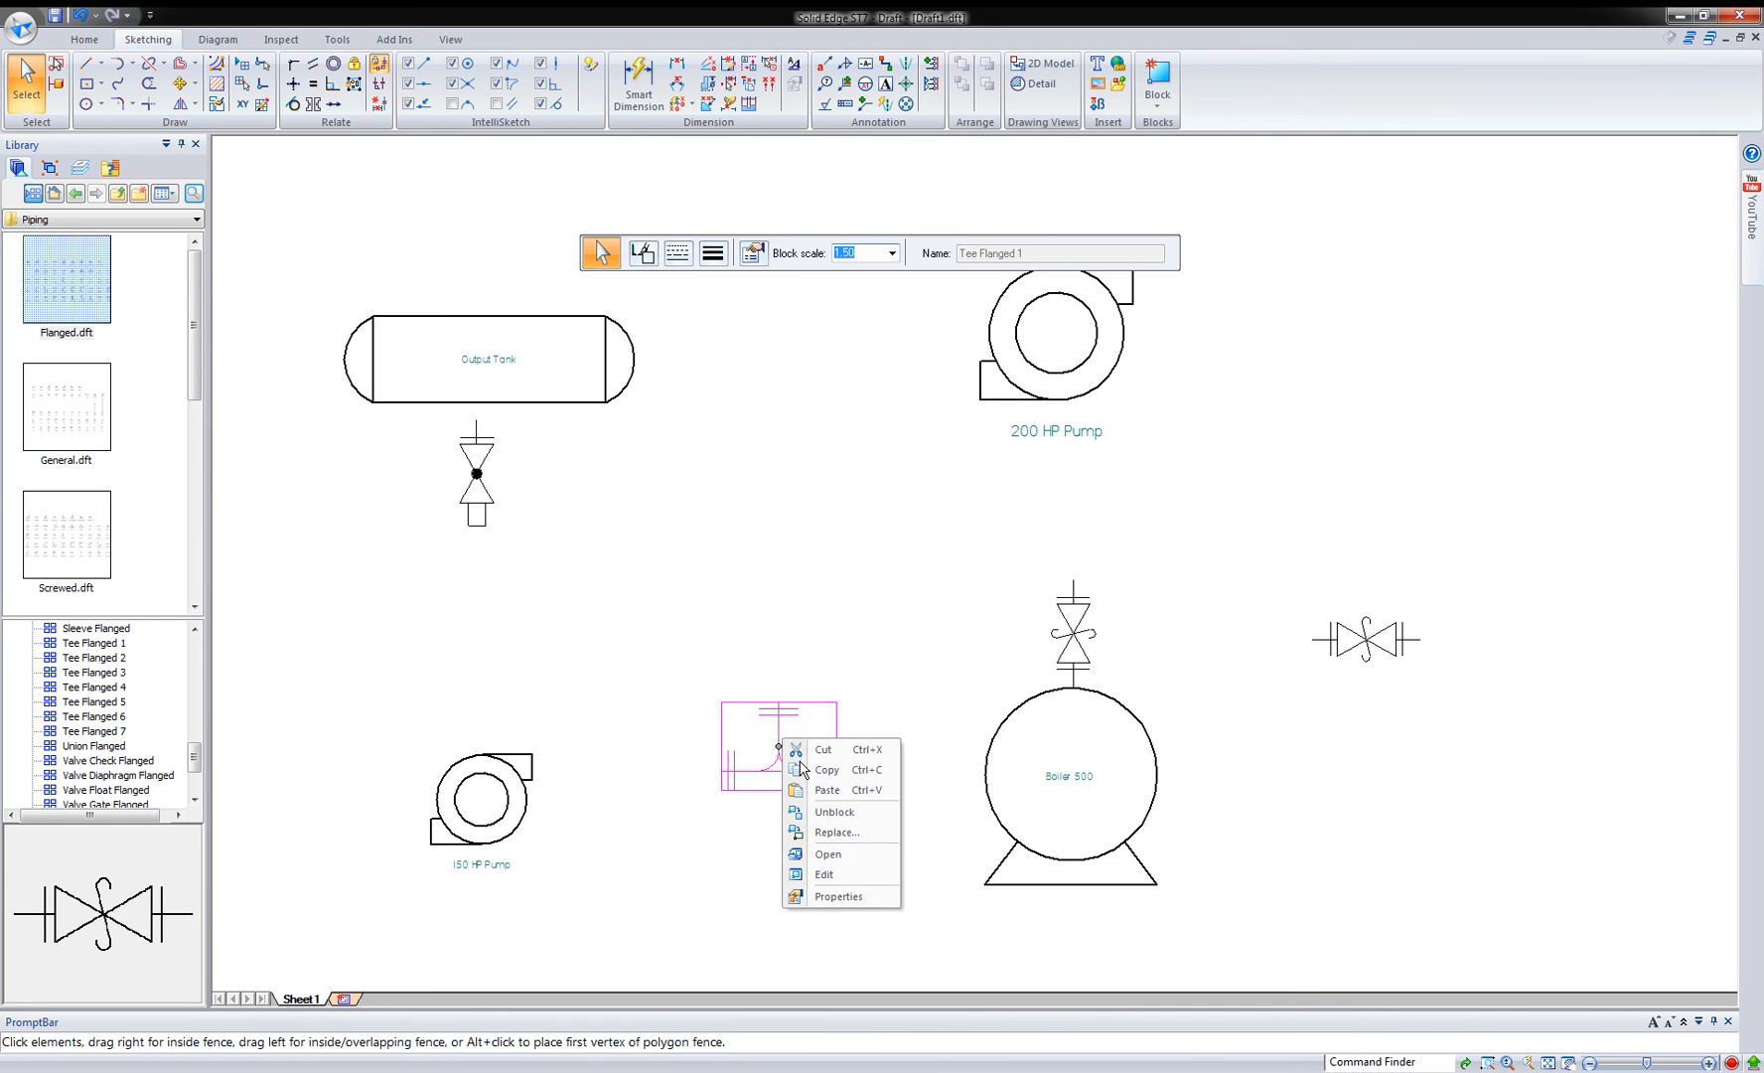
click(837, 896)
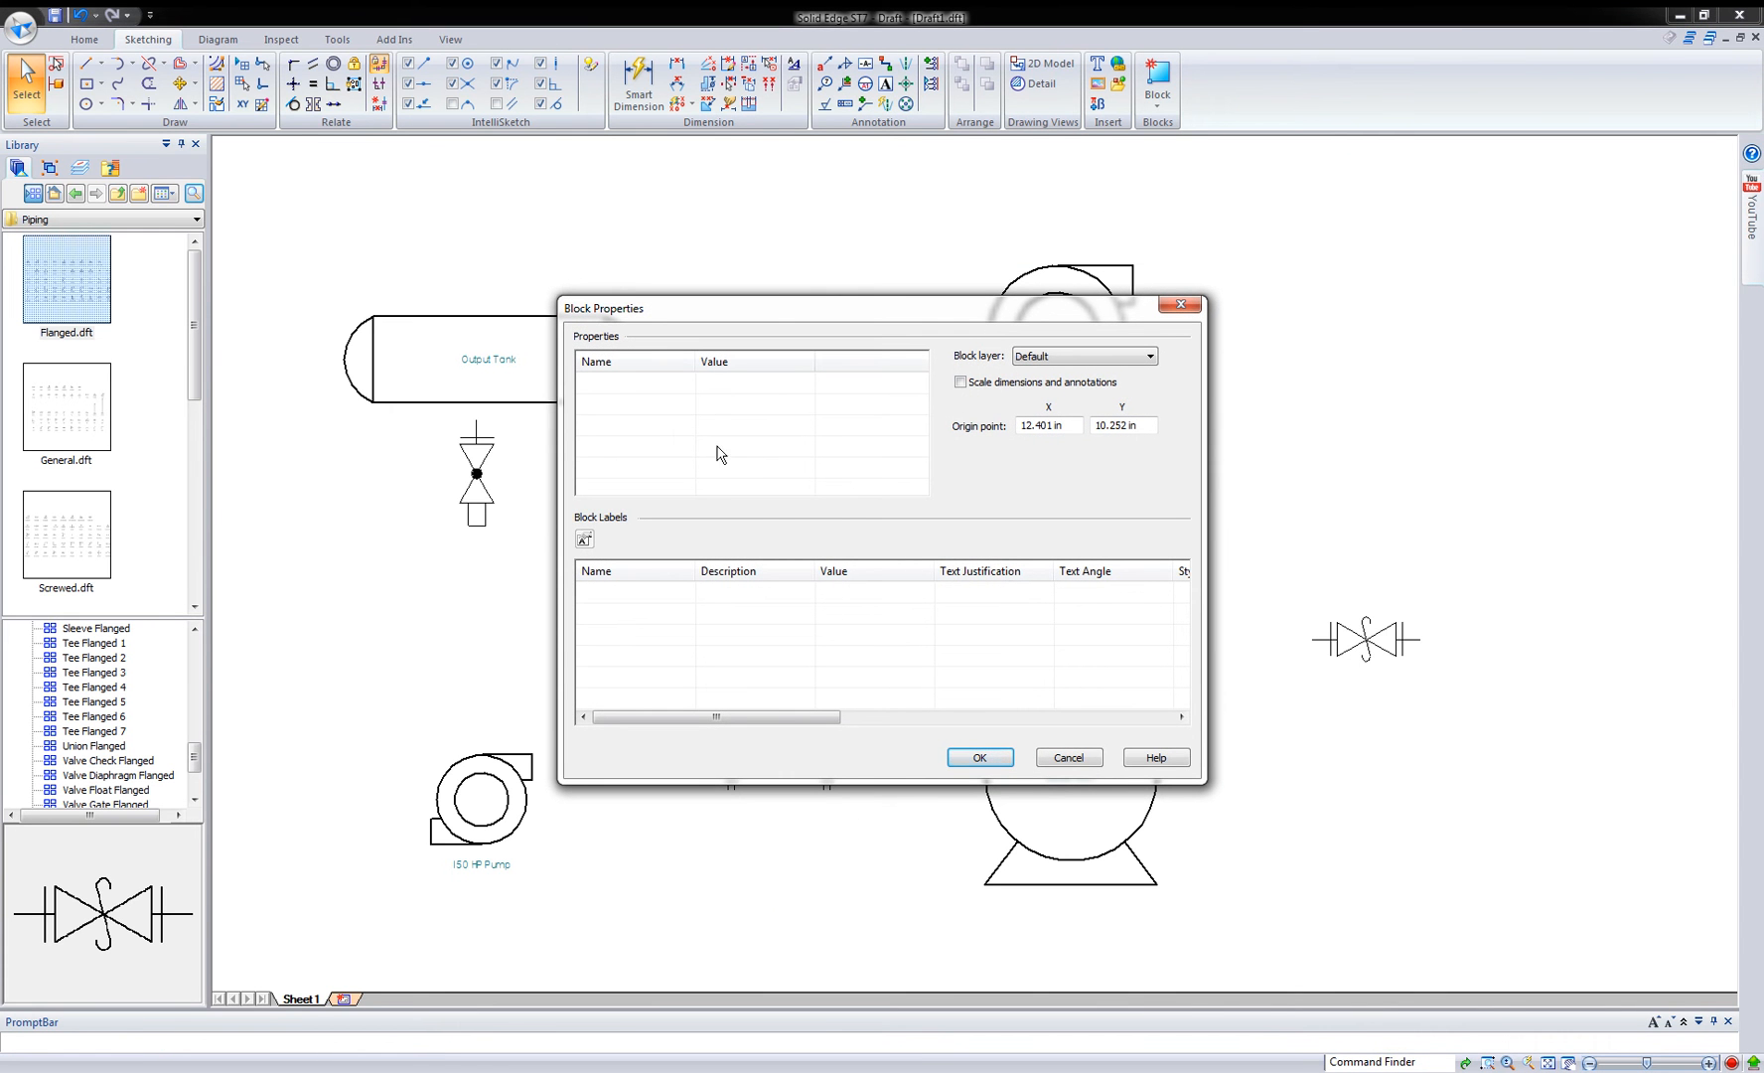
click(753, 381)
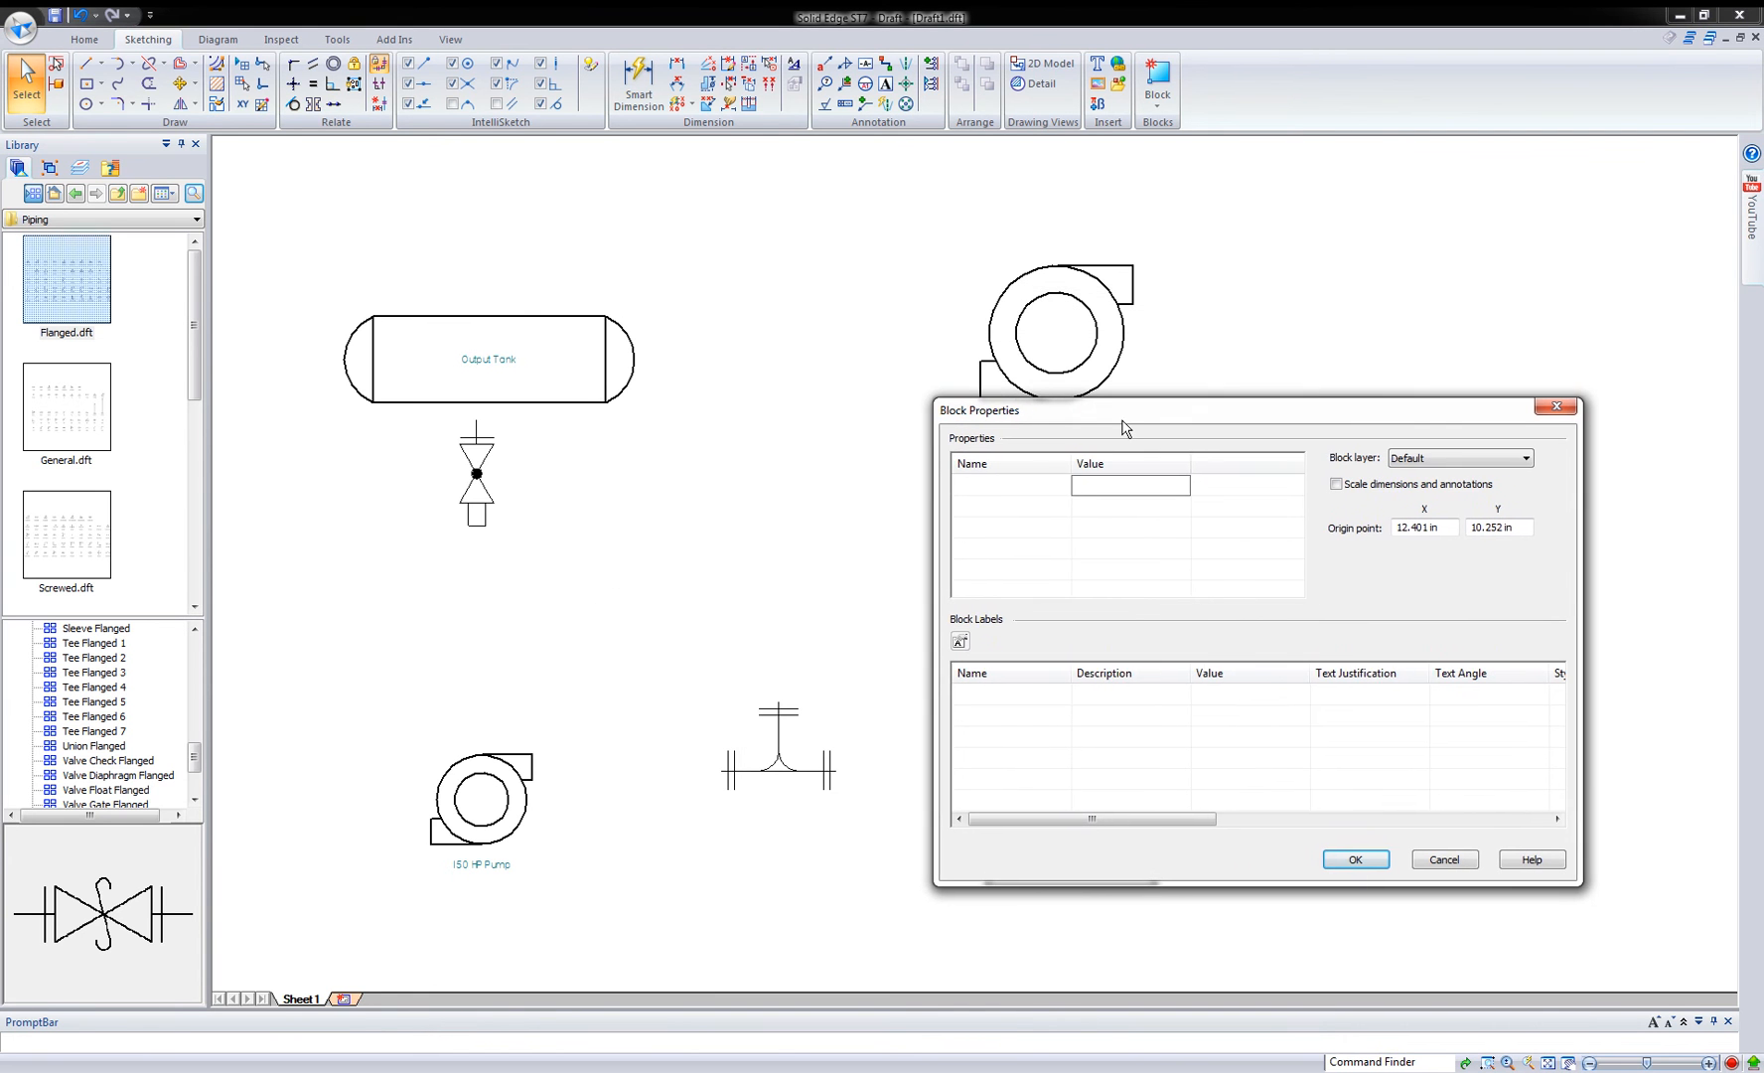
click(1013, 487)
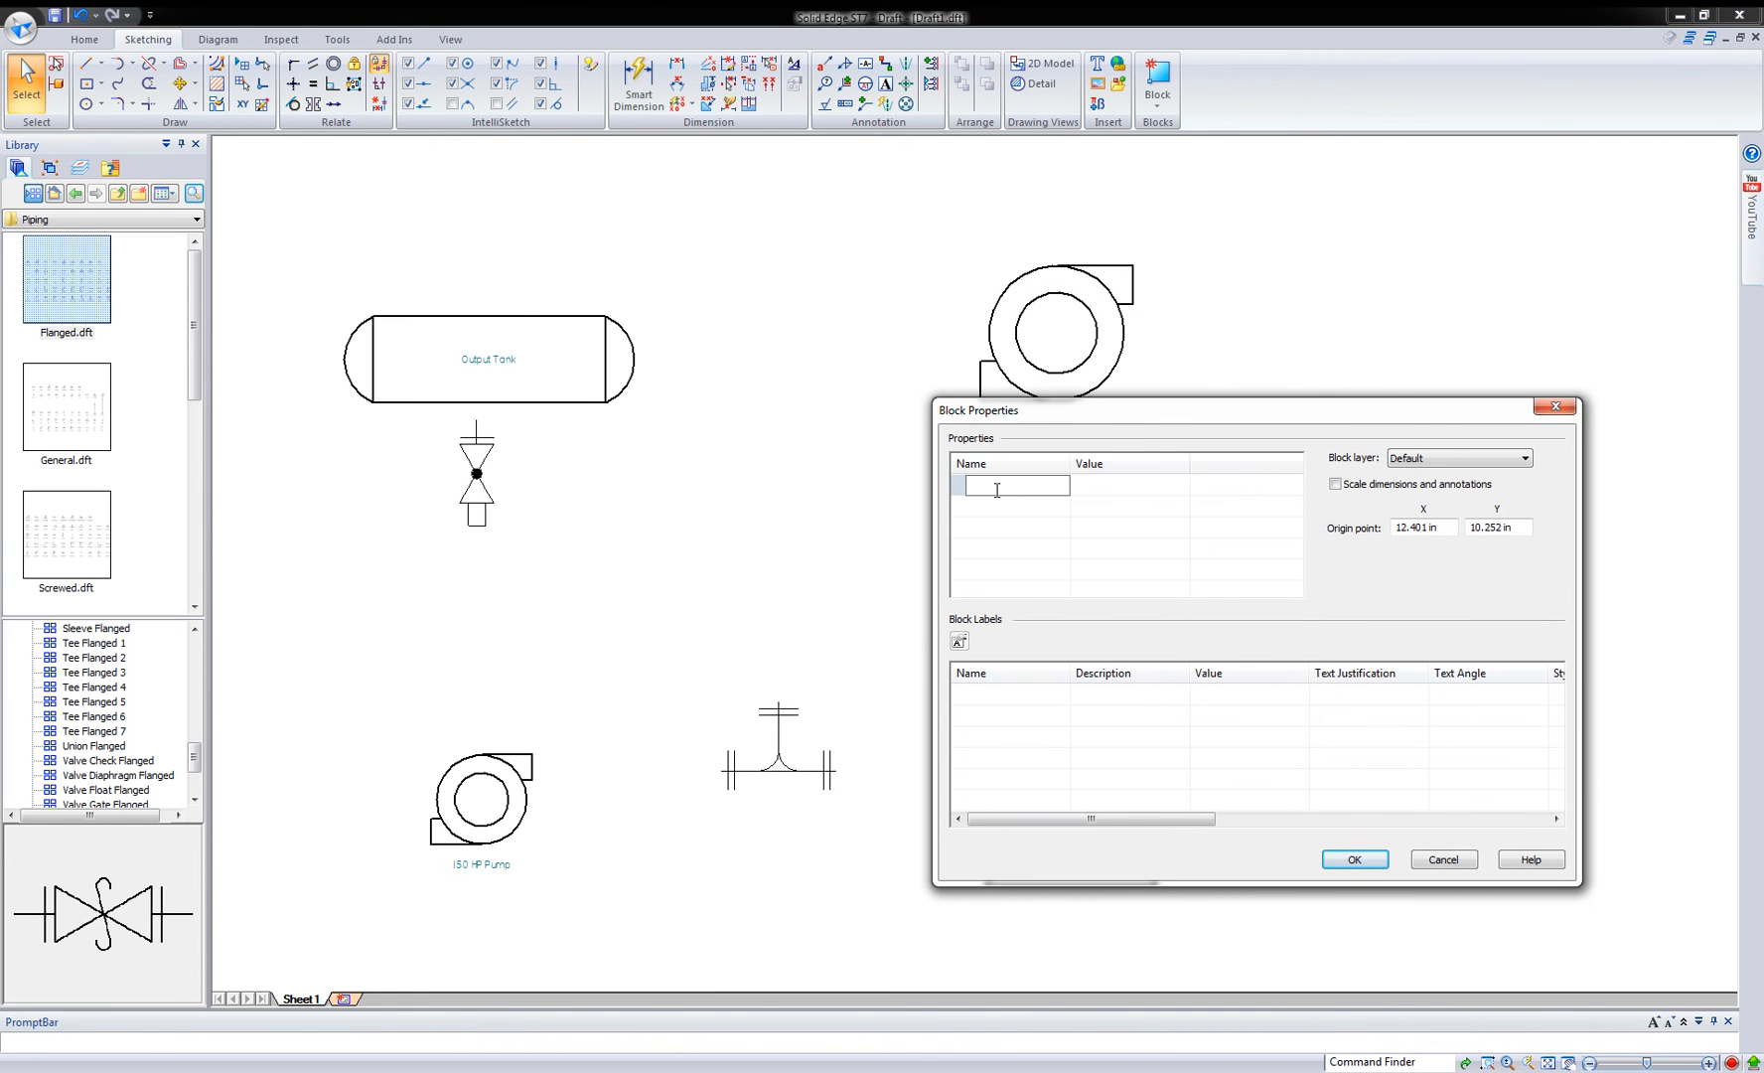
text(Tee)
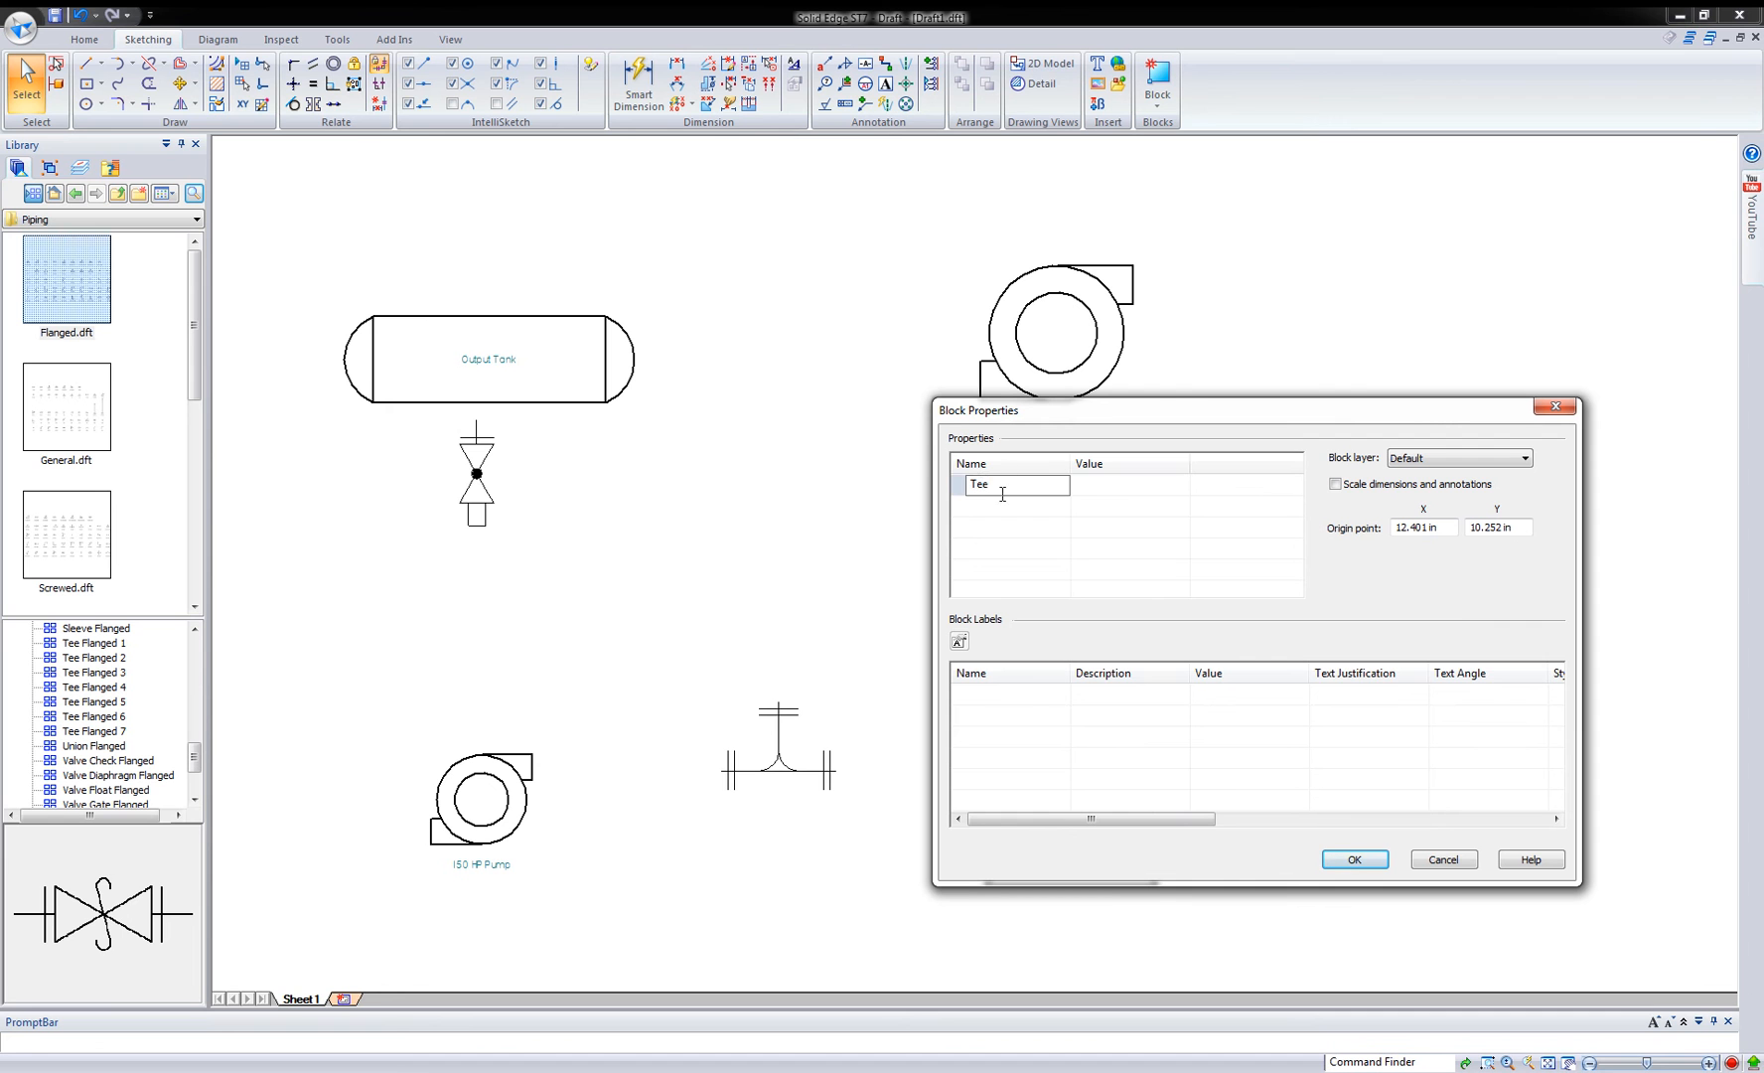
text(Tee1)
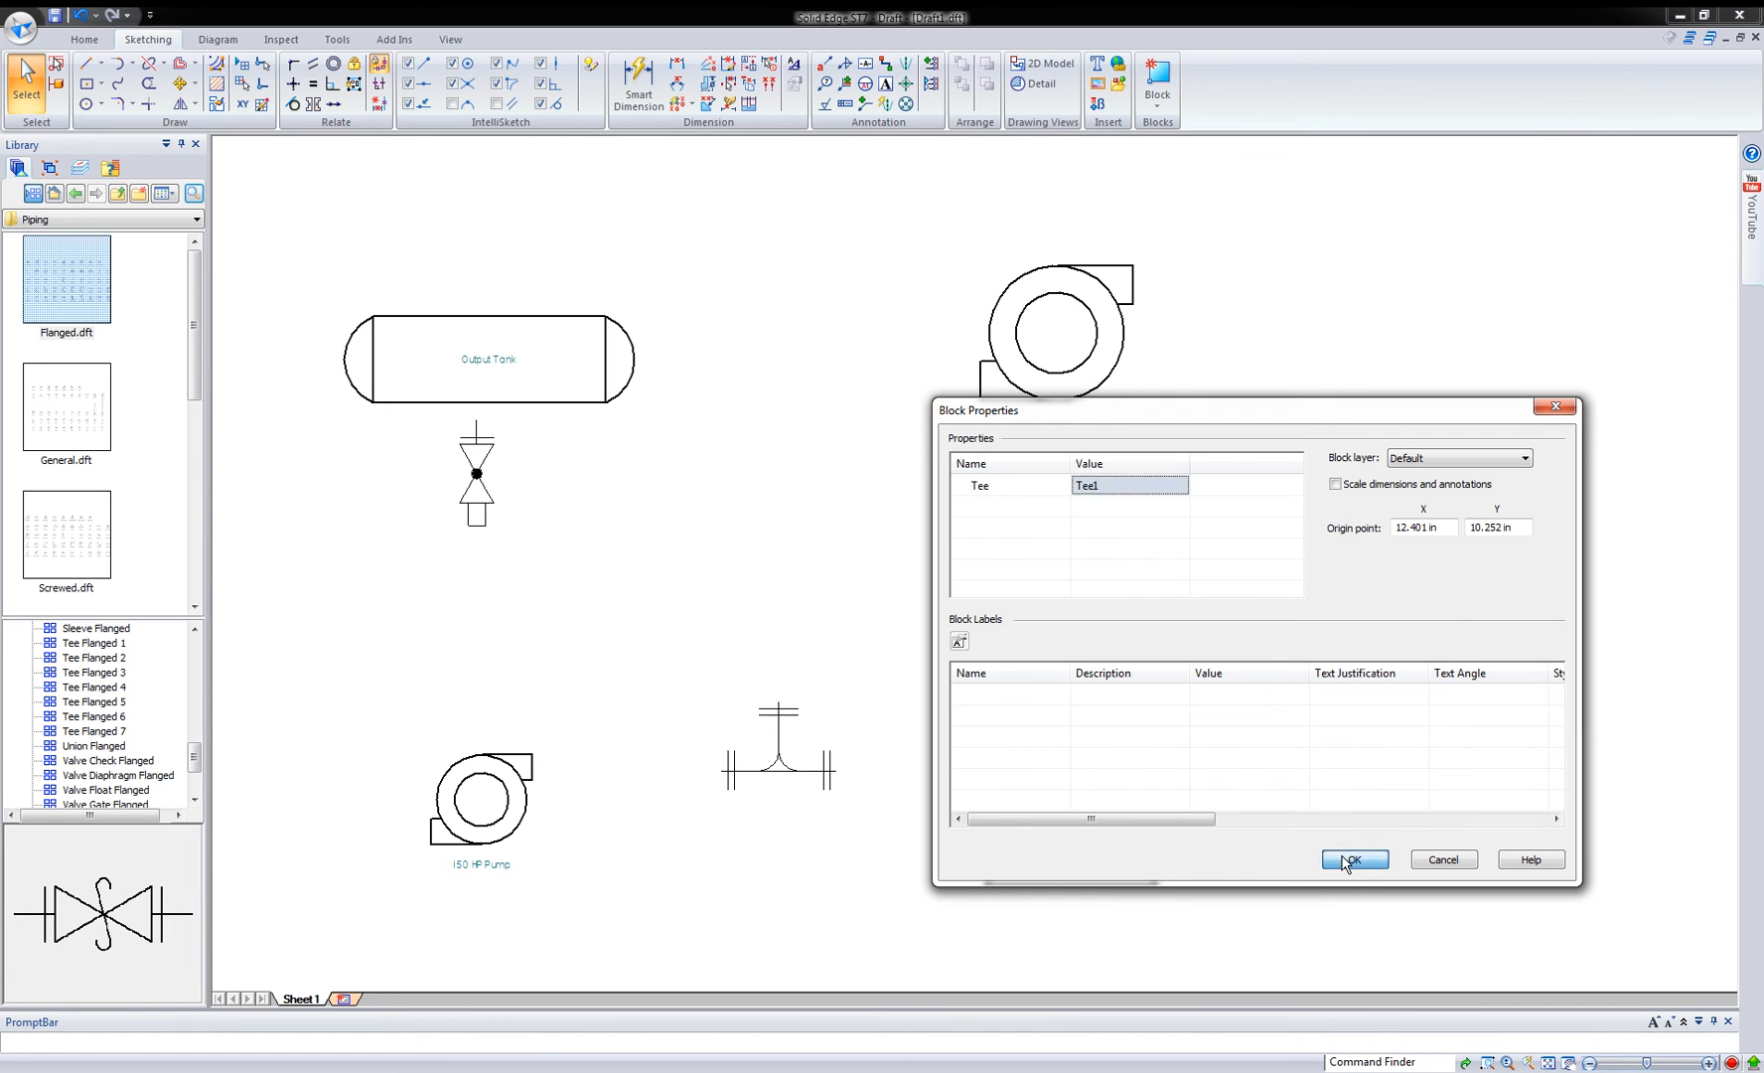
click(1353, 858)
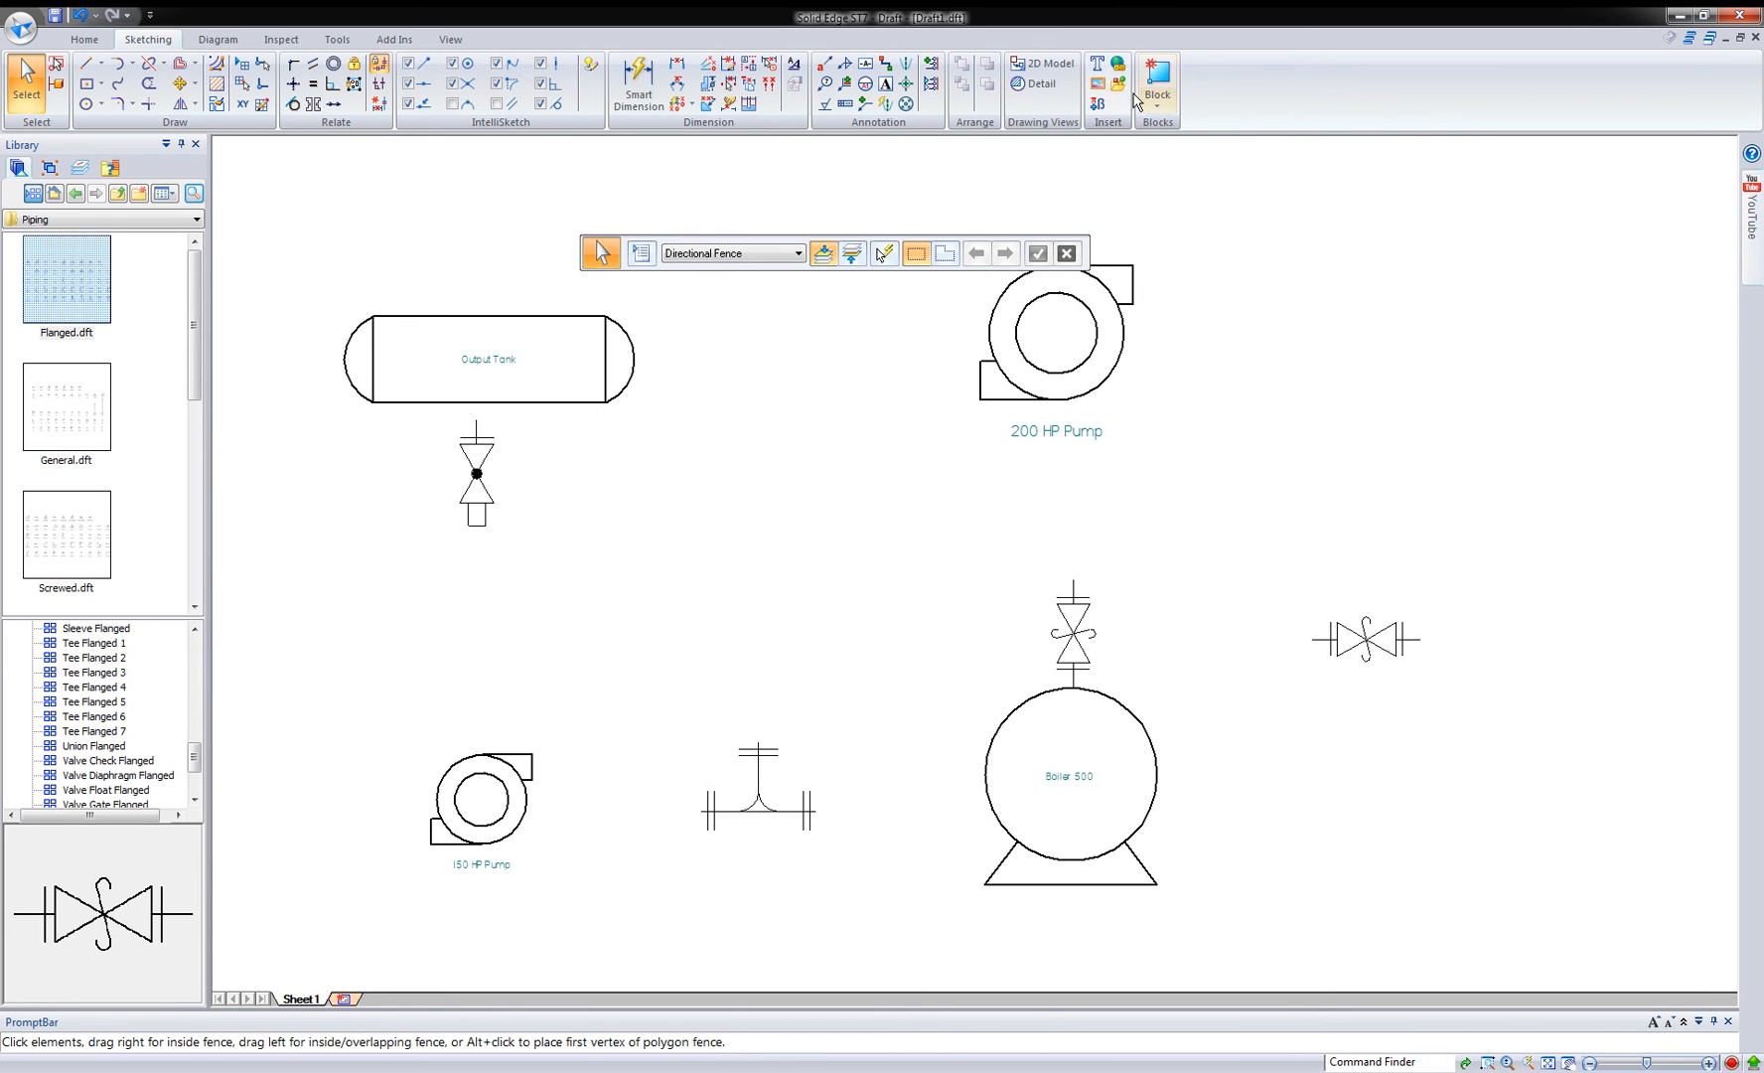
- Create a block label named Valve with value Valve1 and place it by the tank's valve
click(1157, 87)
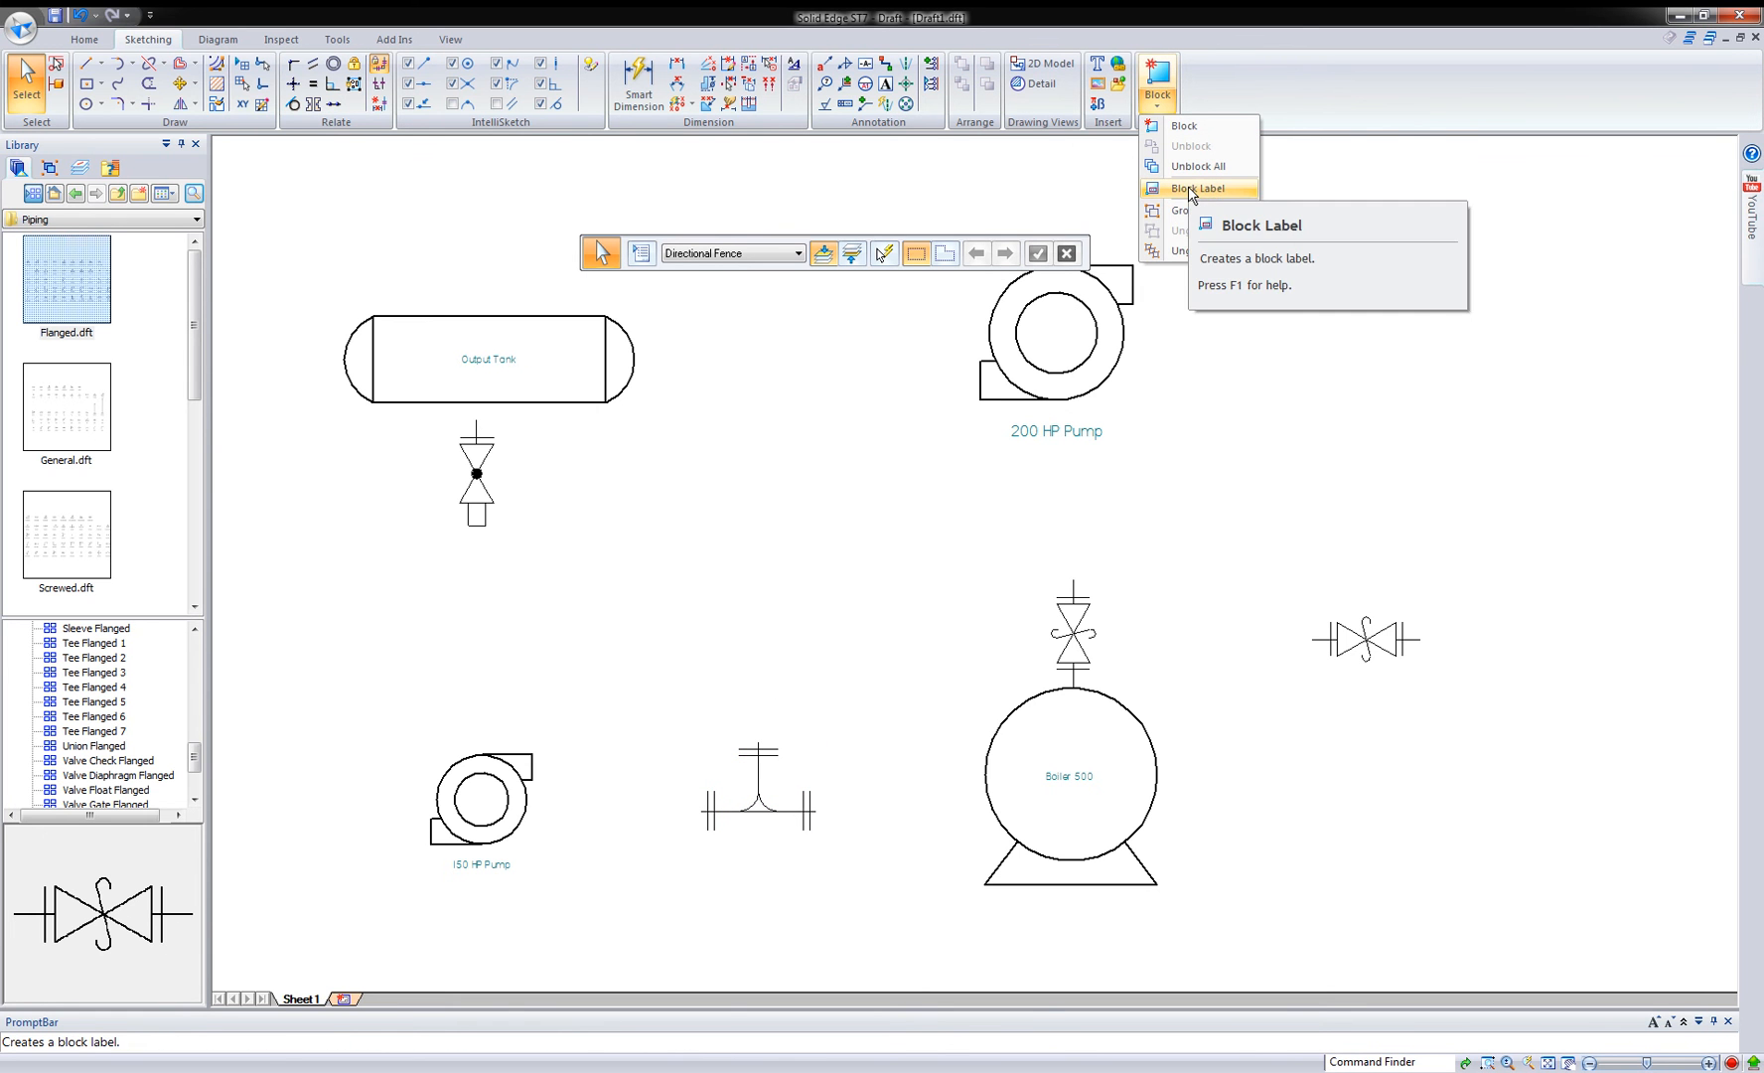
click(1196, 188)
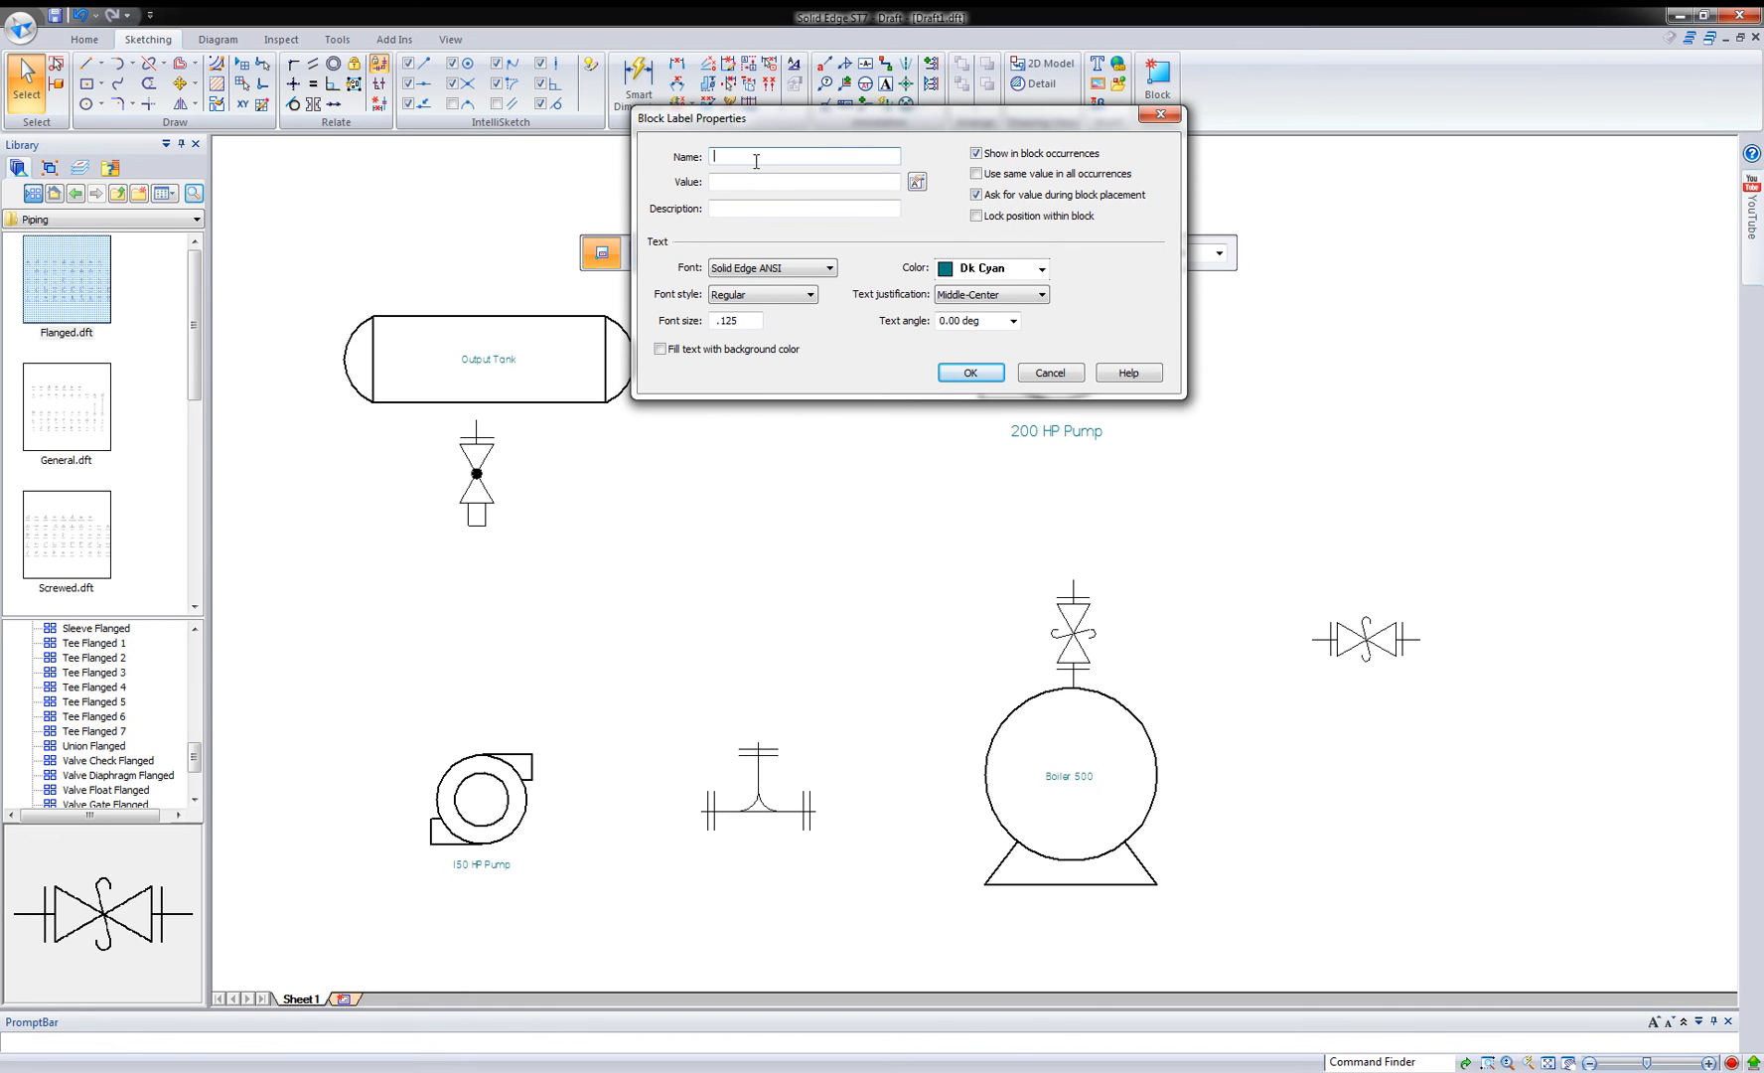
text(Vaal)
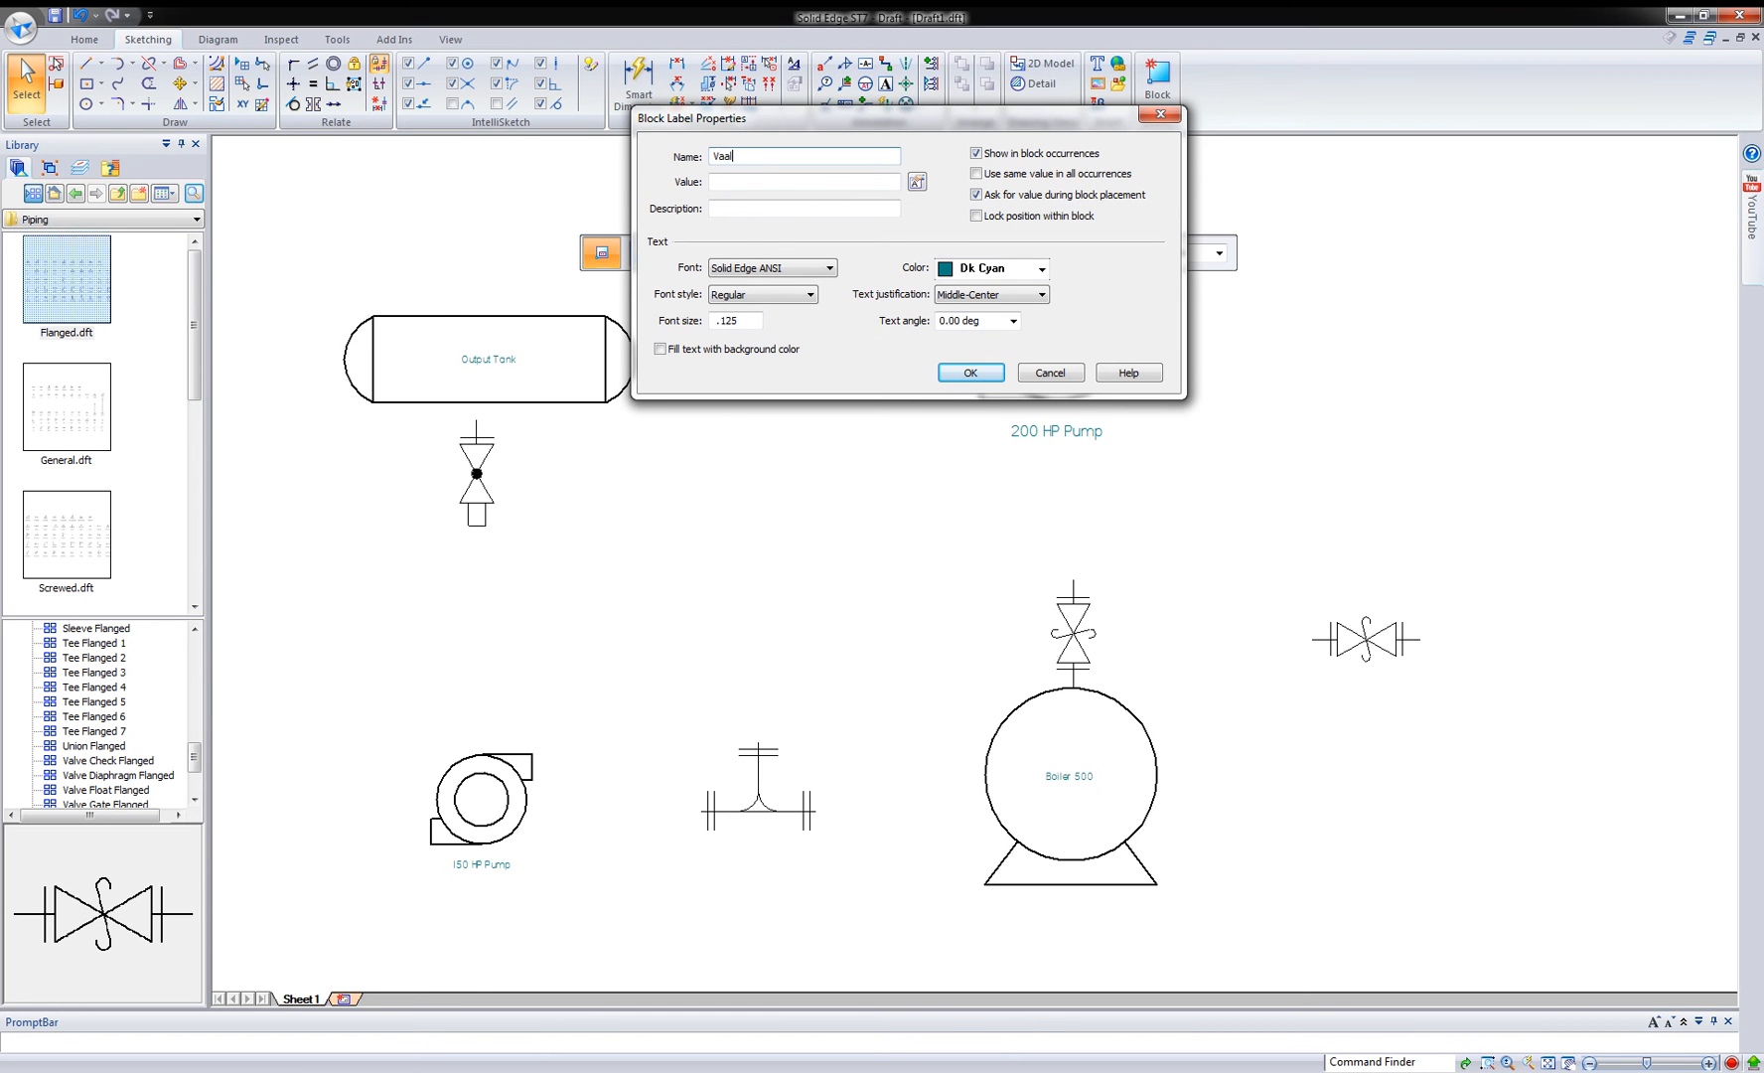
key(BackSpace)
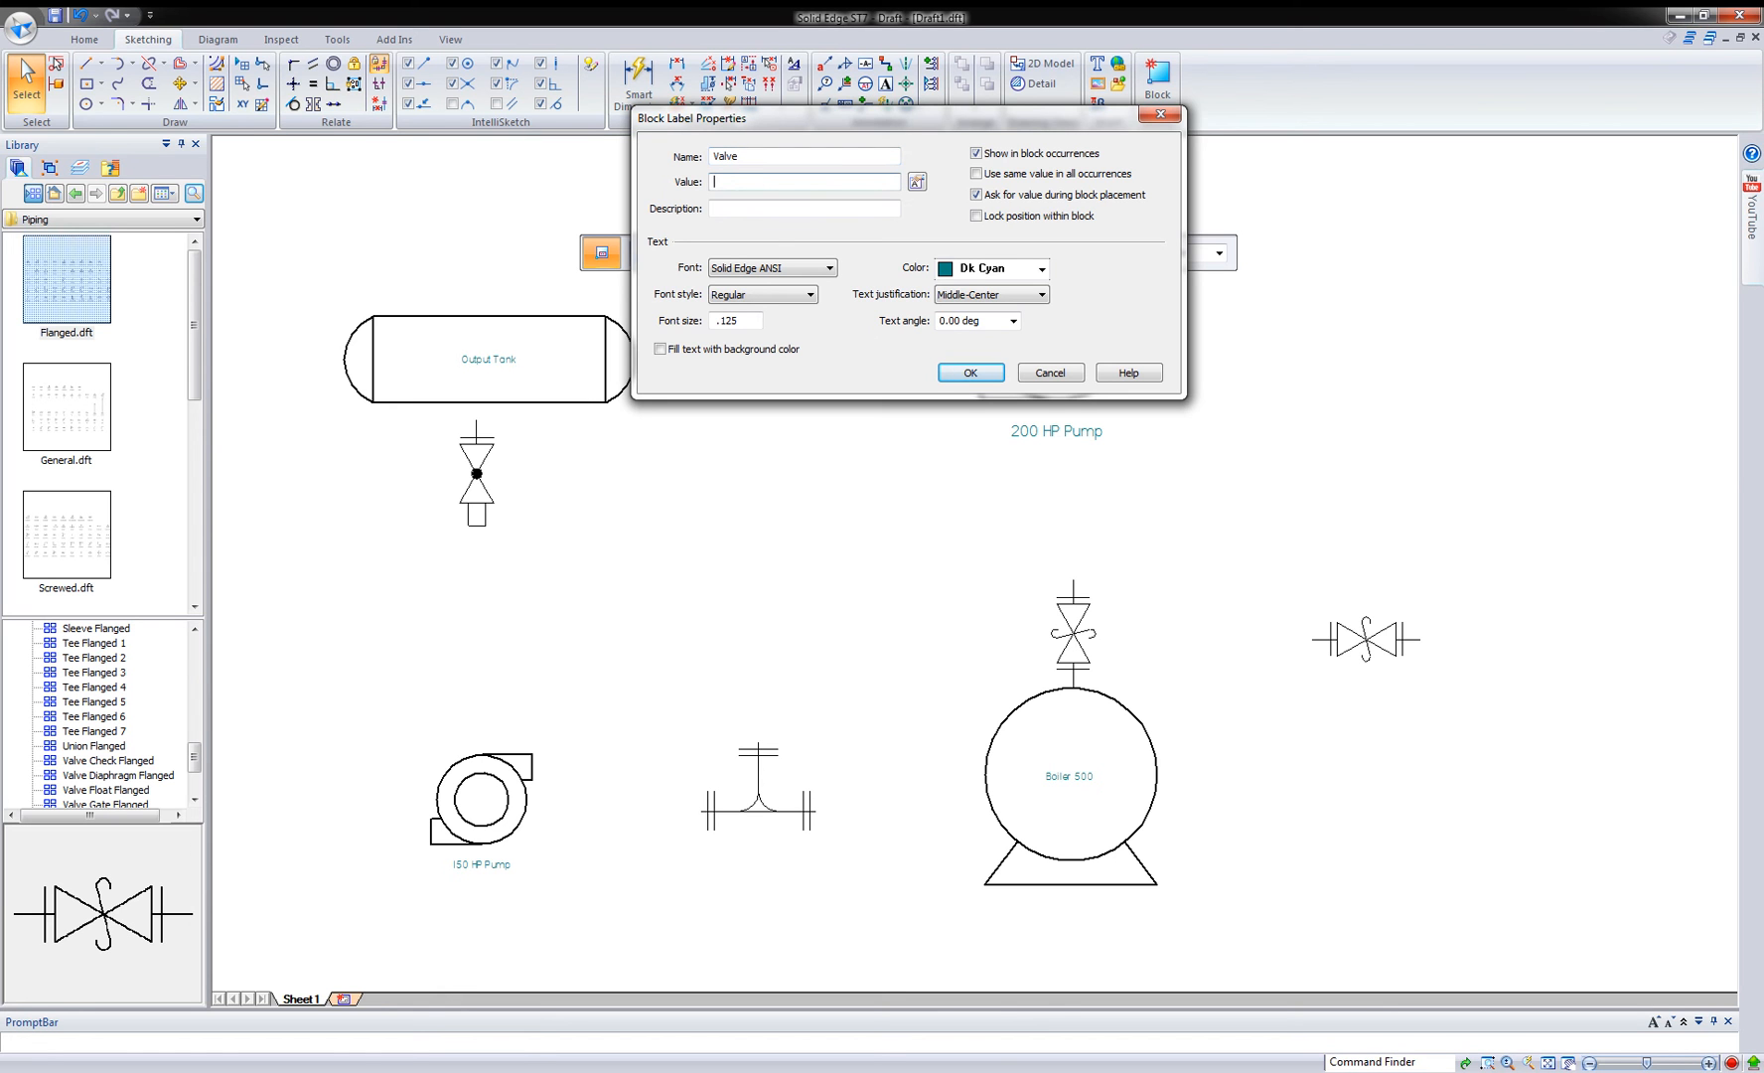
text(Valve1)
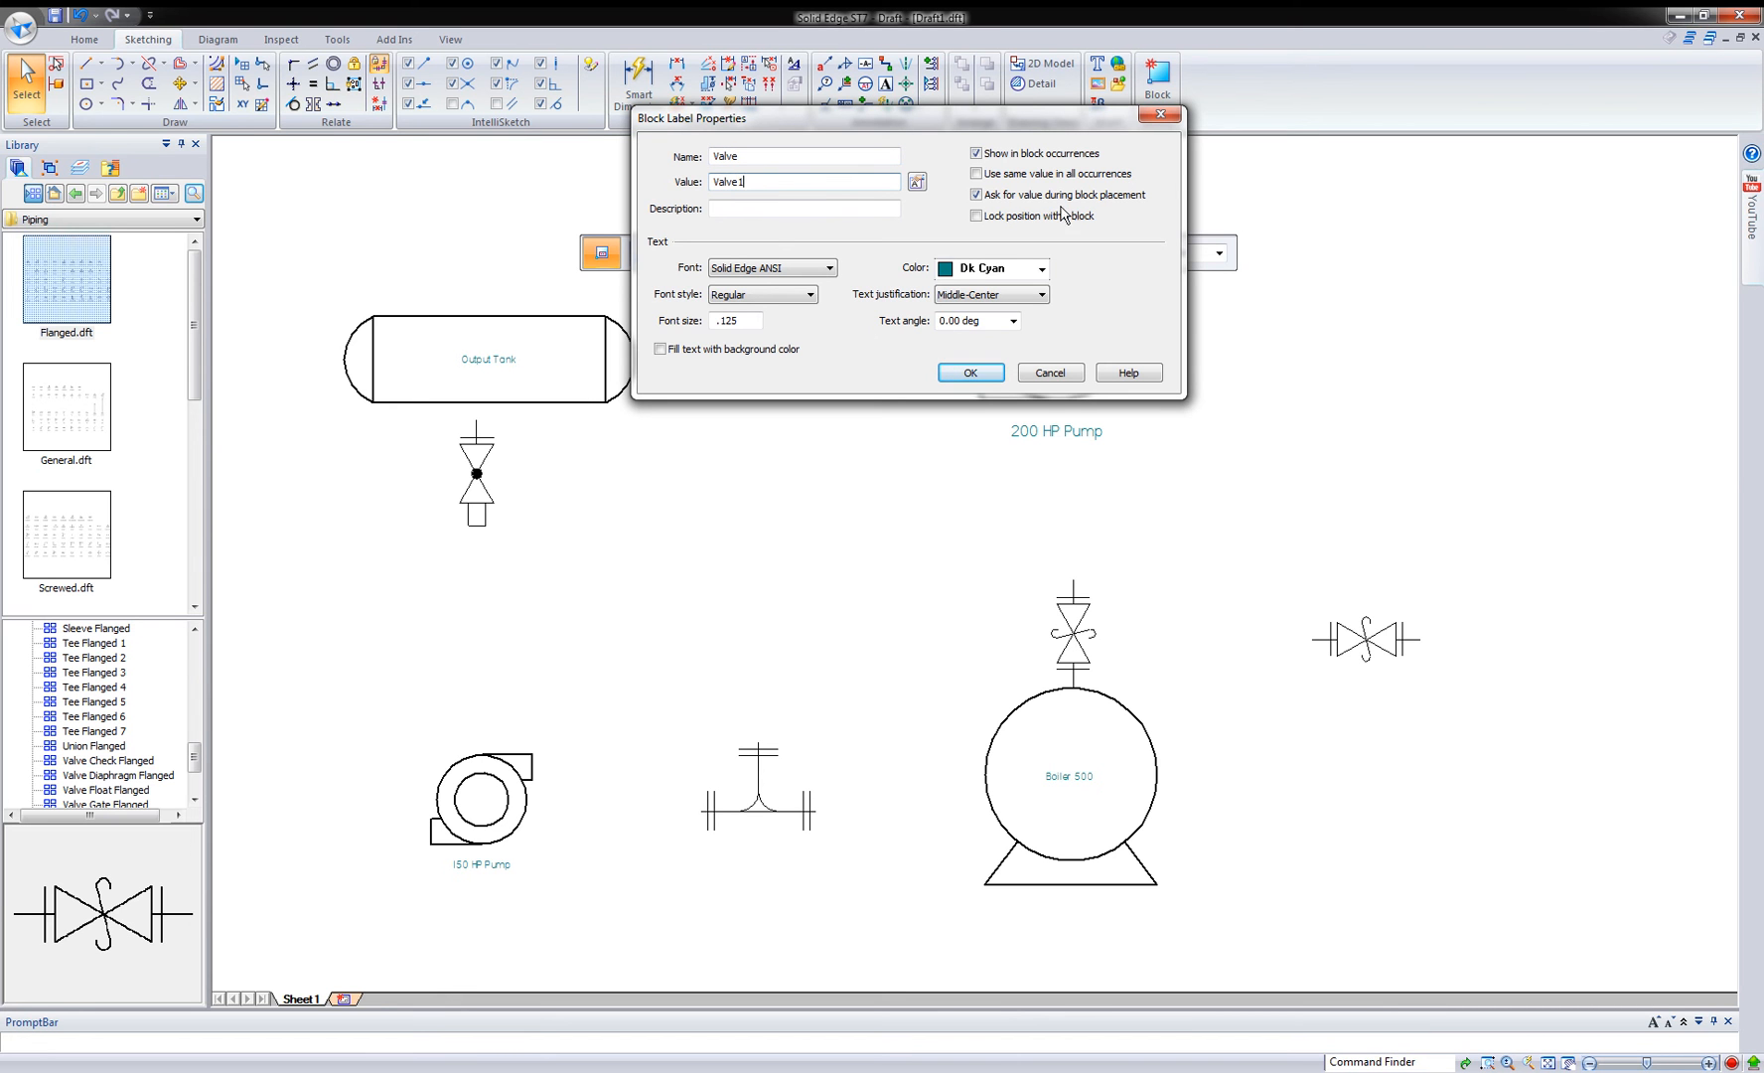
mouse_move(969, 371)
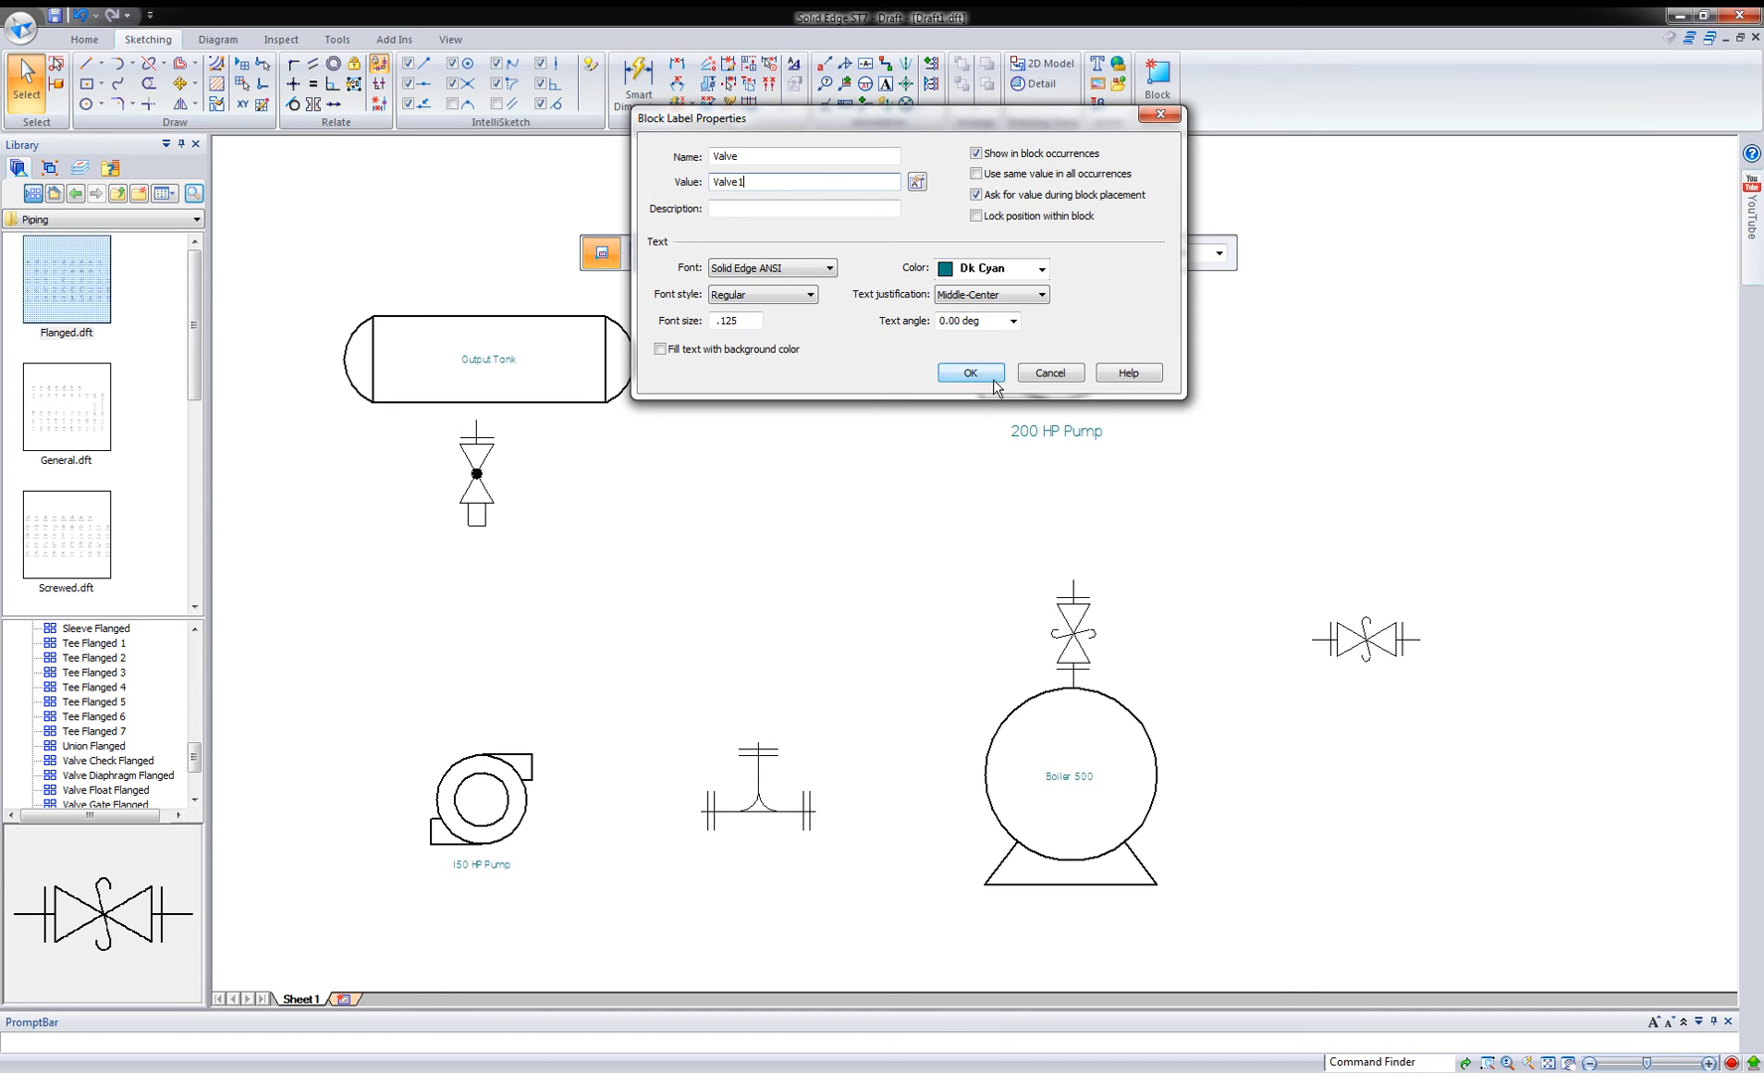
click(970, 372)
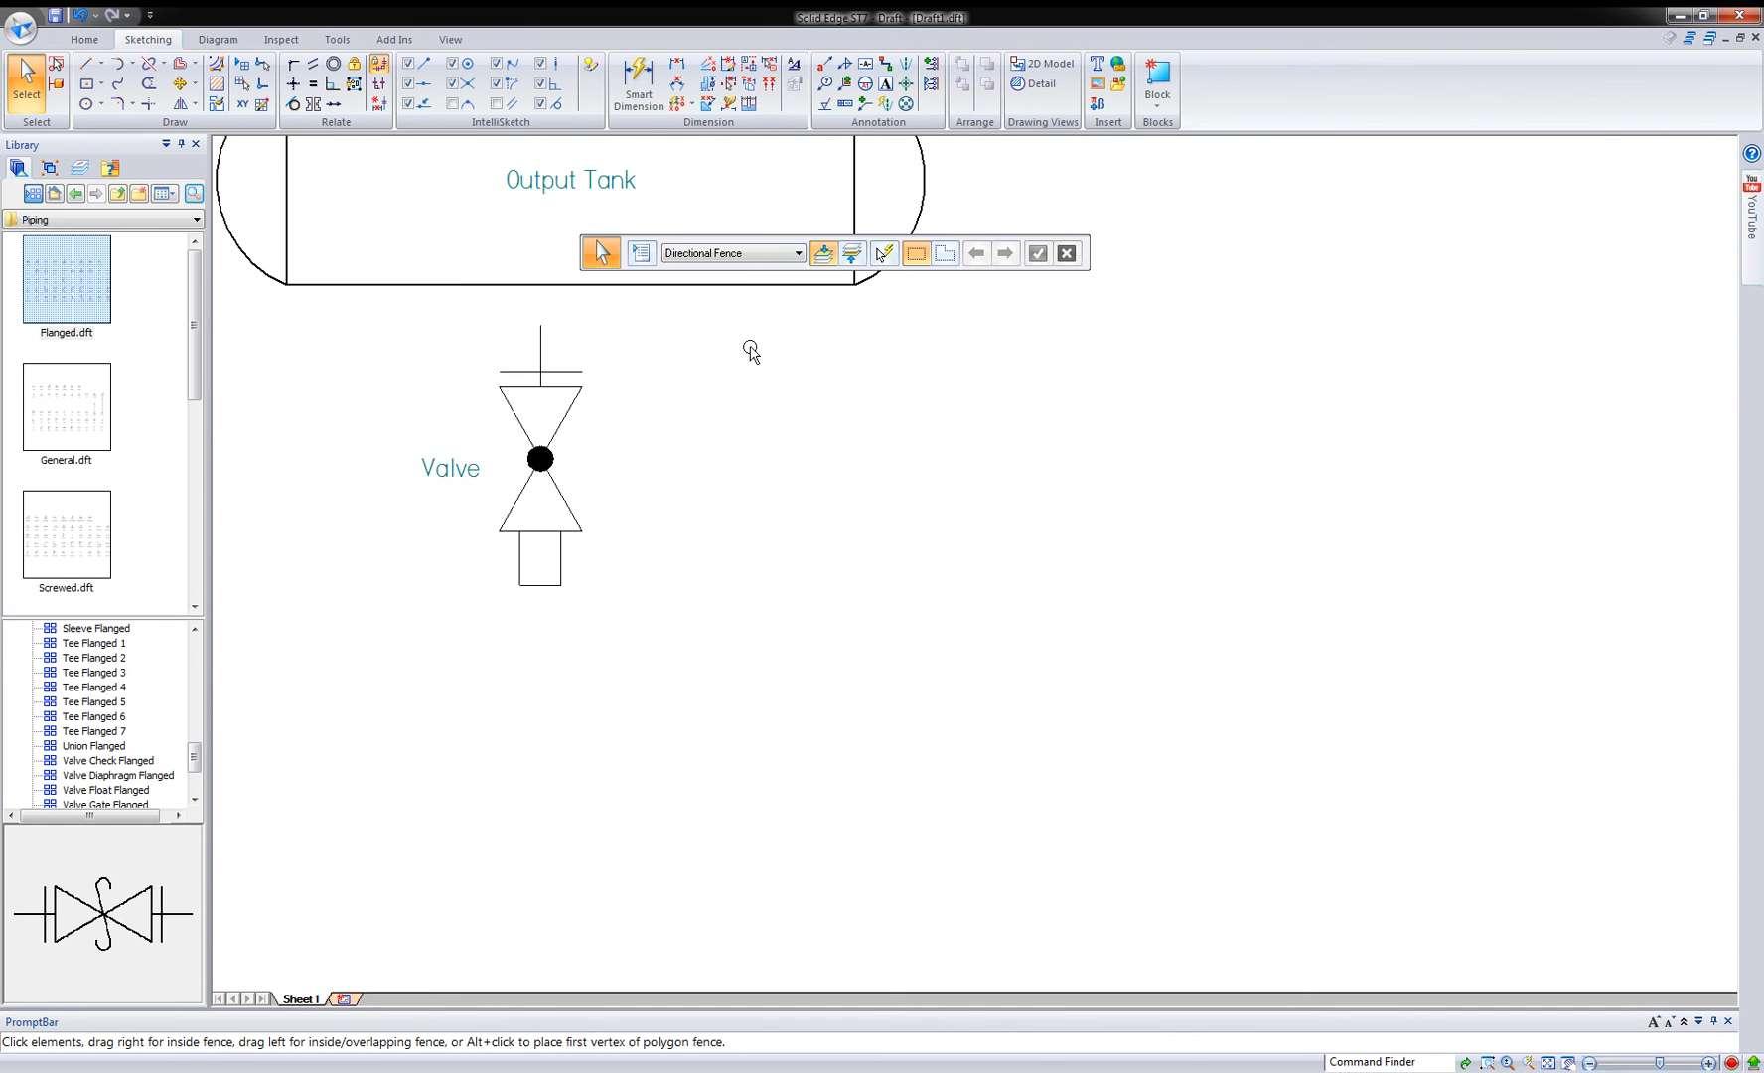
- Turn the valve under the Output Tank into a block carrying the Valve1 label
click(1156, 83)
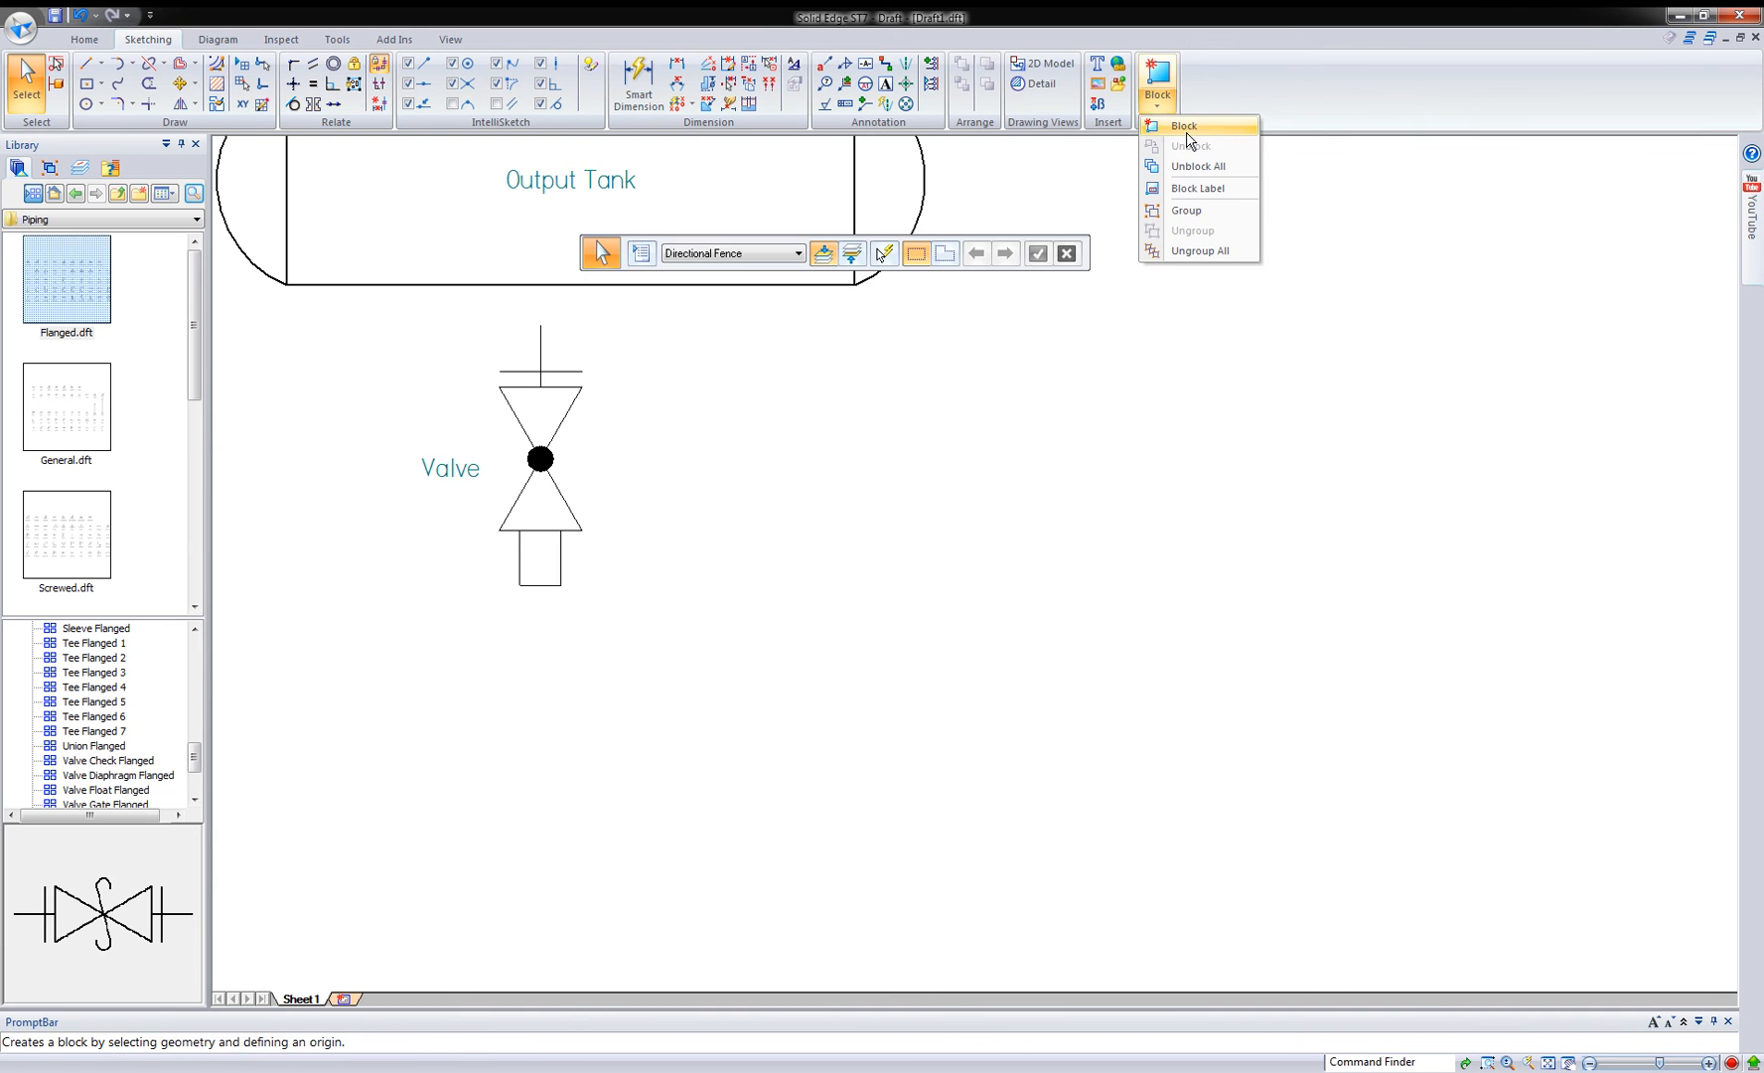
click(1183, 125)
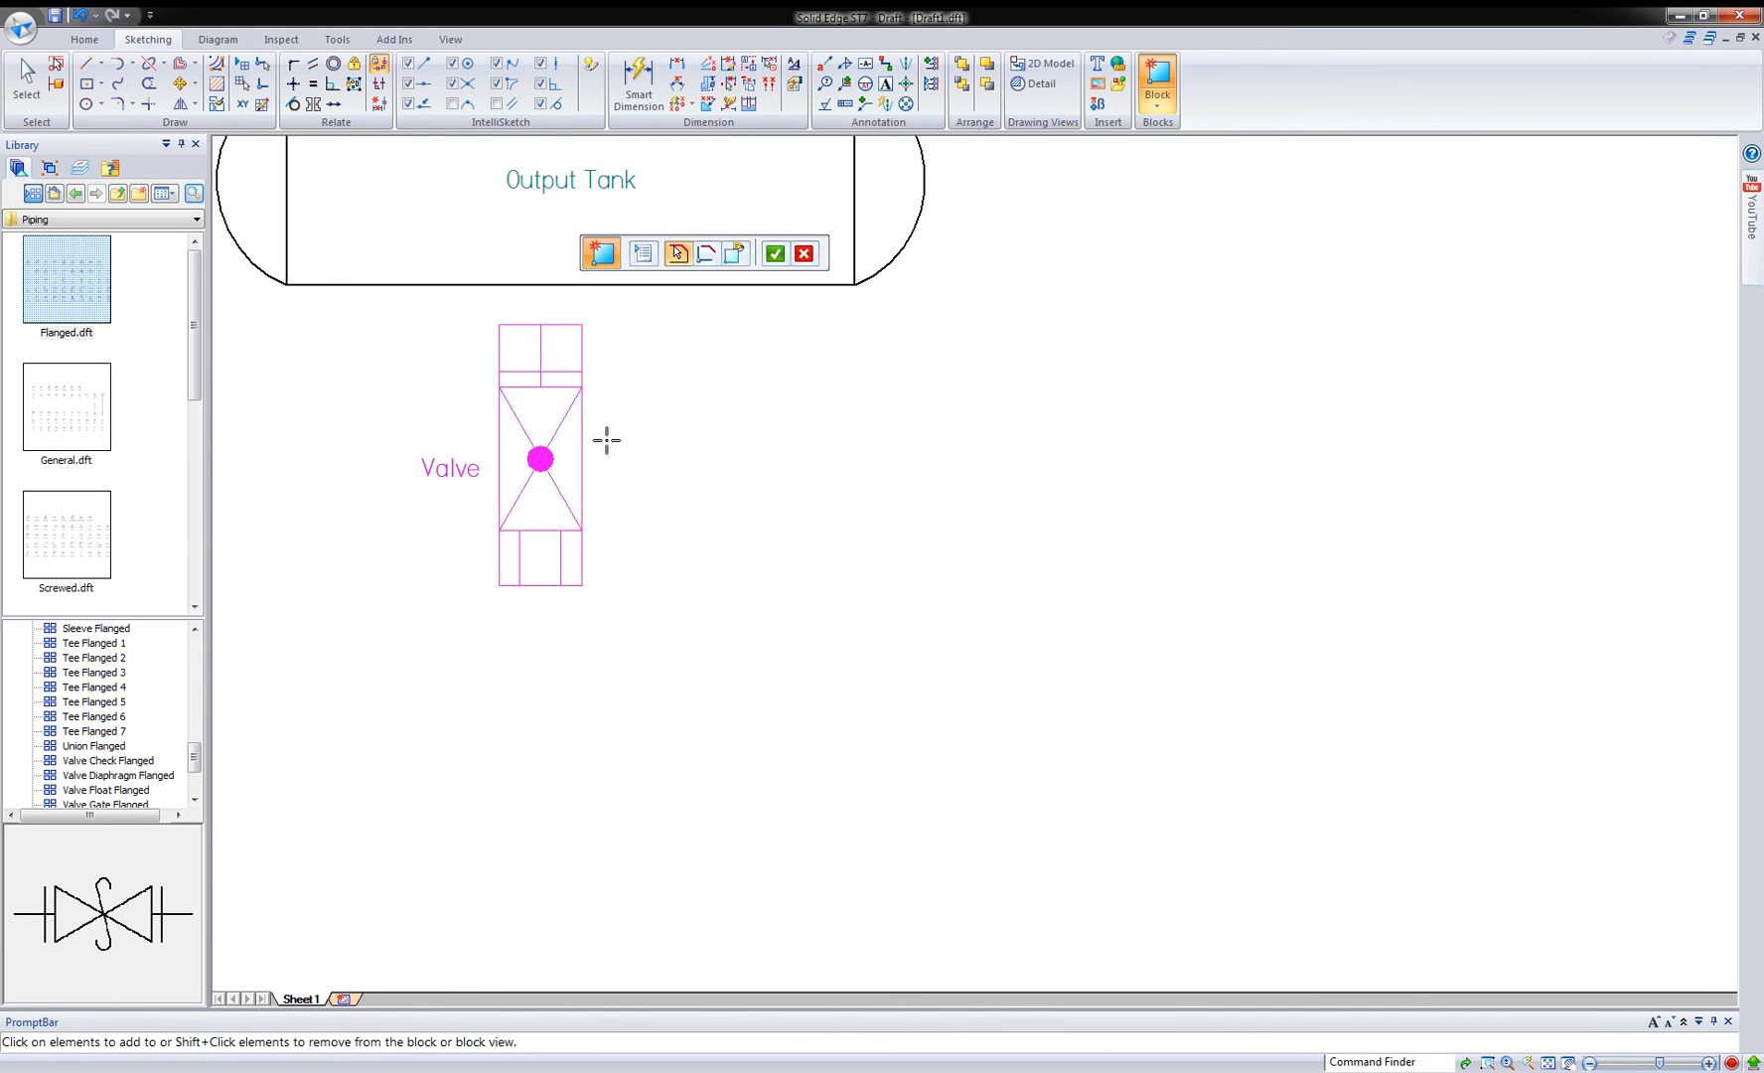
click(773, 252)
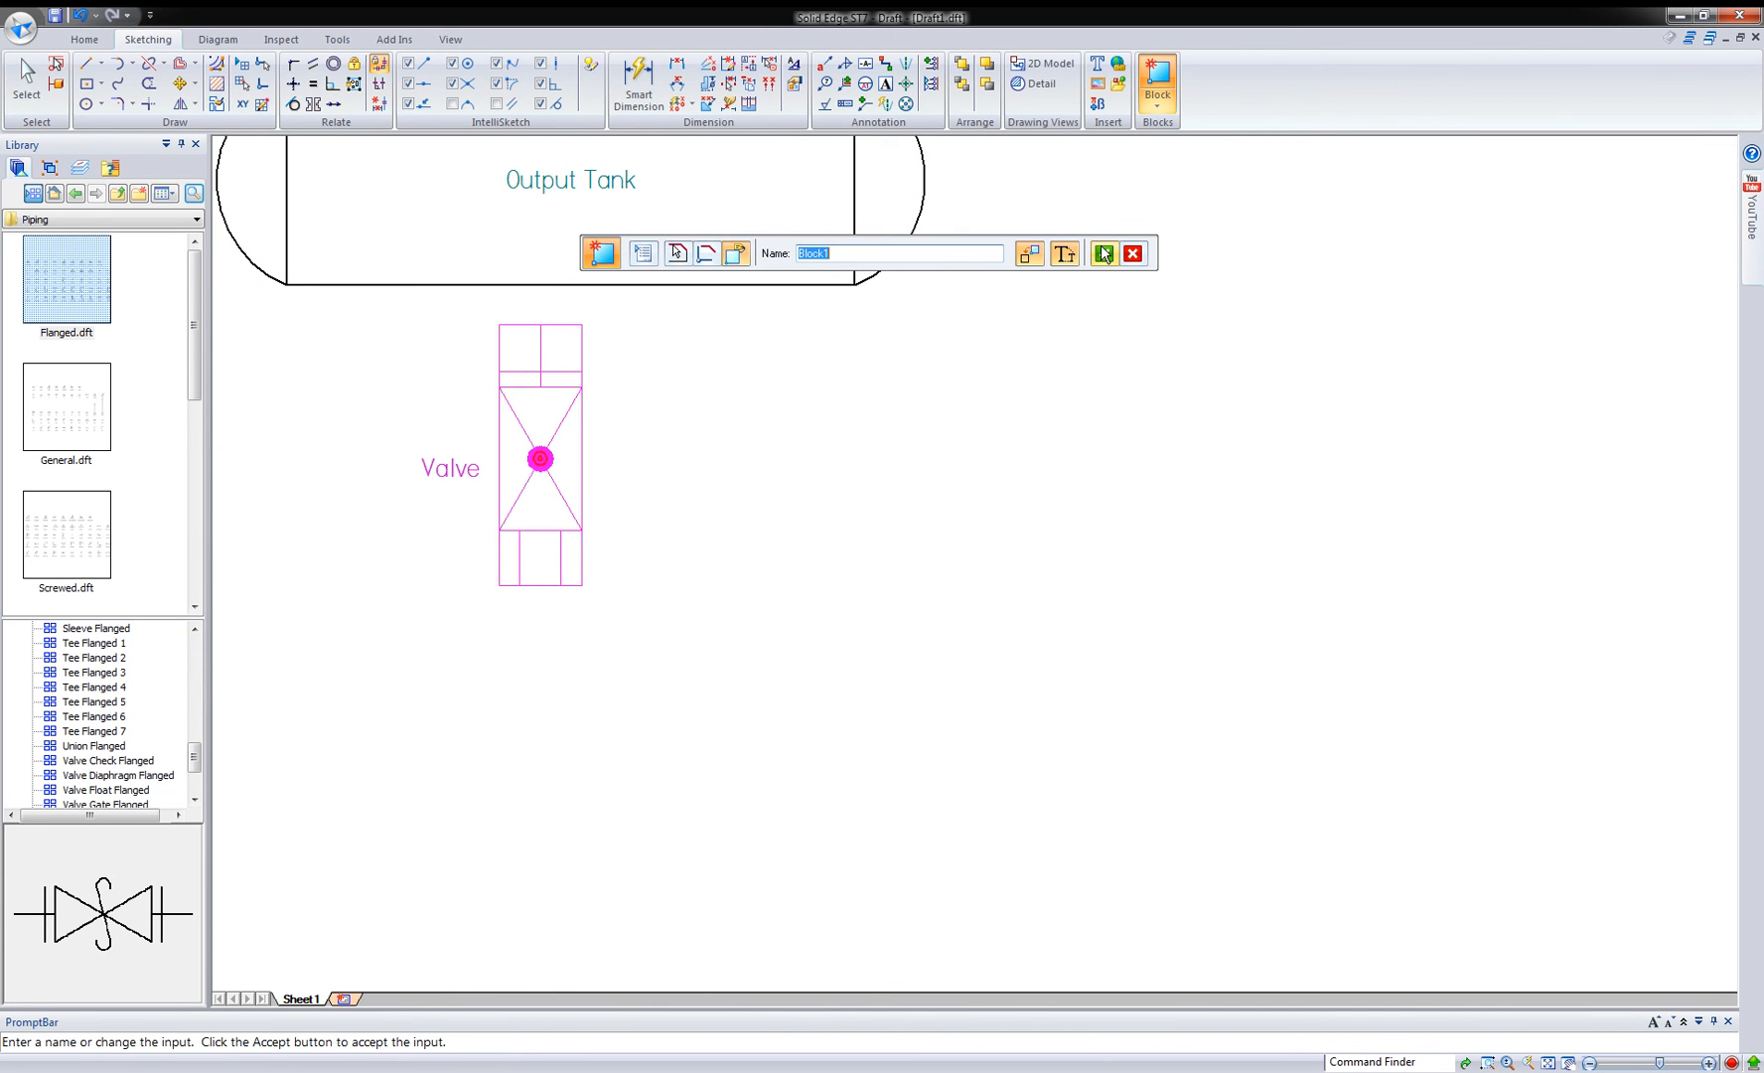
click(1101, 252)
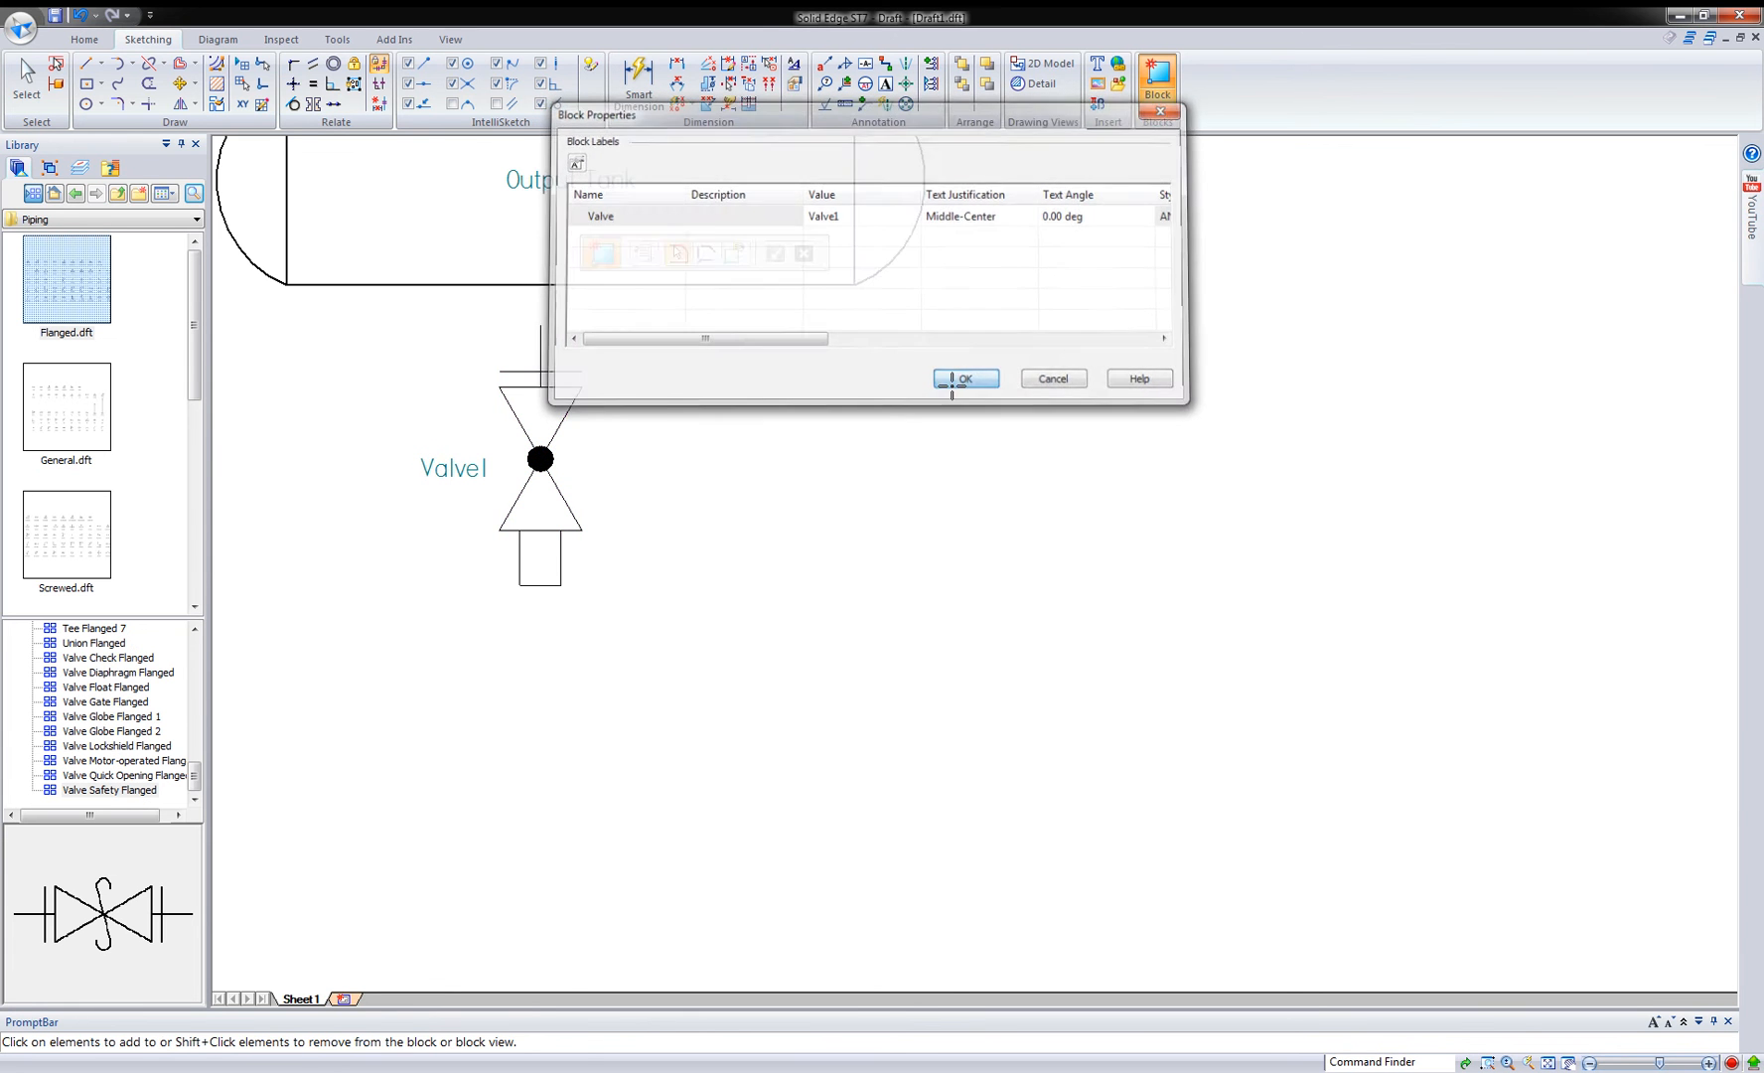
click(964, 378)
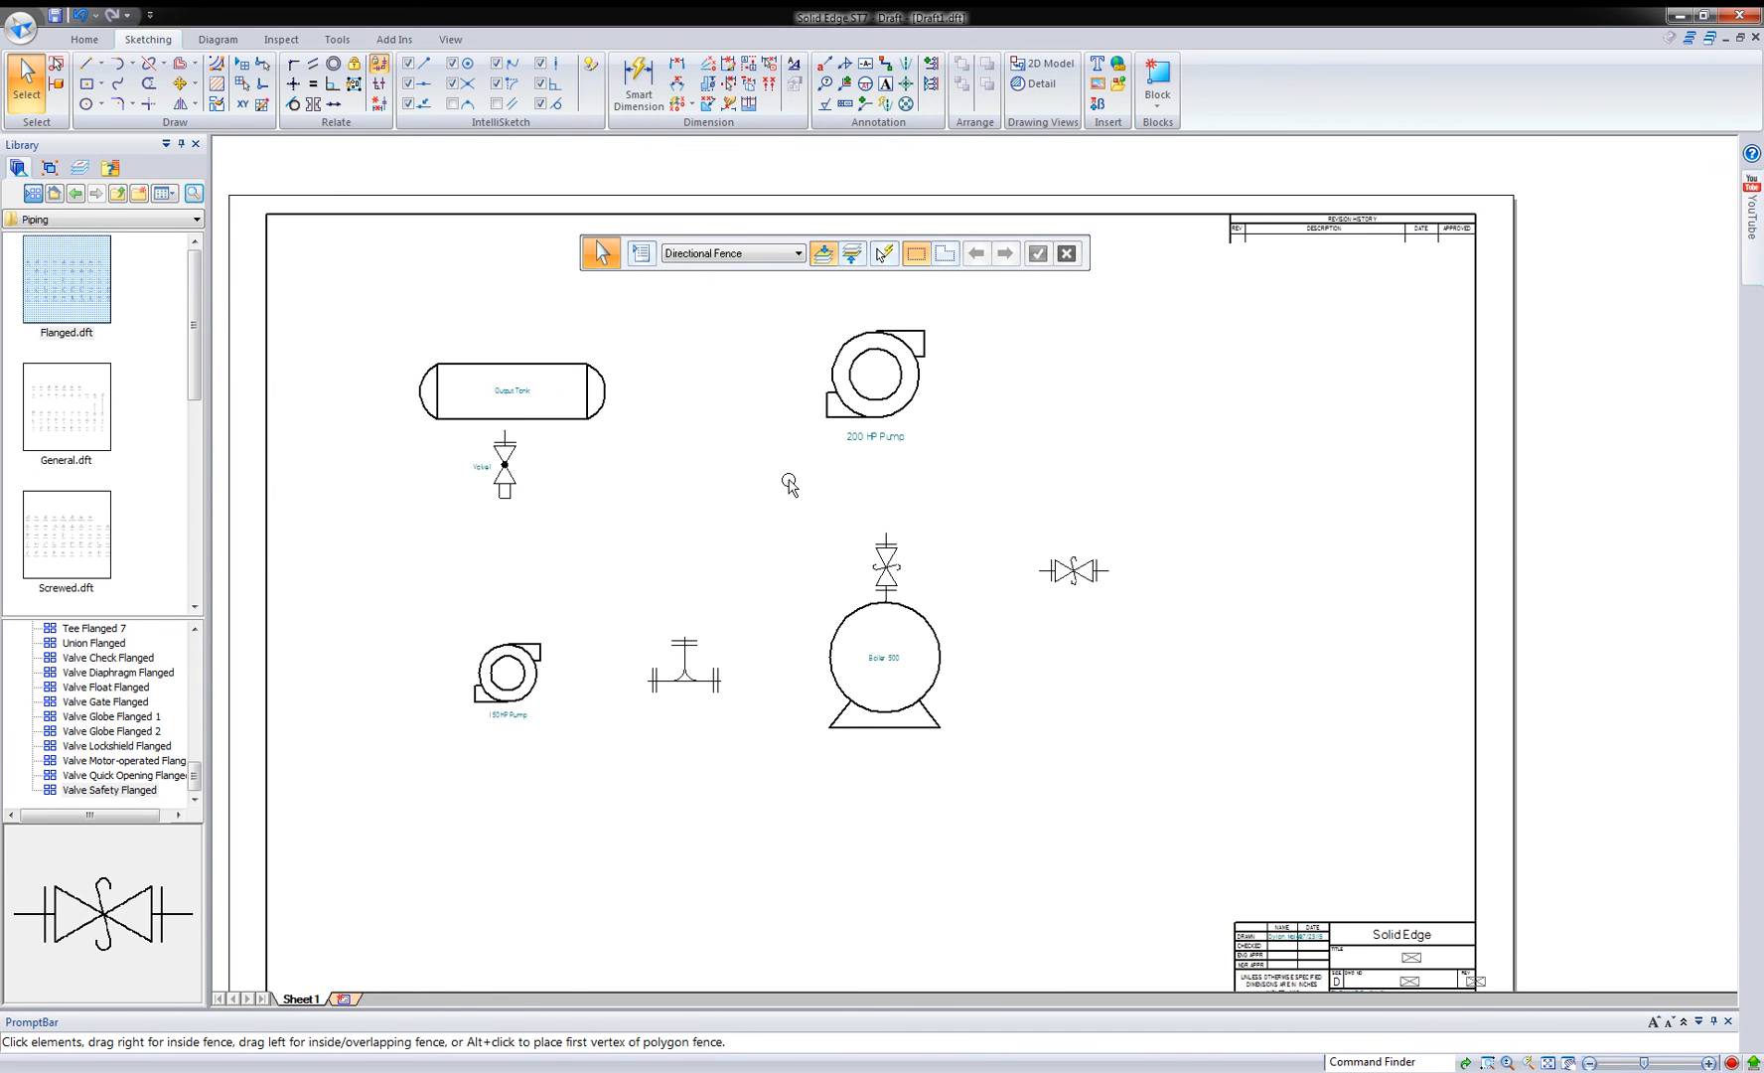
- Review the Connector ribbon's line width, Start and shape options before repositioning the tank, valve and pump
click(883, 378)
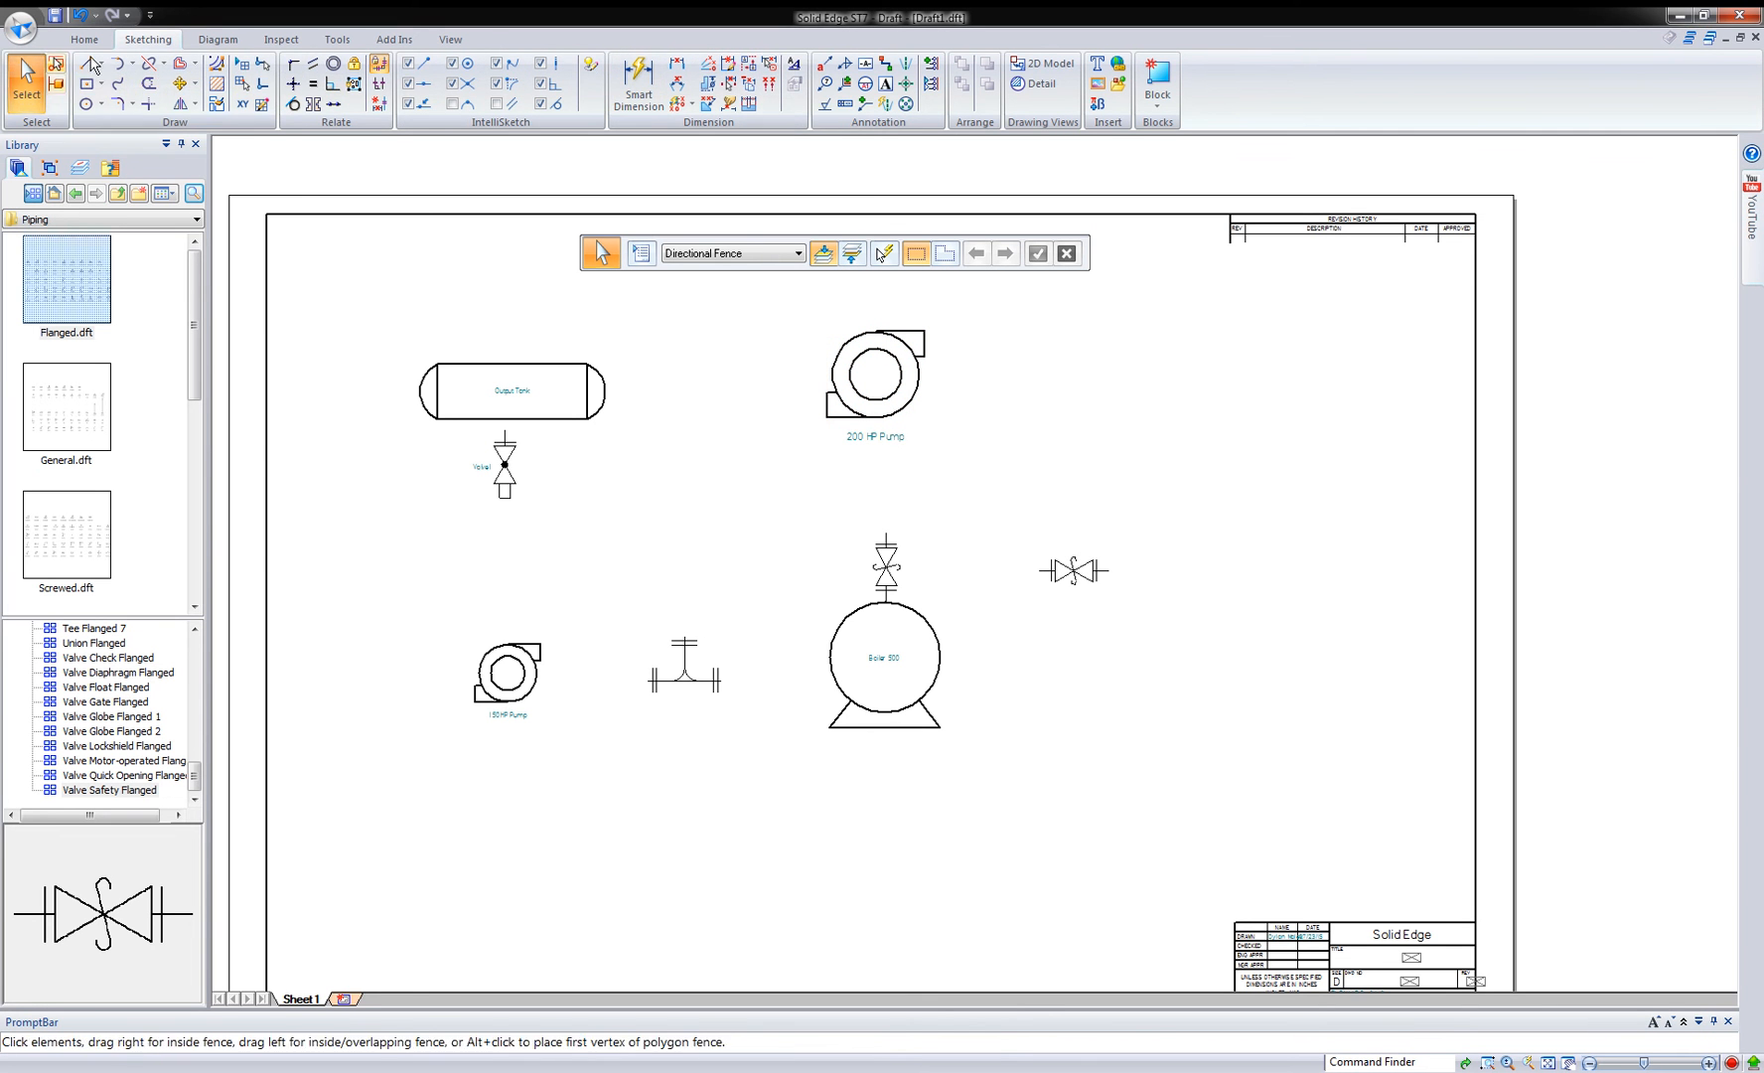
click(84, 40)
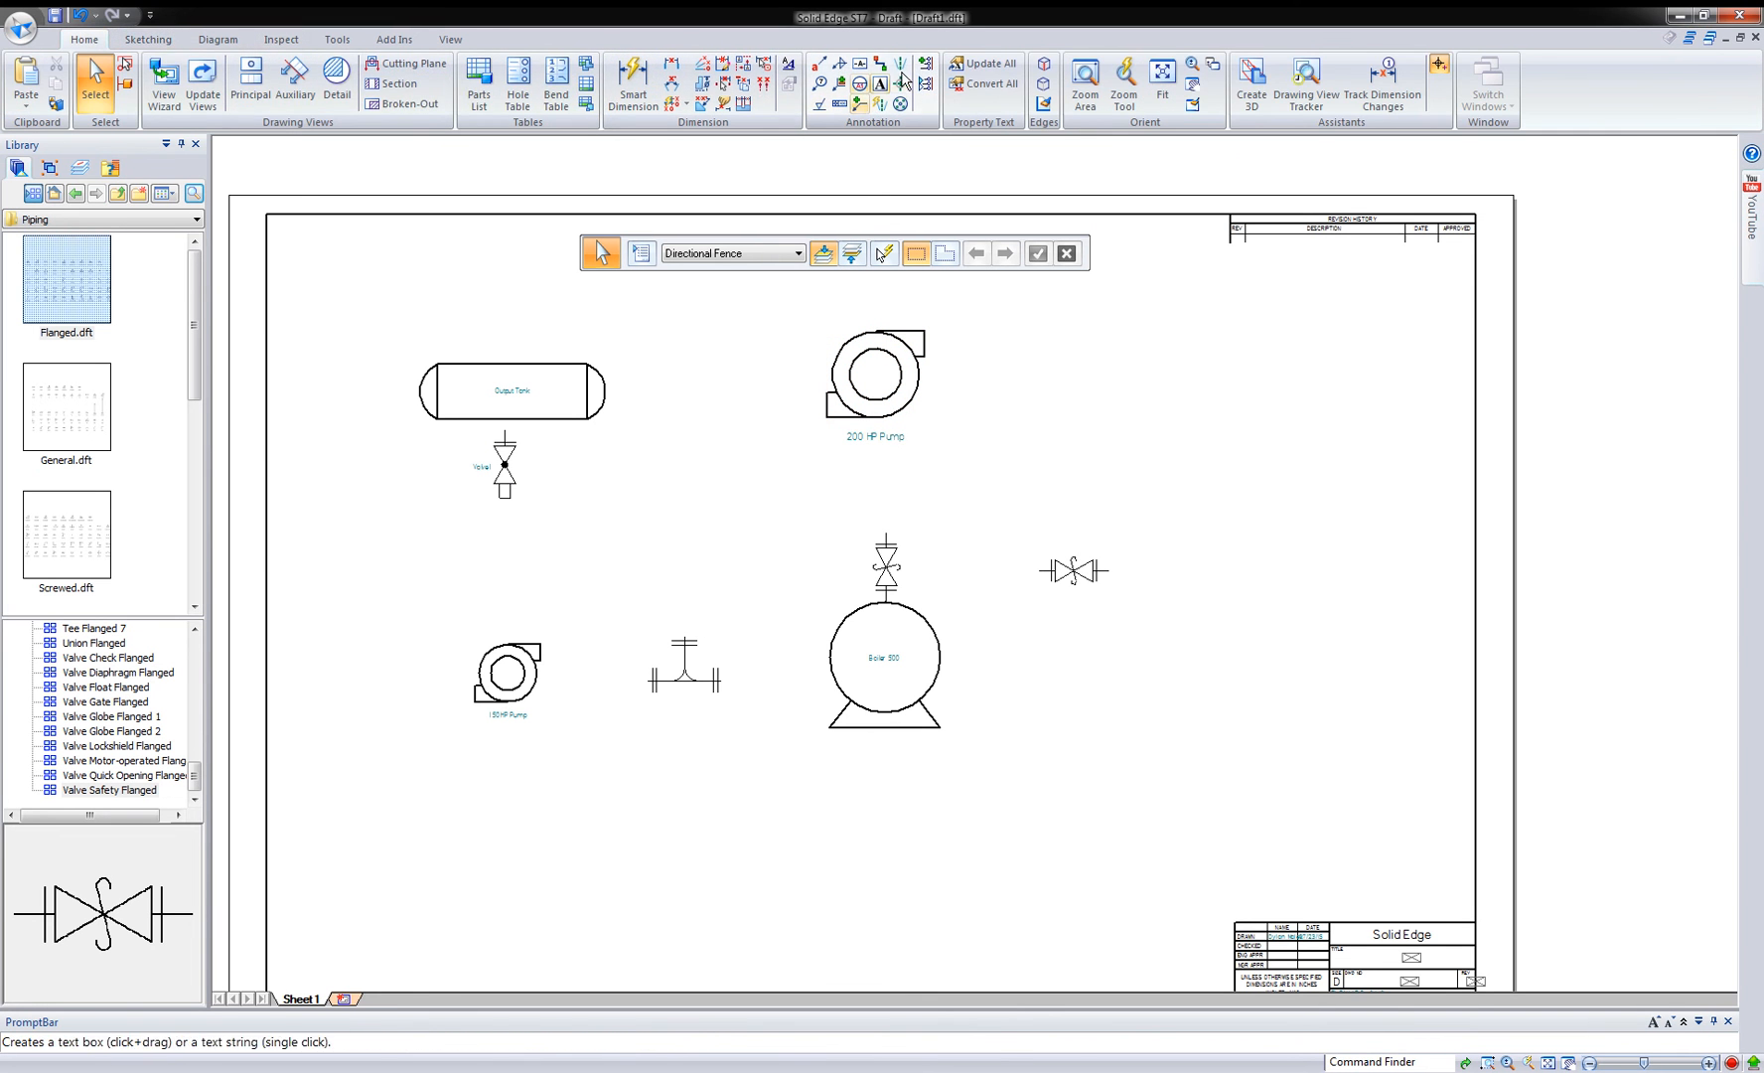
mouse_move(883, 64)
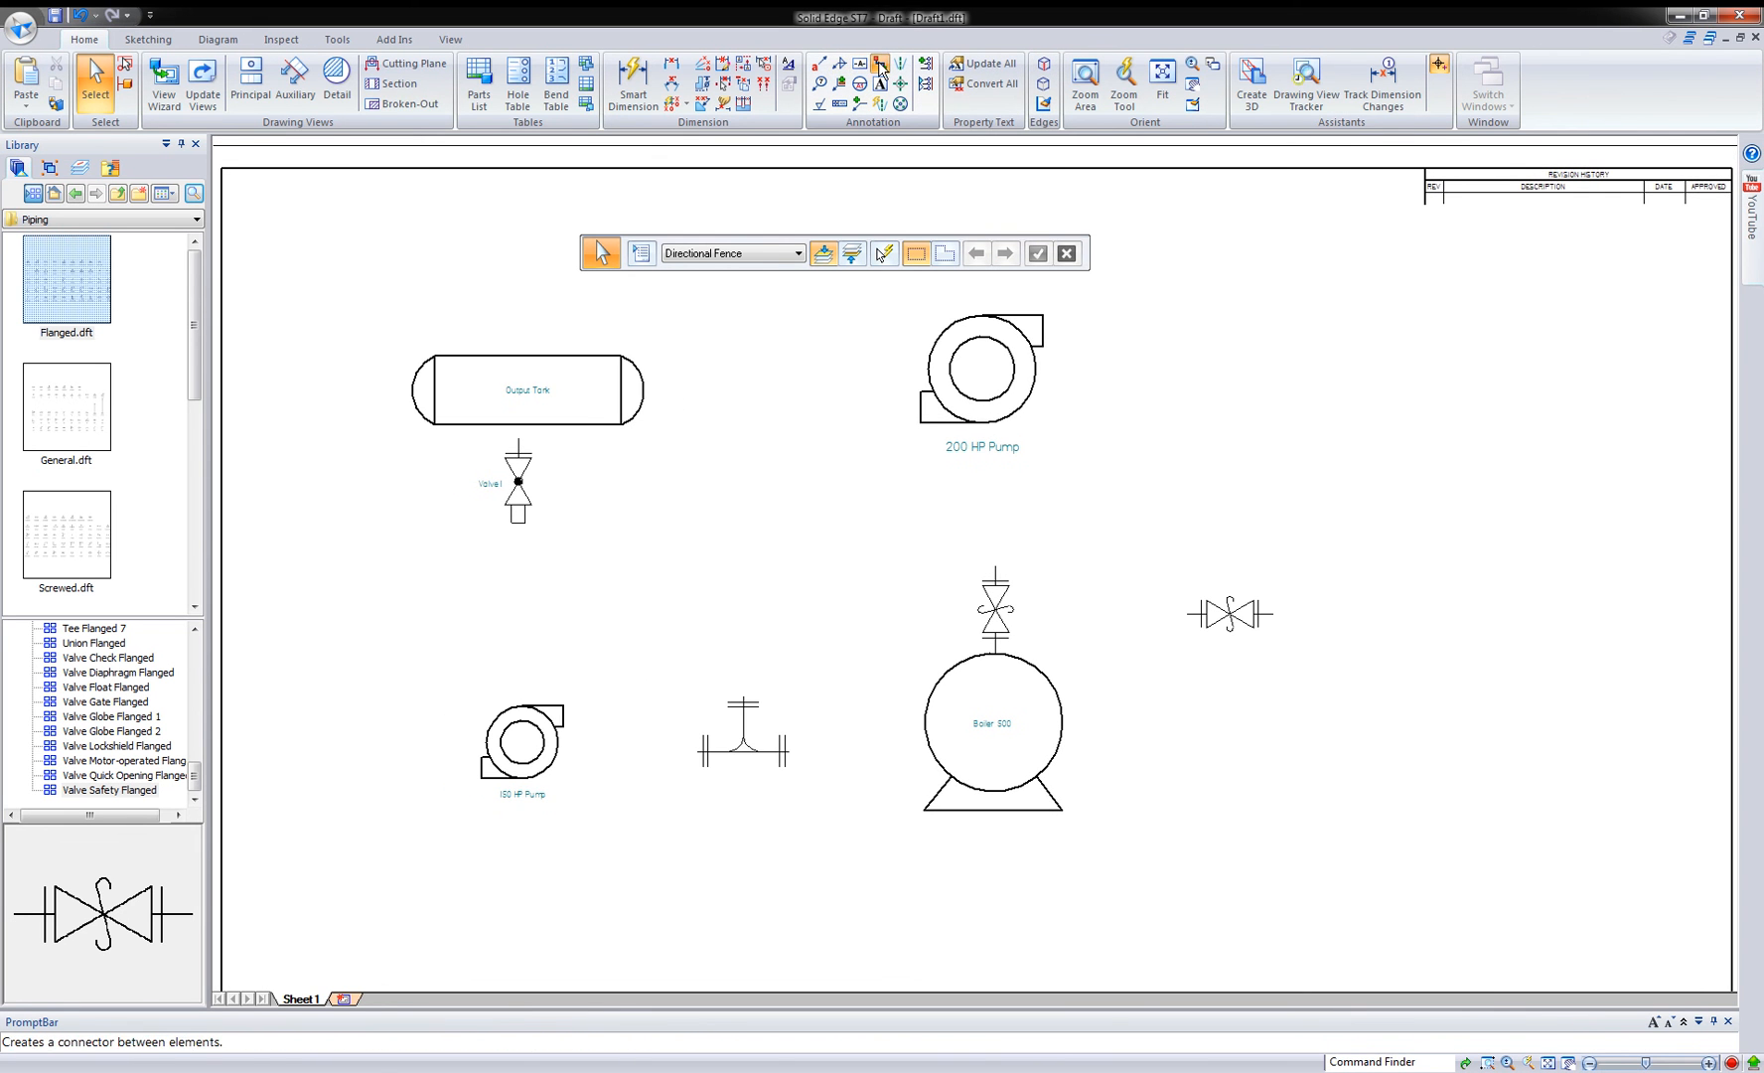
click(880, 66)
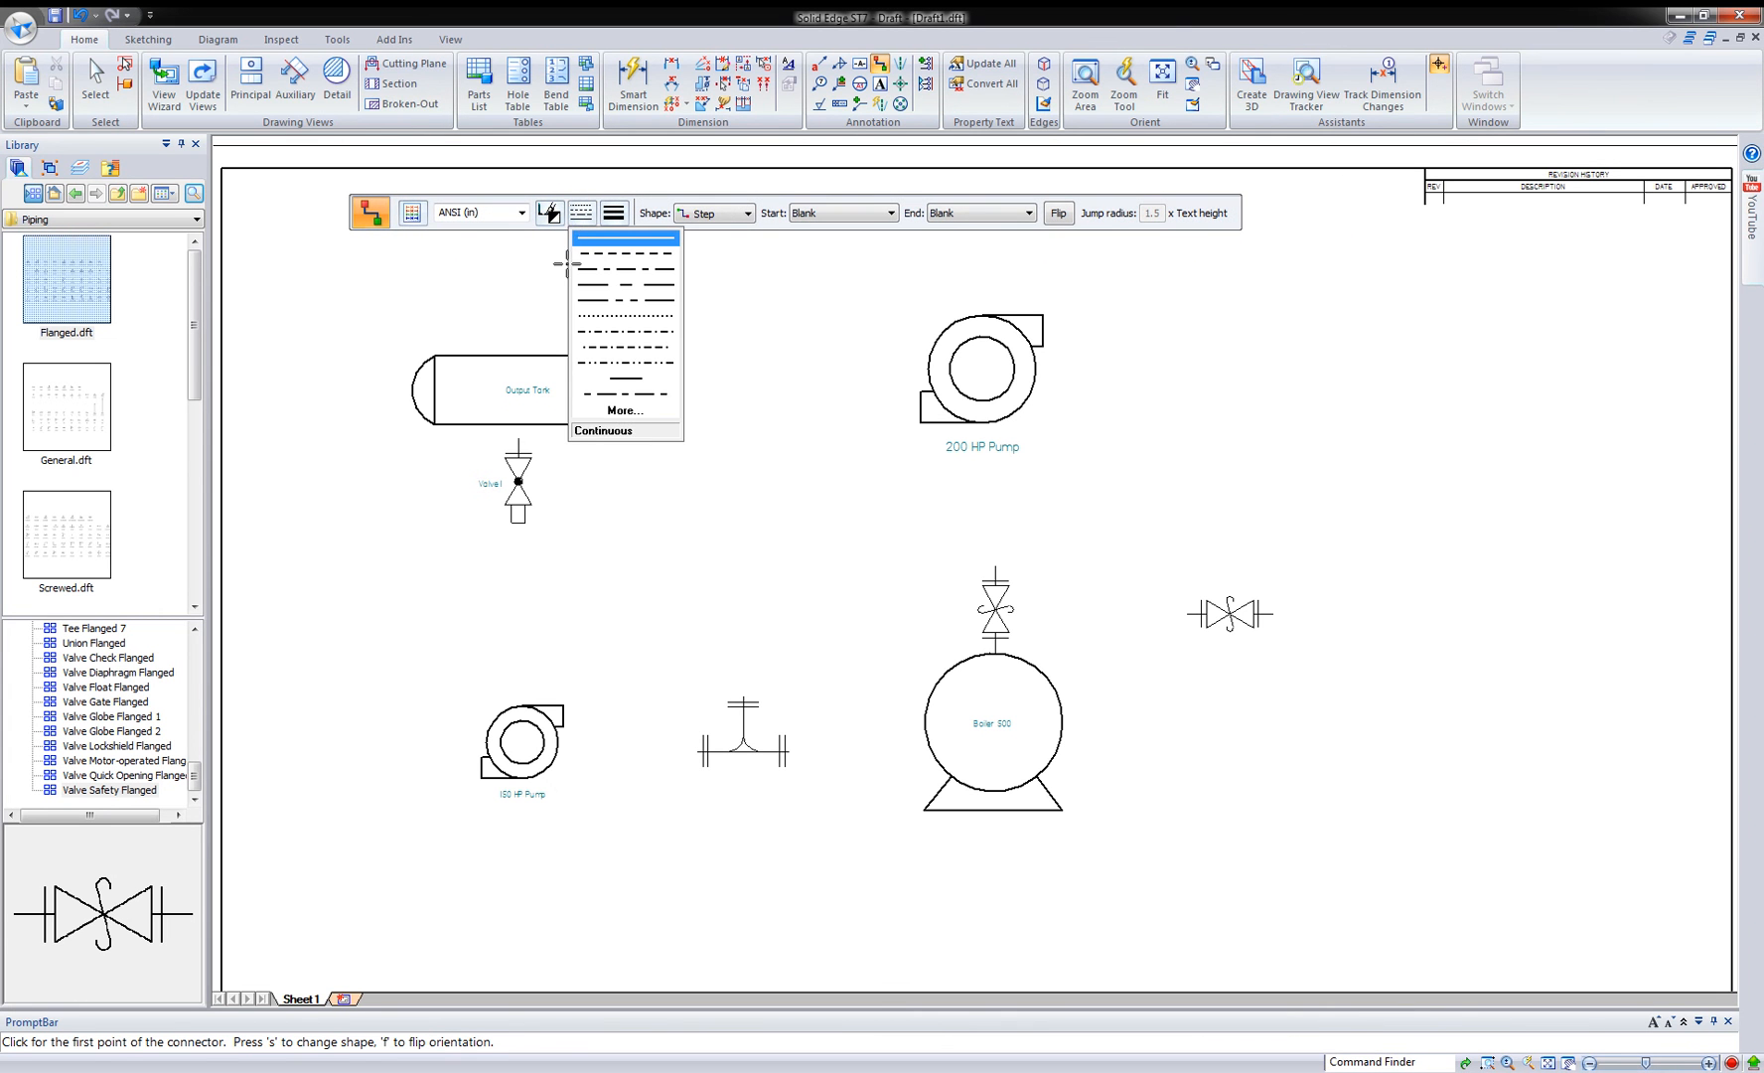
click(614, 213)
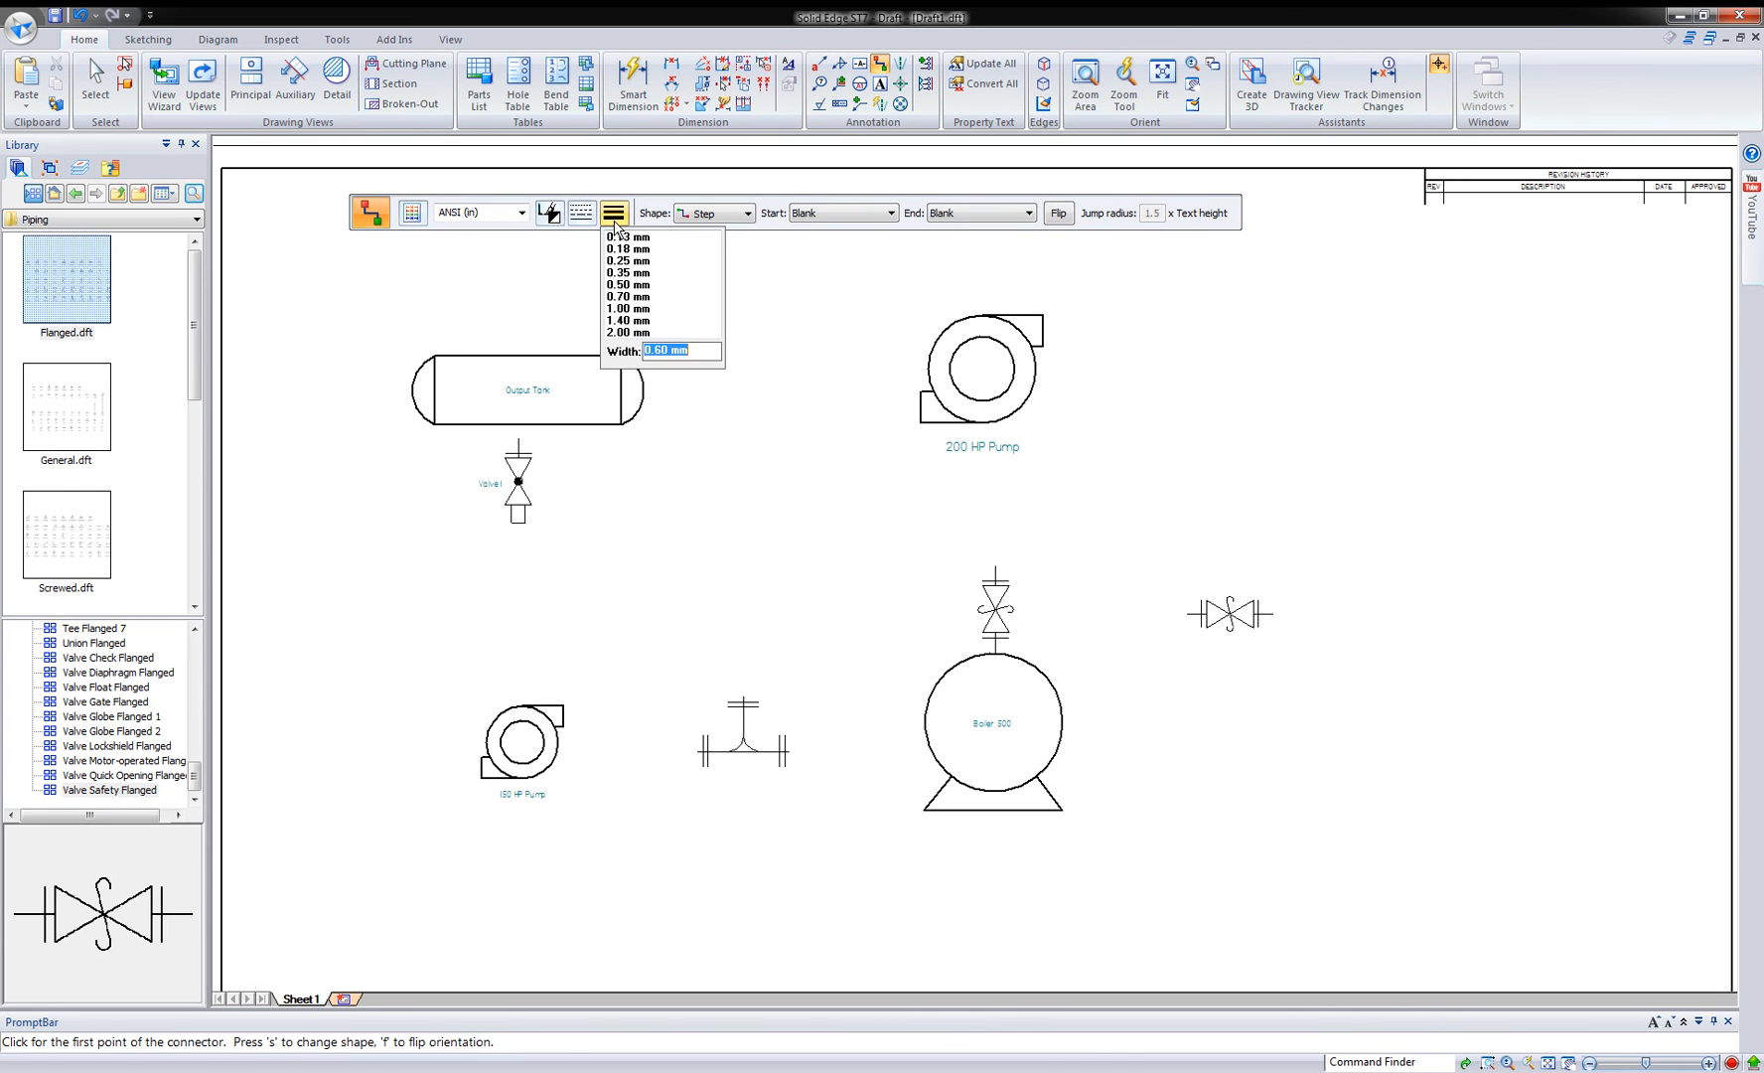
click(890, 212)
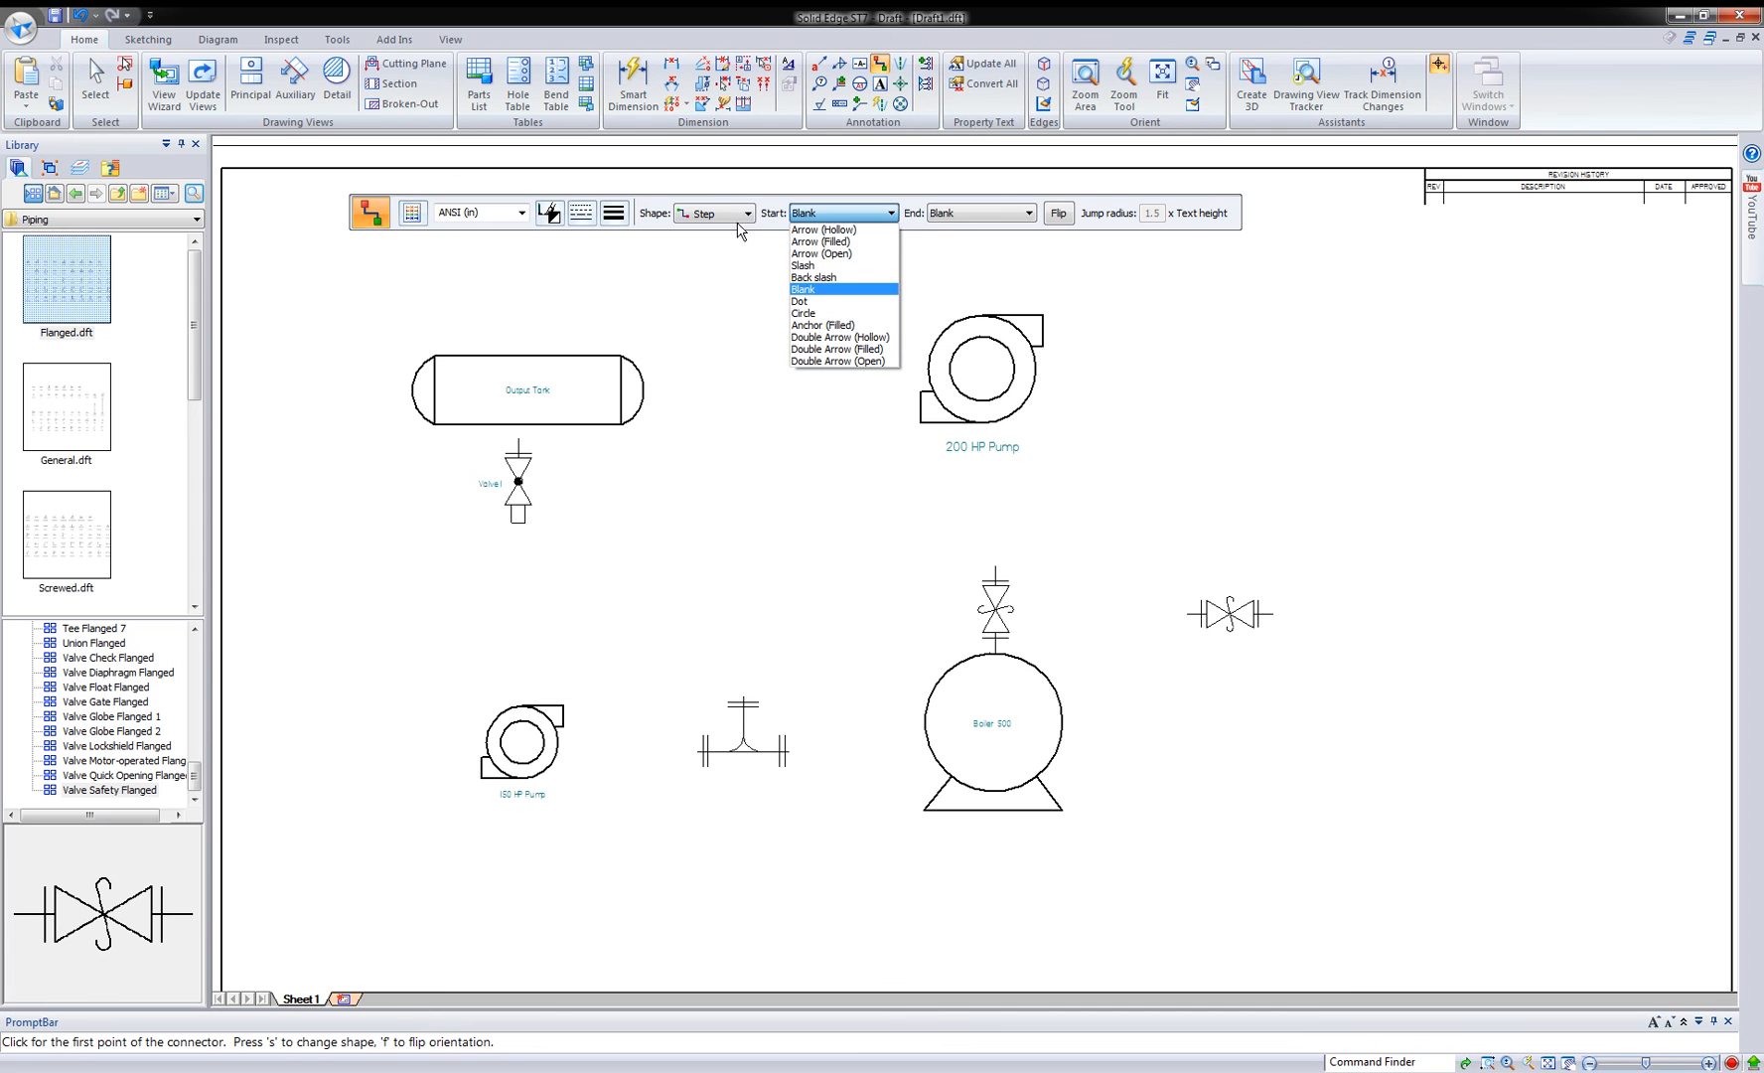
mouse_move(821, 243)
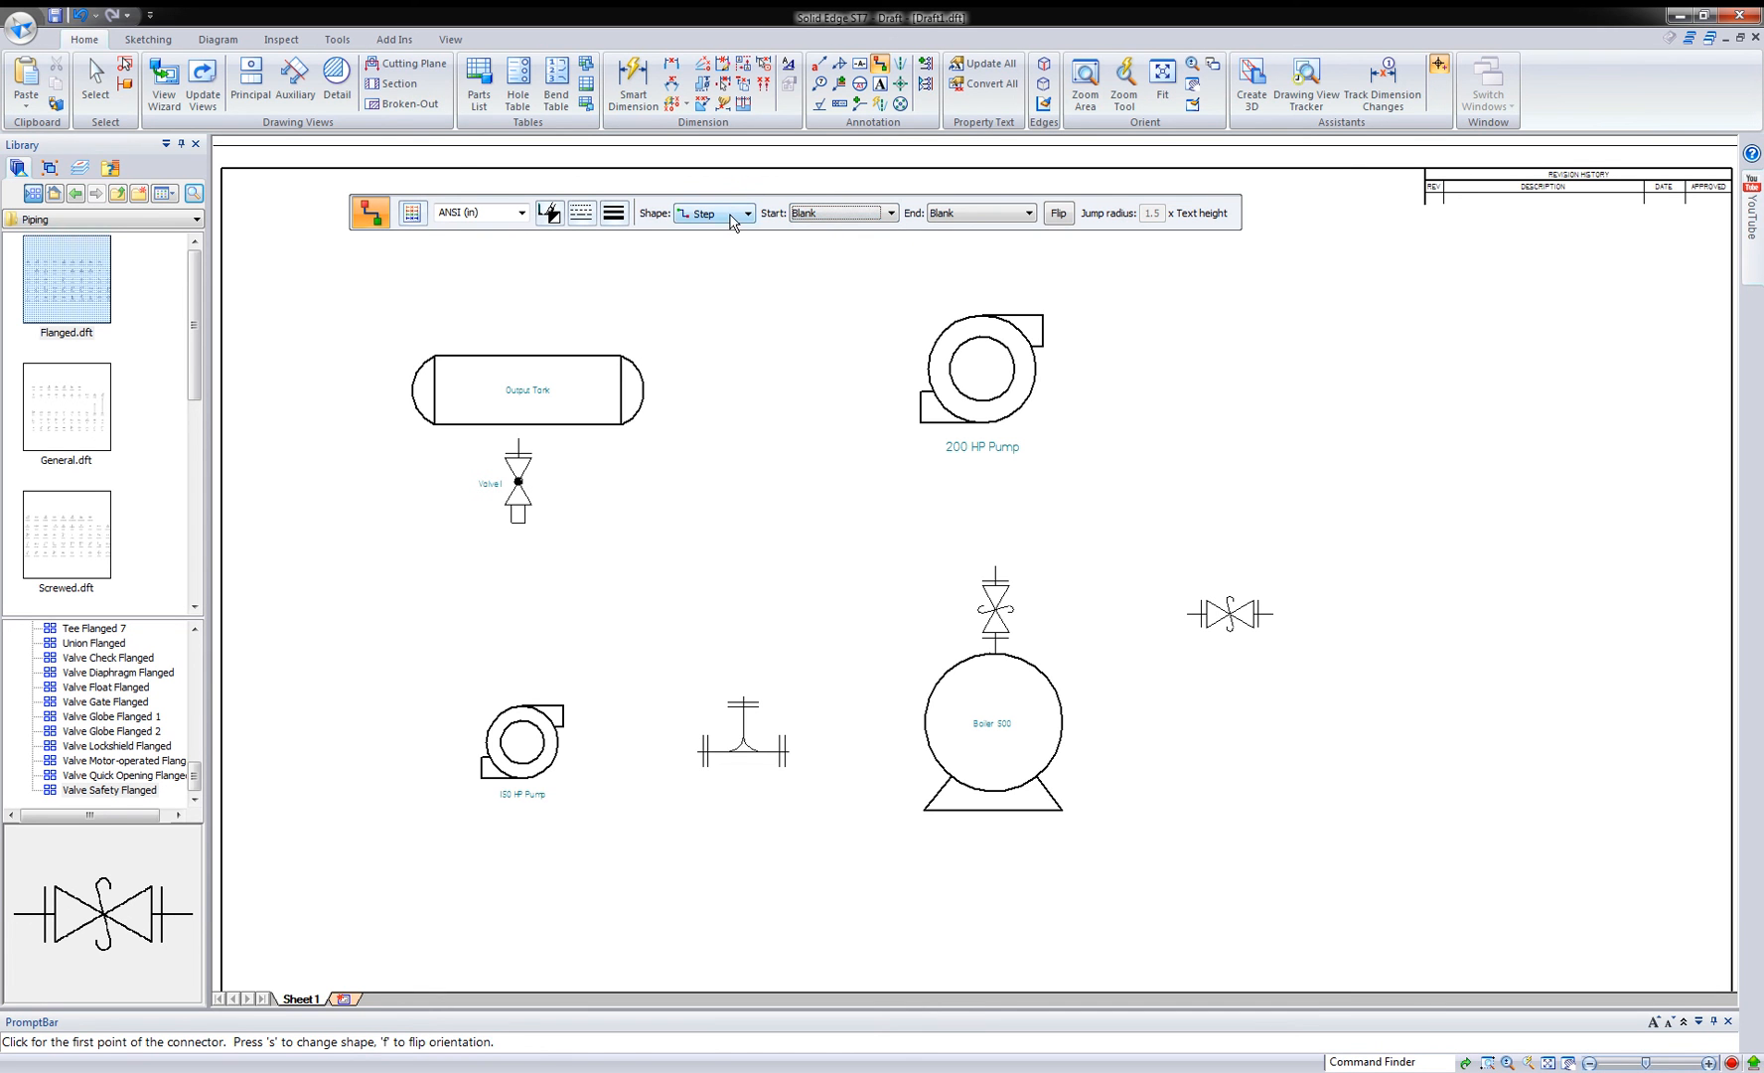
click(745, 213)
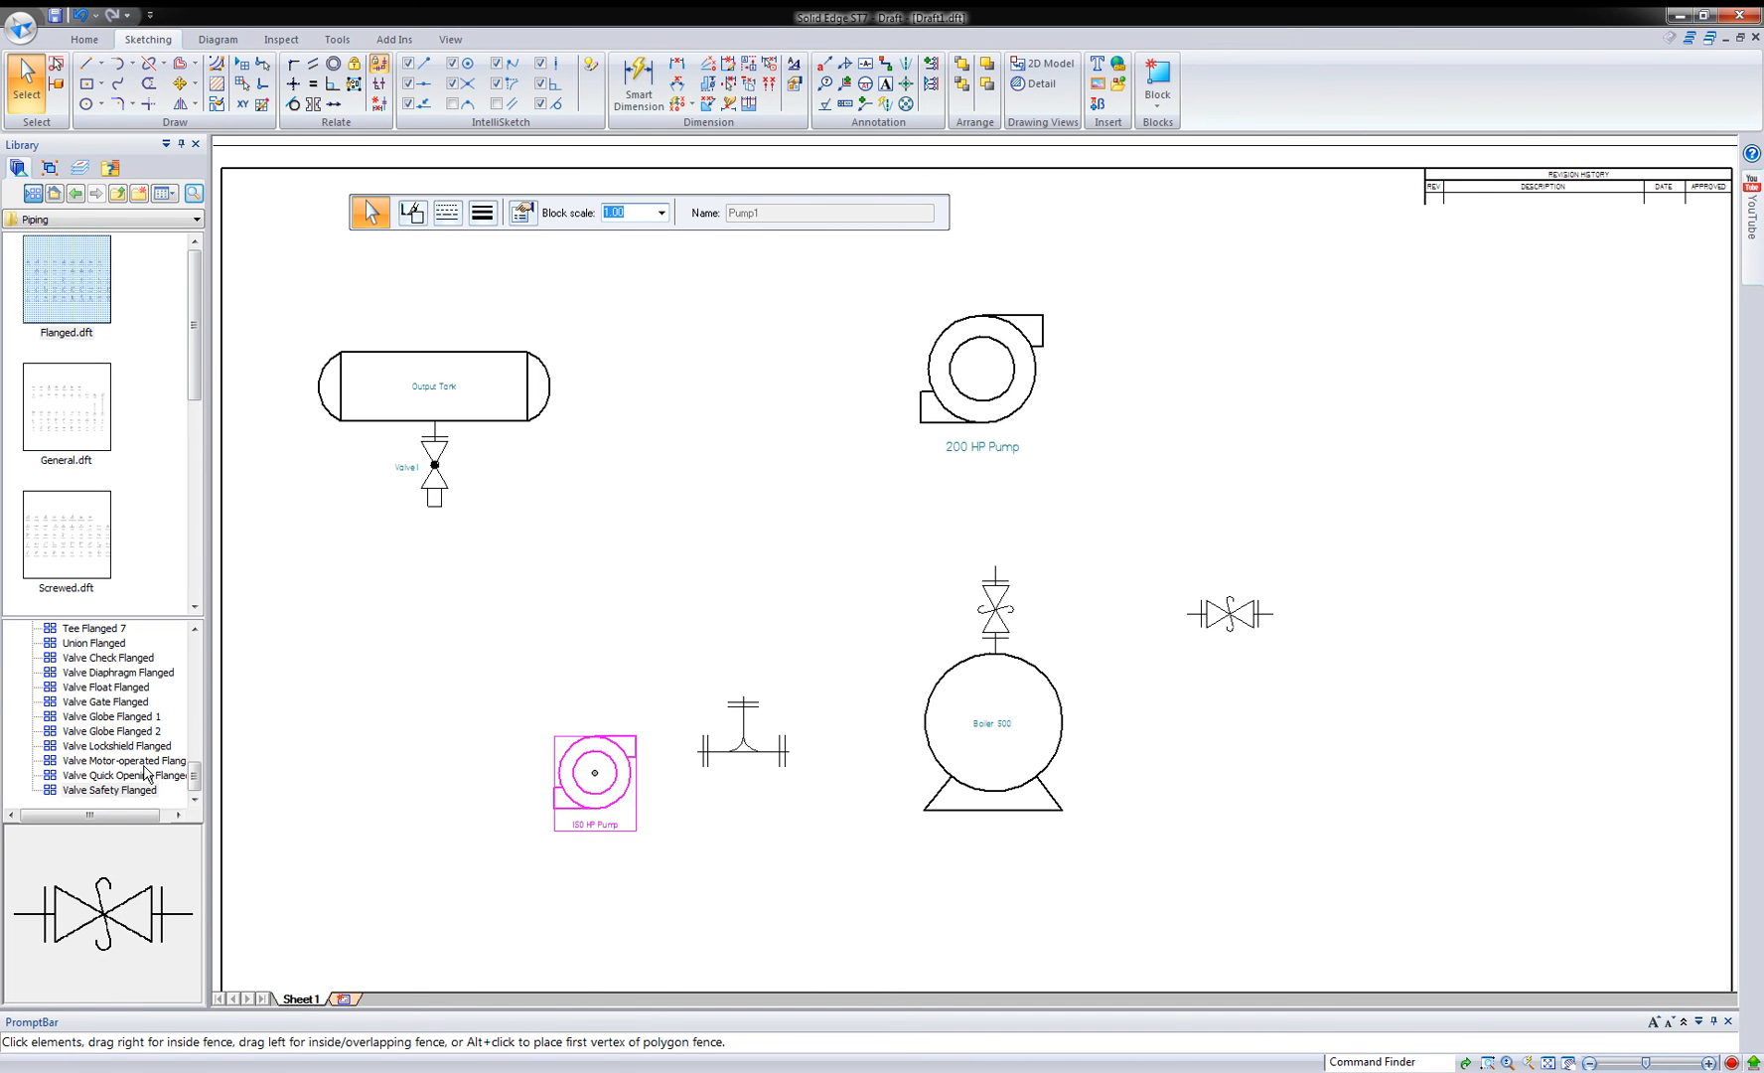
- Place an Elbow Flanged from the library left of the 150 HP Pump and rotate it into position
click(115, 745)
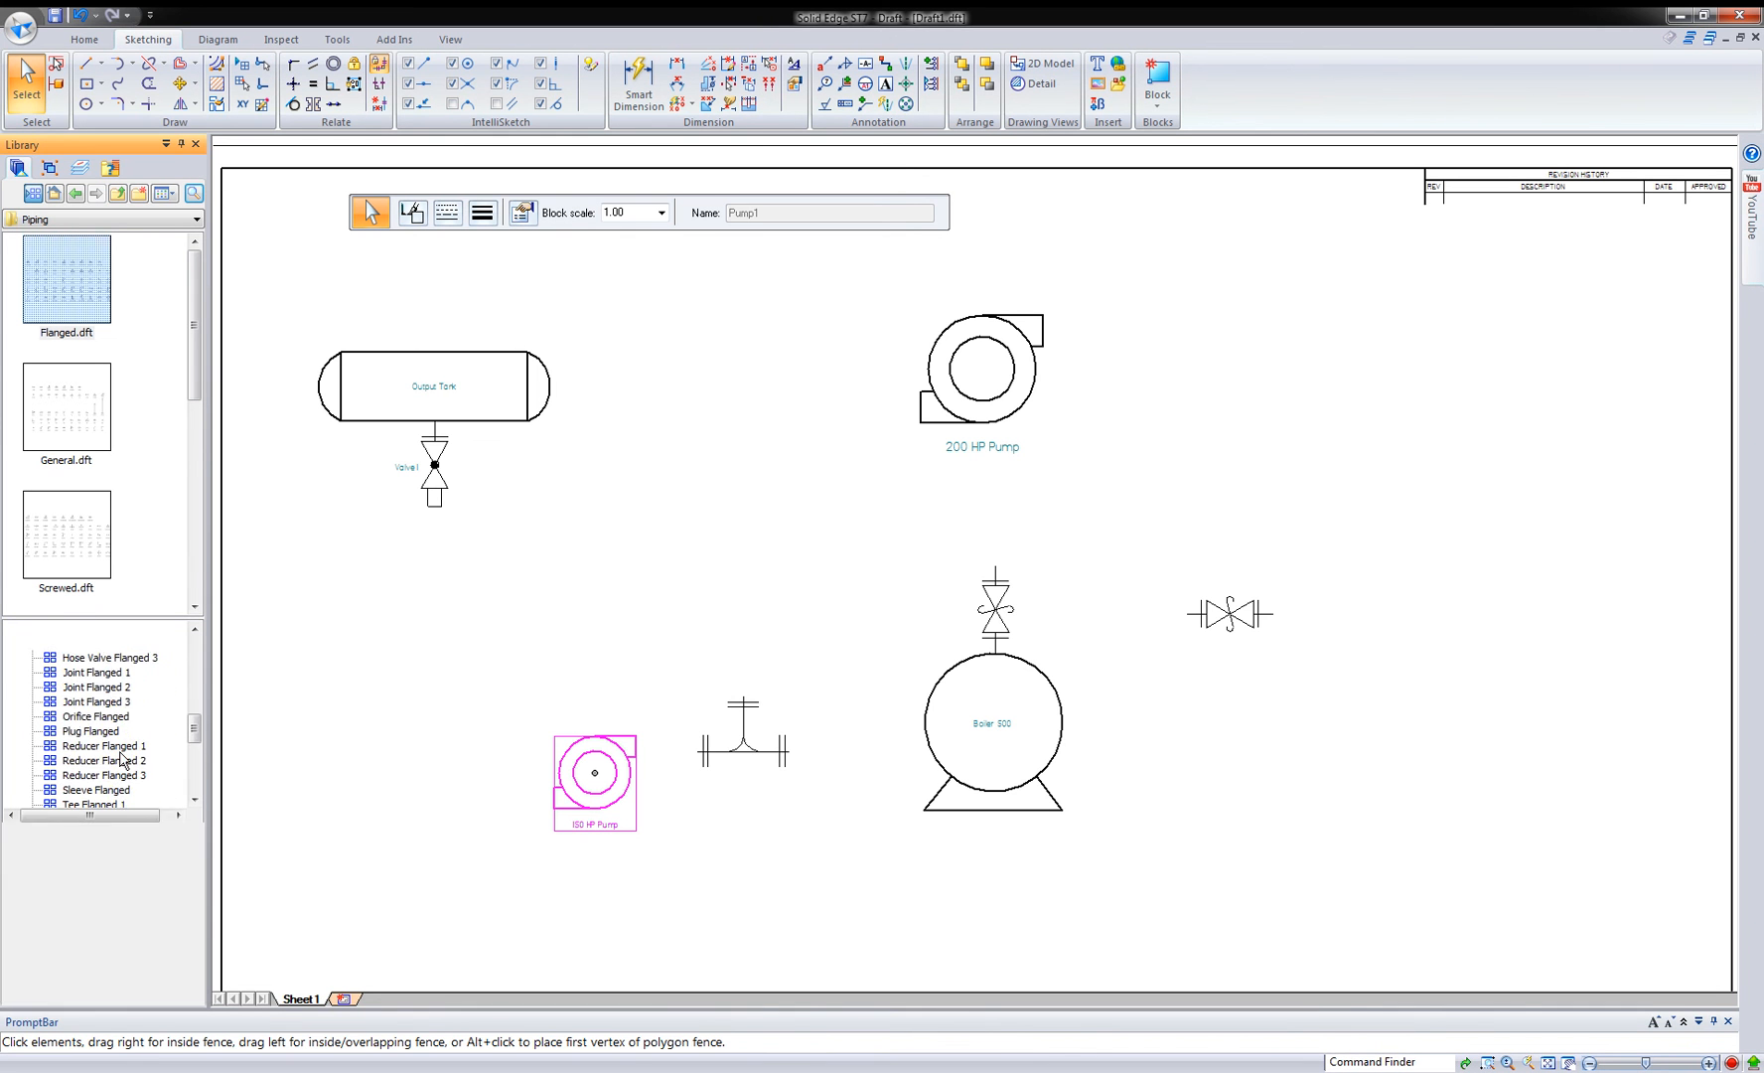
click(101, 628)
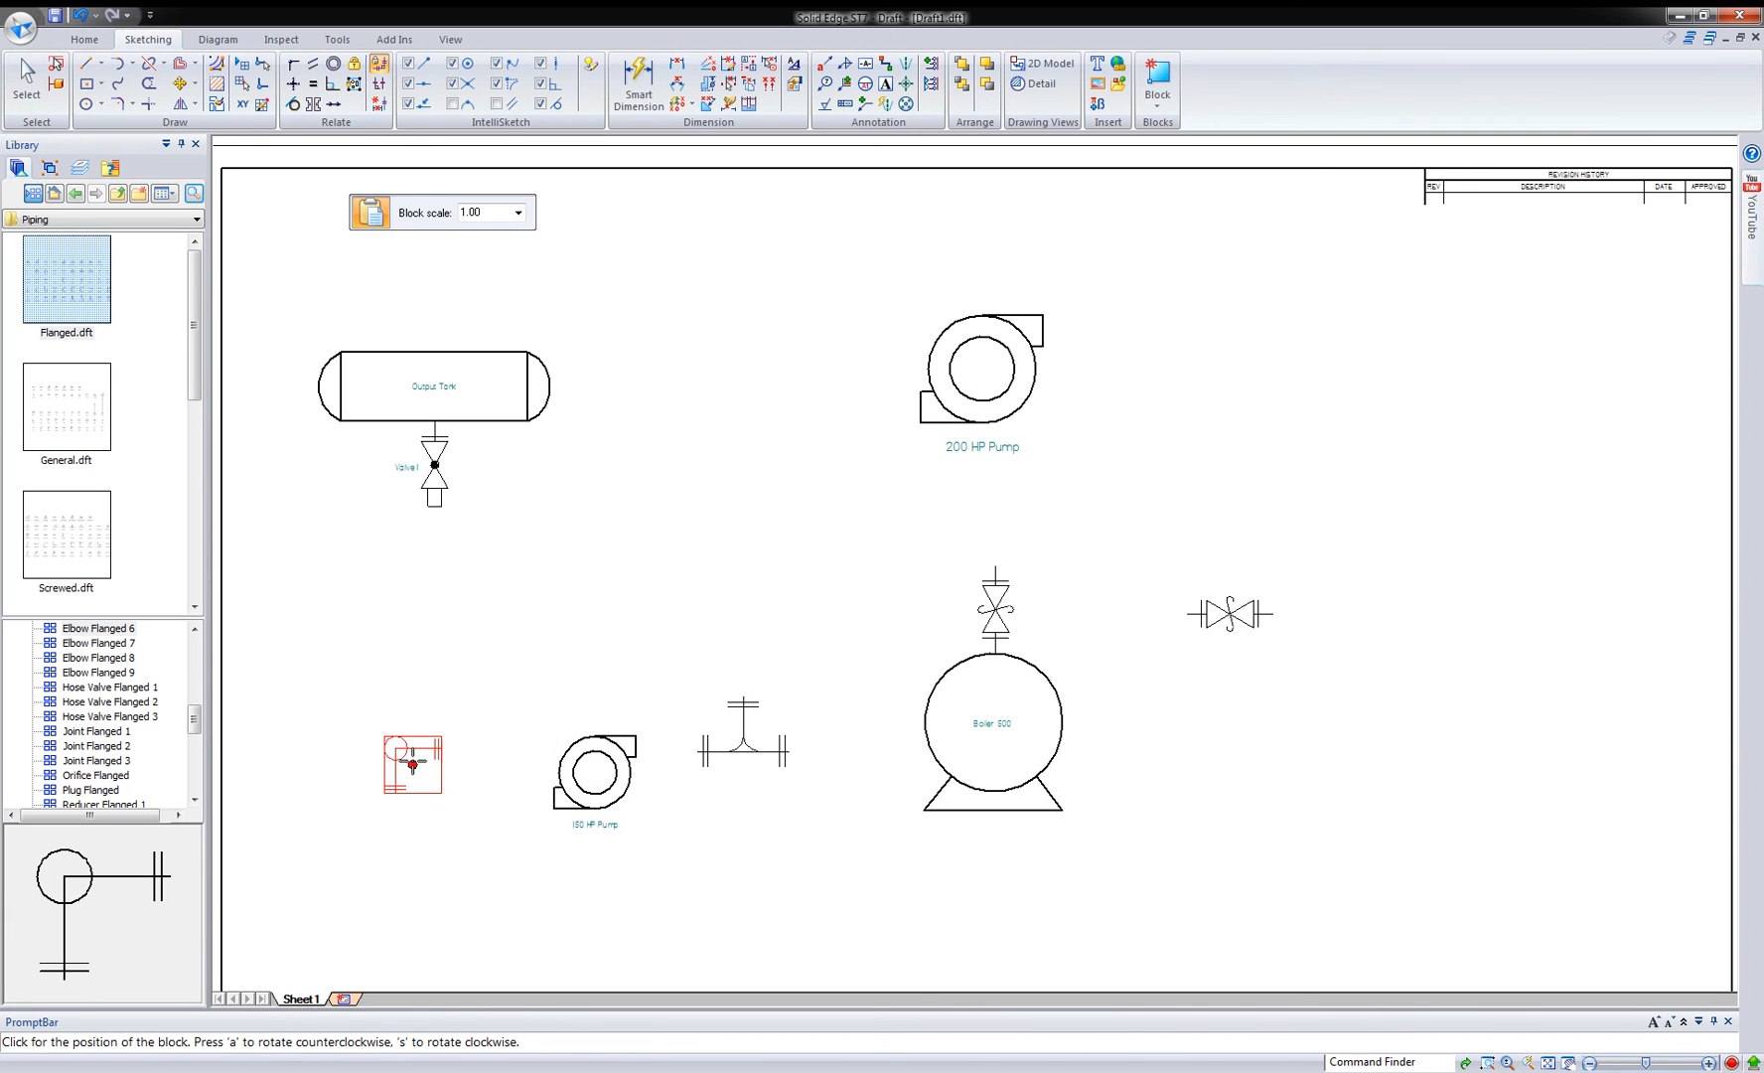
click(595, 777)
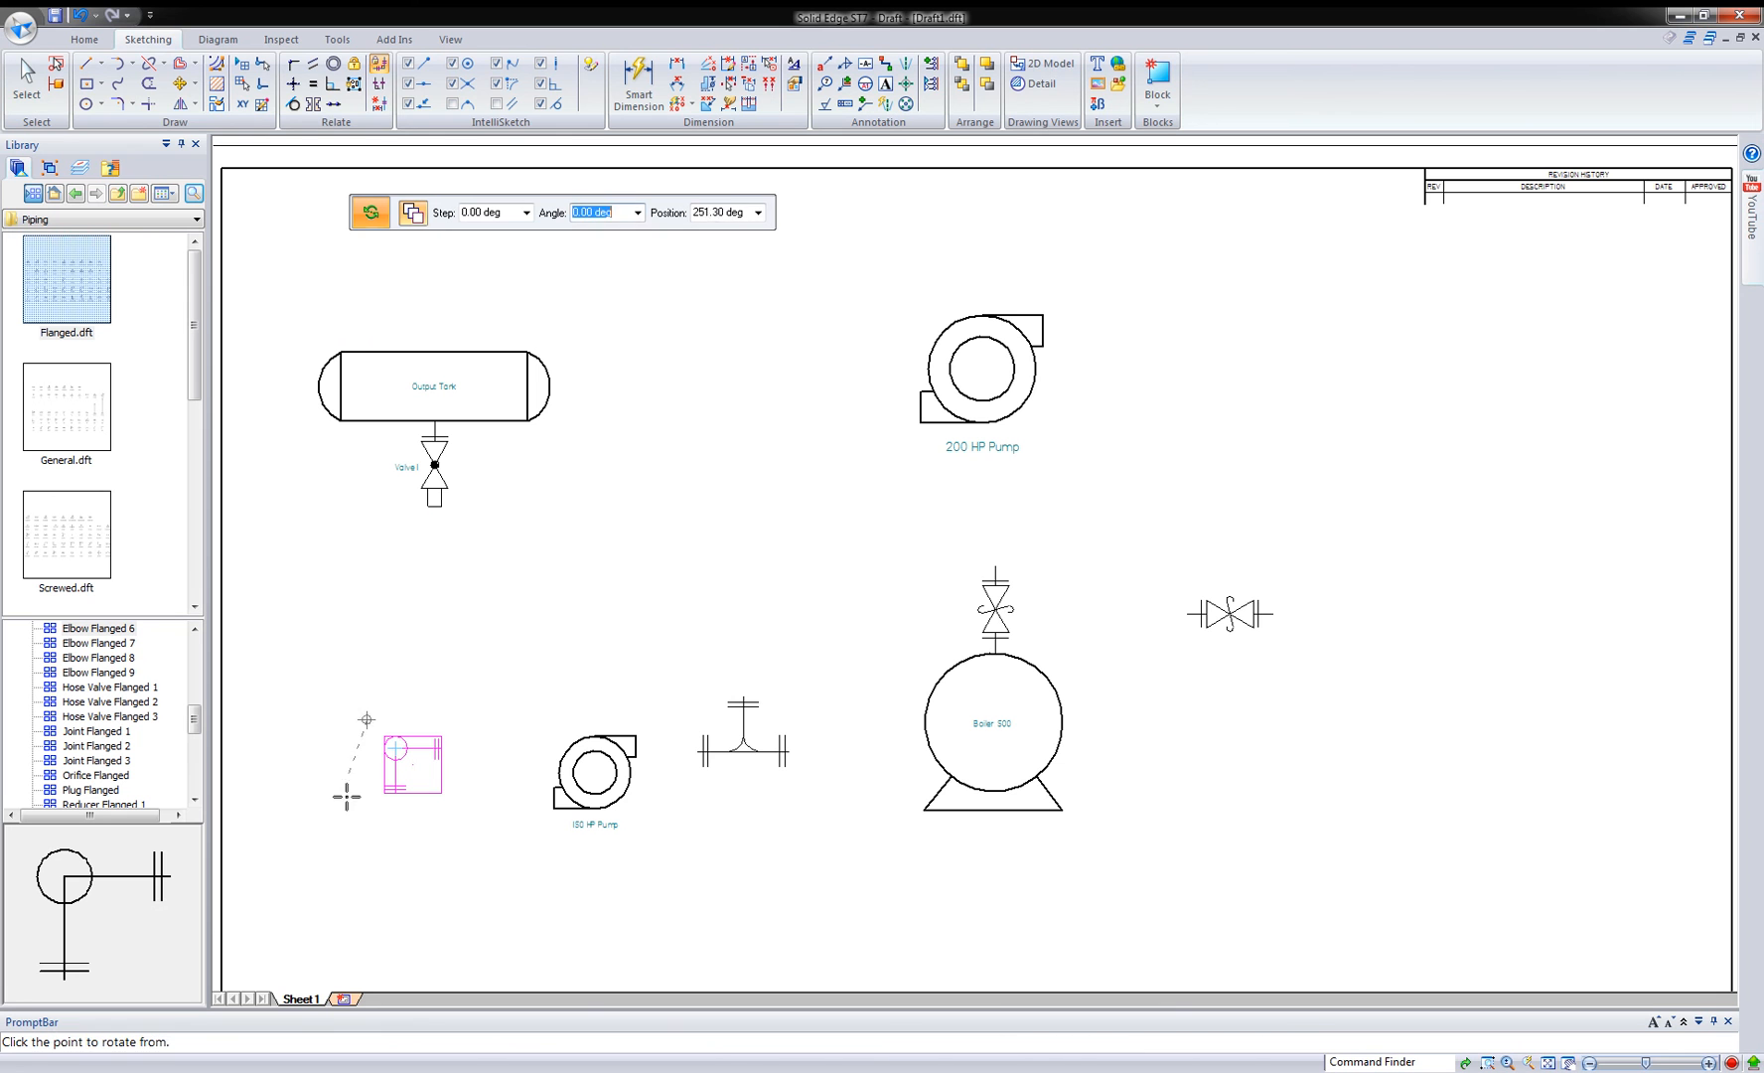
click(367, 719)
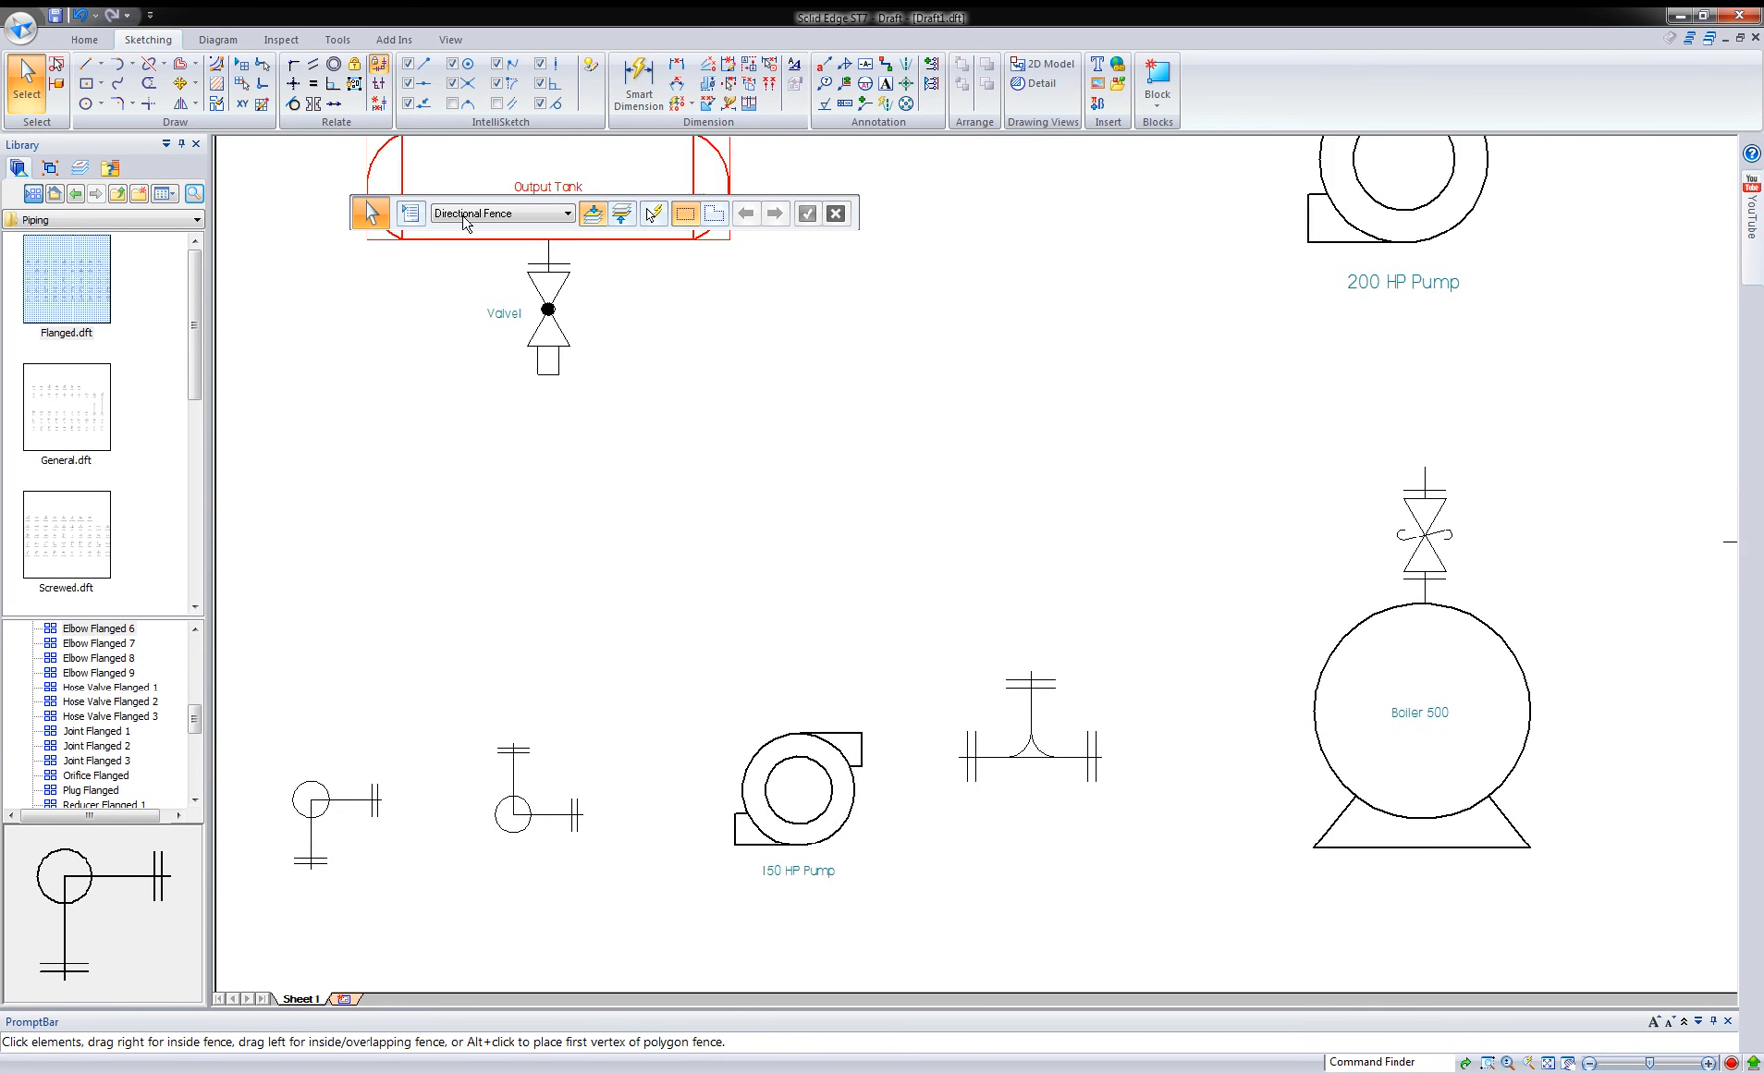
mouse_move(84, 40)
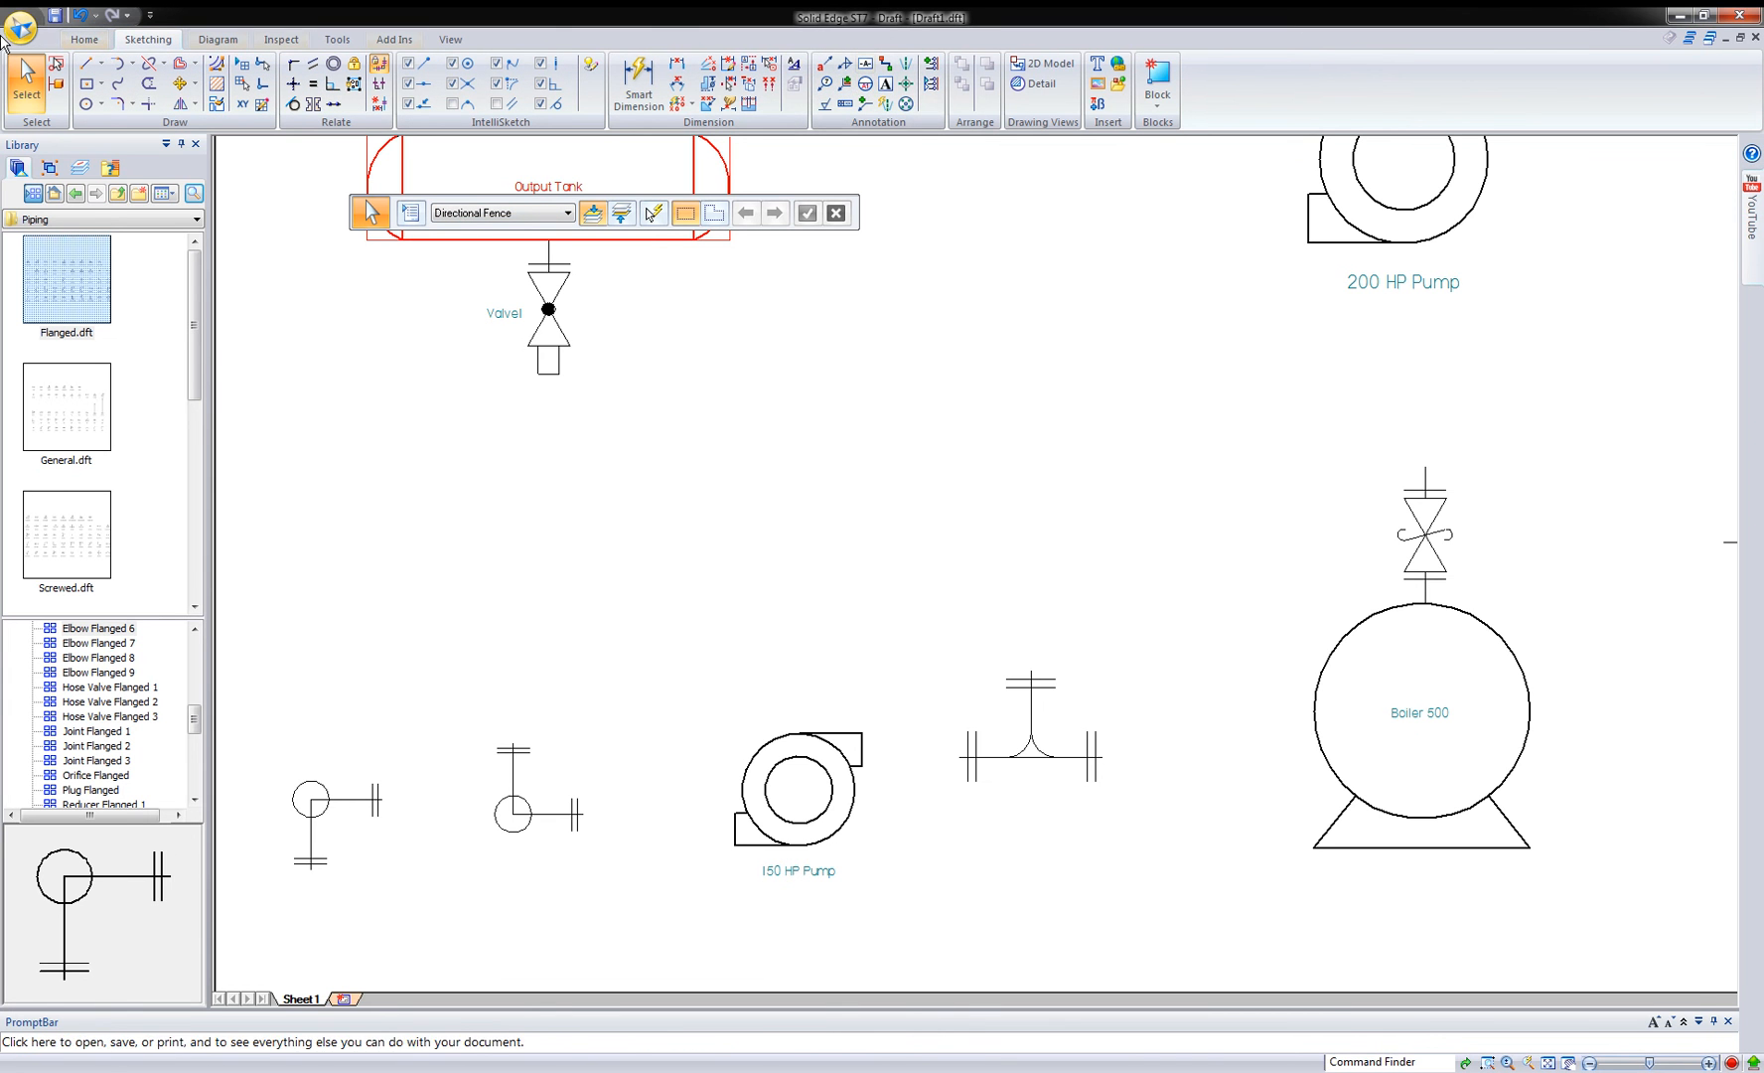
mouse_move(888, 61)
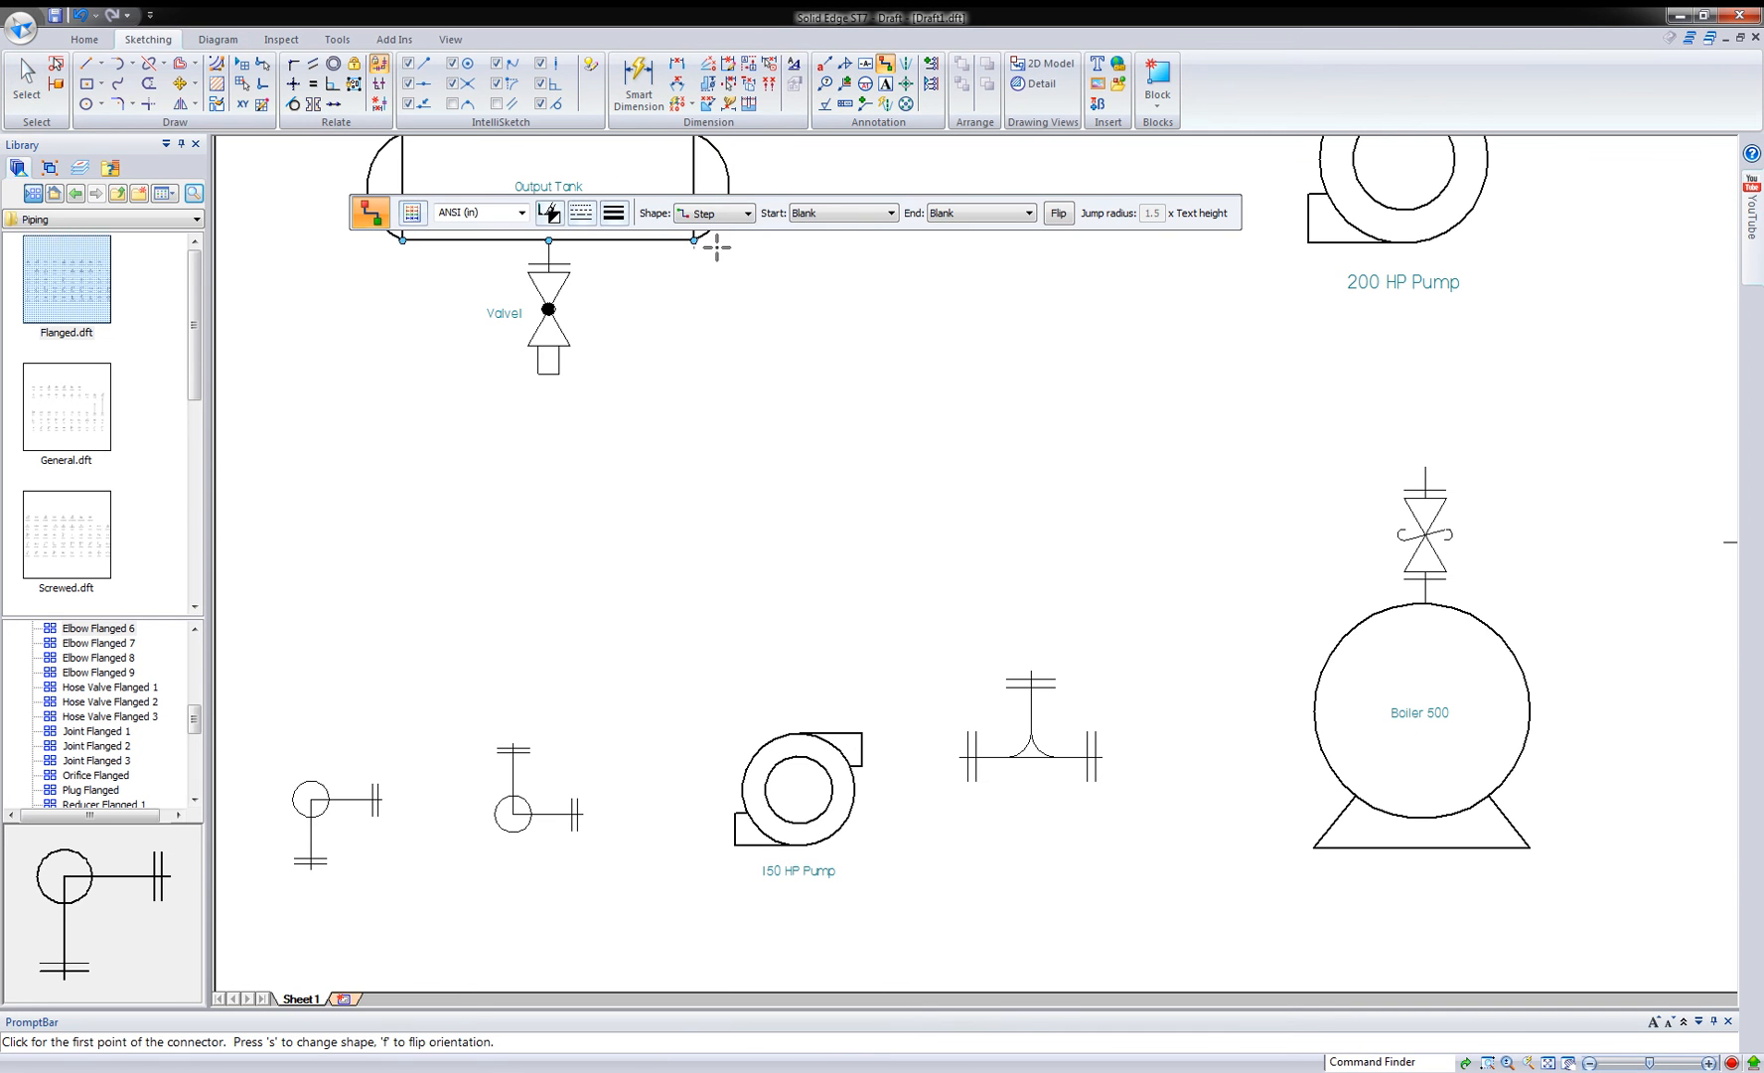
- Set the connector Shape to Line with a filled-arrow End style
click(747, 213)
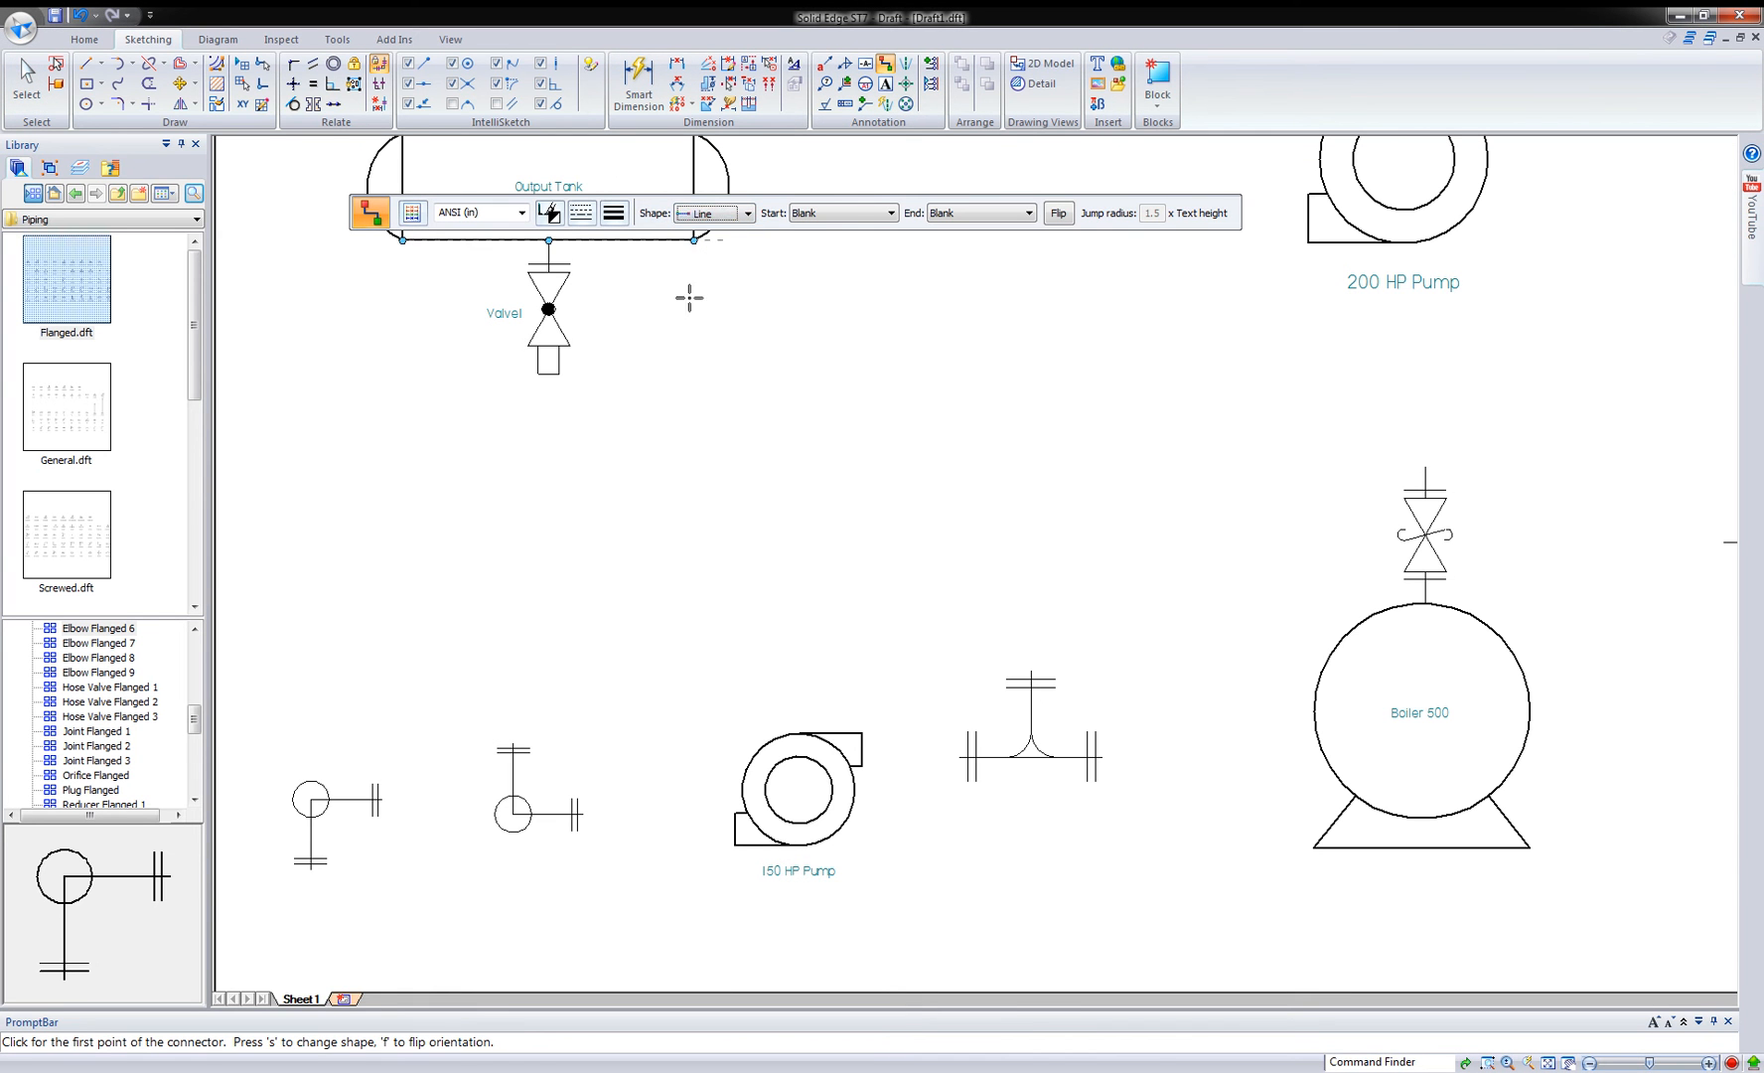
click(892, 213)
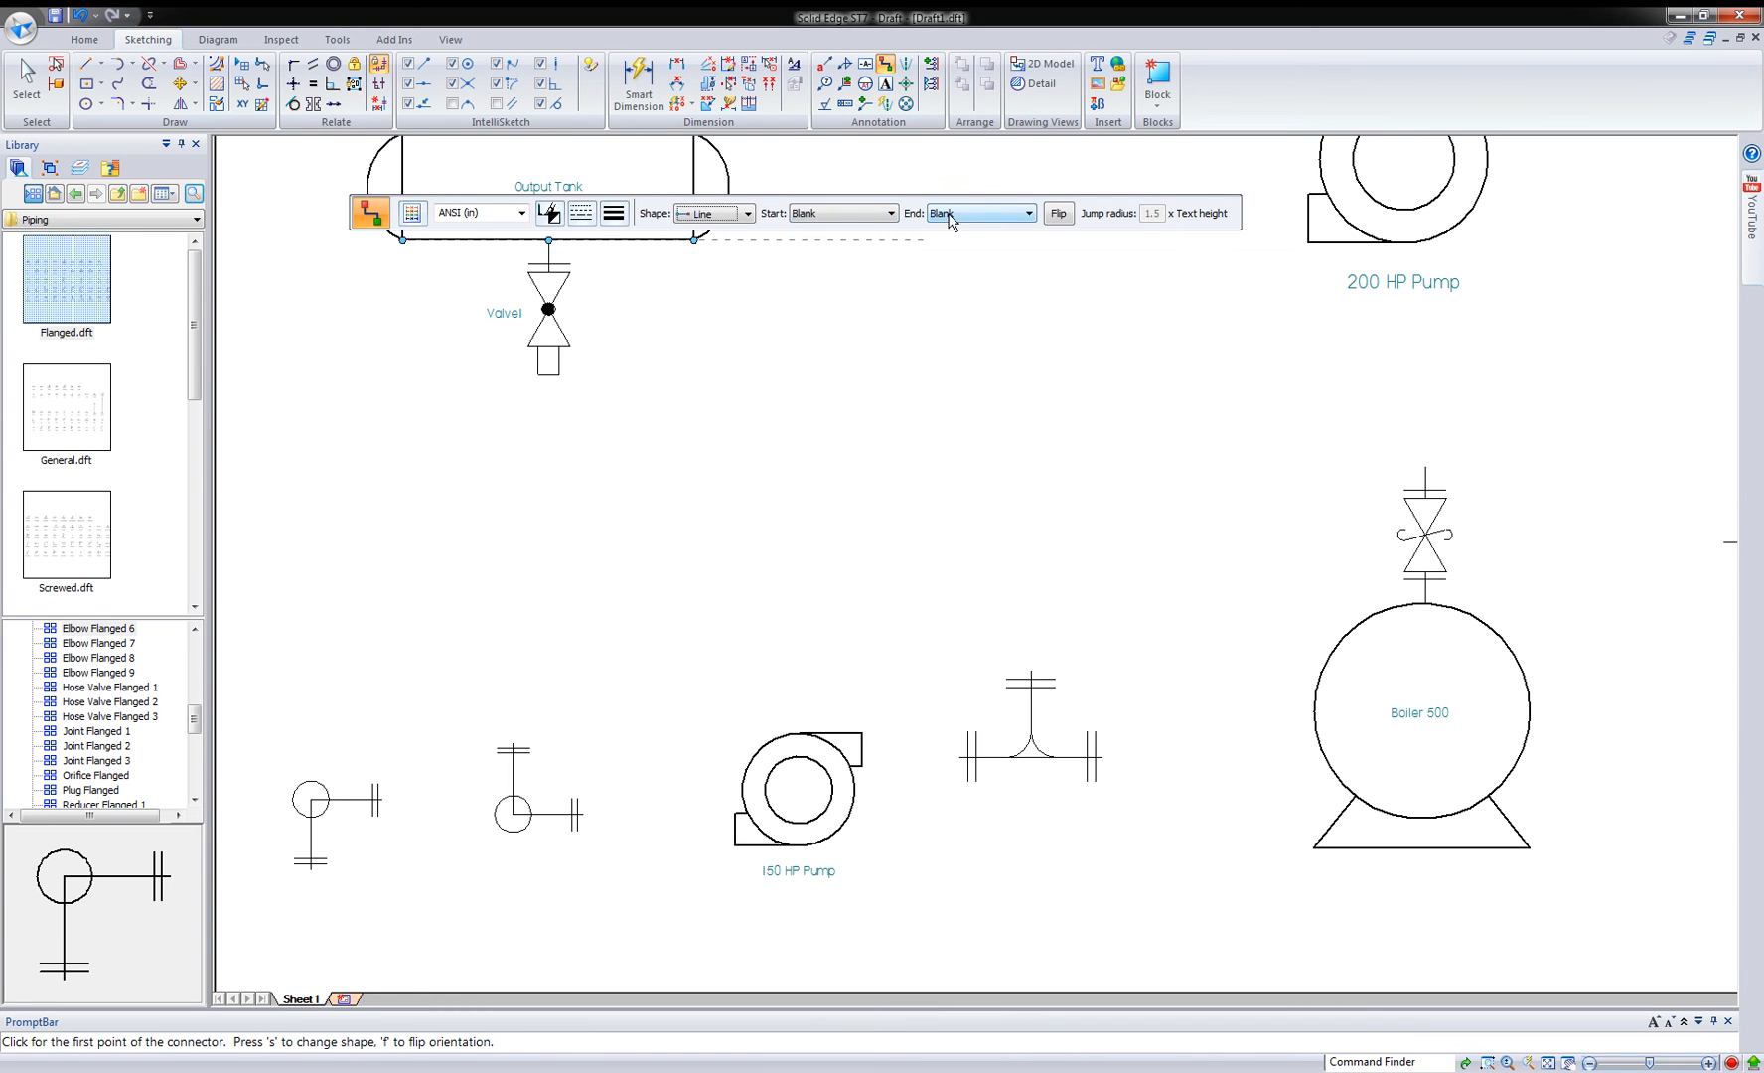
click(1026, 215)
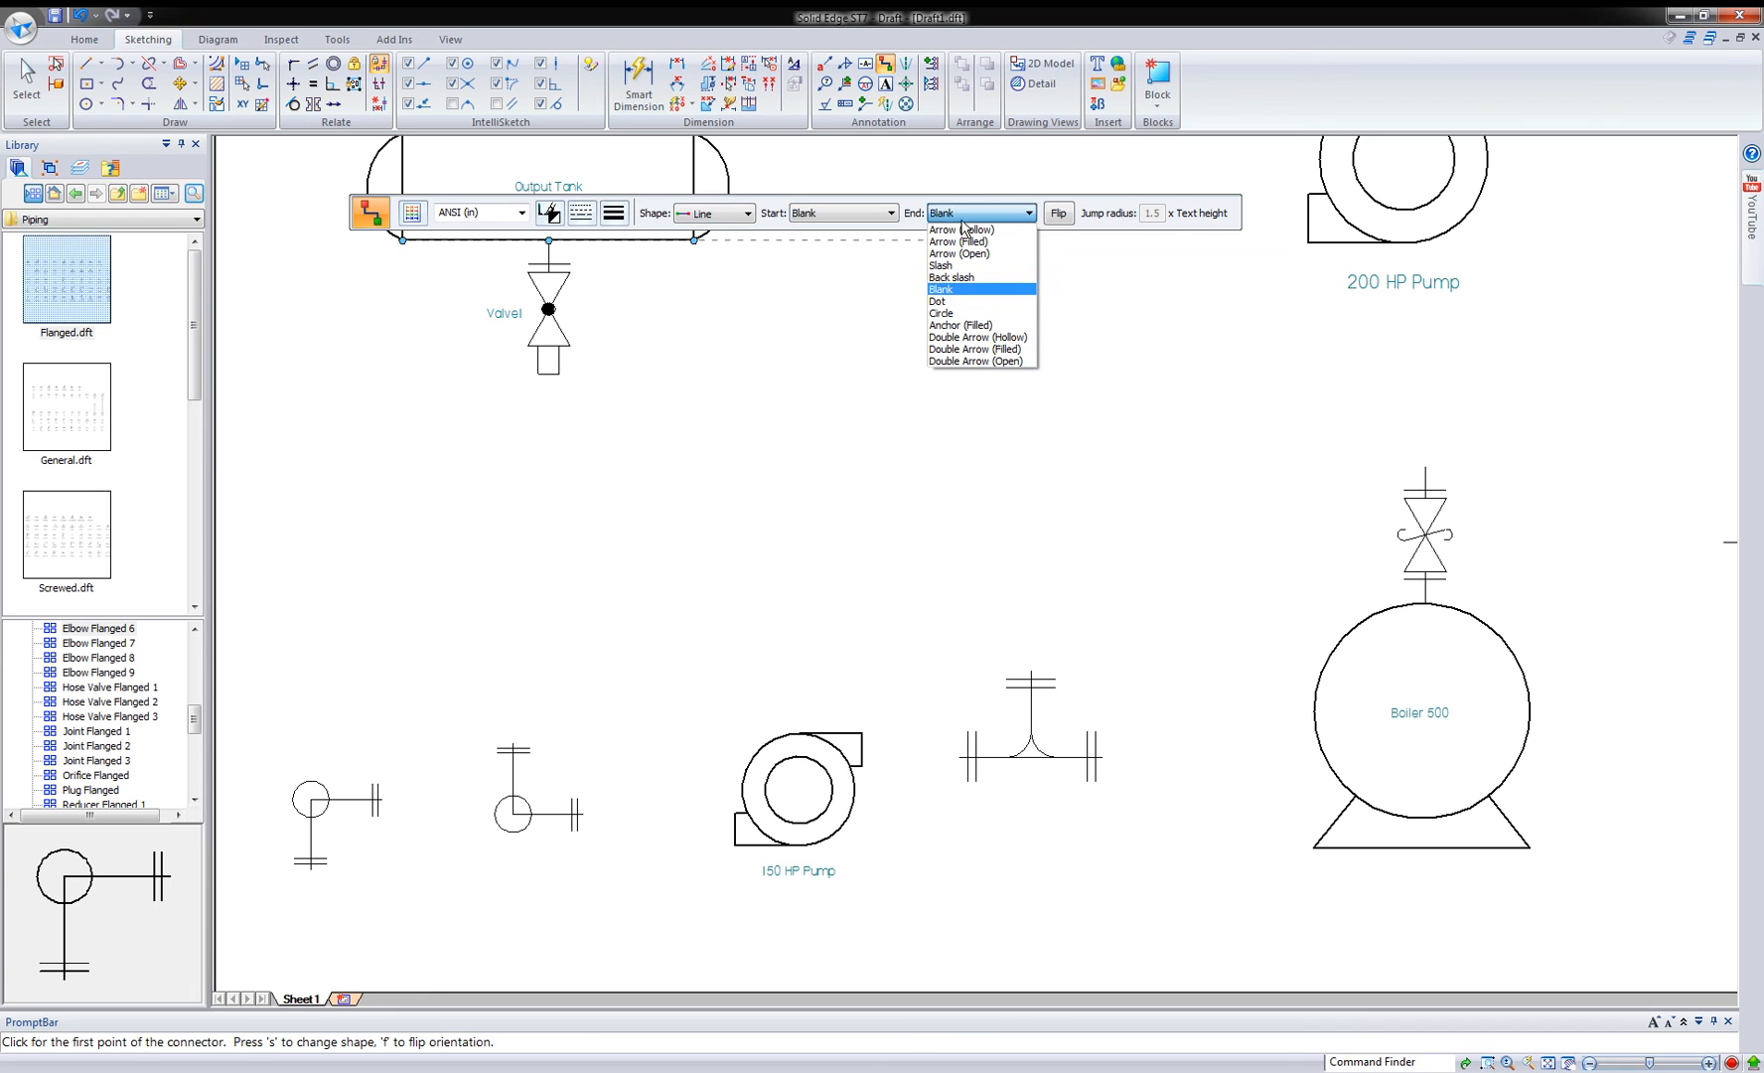
click(955, 240)
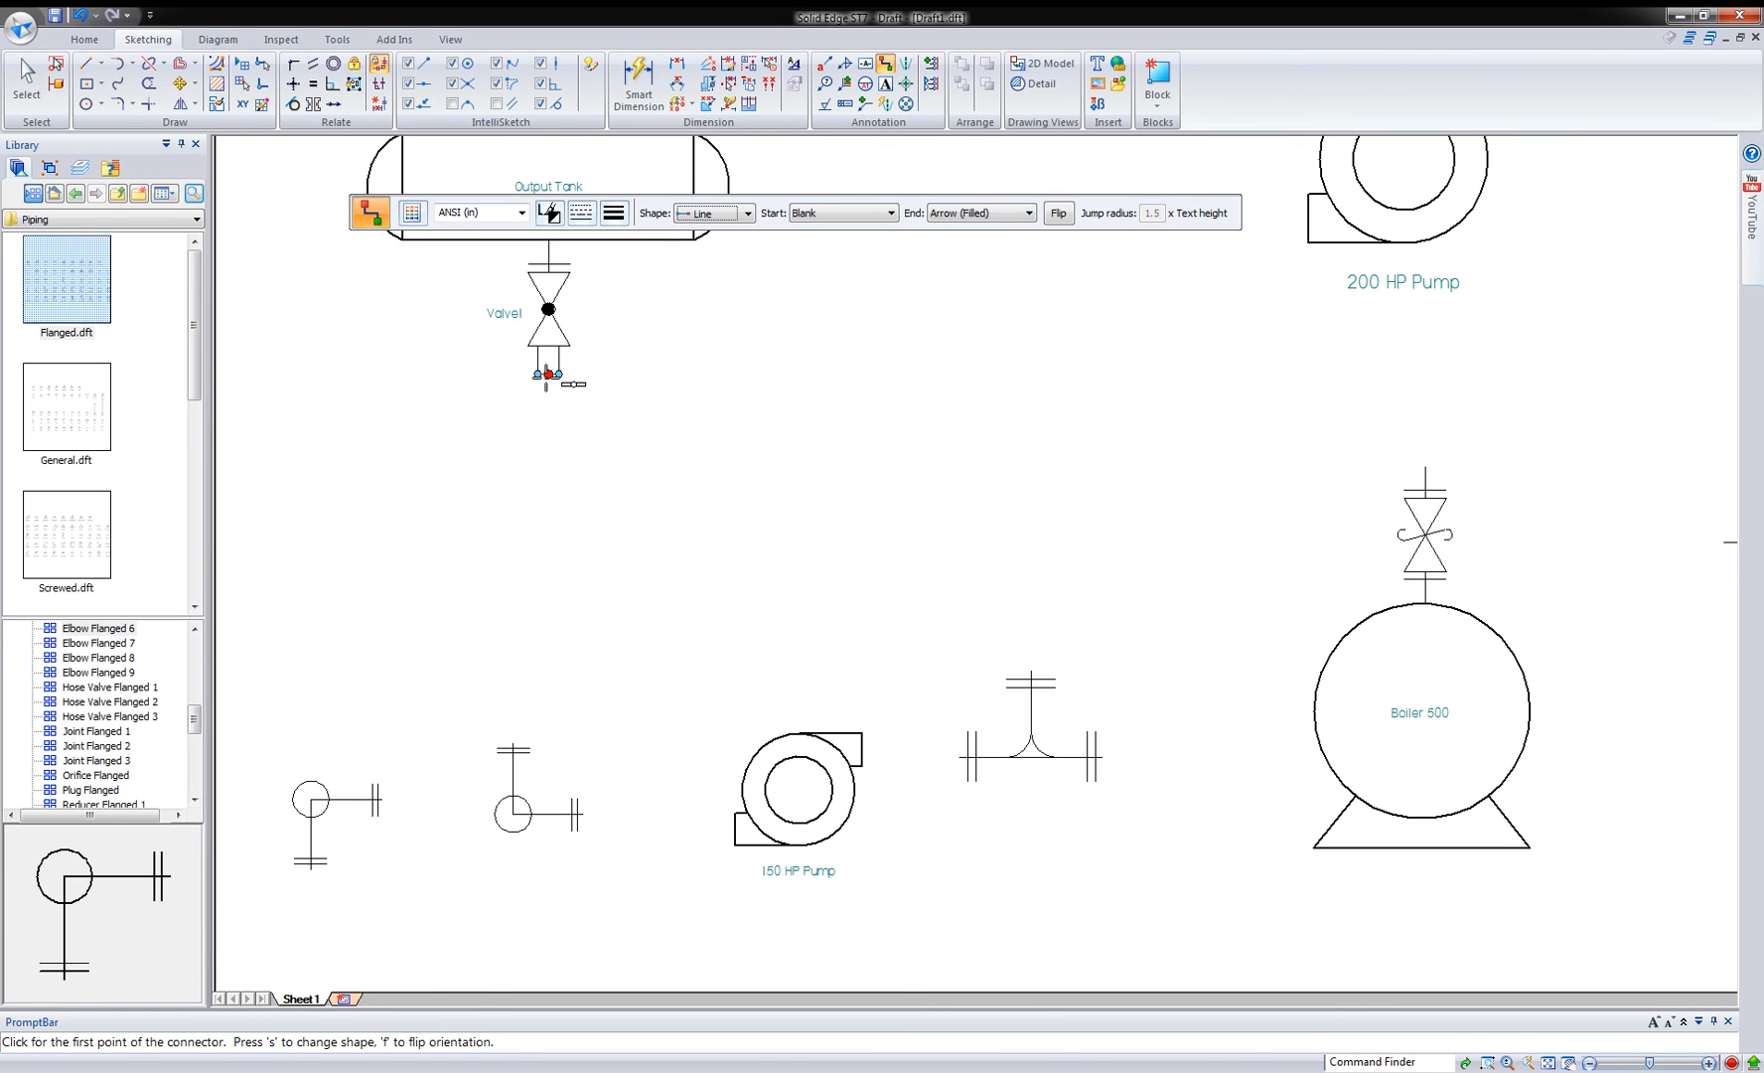
- Connect the valve down to the elbow, the elbow to the 150 HP Pump and the pump to the tee
click(547, 374)
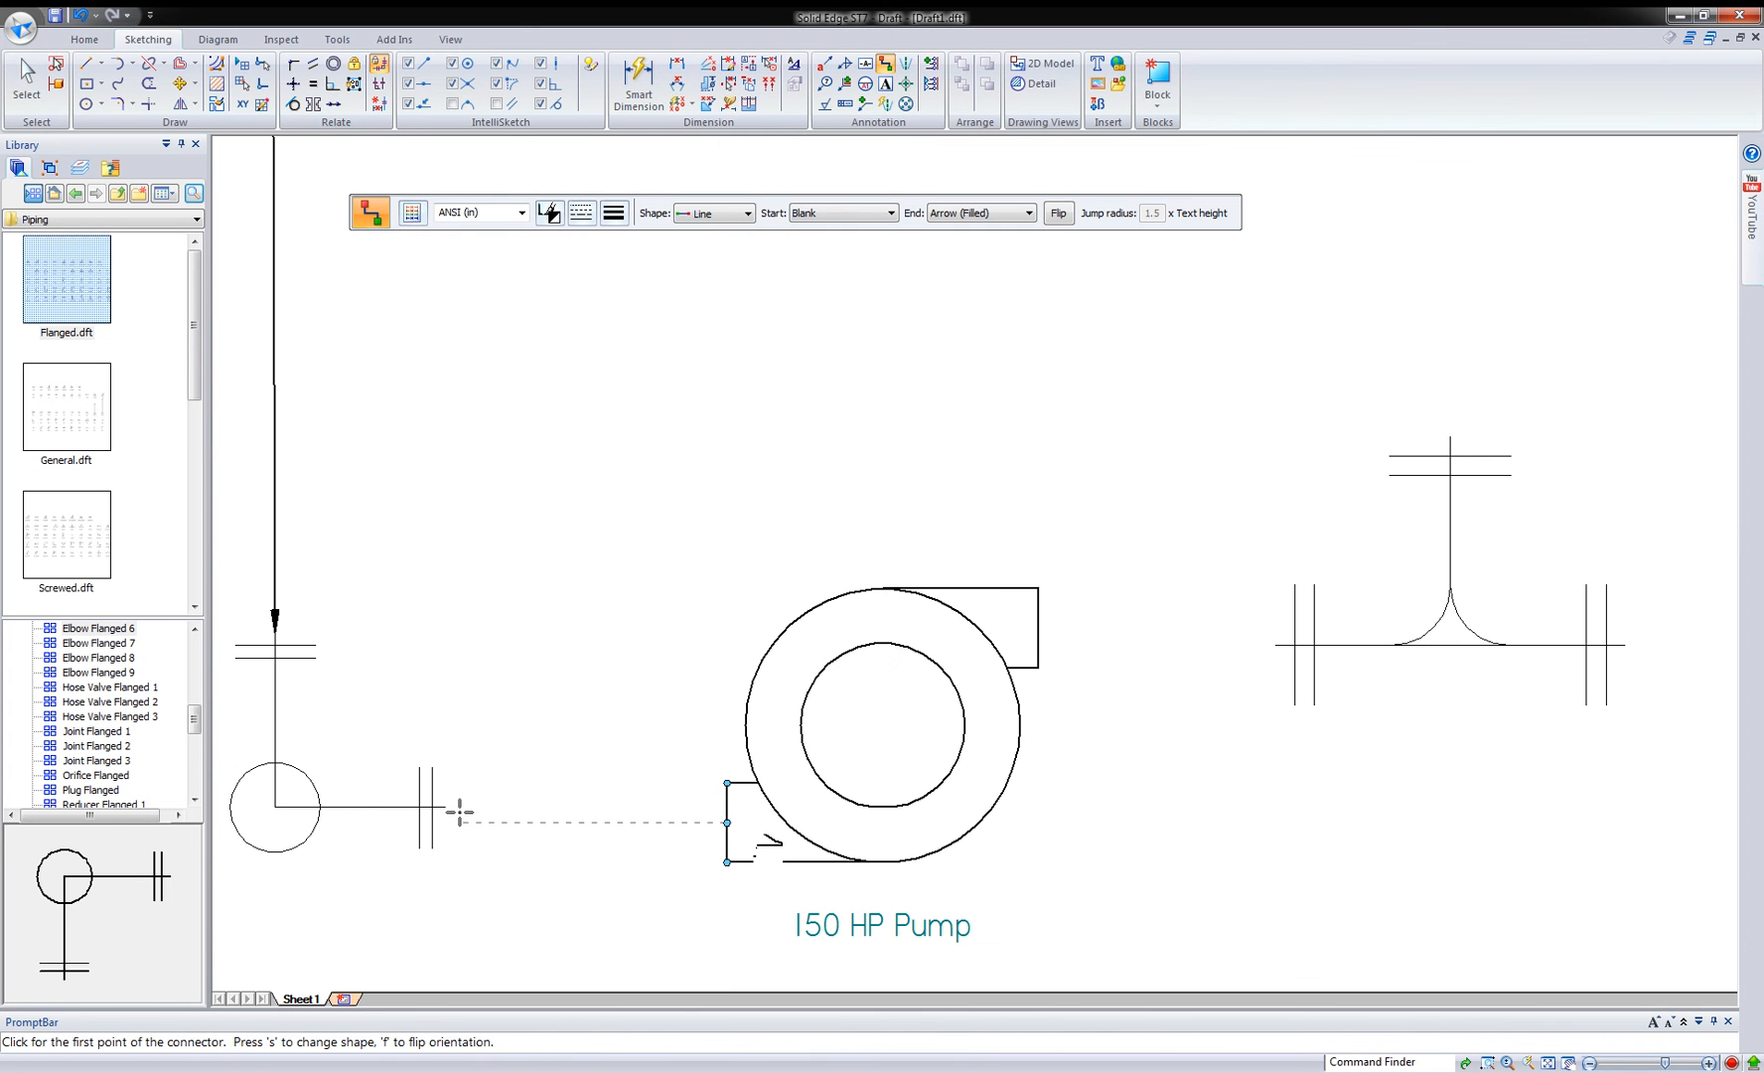
click(457, 813)
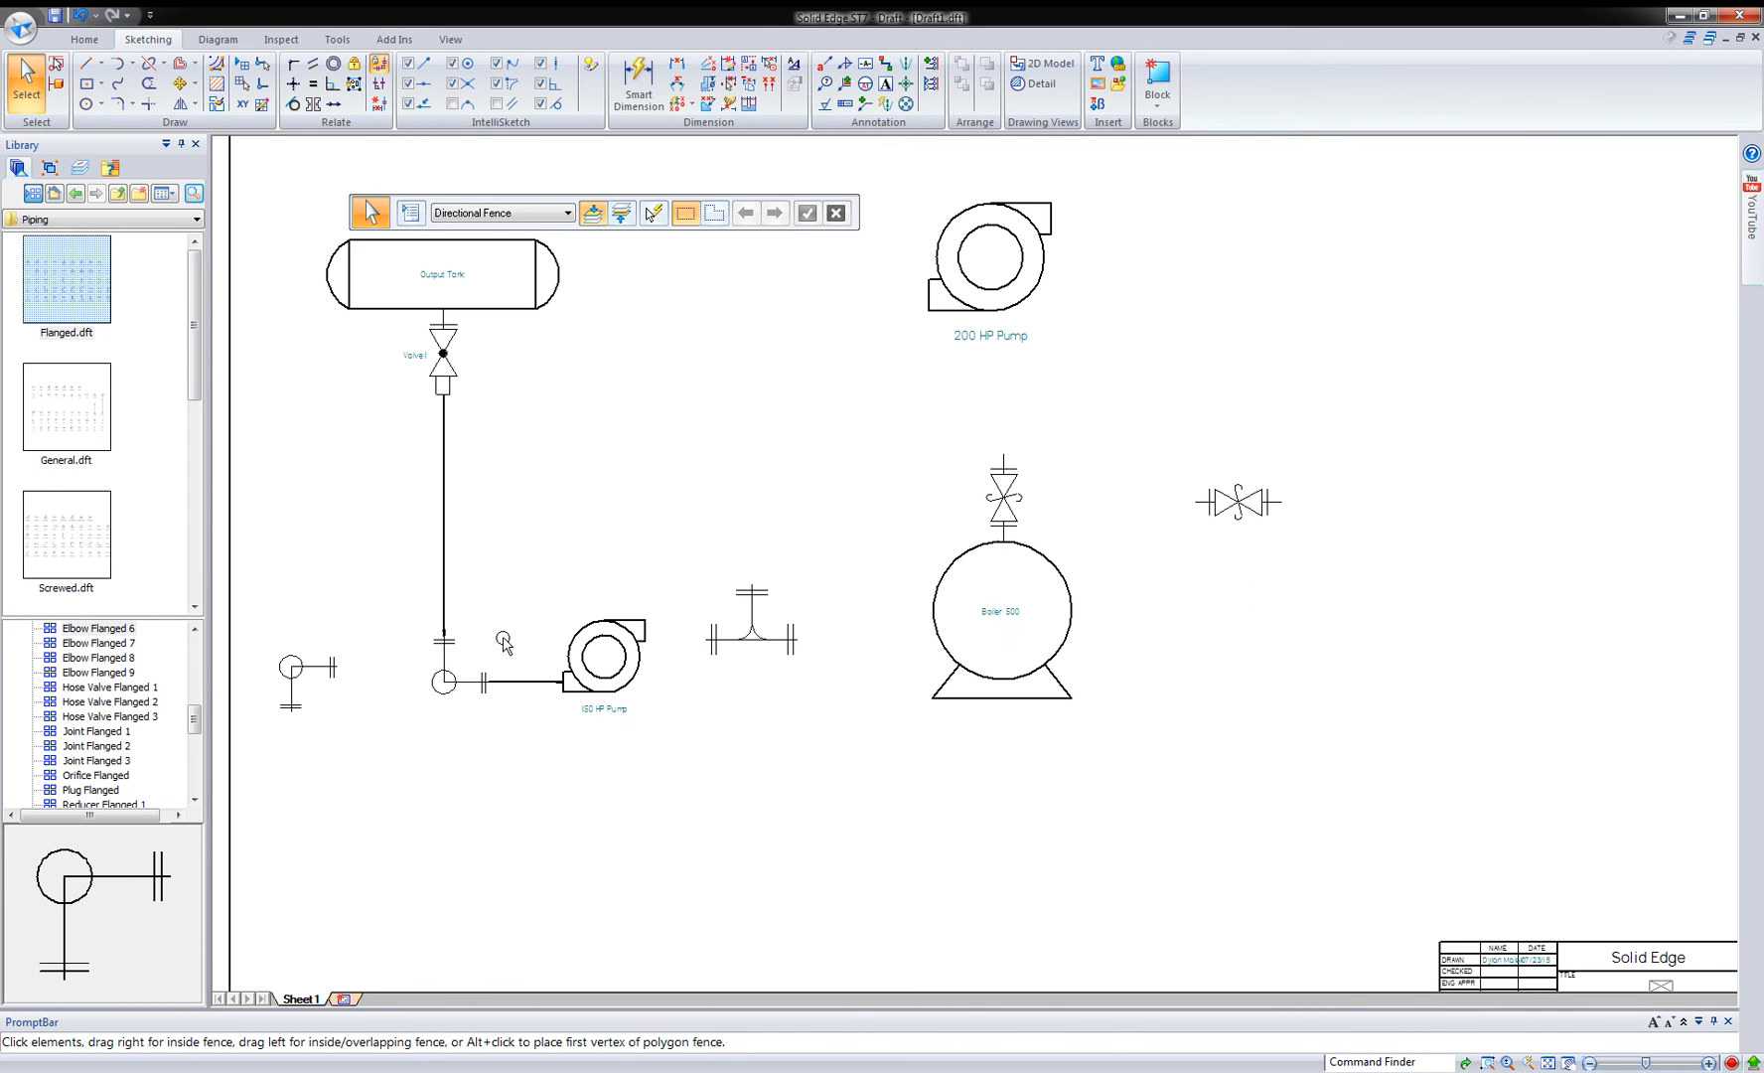
click(751, 642)
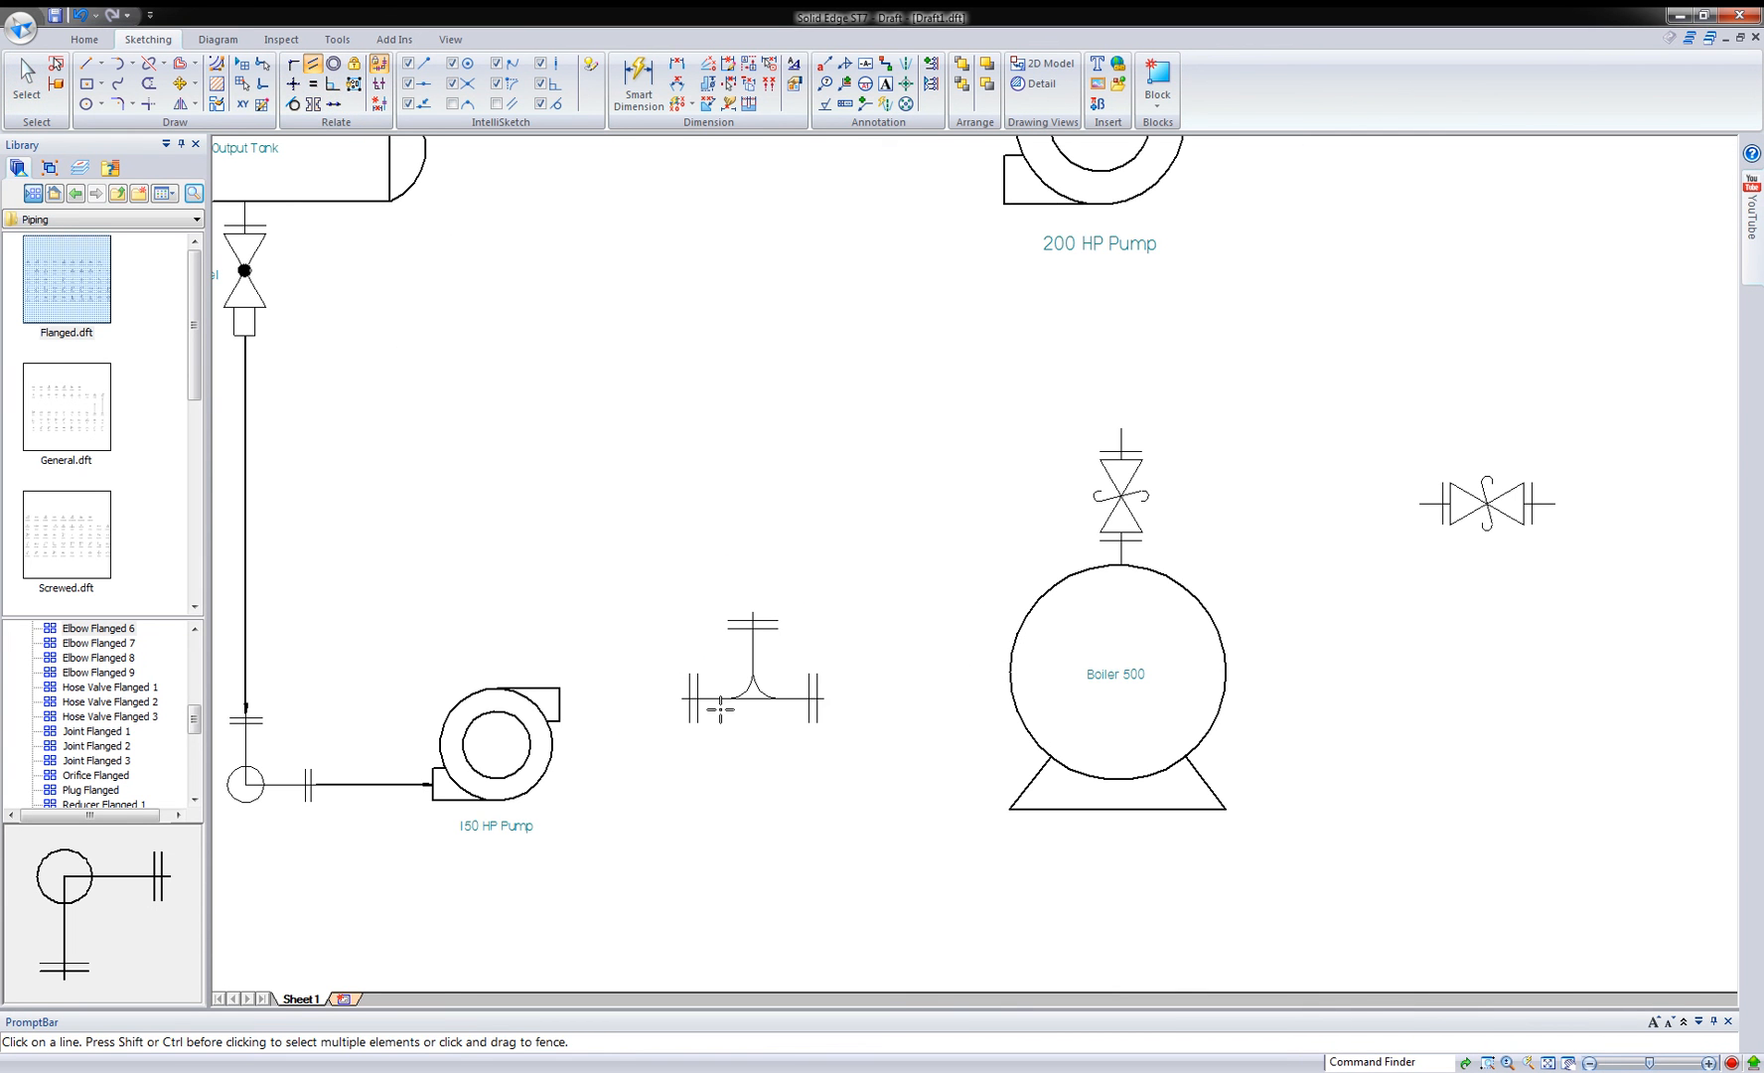
click(776, 701)
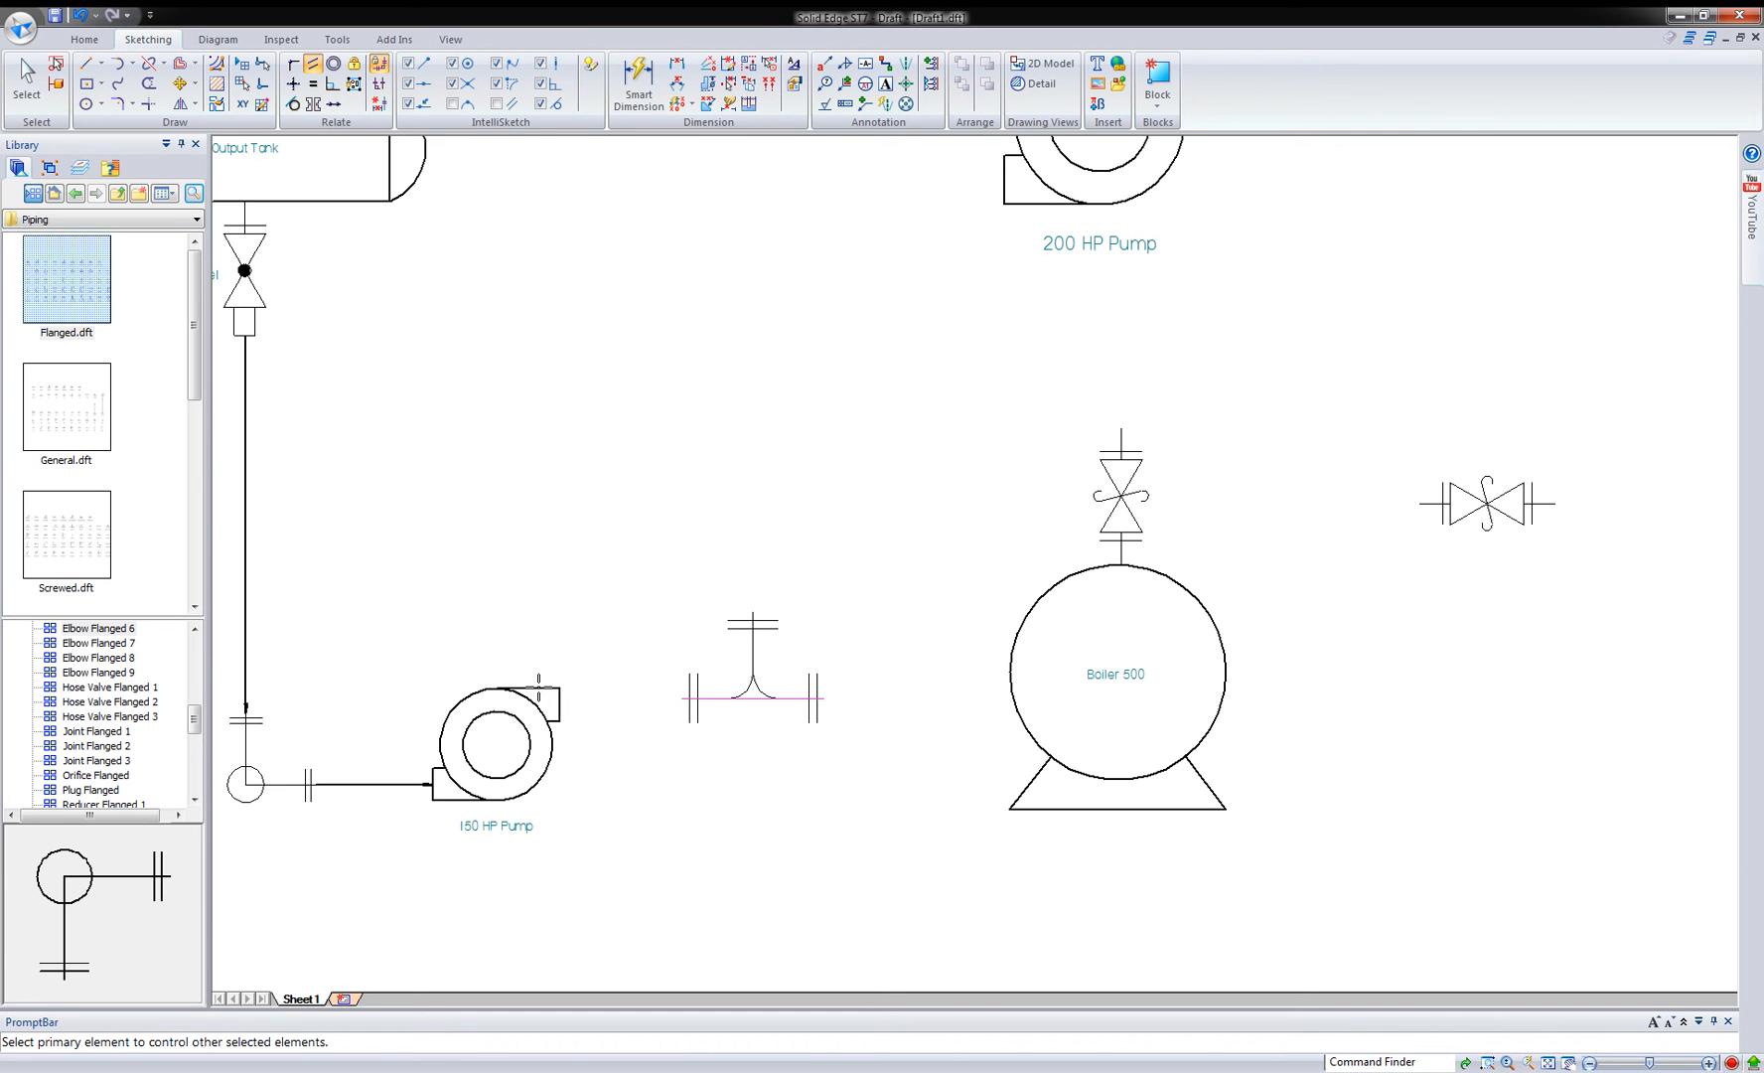
click(292, 103)
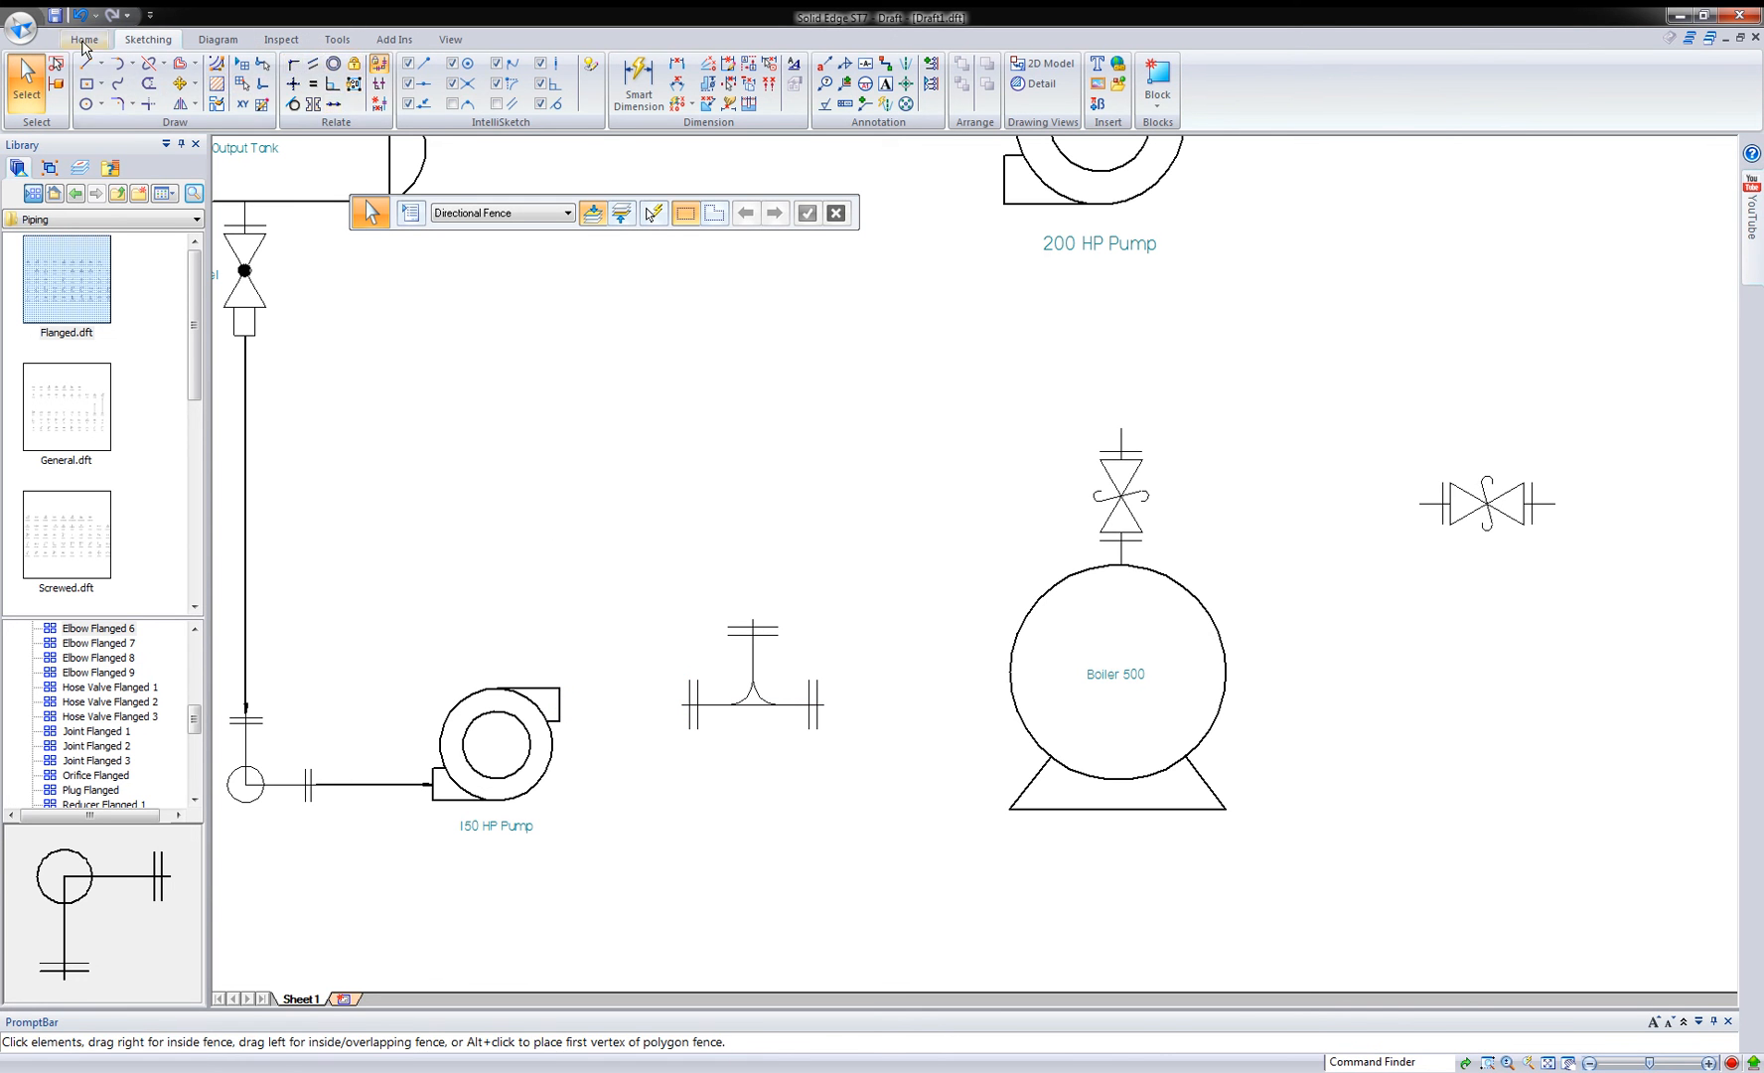
click(83, 38)
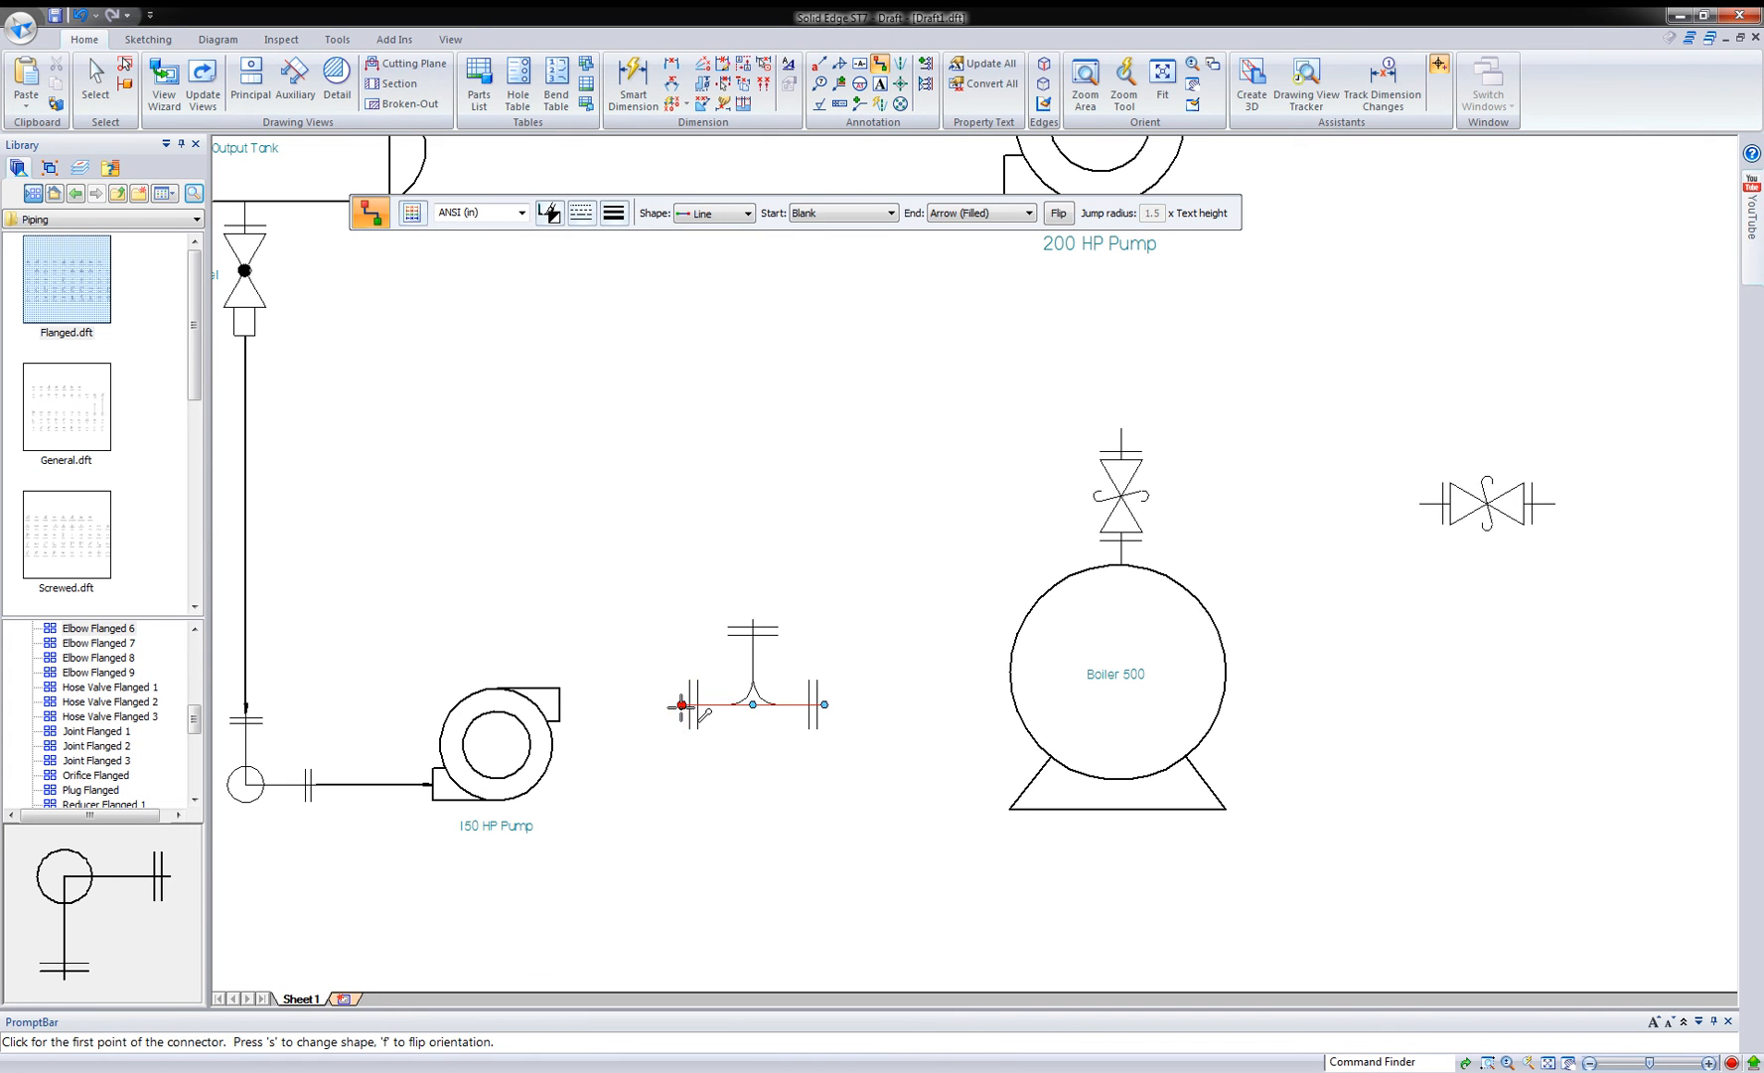
mouse_move(664, 570)
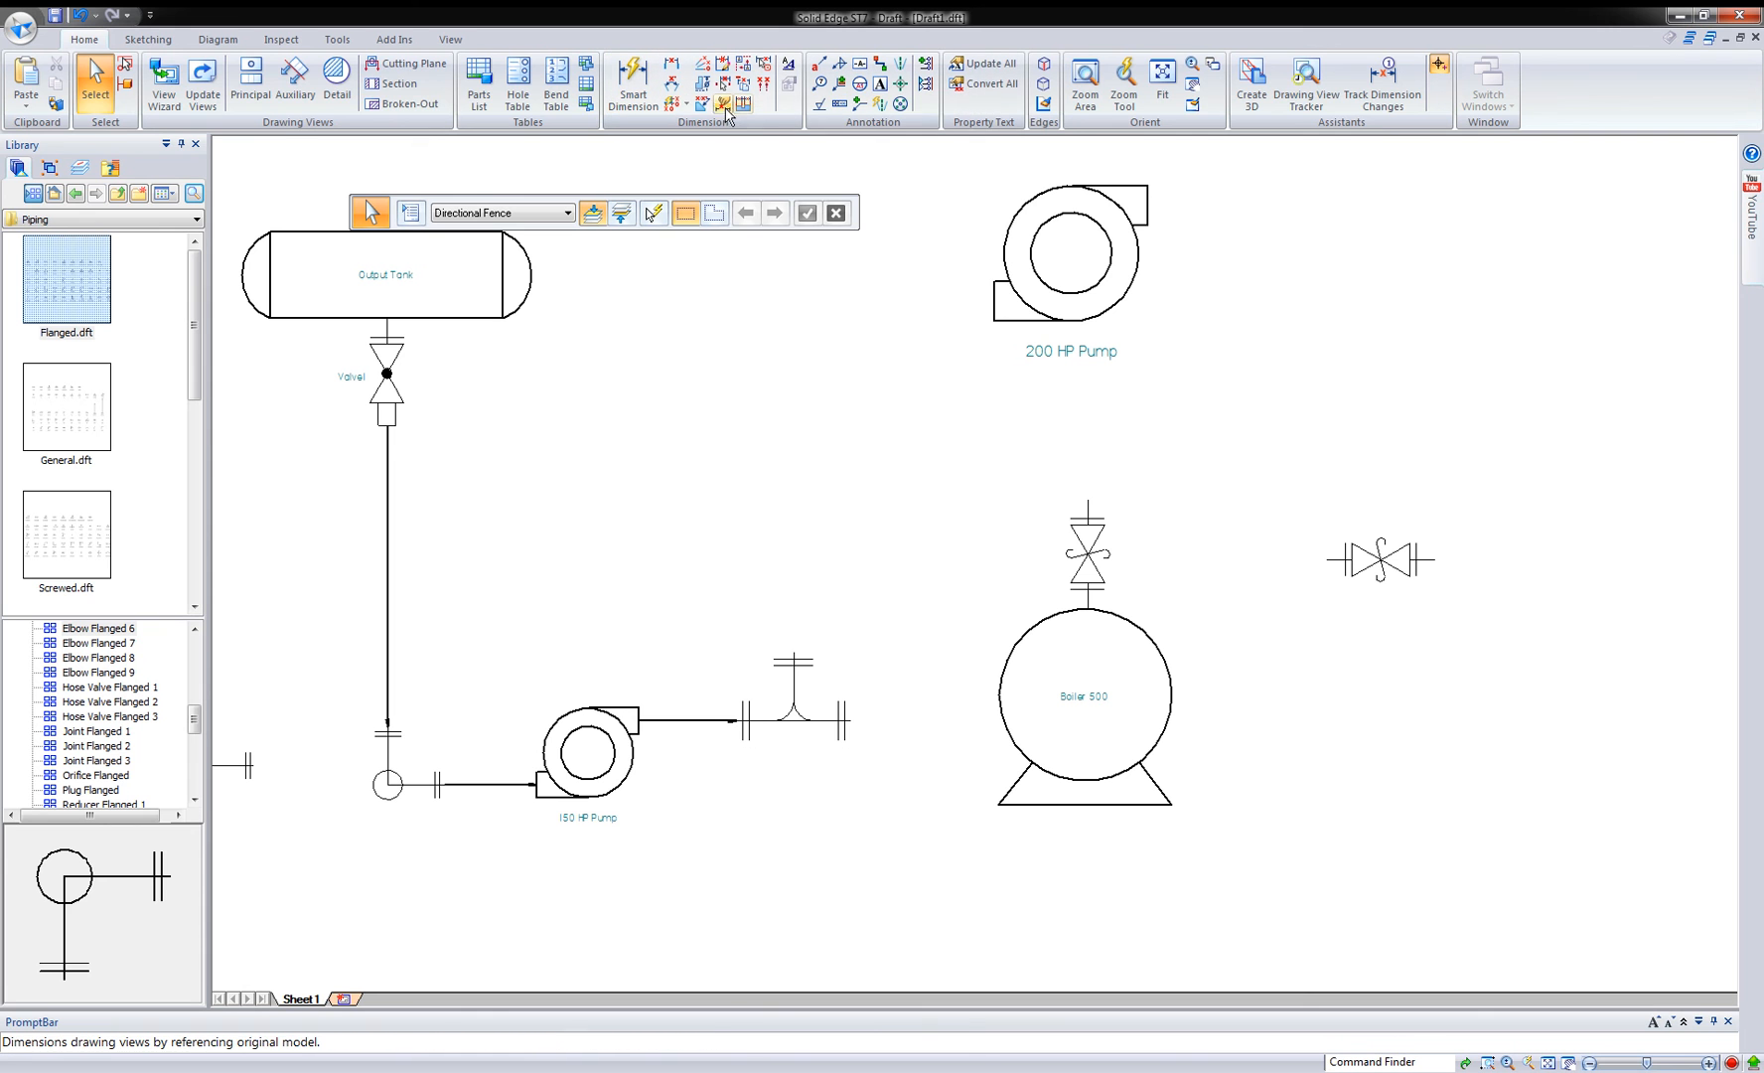
mouse_move(725, 105)
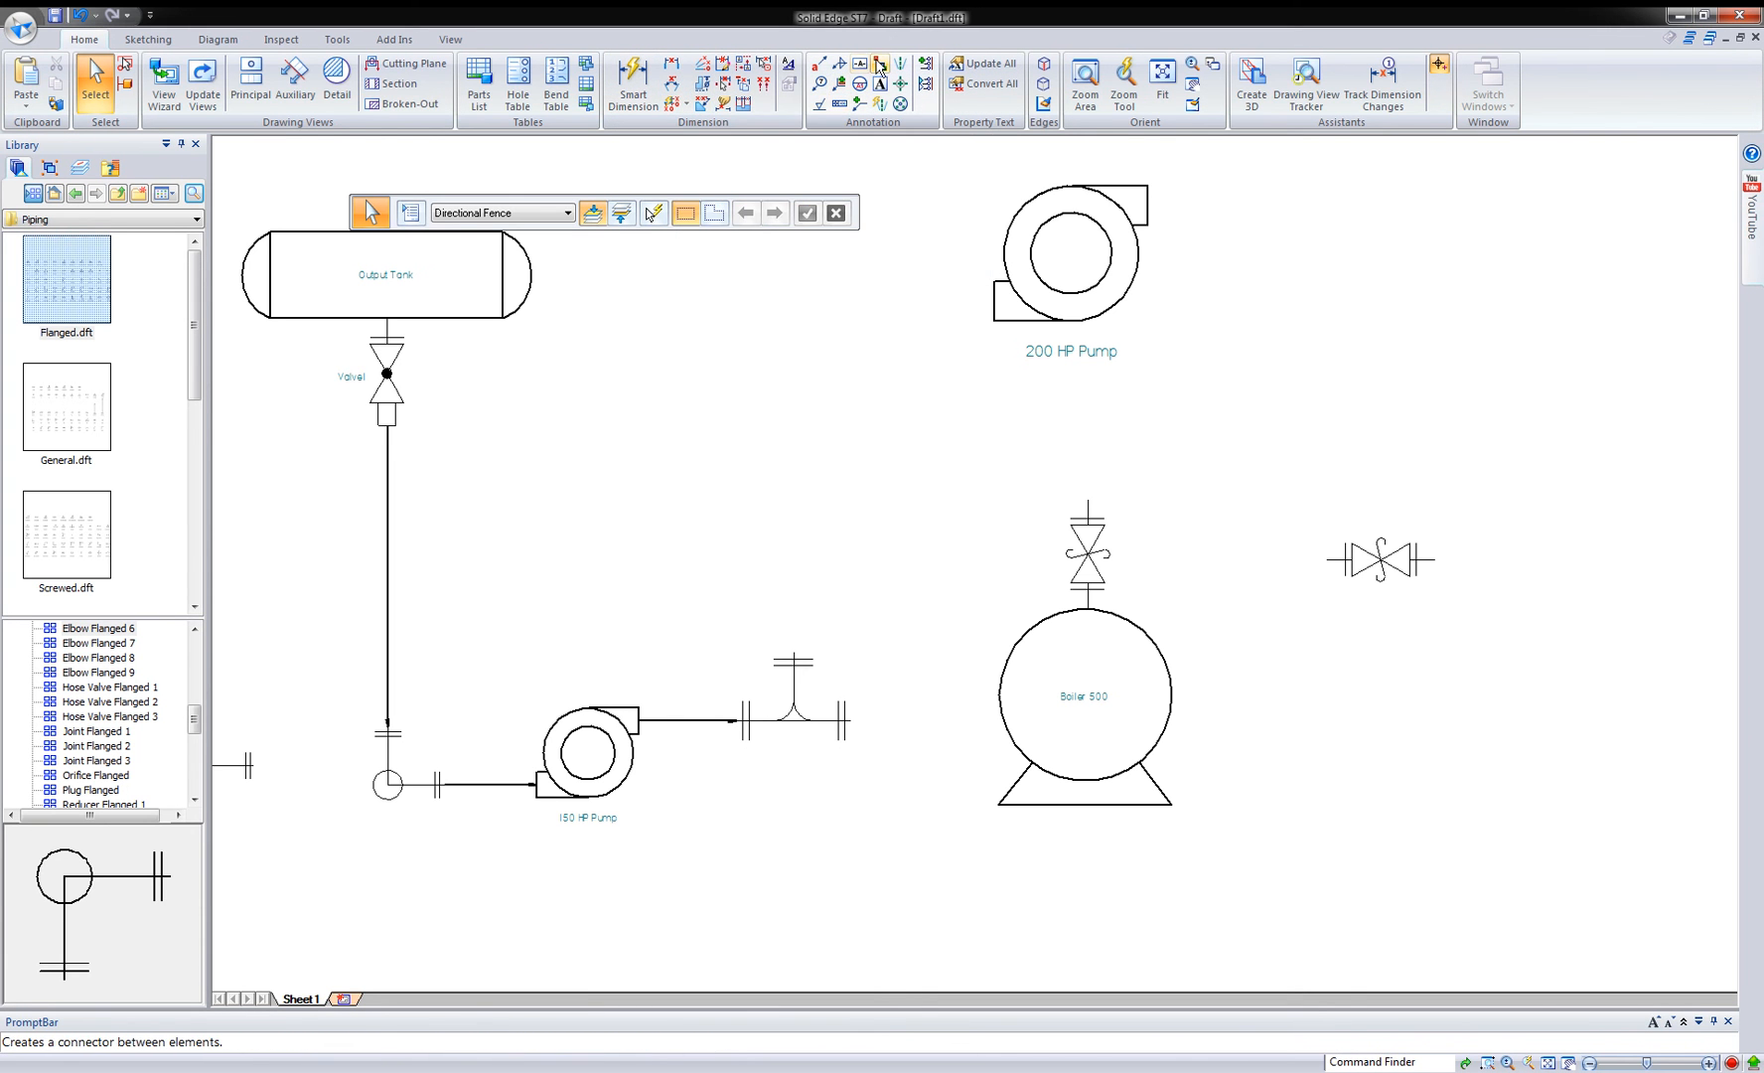
- Route a Corner-shaped connector from the tee's right flange up to the valve on Boiler 500
click(745, 215)
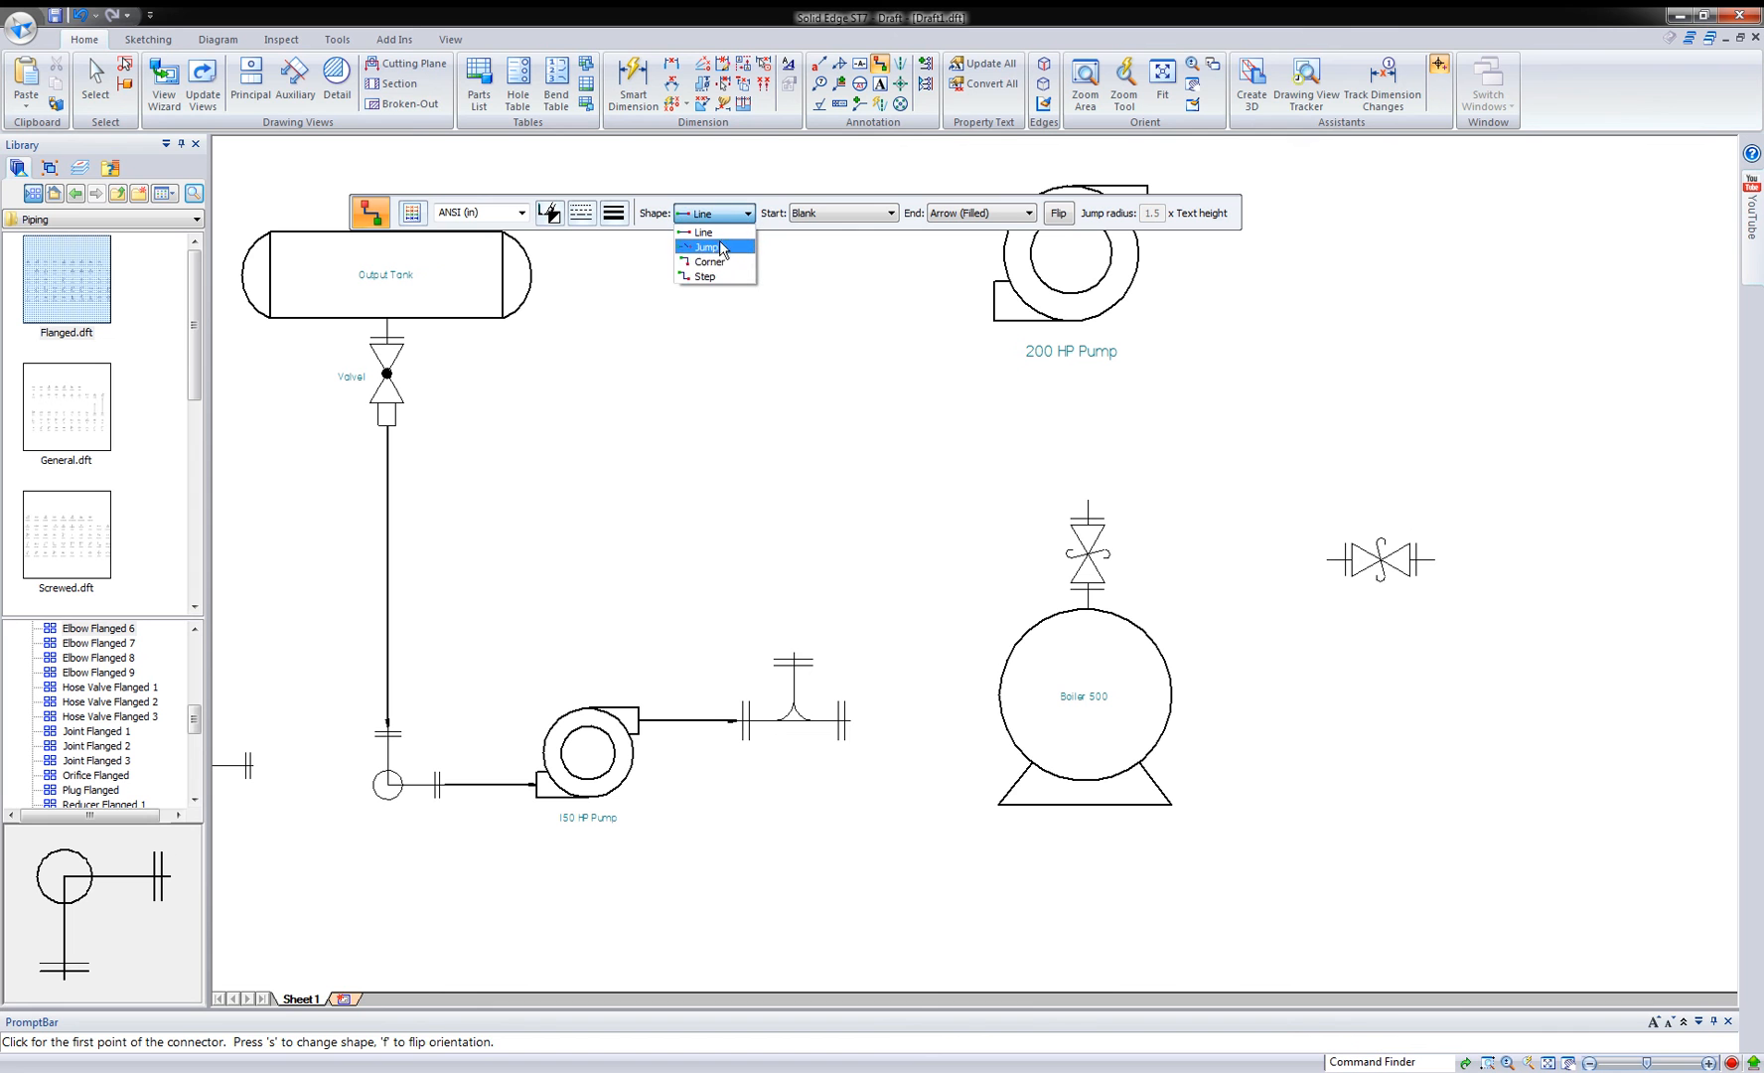
click(709, 262)
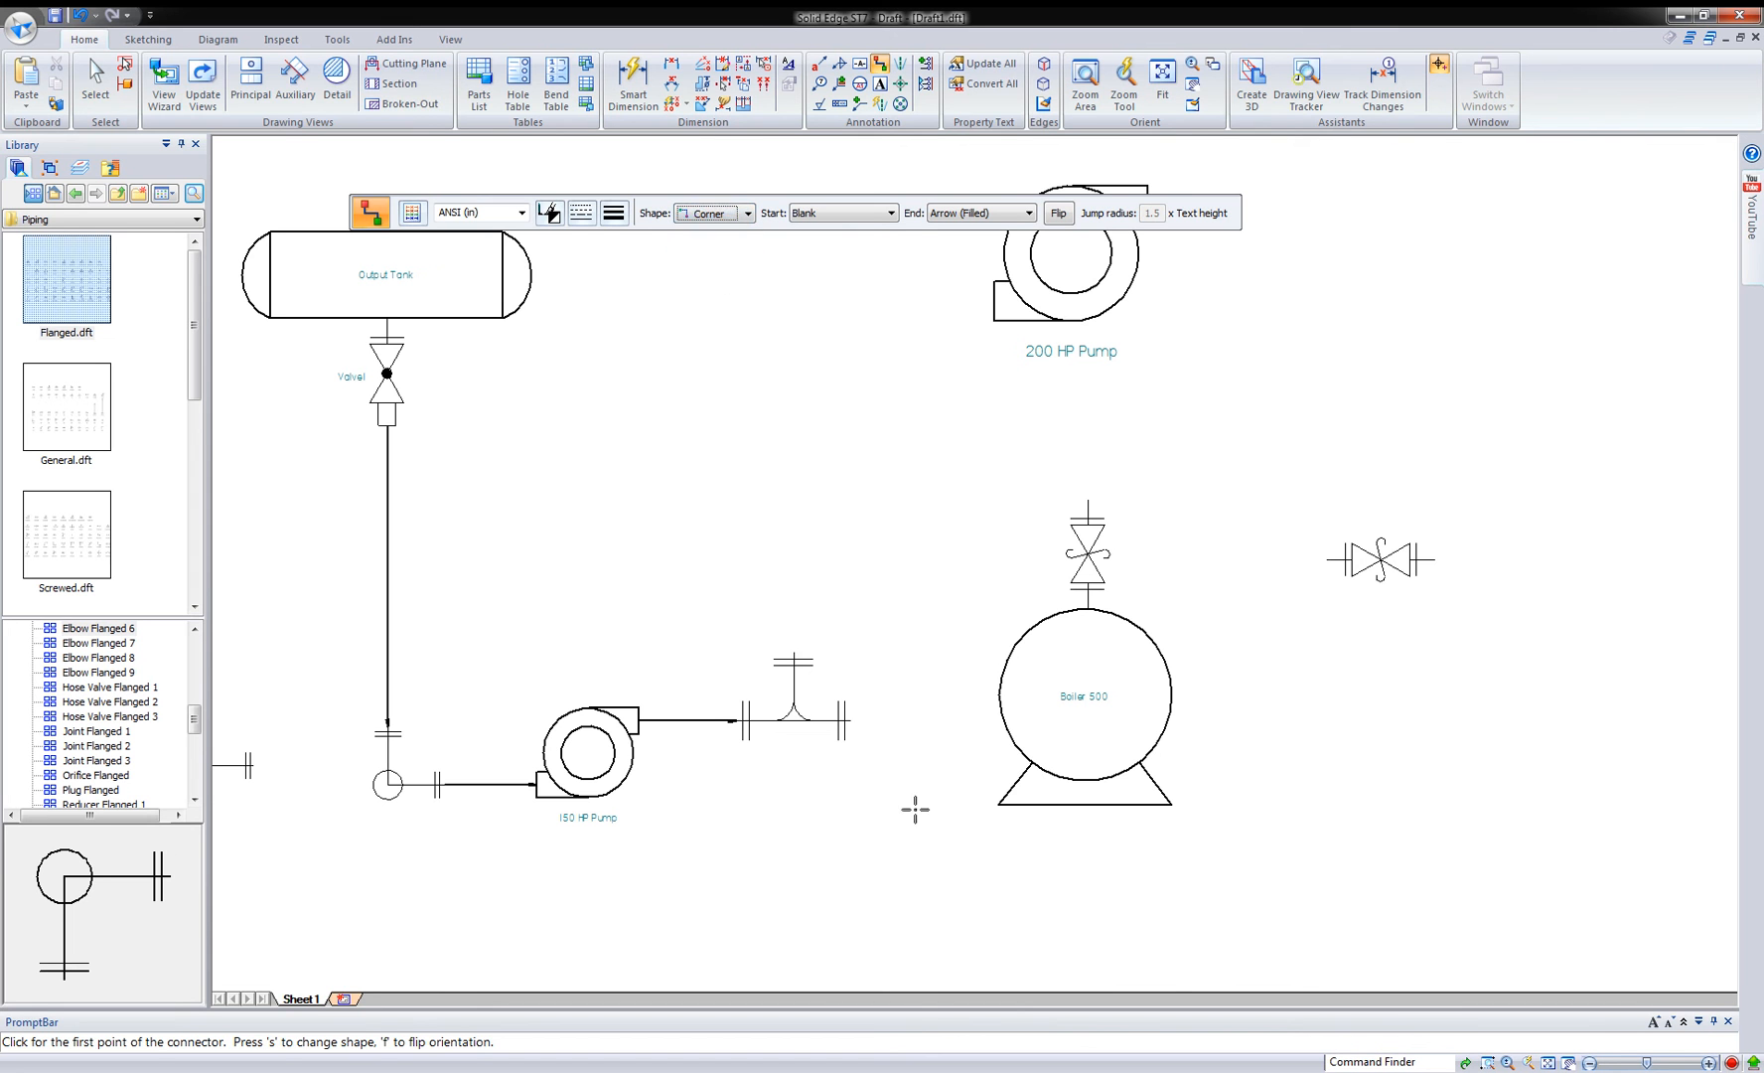
click(853, 719)
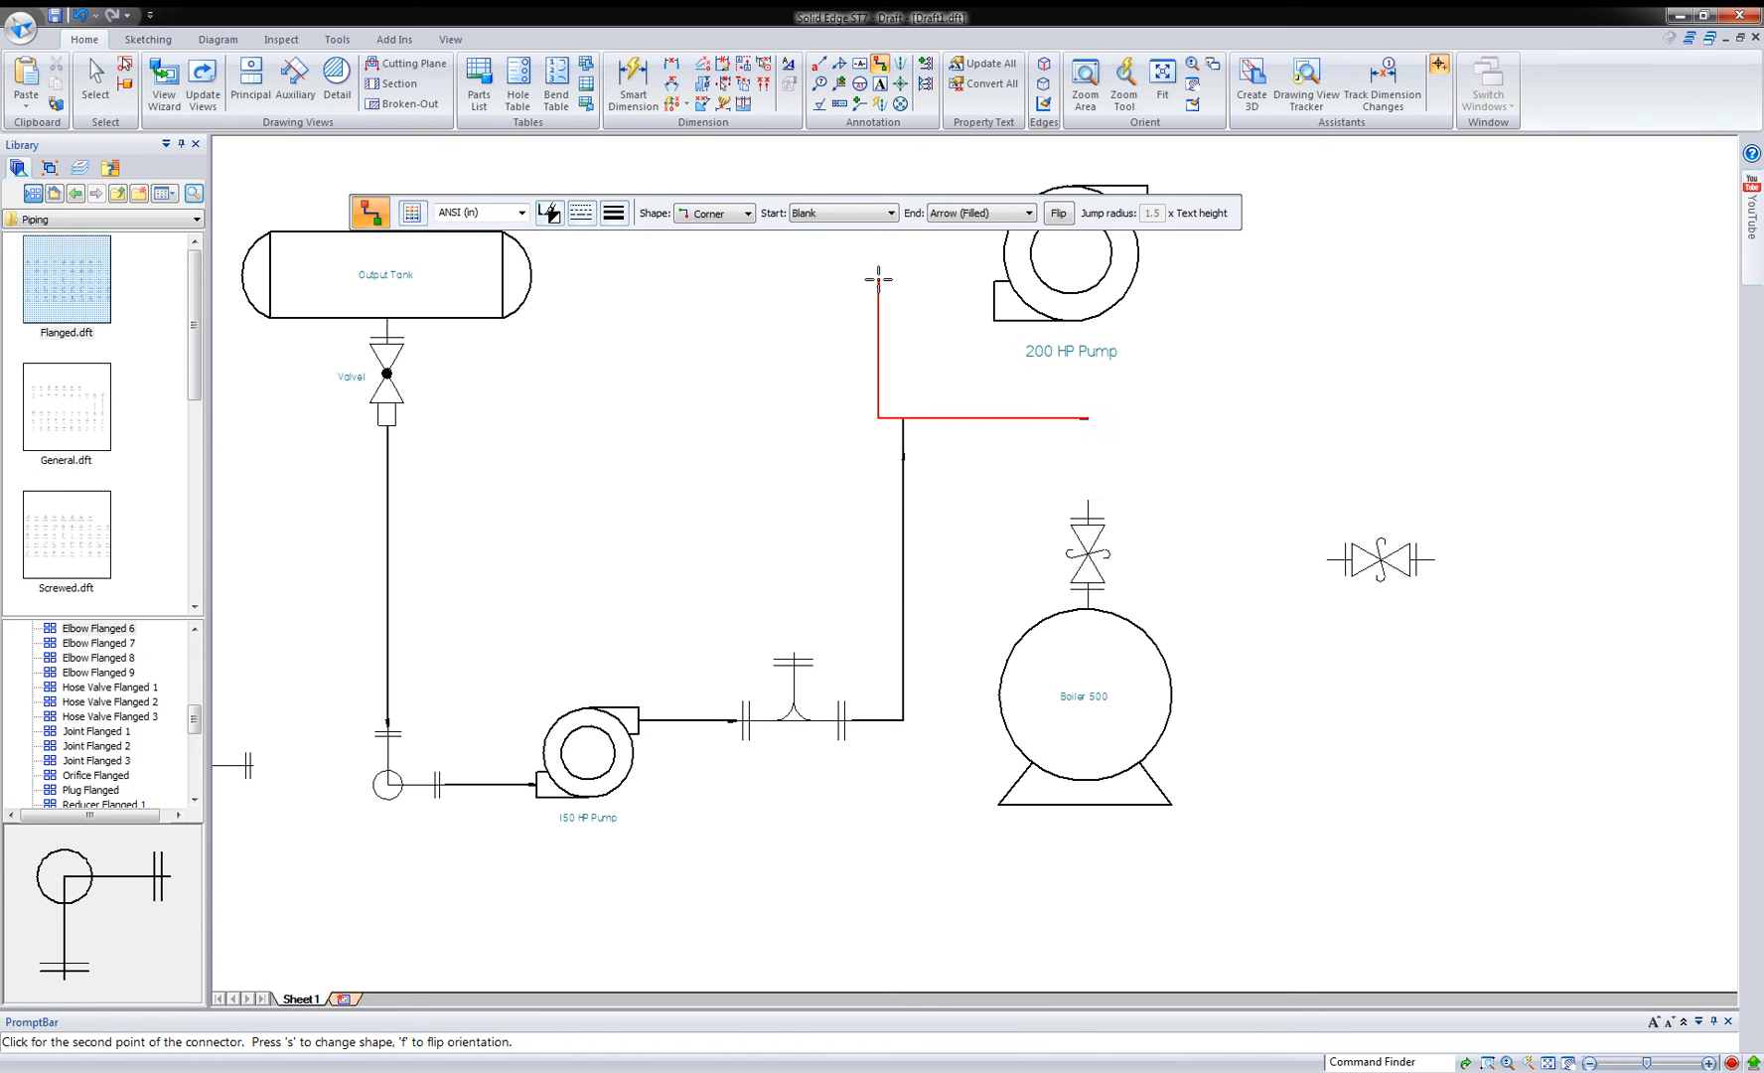
click(748, 214)
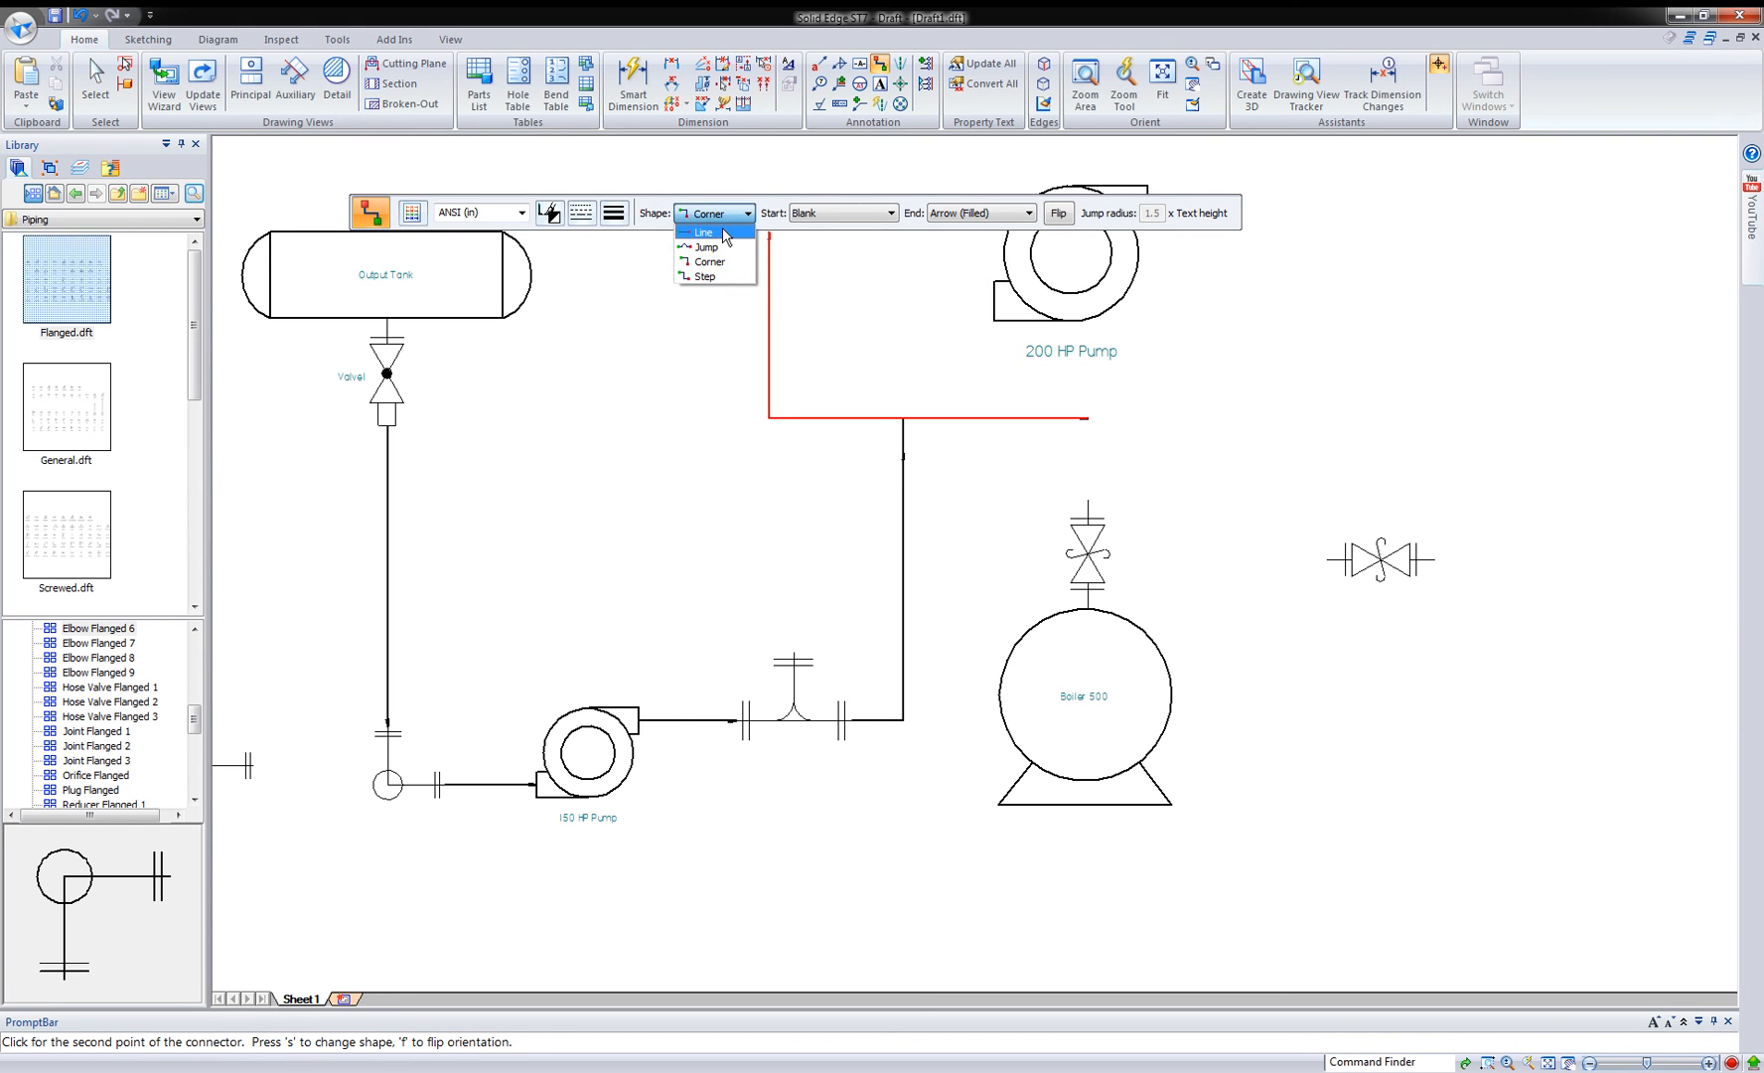
click(702, 232)
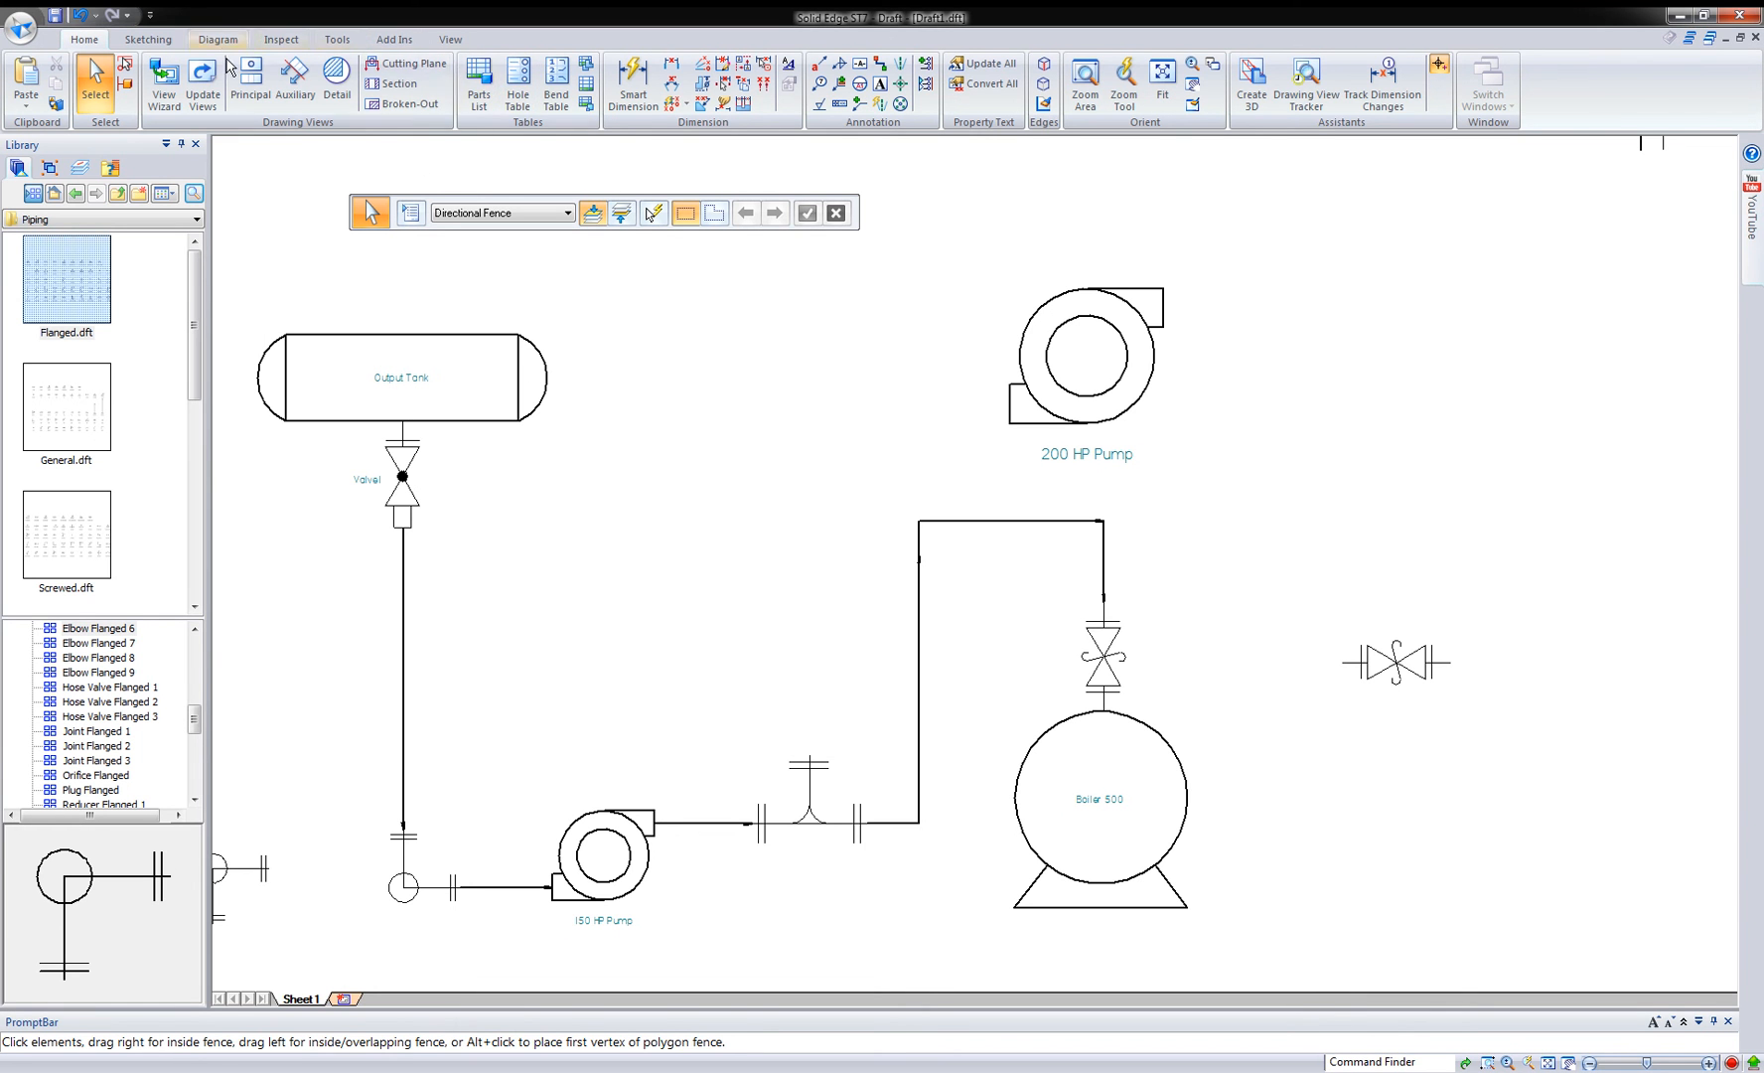
mouse_move(894, 79)
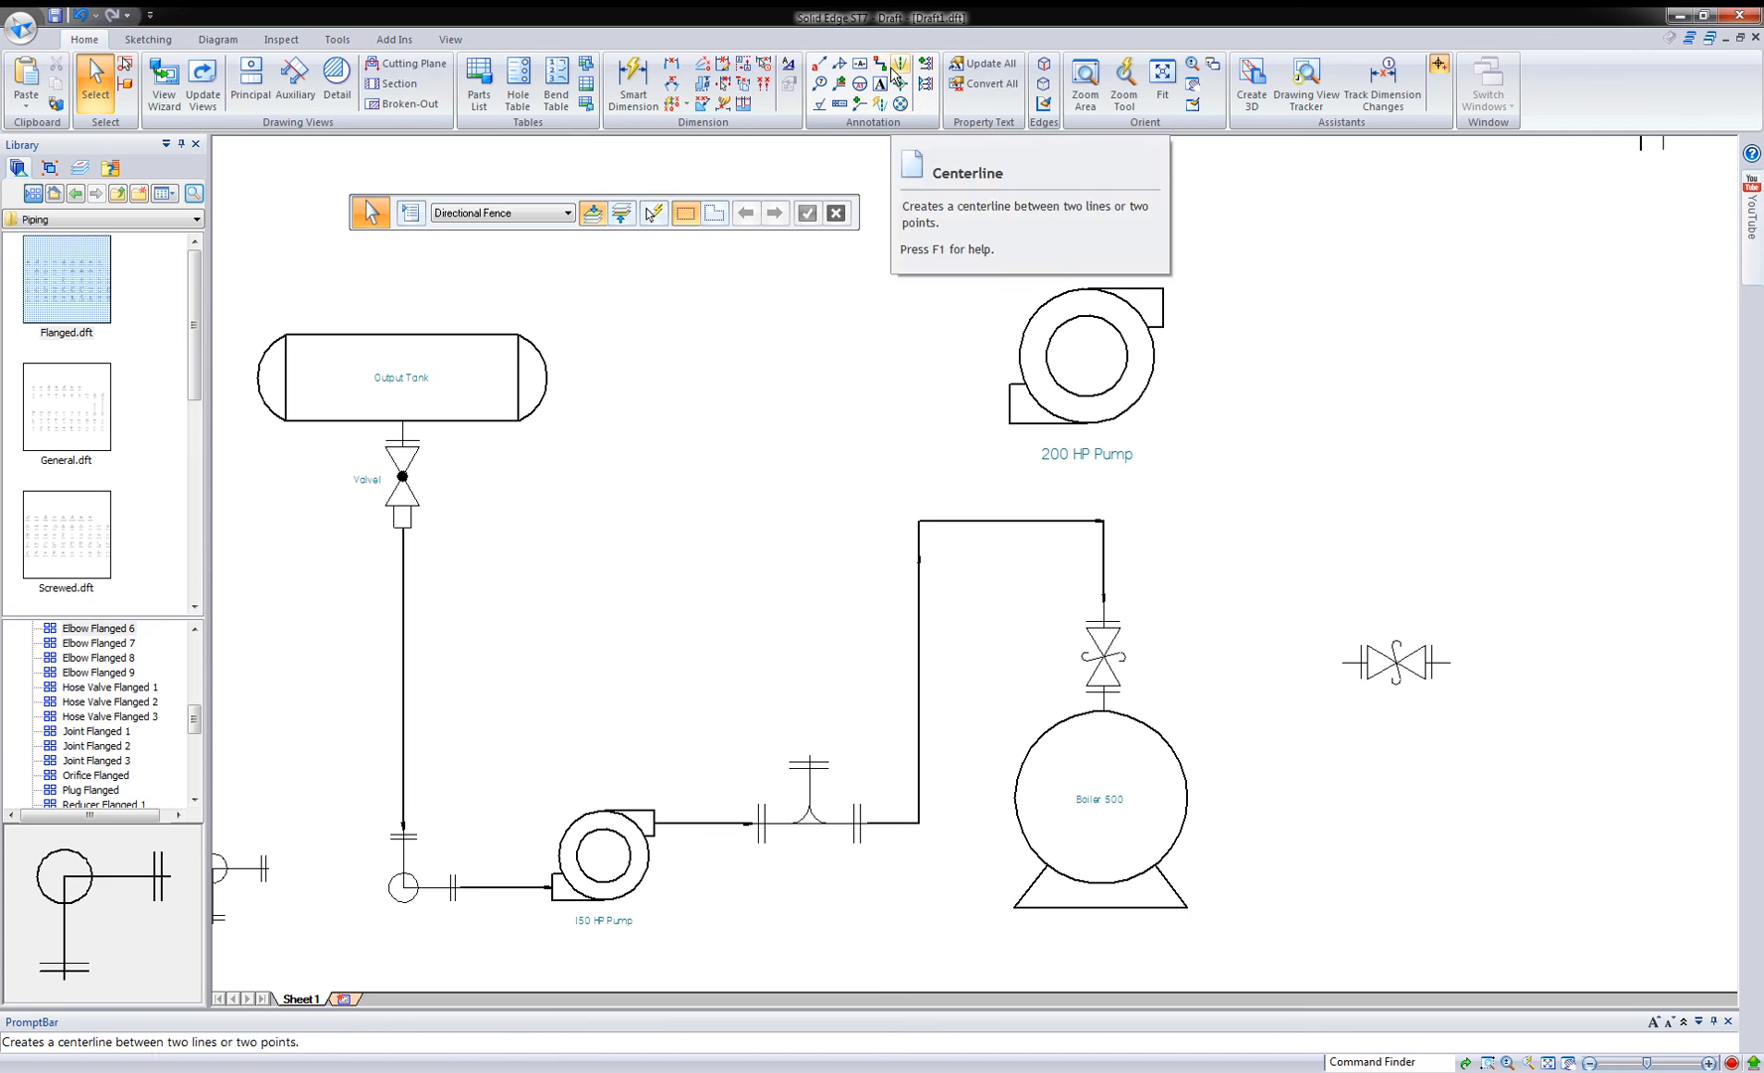
- Start a connector at the tee's upper branch and try the Line and Corner shapes
click(892, 63)
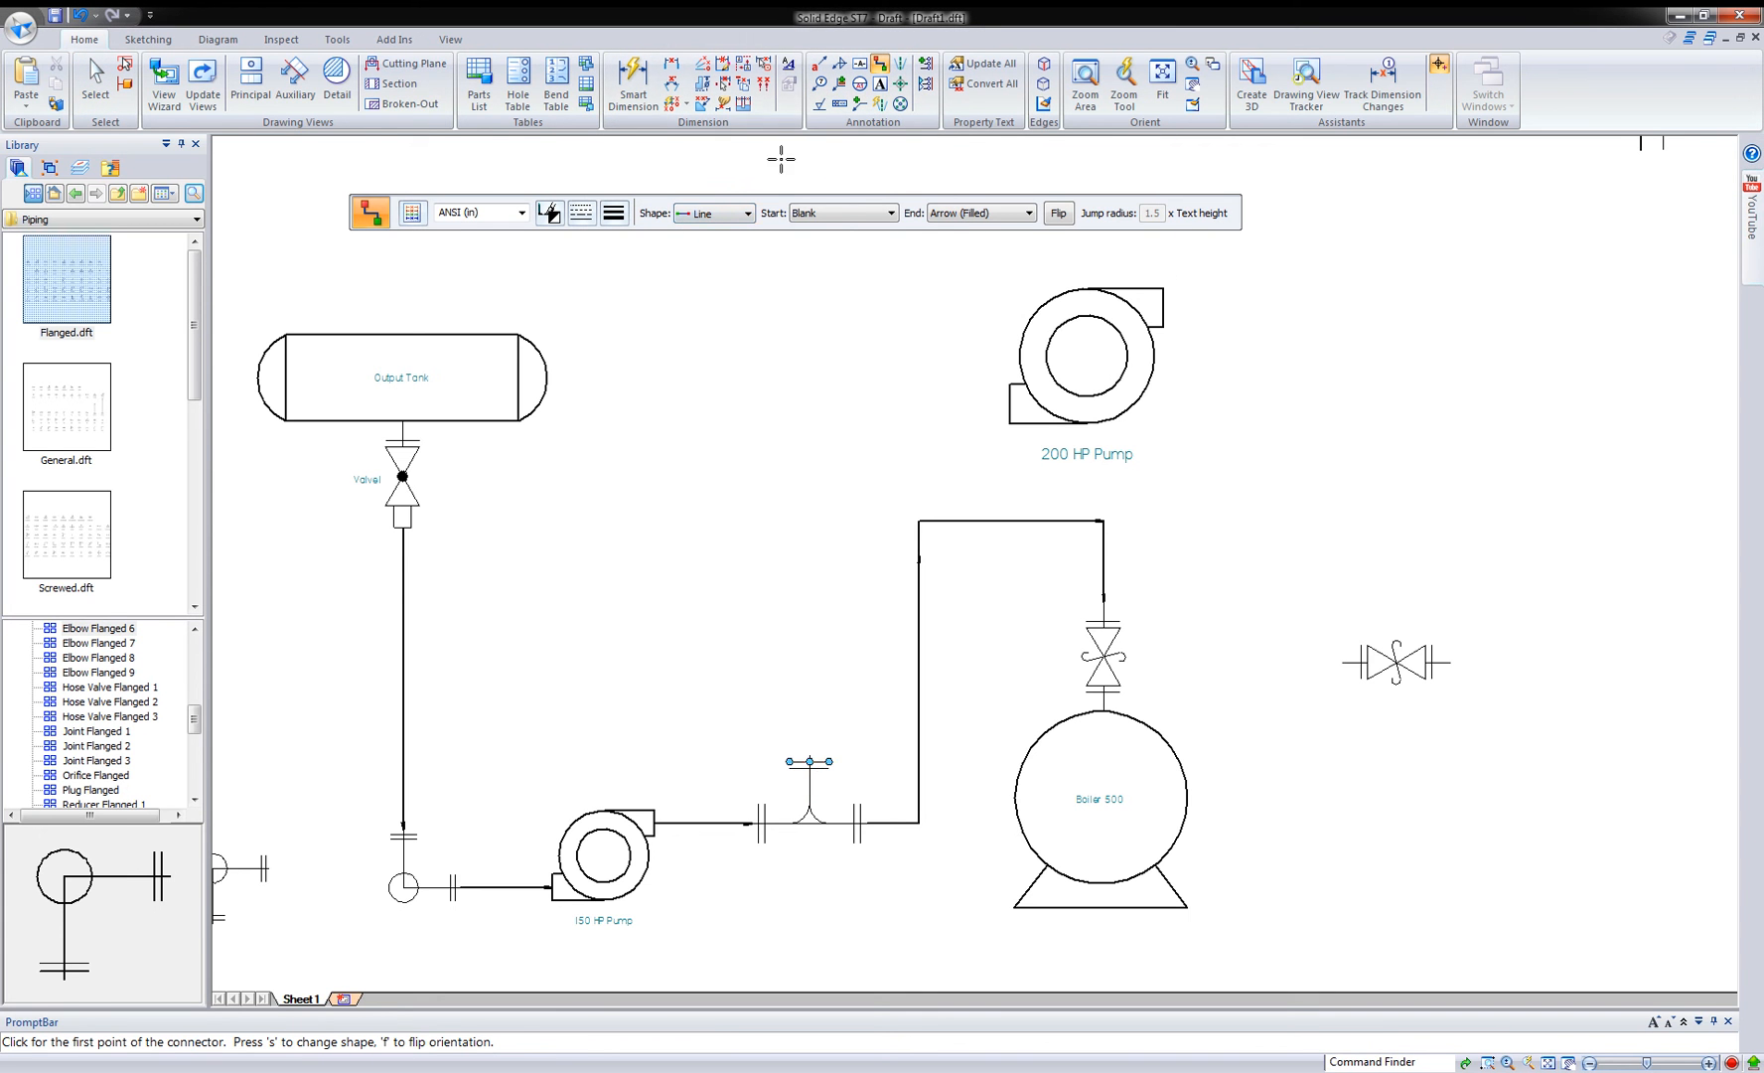
click(745, 214)
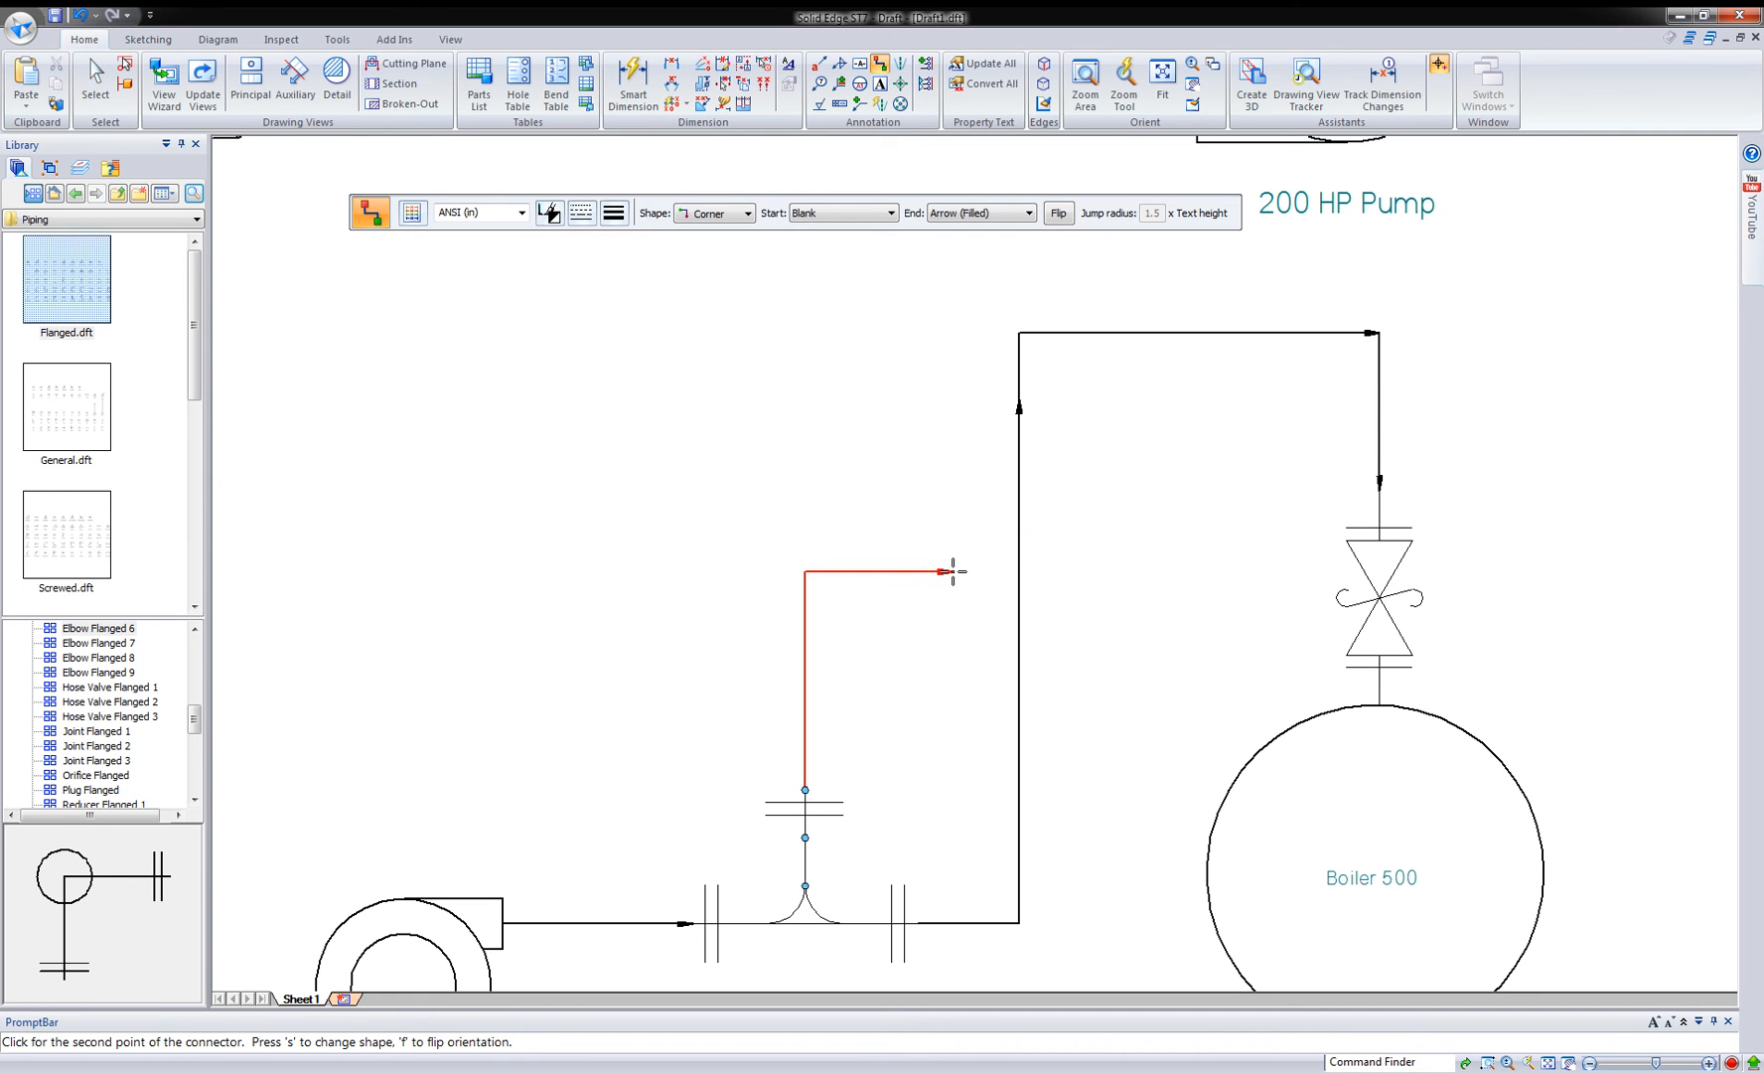
click(745, 212)
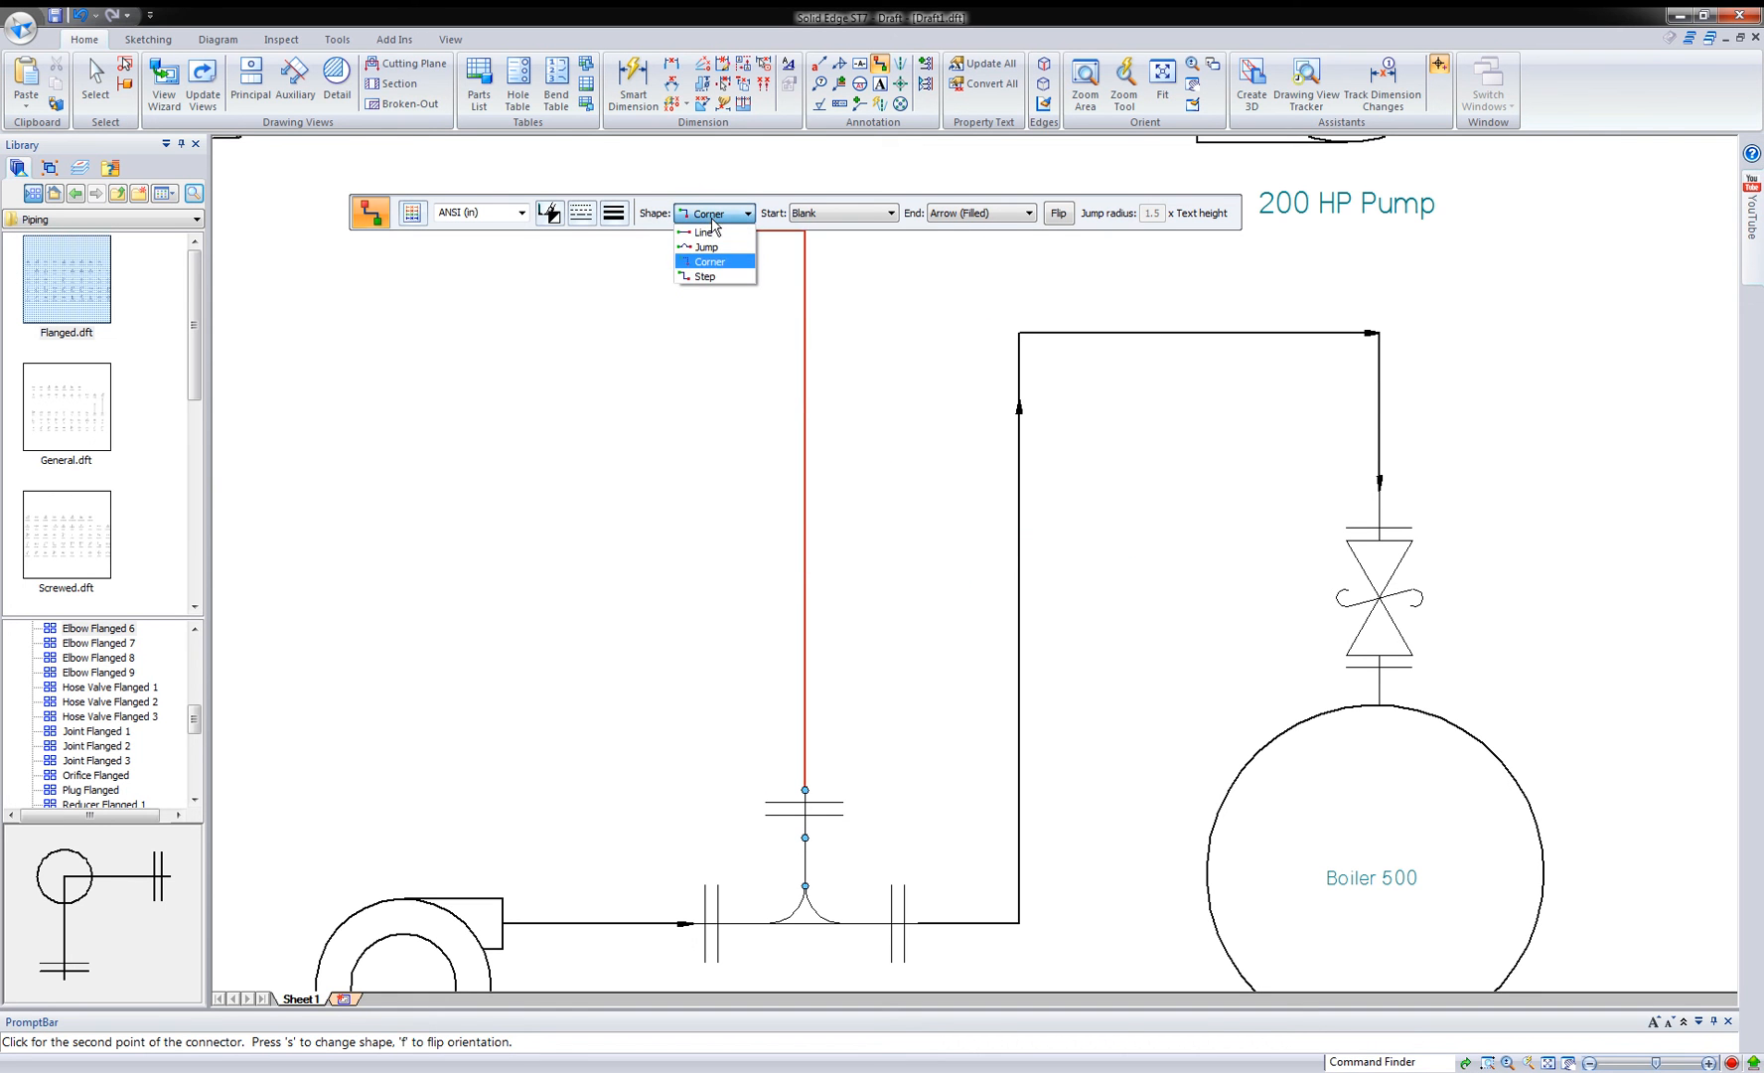
click(698, 233)
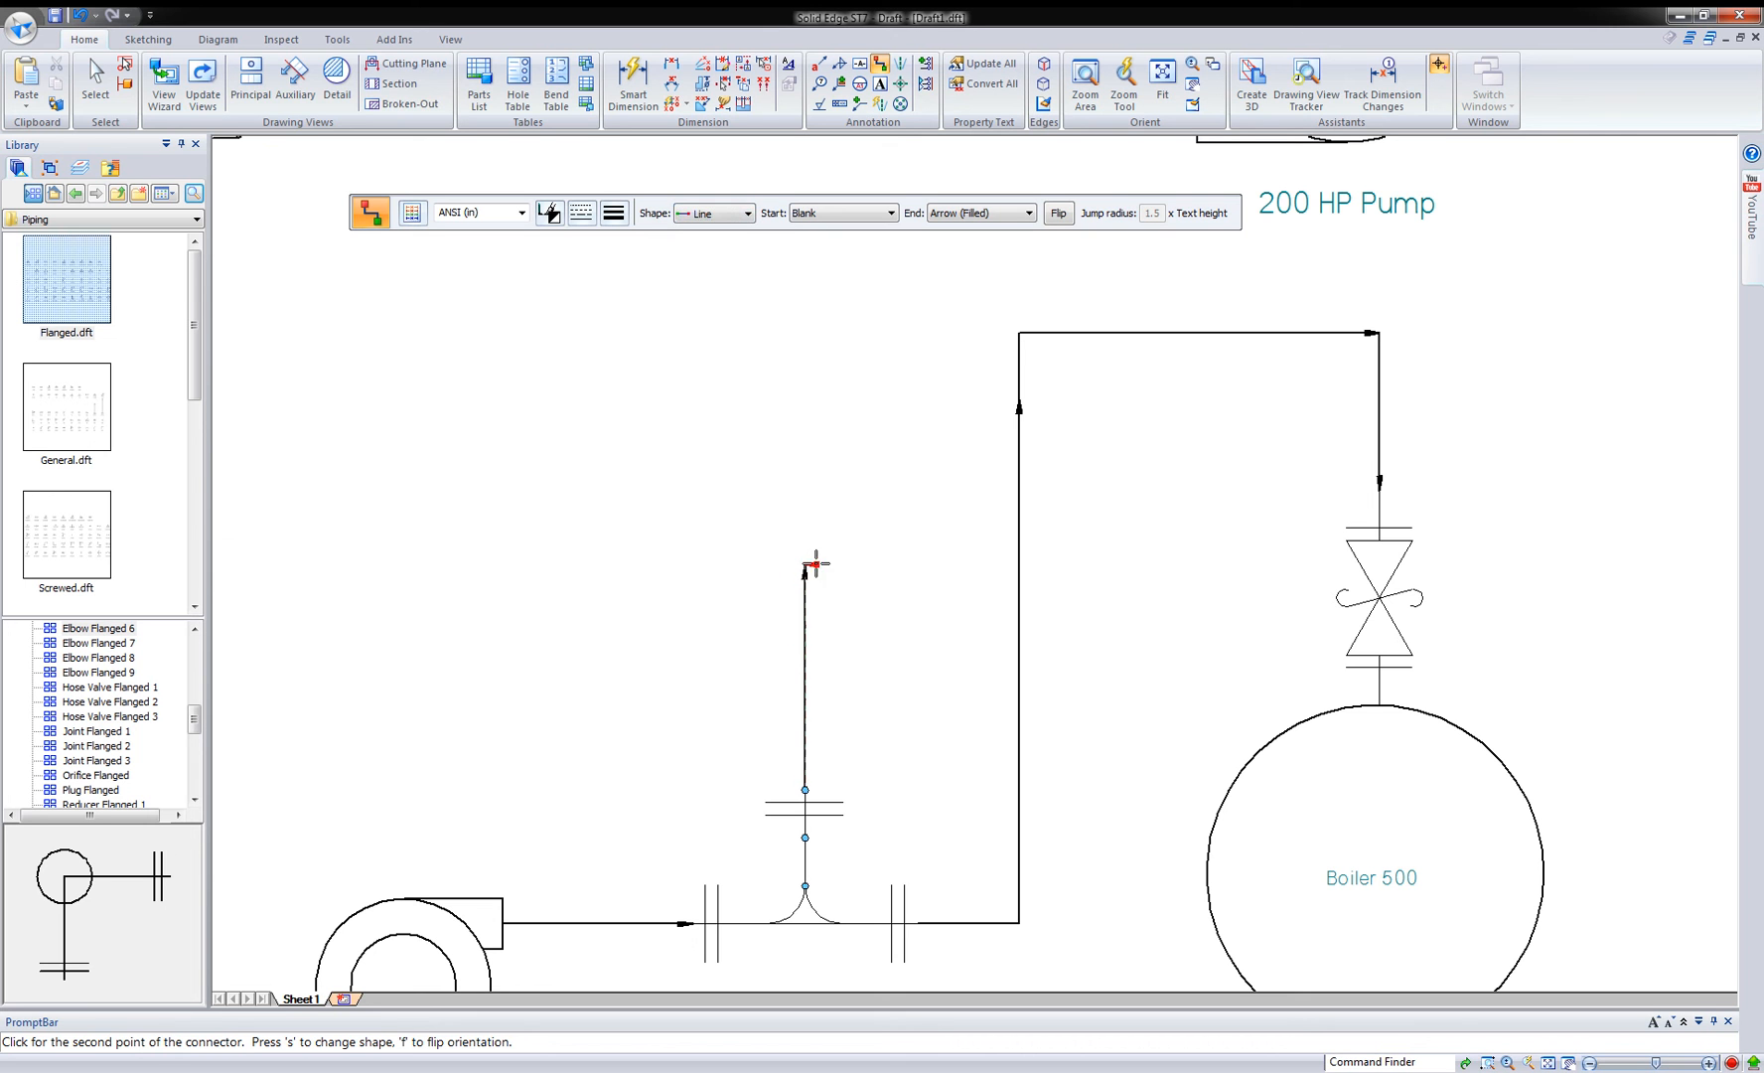
click(746, 212)
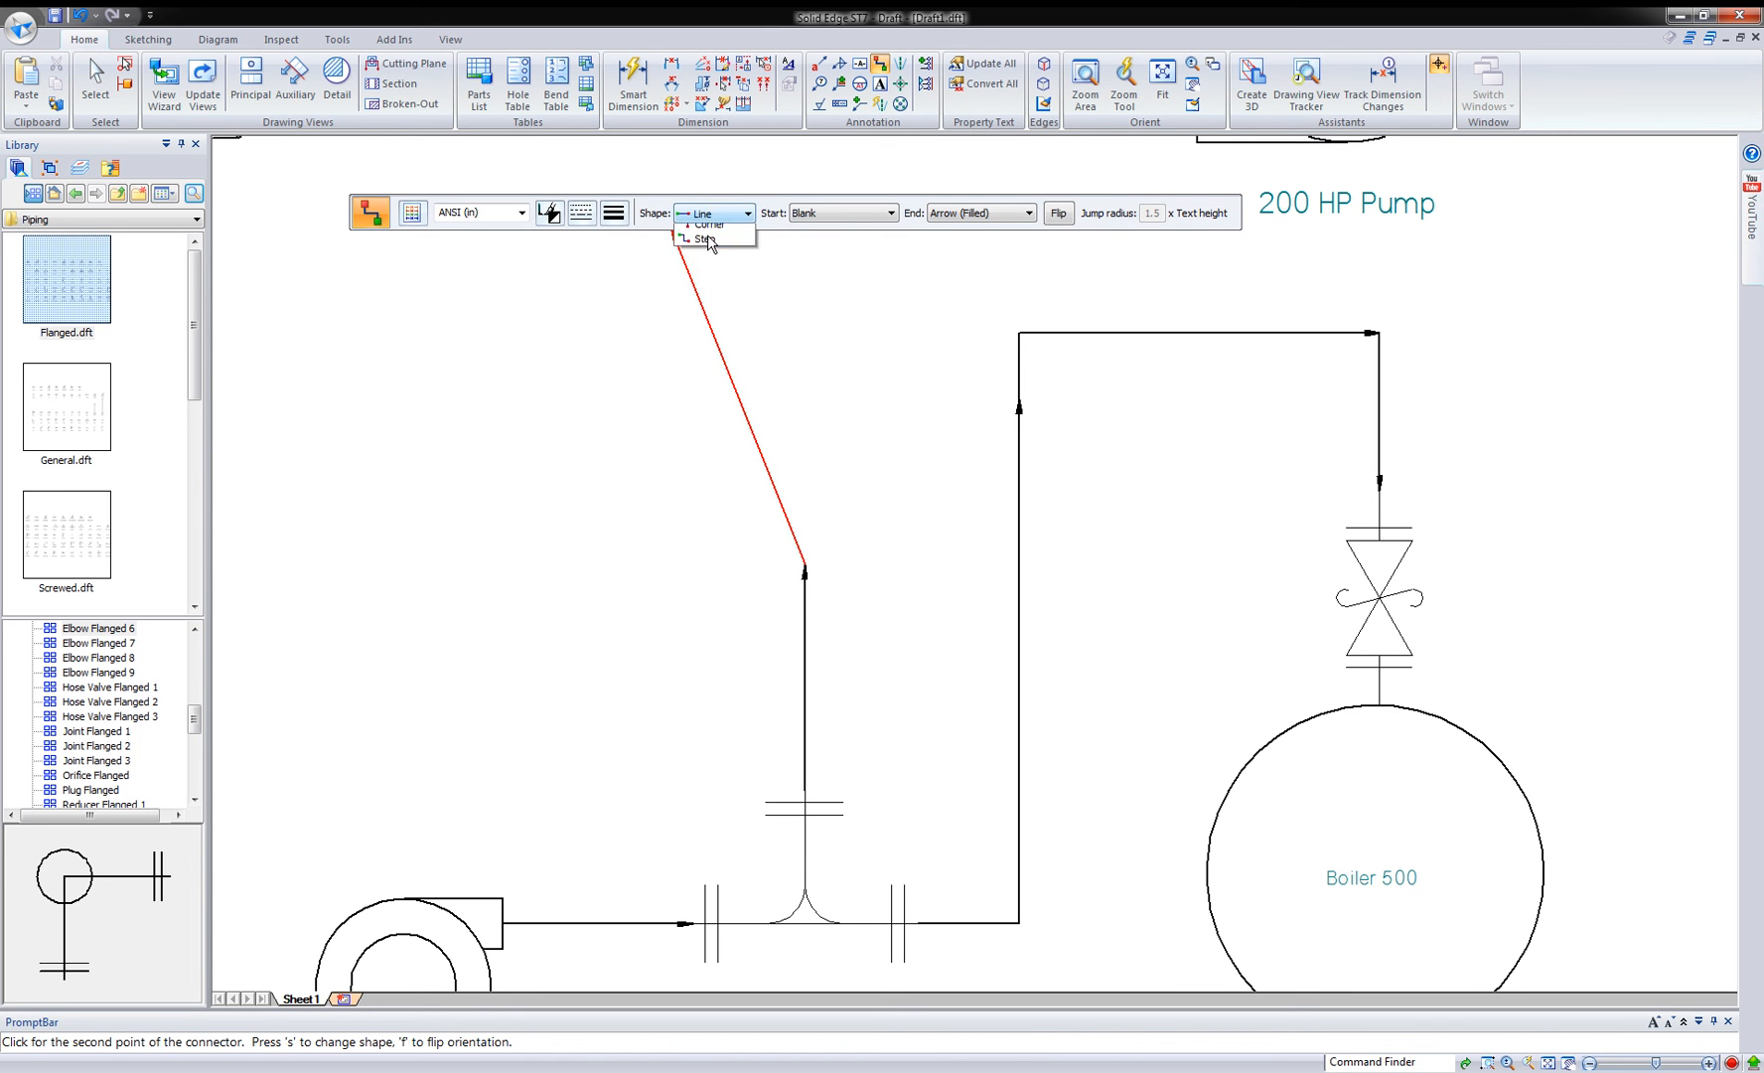
click(702, 240)
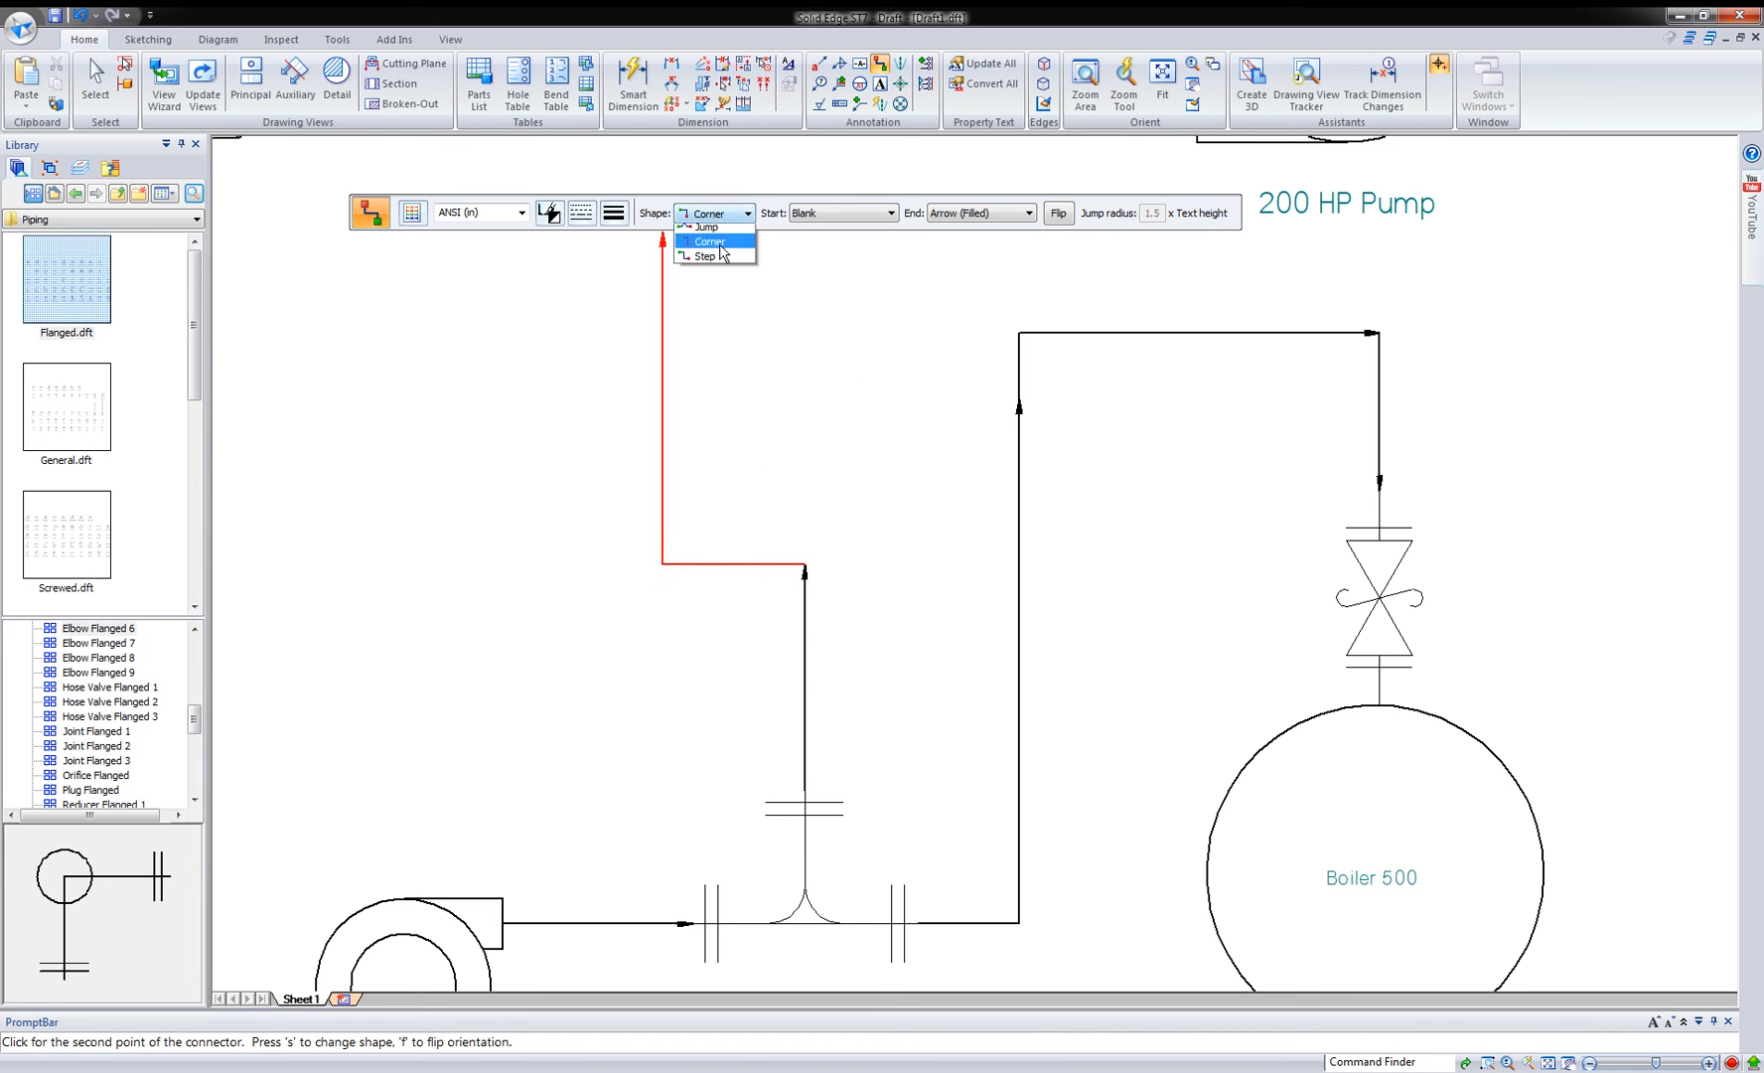
- Set the connector shape to Jump and end it at the 200 HP Pump inlet
click(705, 227)
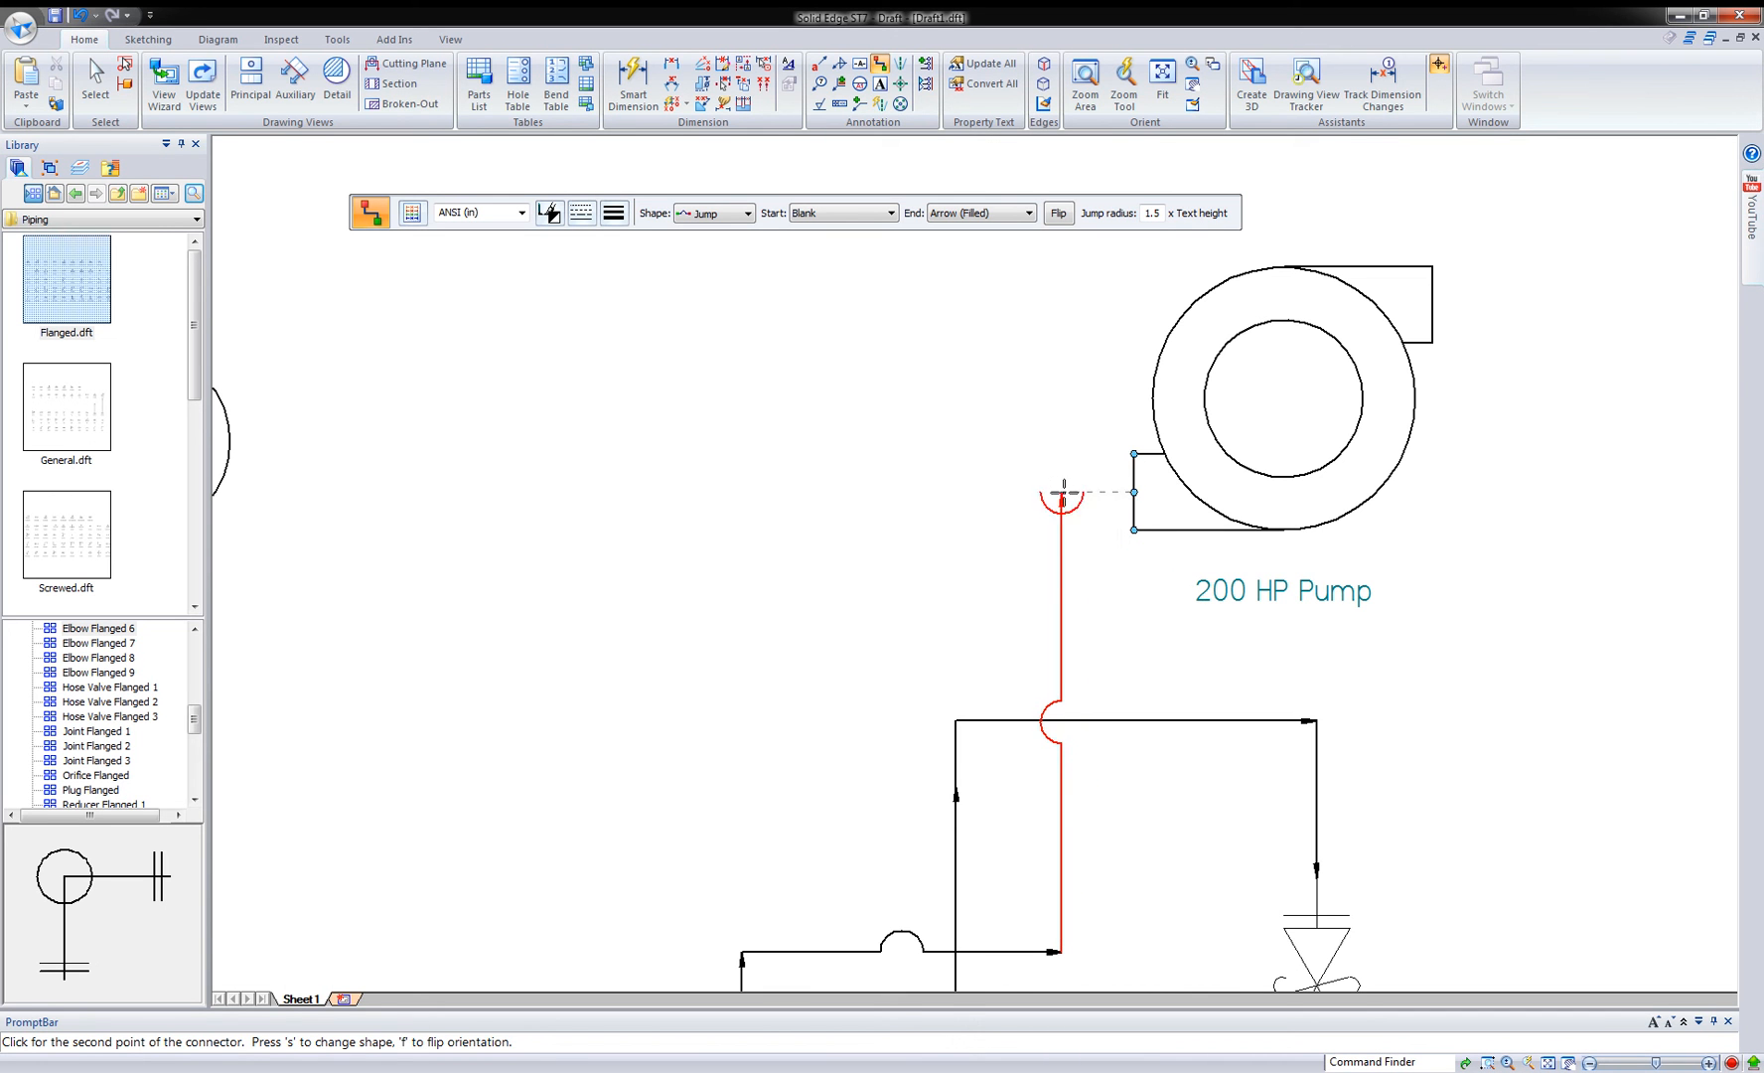
click(745, 214)
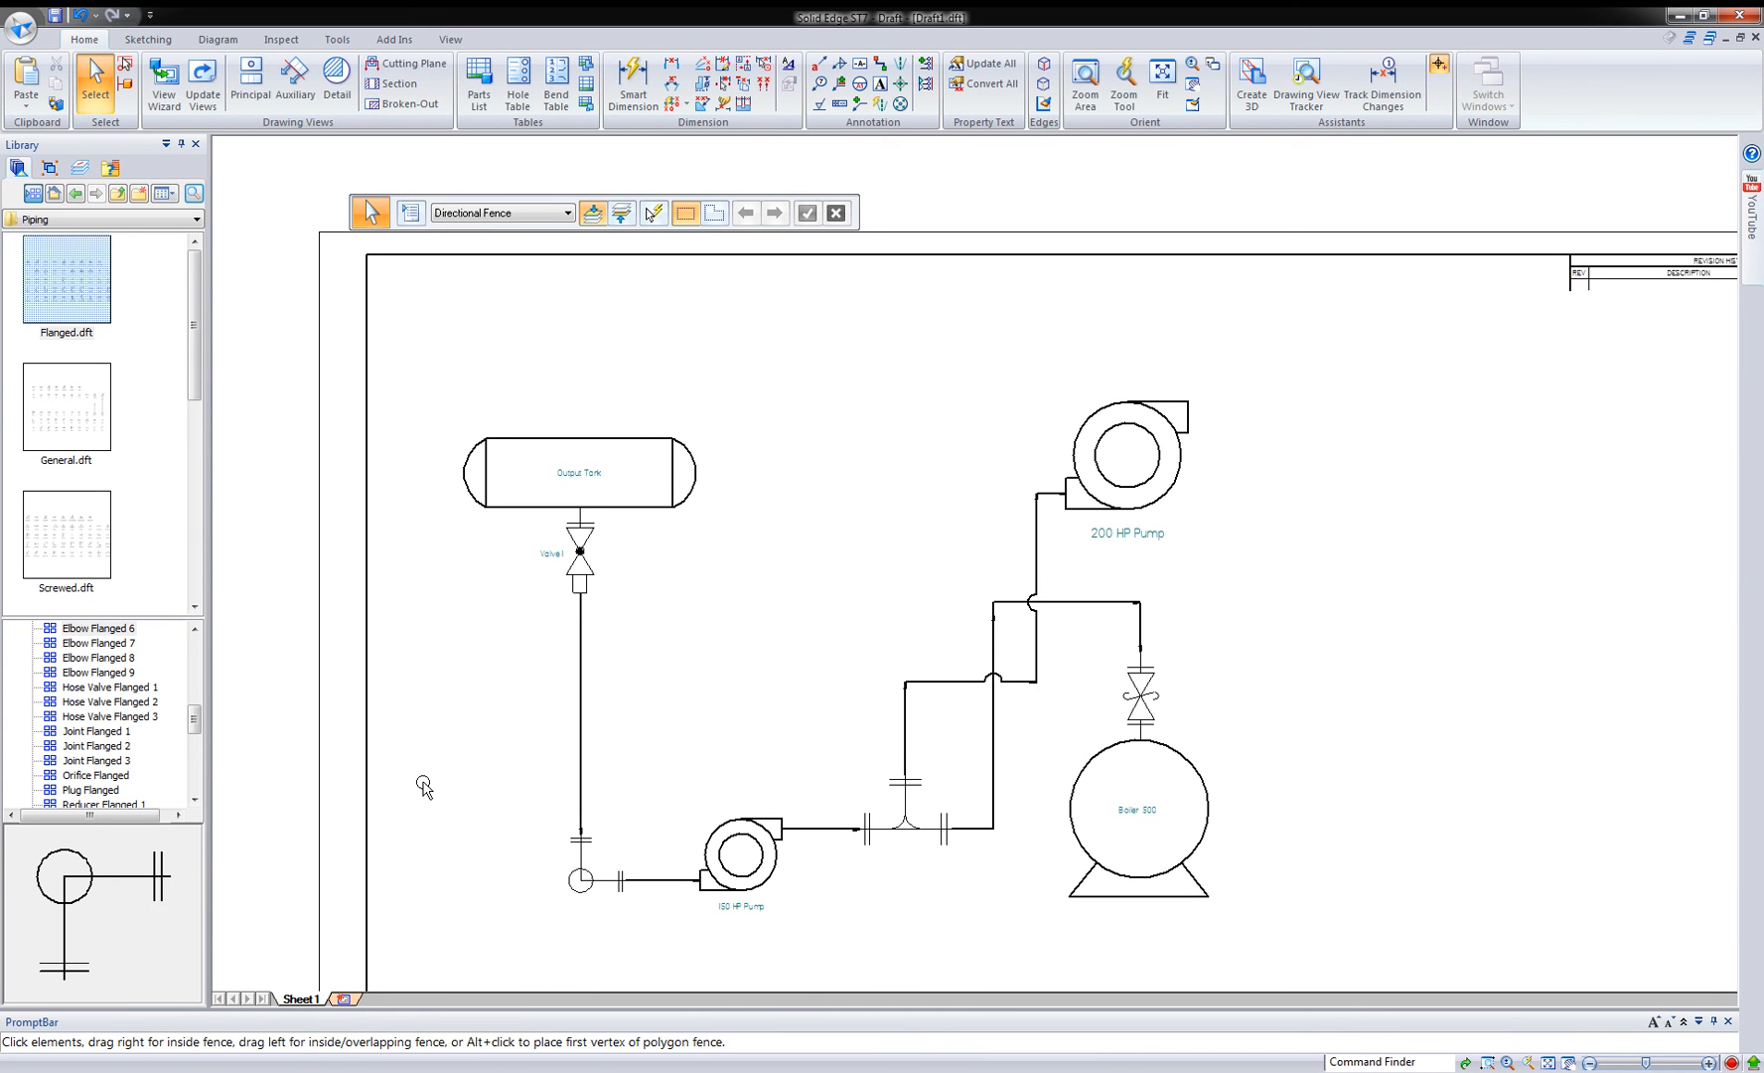
- Start a block table parts list and view its column settings
click(1136, 815)
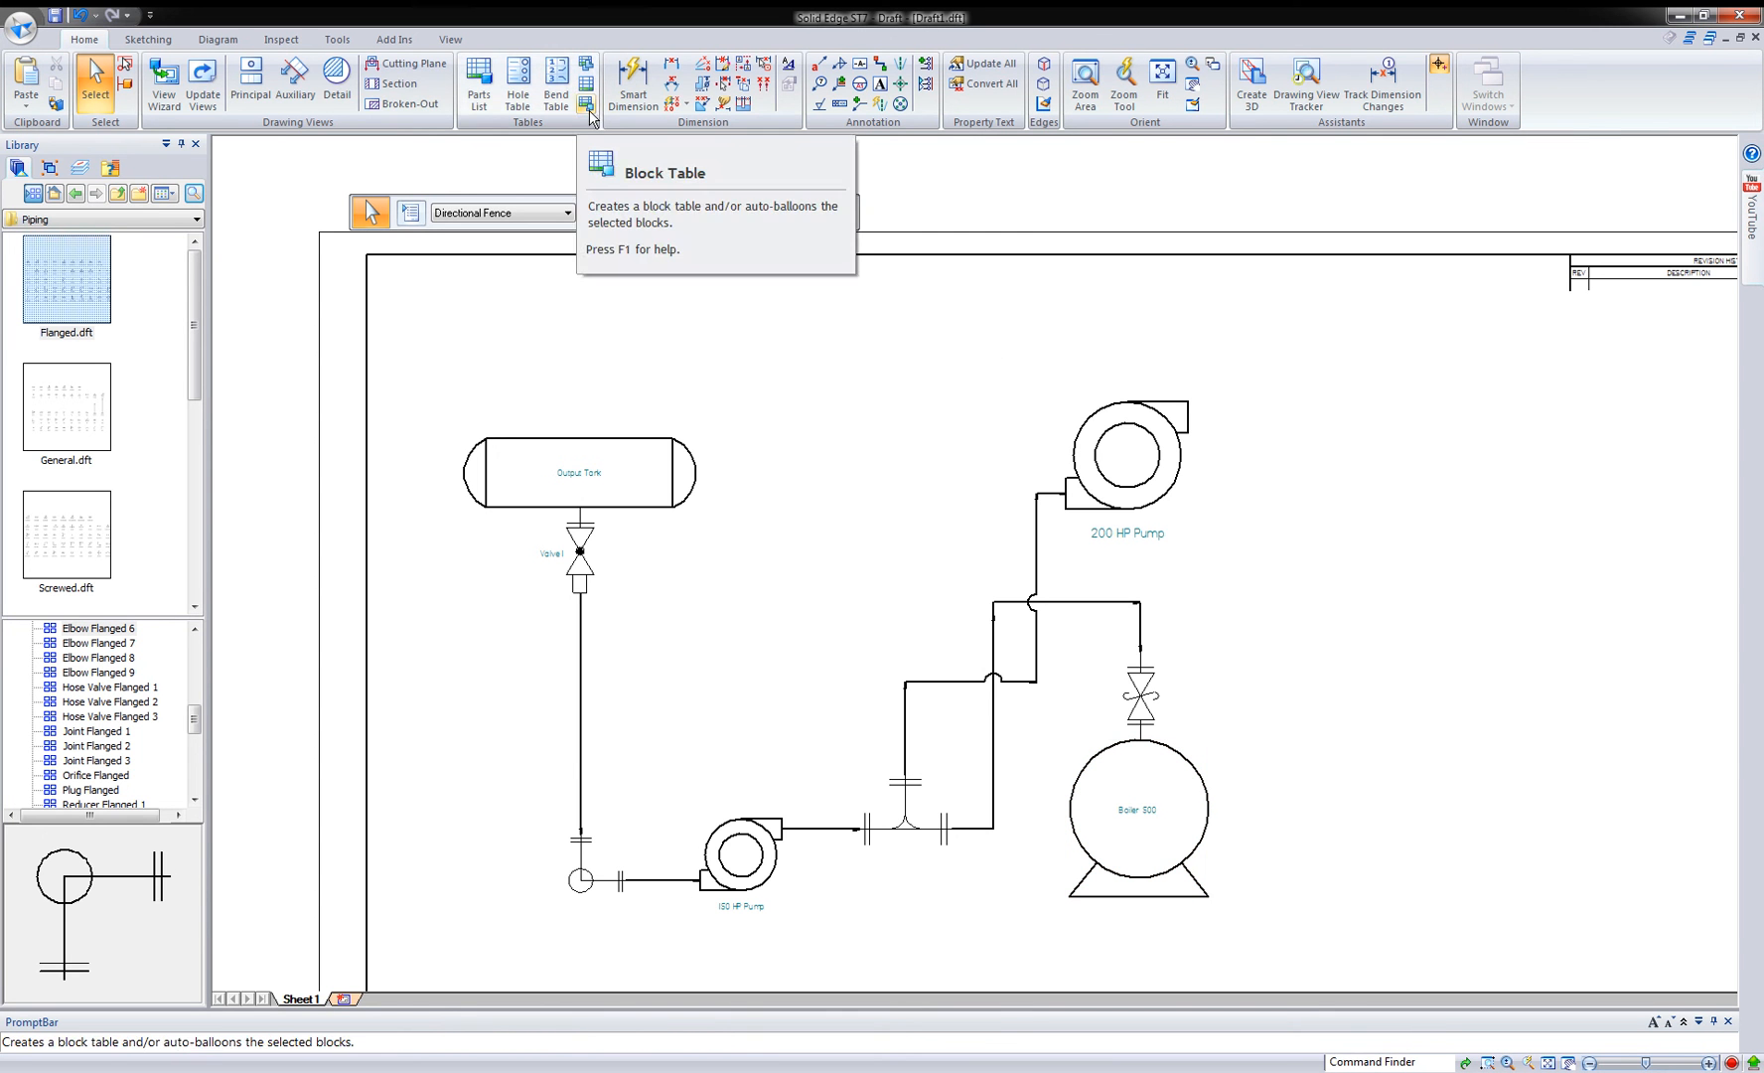
click(586, 103)
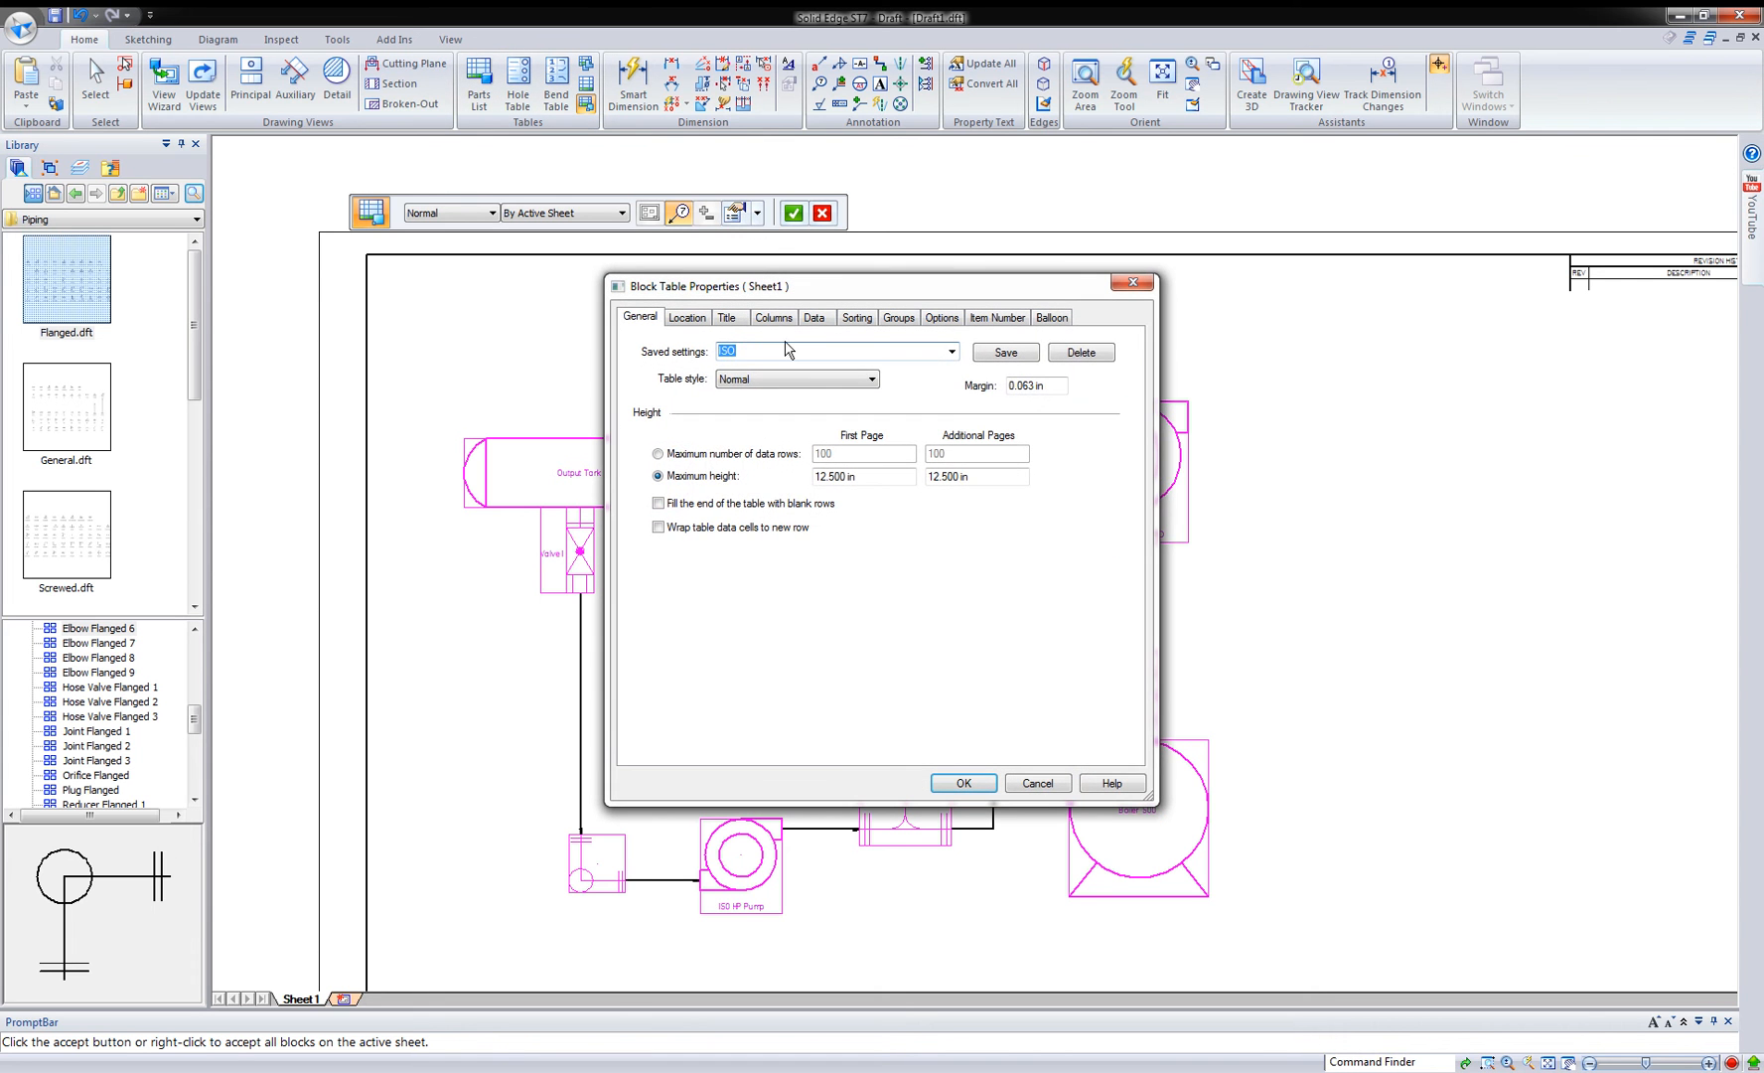
click(773, 318)
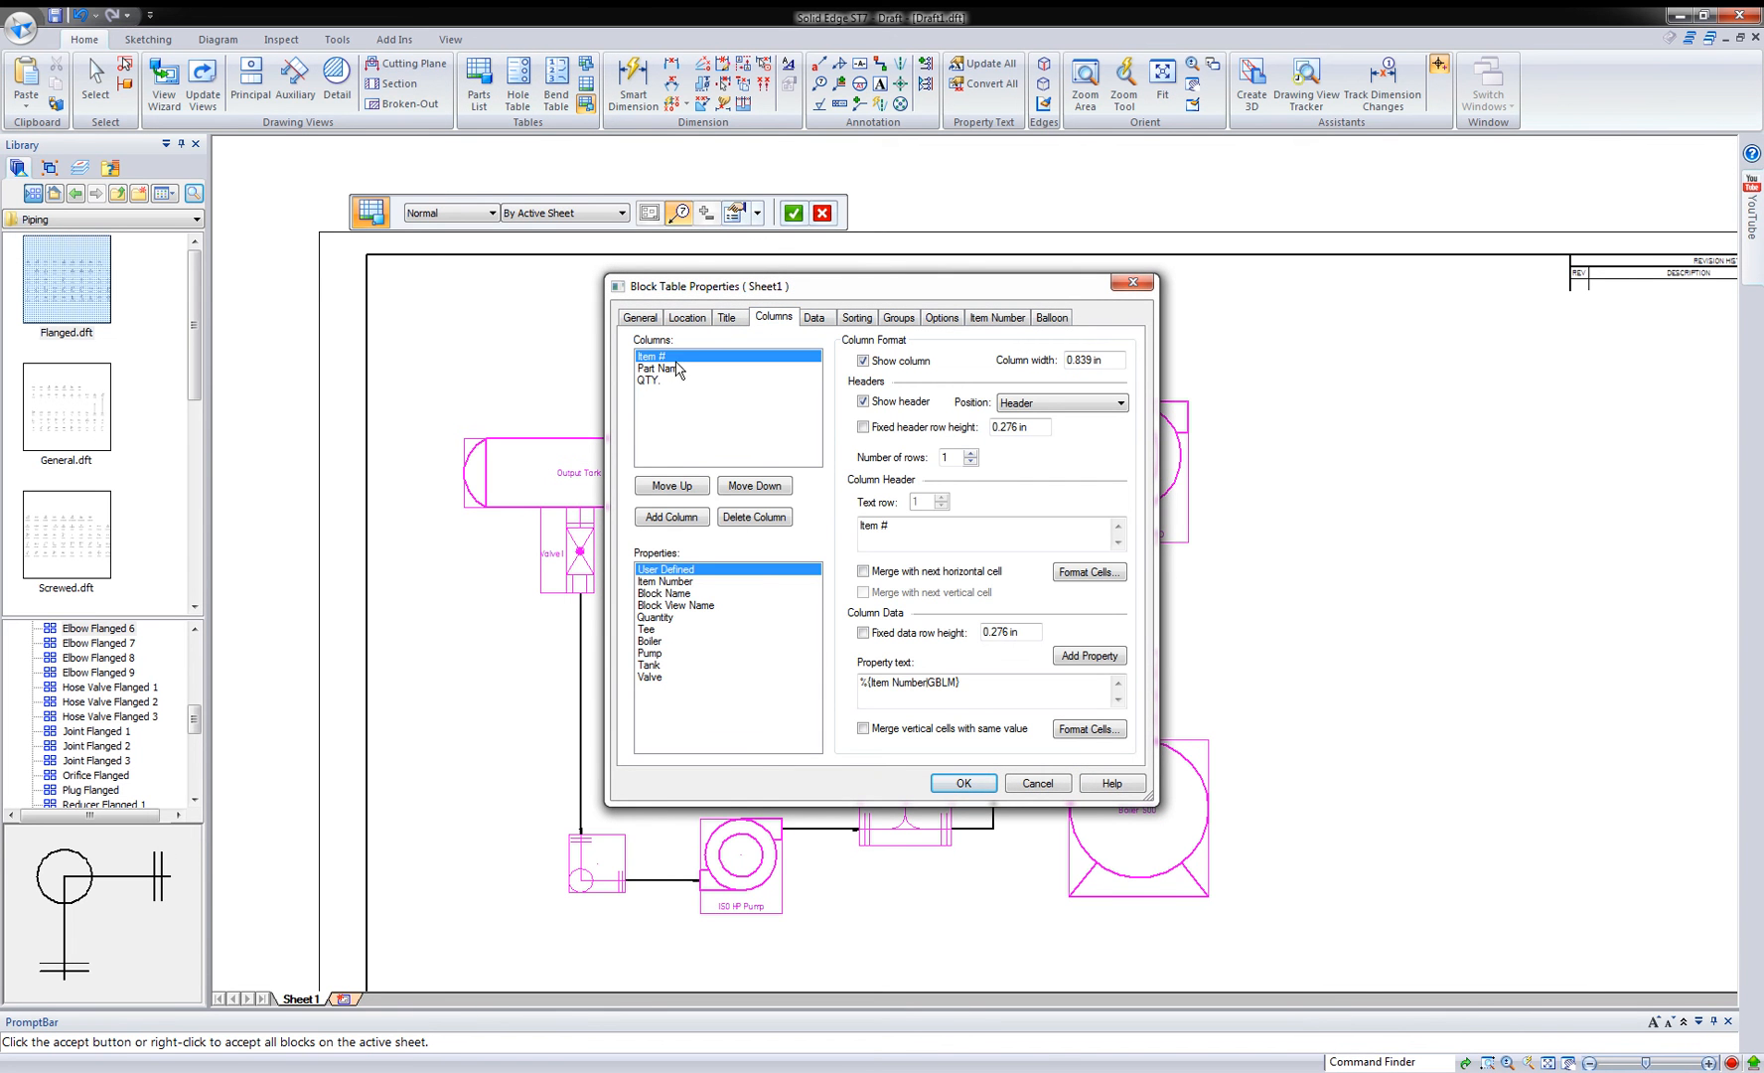
mouse_move(665, 386)
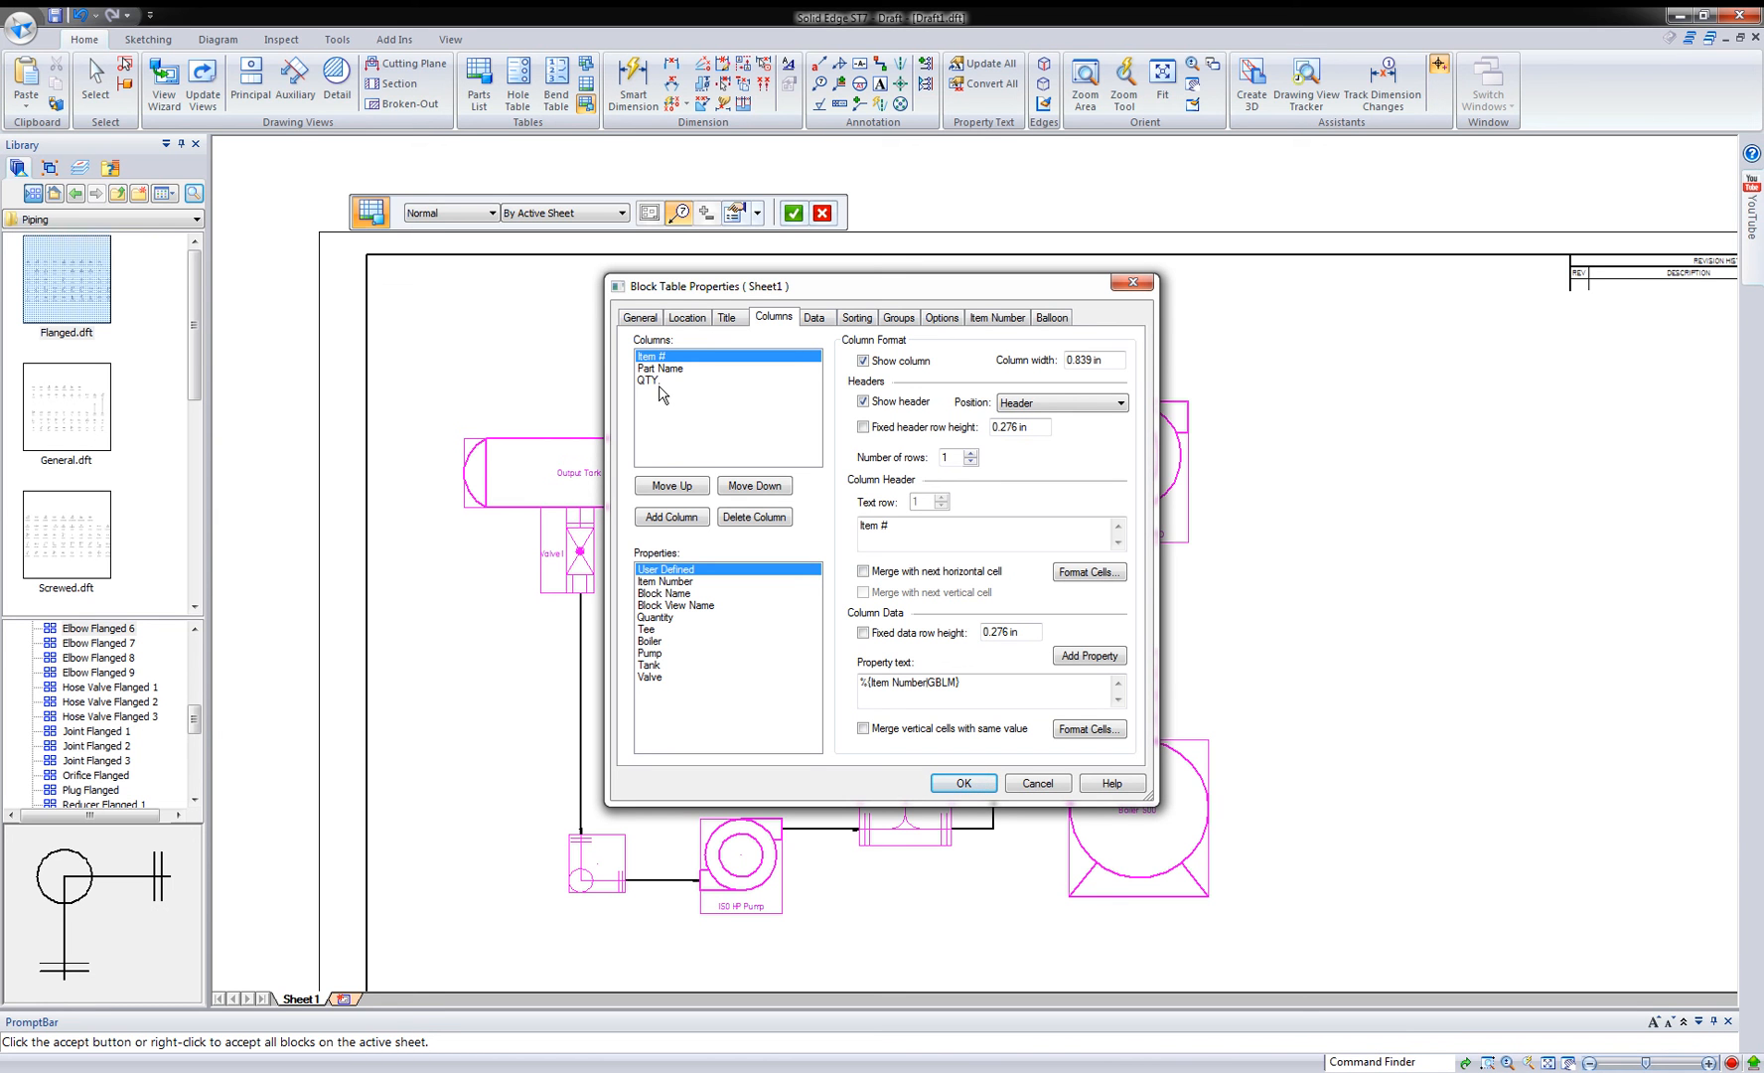
- Review the Item #, Part Name and QTY columns and accept the block table properties
click(962, 783)
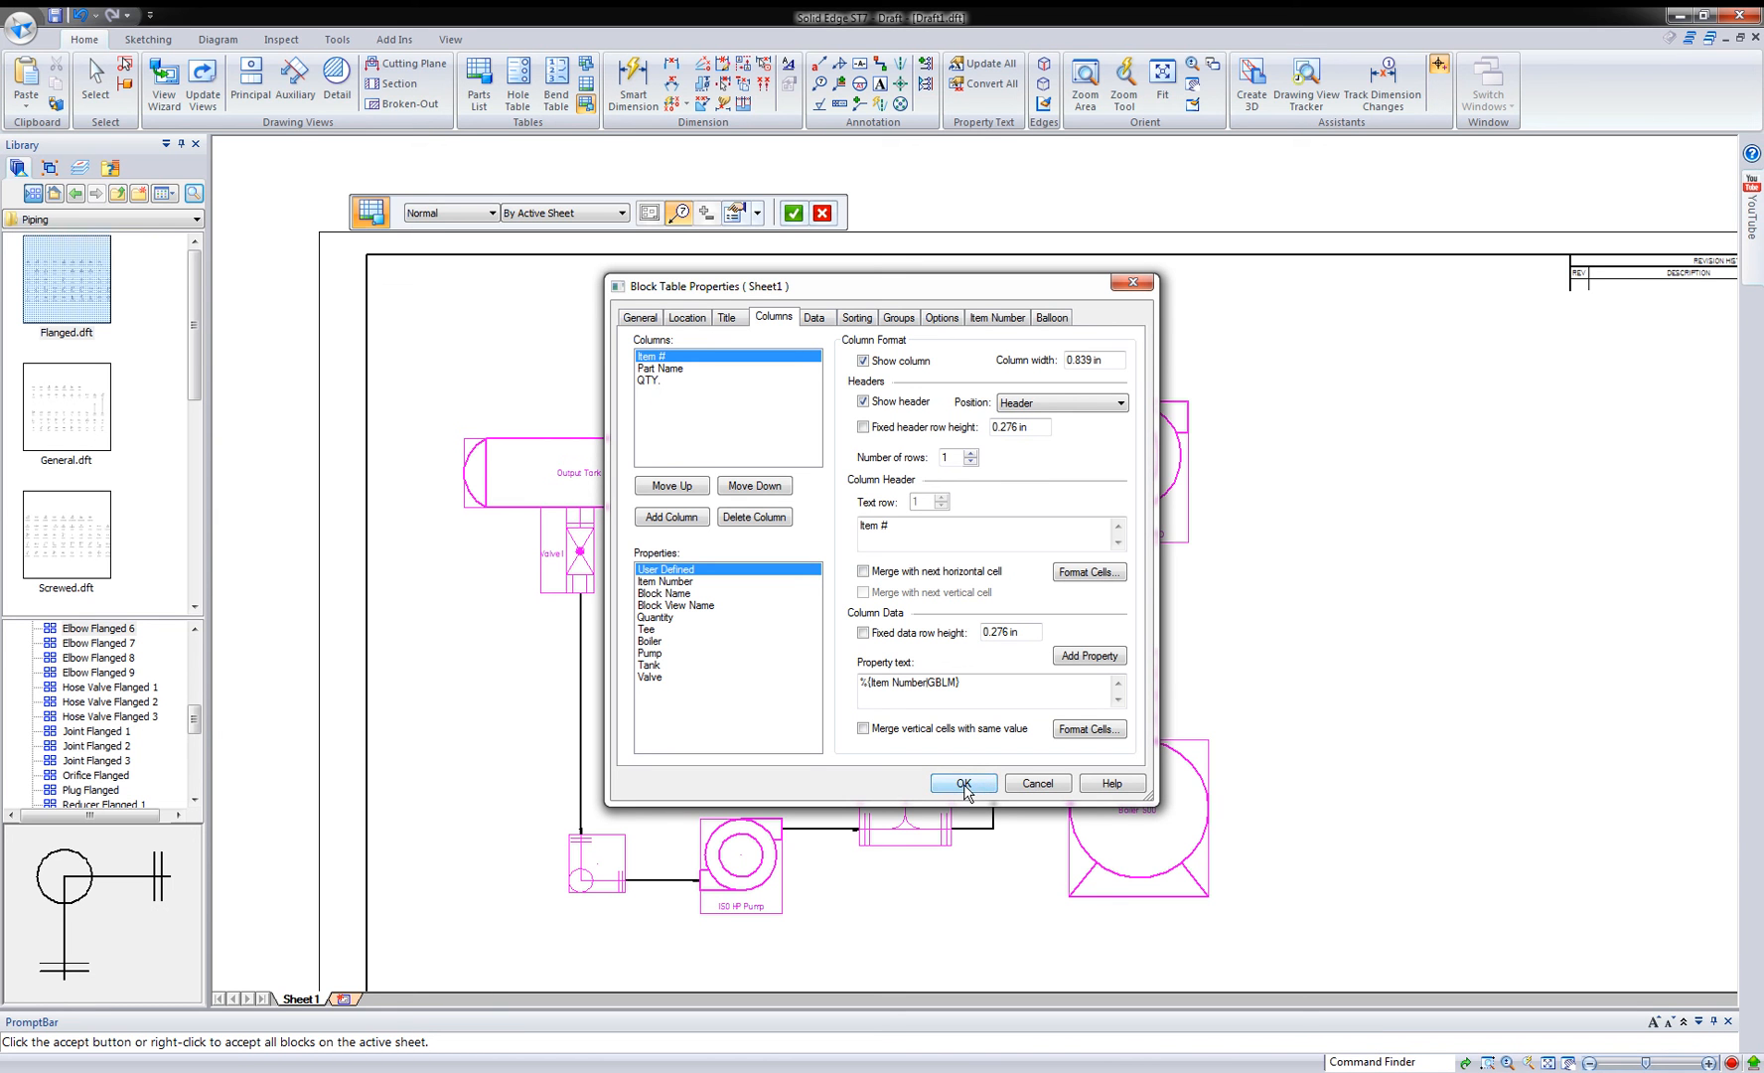
click(980, 524)
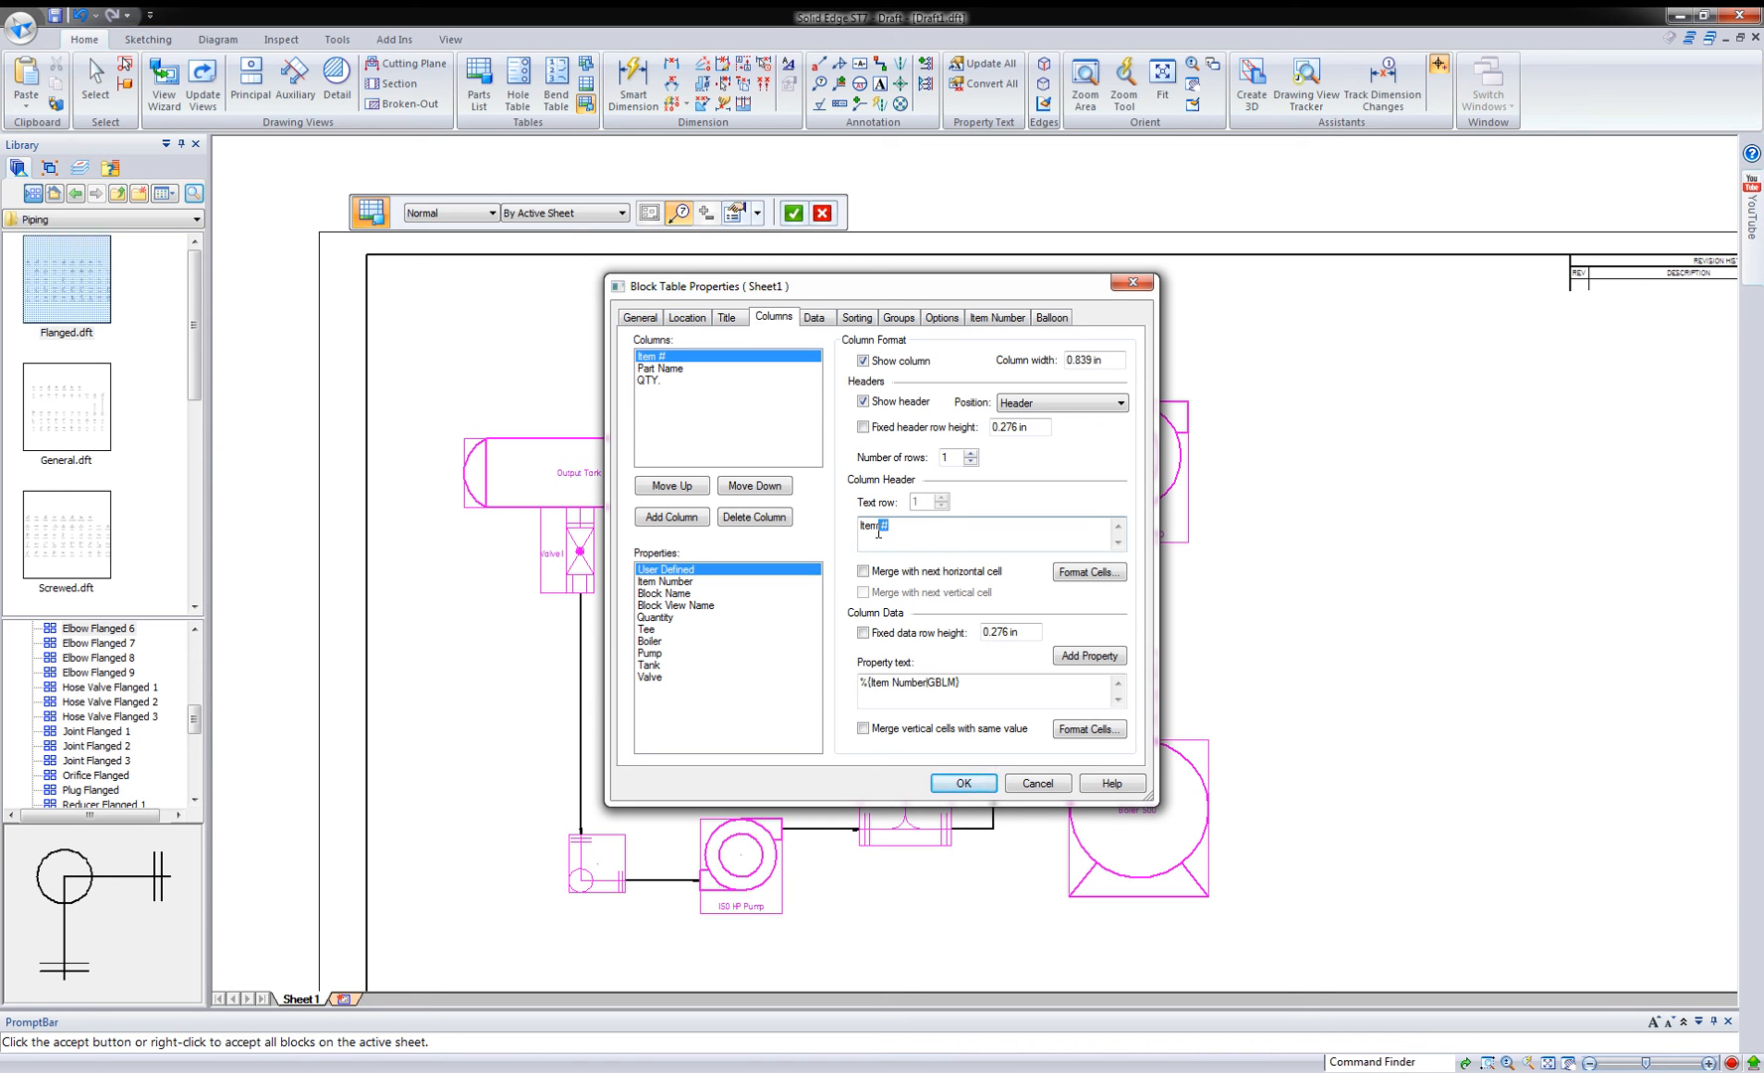
click(660, 367)
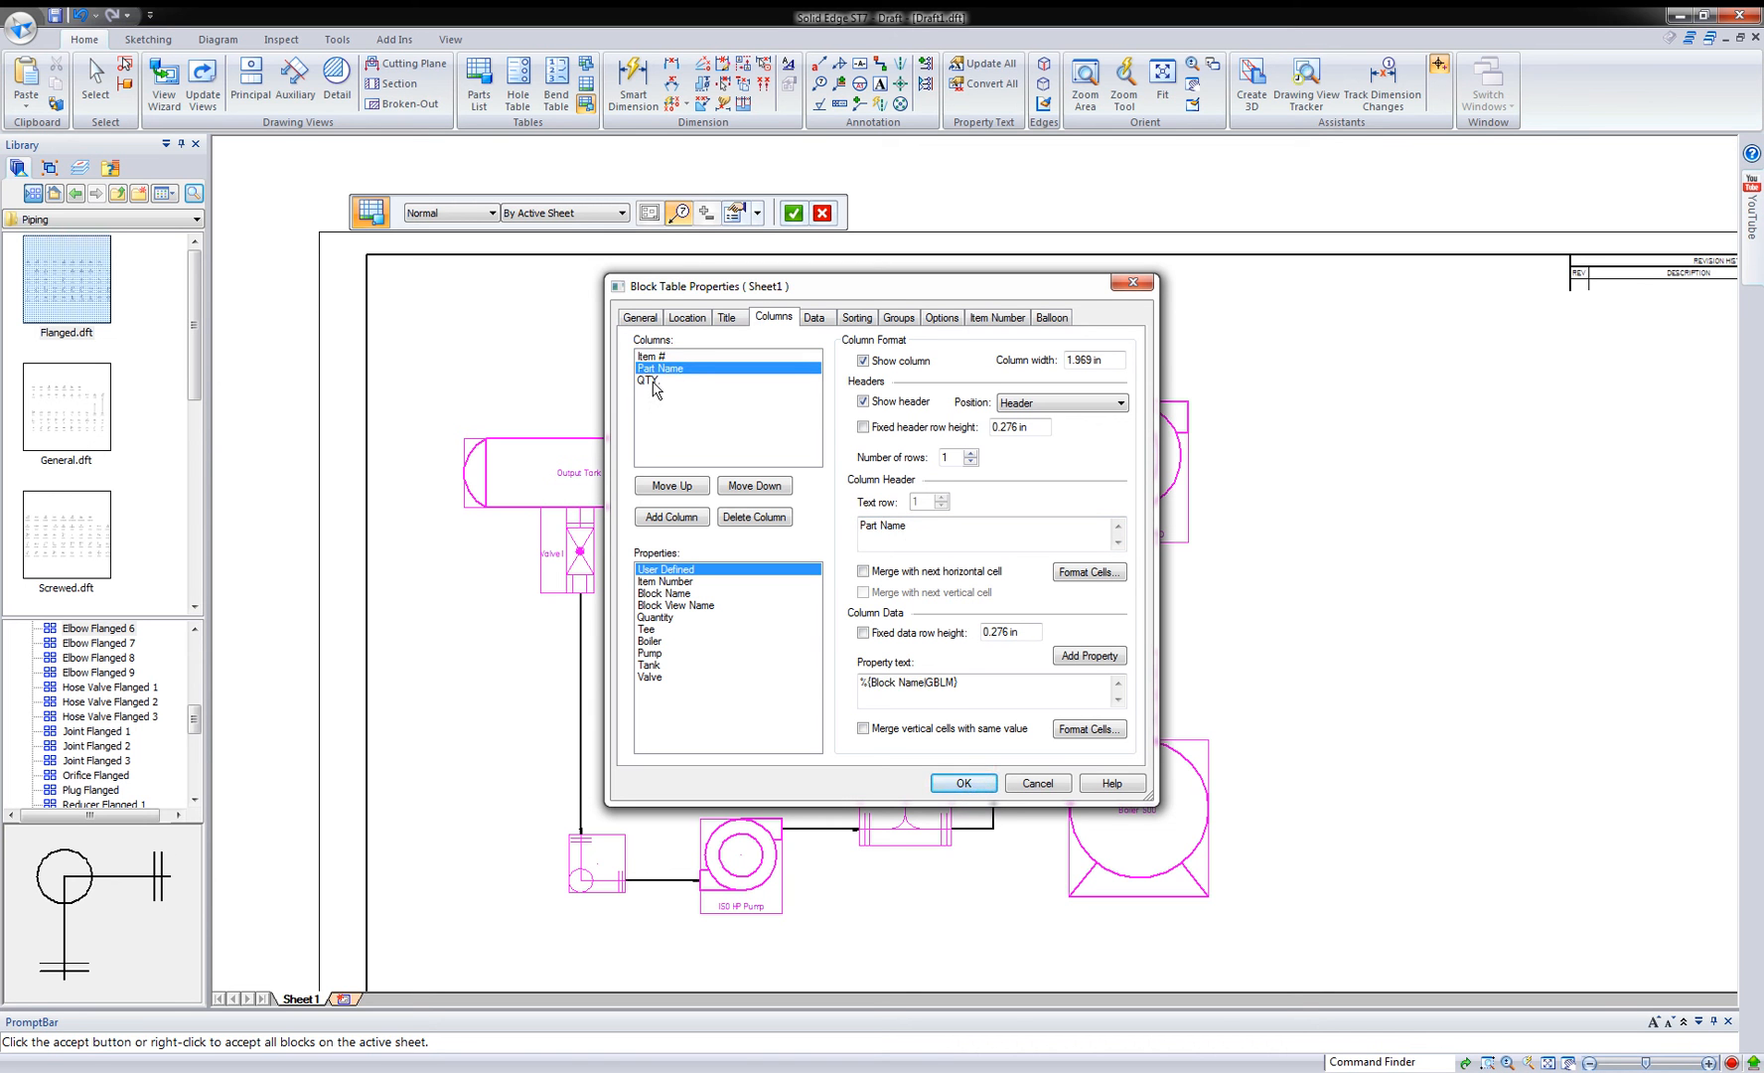
click(656, 382)
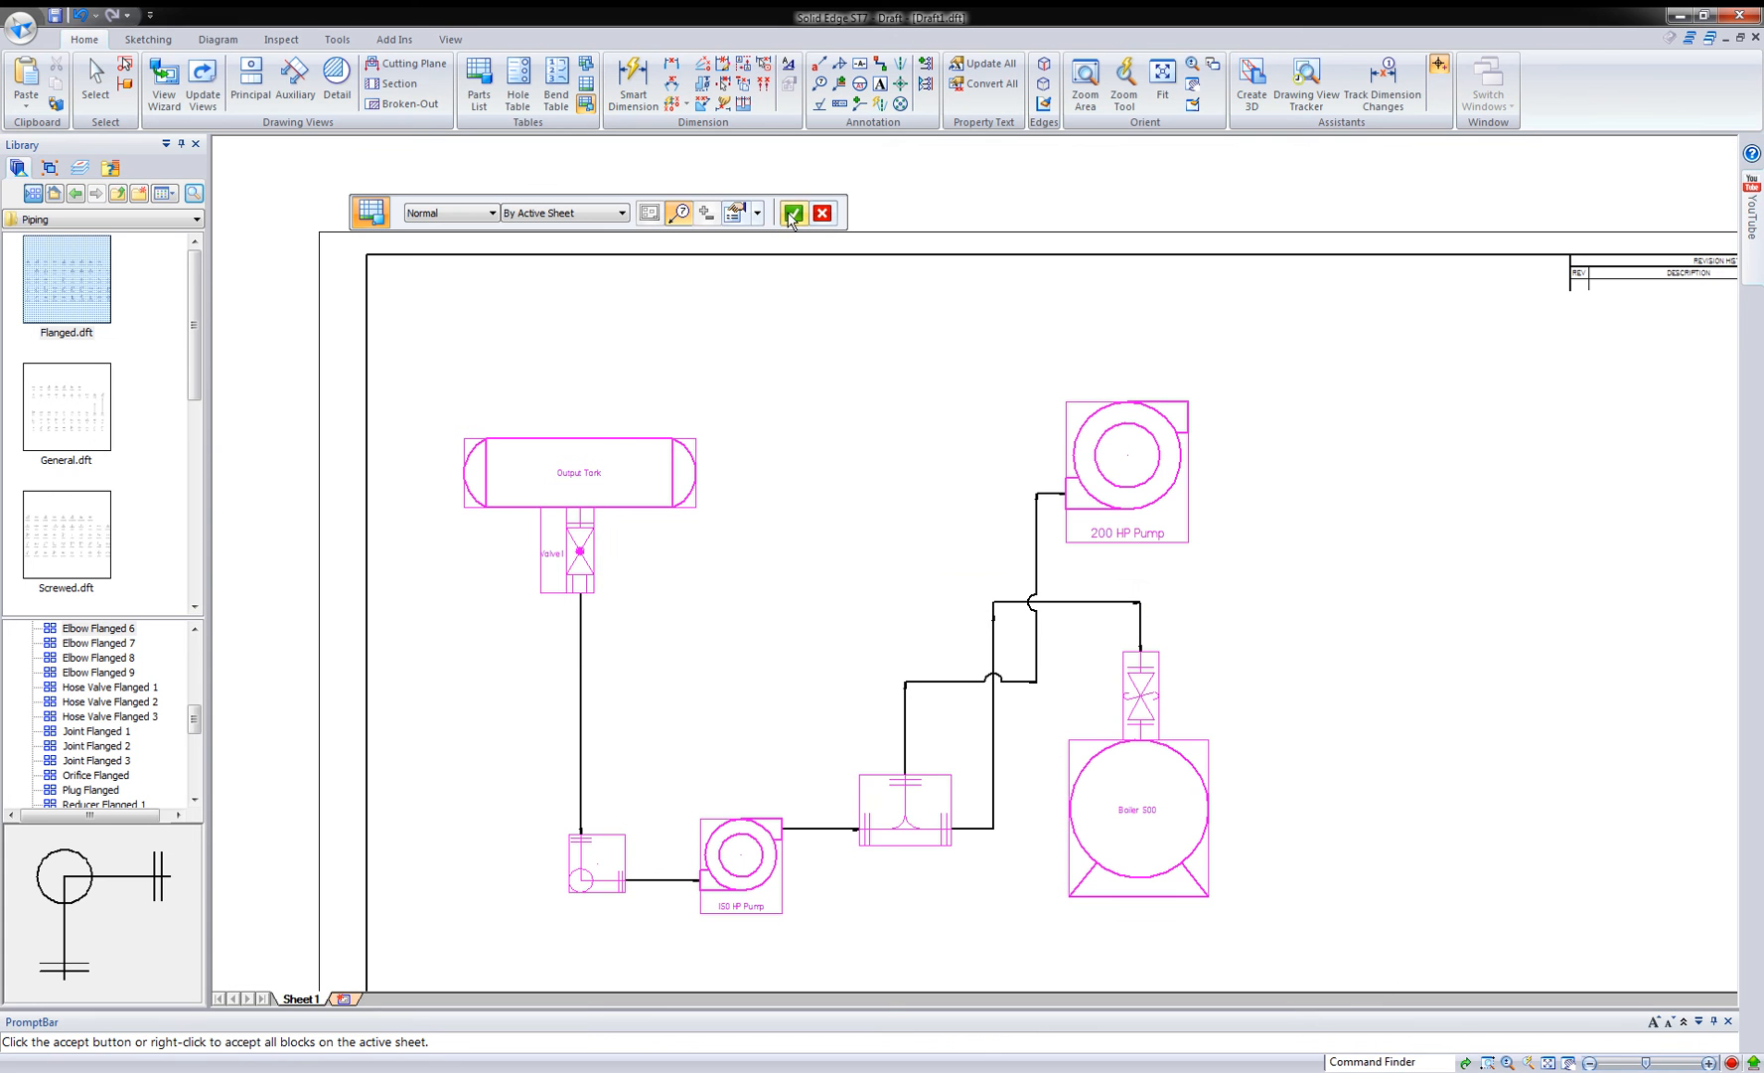
- Accept all blocks to place the parts list, then select the Boiler 500 to copy it
click(793, 213)
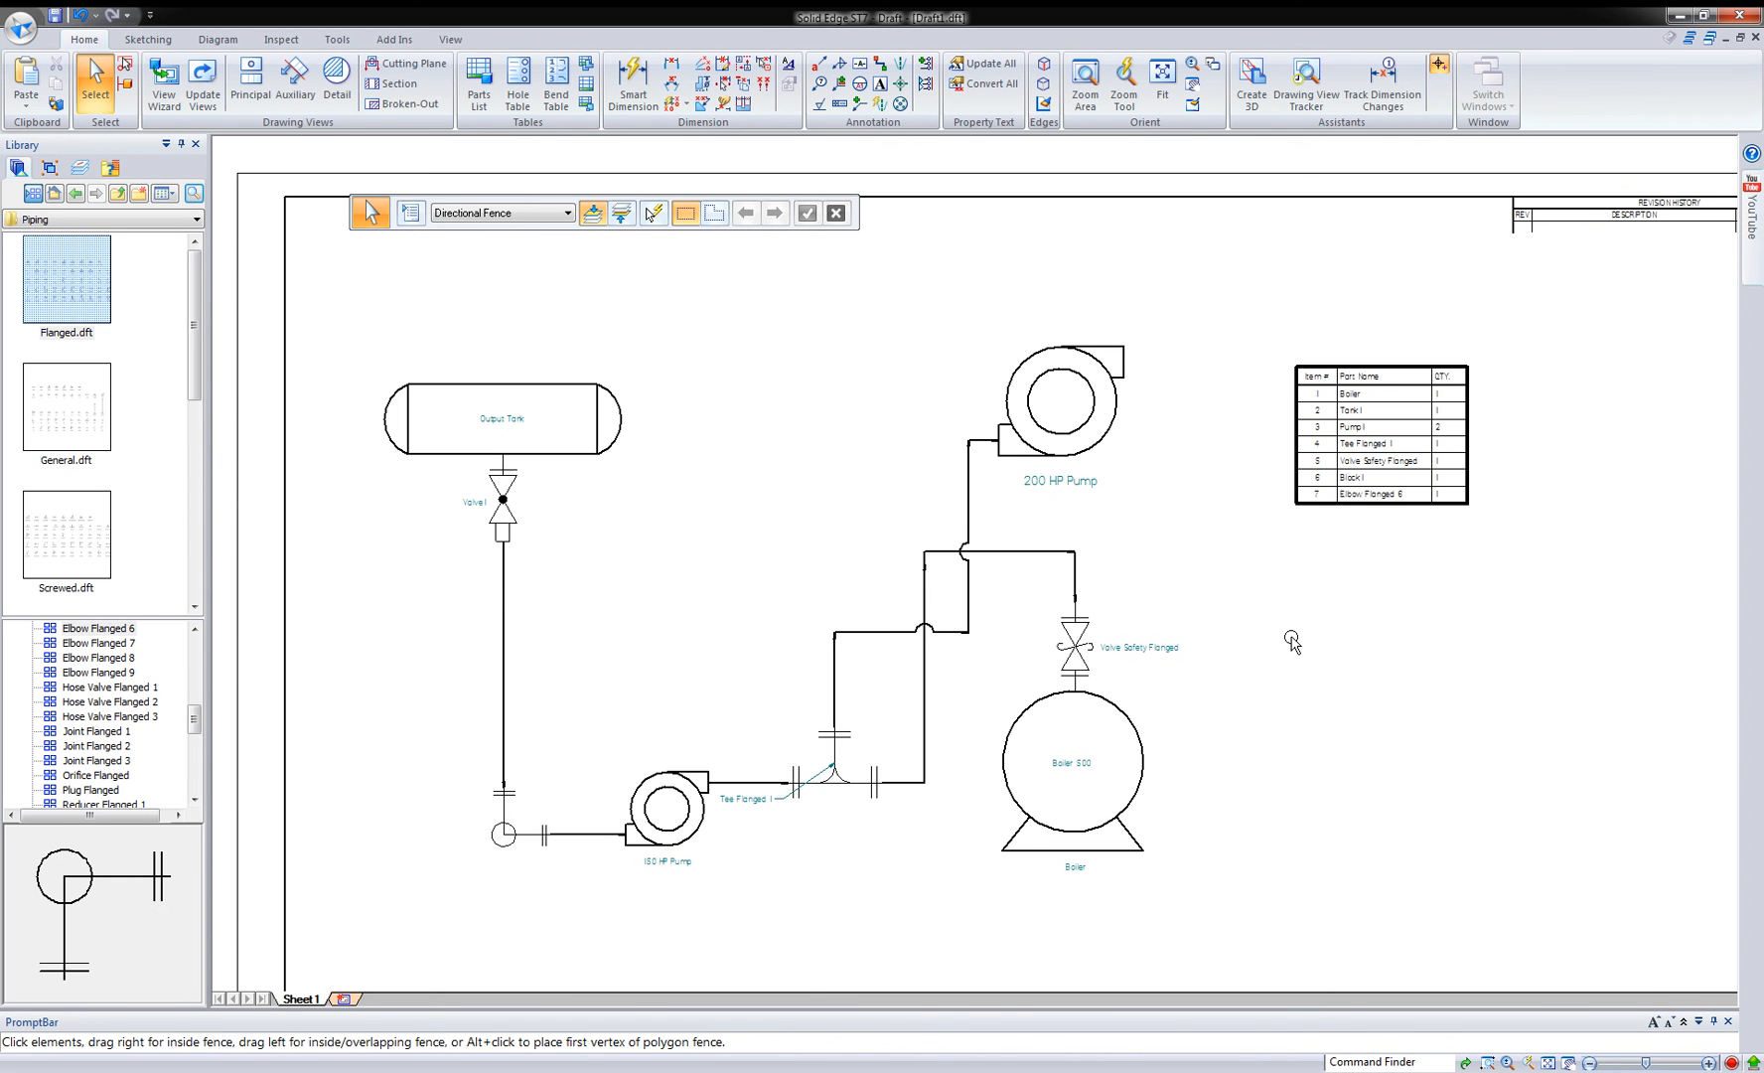
click(1071, 763)
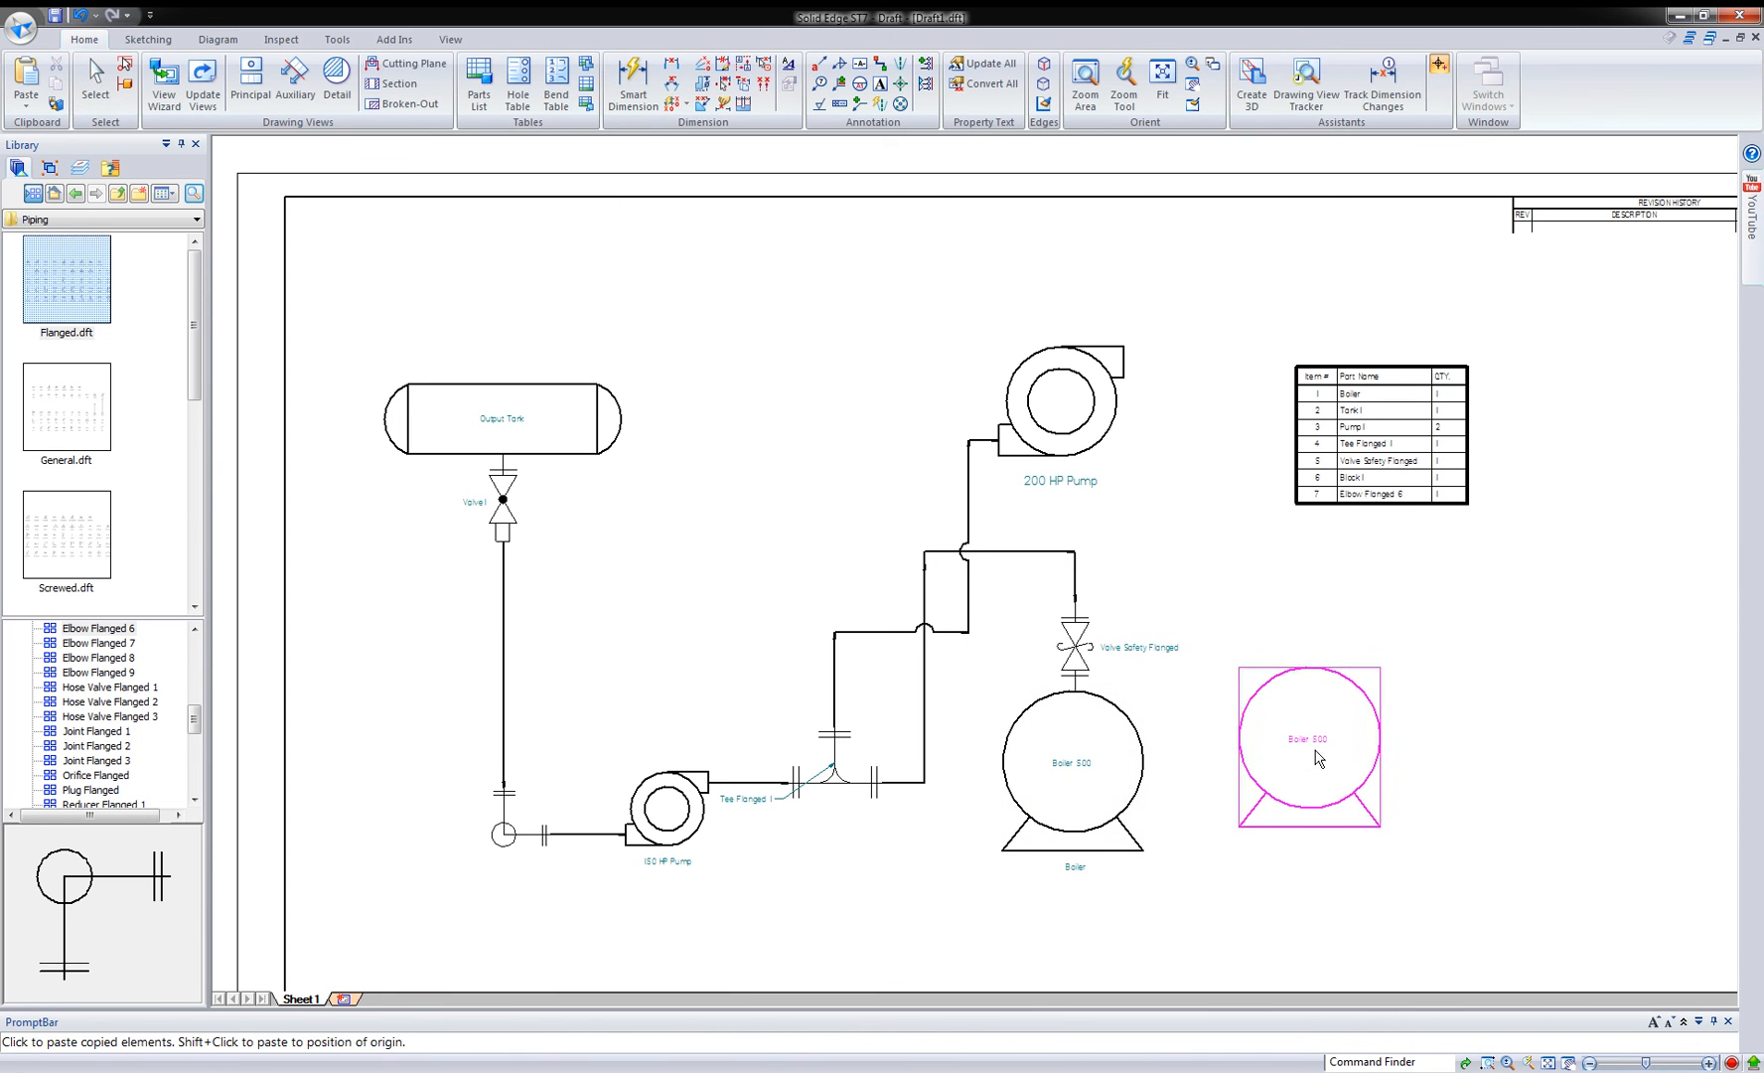
drag(1309, 747, 1363, 777)
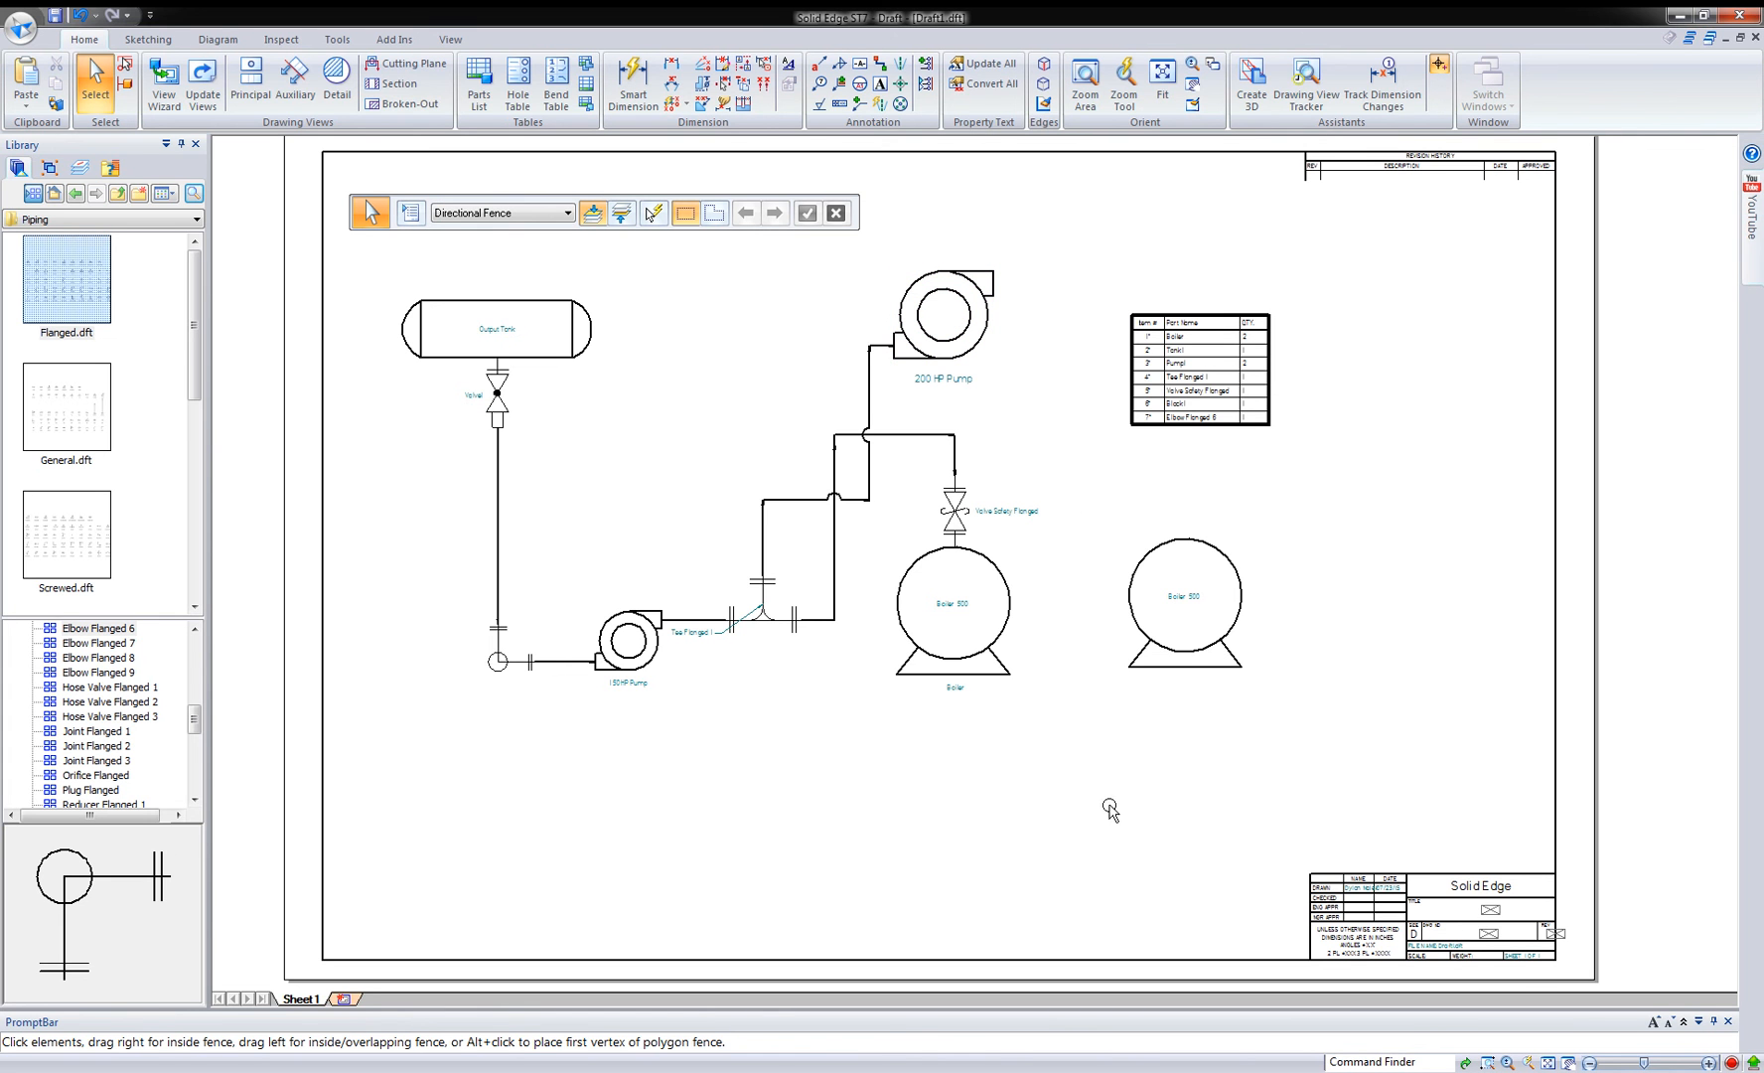
mouse_move(784, 744)
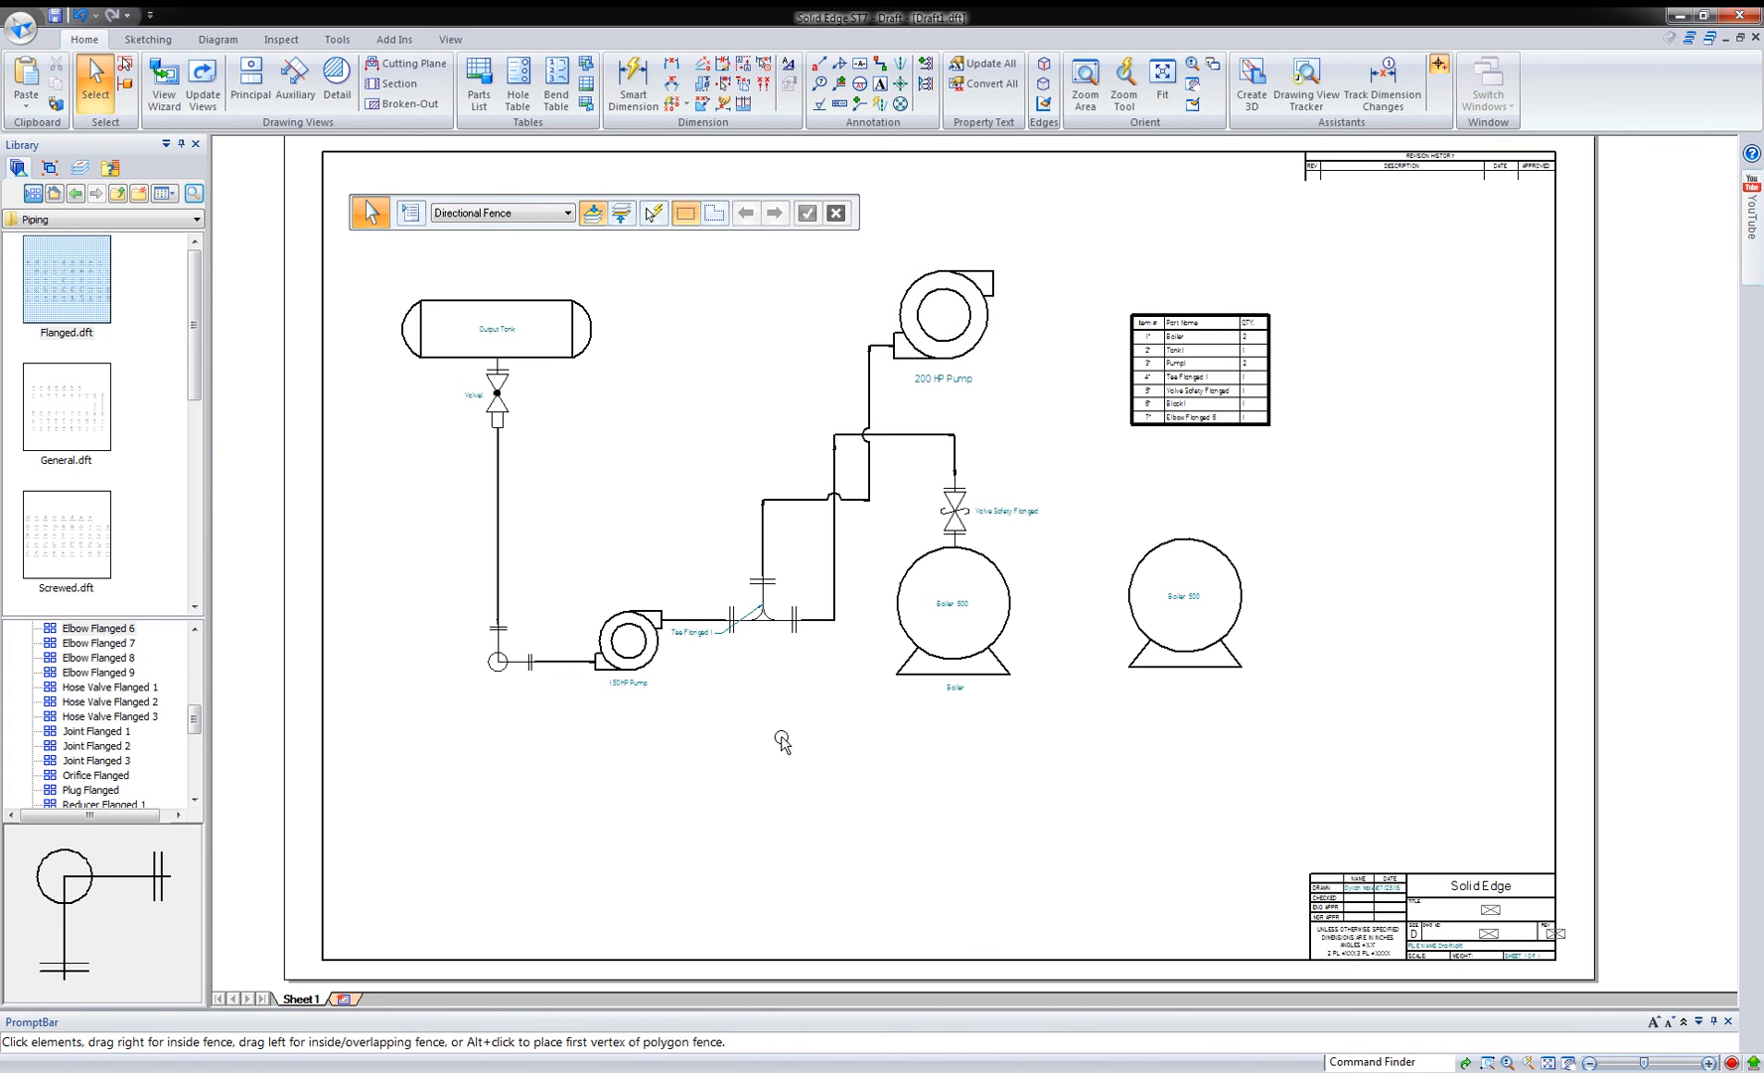
mouse_move(89, 241)
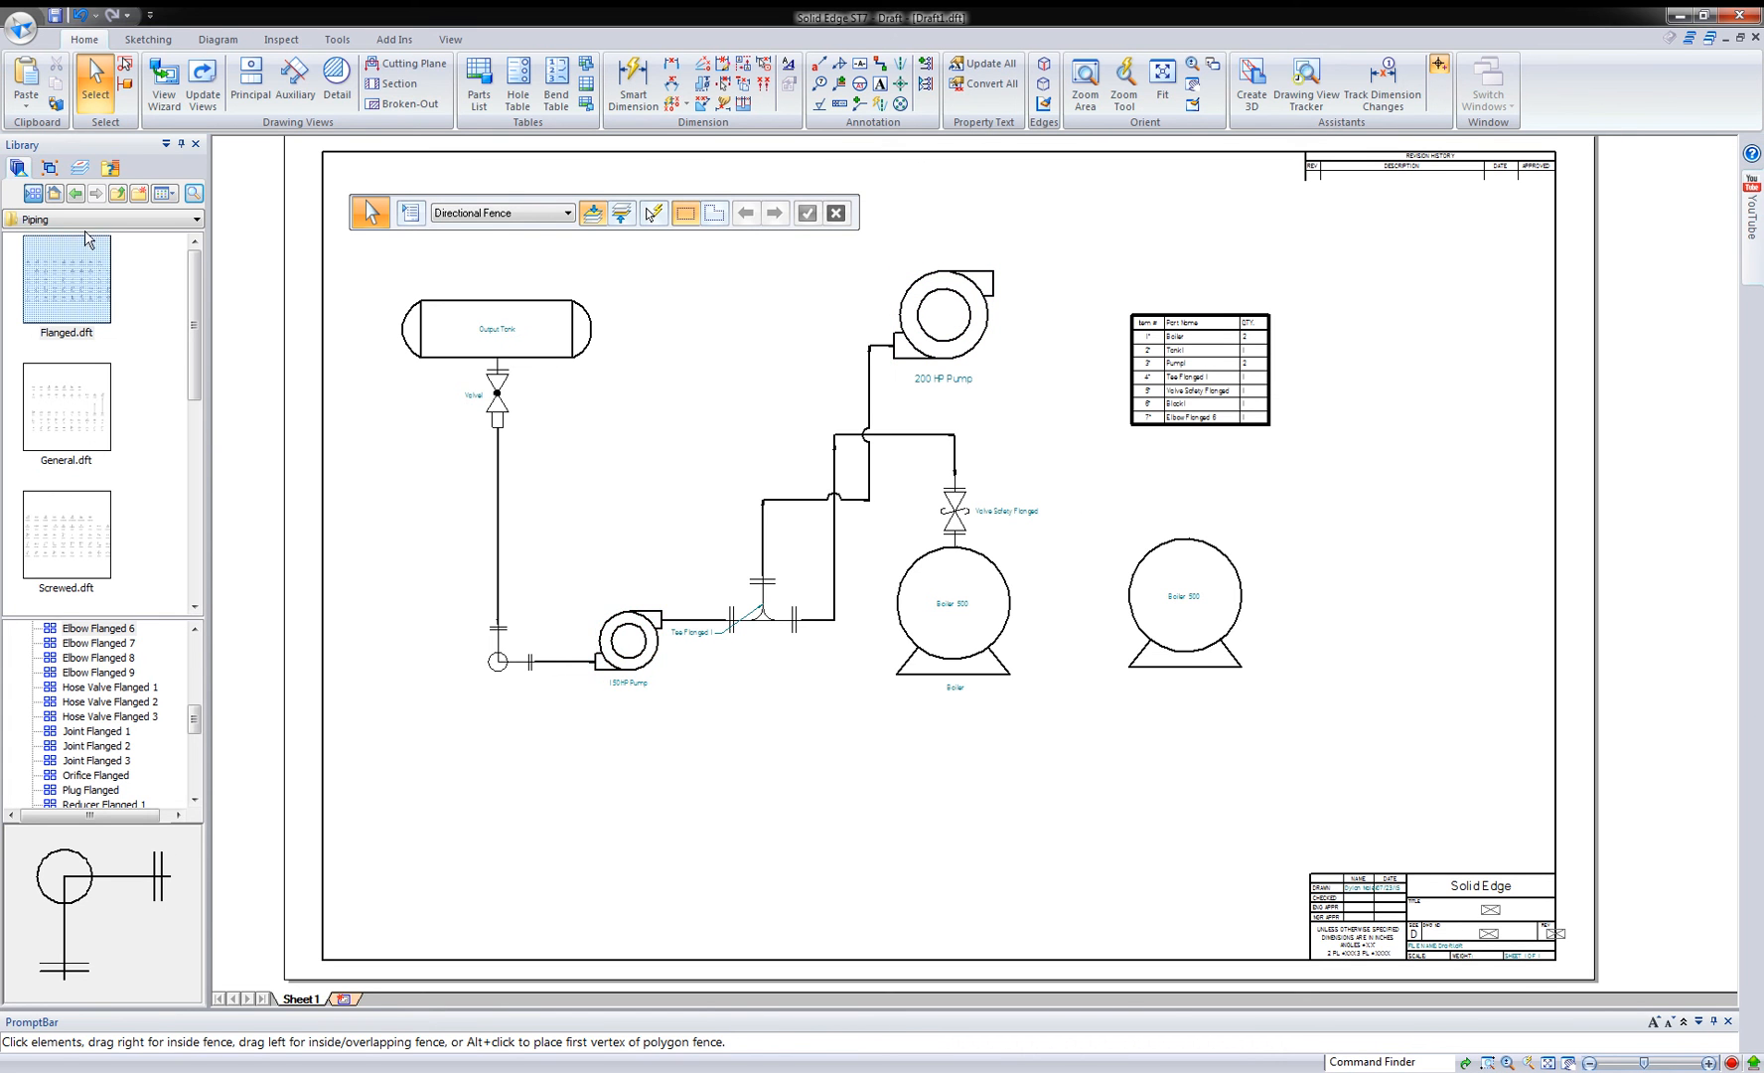
- Switch the library from General.dft to Welded.dft to list its weld symbols
click(65, 407)
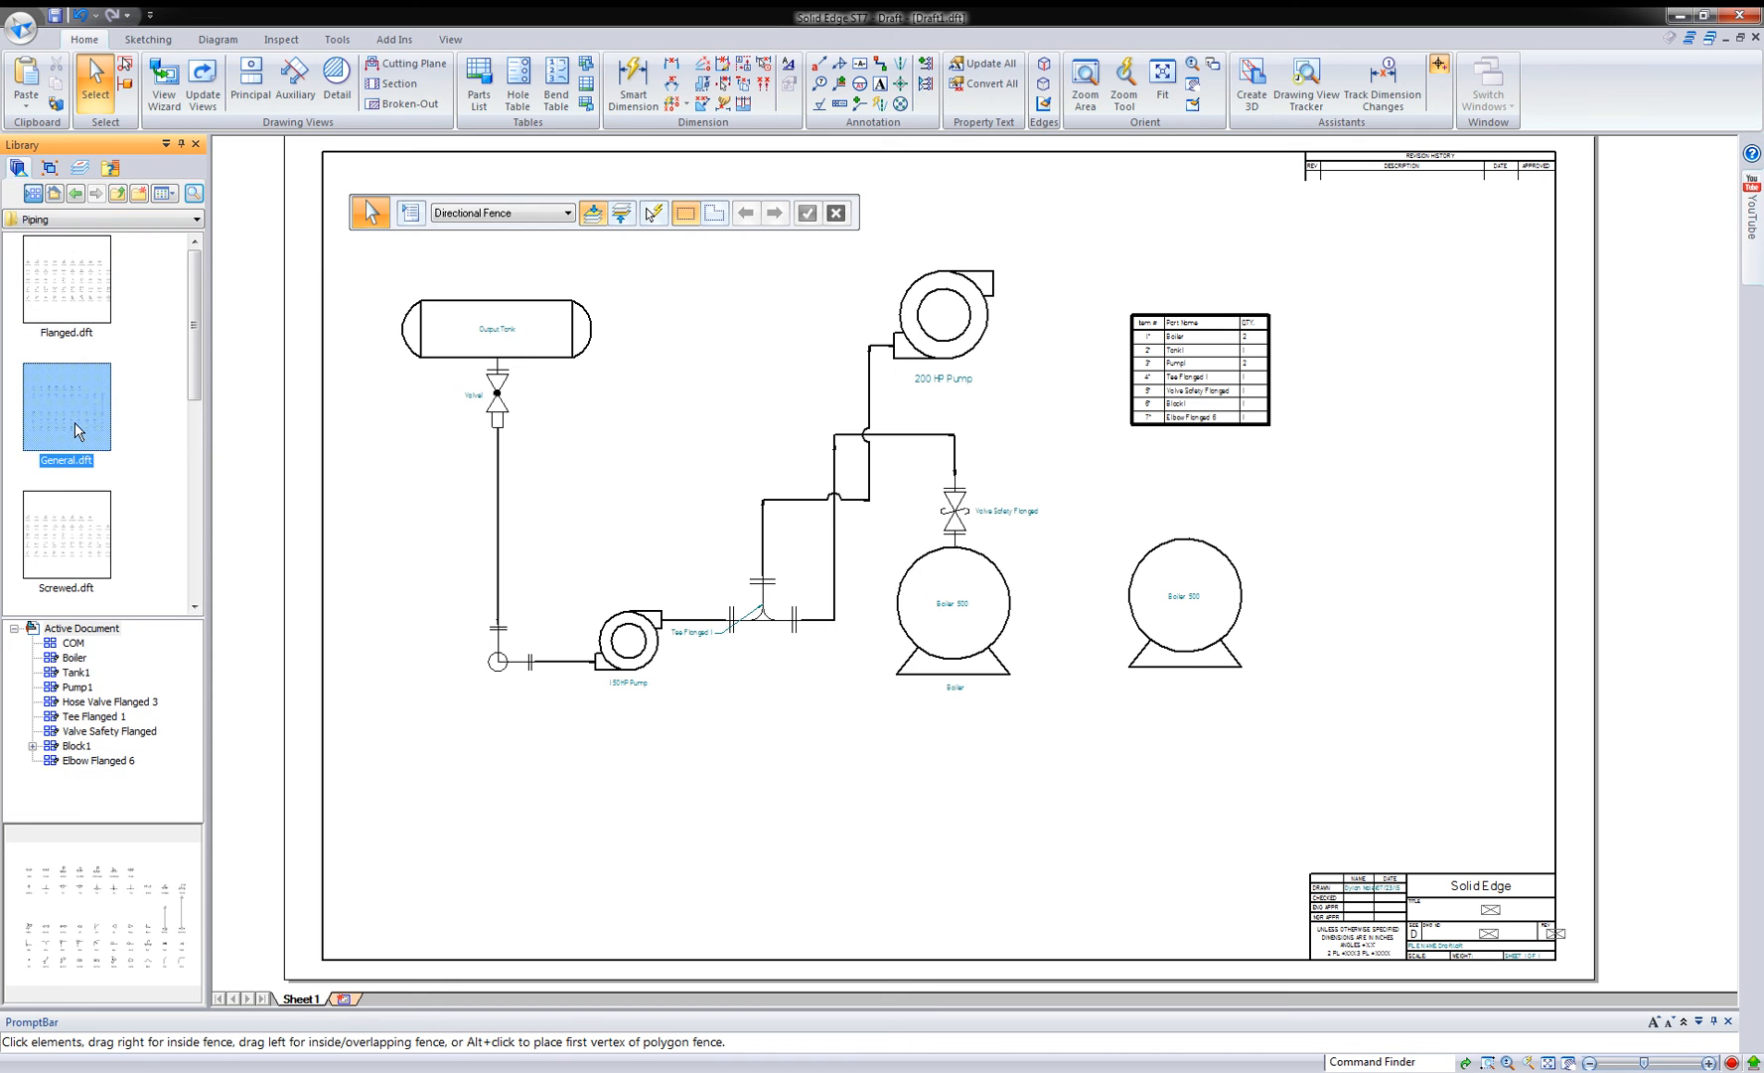
scroll(down, 3)
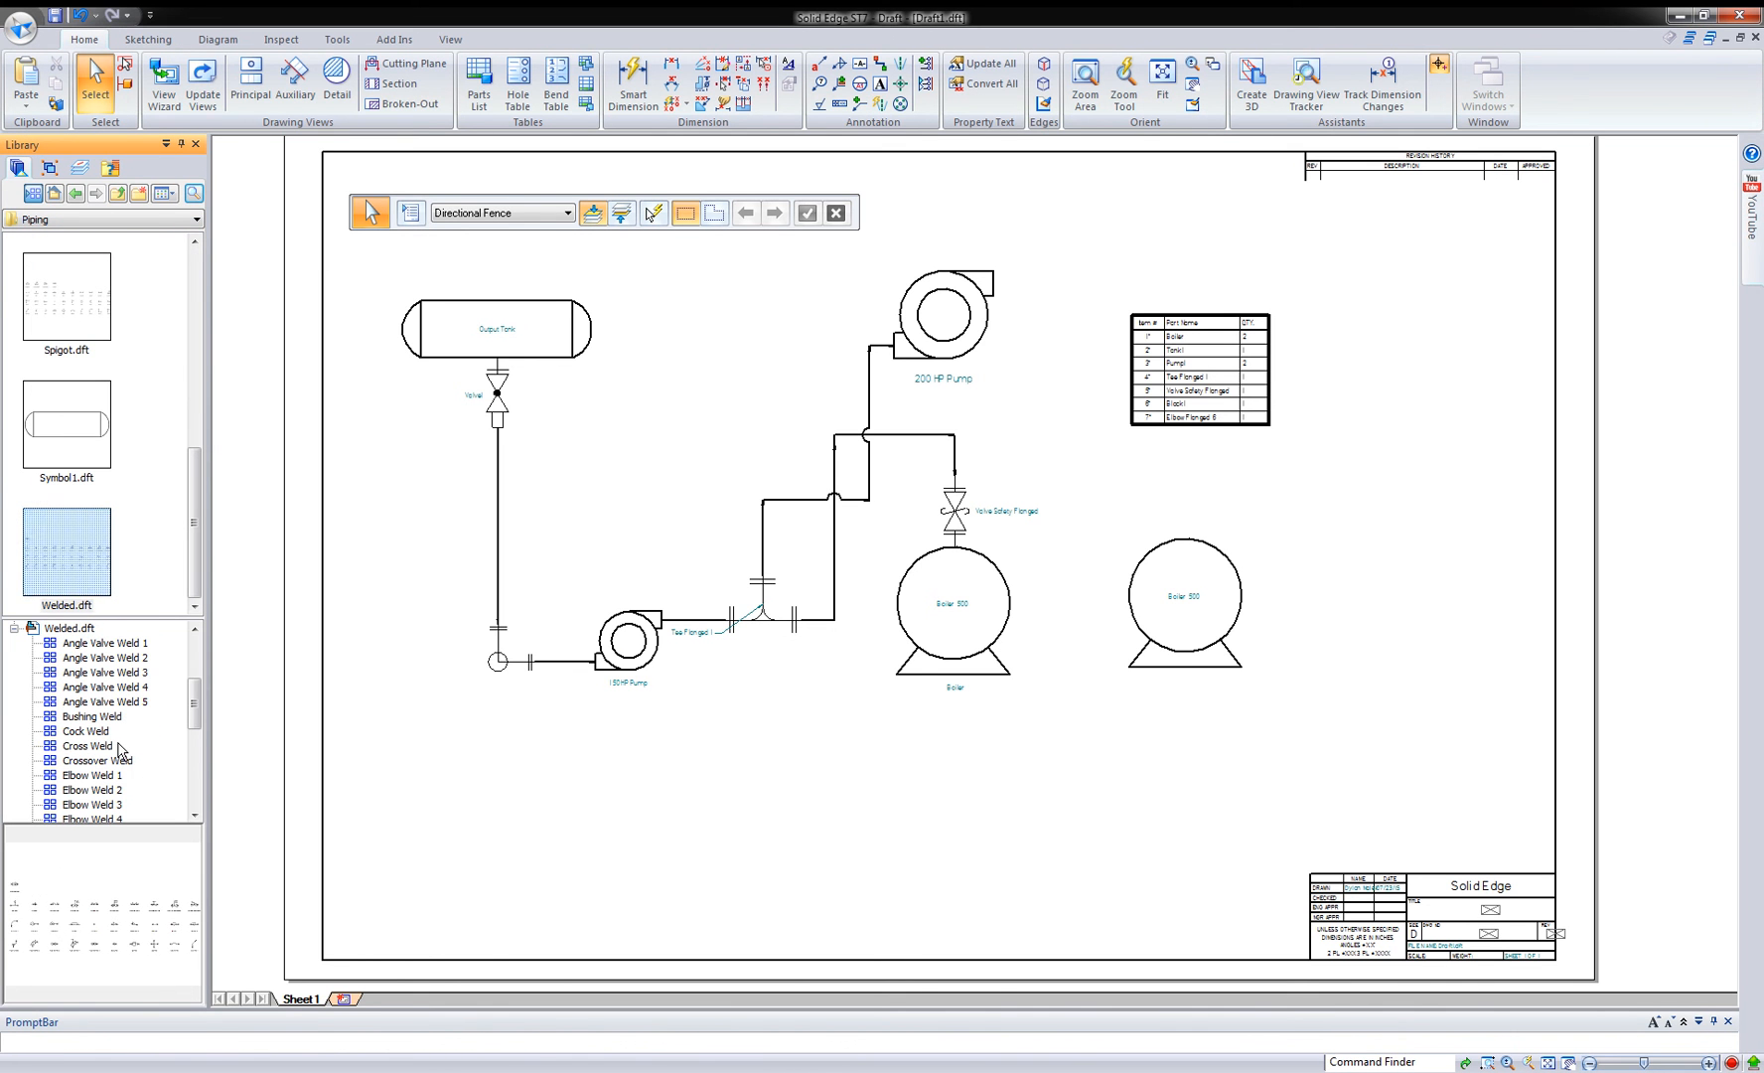
click(90, 717)
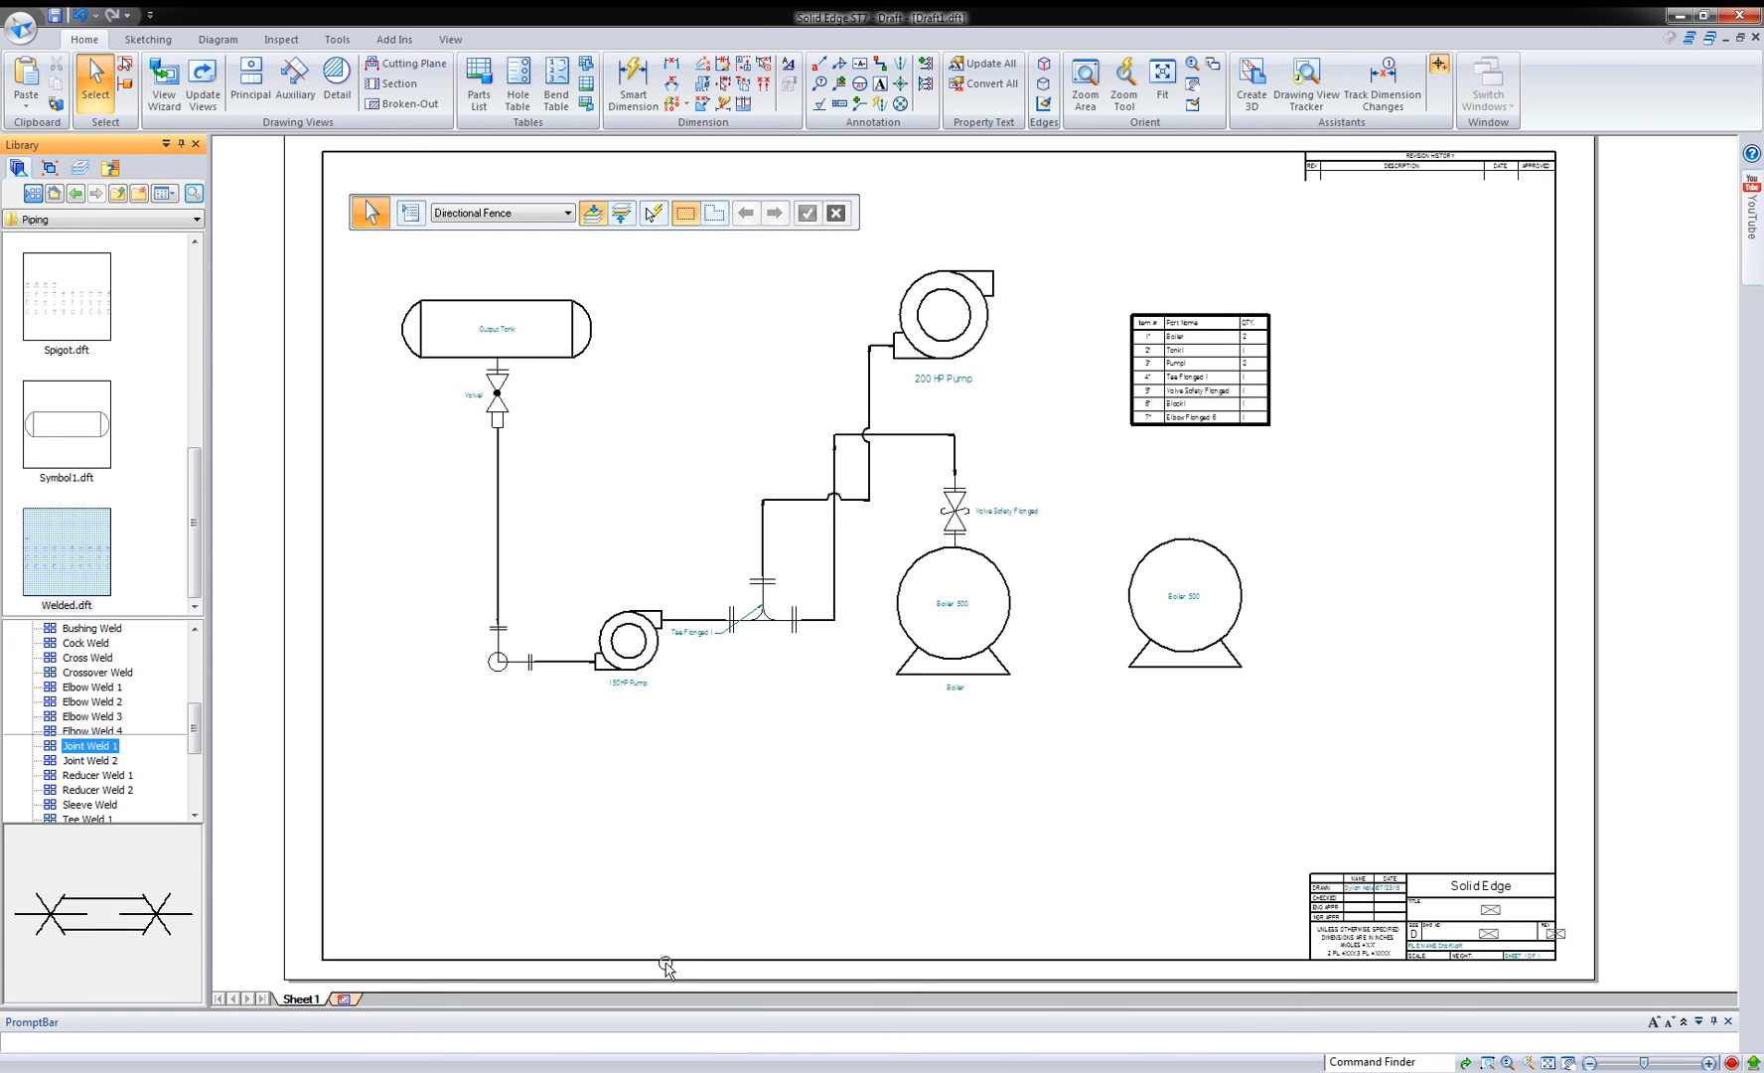
mouse_move(662, 958)
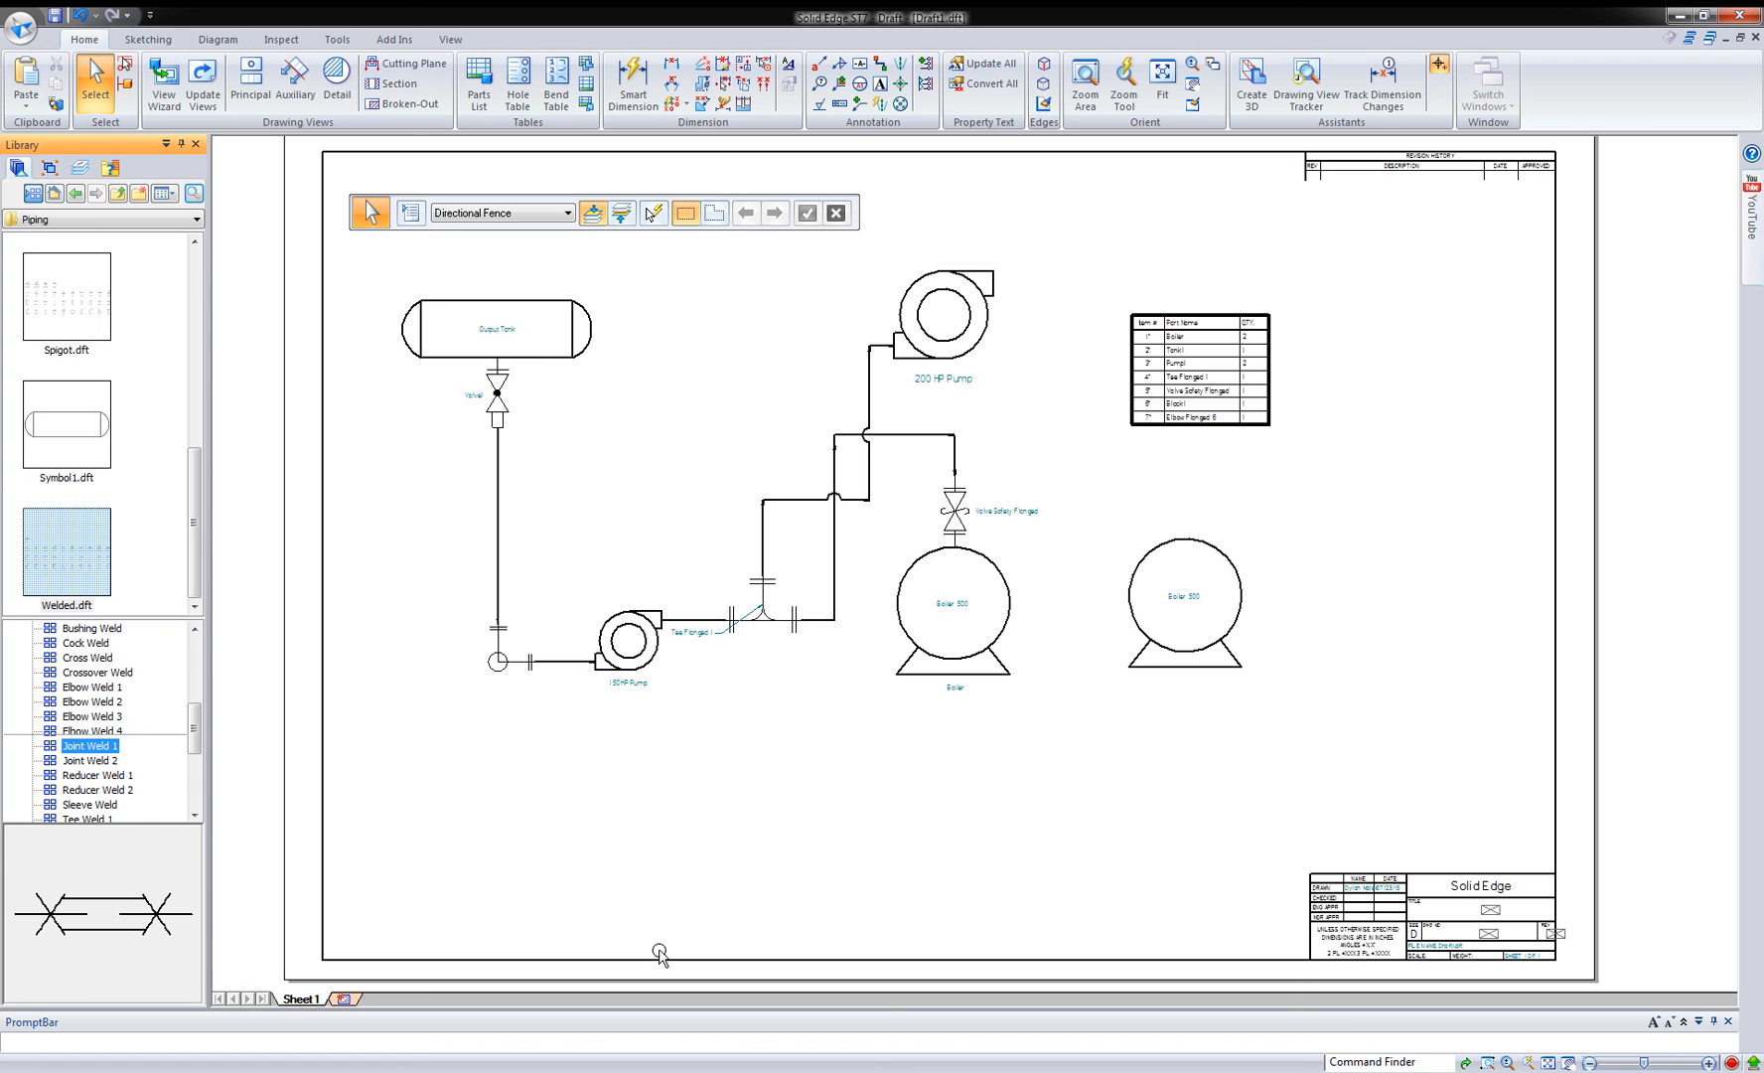